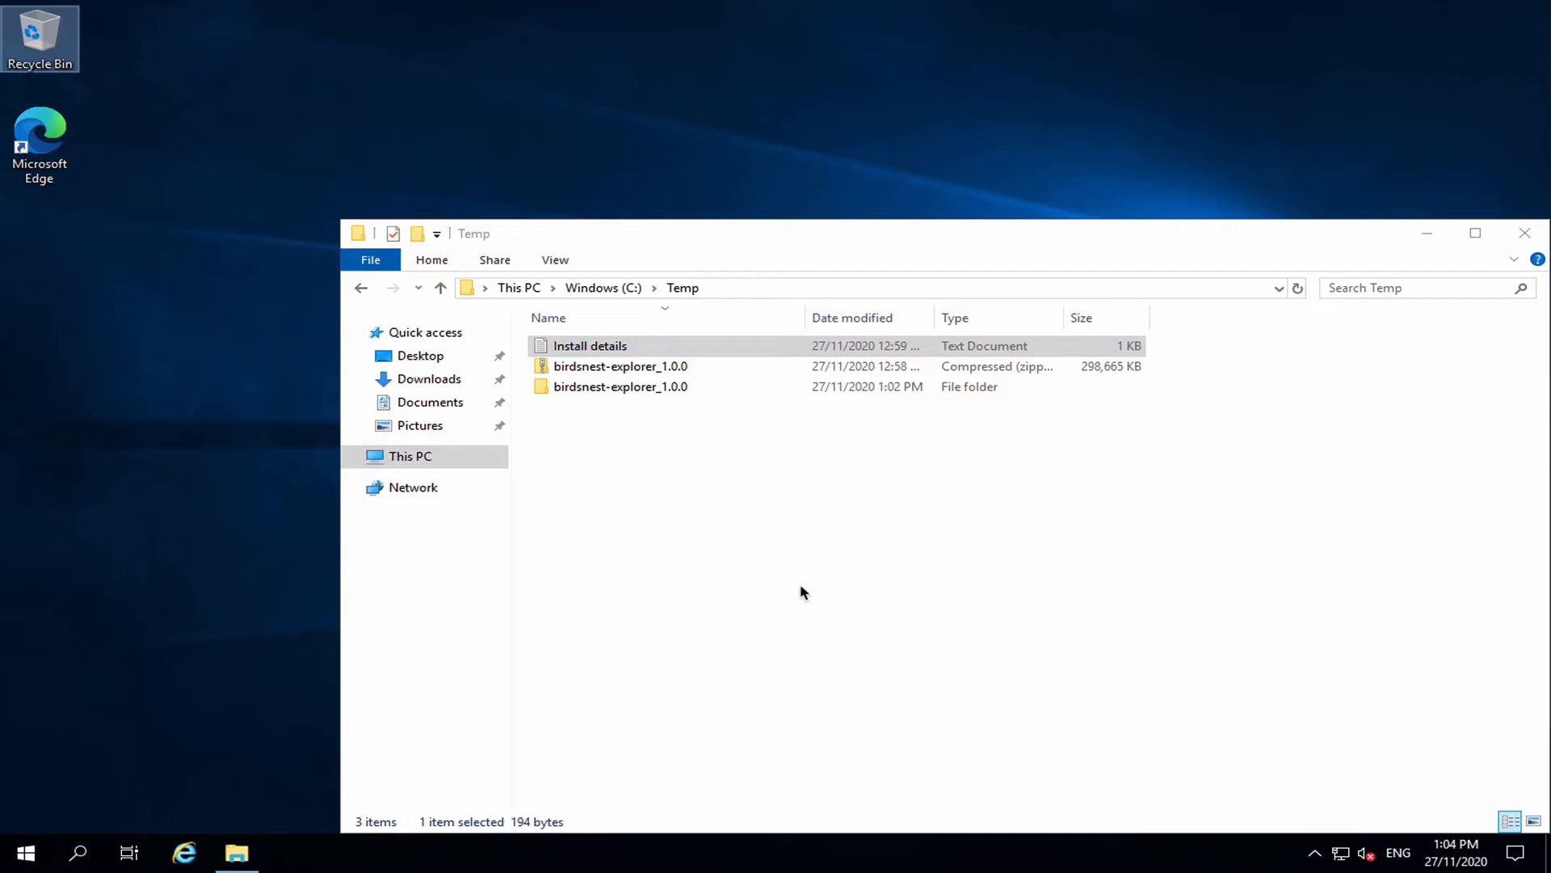
# Browse into the extracted birdsnest-explorer_1.0.0 folder to locate ManagedInstaller, then return to Temp.
pyautogui.click(620, 367)
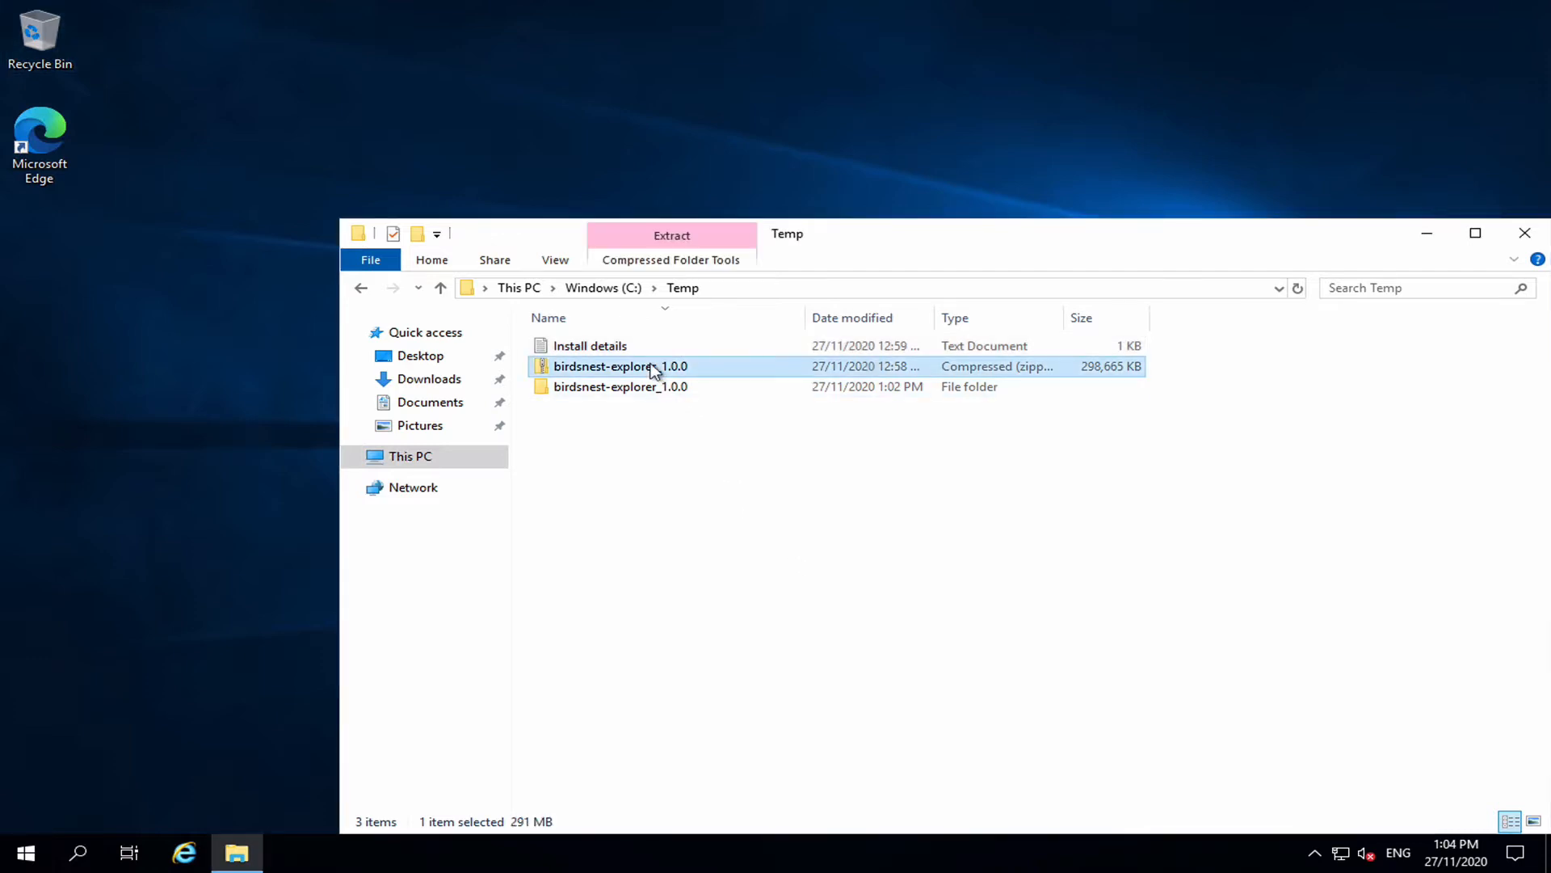
pyautogui.click(621, 386)
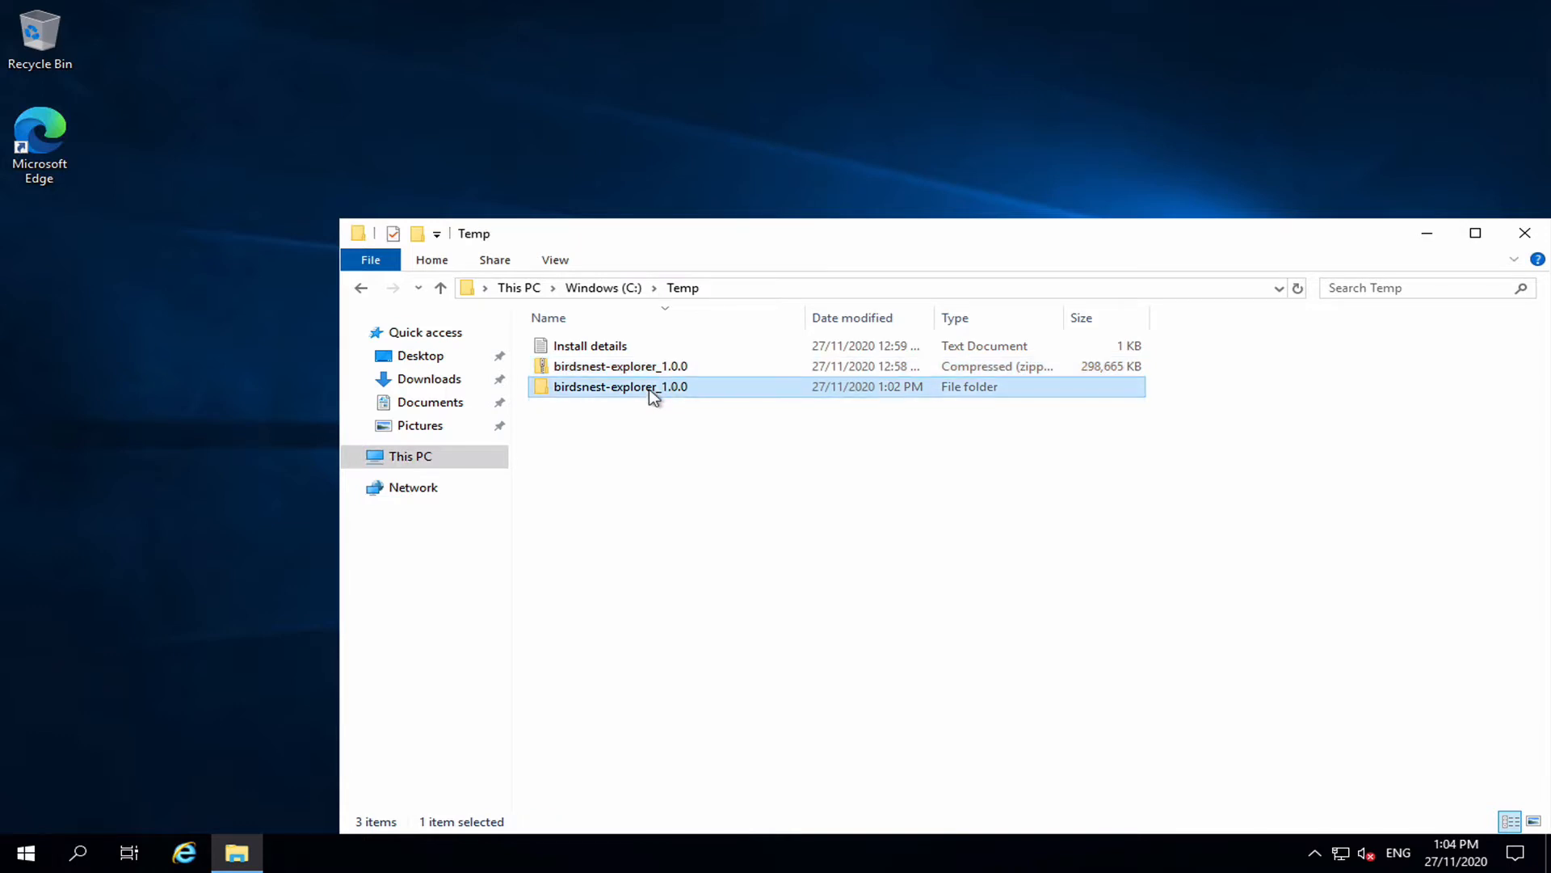
pyautogui.doubleClick(621, 386)
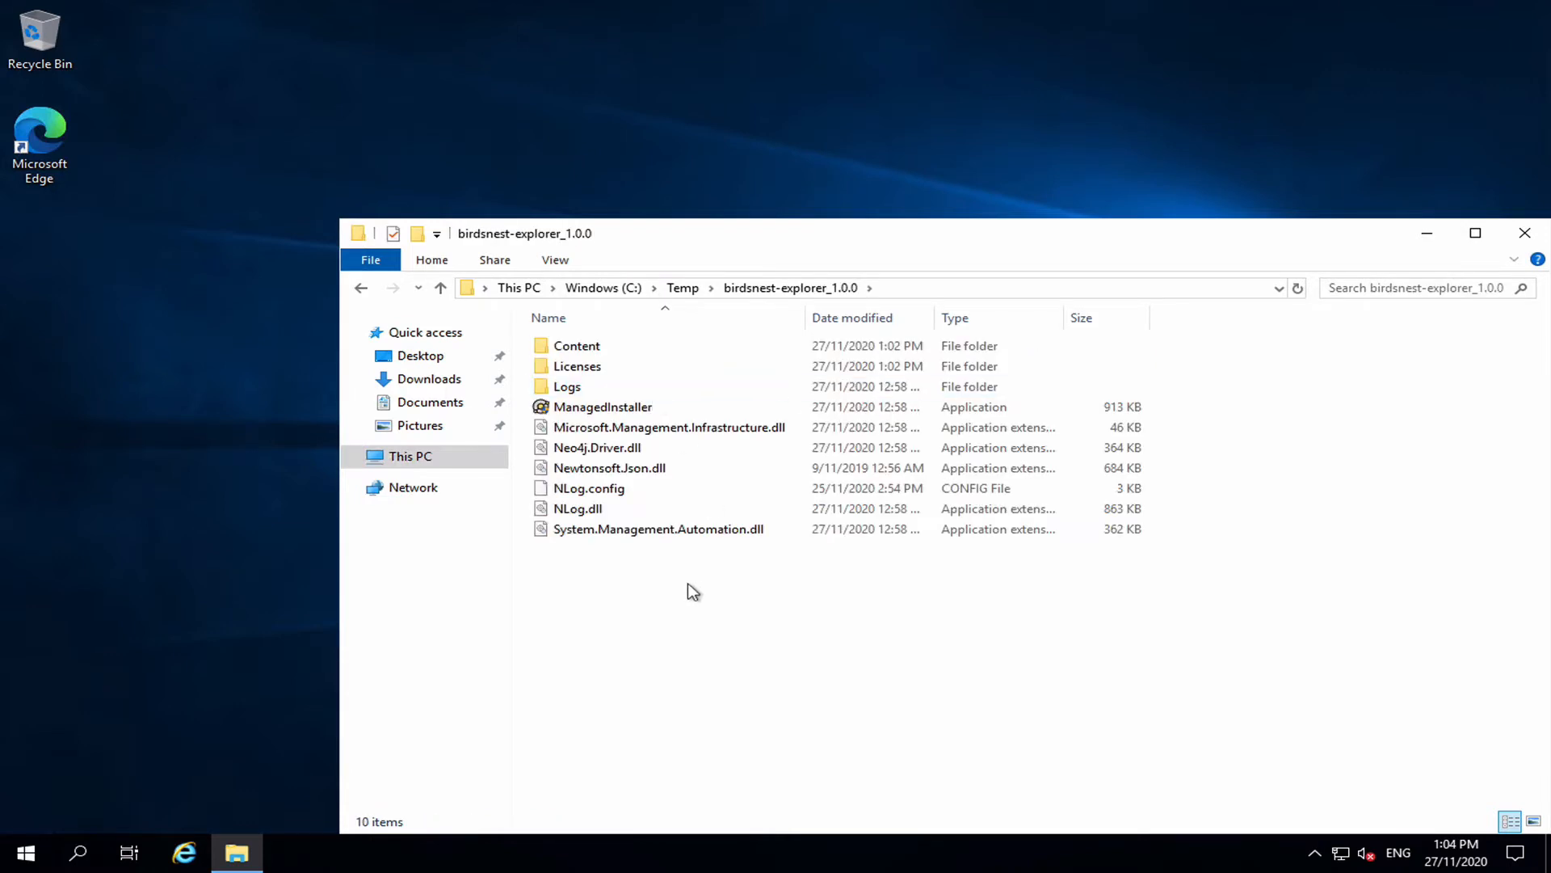
pyautogui.click(601, 407)
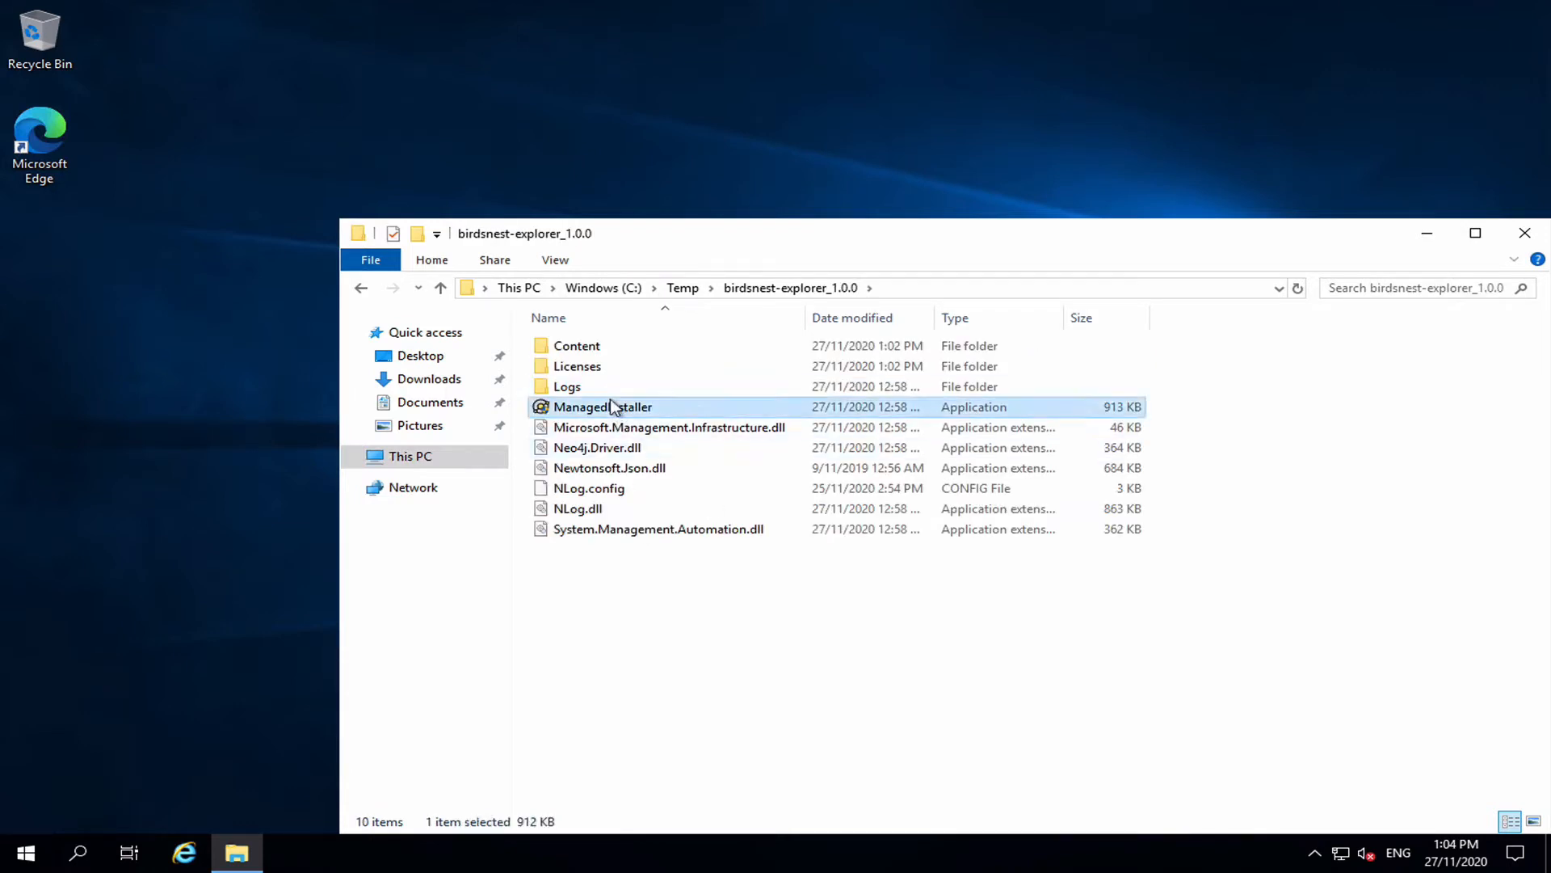
pyautogui.click(601, 407)
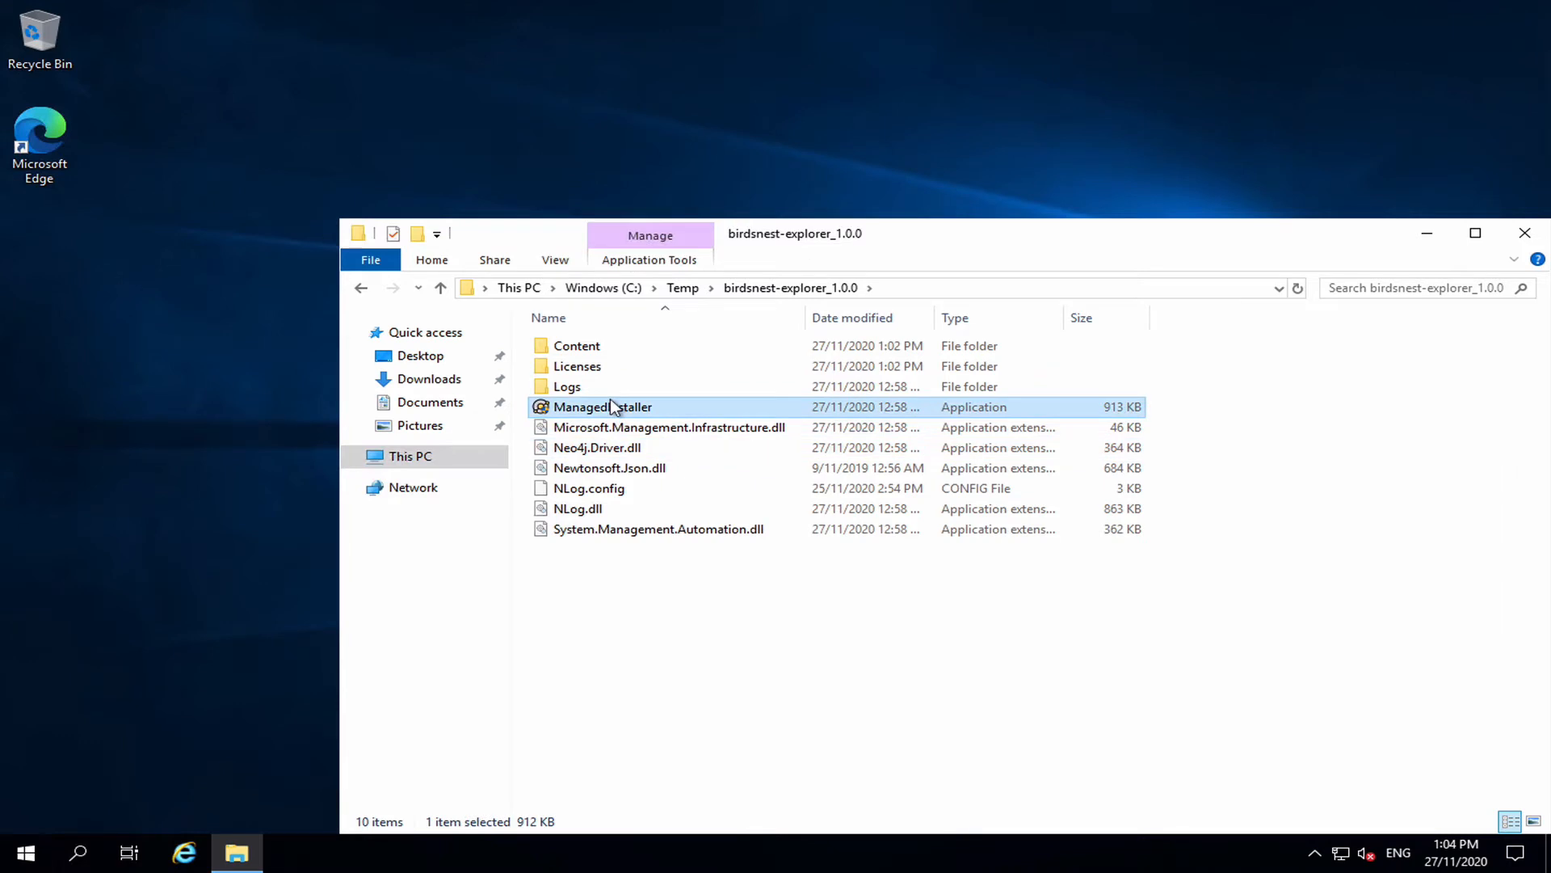
pyautogui.moveTo(682, 288)
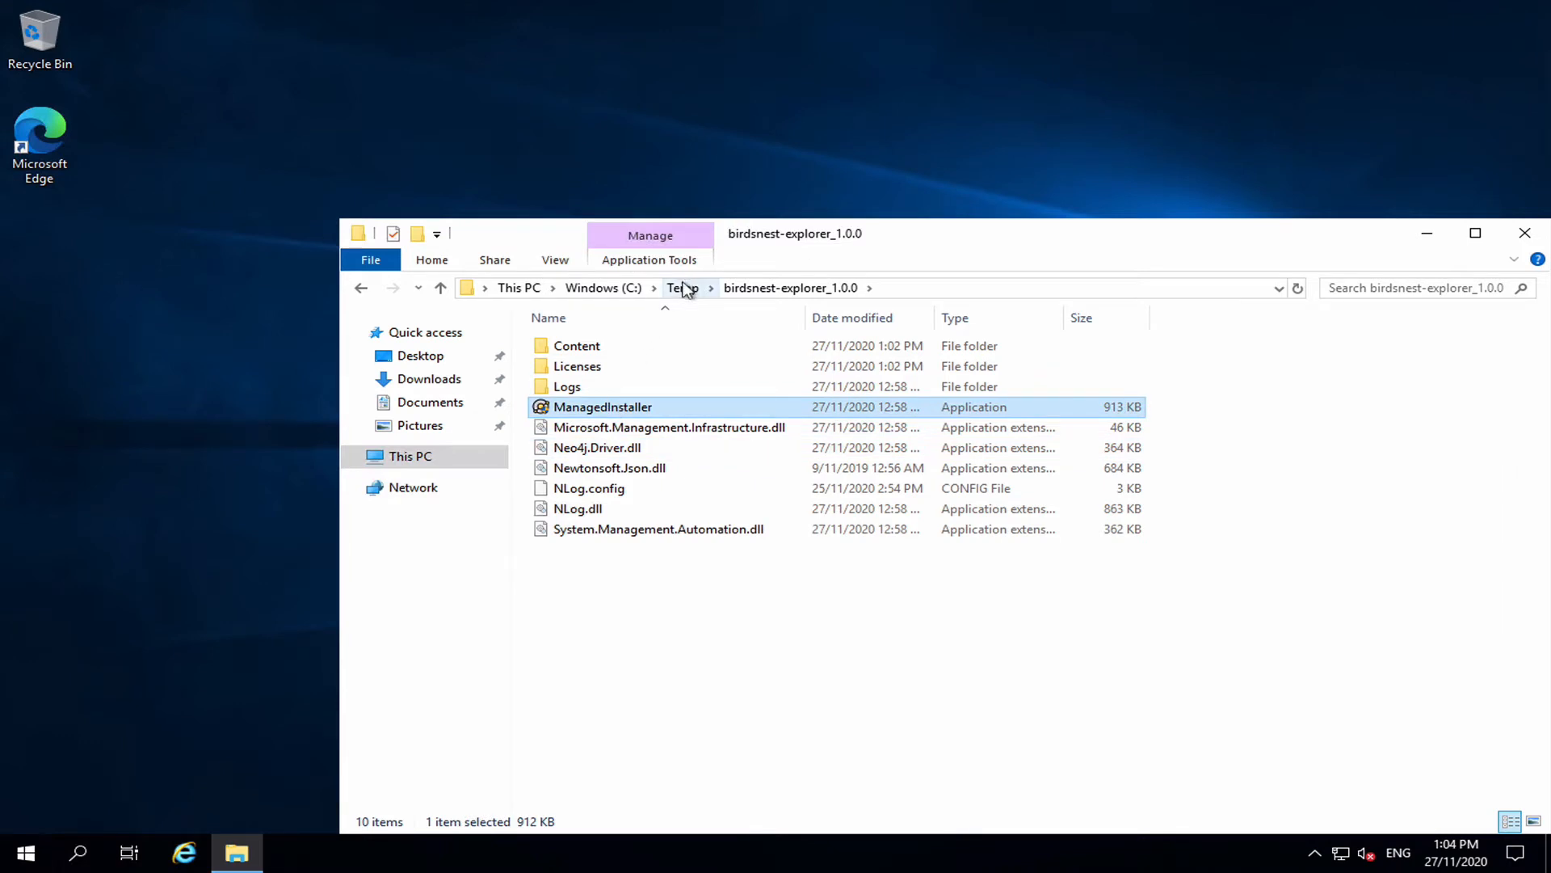
pyautogui.click(439, 288)
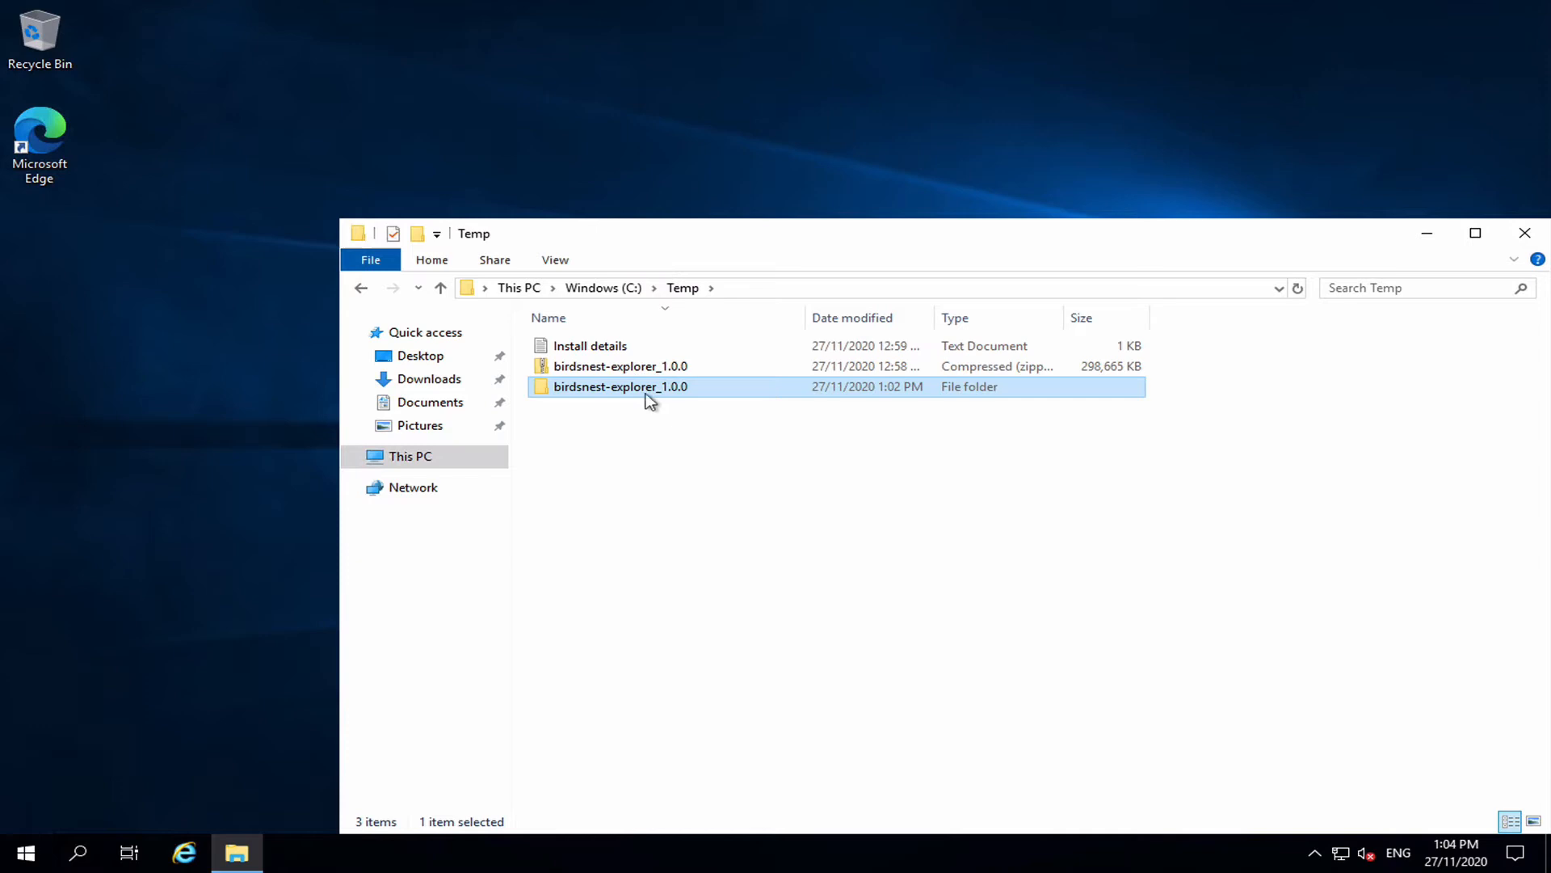
# View the Install details notes with neo4j and svc_birdsnest_db passwords and Birdsnest Admins/Users groups.
pyautogui.click(588, 346)
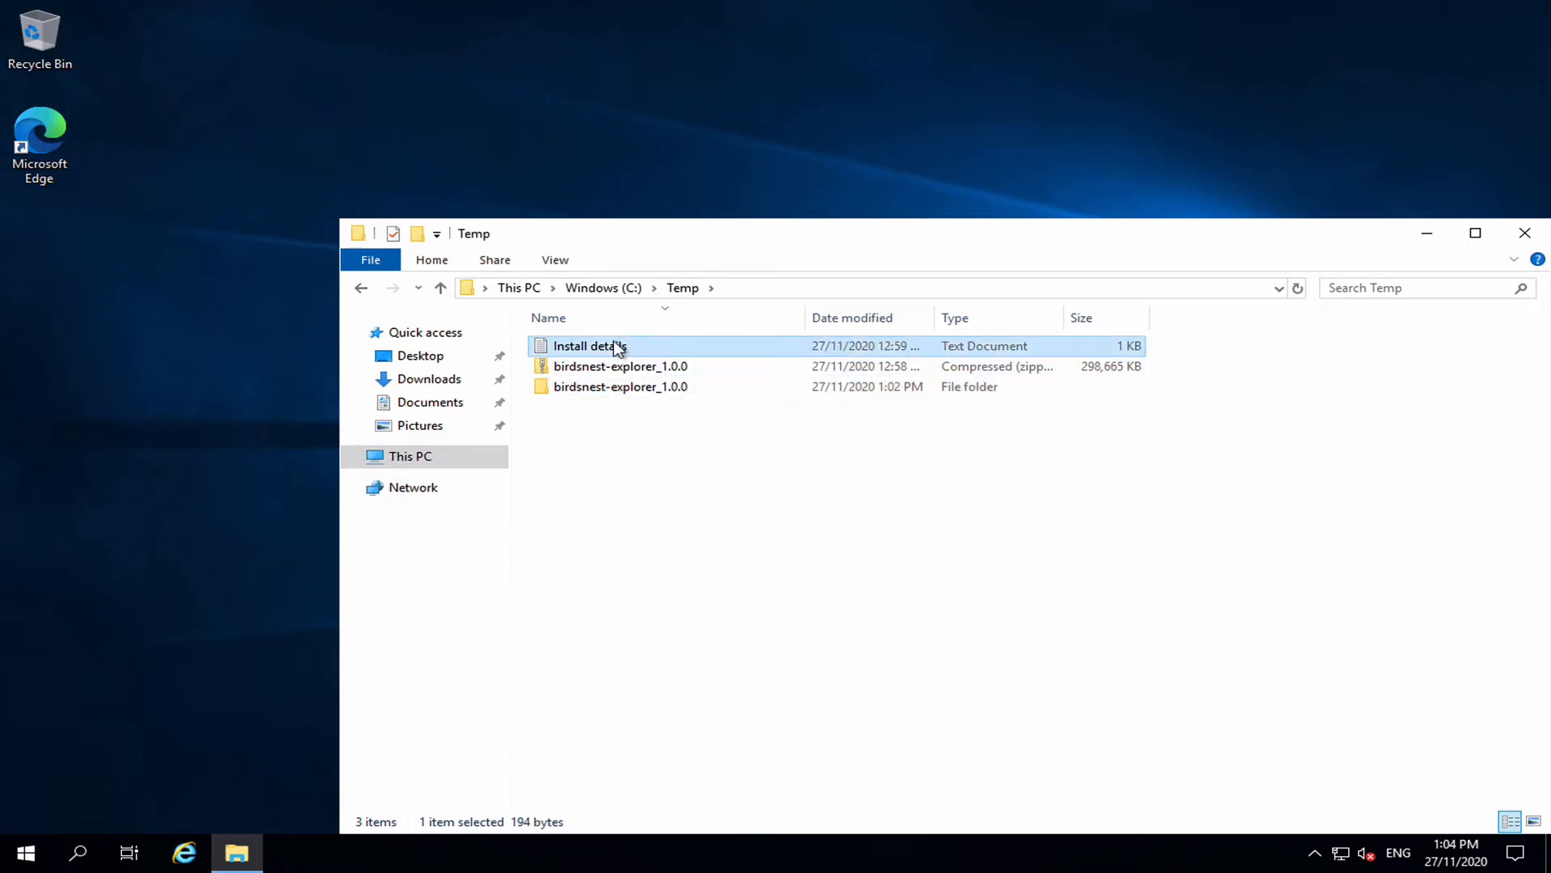
pyautogui.doubleClick(588, 346)
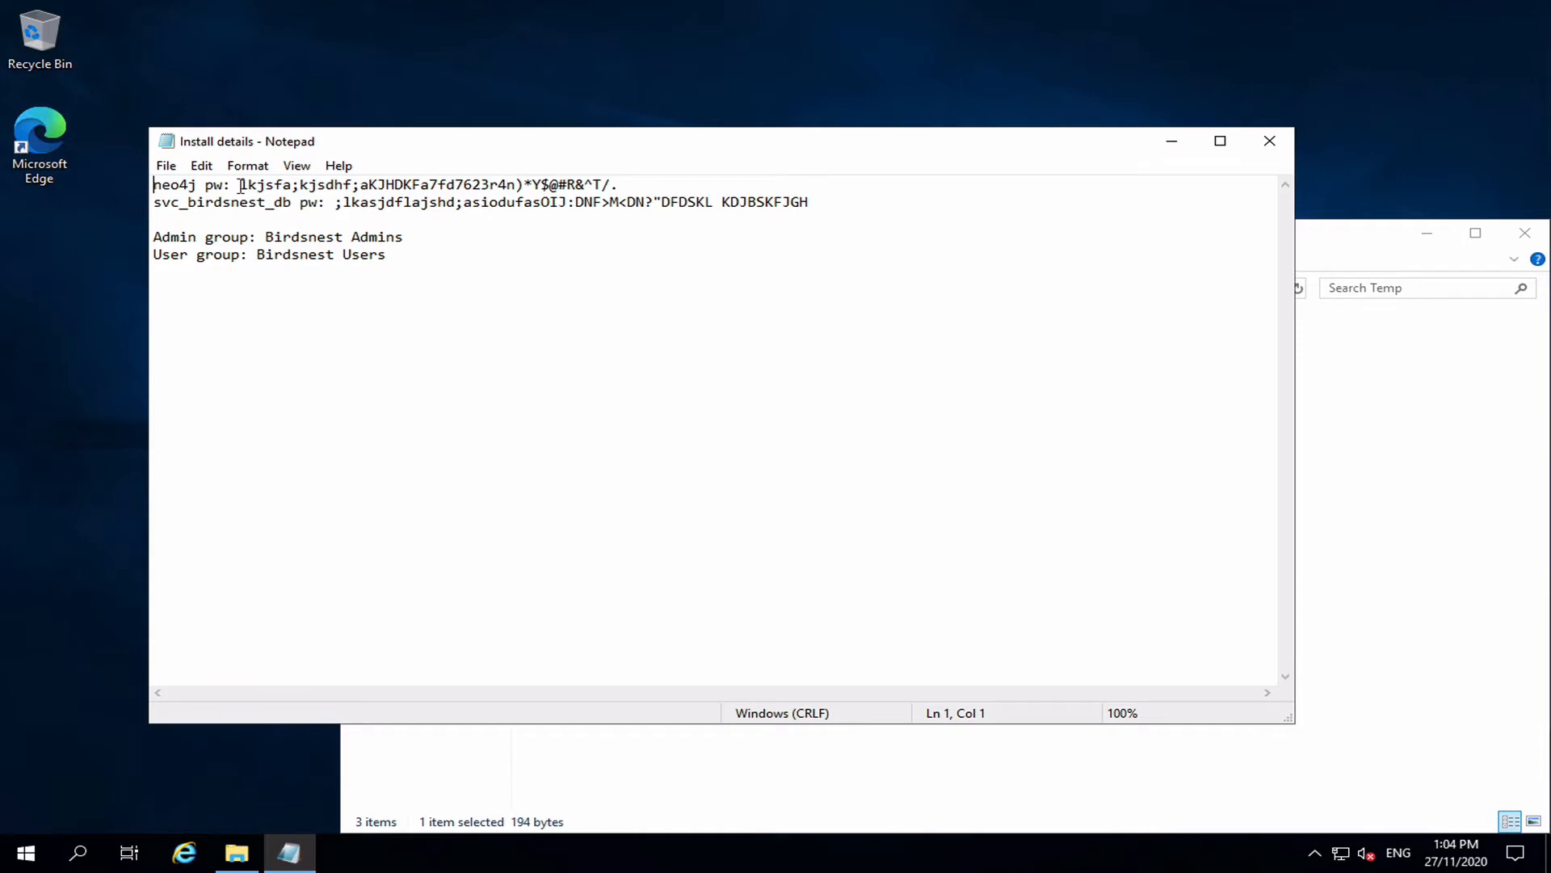
pyautogui.moveTo(209, 197)
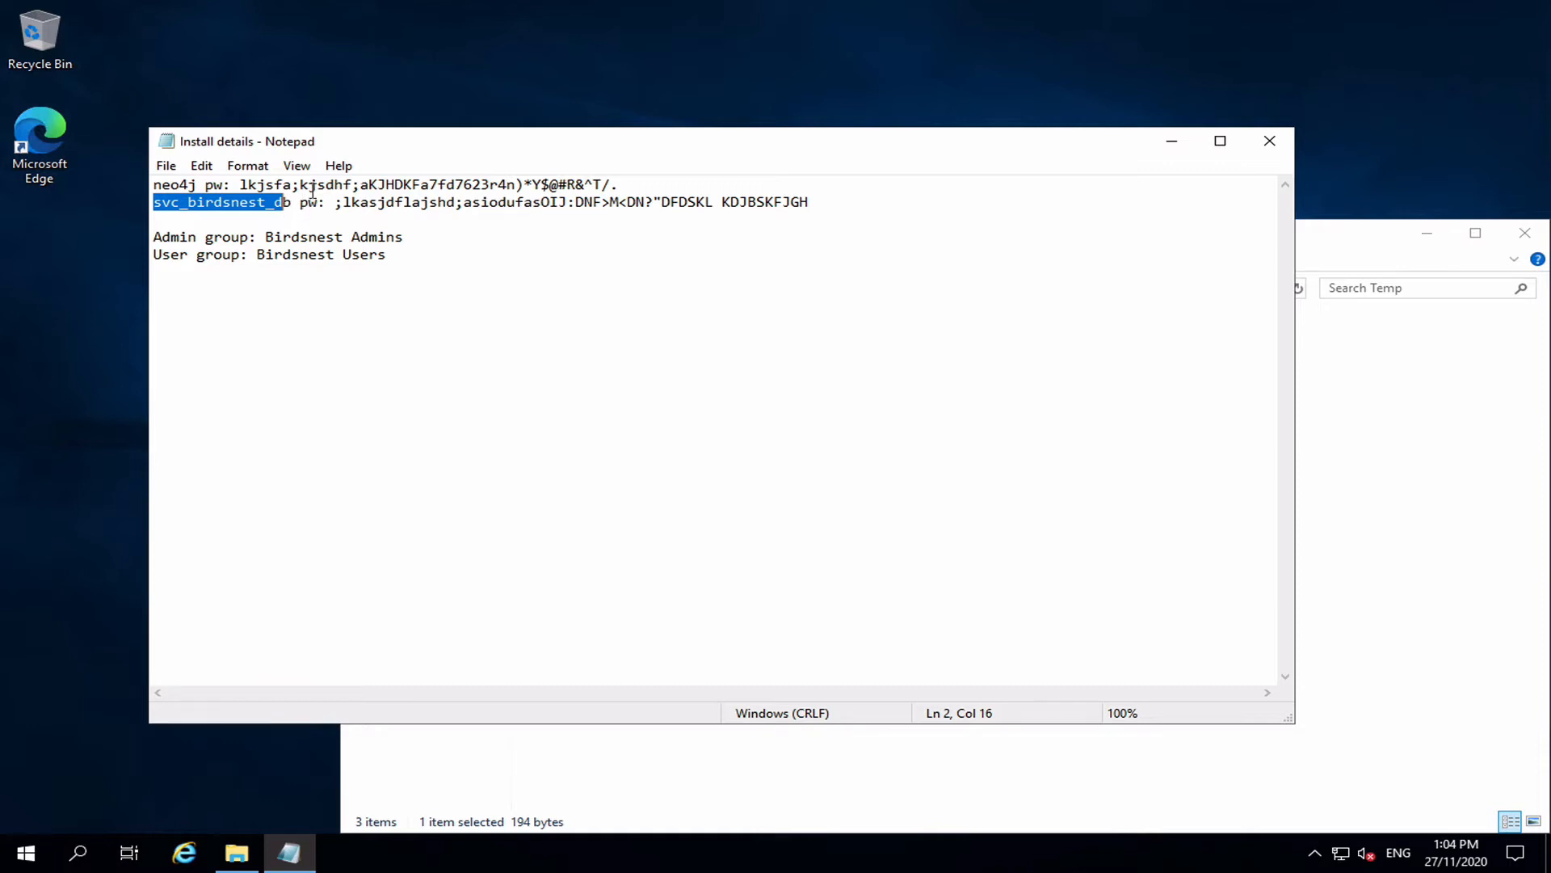
pyautogui.click(297, 185)
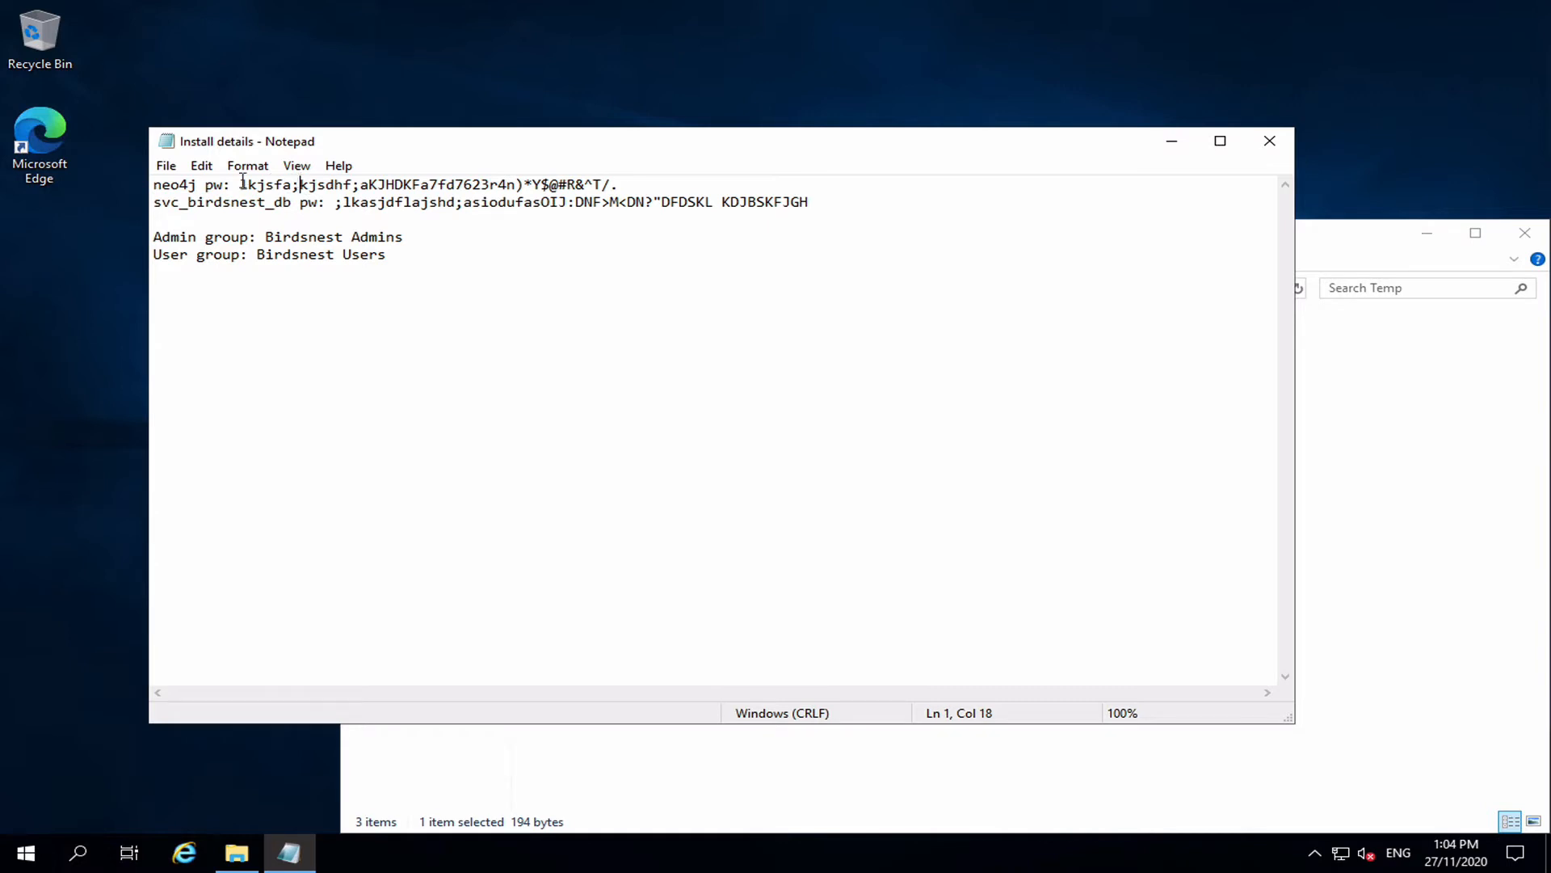
pyautogui.click(566, 202)
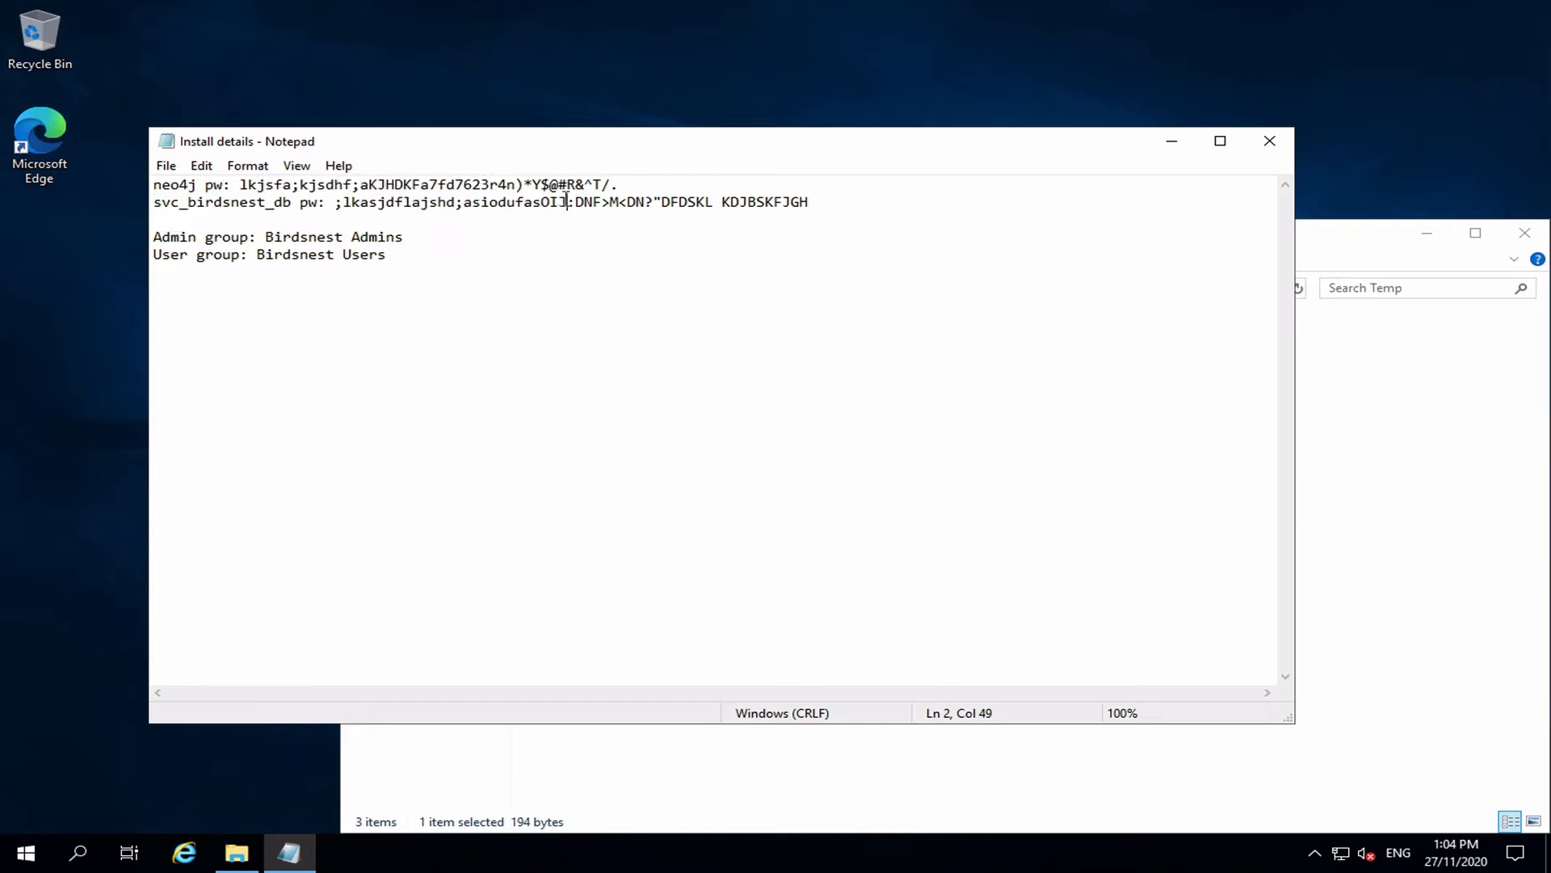
pyautogui.click(388, 254)
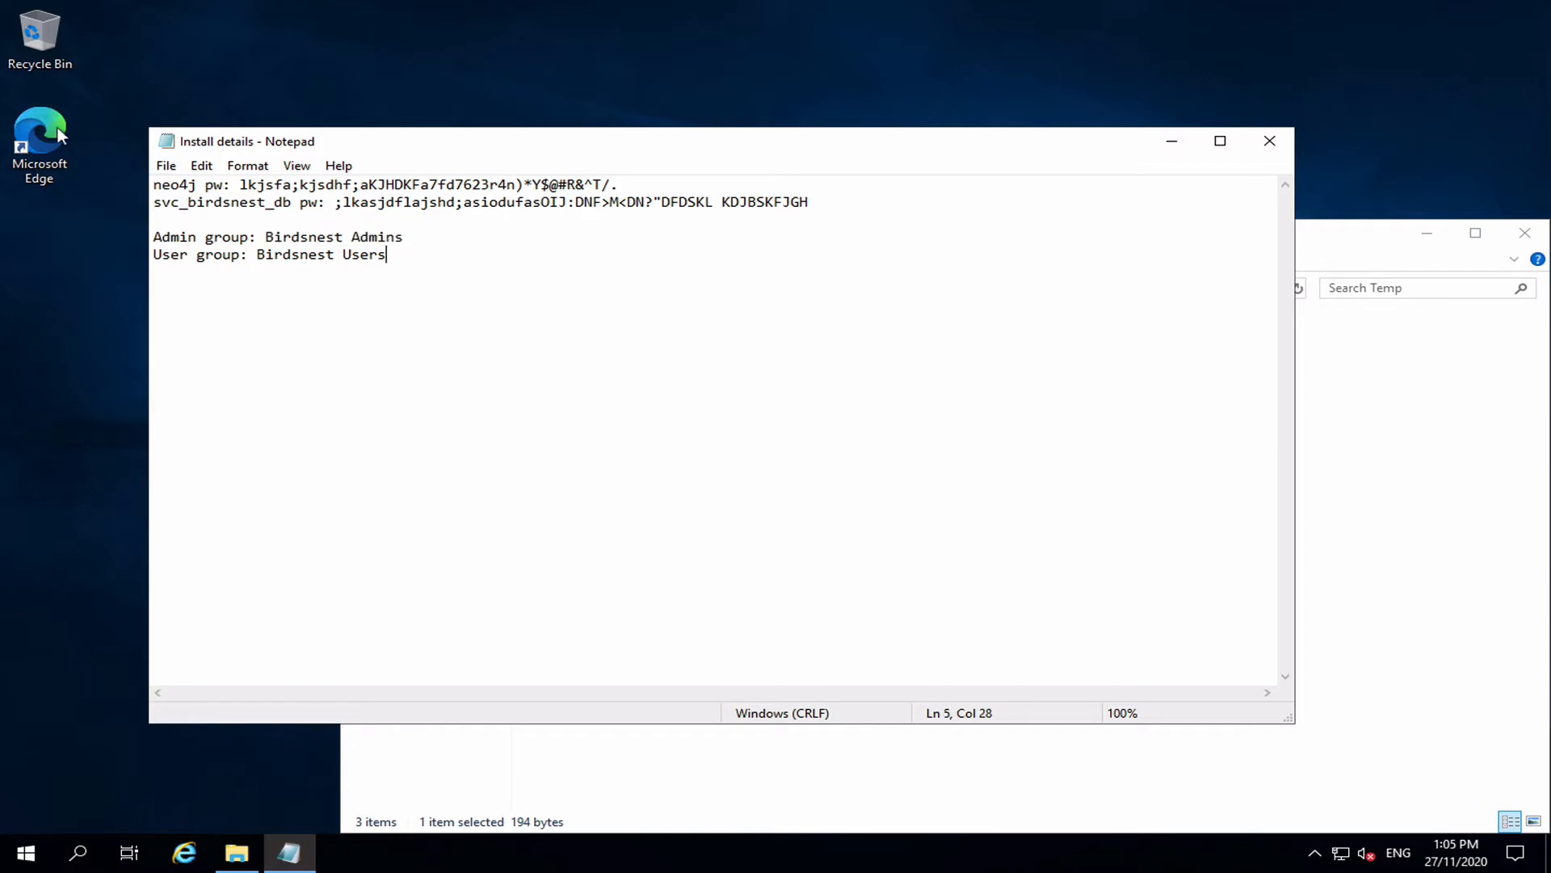
pyautogui.moveTo(39, 134)
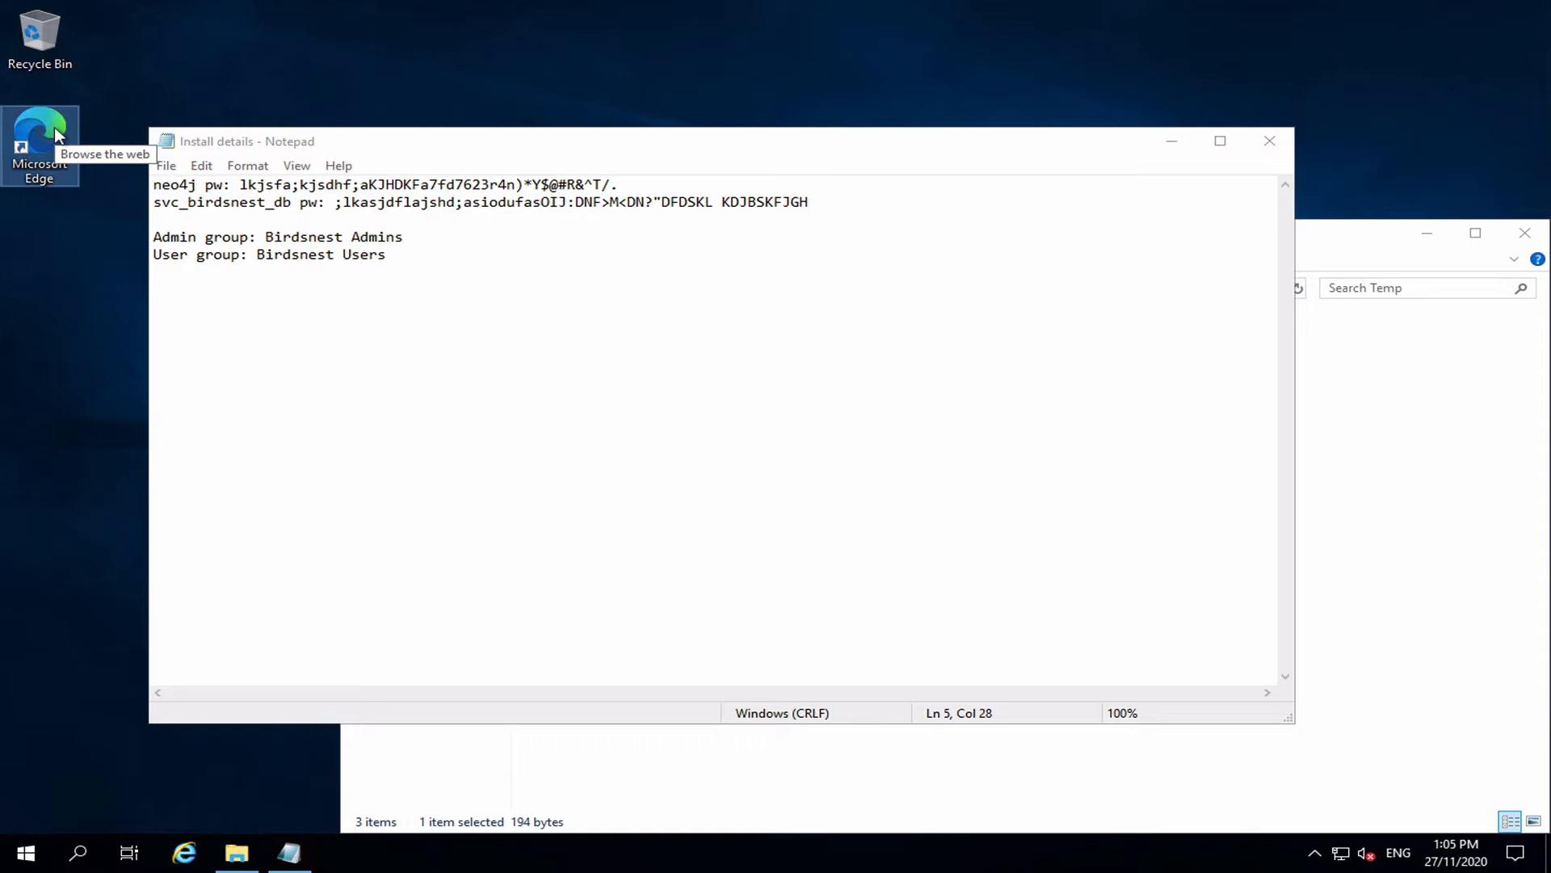
pyautogui.moveTo(520, 259)
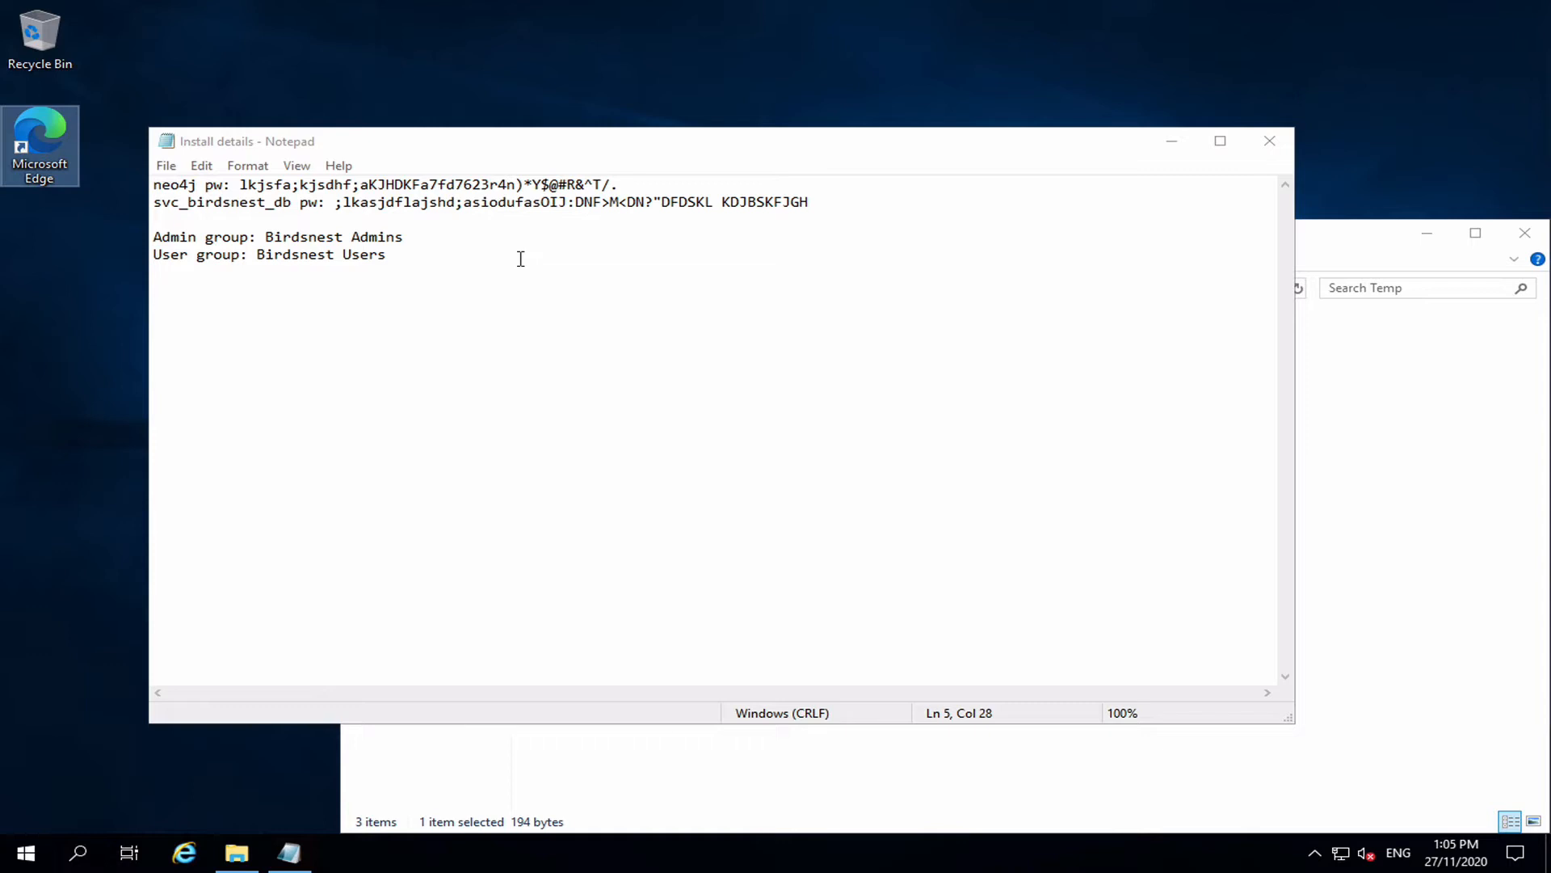
pyautogui.moveTo(1271, 697)
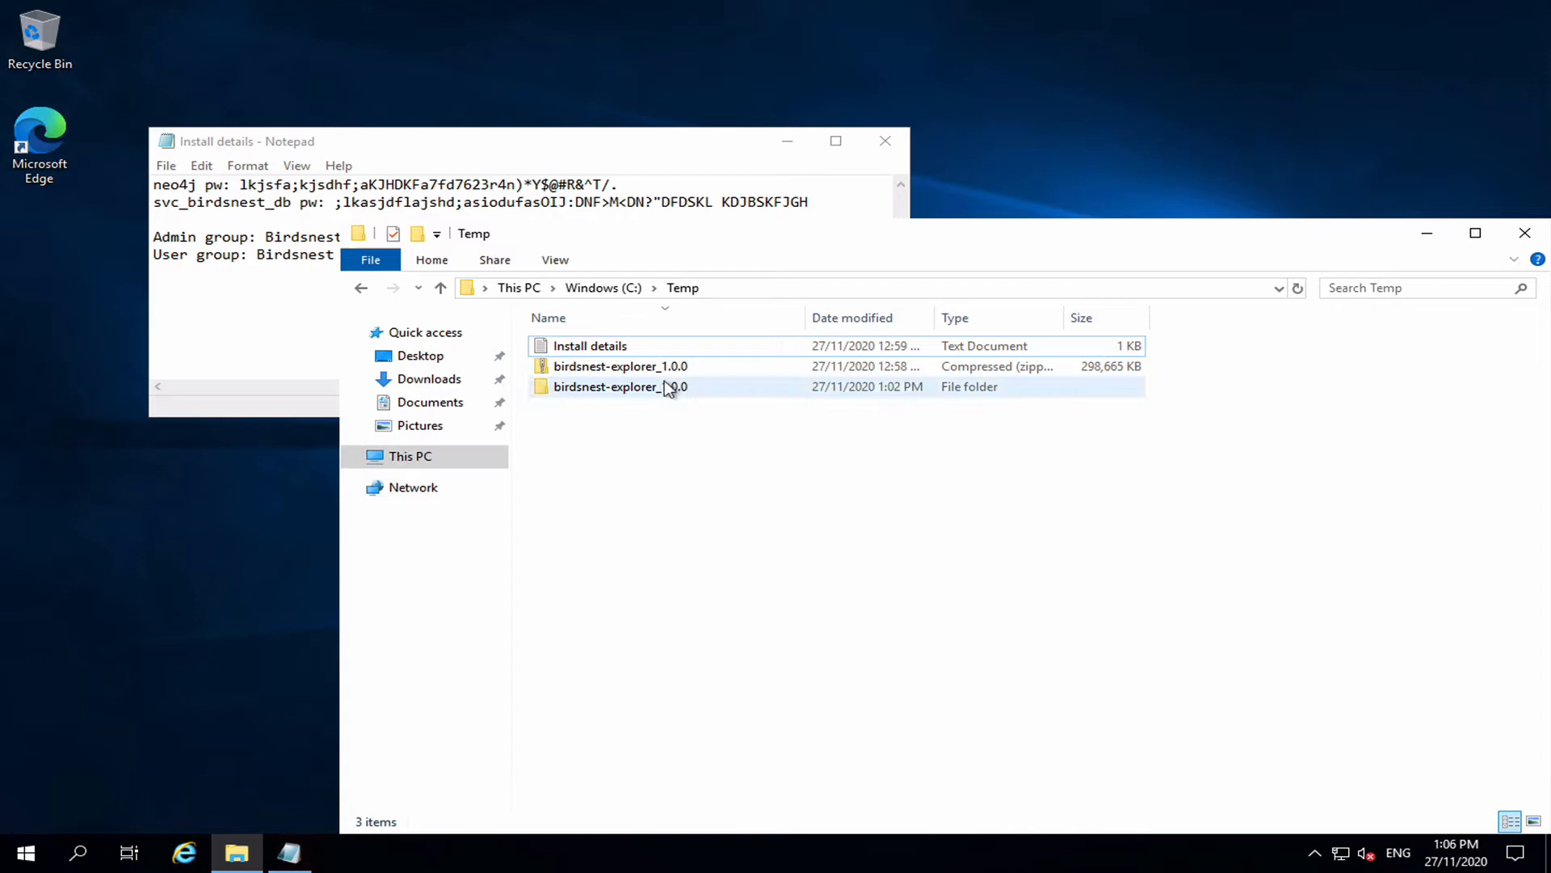
# Launch ManagedInstaller from birdsnest-explorer_1.0.0 with admin rights, showing the welcome page and OS/RAM checks.
pyautogui.doubleClick(620, 386)
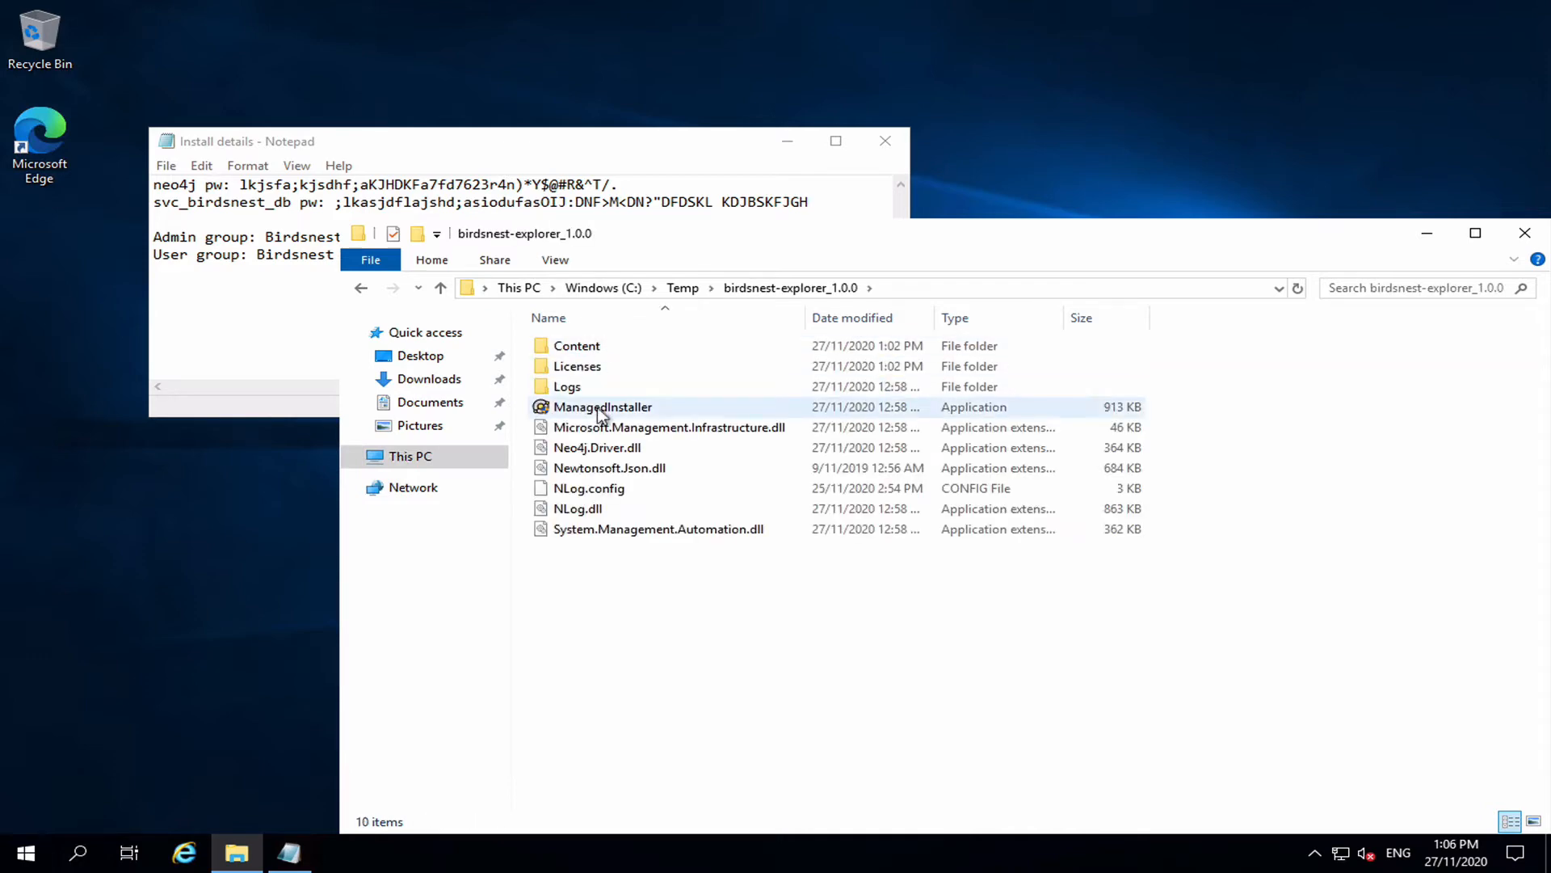
pyautogui.doubleClick(601, 407)
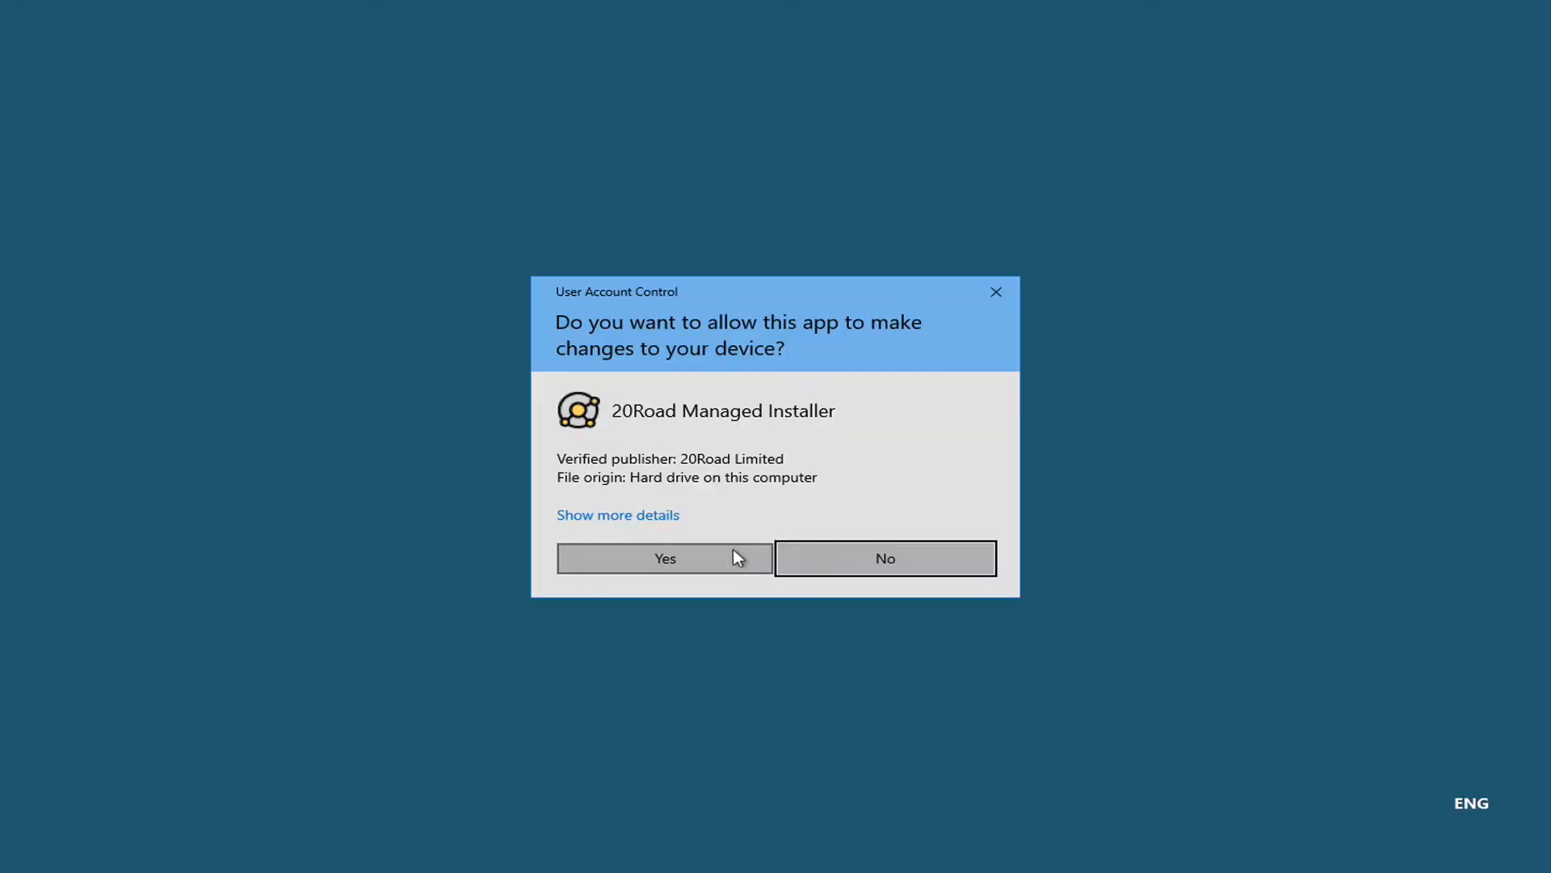
pyautogui.click(664, 557)
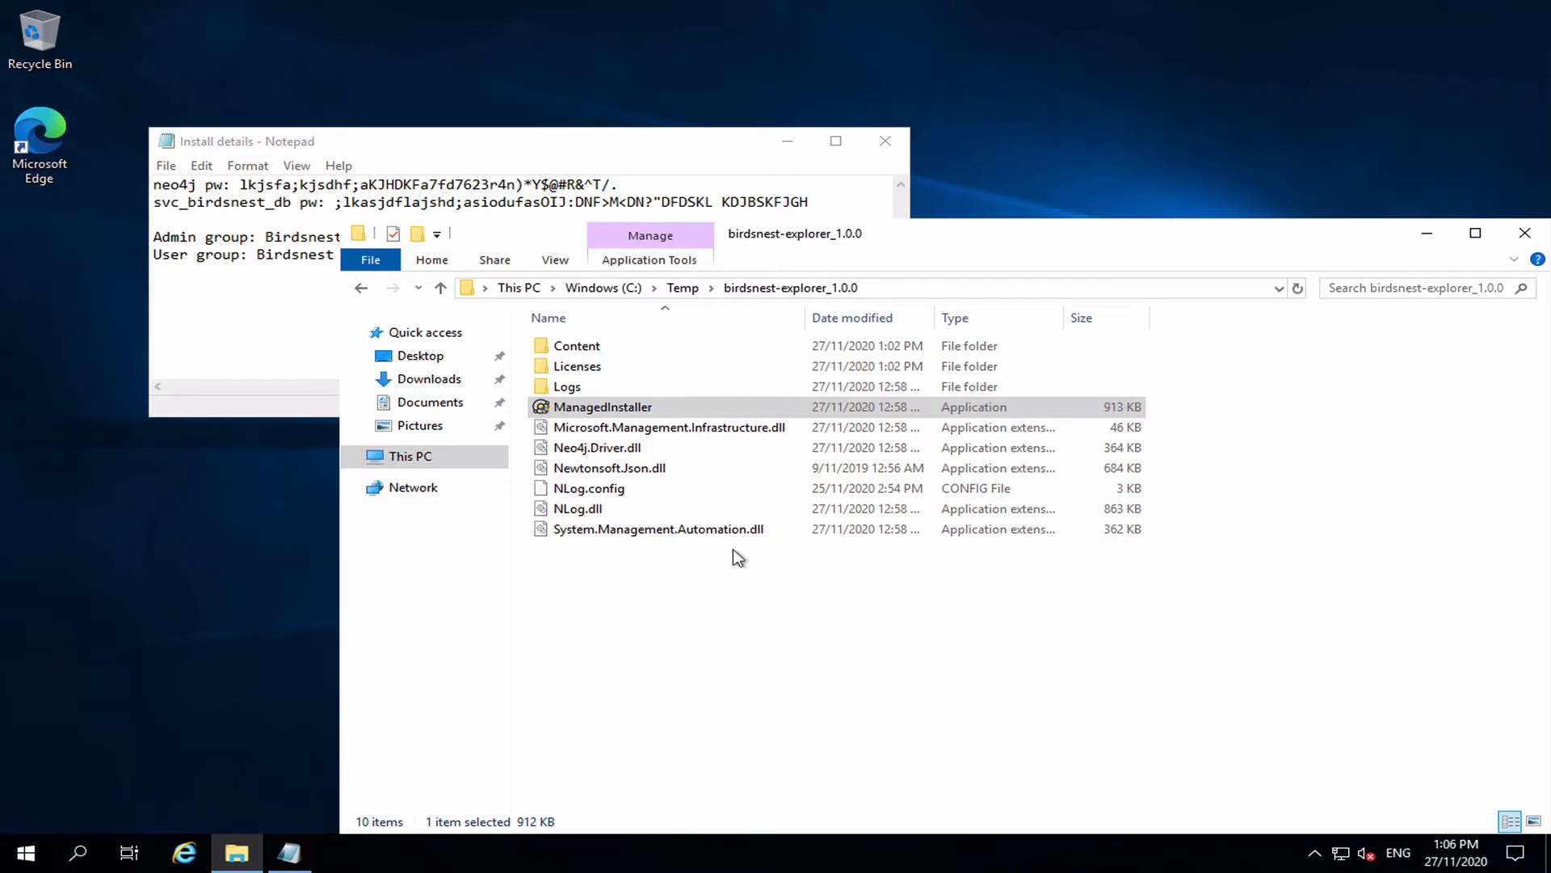
pyautogui.doubleClick(602, 408)
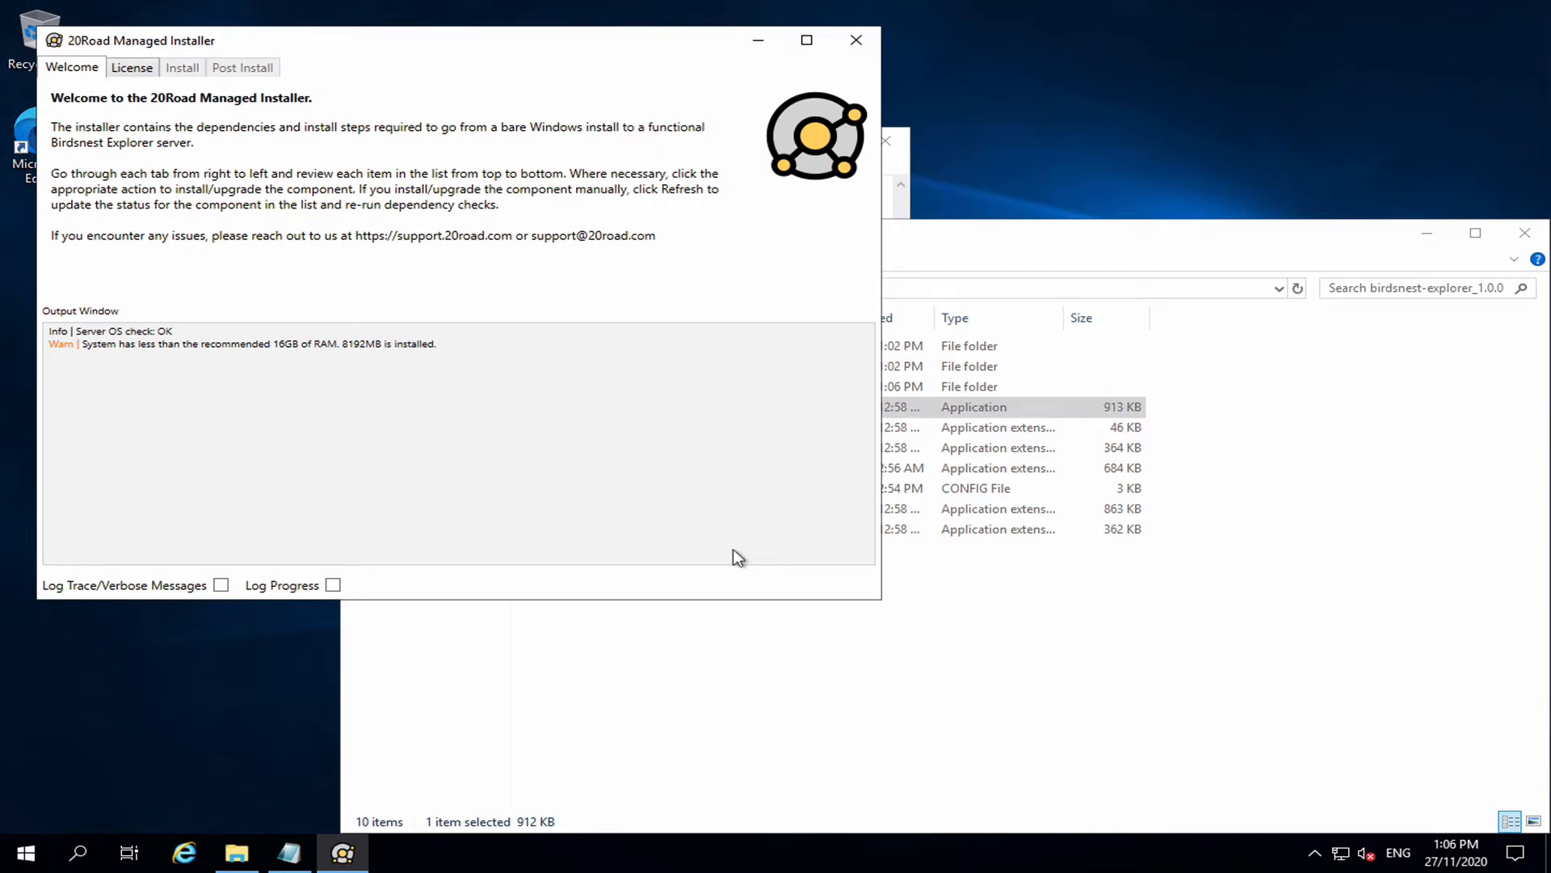
pyautogui.moveTo(347, 91)
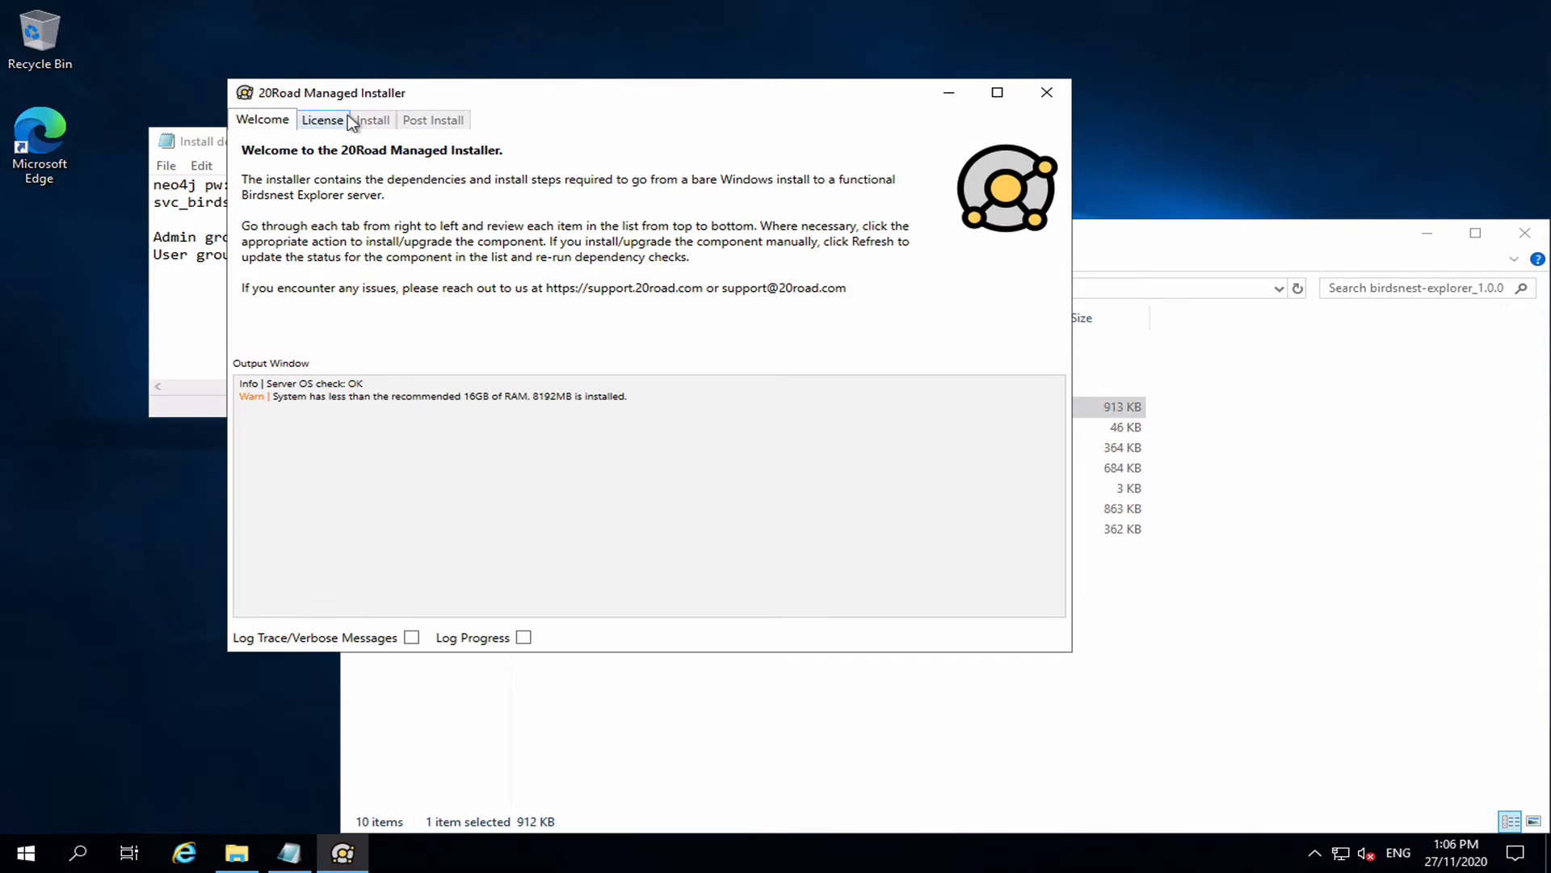
pyautogui.moveTo(653, 151)
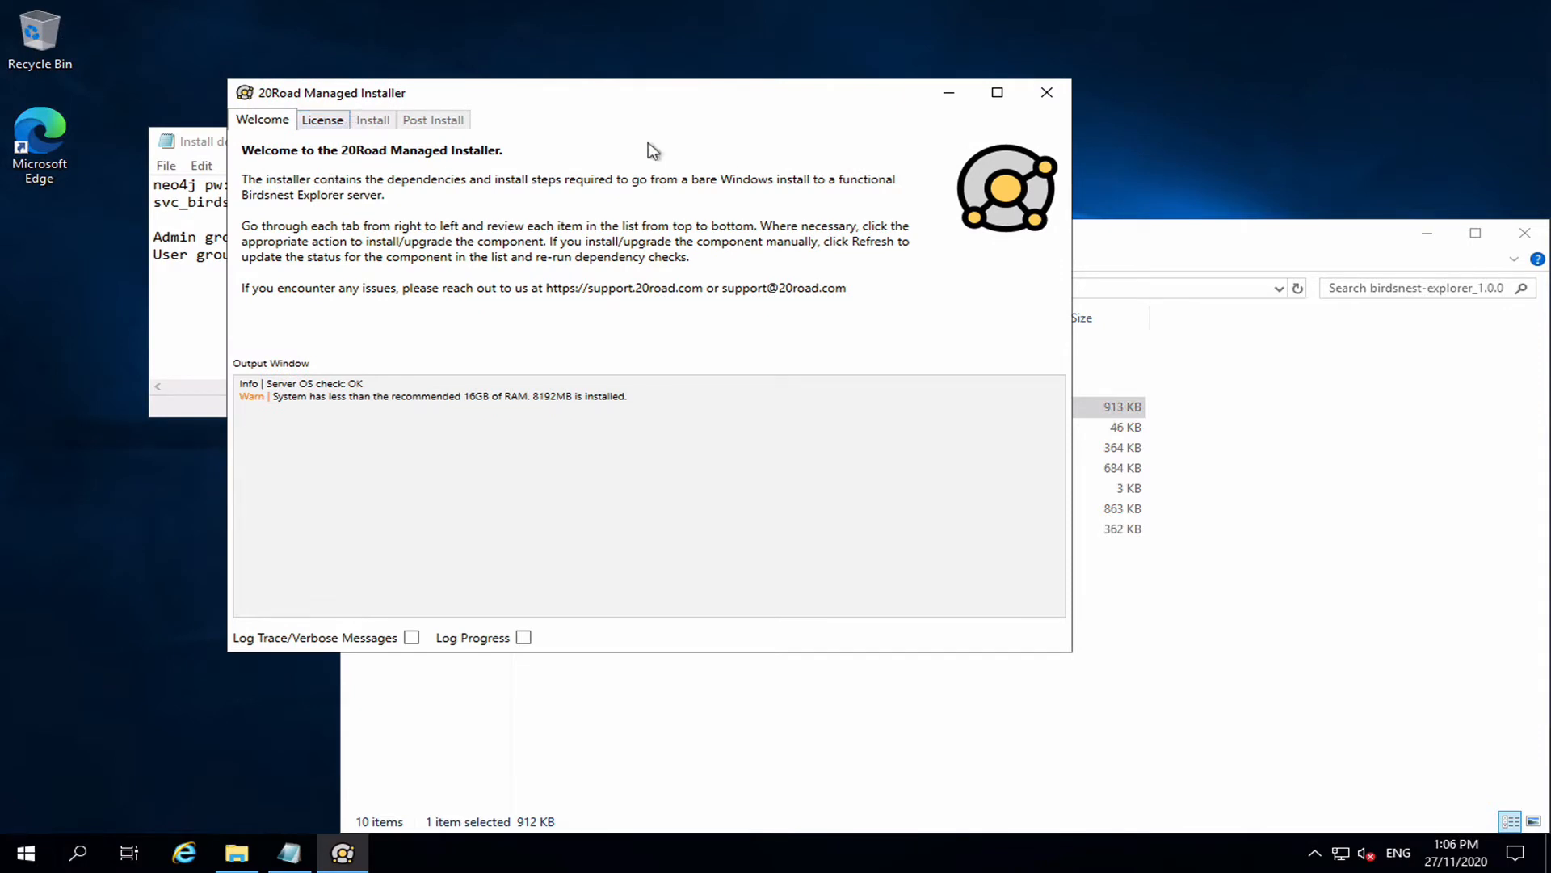
pyautogui.moveTo(274, 145)
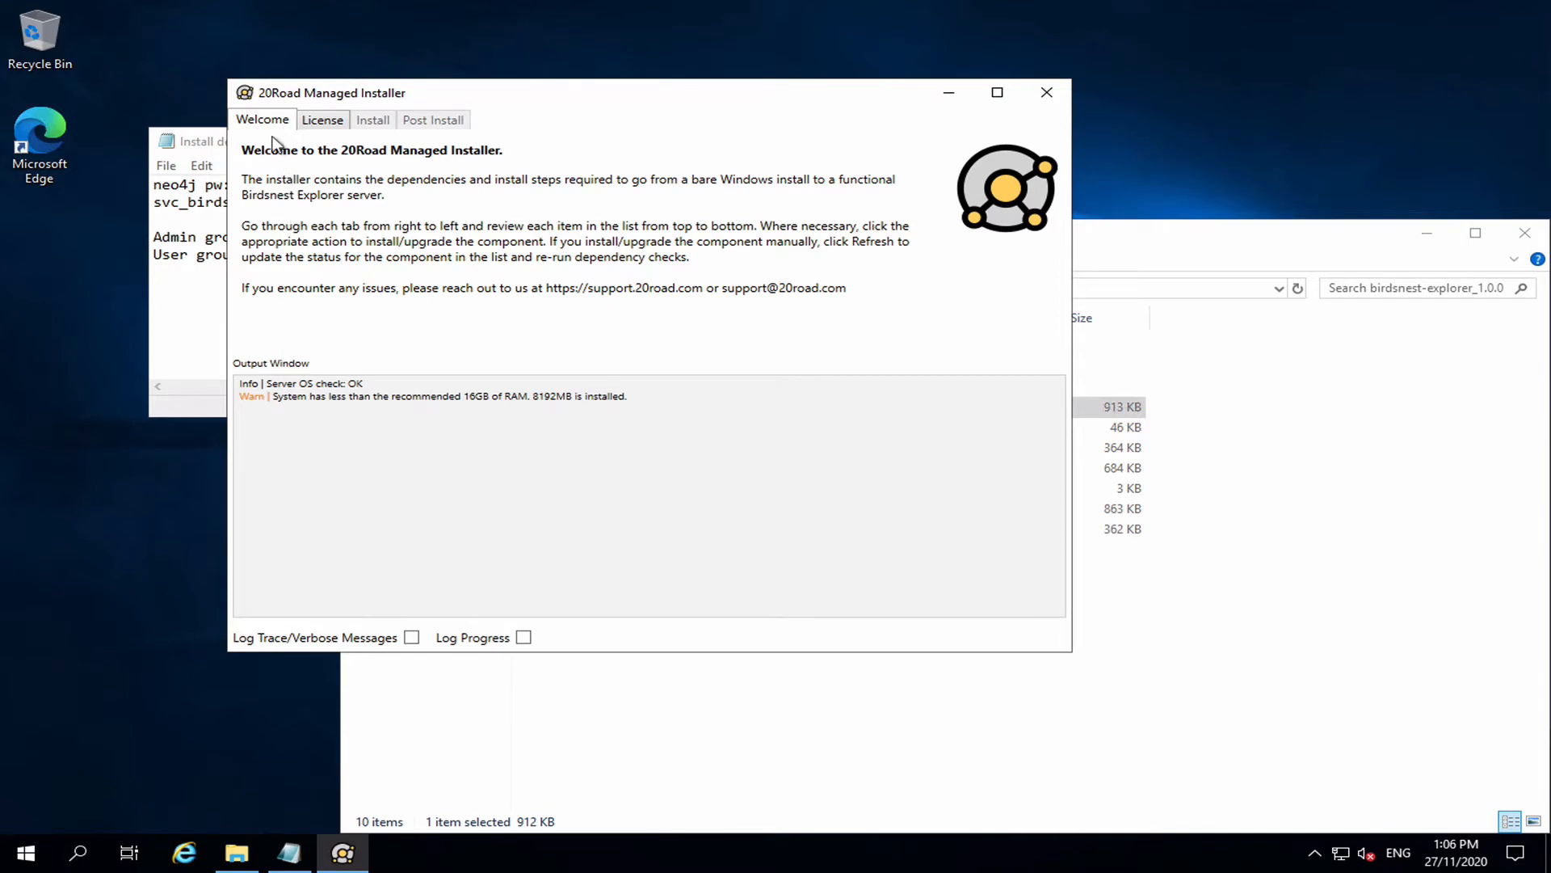
pyautogui.moveTo(263, 129)
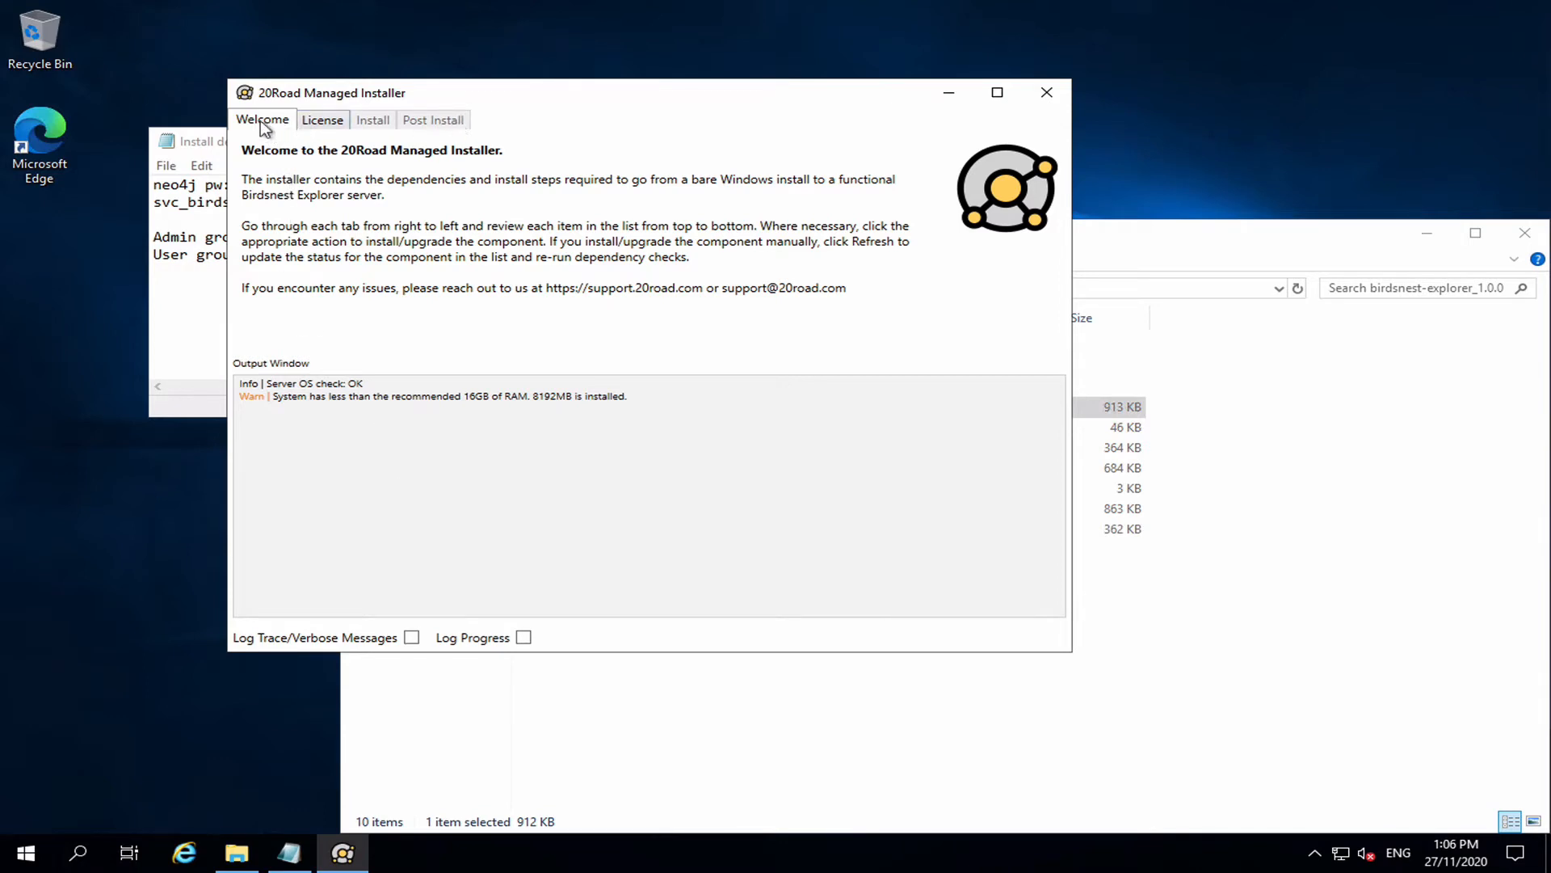
pyautogui.moveTo(379, 123)
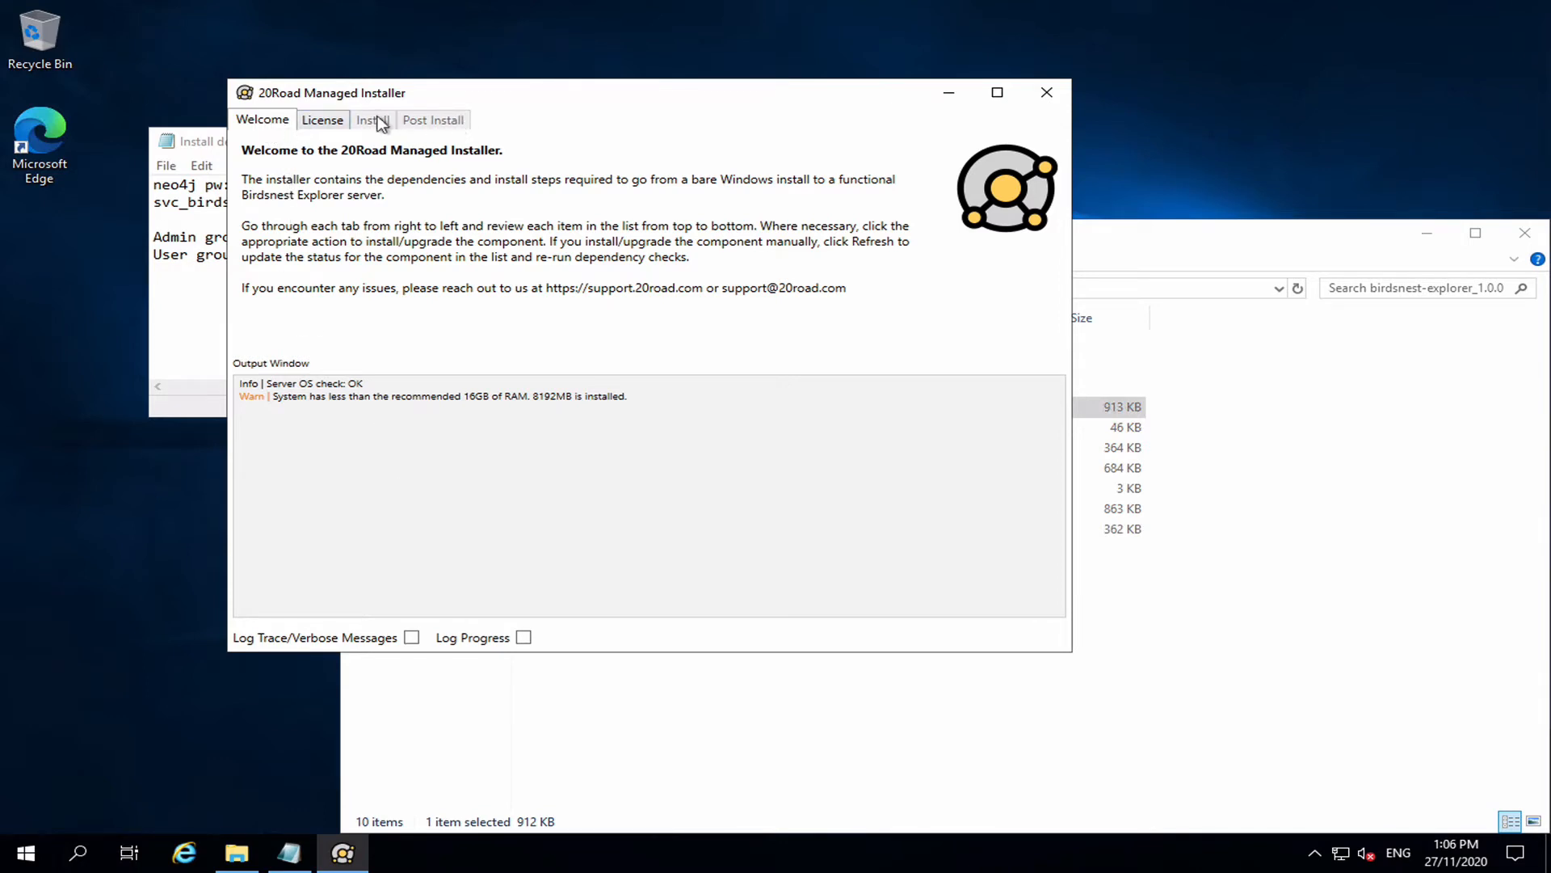
pyautogui.moveTo(277, 536)
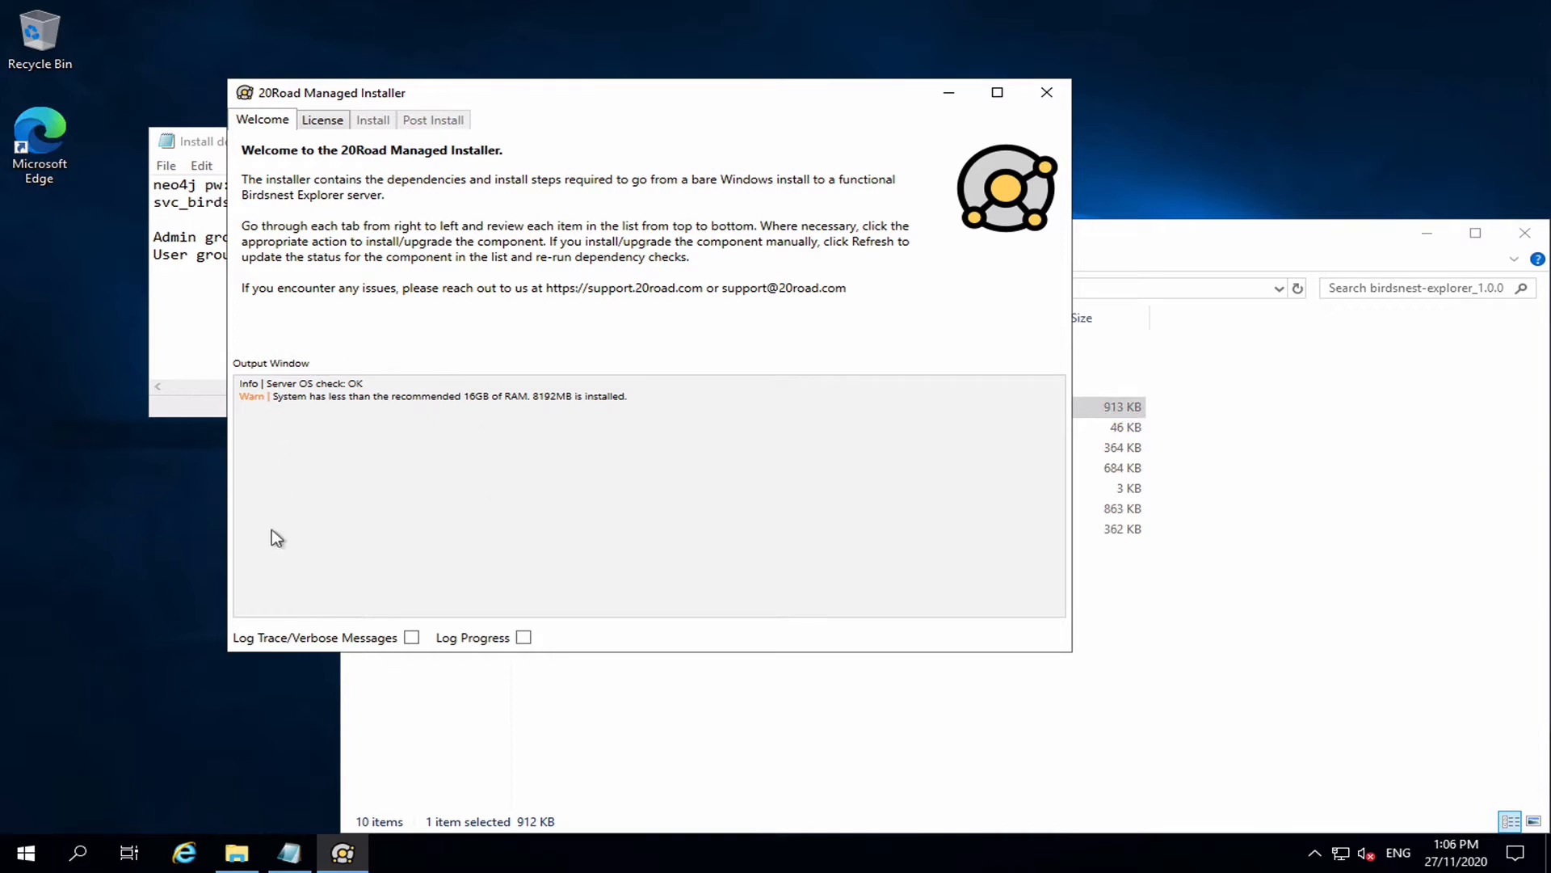
pyautogui.moveTo(420, 443)
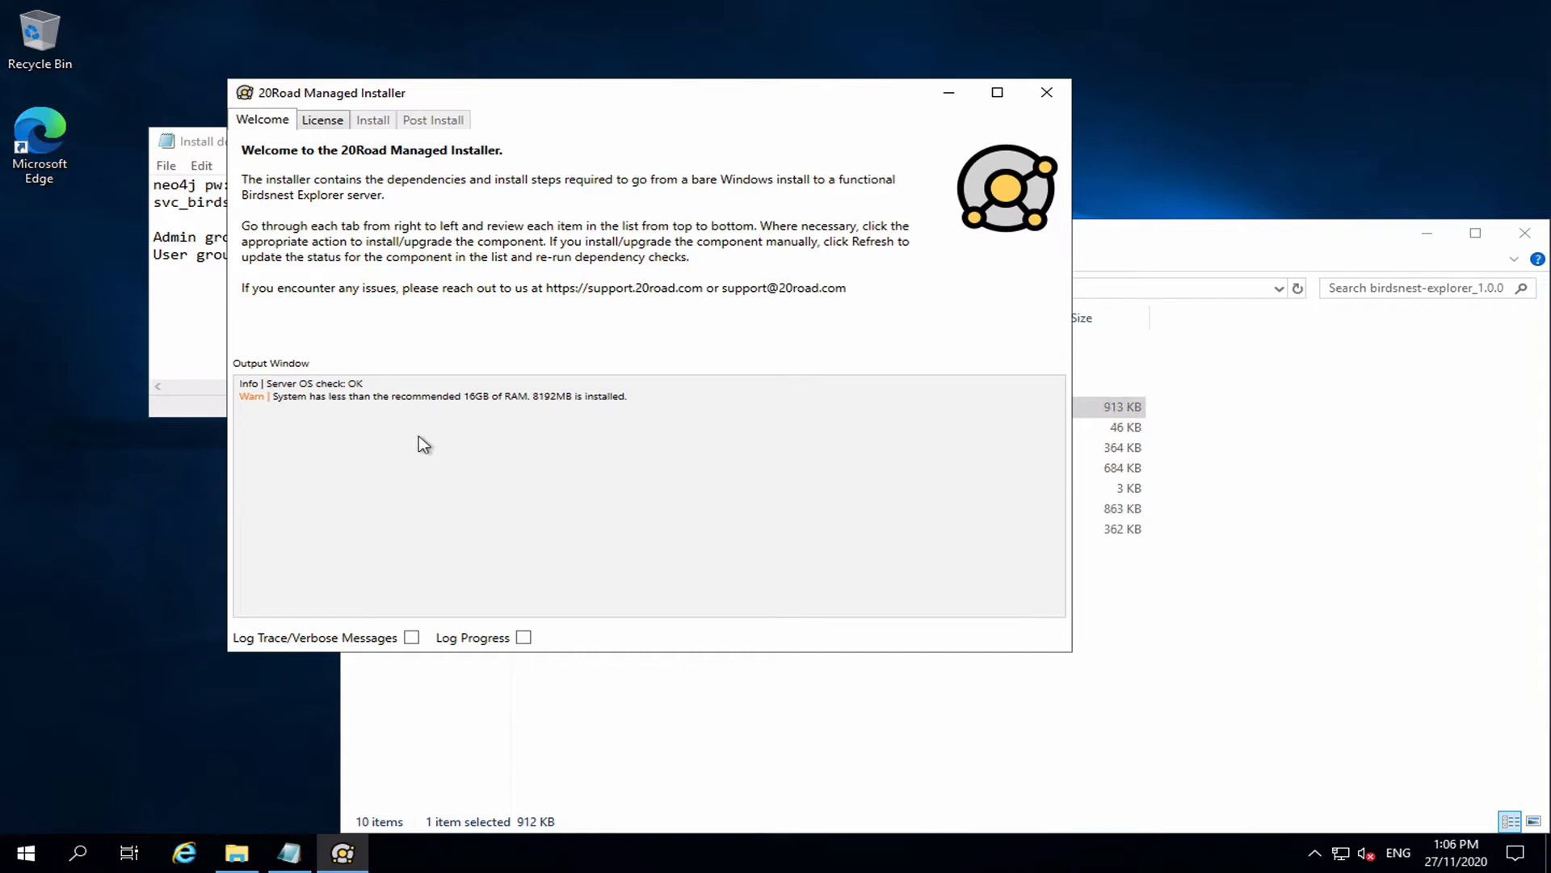
pyautogui.moveTo(282, 406)
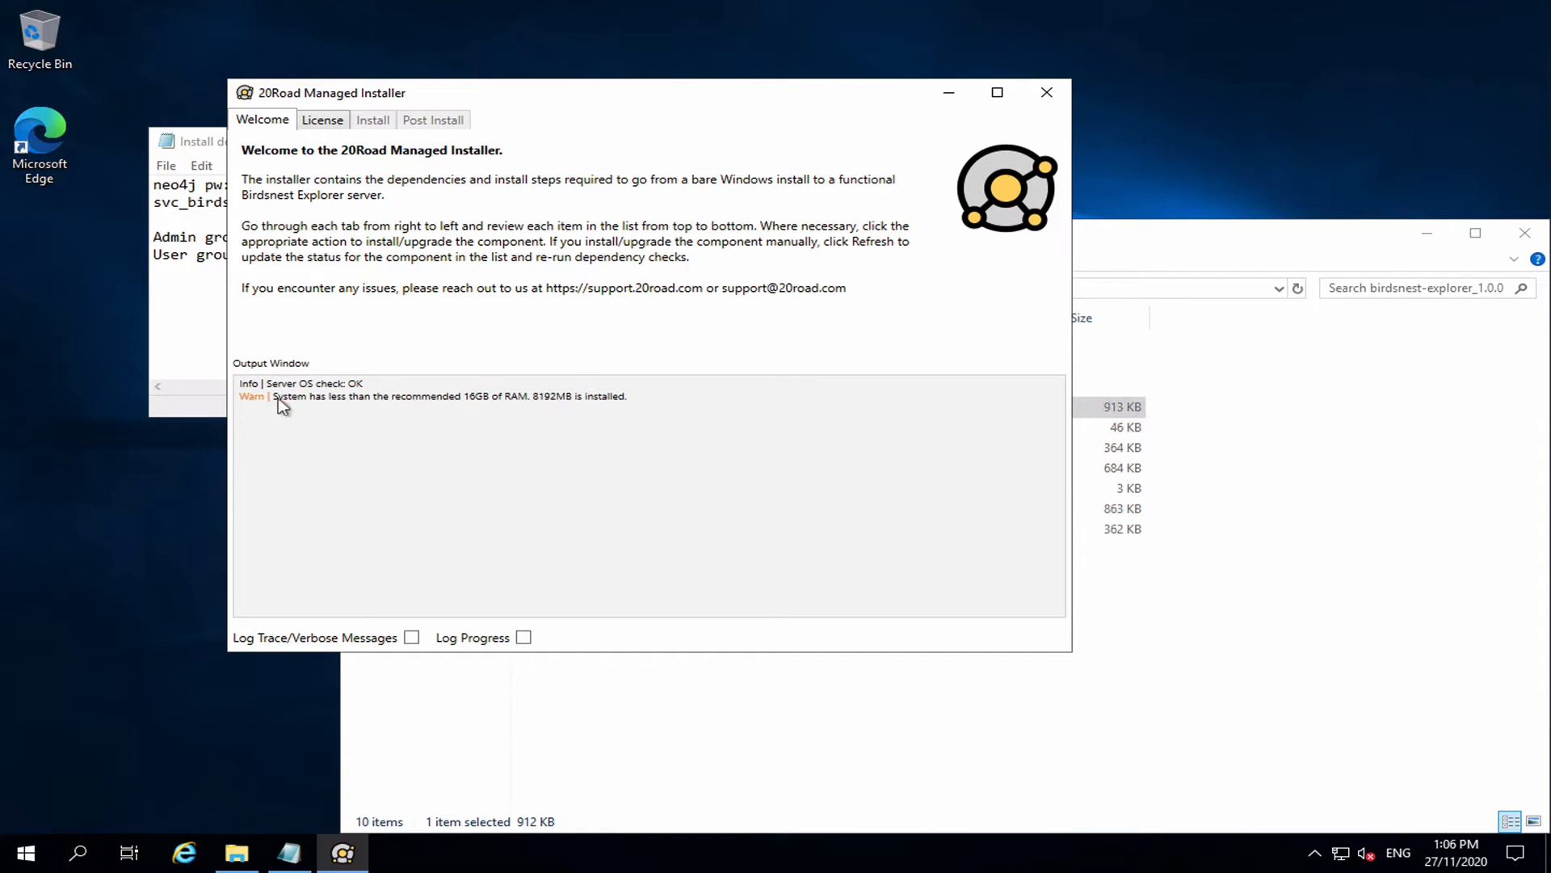
pyautogui.moveTo(359, 405)
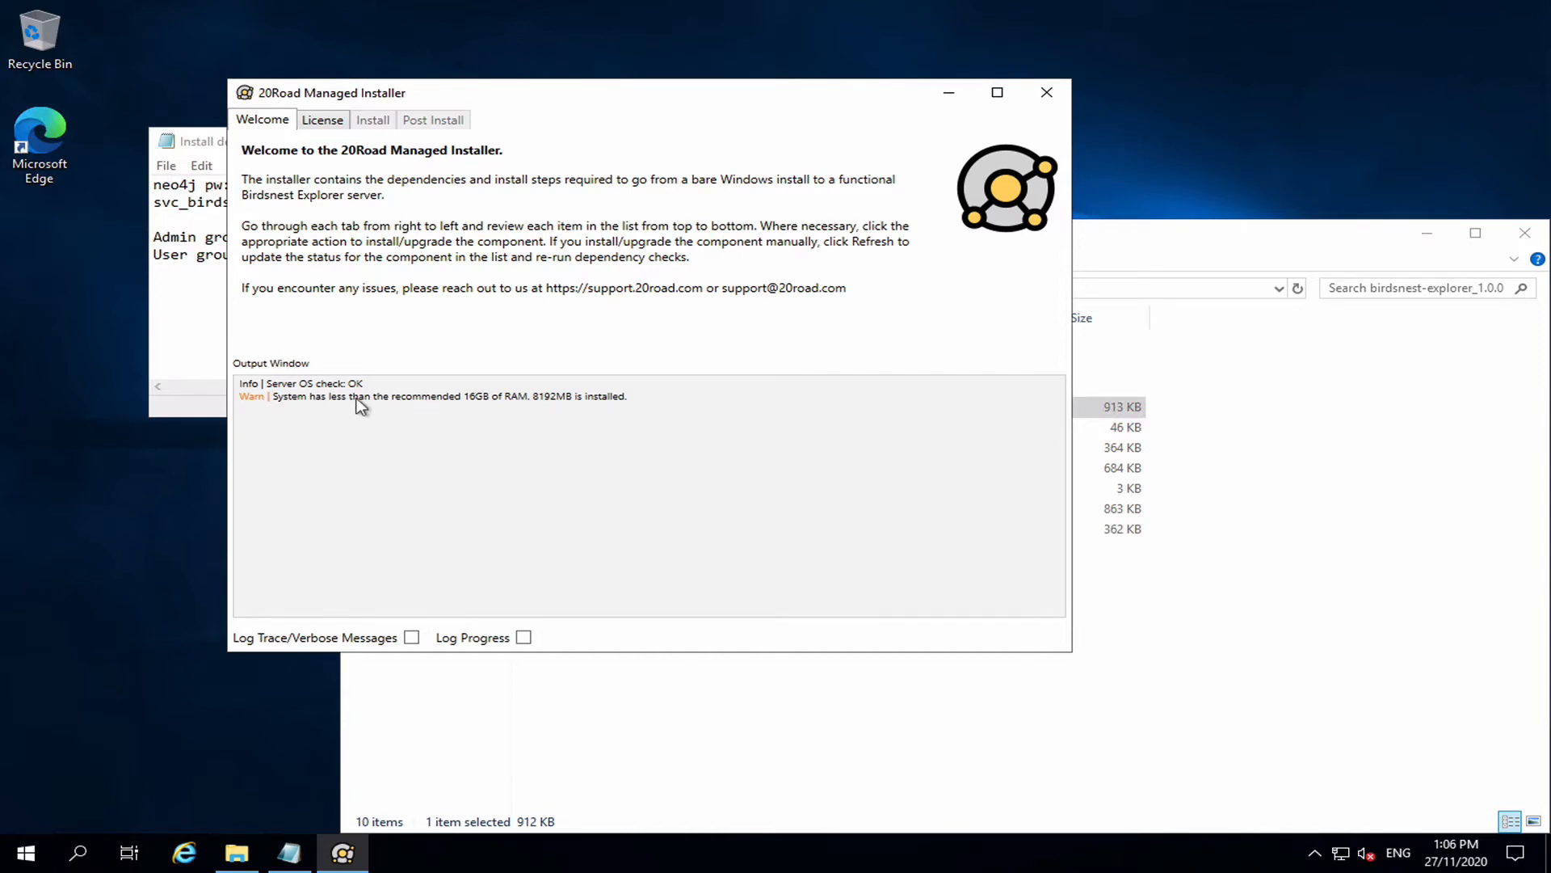
pyautogui.moveTo(486, 414)
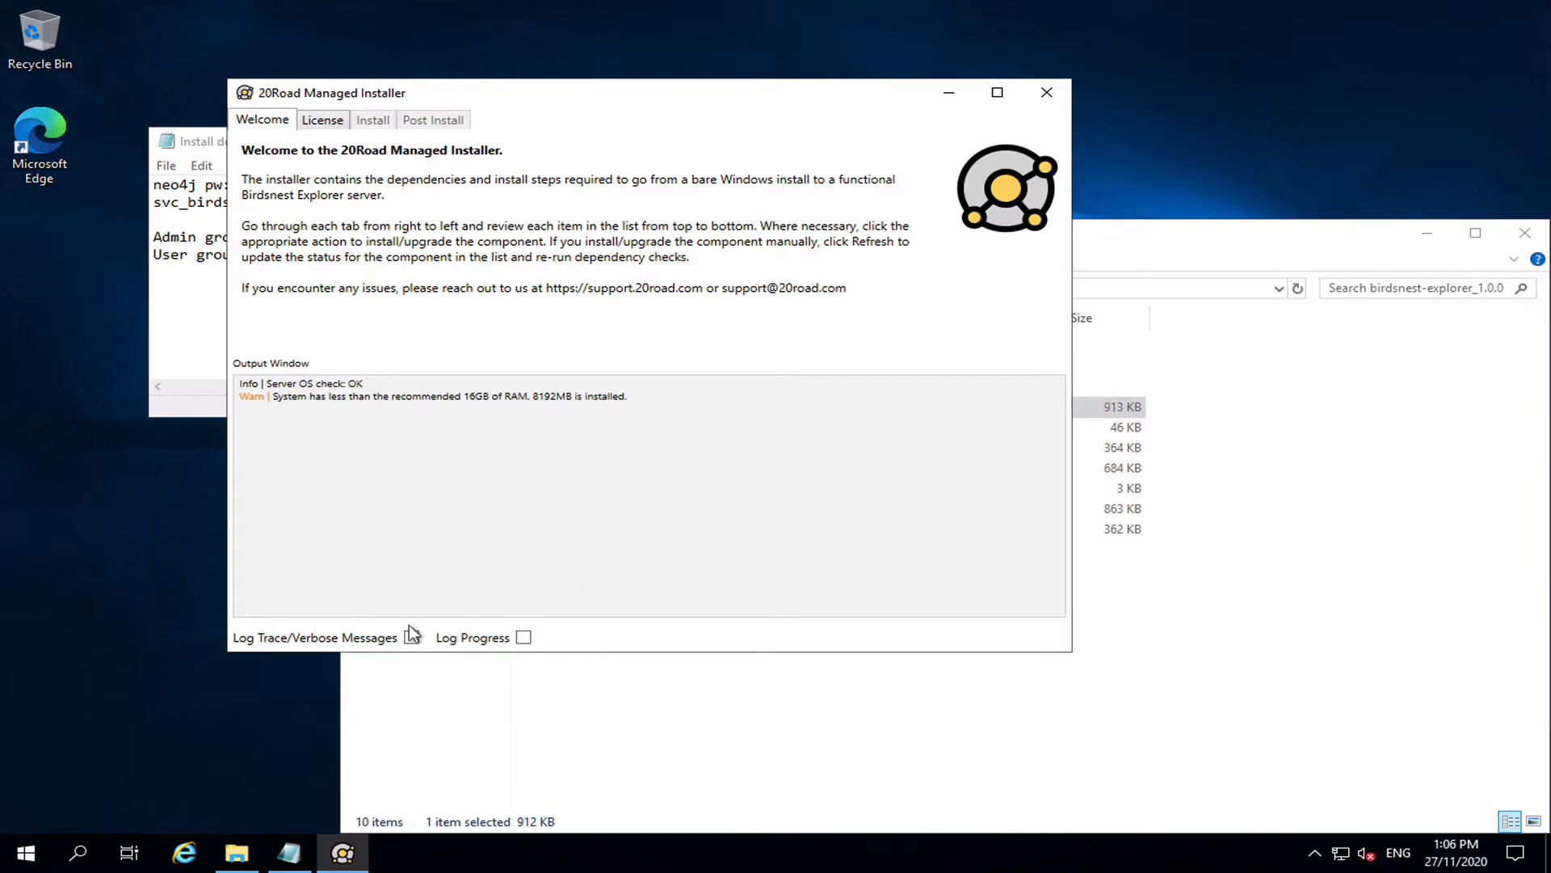
pyautogui.moveTo(564, 644)
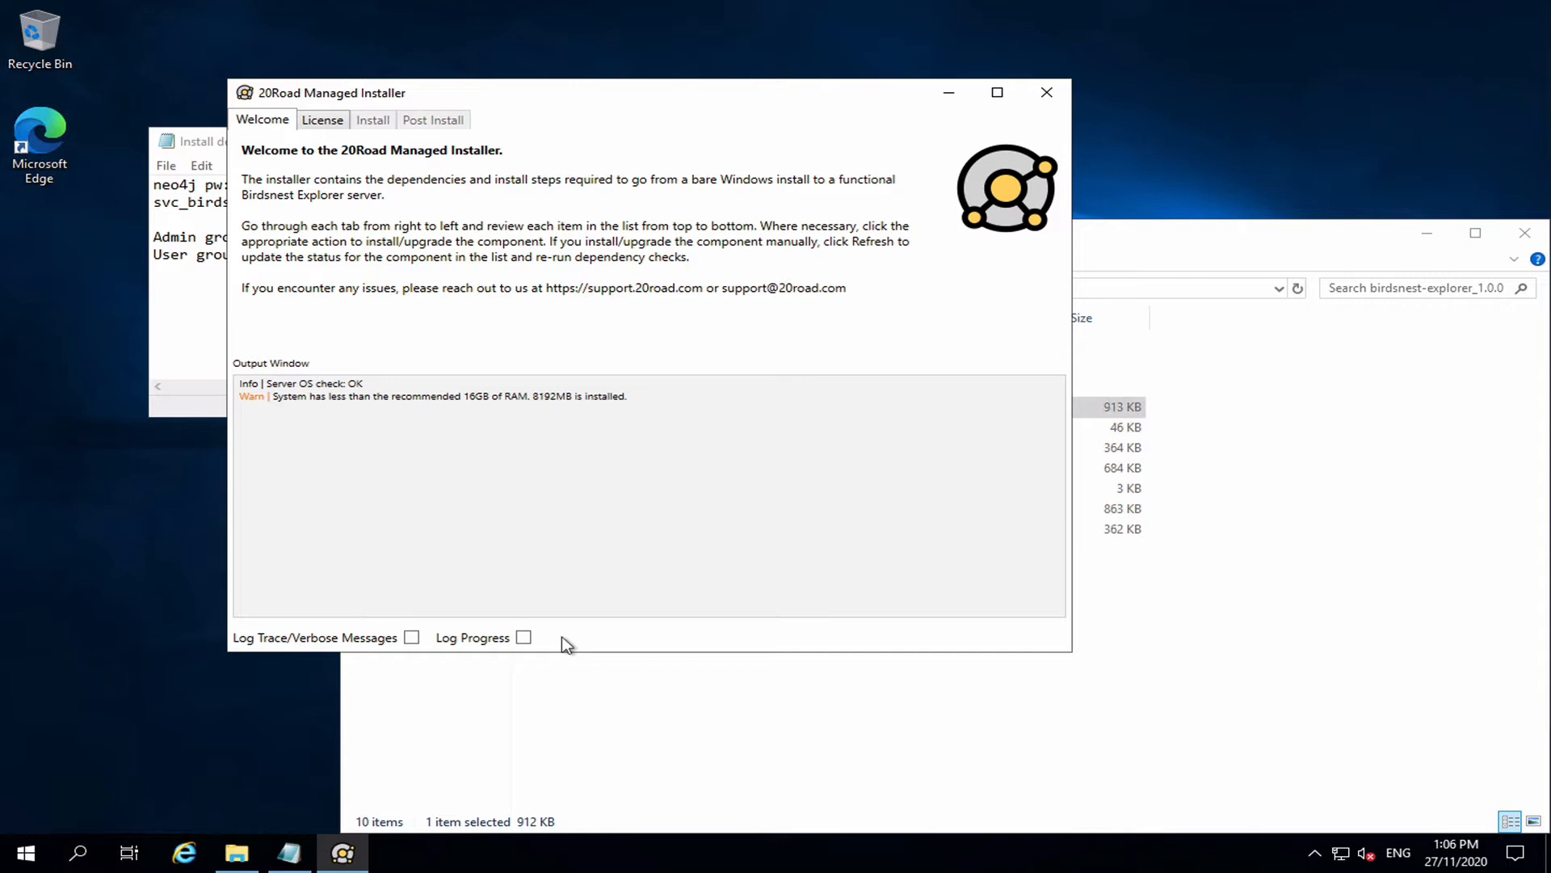
pyautogui.moveTo(344, 134)
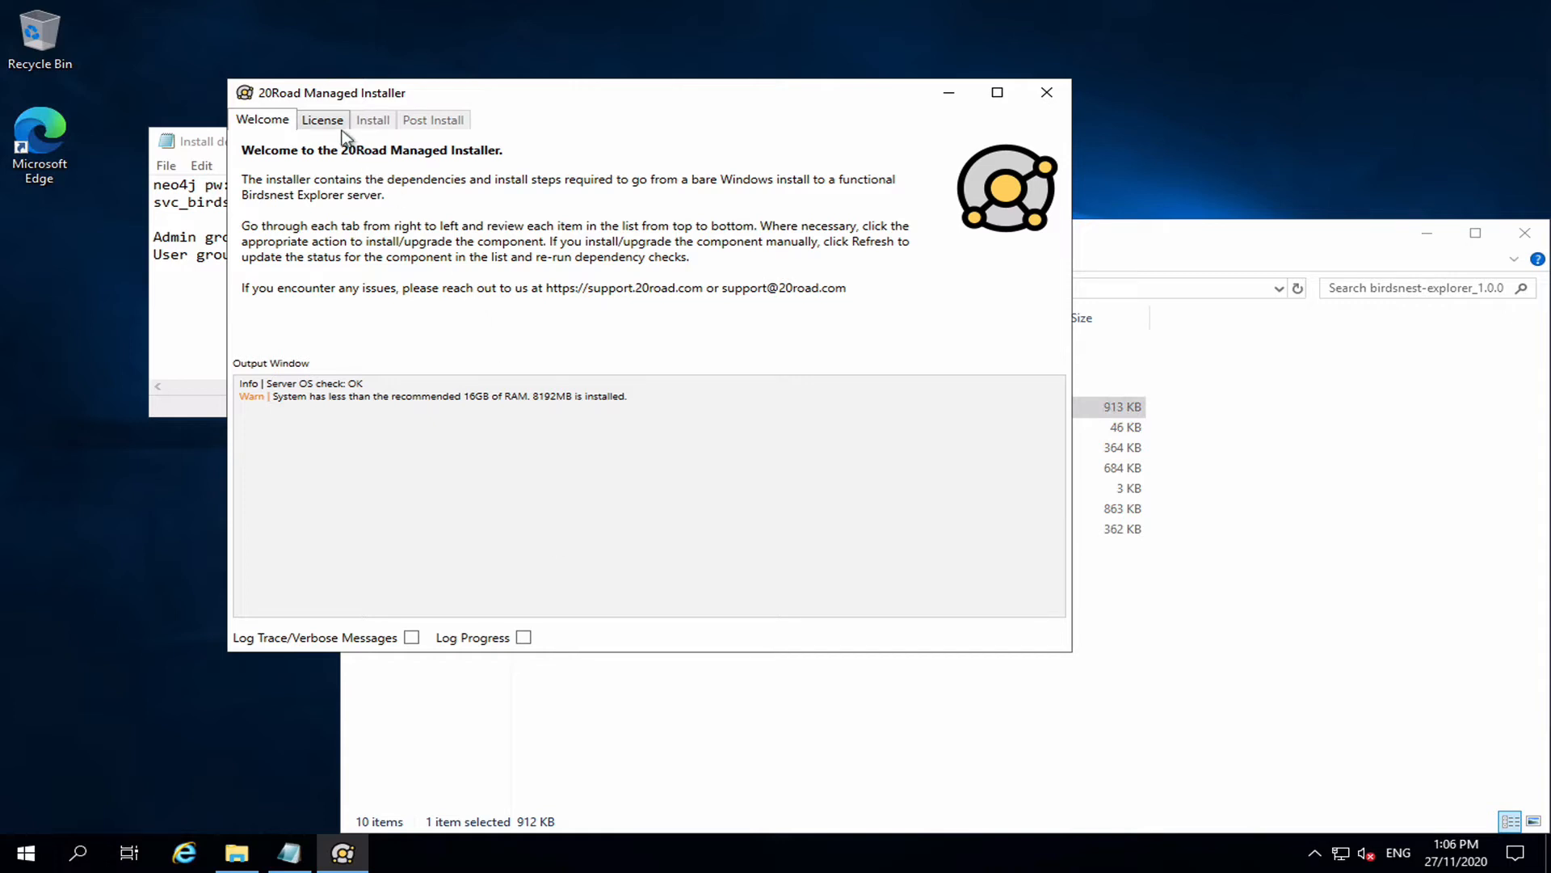
pyautogui.moveTo(323, 119)
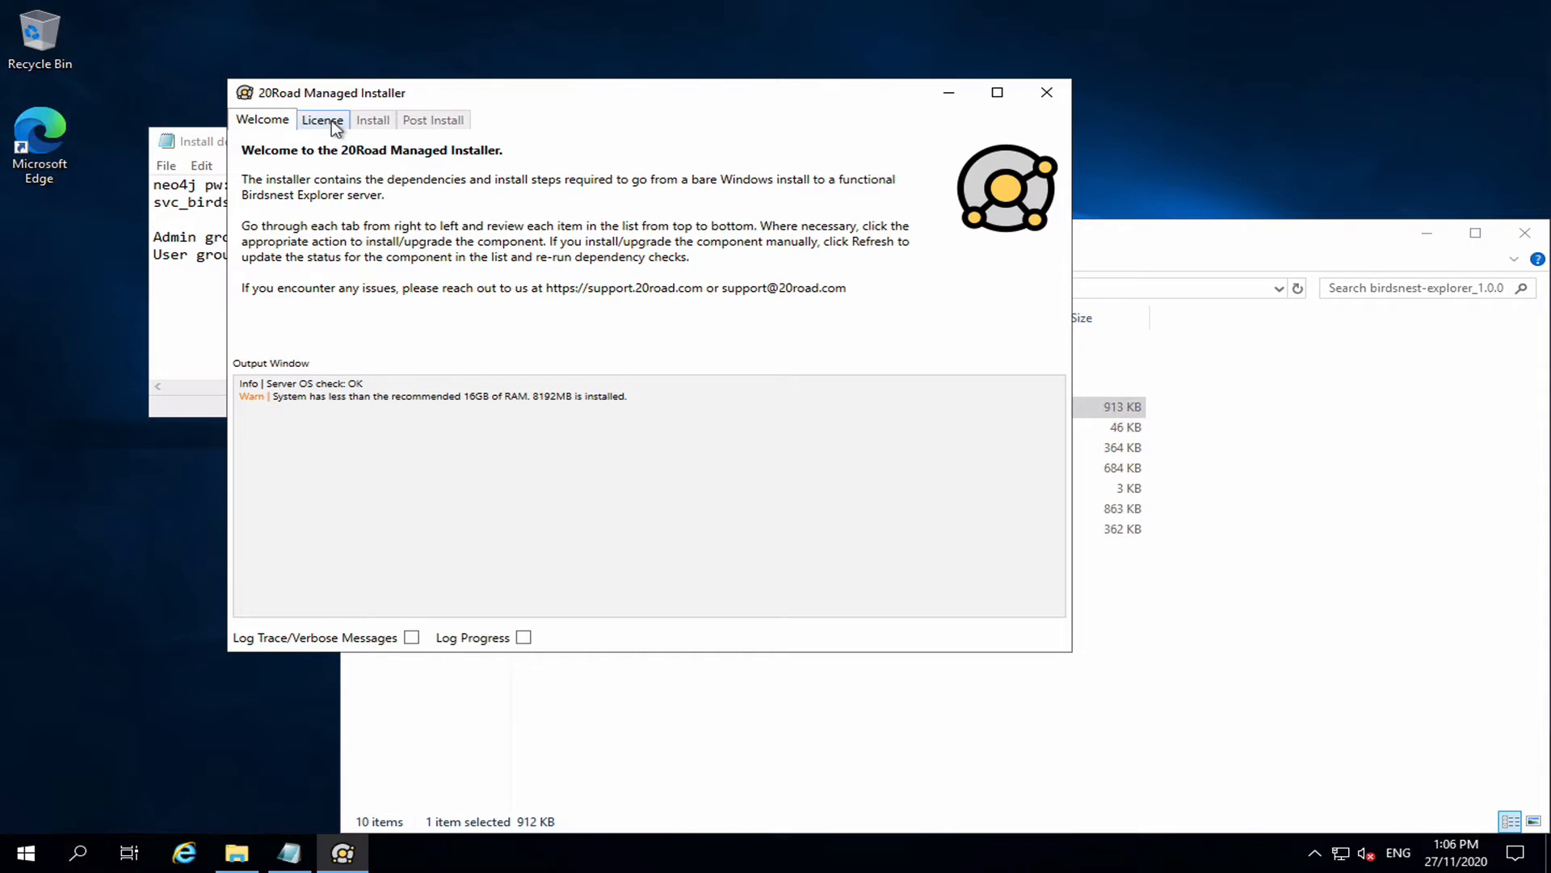
# Accept the 20Road product licences and the third-party component licences on the licensing page.
pyautogui.click(322, 119)
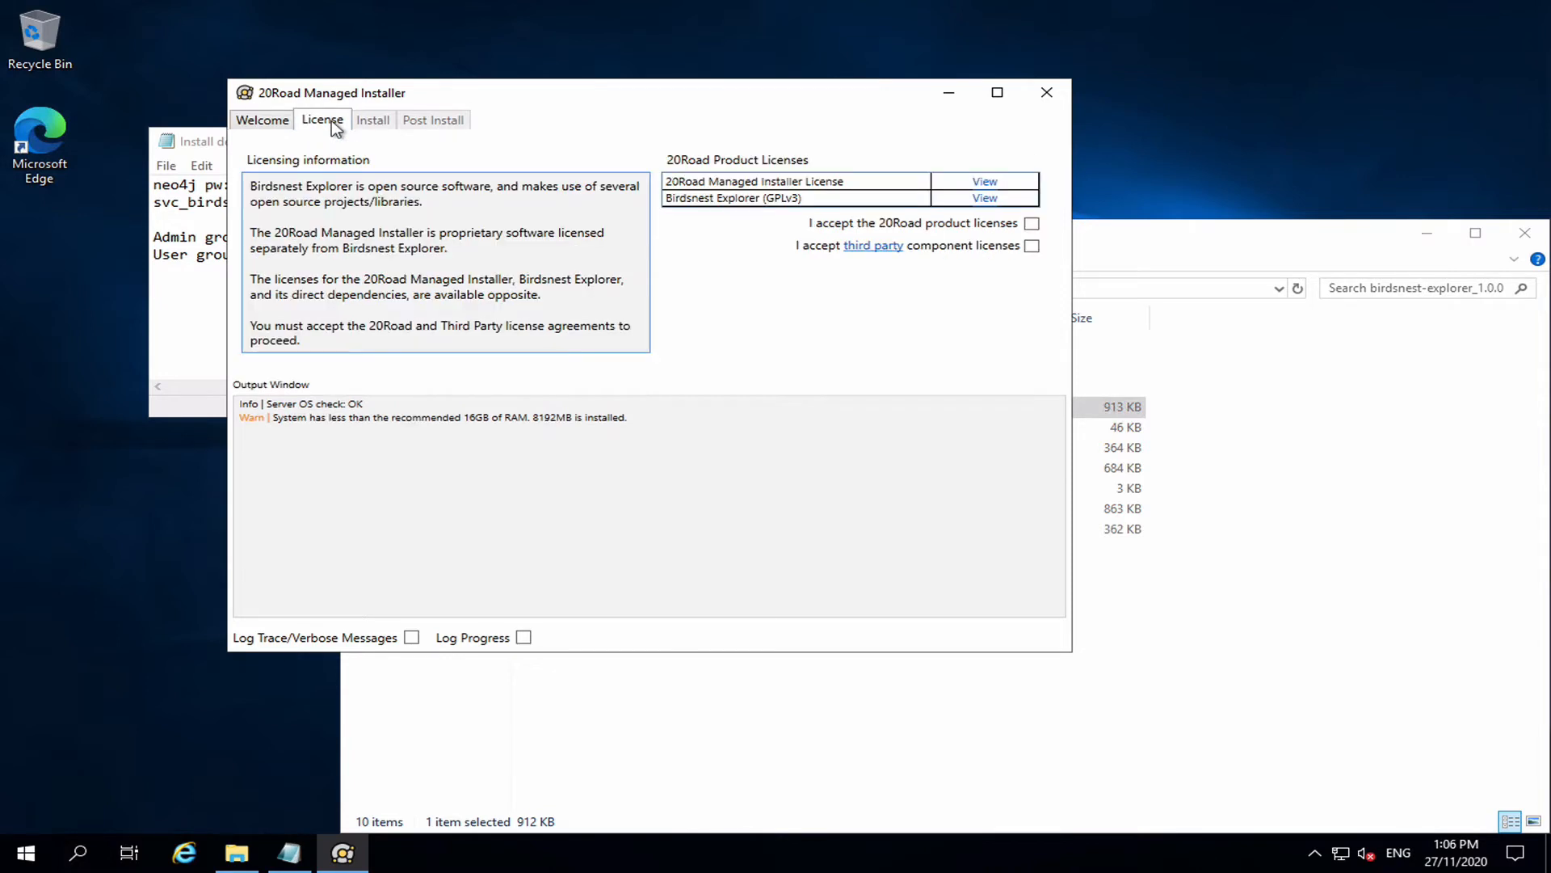
pyautogui.moveTo(719, 244)
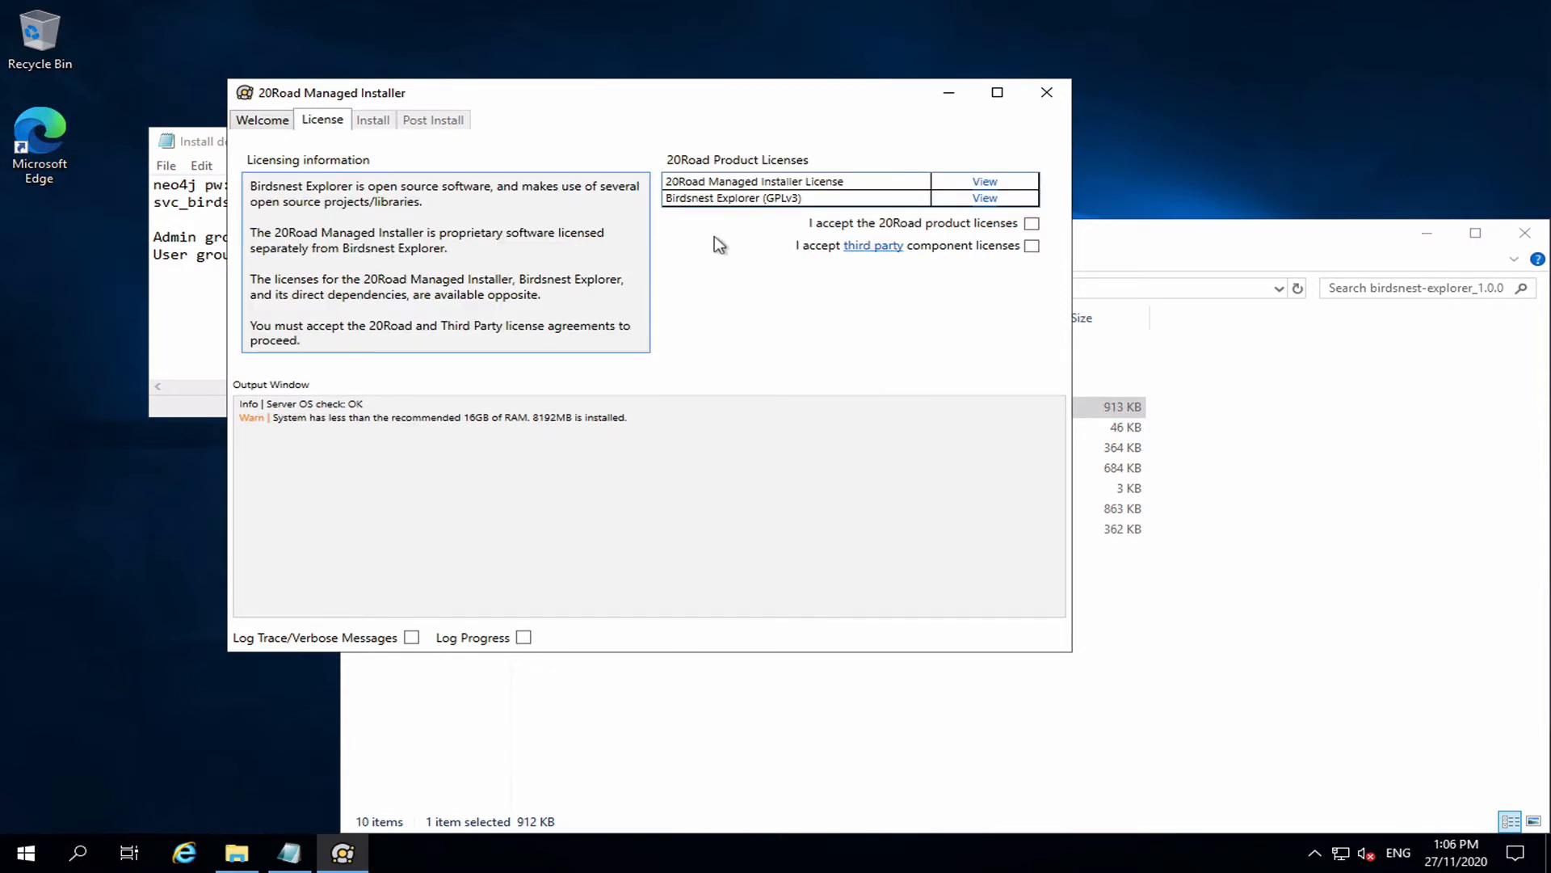
pyautogui.click(1033, 223)
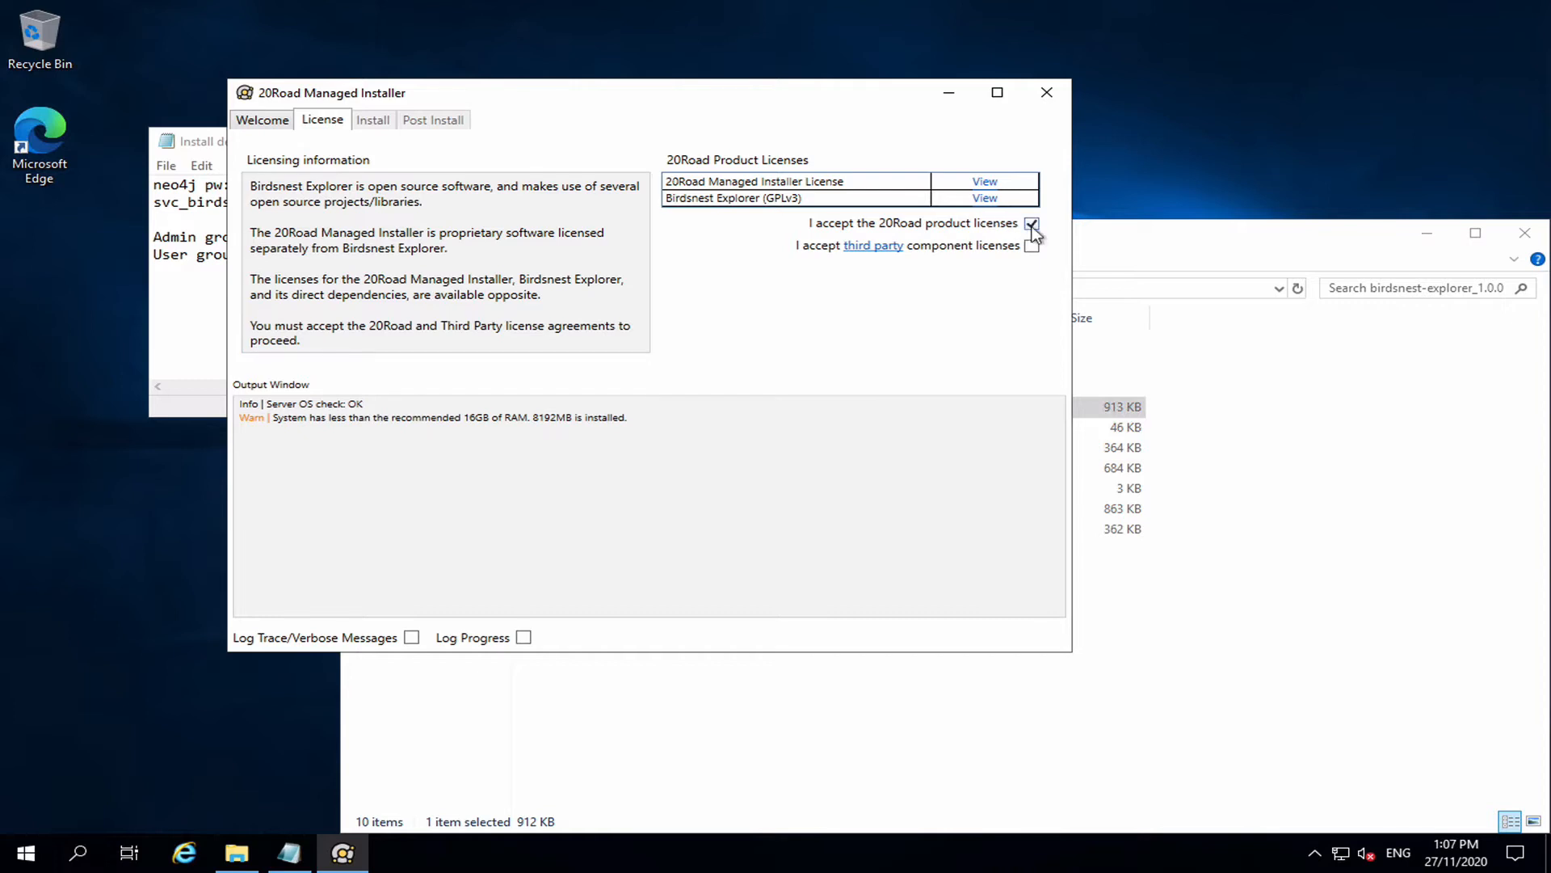
pyautogui.click(1032, 223)
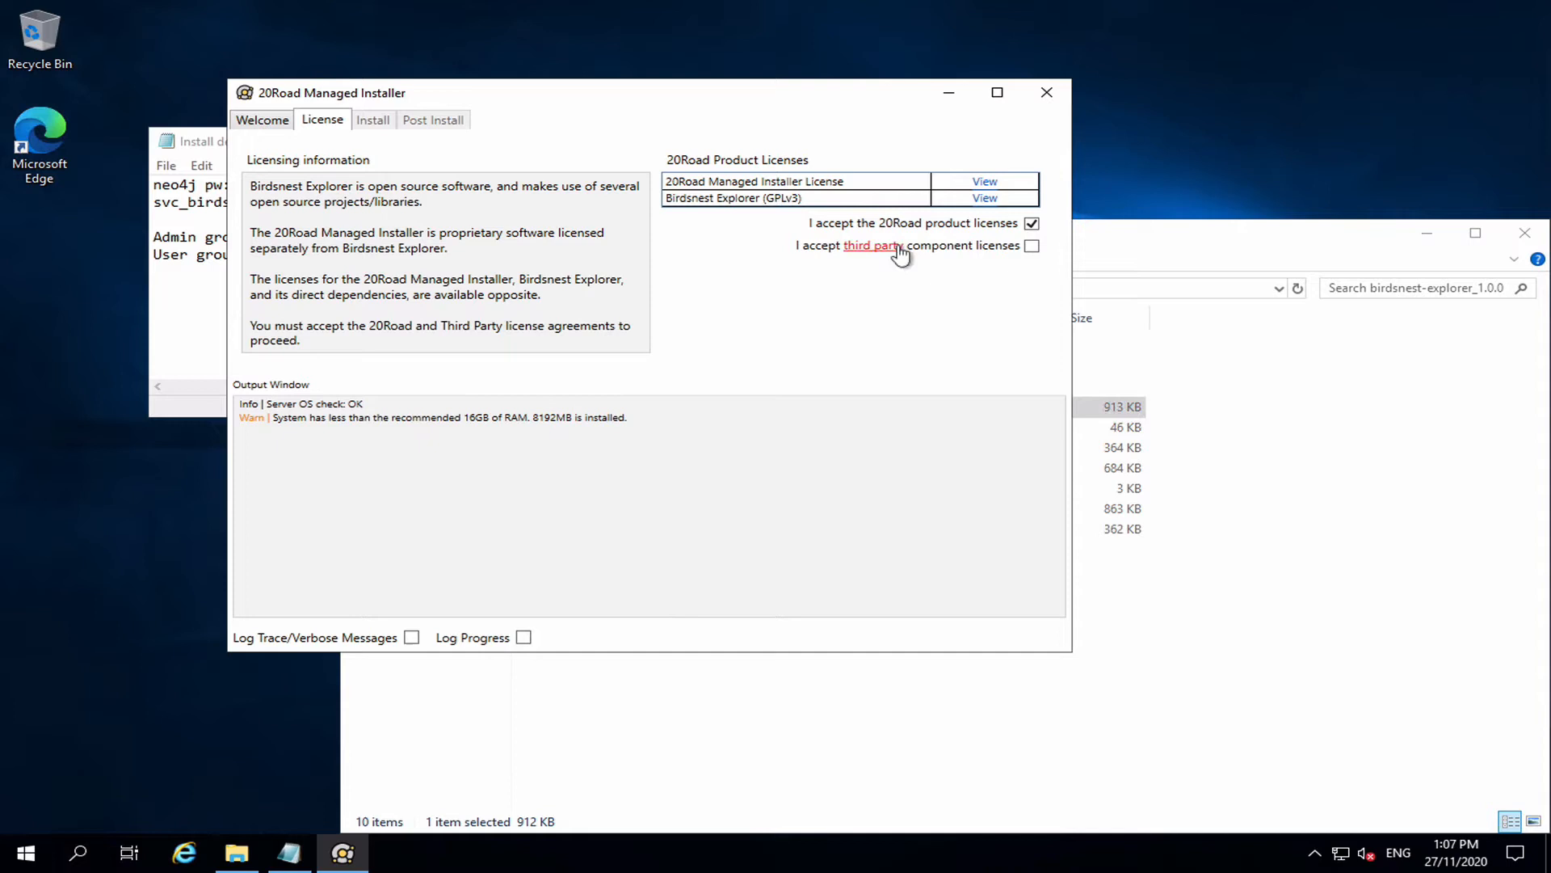
pyautogui.click(1031, 246)
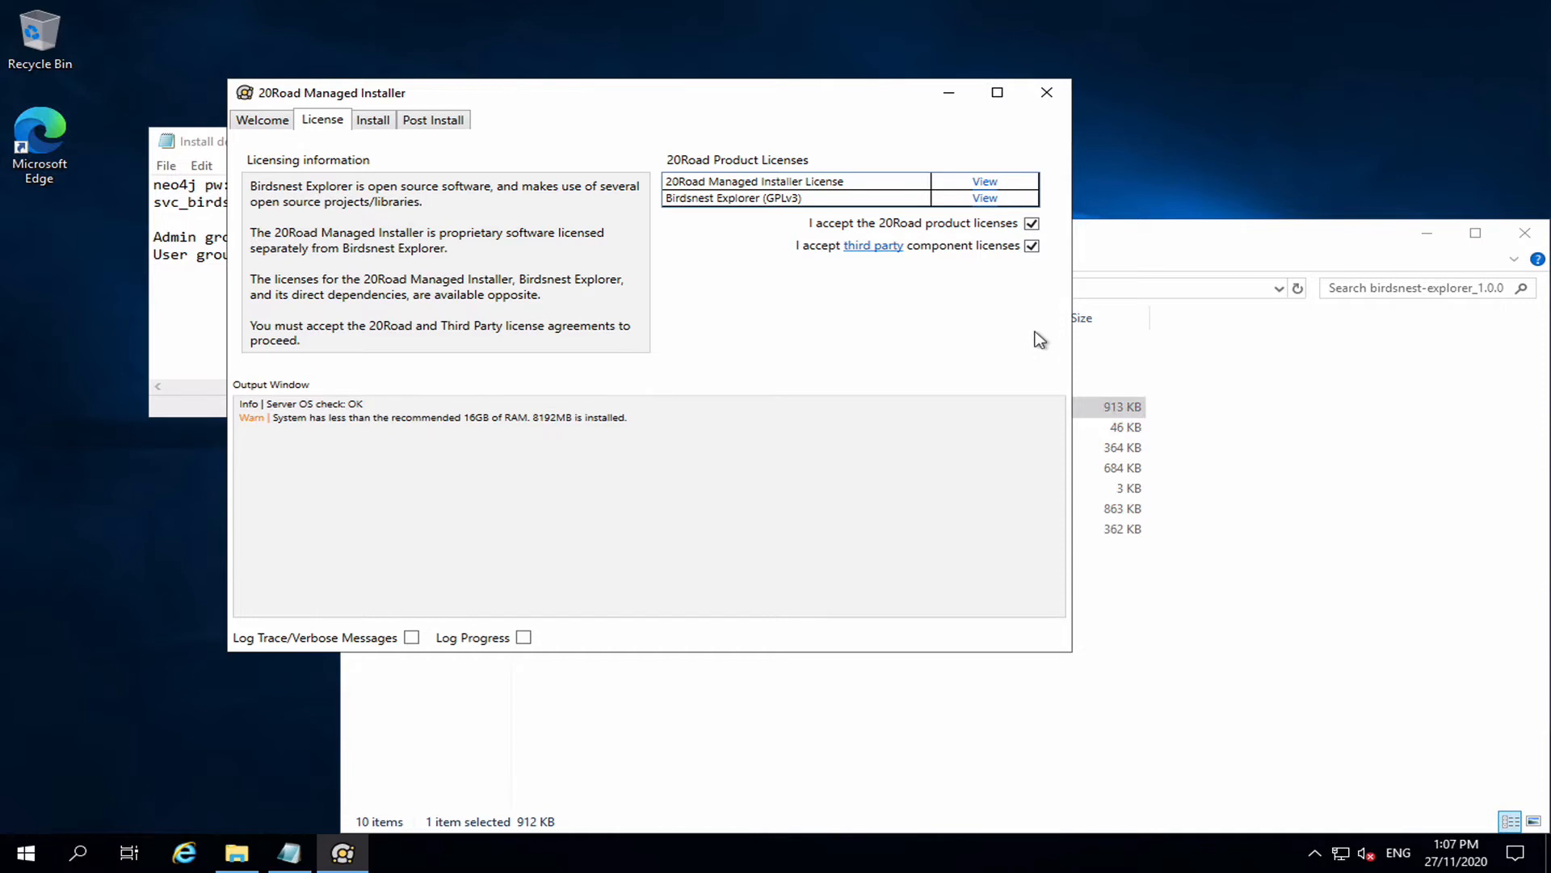
pyautogui.moveTo(451, 304)
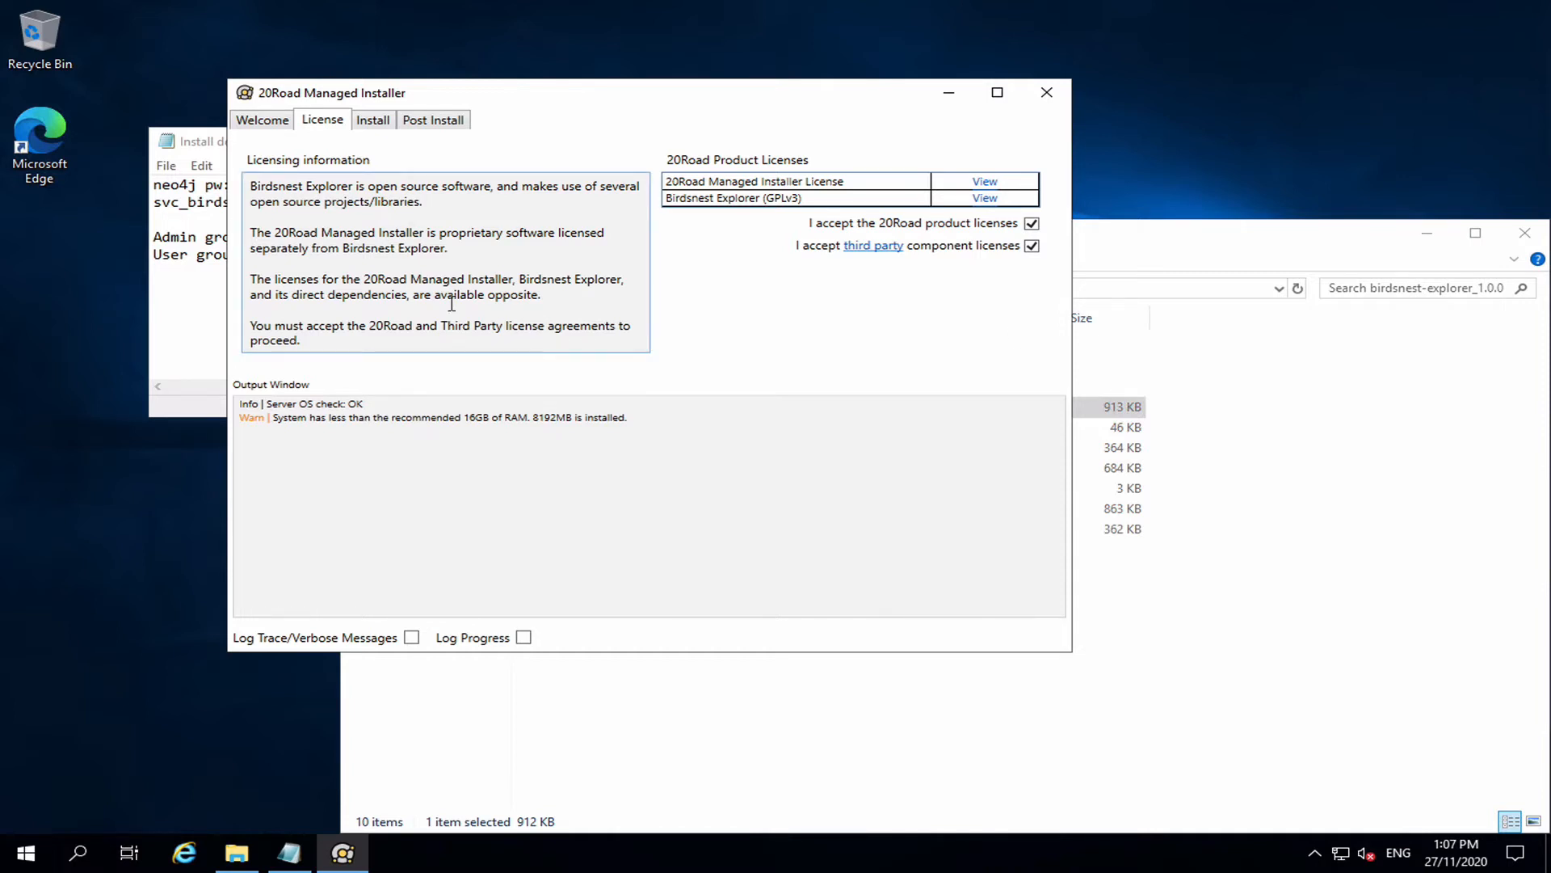
pyautogui.moveTo(374, 120)
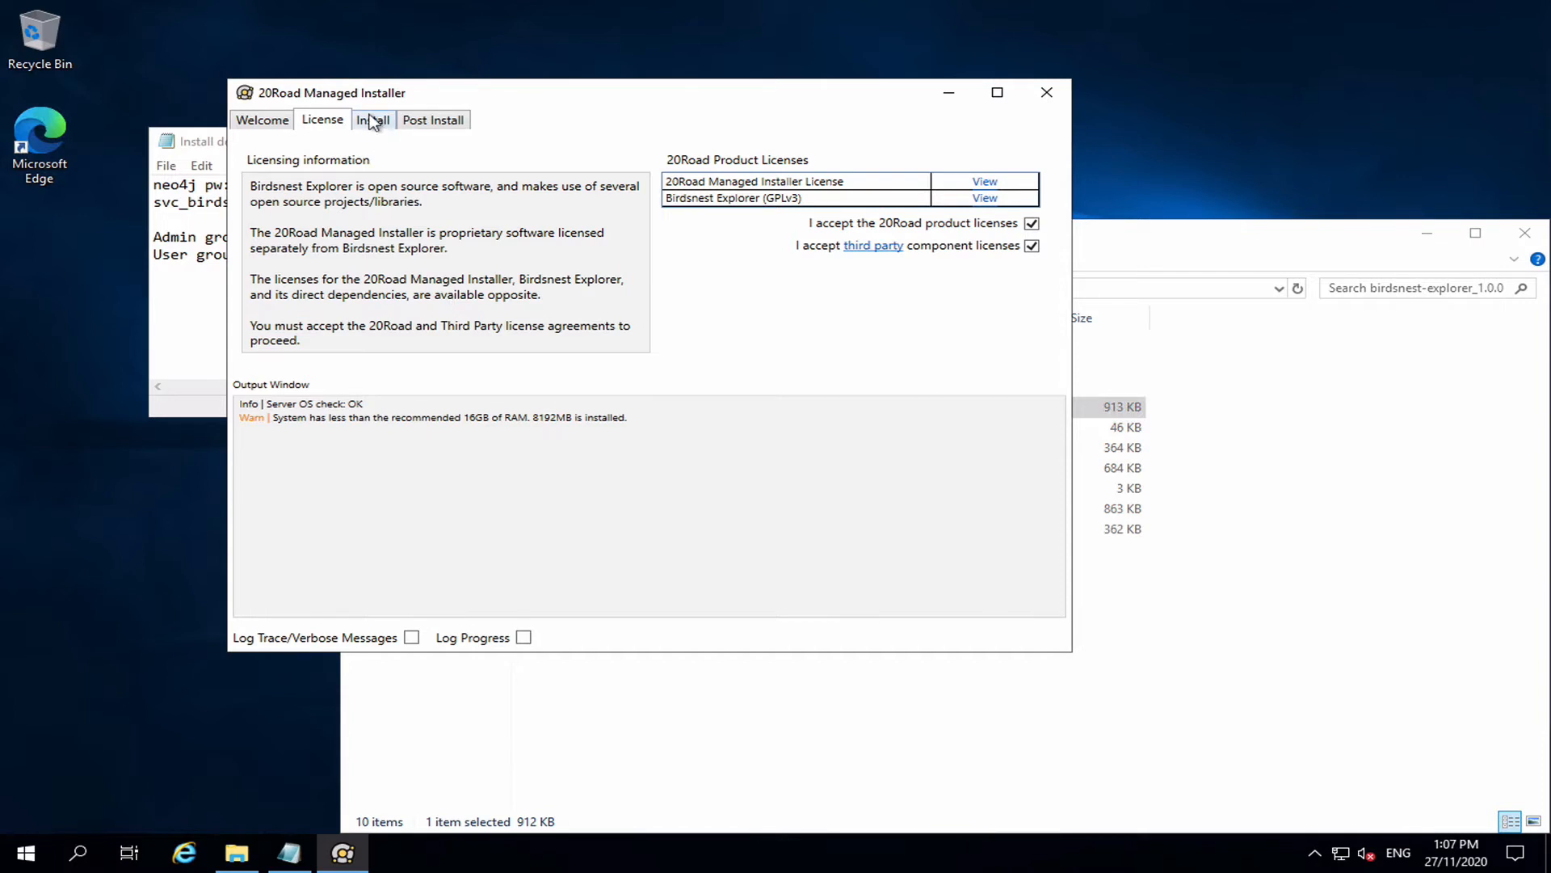
# Review the component install list and post-install configuration list, ending on the install list.
pyautogui.click(374, 118)
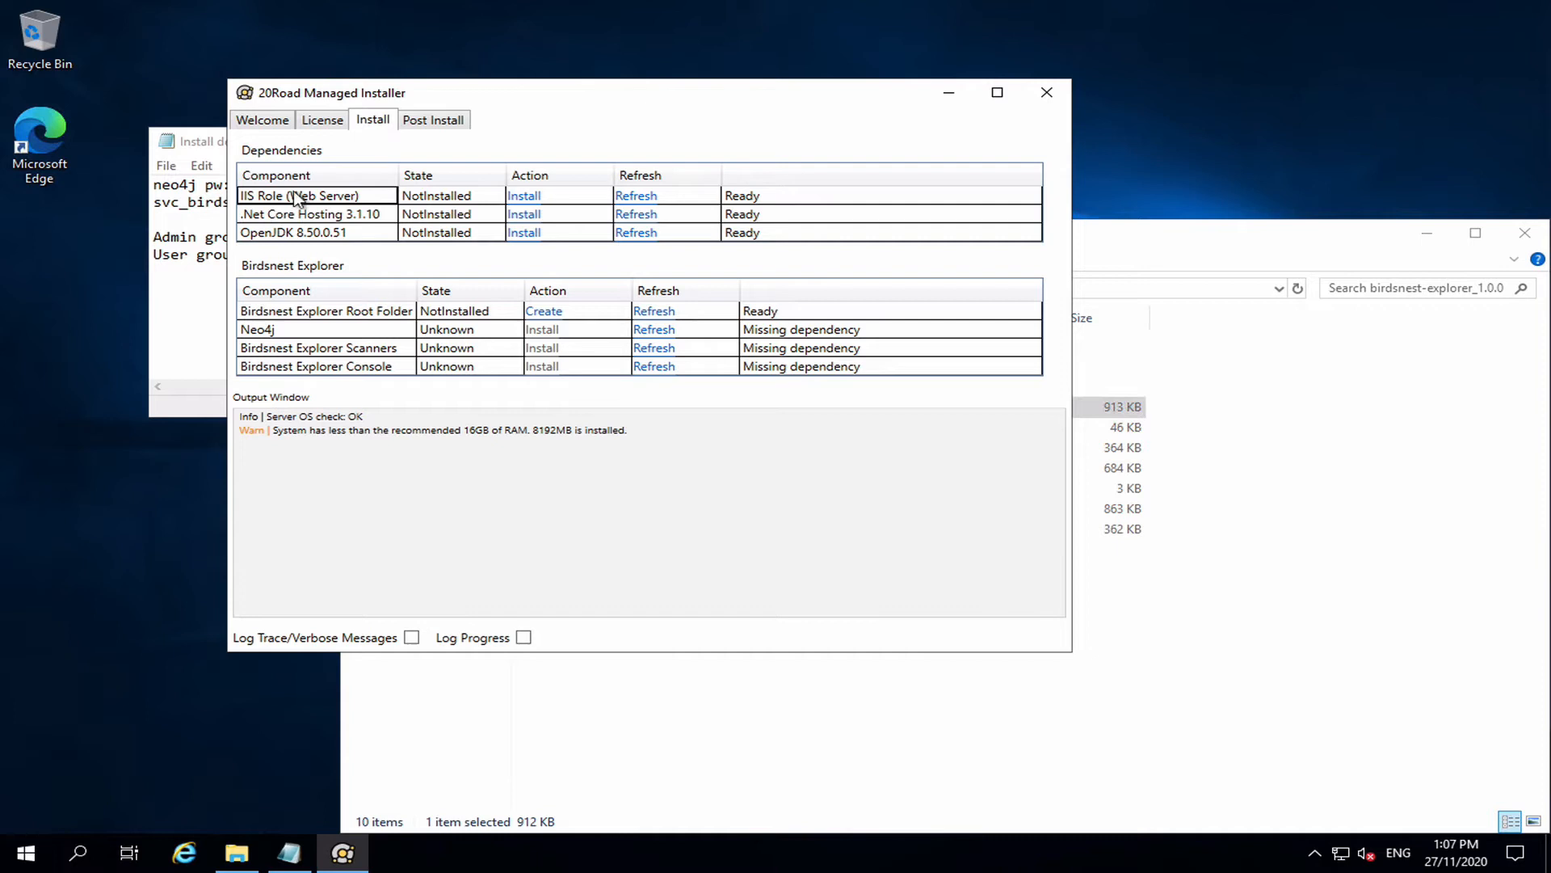
pyautogui.moveTo(567, 159)
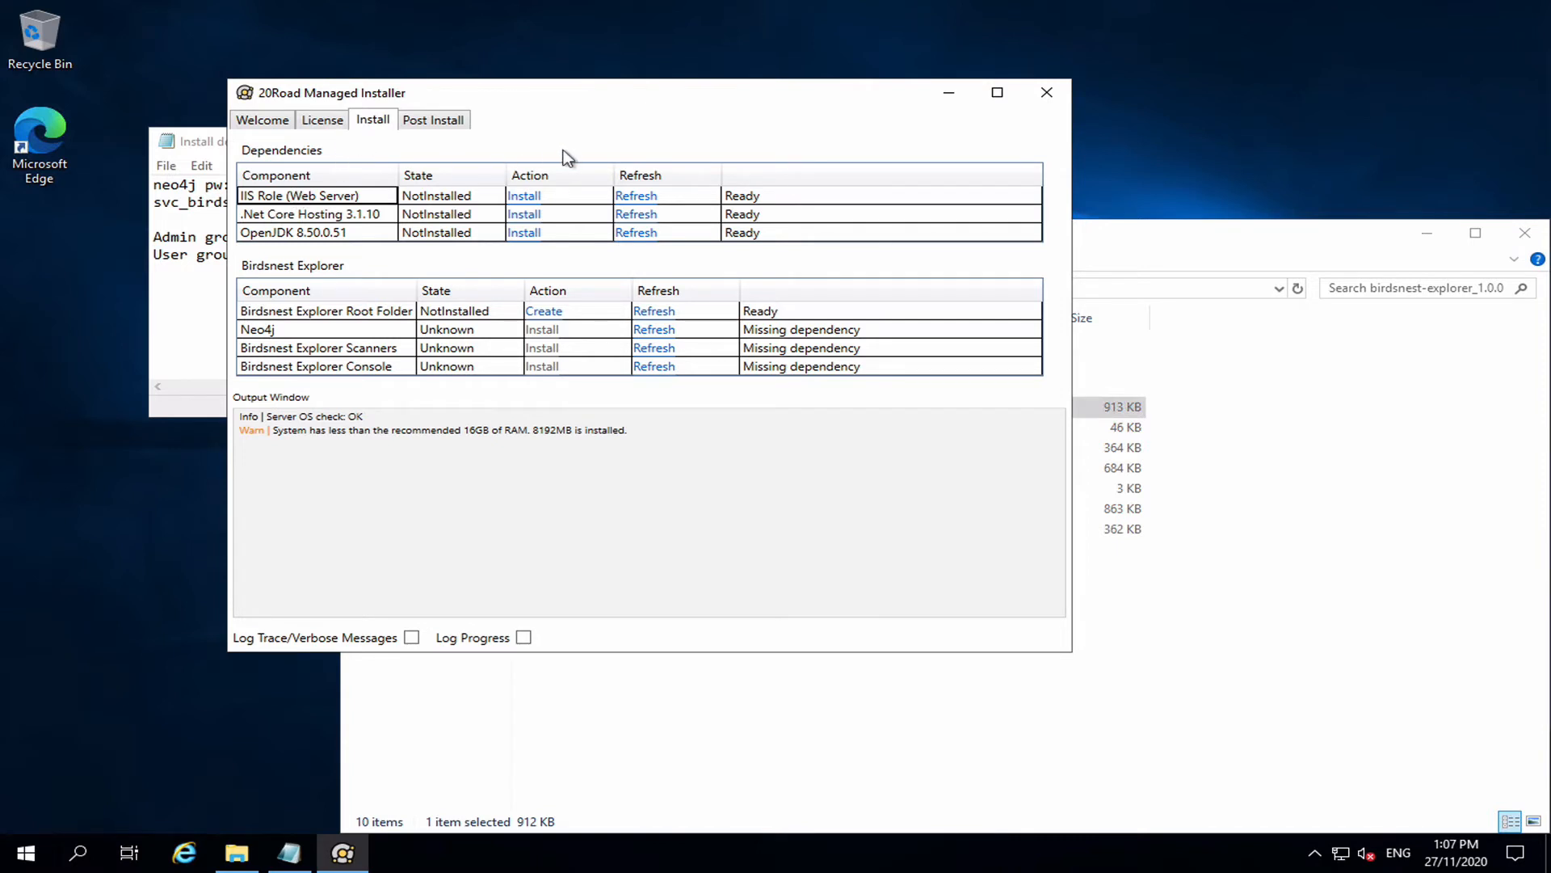
pyautogui.moveTo(367, 238)
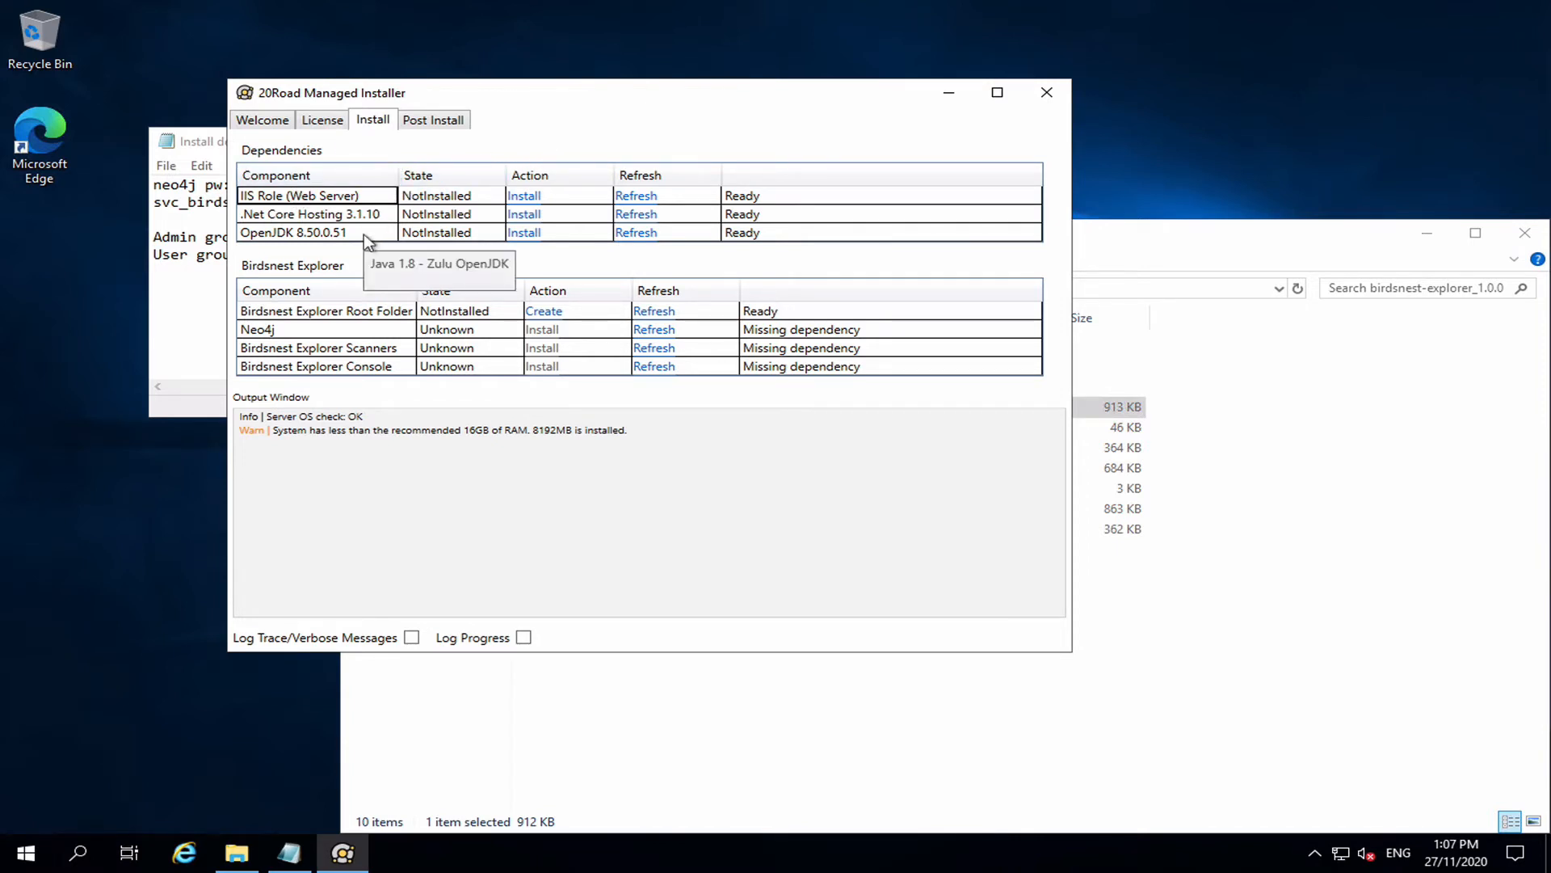
pyautogui.moveTo(292, 348)
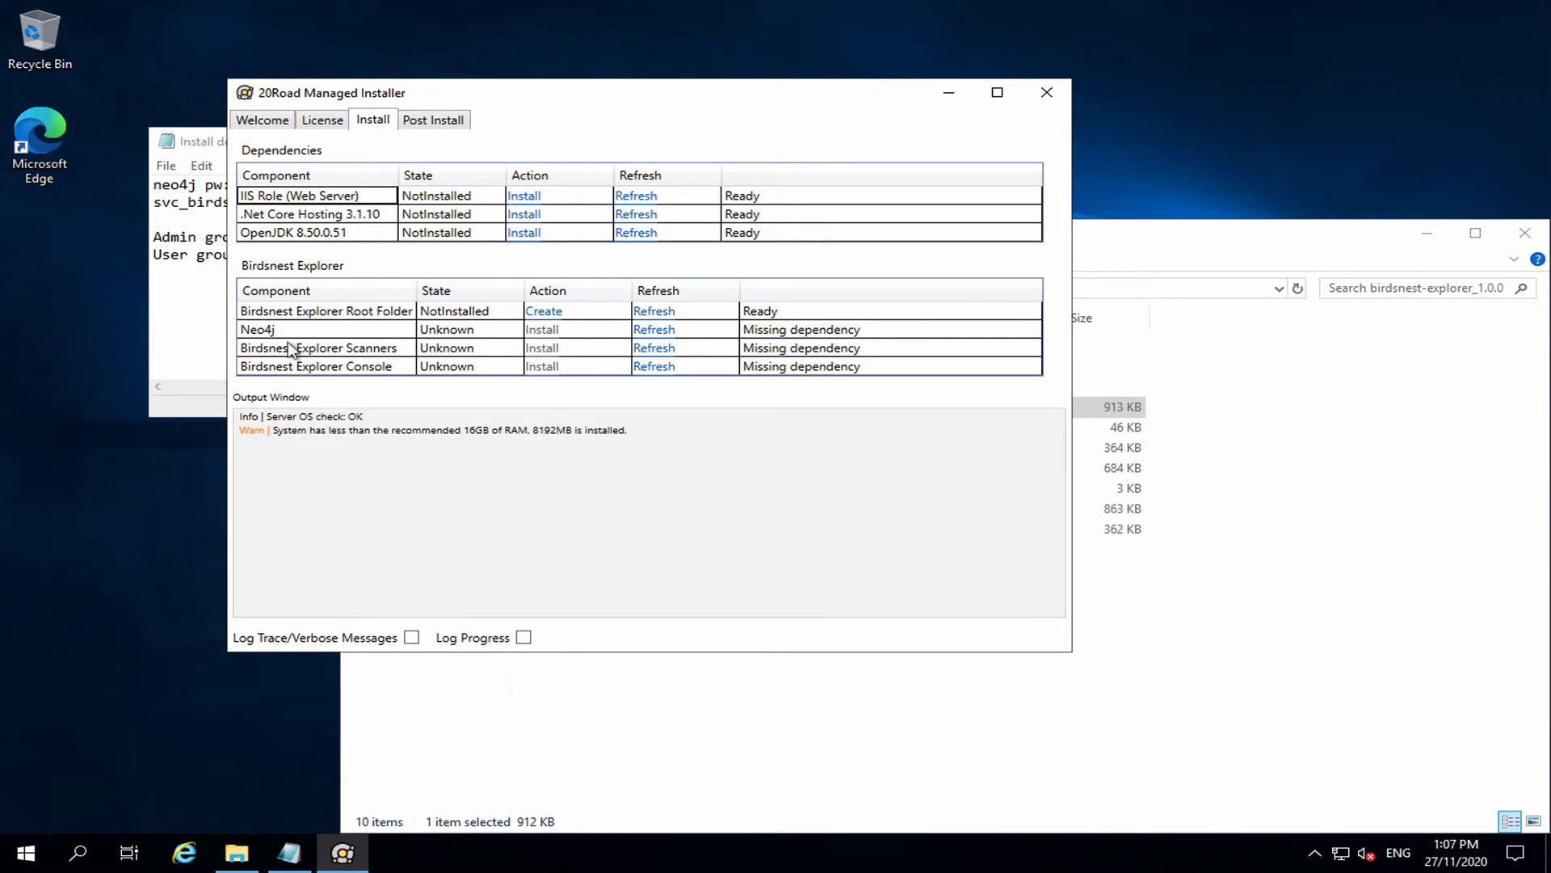
pyautogui.moveTo(304, 367)
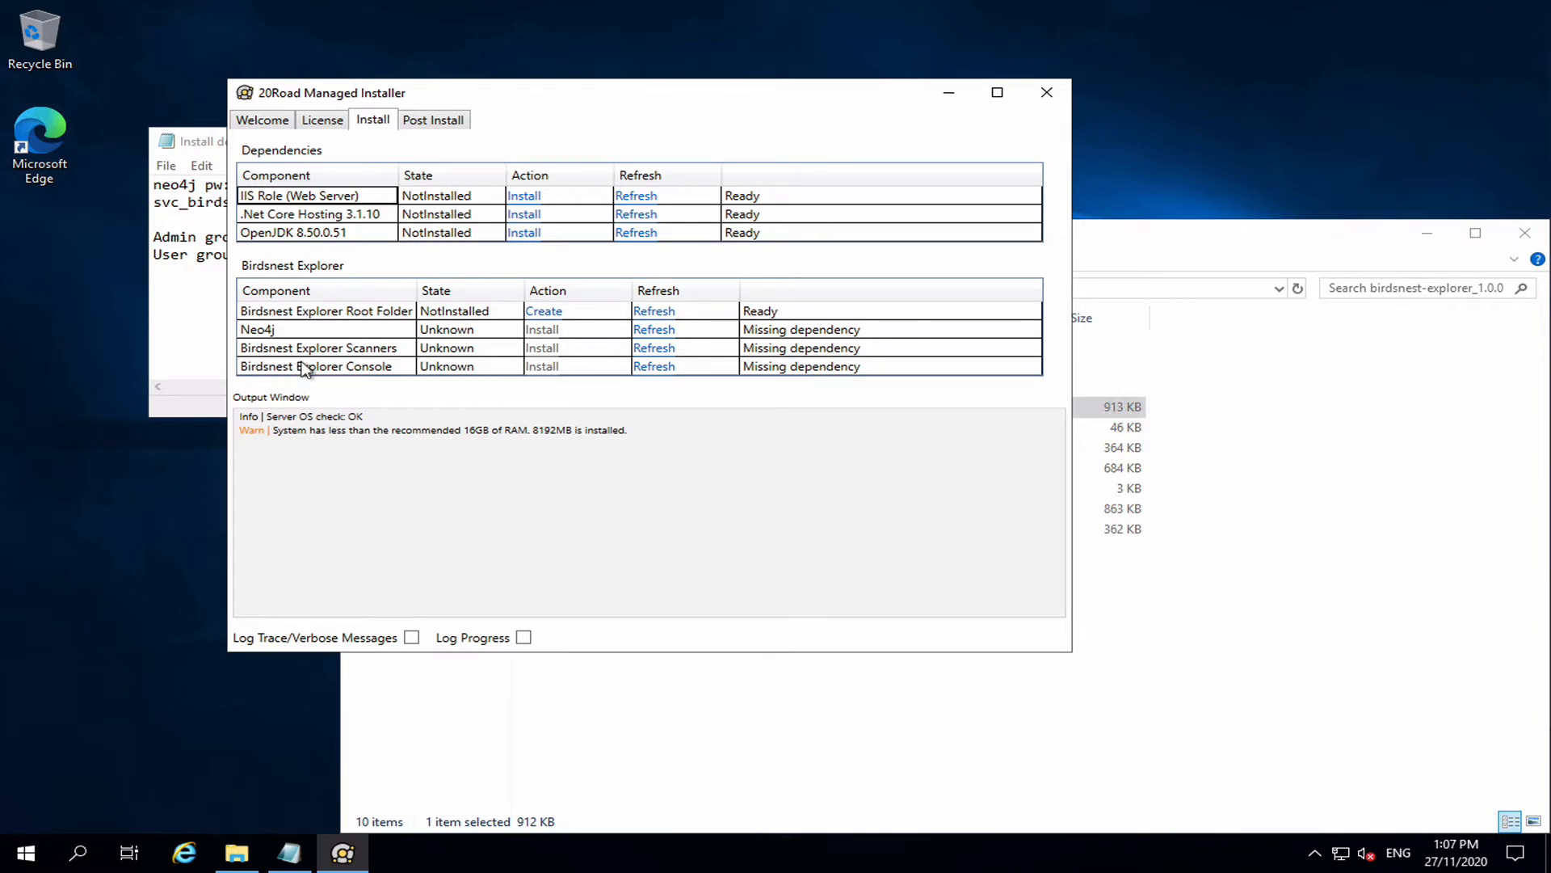
pyautogui.click(433, 118)
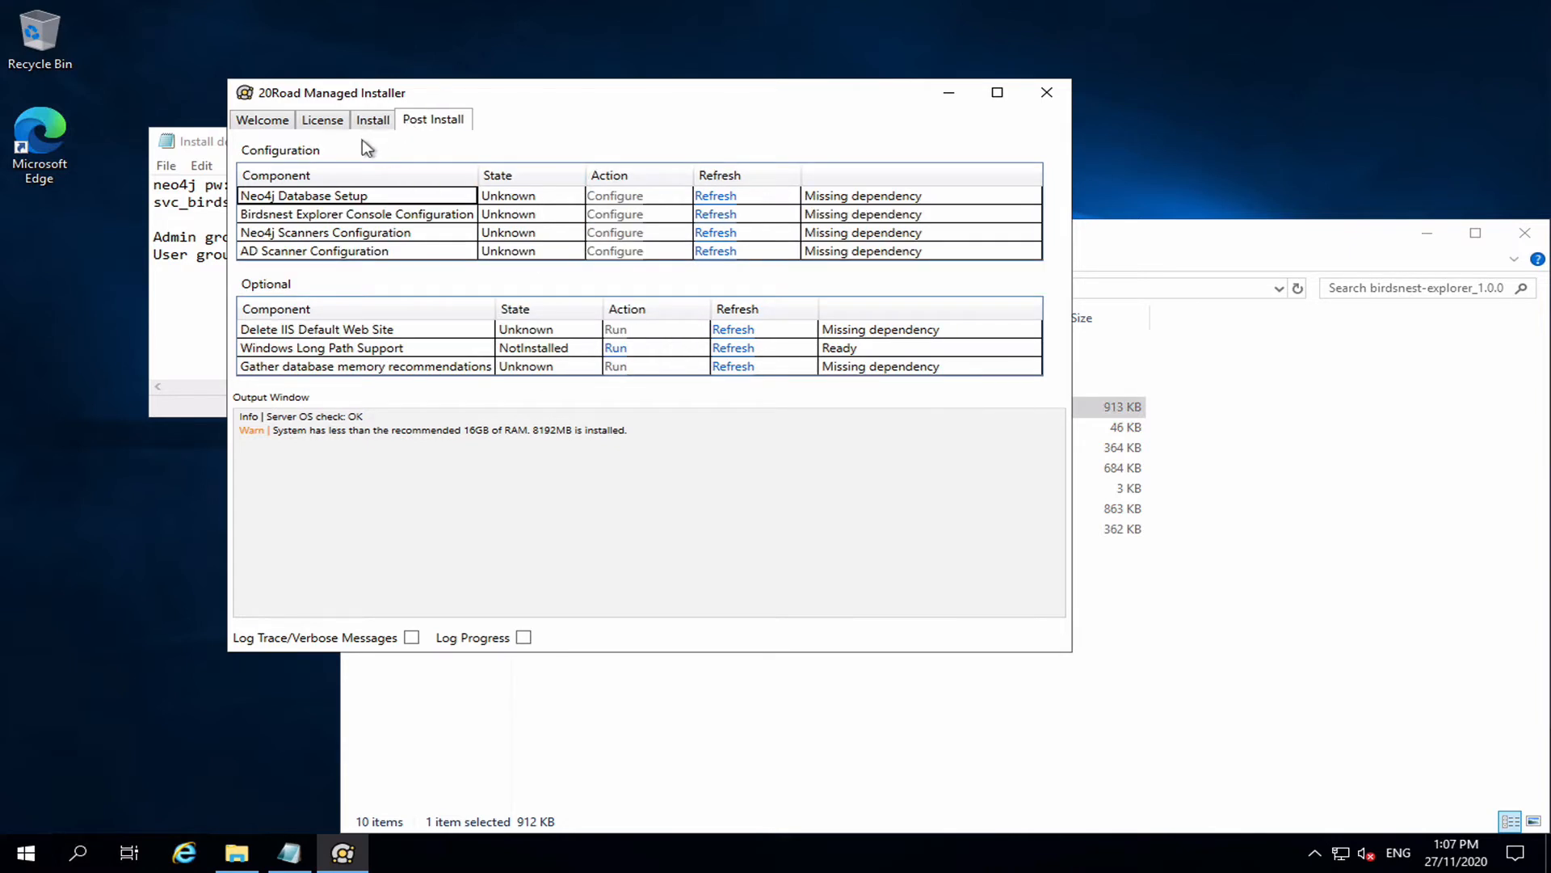
pyautogui.moveTo(372, 195)
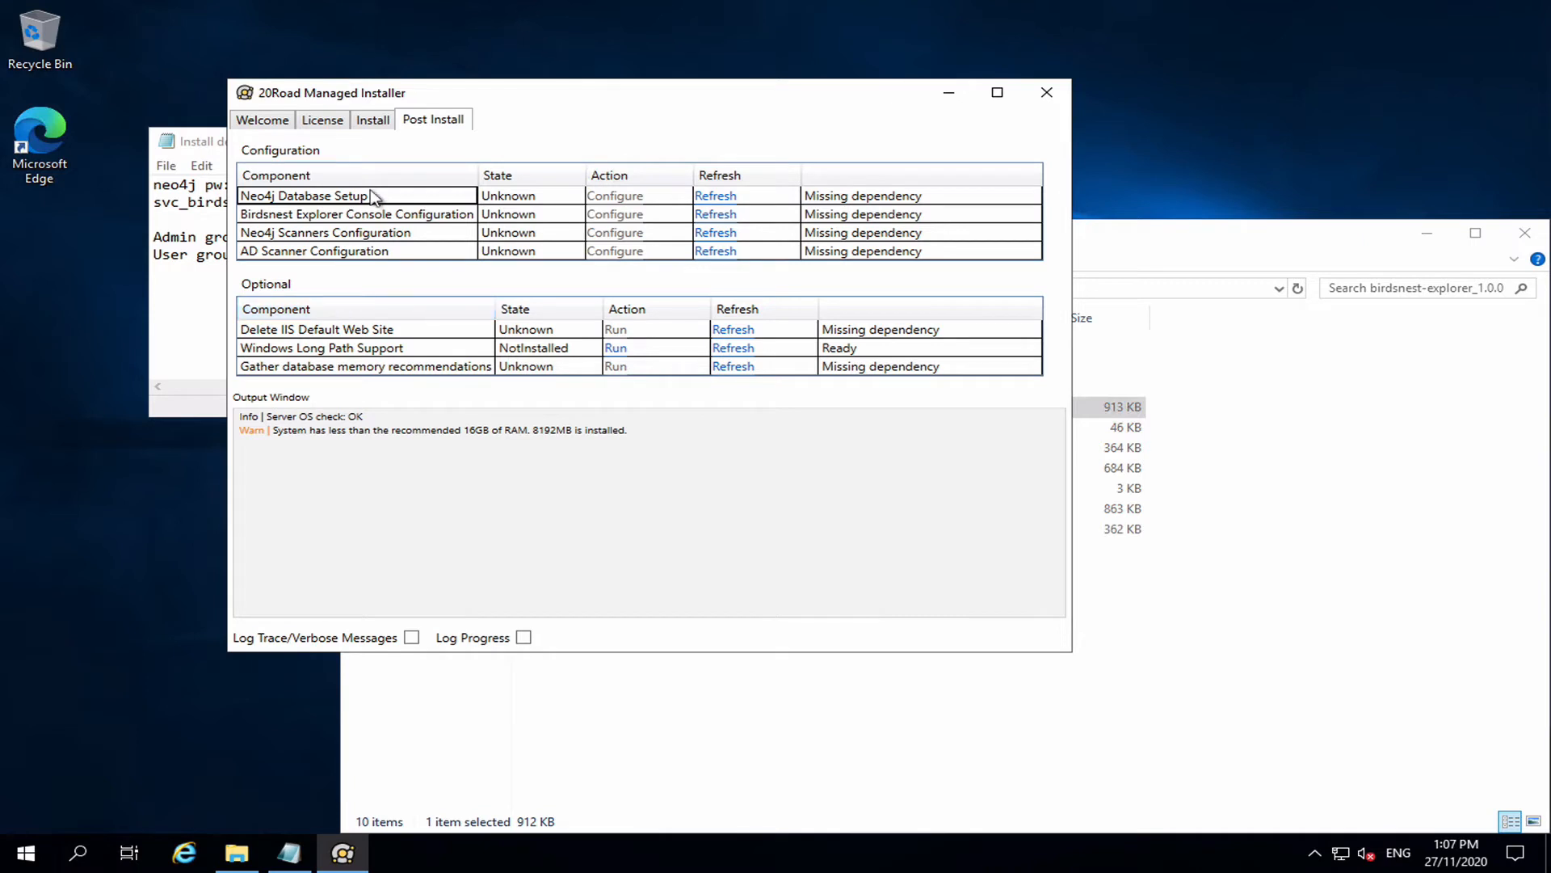
pyautogui.moveTo(373, 118)
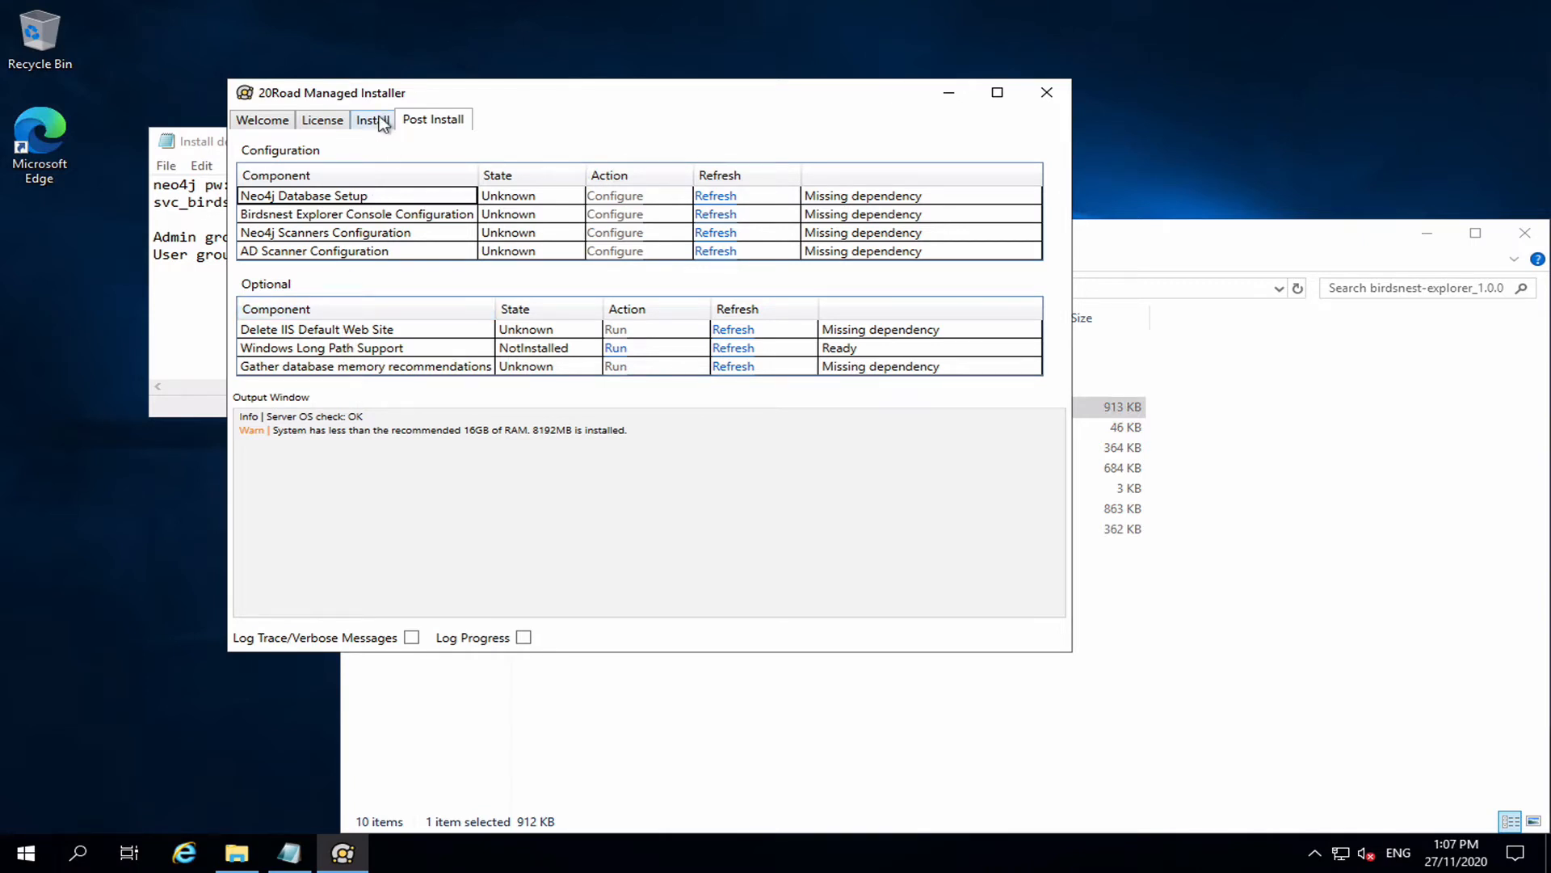
pyautogui.click(371, 118)
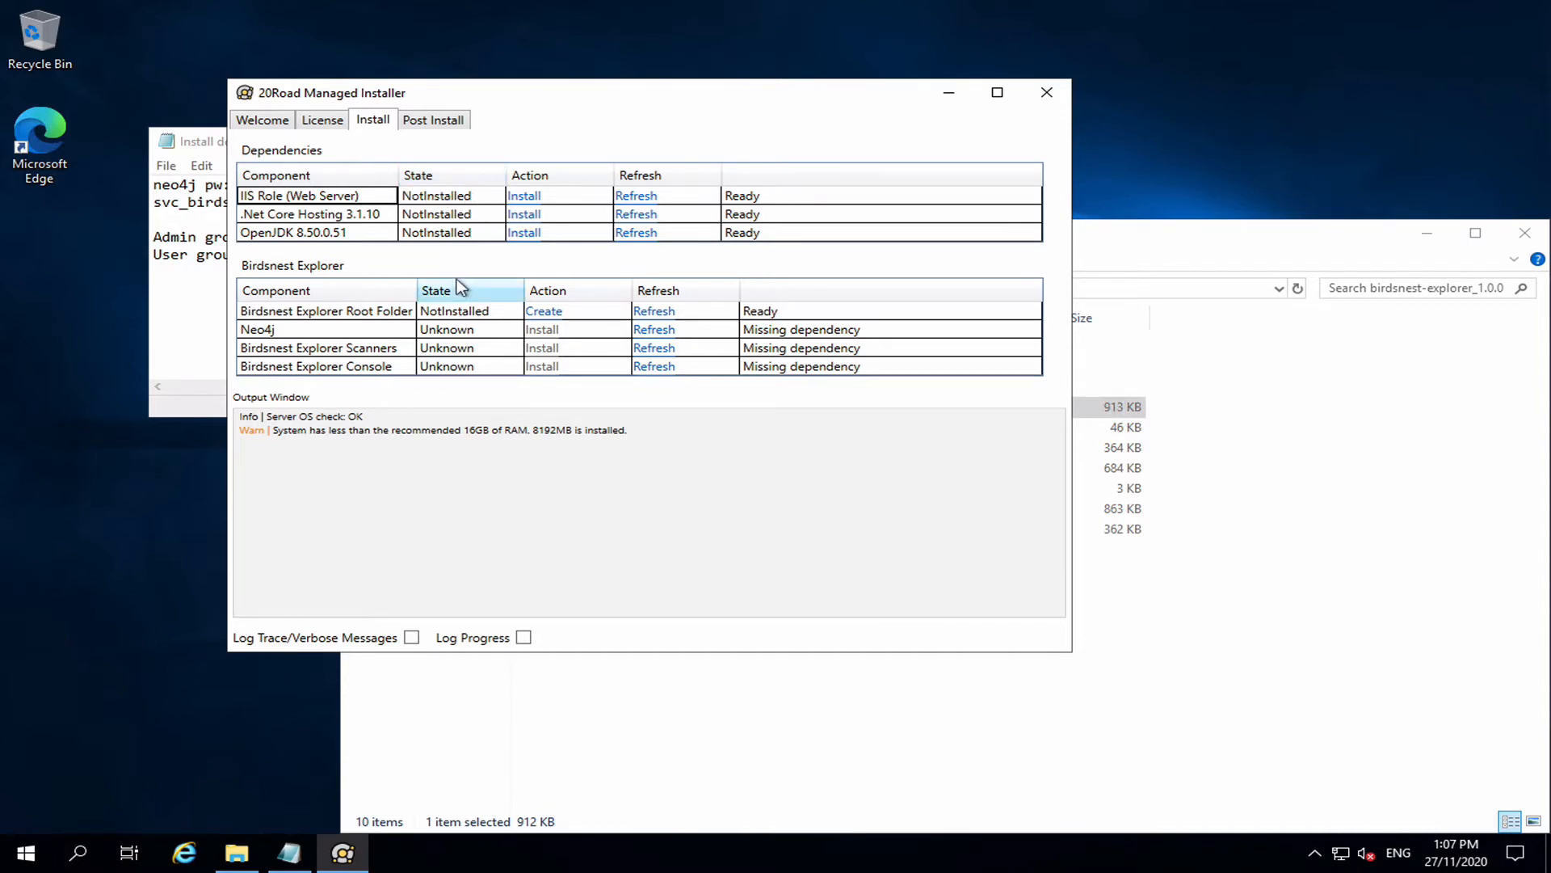
pyautogui.moveTo(479, 266)
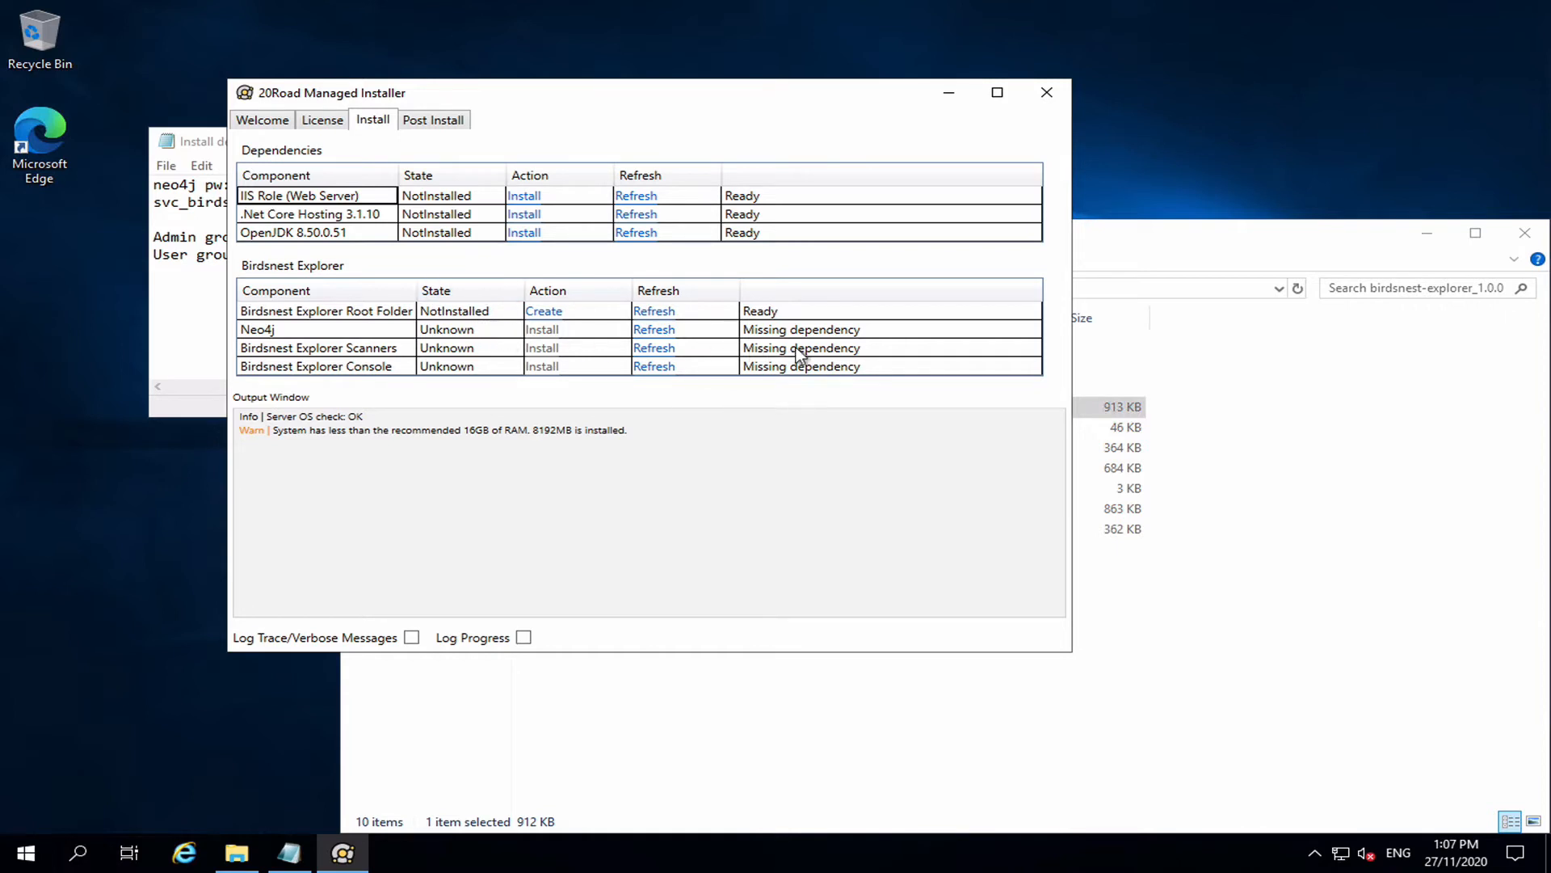
pyautogui.moveTo(801, 328)
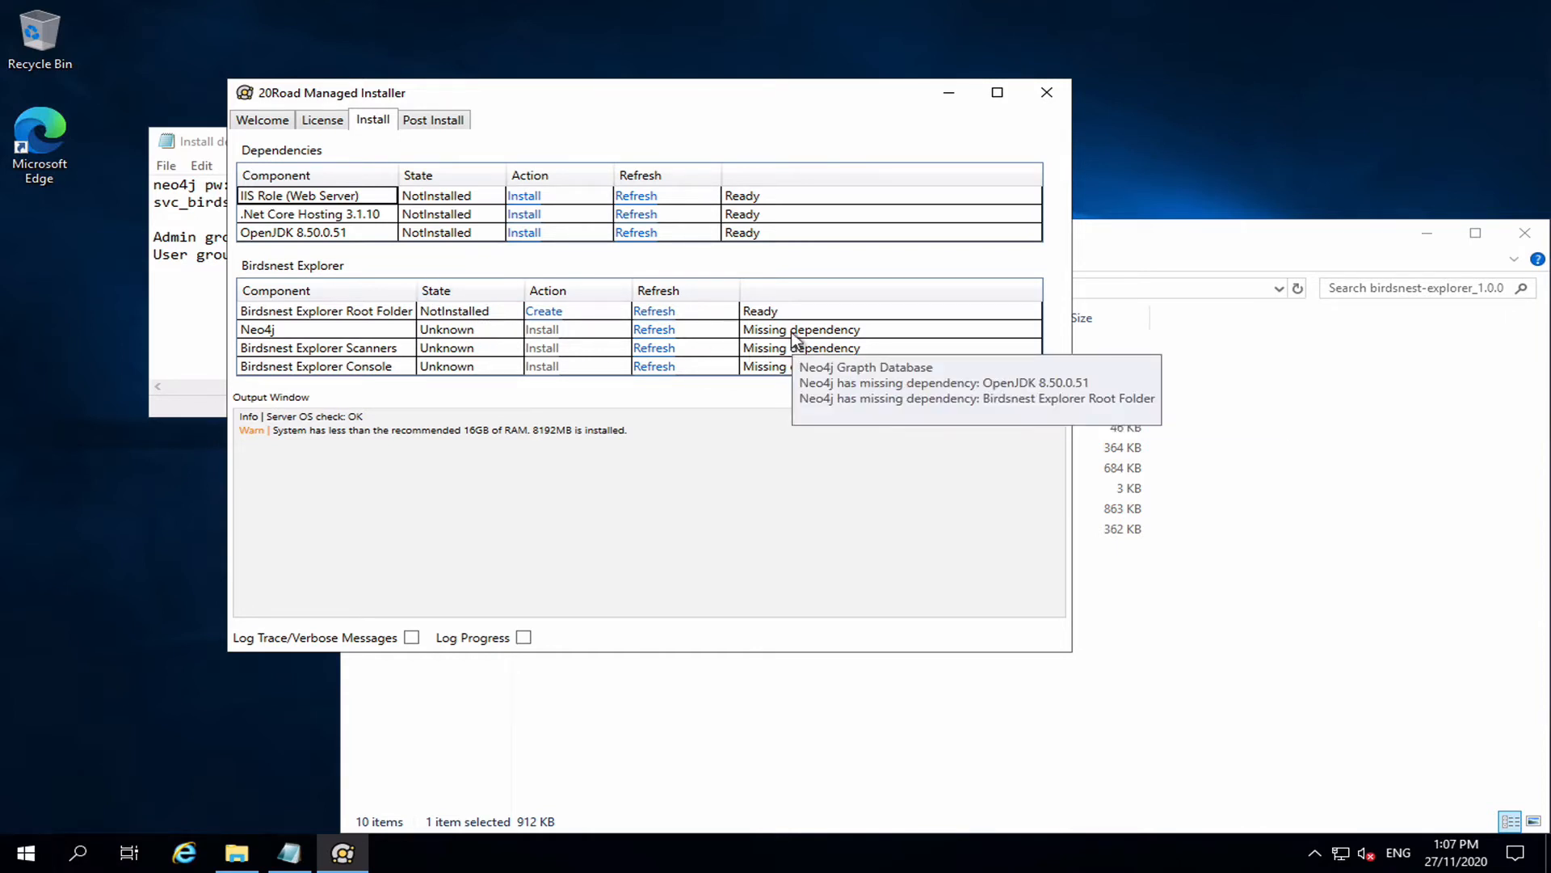
pyautogui.moveTo(765, 339)
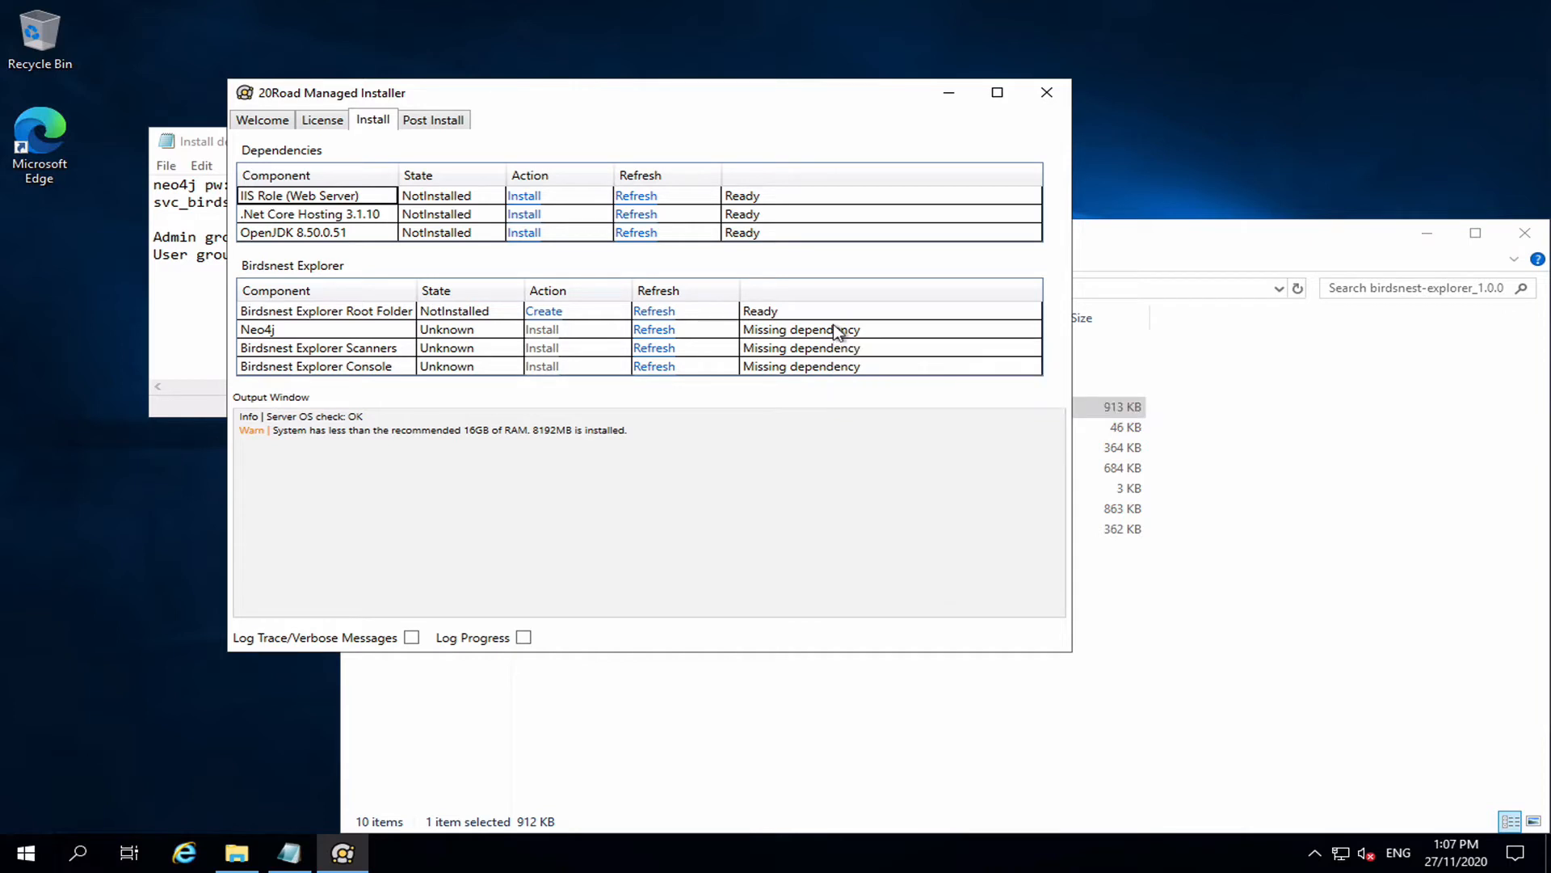
pyautogui.moveTo(341, 316)
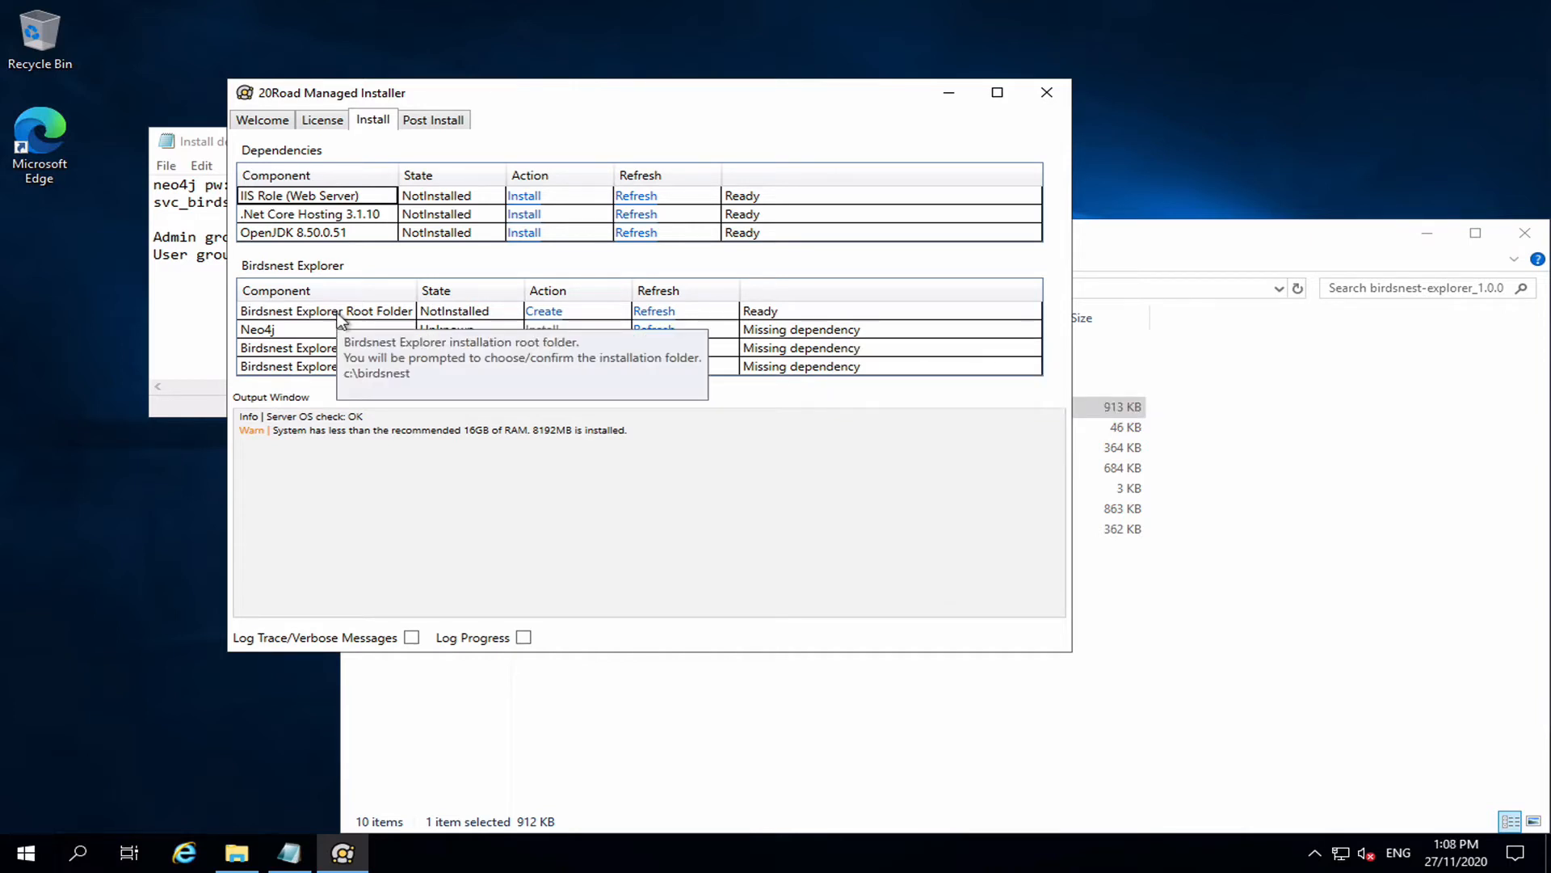
pyautogui.moveTo(866, 349)
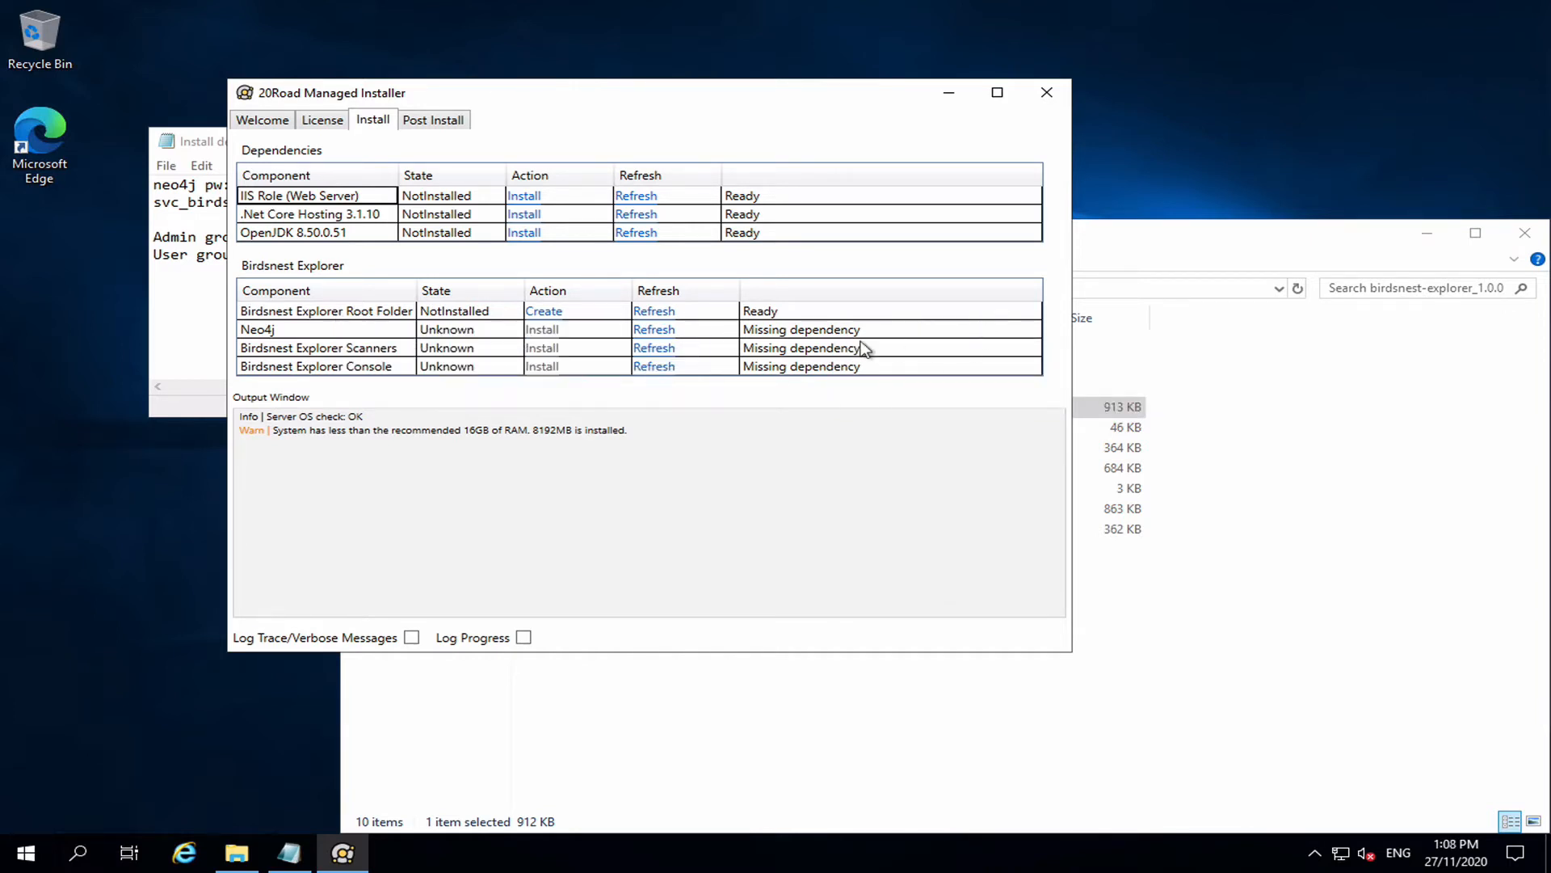
pyautogui.moveTo(811, 336)
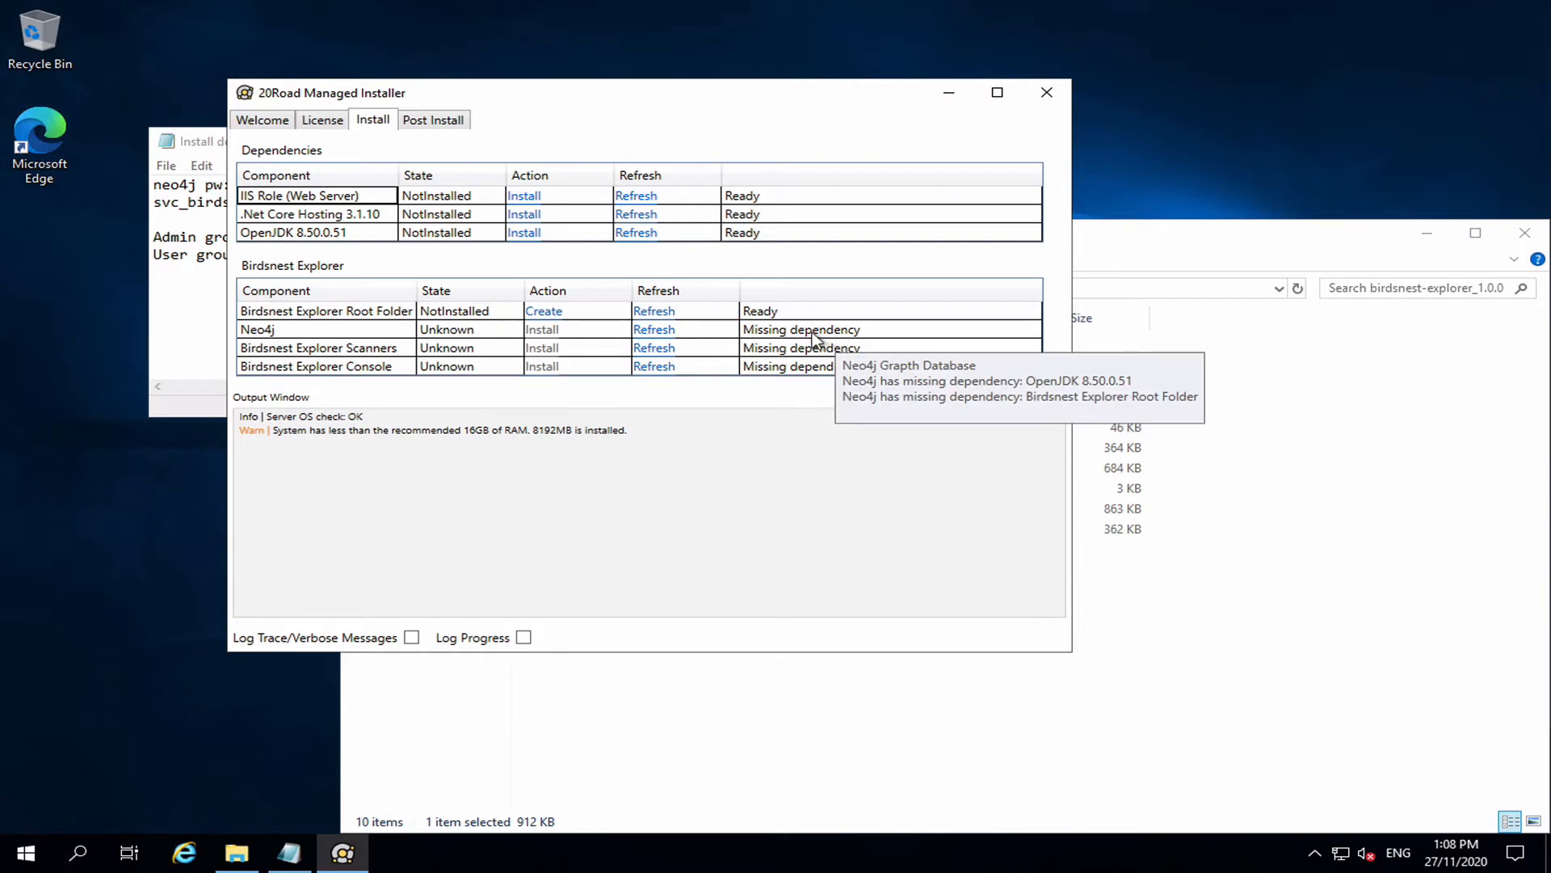
pyautogui.moveTo(542, 328)
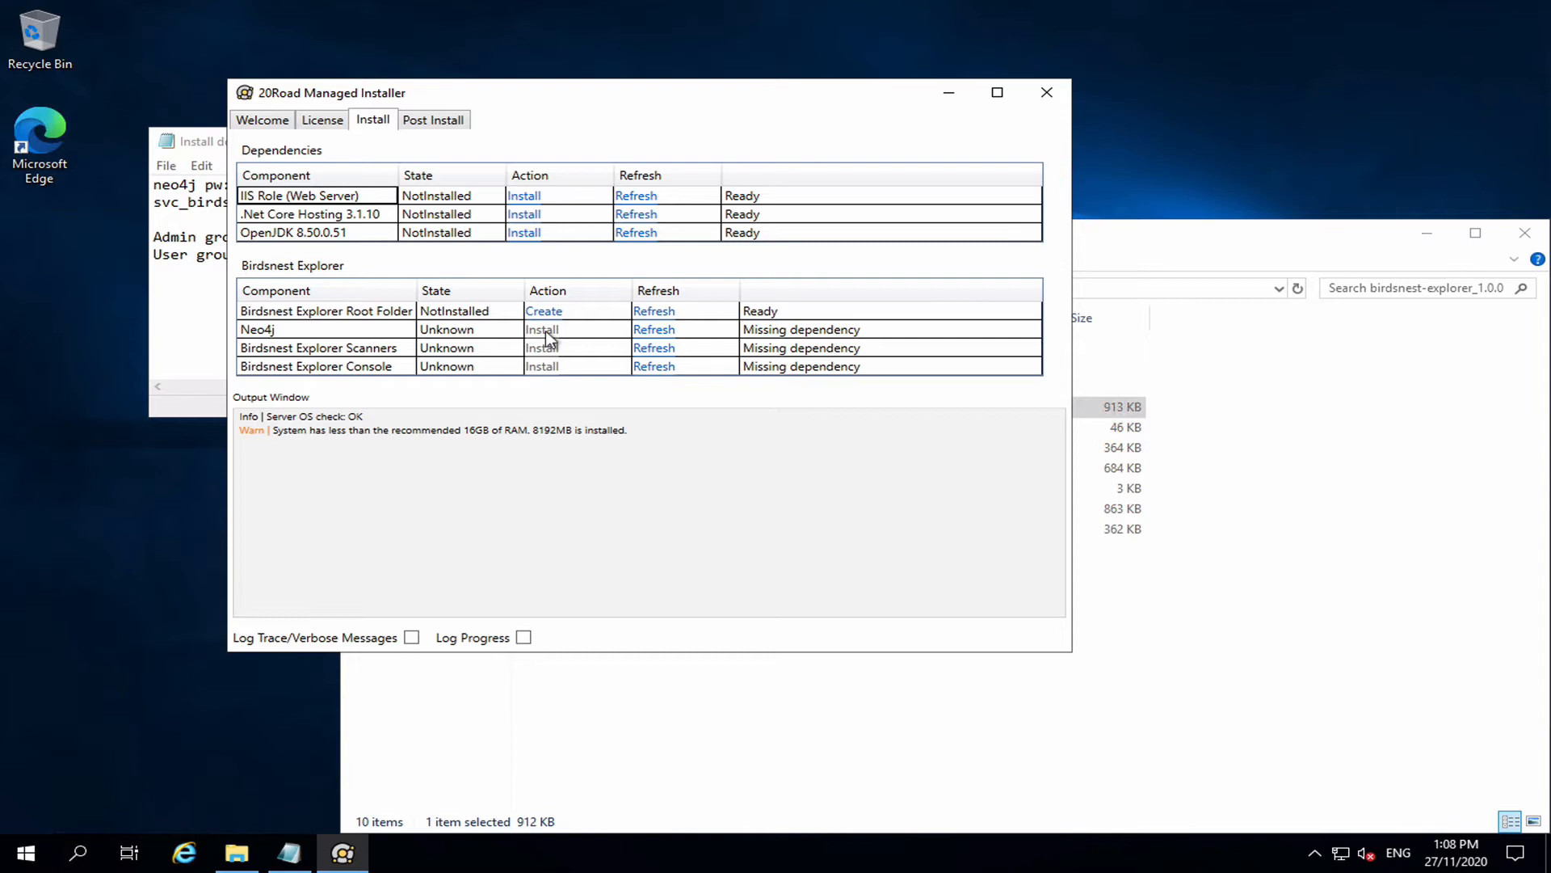
pyautogui.moveTo(257, 329)
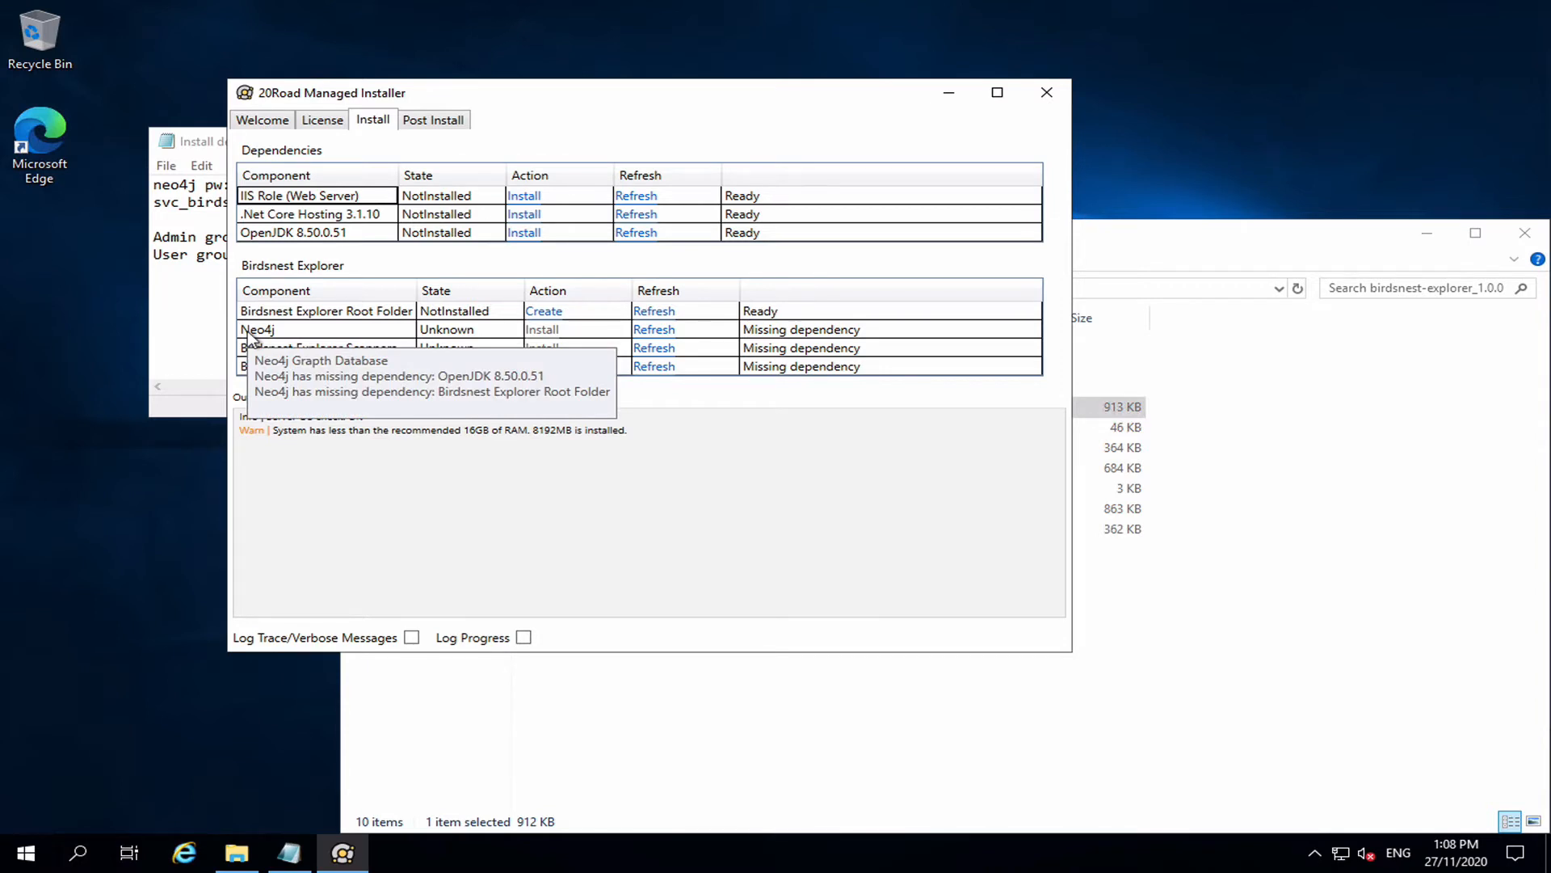
pyautogui.moveTo(331, 233)
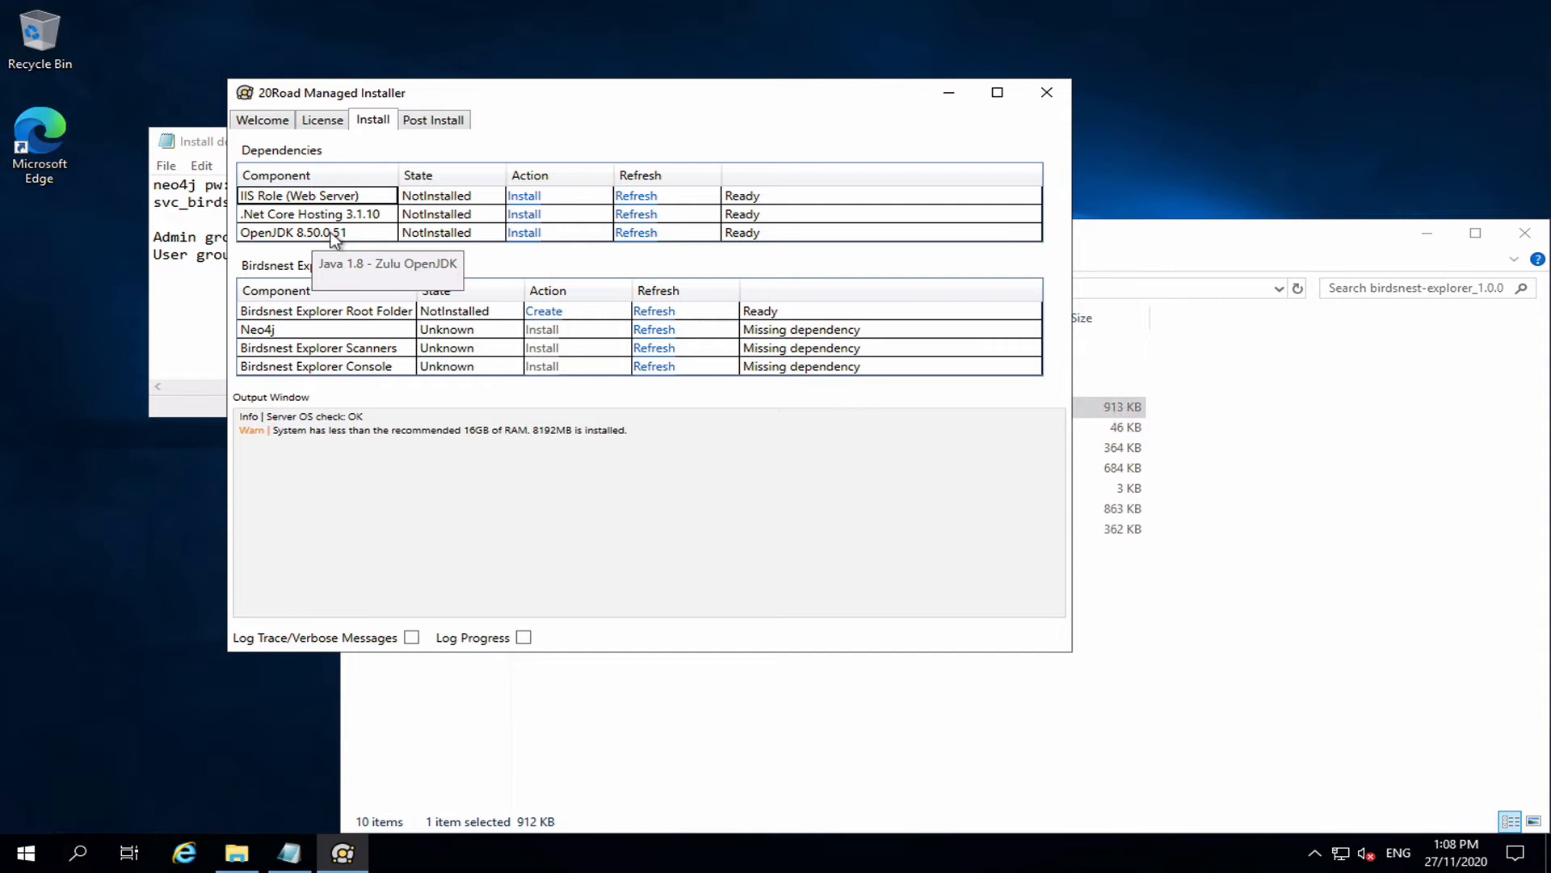
pyautogui.moveTo(331, 231)
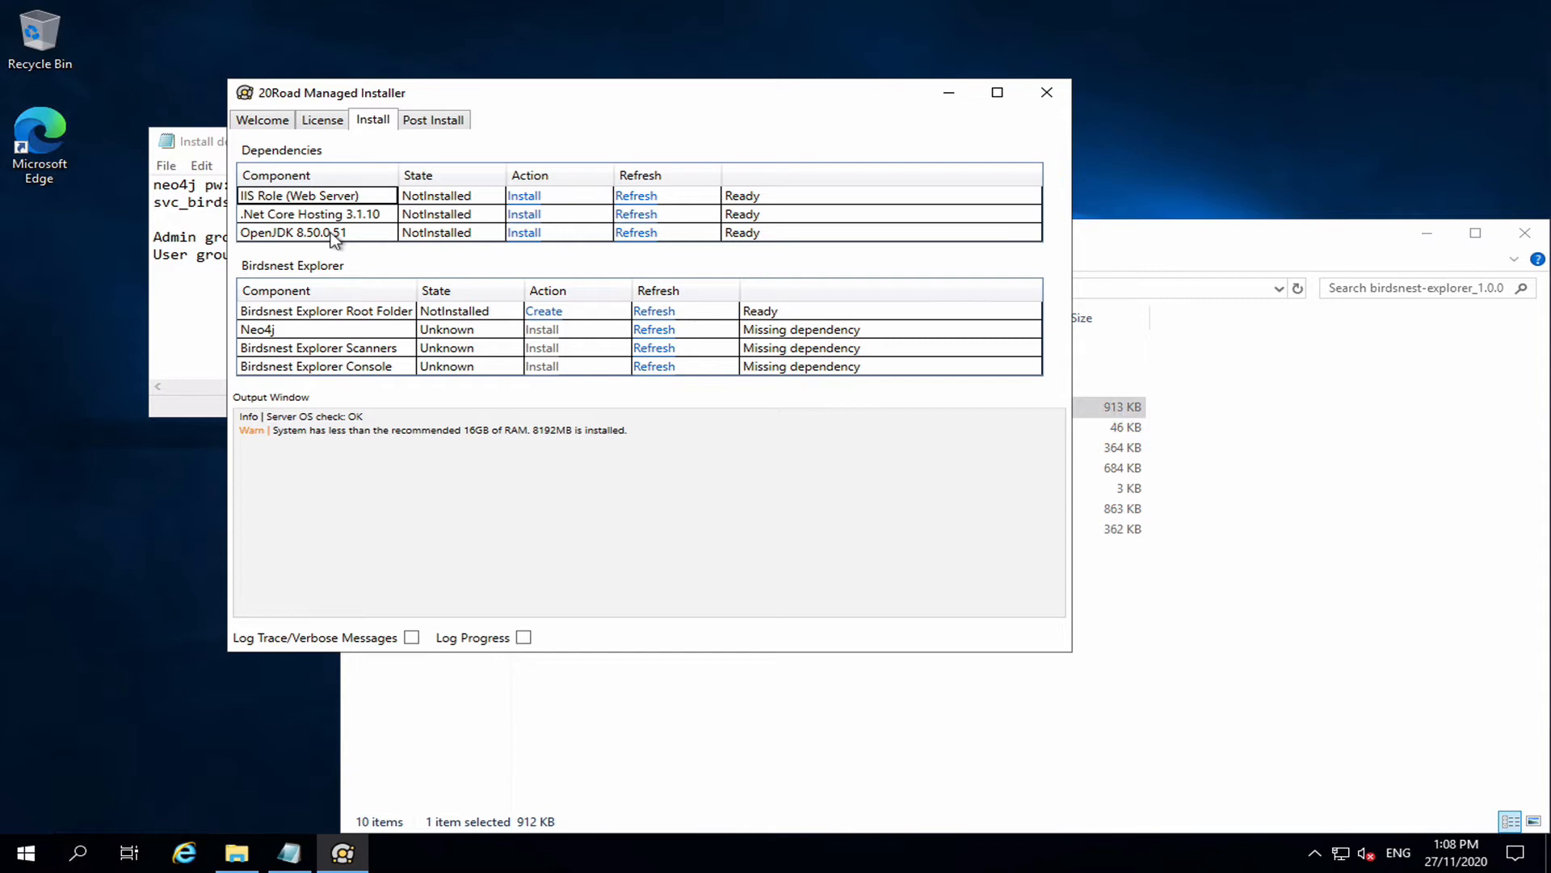
pyautogui.moveTo(411, 246)
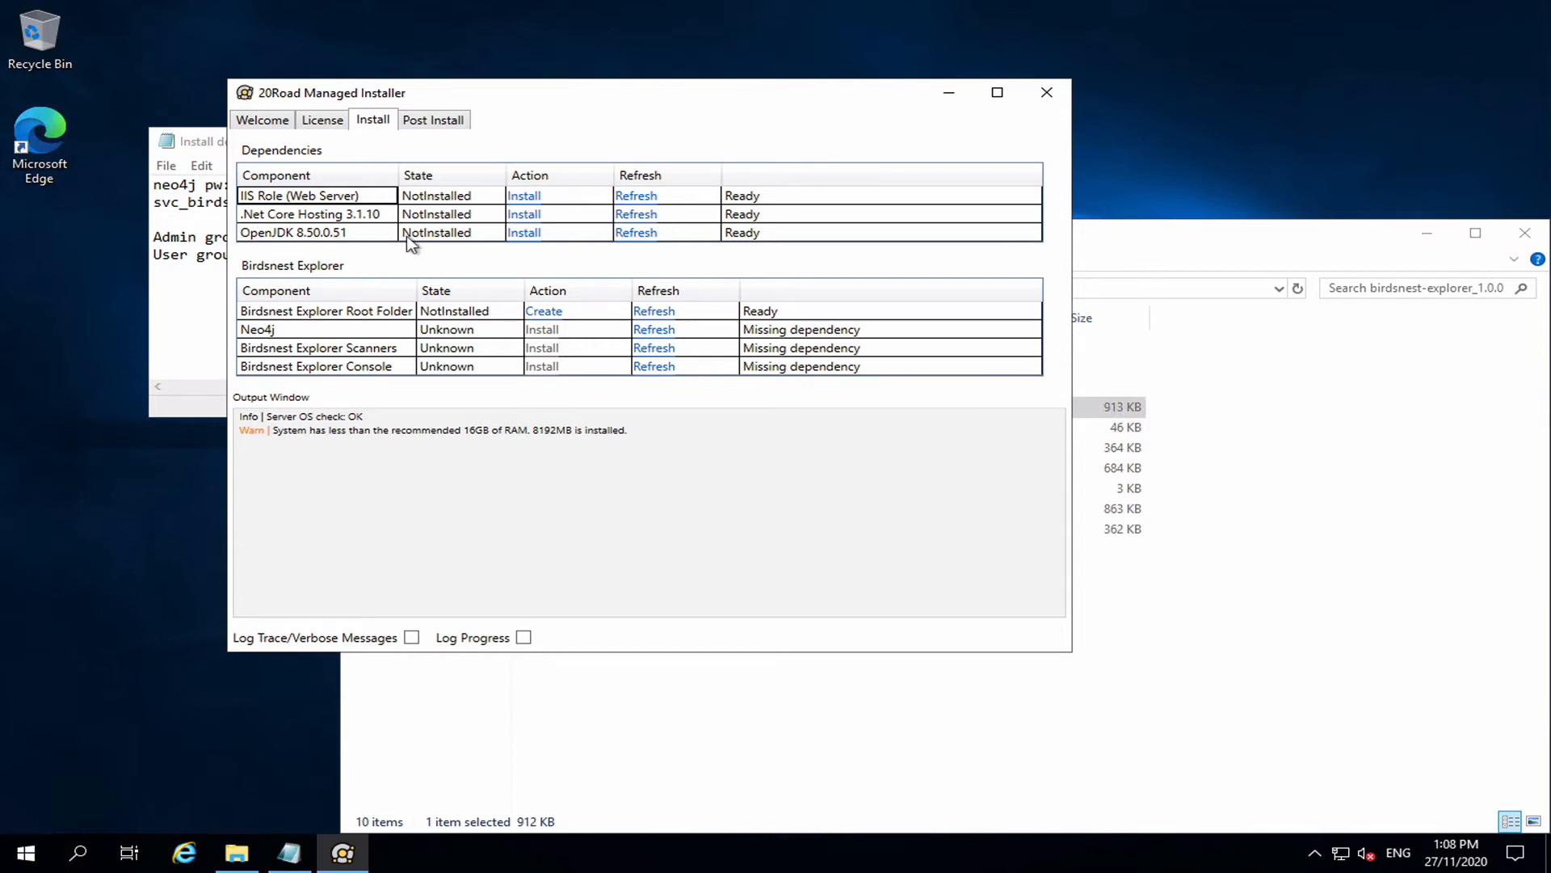
pyautogui.moveTo(257, 330)
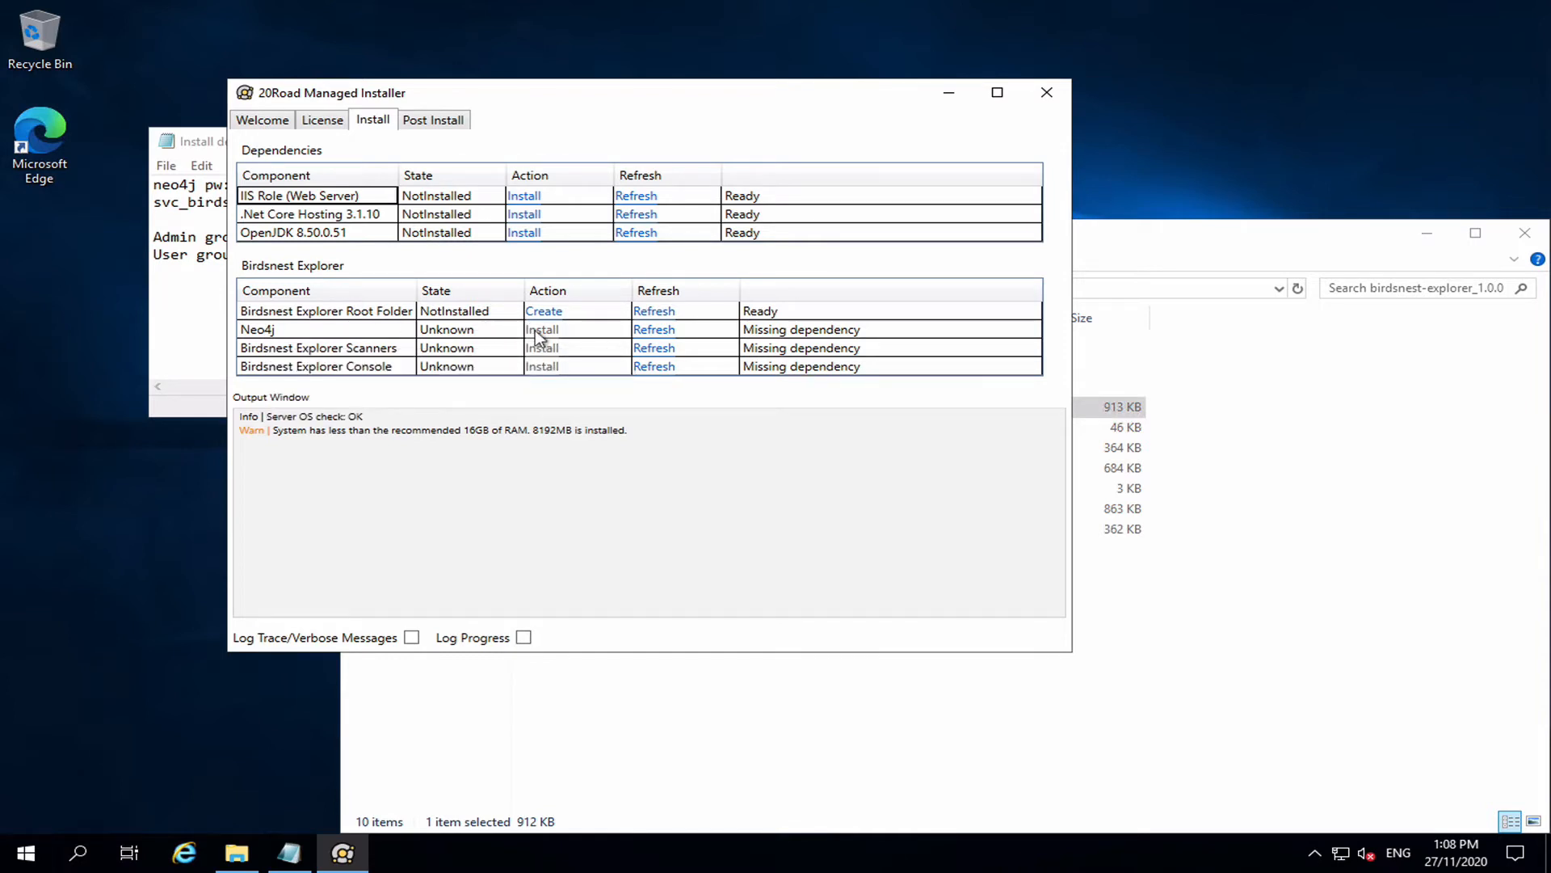
pyautogui.moveTo(404, 322)
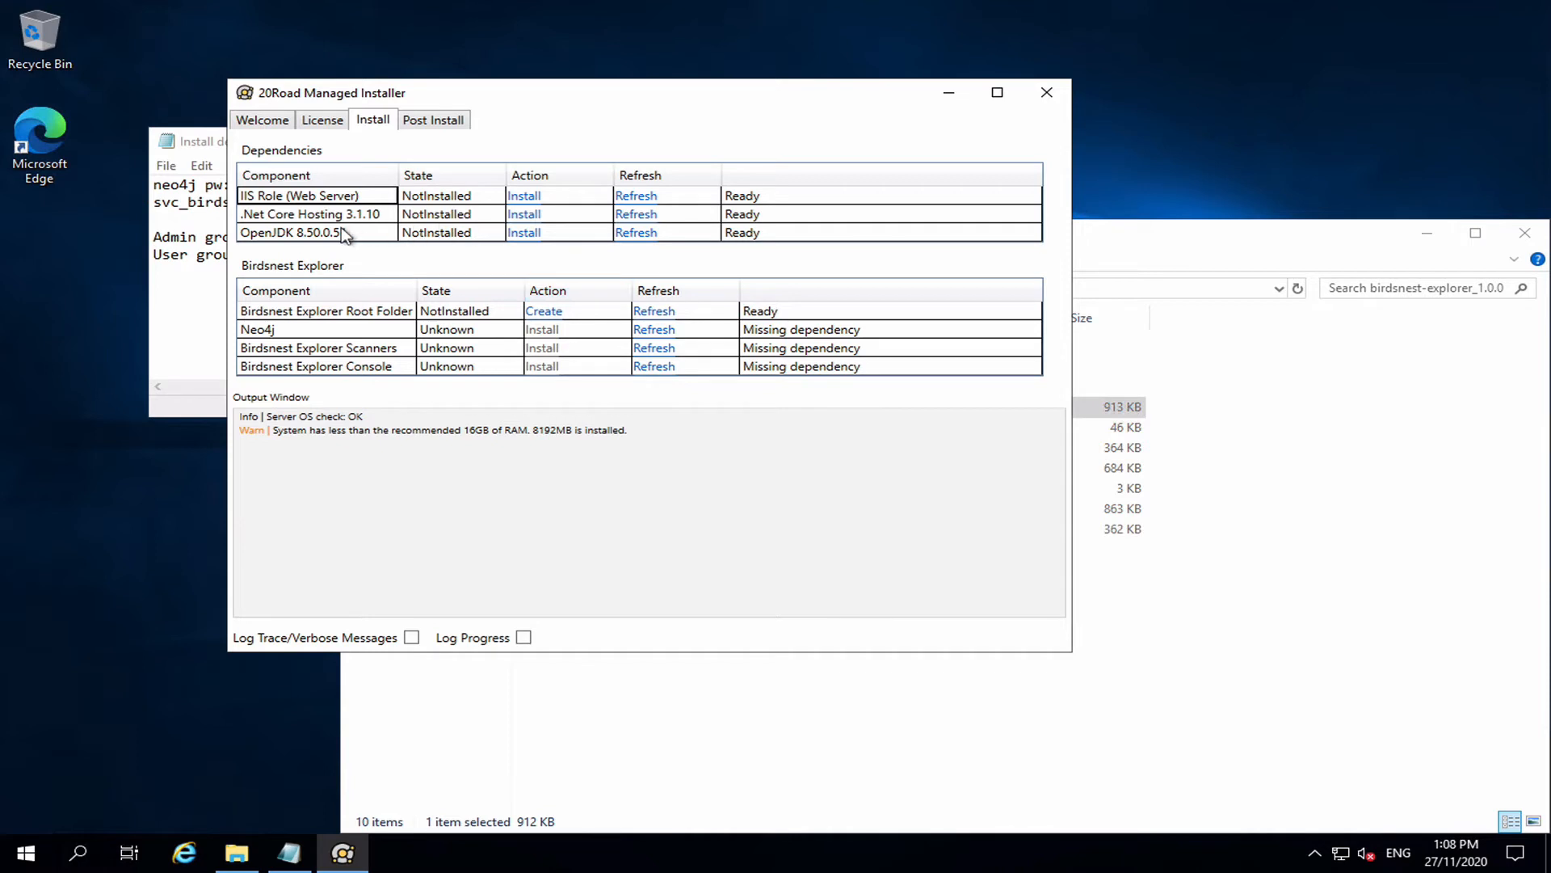
pyautogui.moveTo(292, 231)
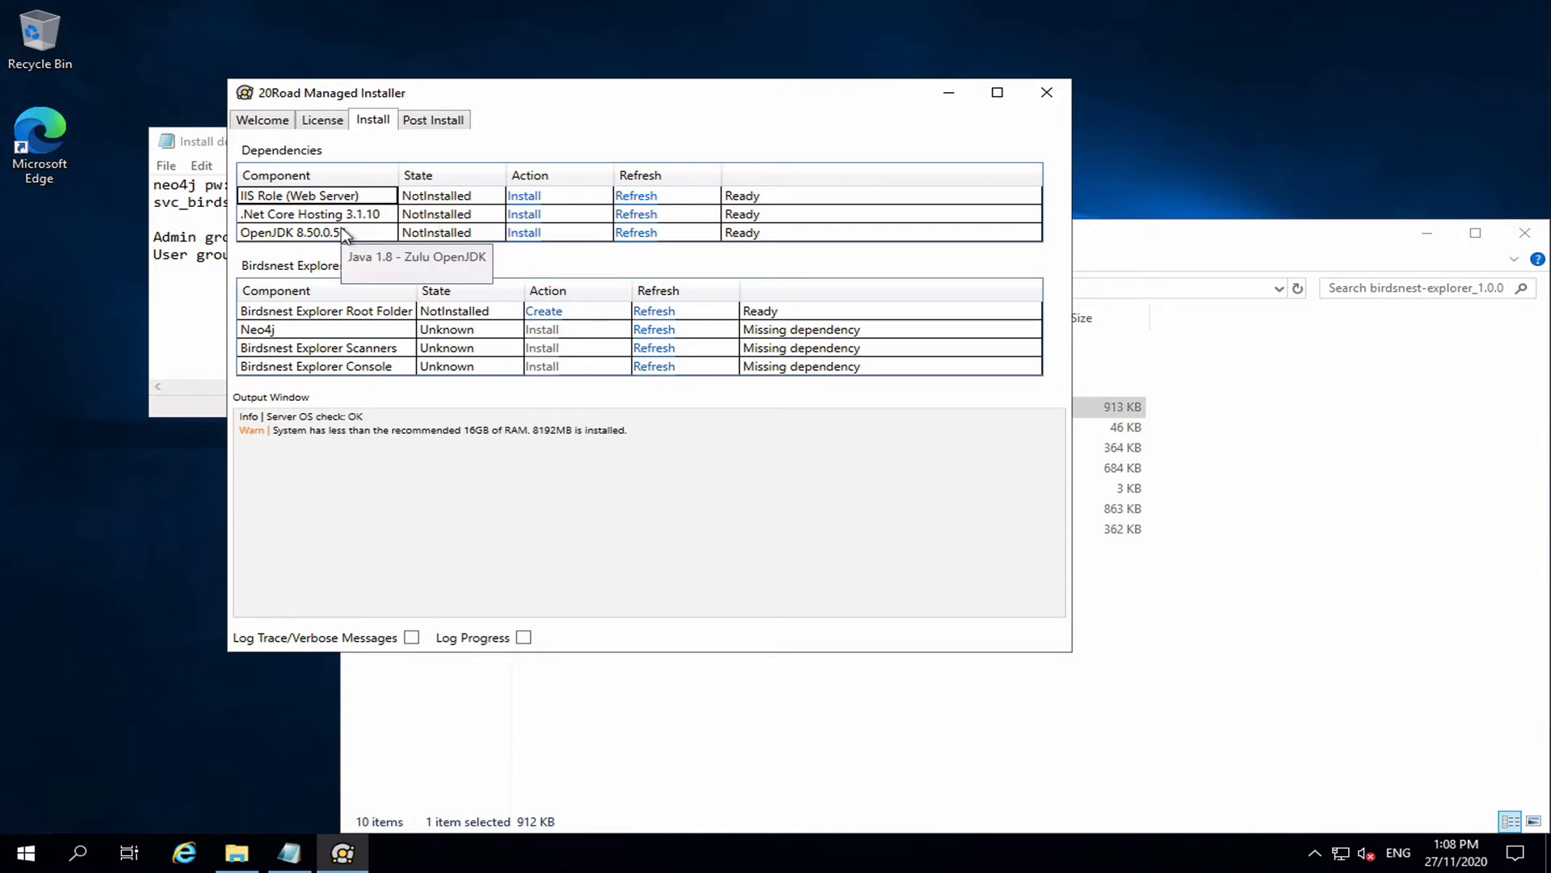
pyautogui.moveTo(405, 272)
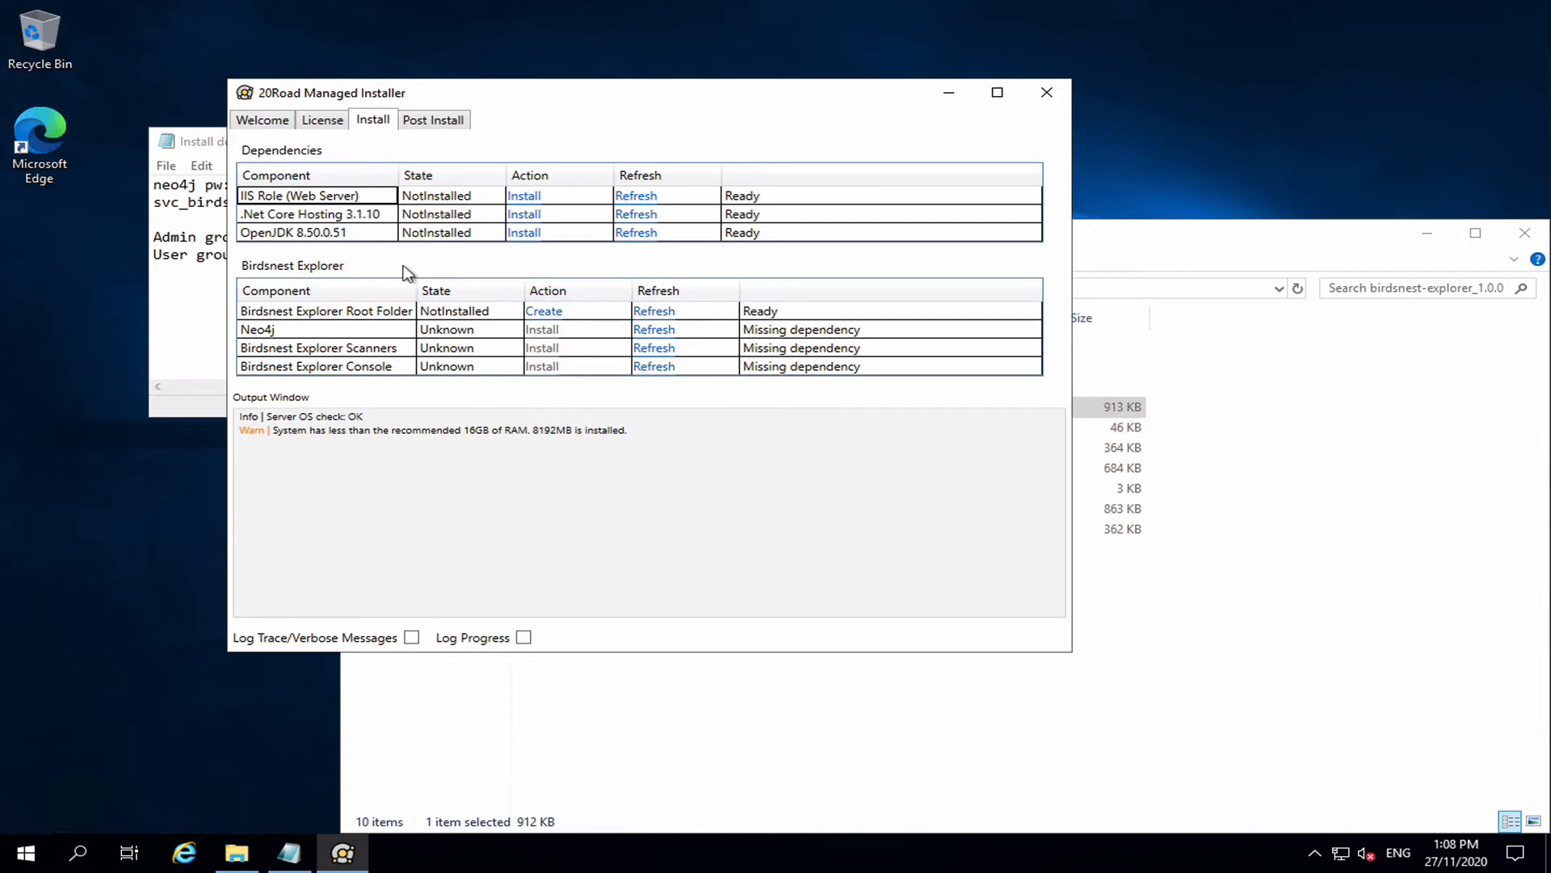
pyautogui.moveTo(523, 196)
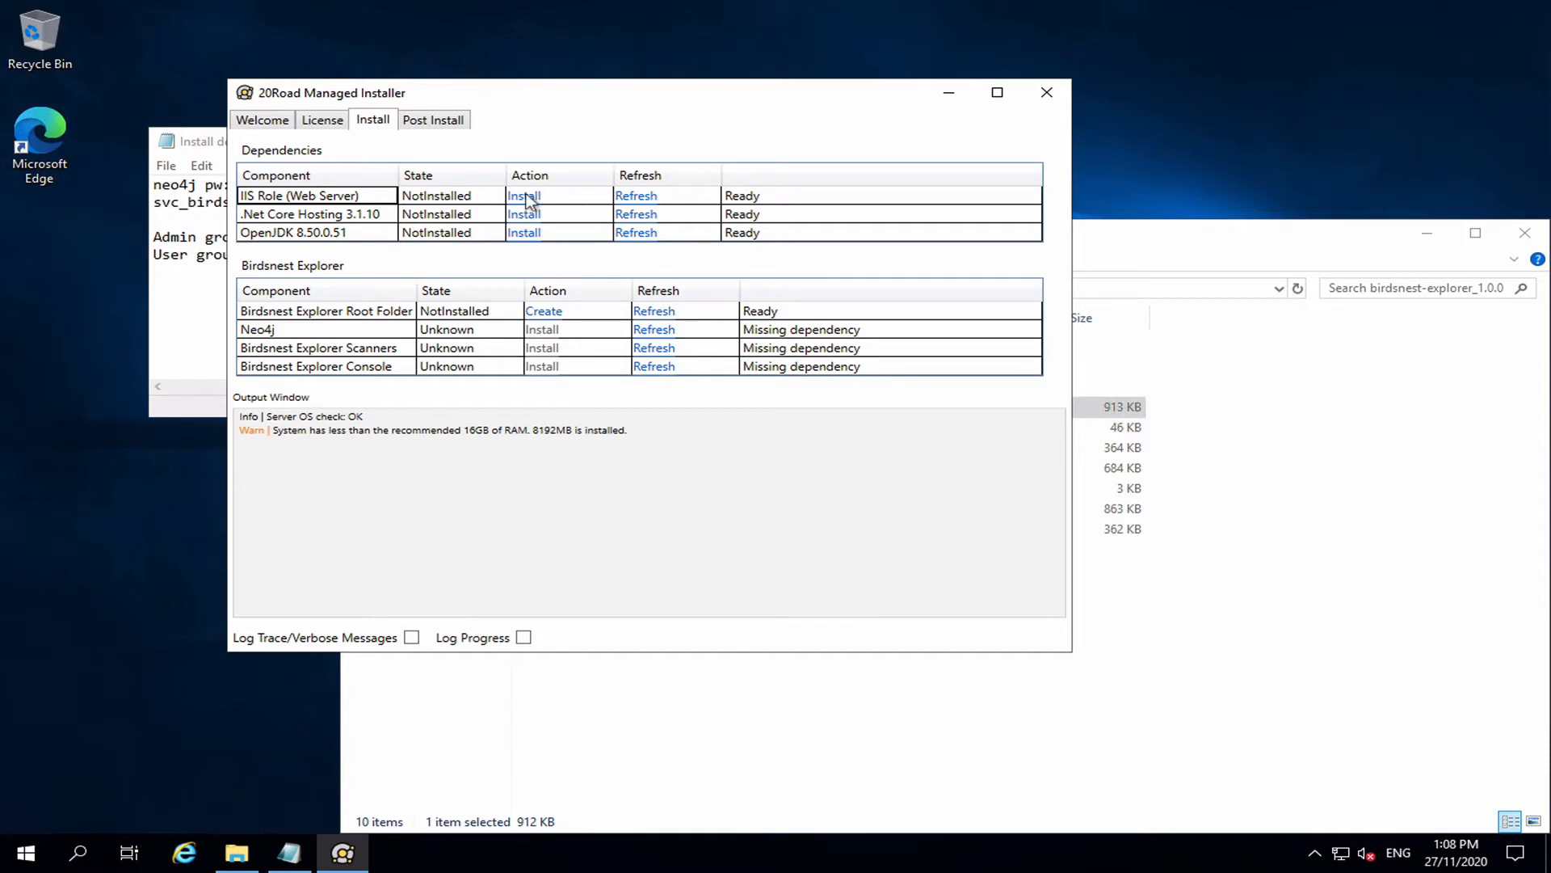
# Install the IIS Role (Web Server) dependency and confirm the action.
pyautogui.click(523, 195)
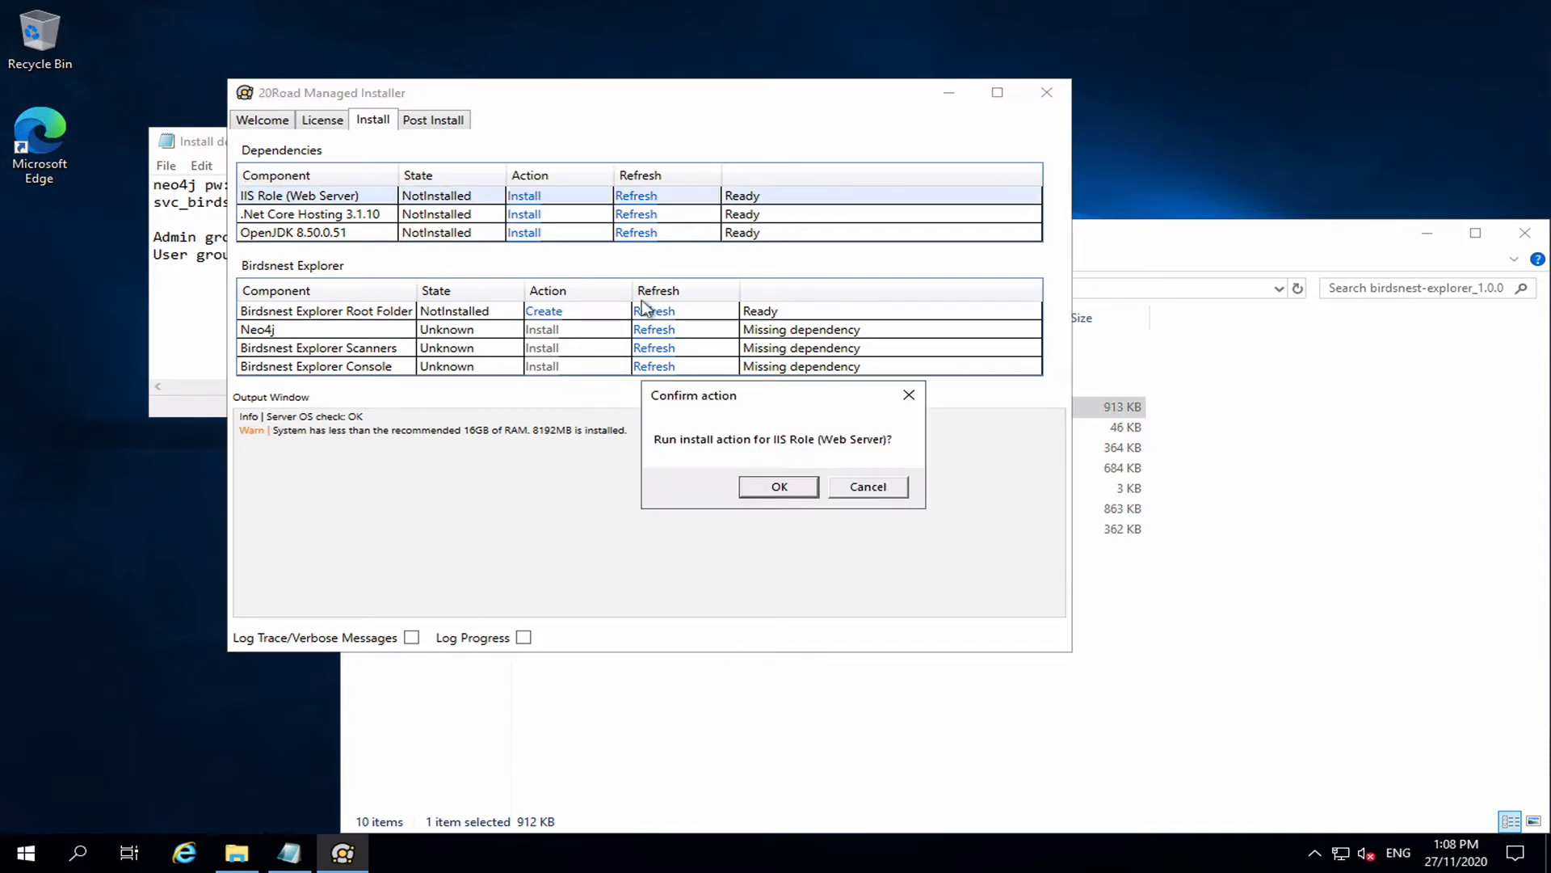
pyautogui.click(777, 486)
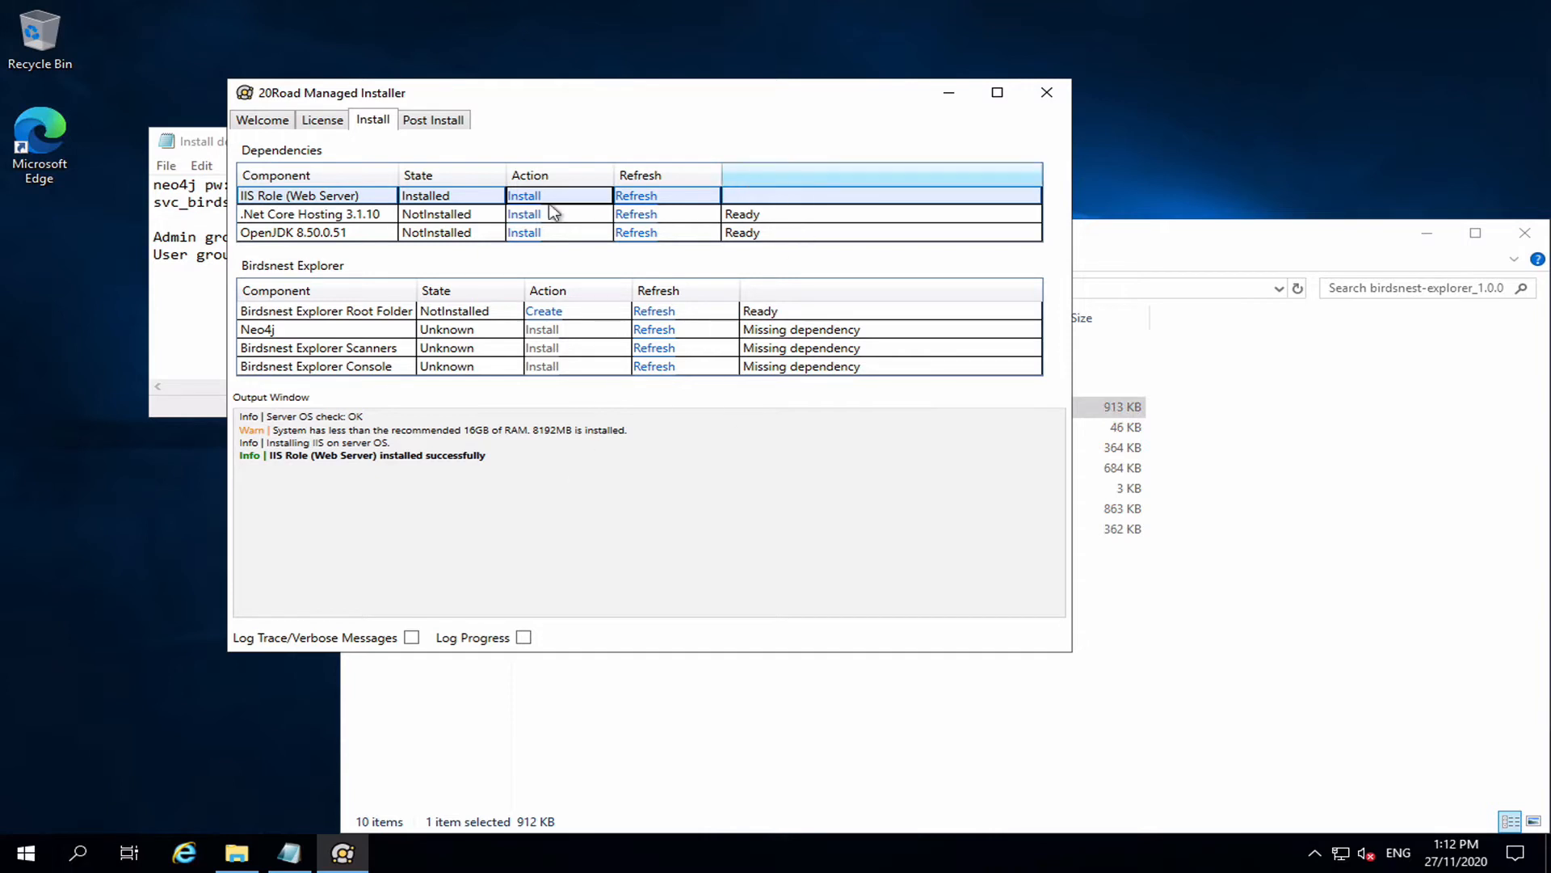
pyautogui.moveTo(559, 232)
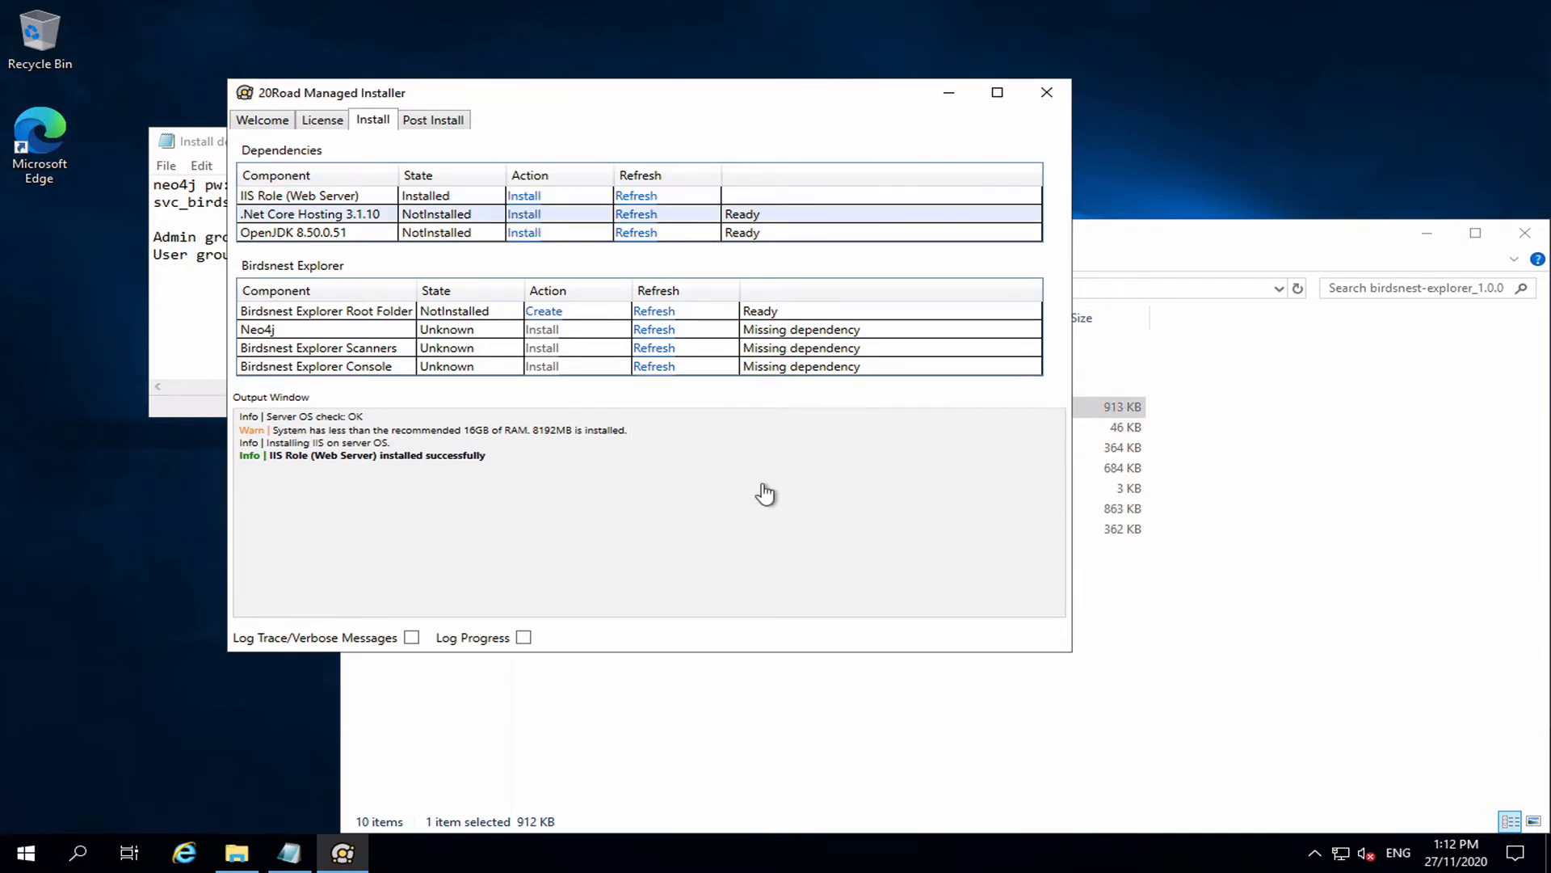
# Install the .Net Core Hosting 3.1.10 dependency.
pyautogui.click(524, 213)
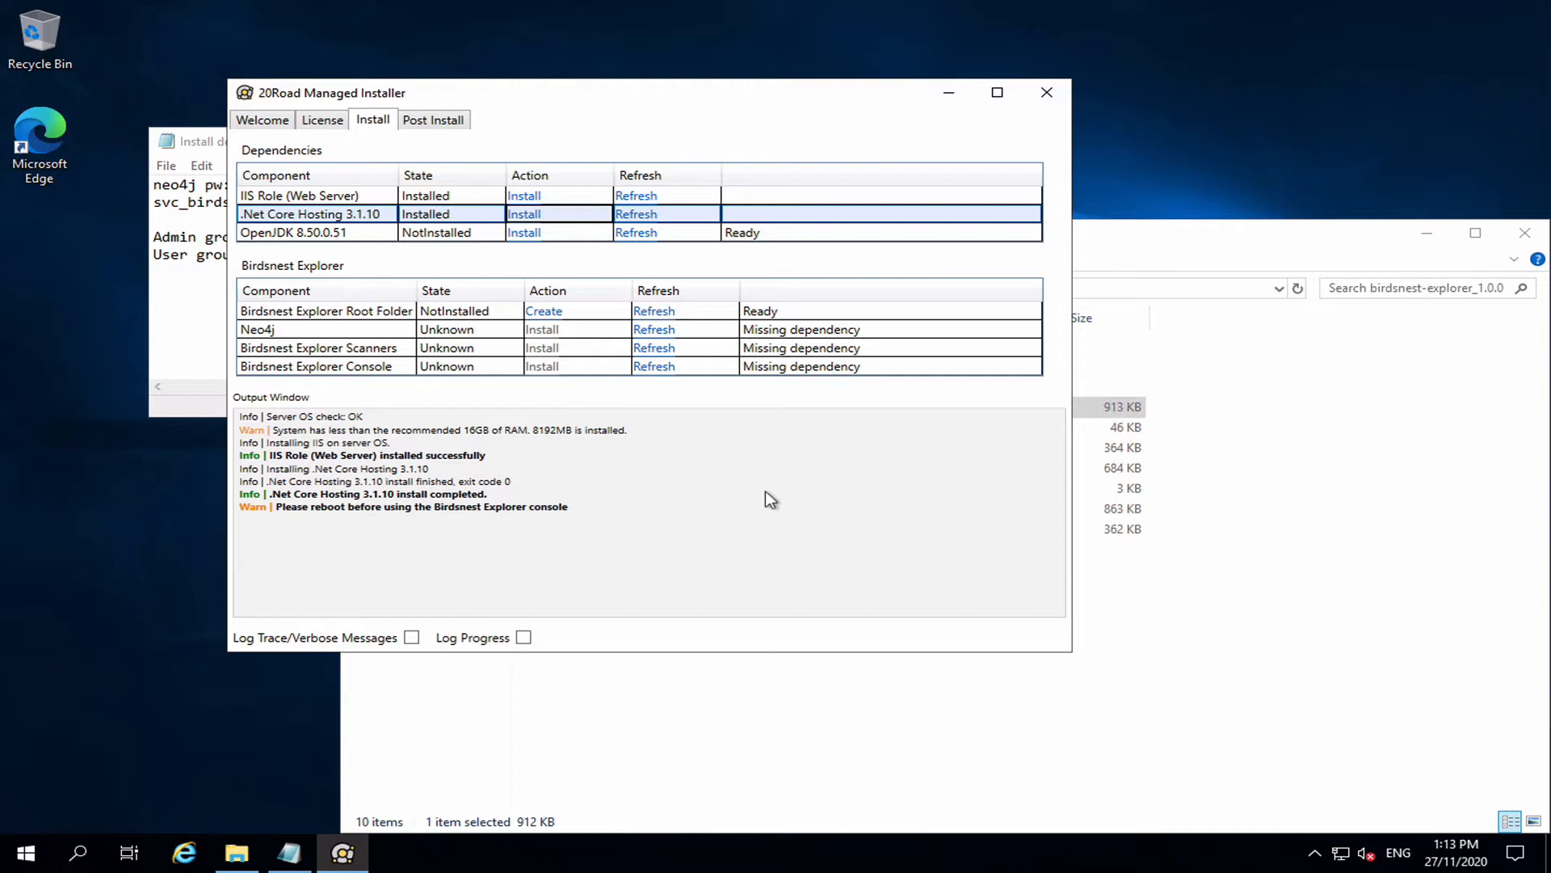
pyautogui.moveTo(294, 517)
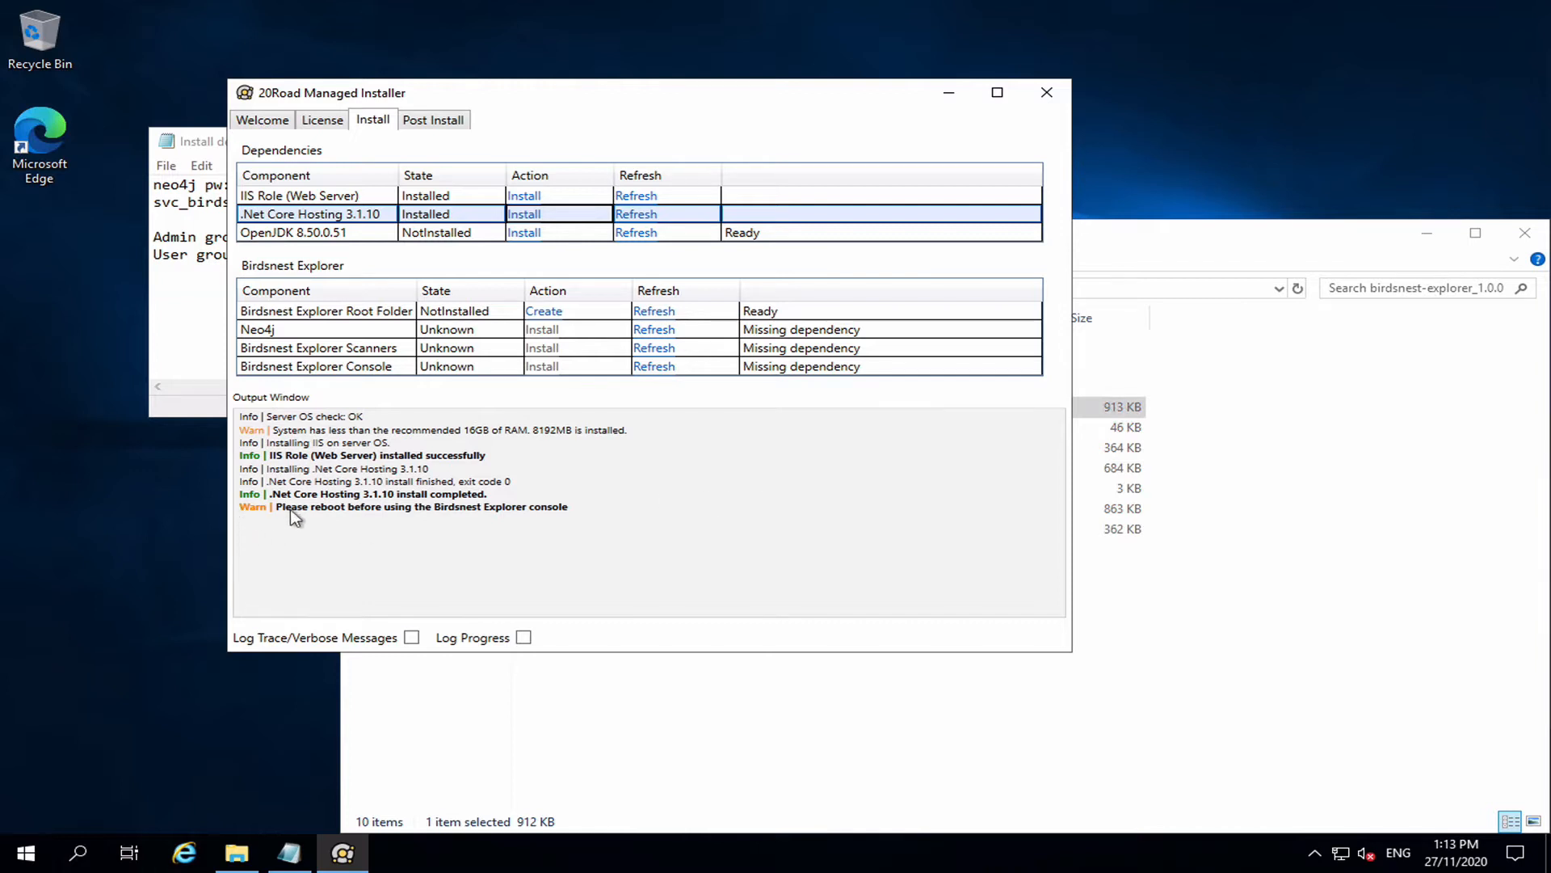
pyautogui.moveTo(499, 514)
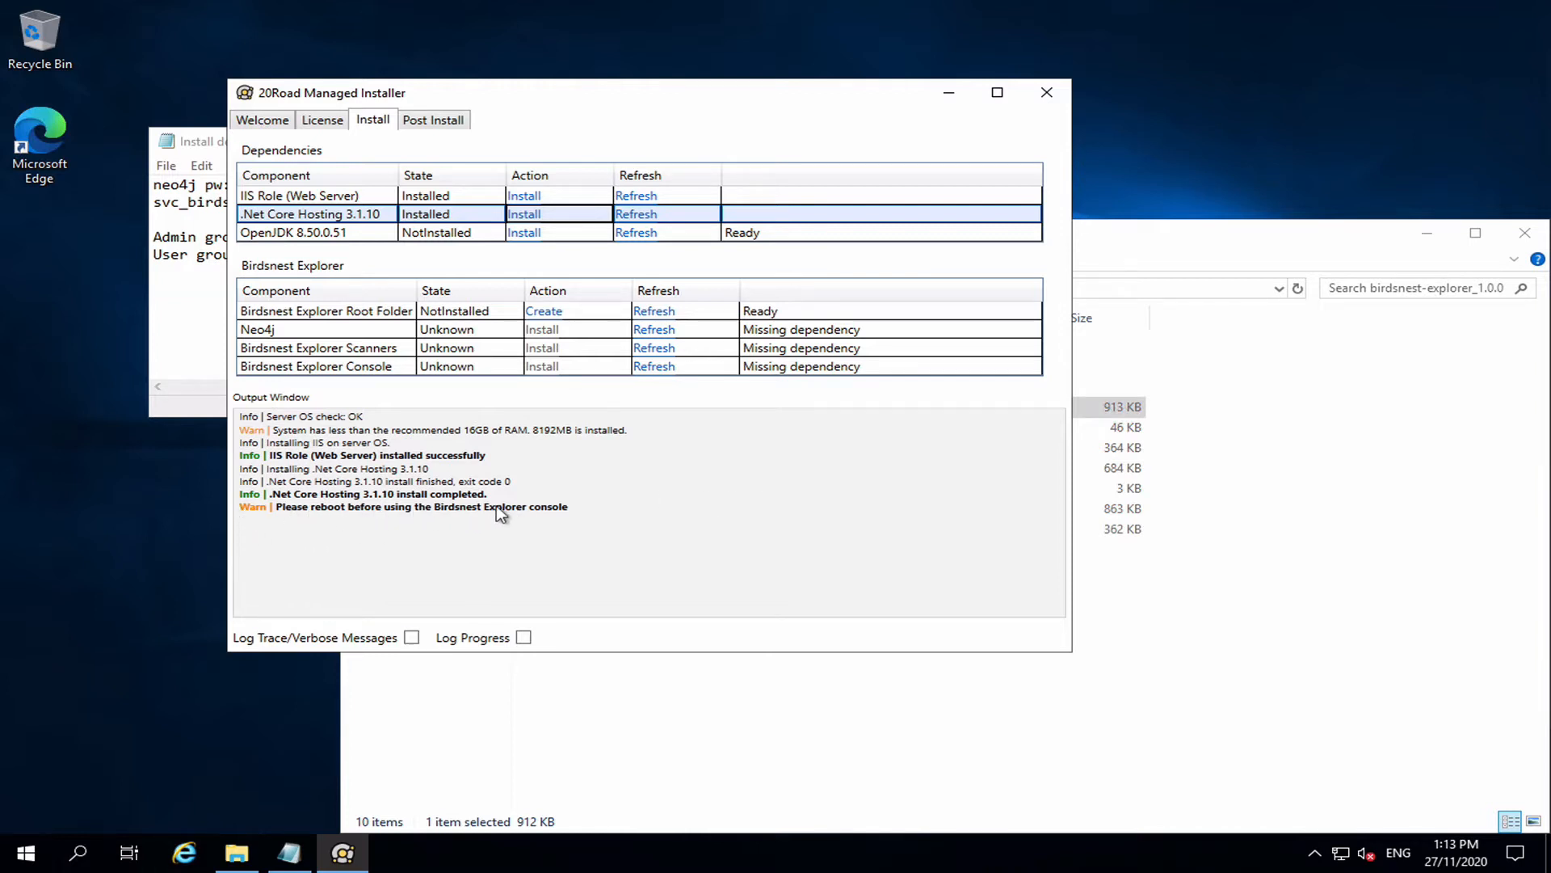
pyautogui.moveTo(514, 367)
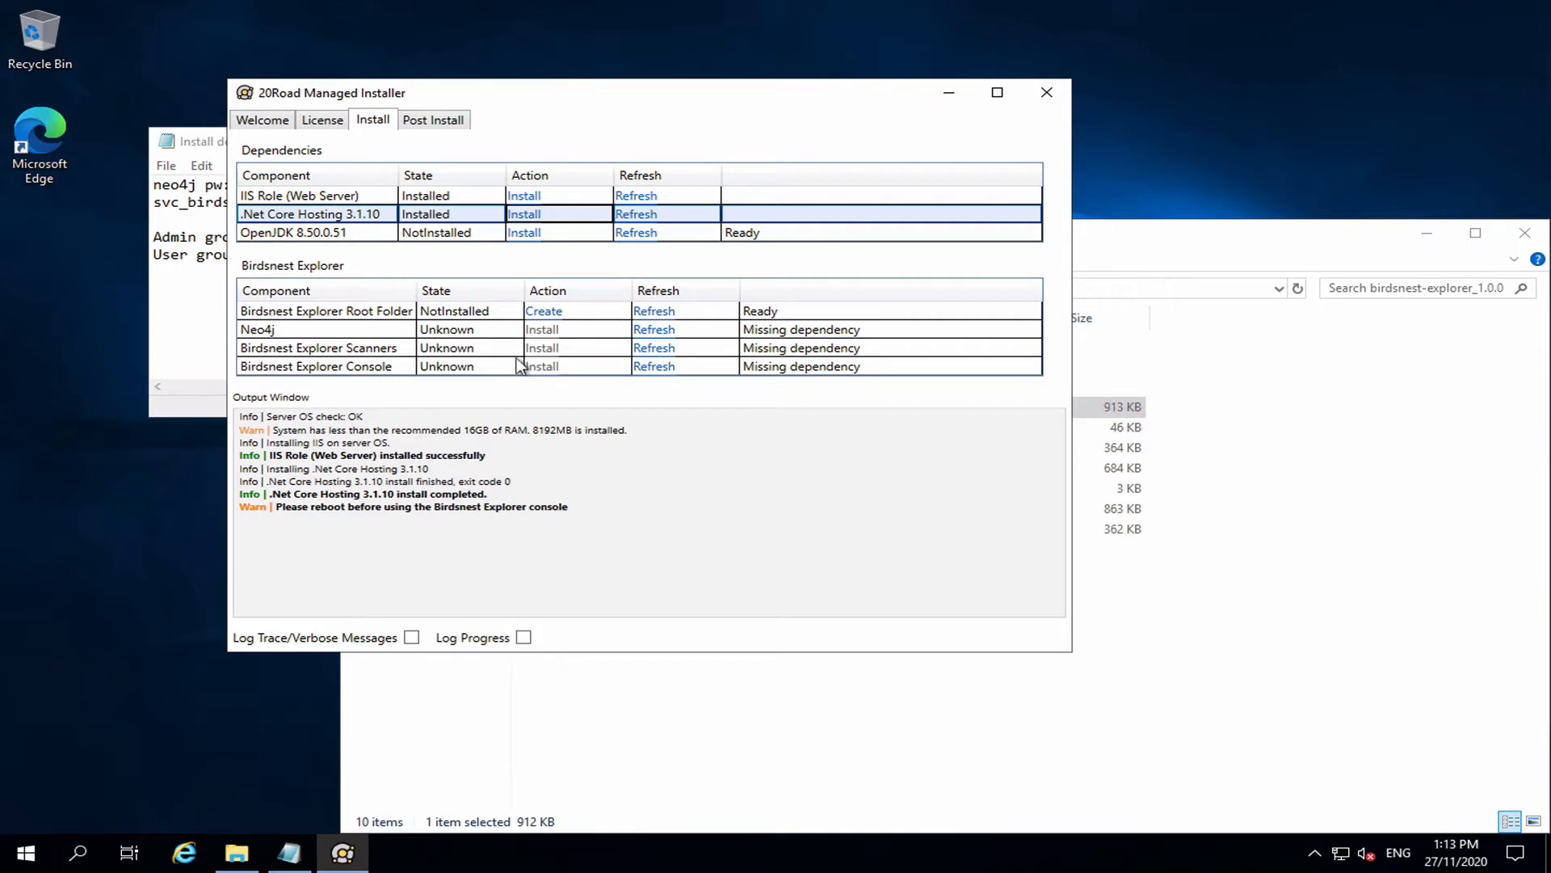
pyautogui.moveTo(549, 448)
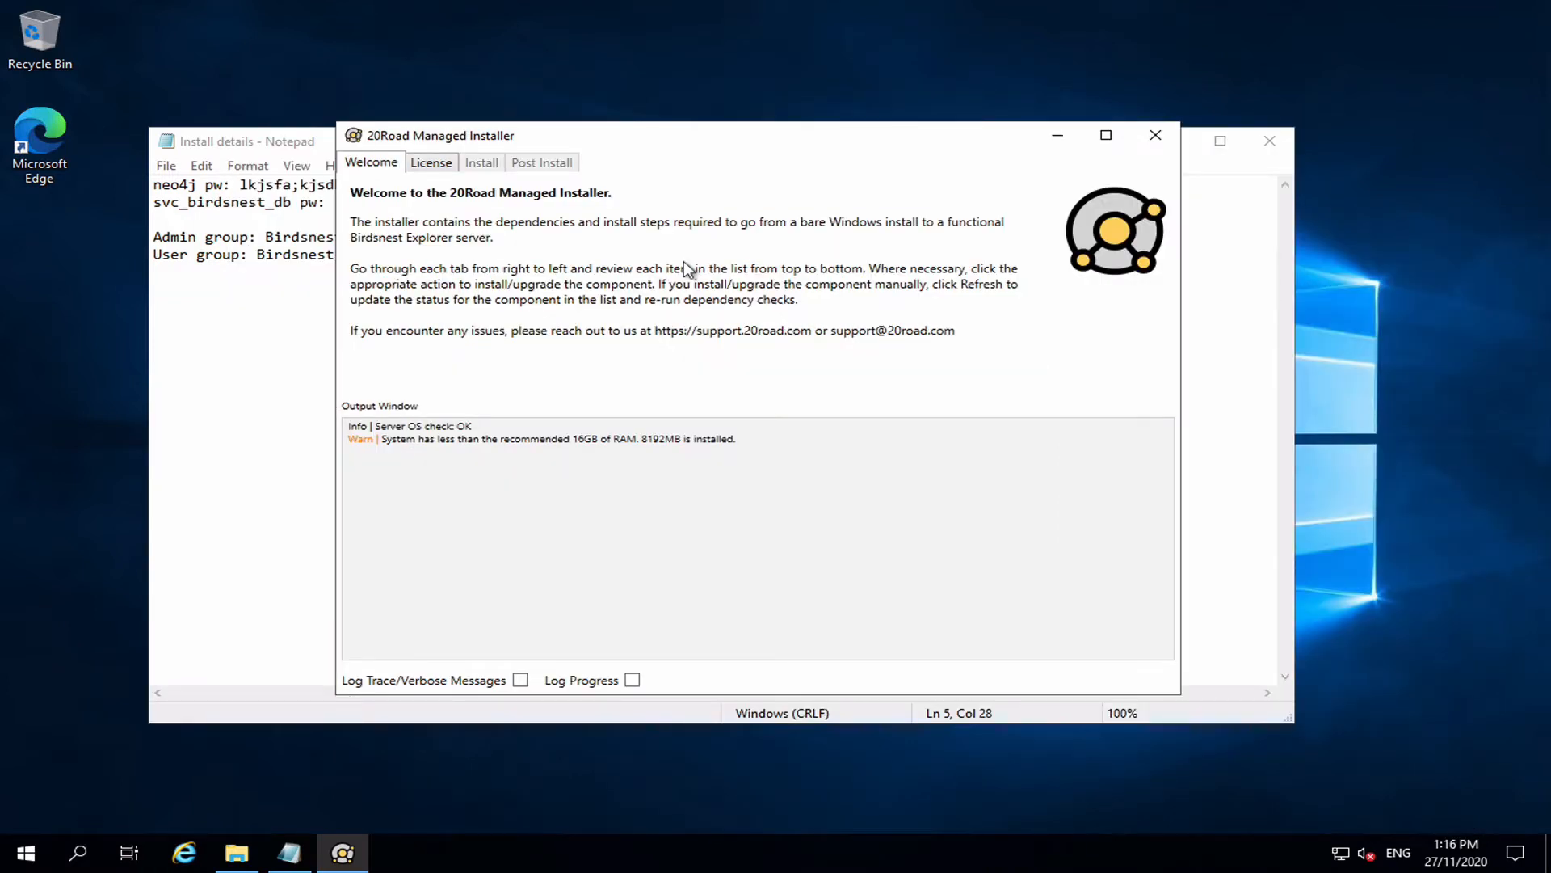
pyautogui.moveTo(331, 303)
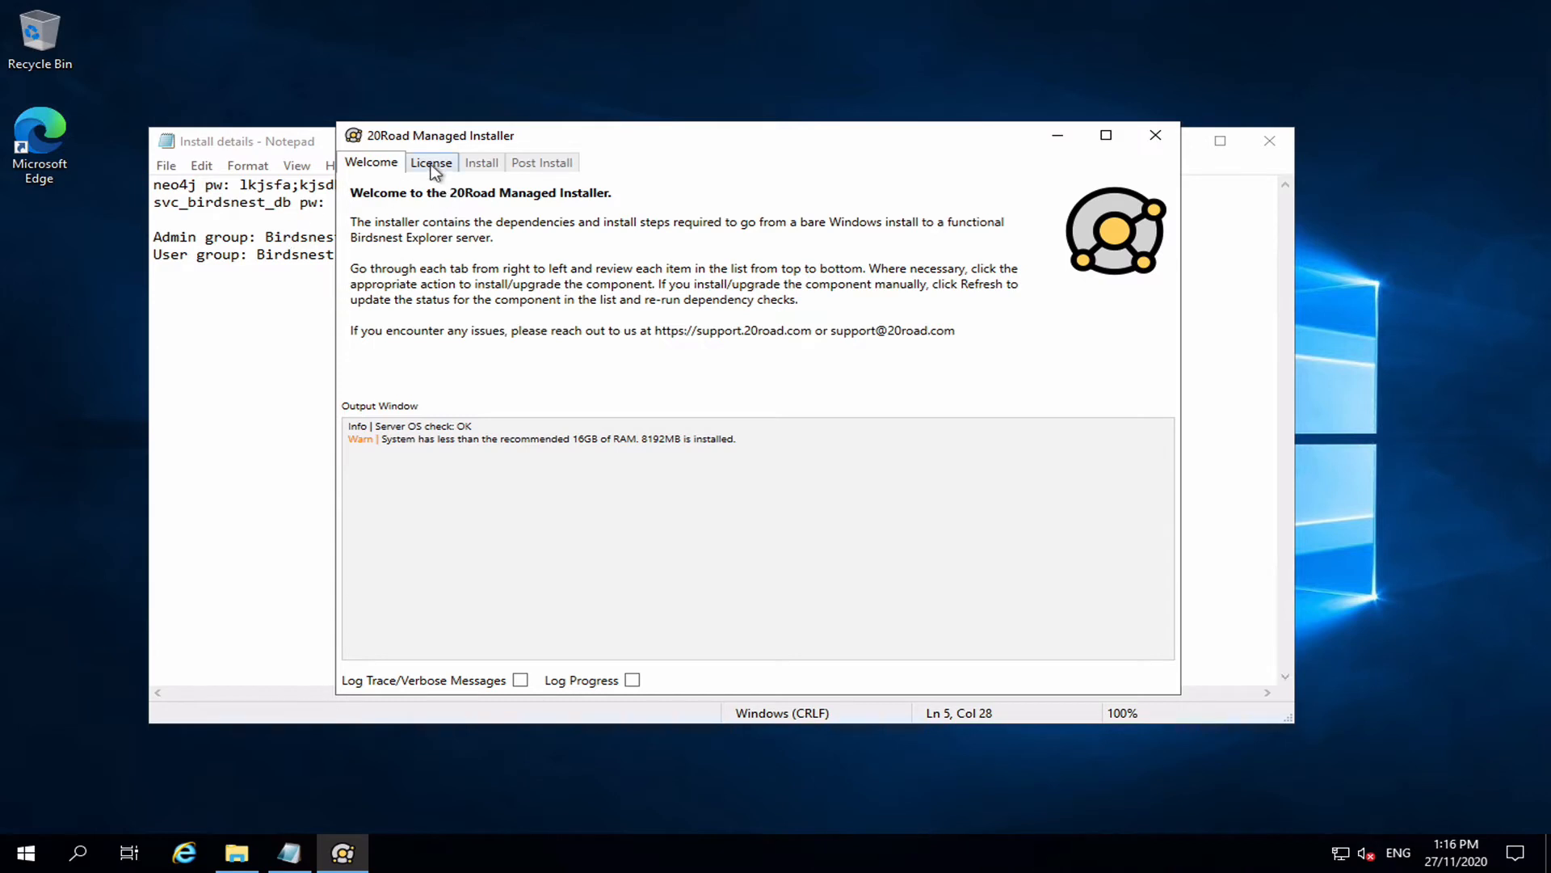
# Re-accept the third-party licences and install the OpenJDK 8.50.0.51 dependency.
pyautogui.click(430, 161)
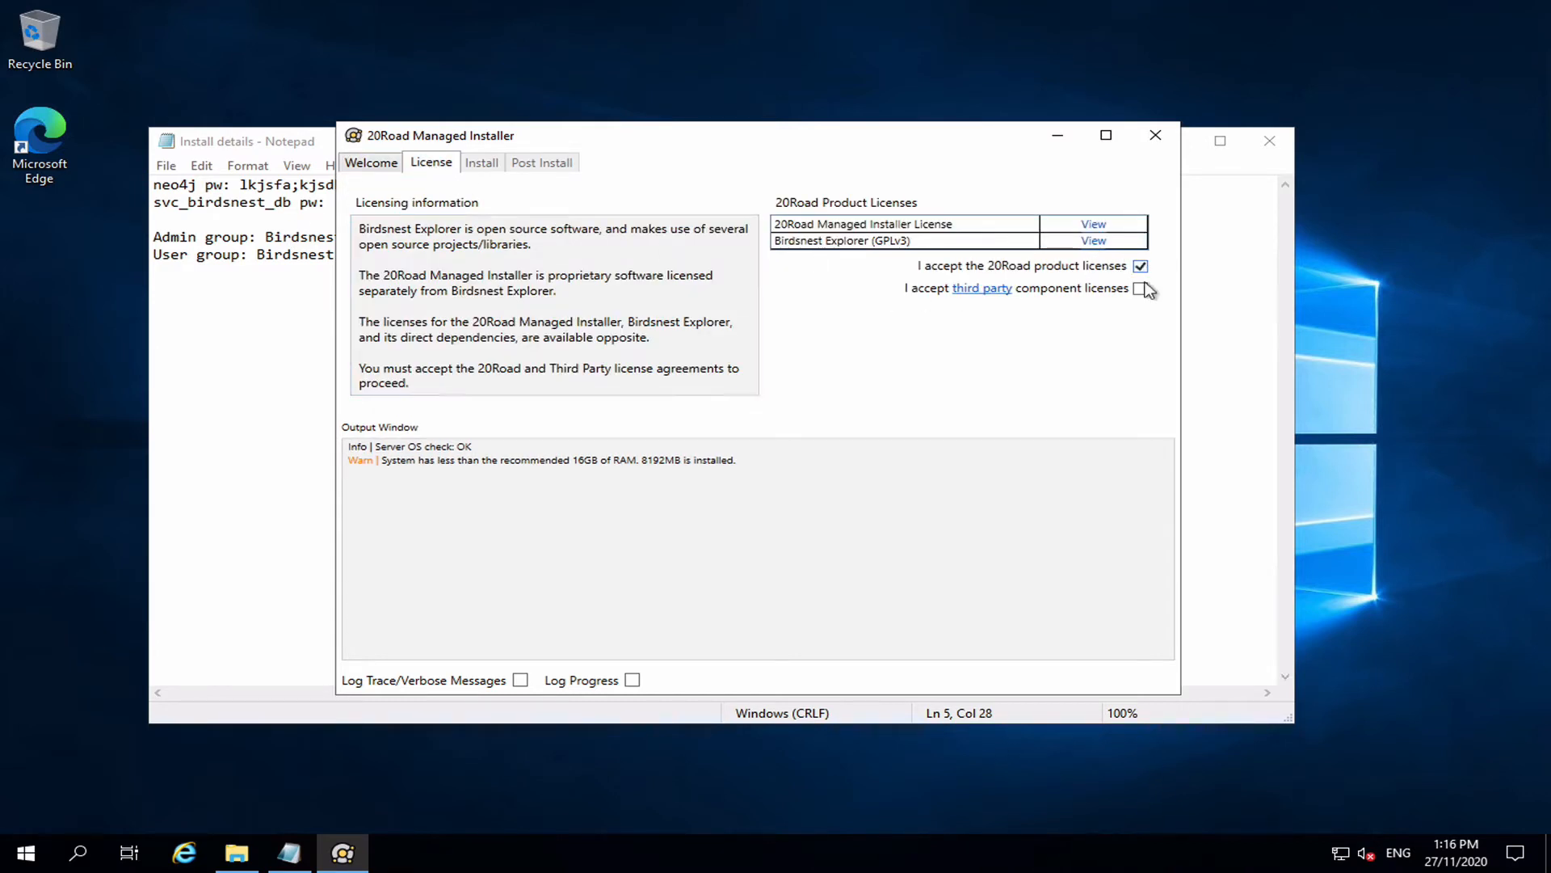
pyautogui.click(1139, 288)
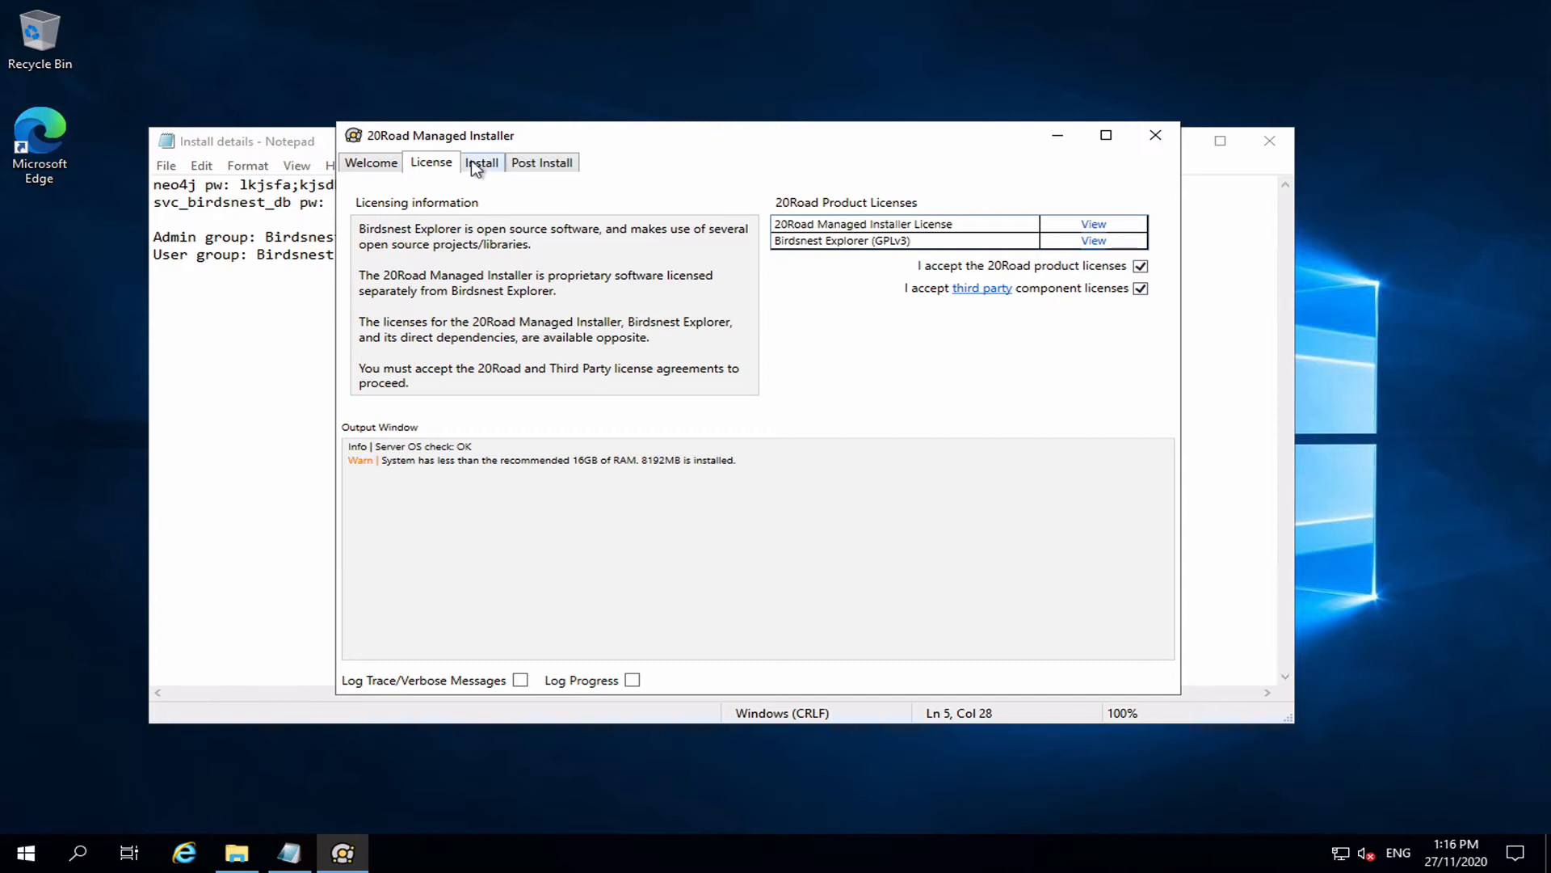
pyautogui.click(482, 162)
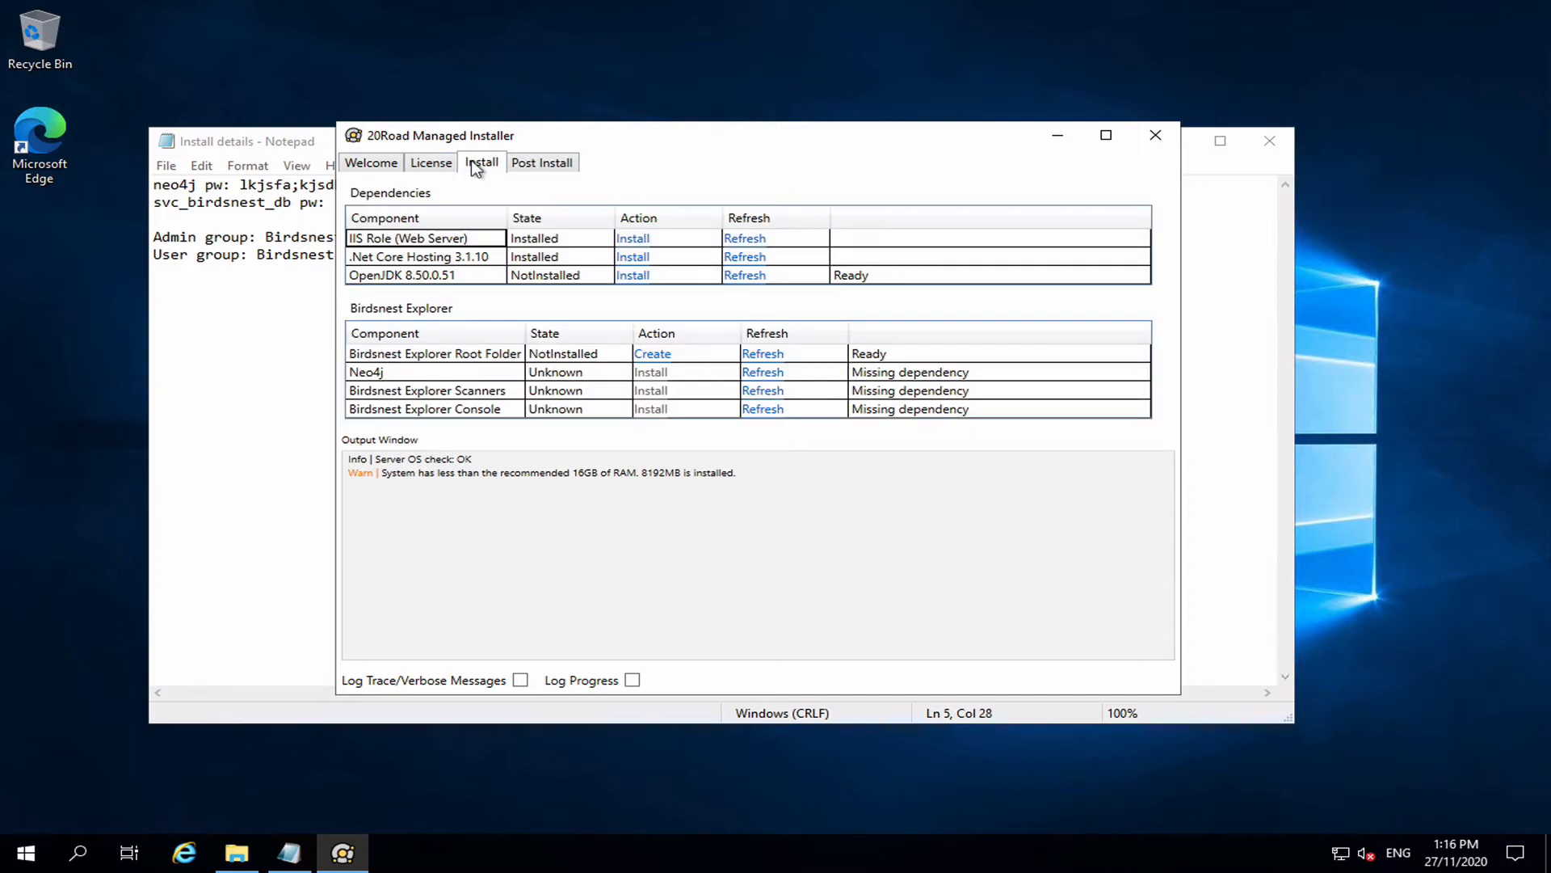
pyautogui.moveTo(641, 288)
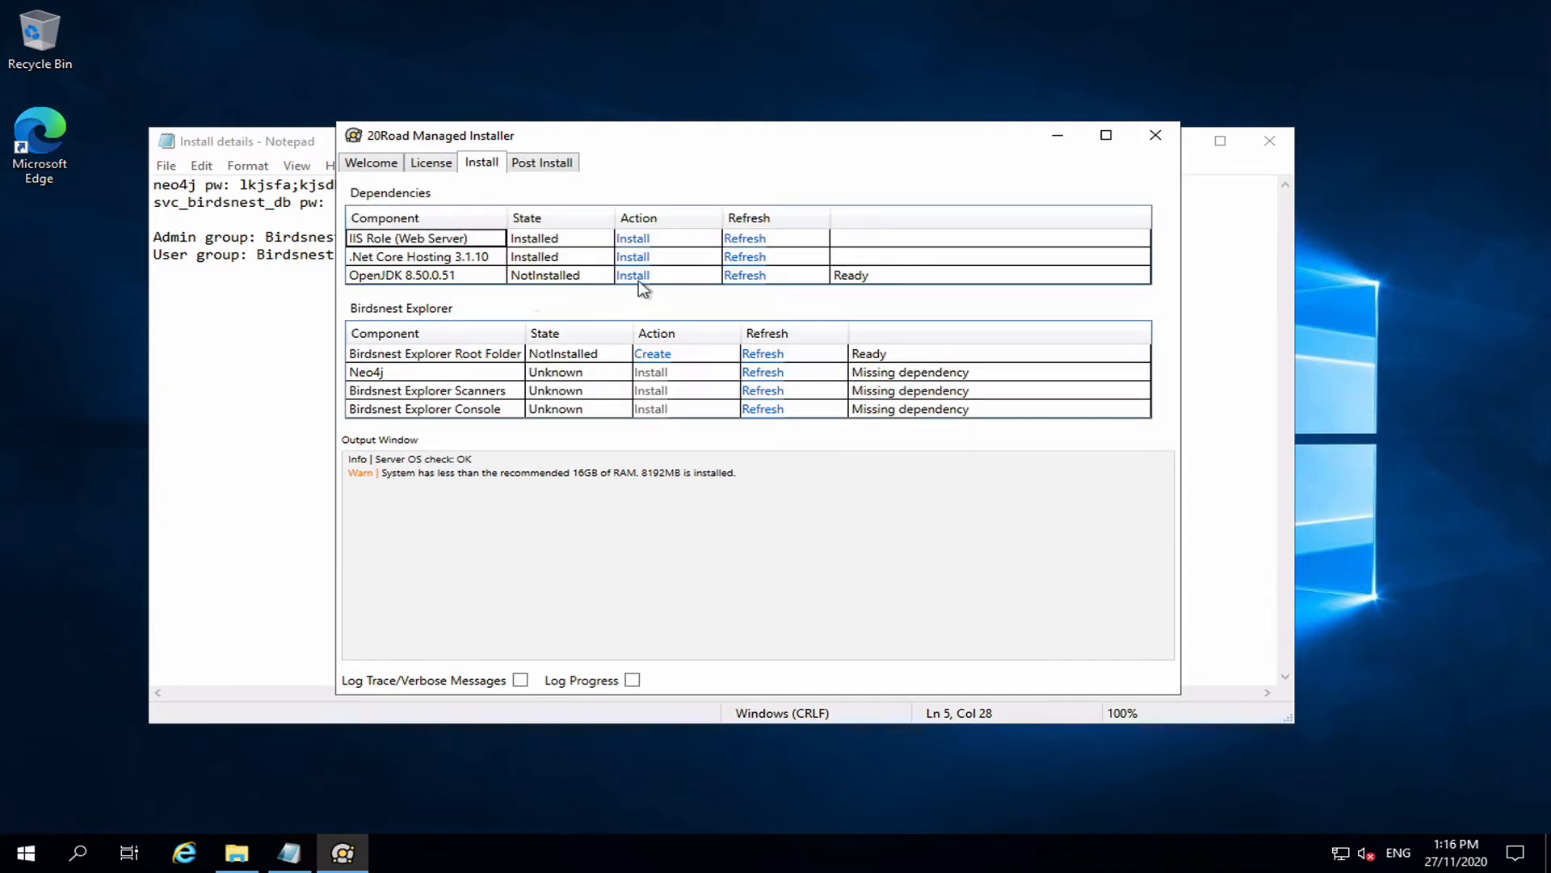
pyautogui.click(632, 274)
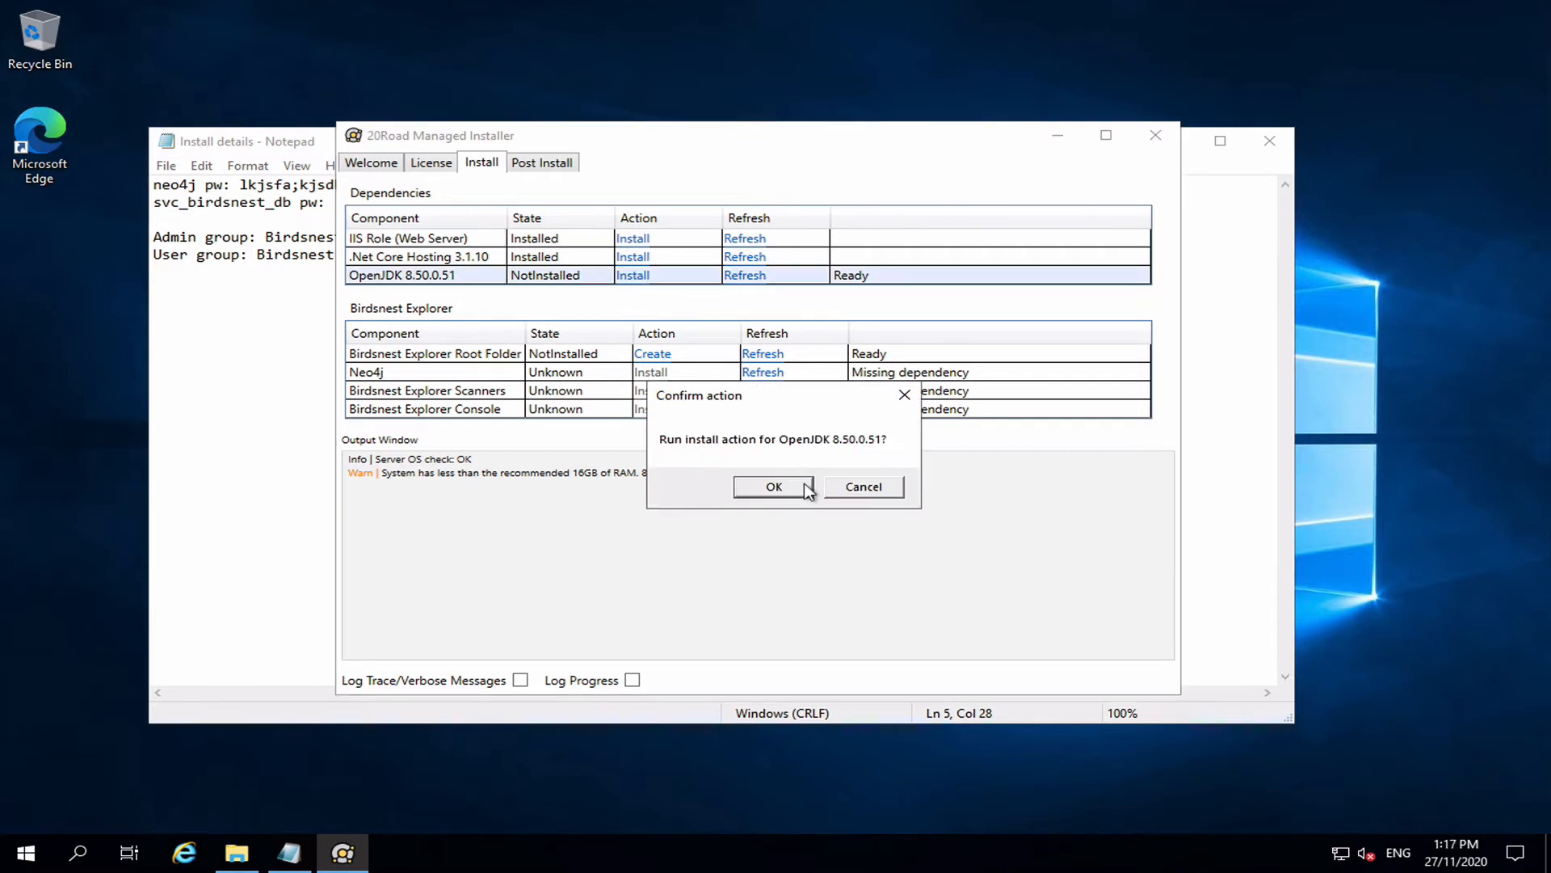
pyautogui.click(774, 487)
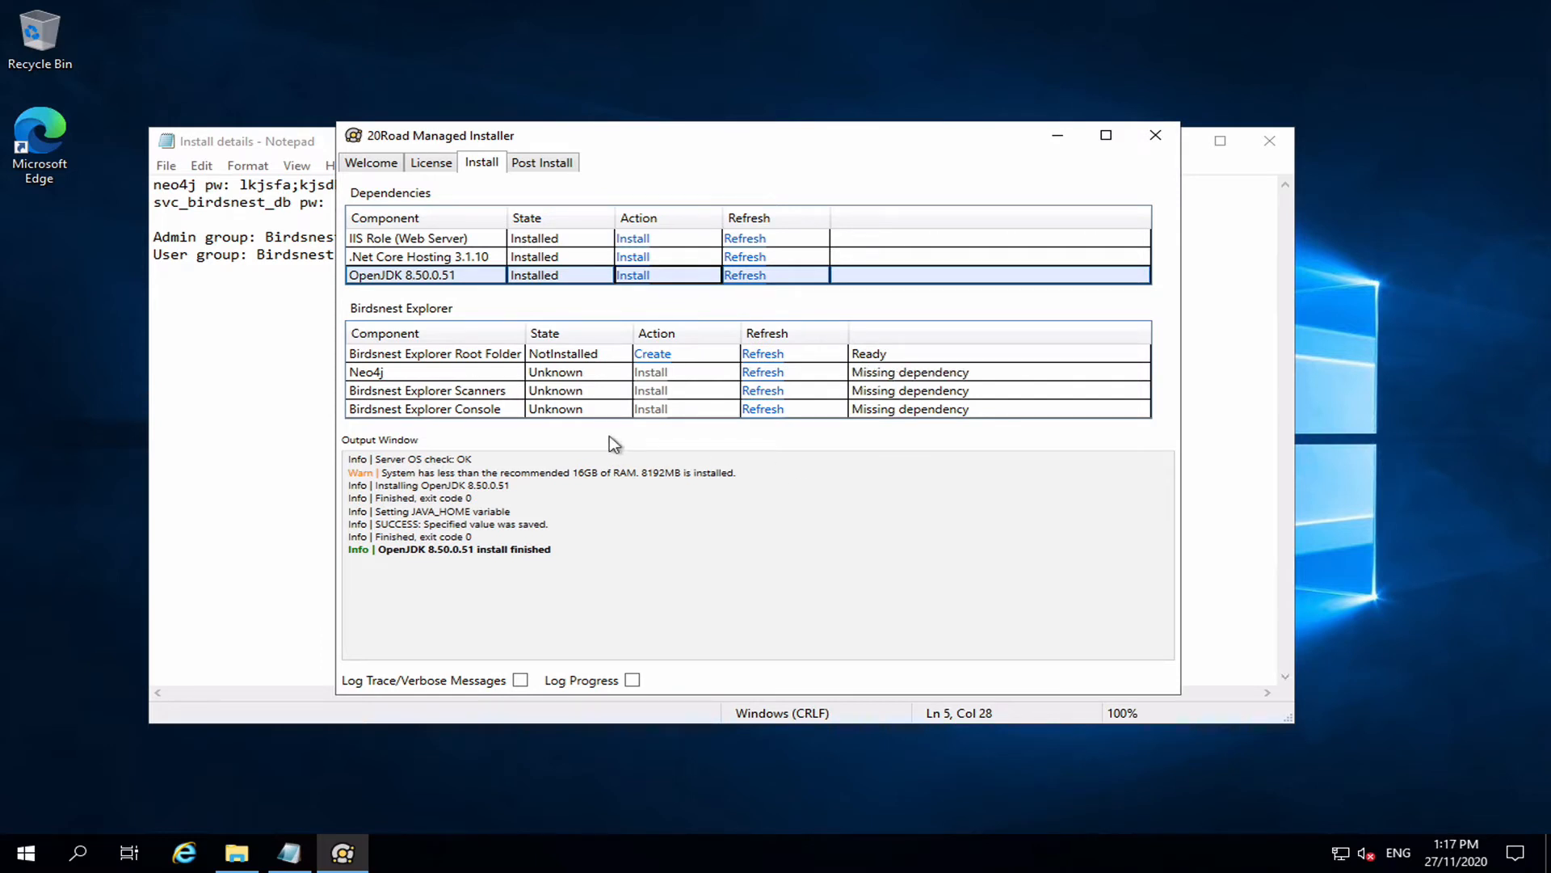
pyautogui.moveTo(492, 457)
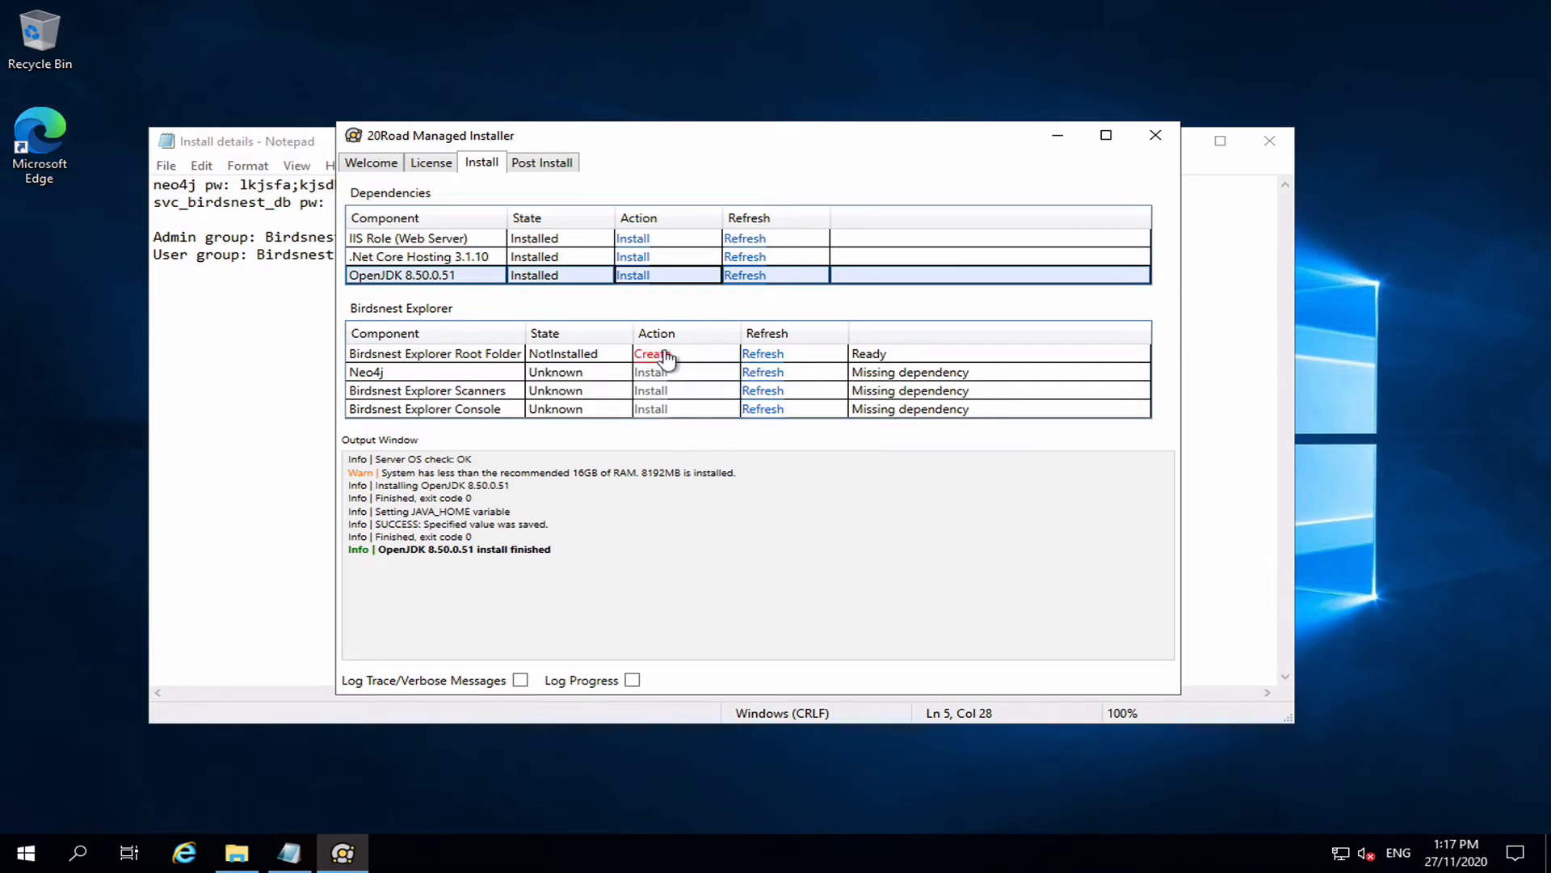
# Create the Birdsnest Explorer Root Folder so it reads Installed and Neo4j shows Ready.
pyautogui.click(651, 354)
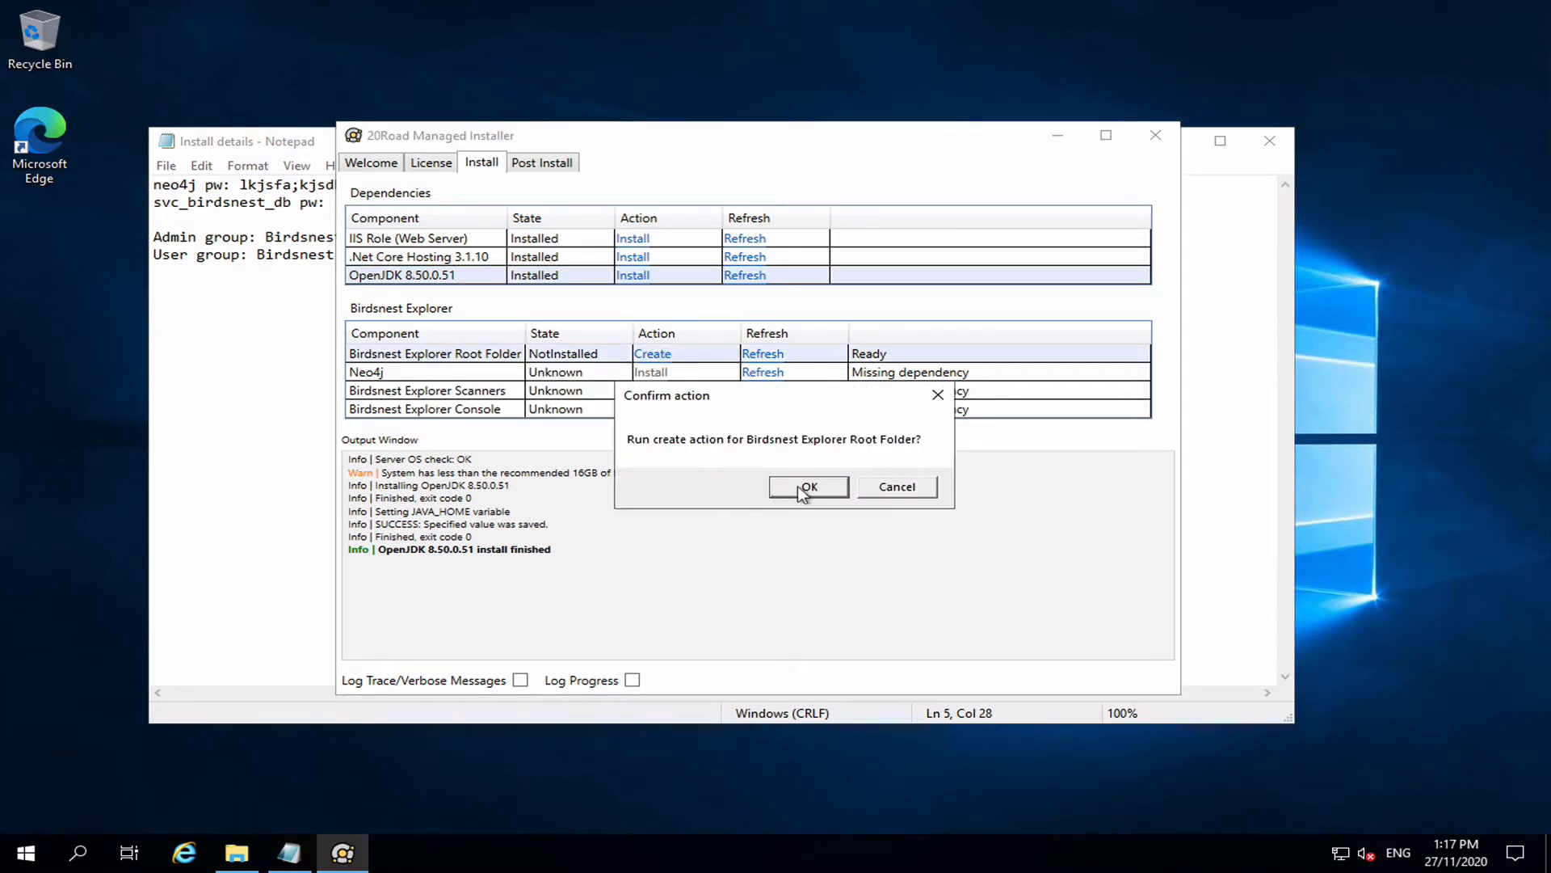
pyautogui.click(808, 486)
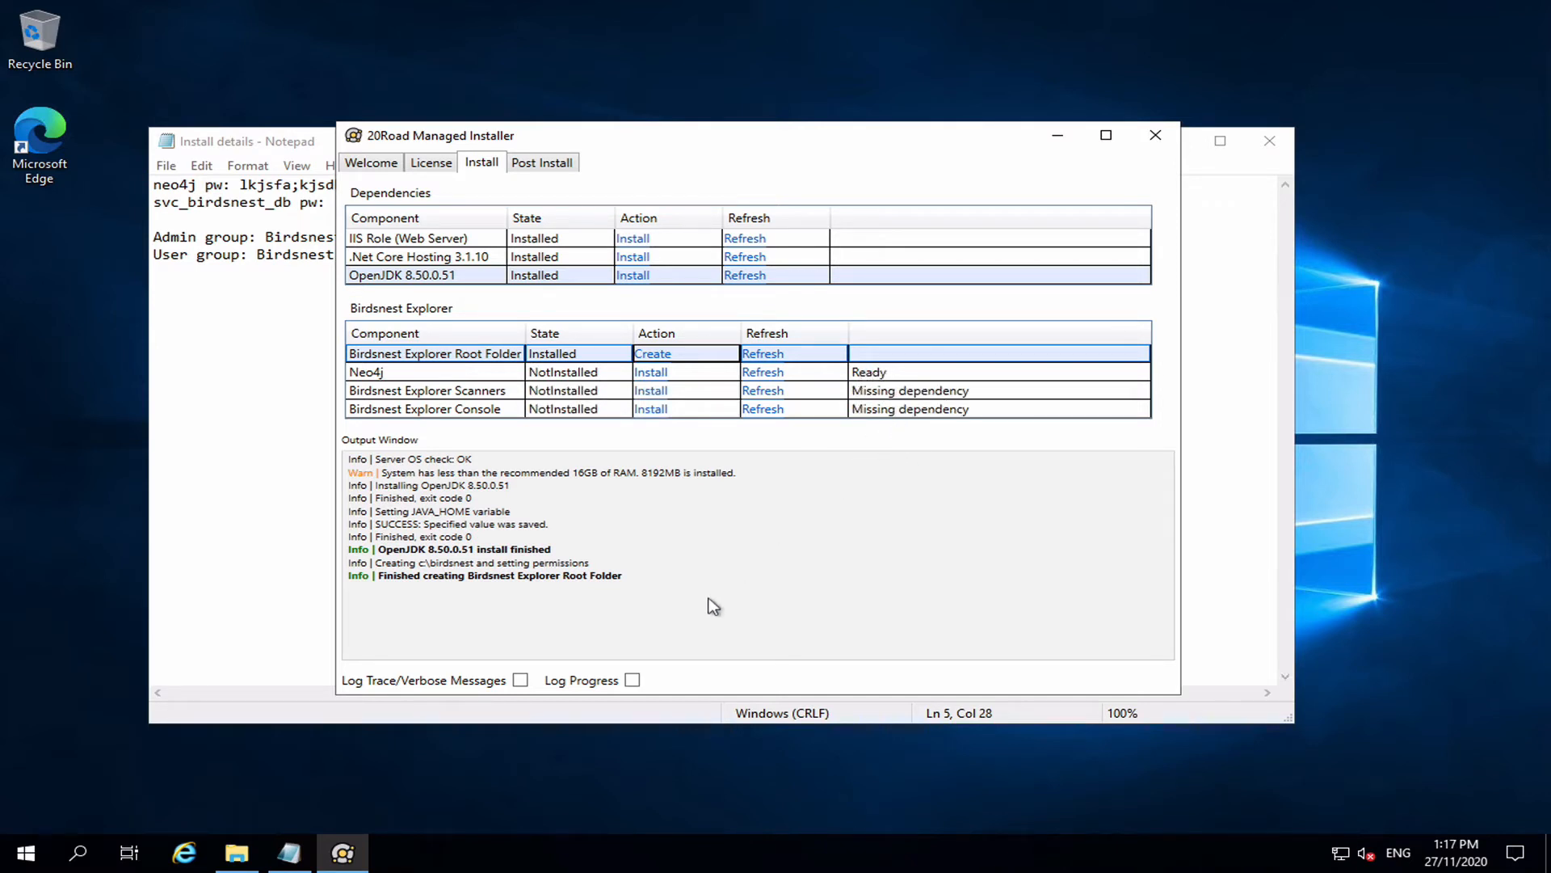
pyautogui.moveTo(820, 470)
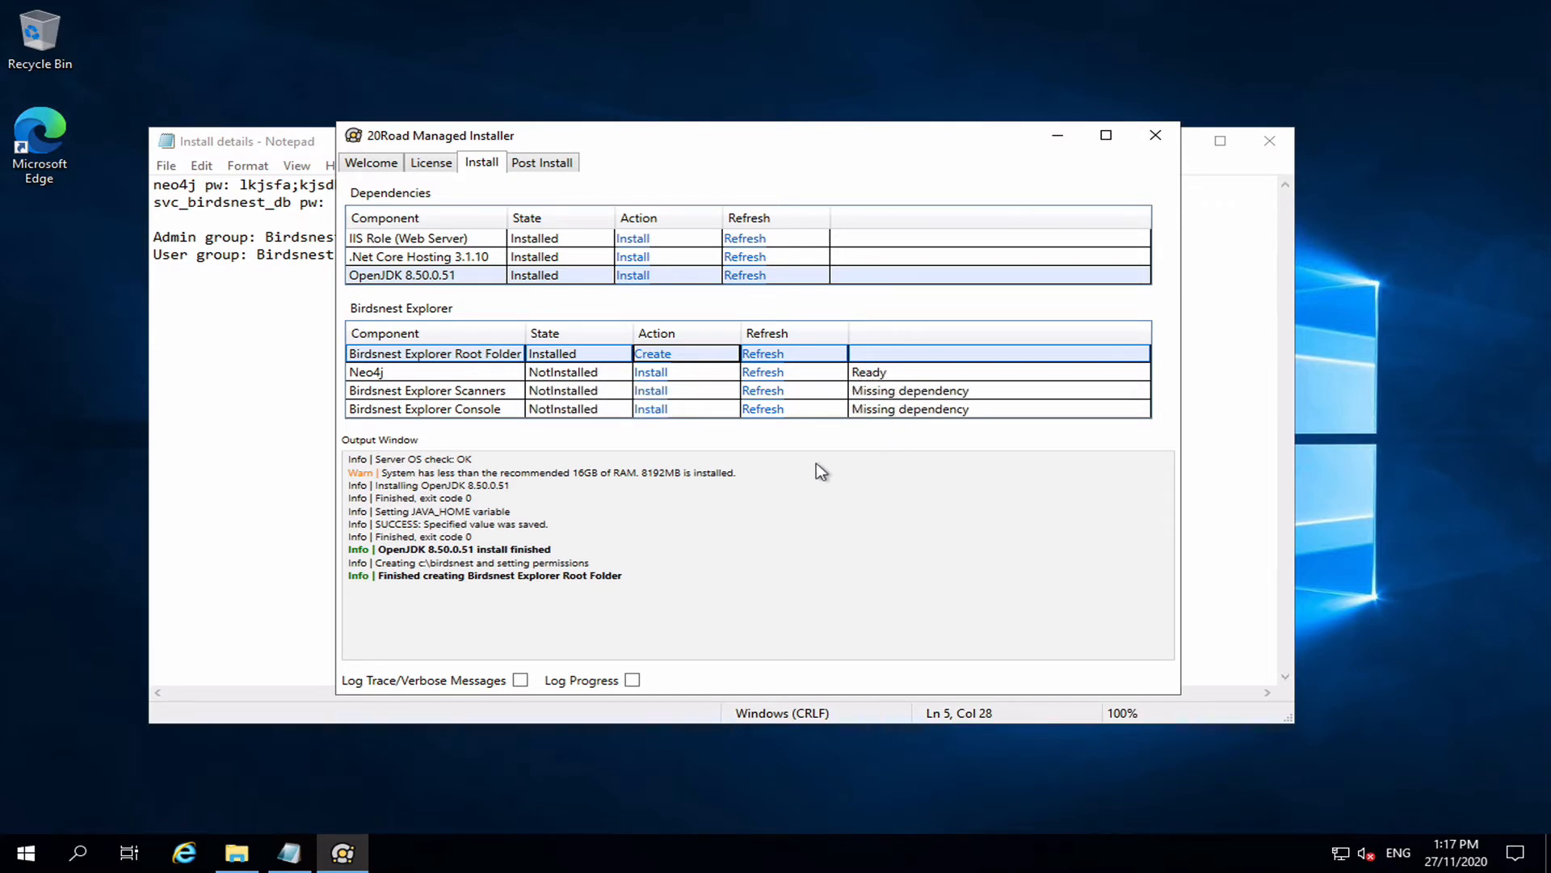
pyautogui.moveTo(688, 458)
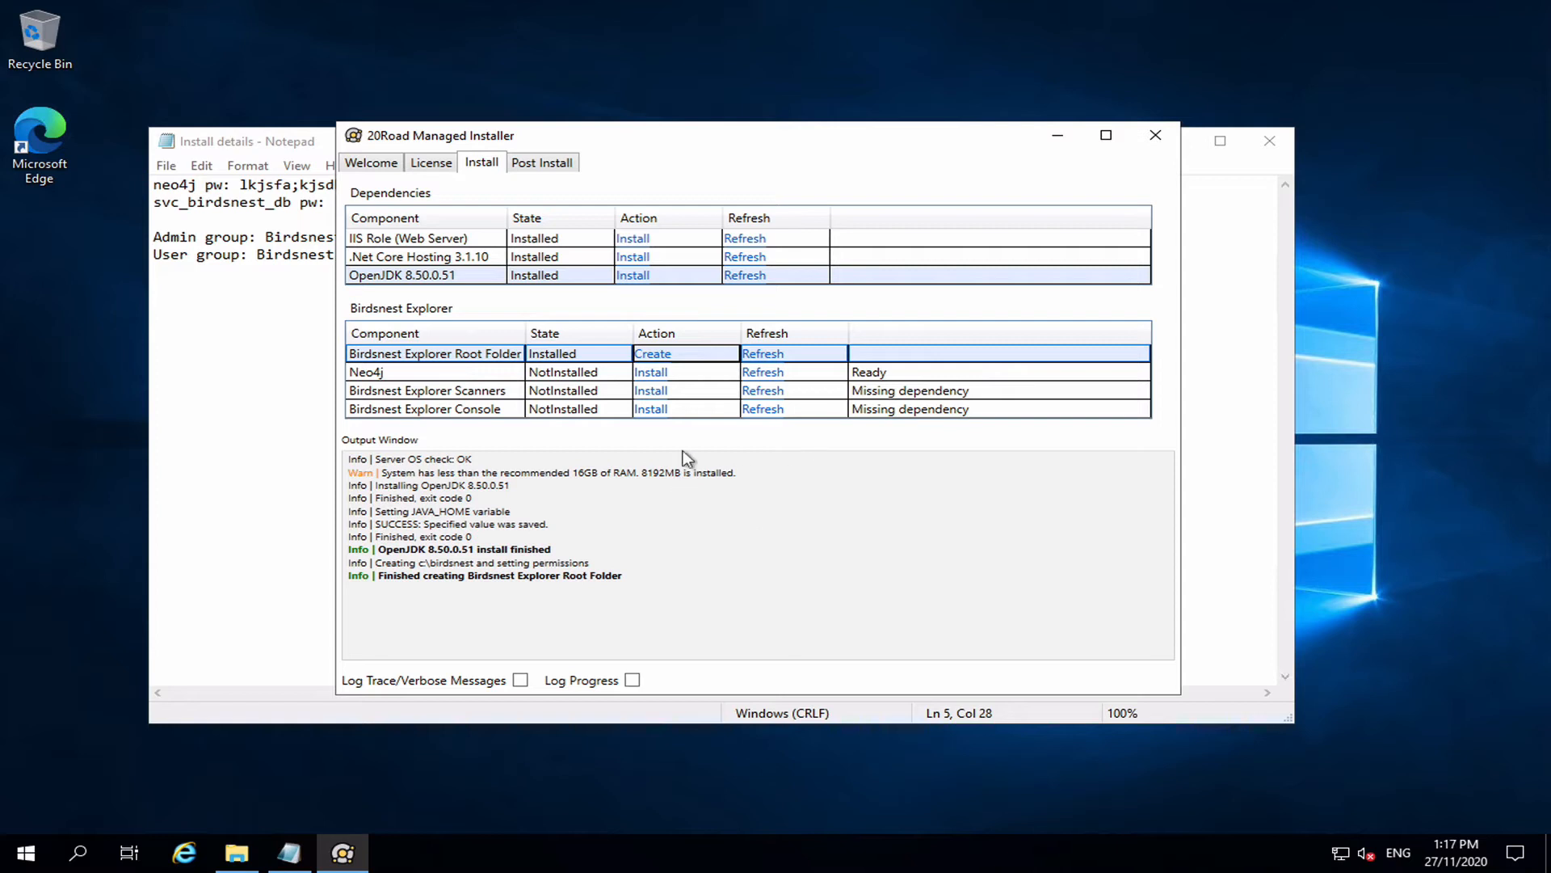
# Start the Neo4j install and confirm, reaching the neo4j admin credentials prompt.
pyautogui.click(650, 372)
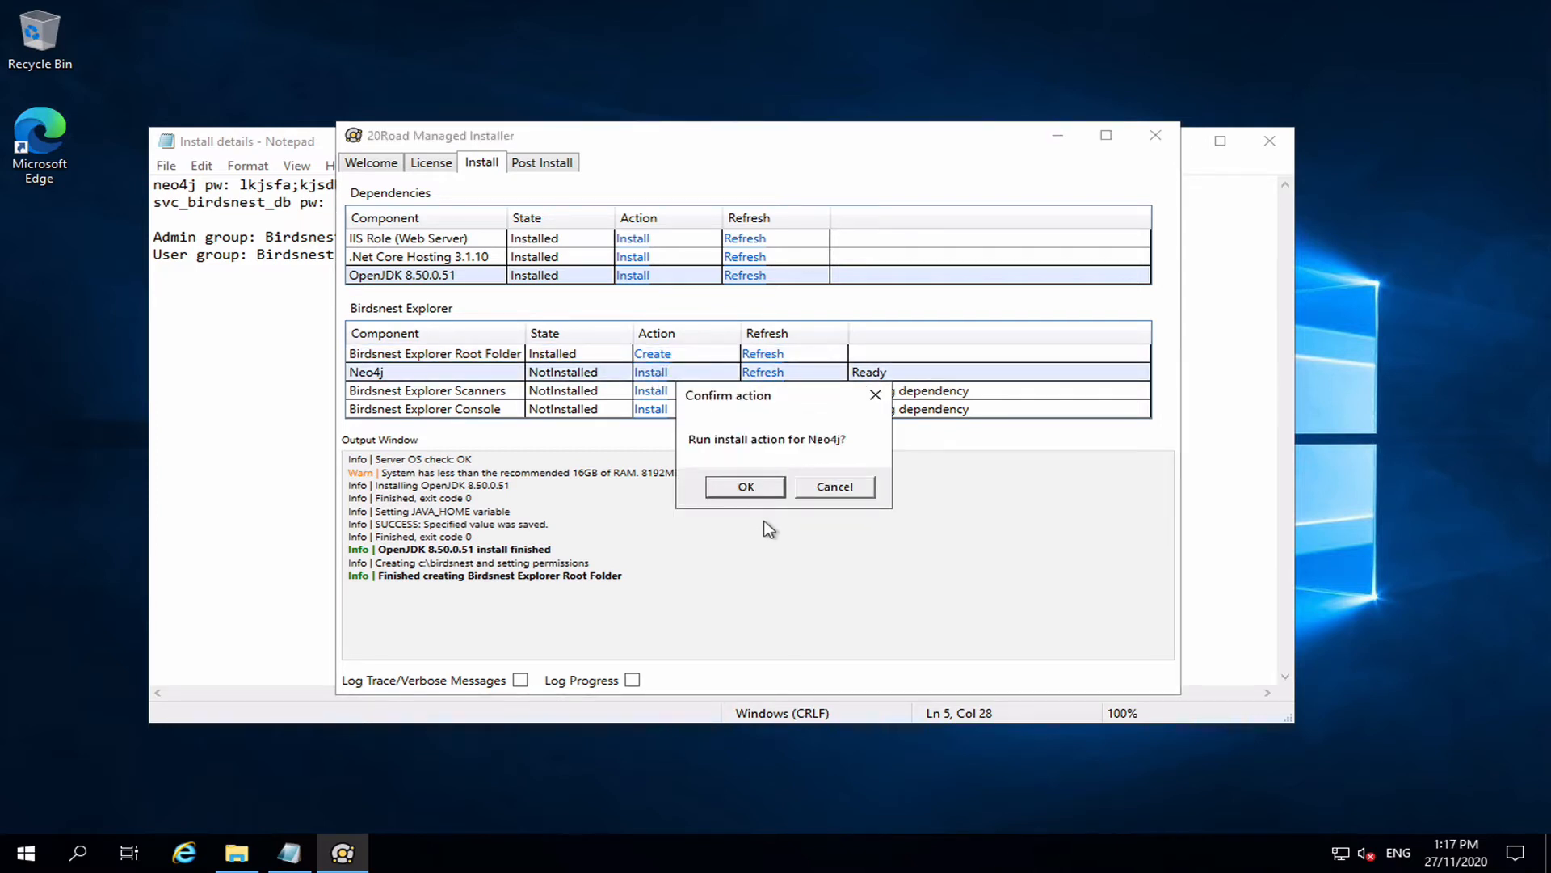
pyautogui.click(744, 486)
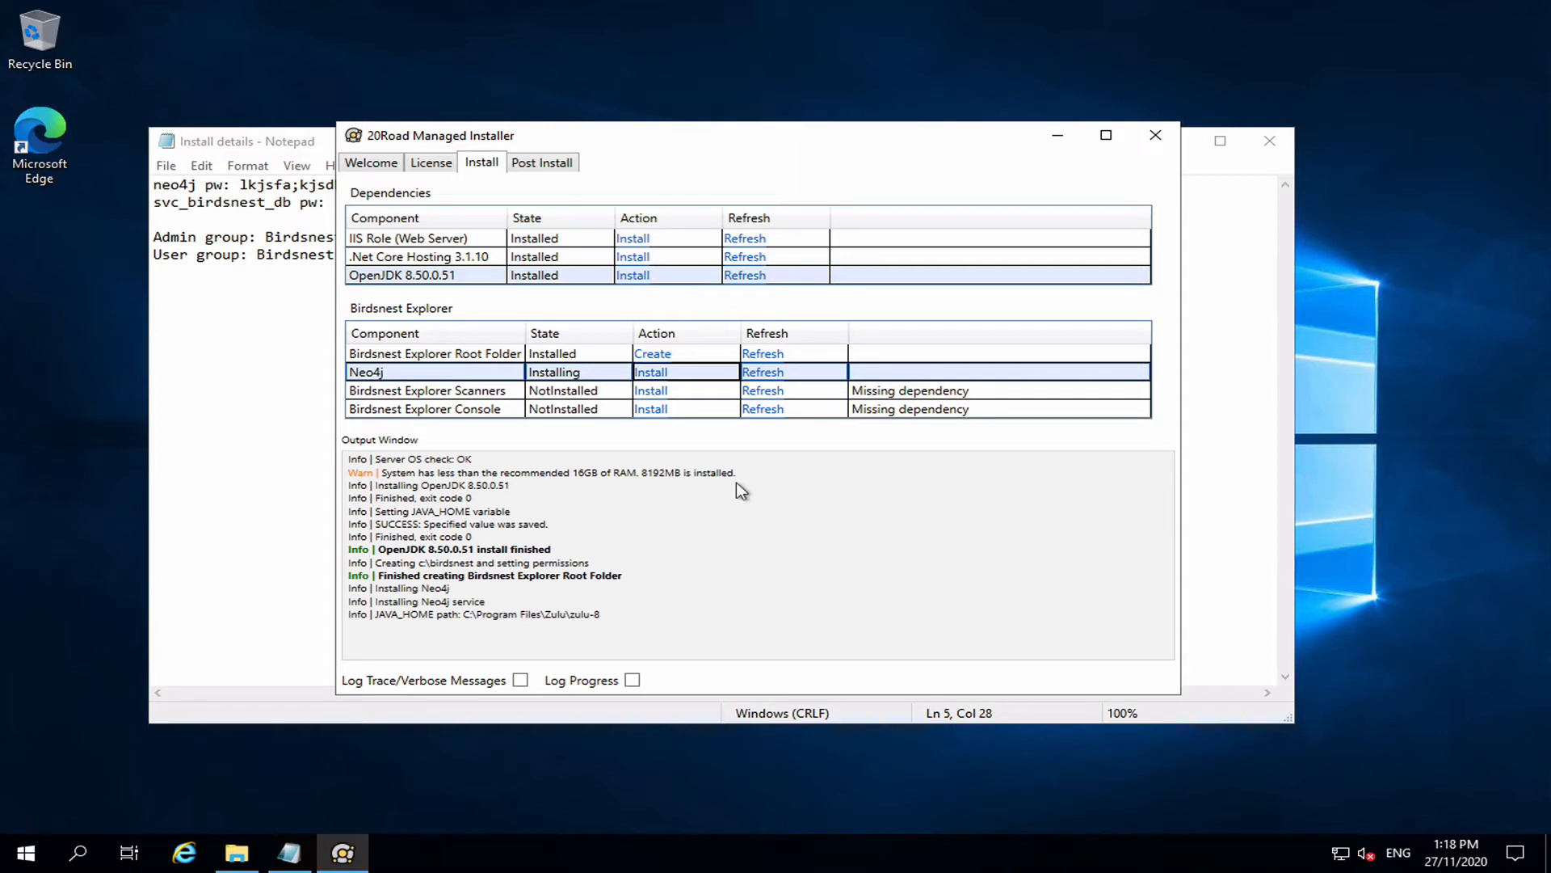
pyautogui.moveTo(278, 328)
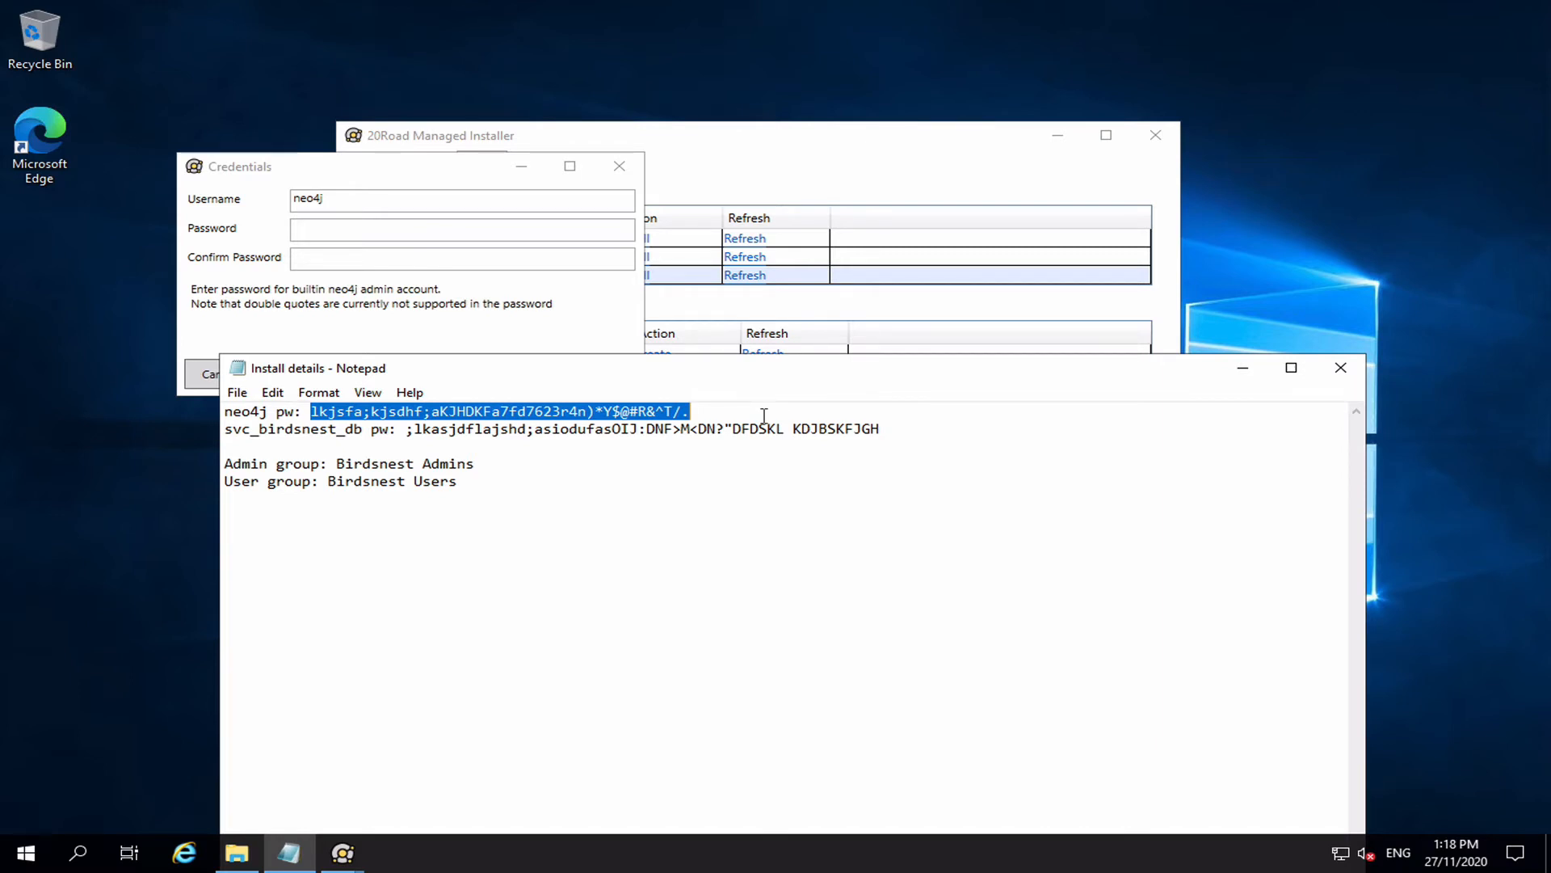
# Save the neo4j admin password and the svc_birdsnest_db connection account password to complete Neo4j setup.
pyautogui.click(460, 228)
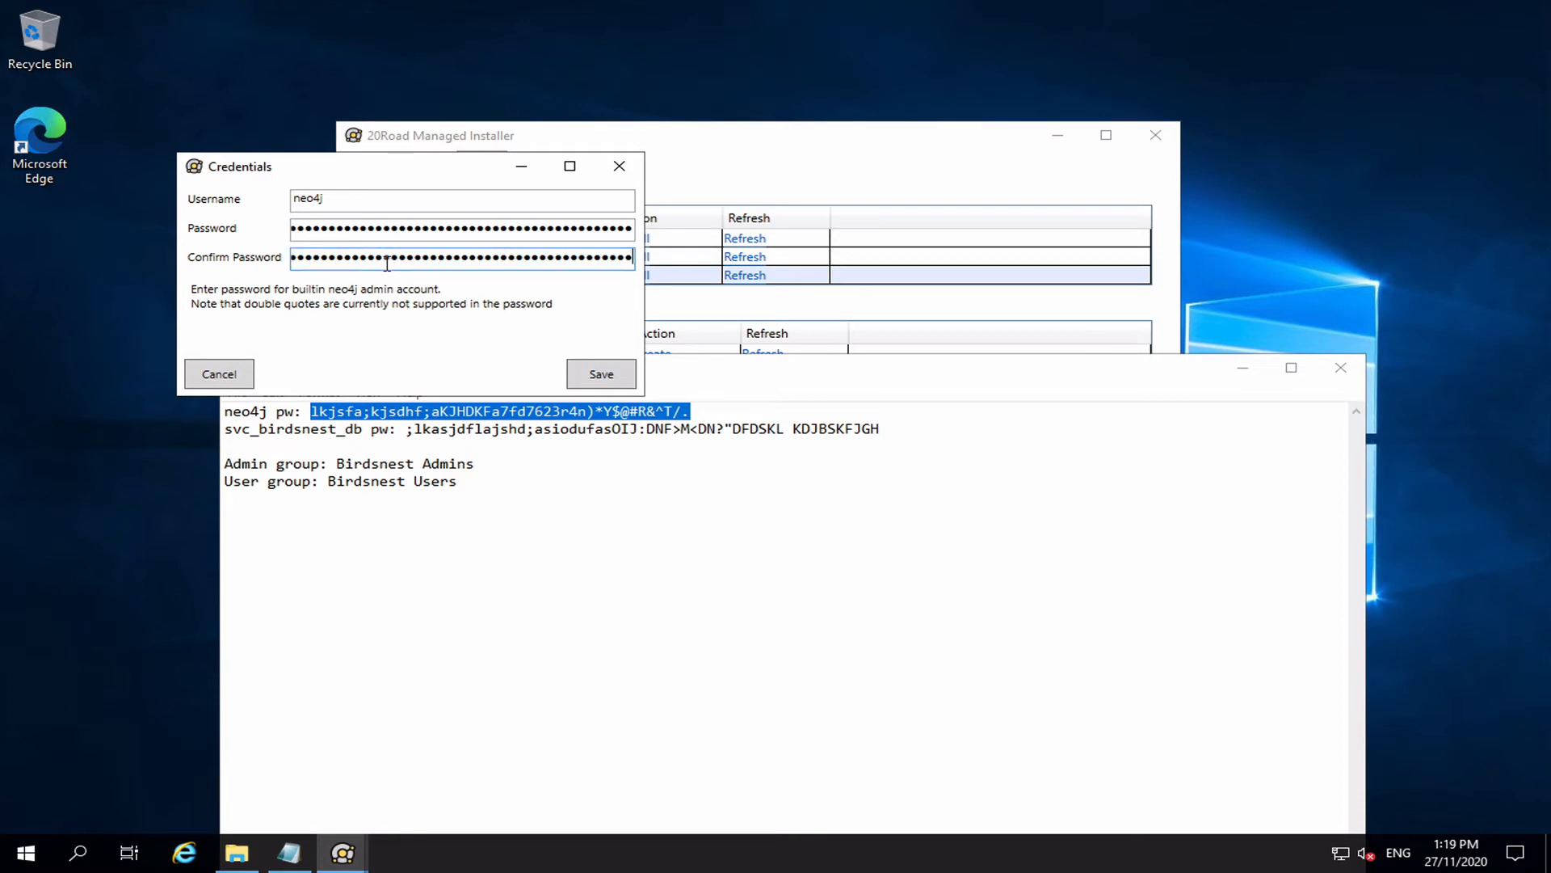
pyautogui.click(601, 373)
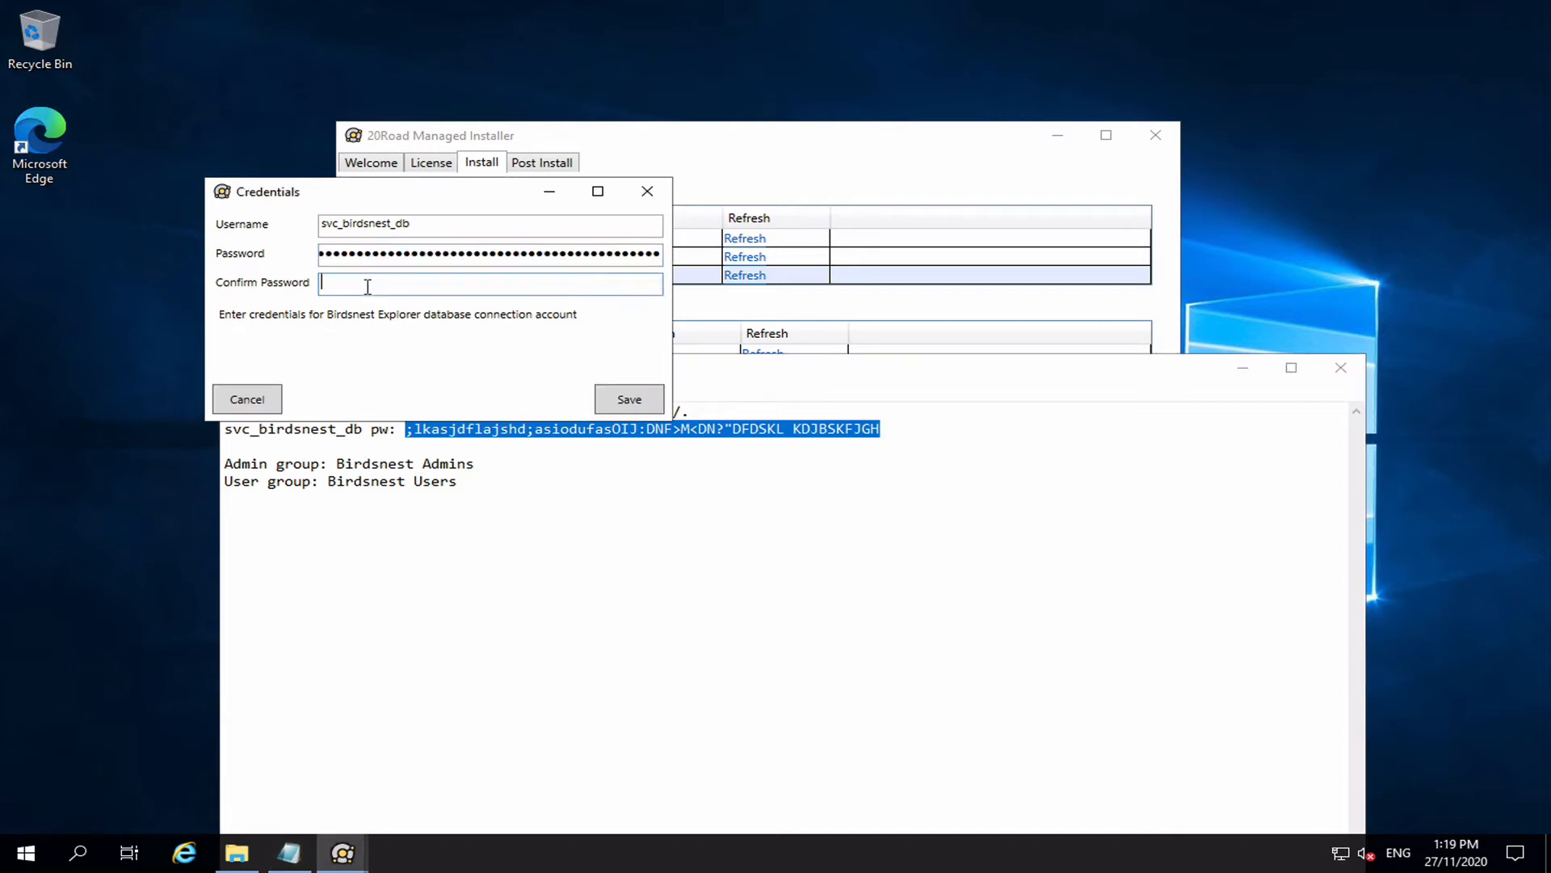
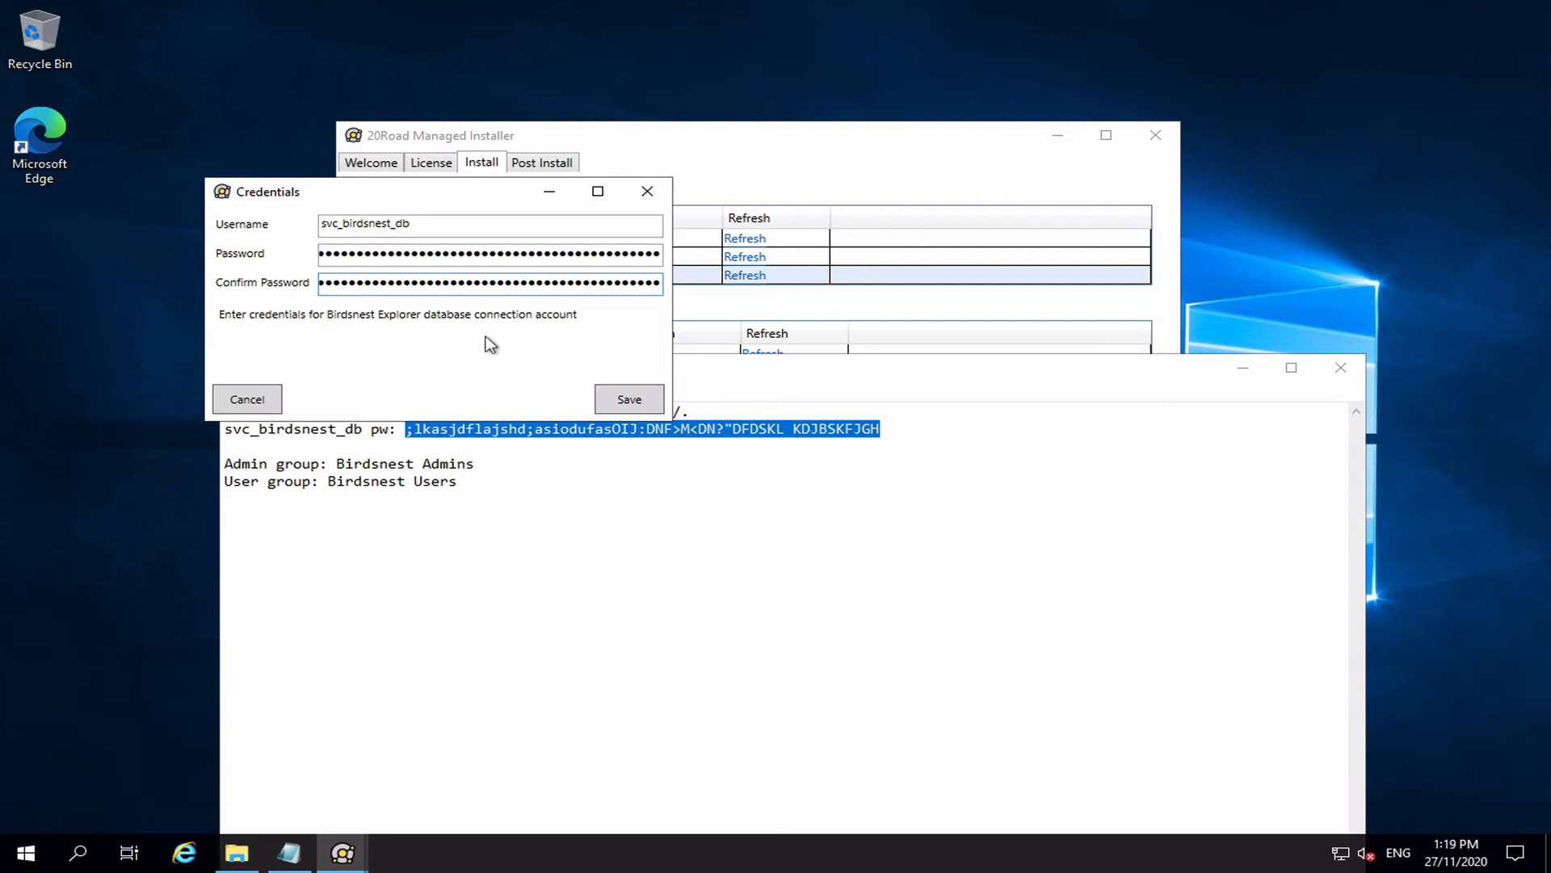
pyautogui.click(629, 400)
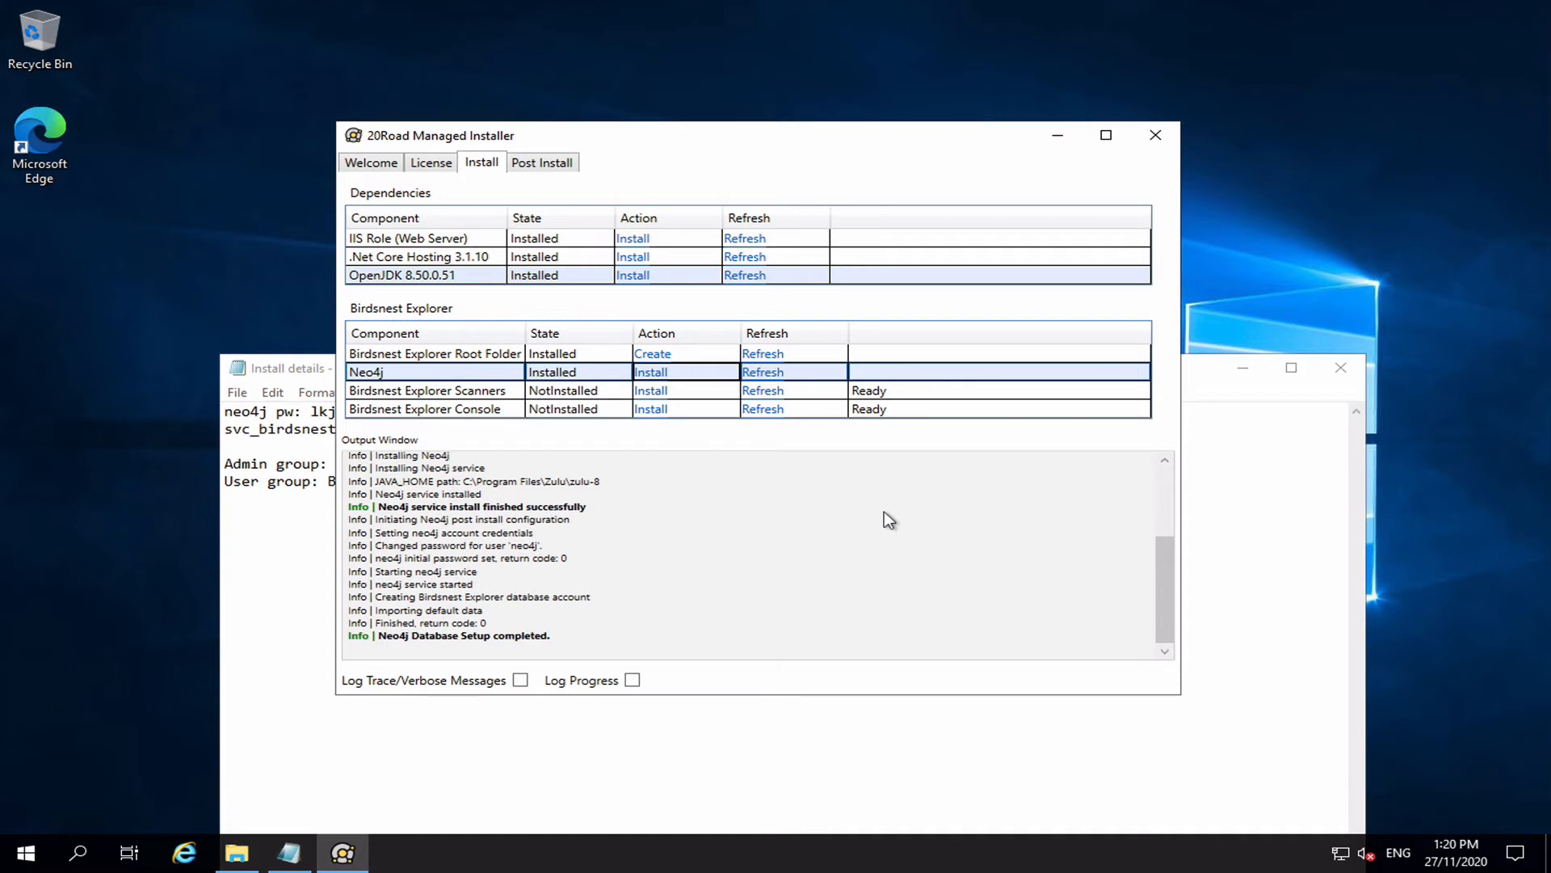
pyautogui.moveTo(531, 415)
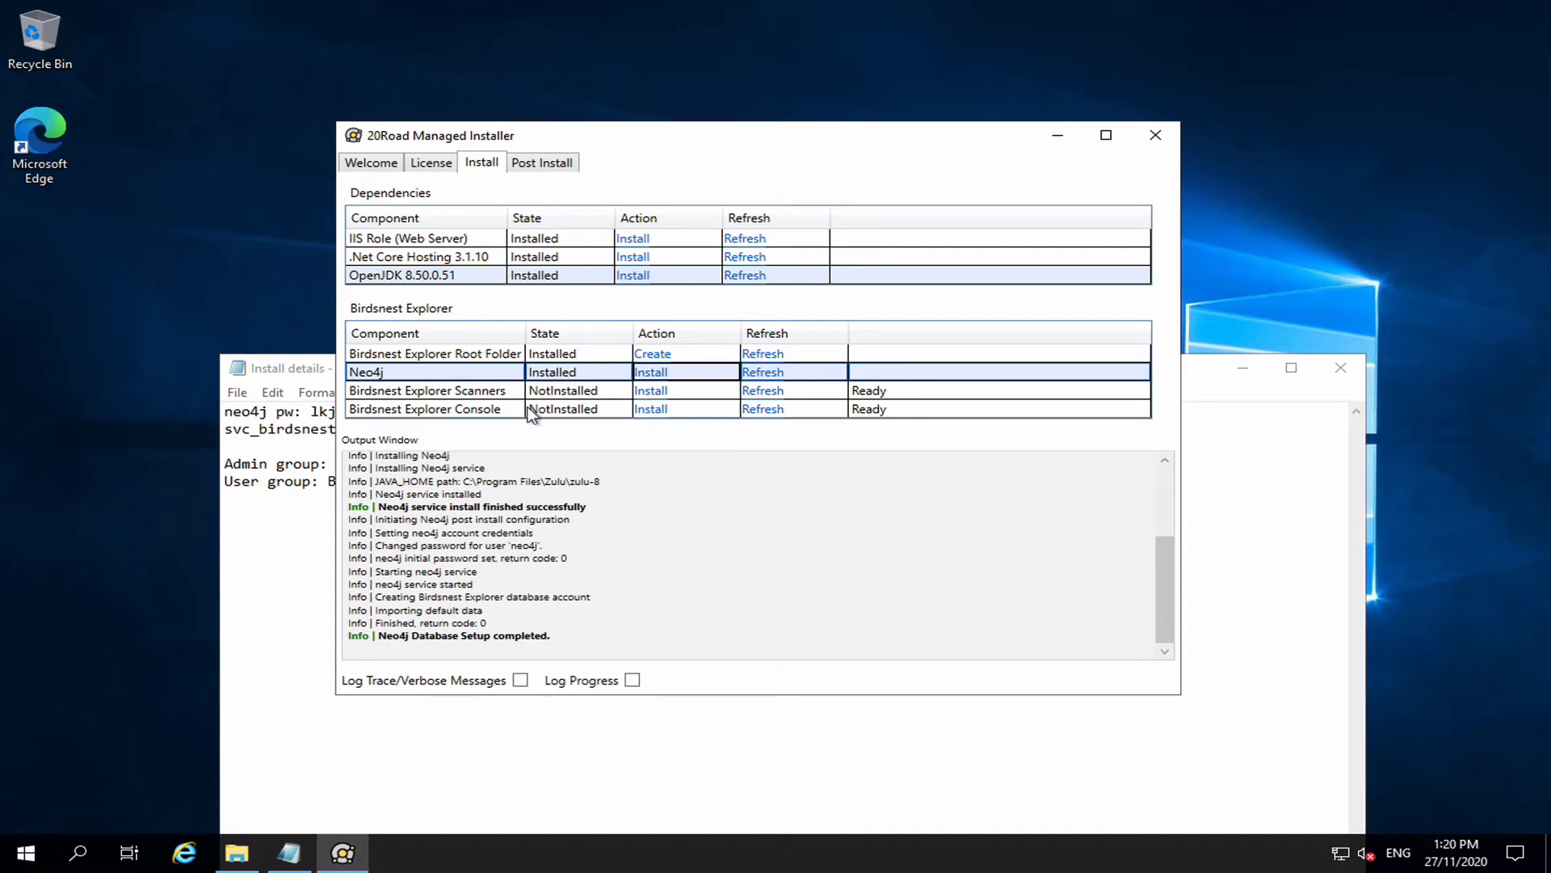
# Start the Birdsnest Explorer Scanners install and confirm running it.
pyautogui.click(650, 389)
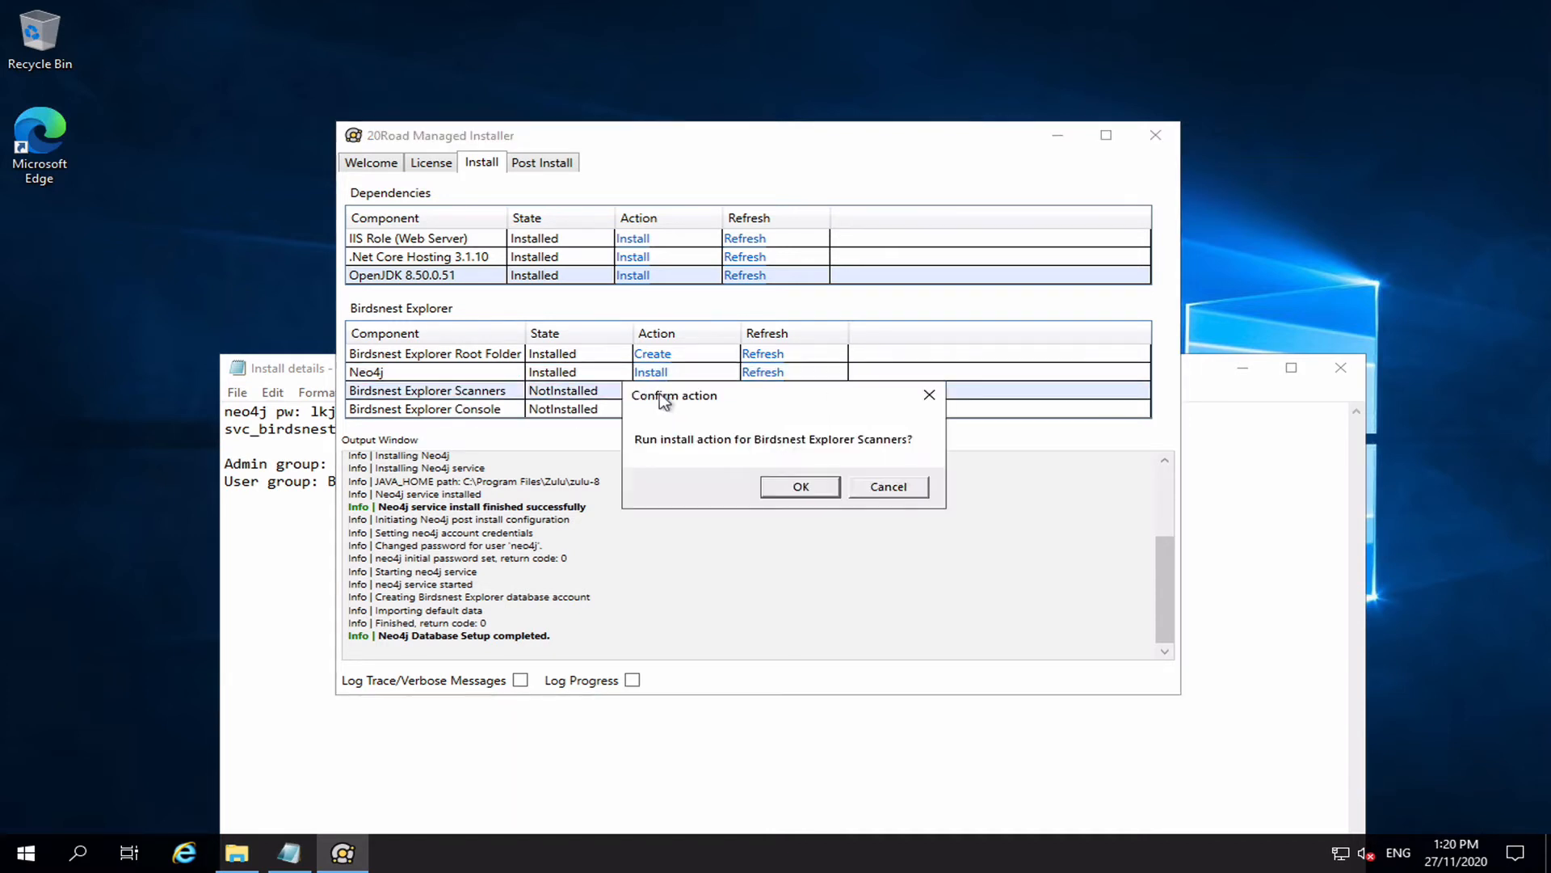
pyautogui.click(800, 486)
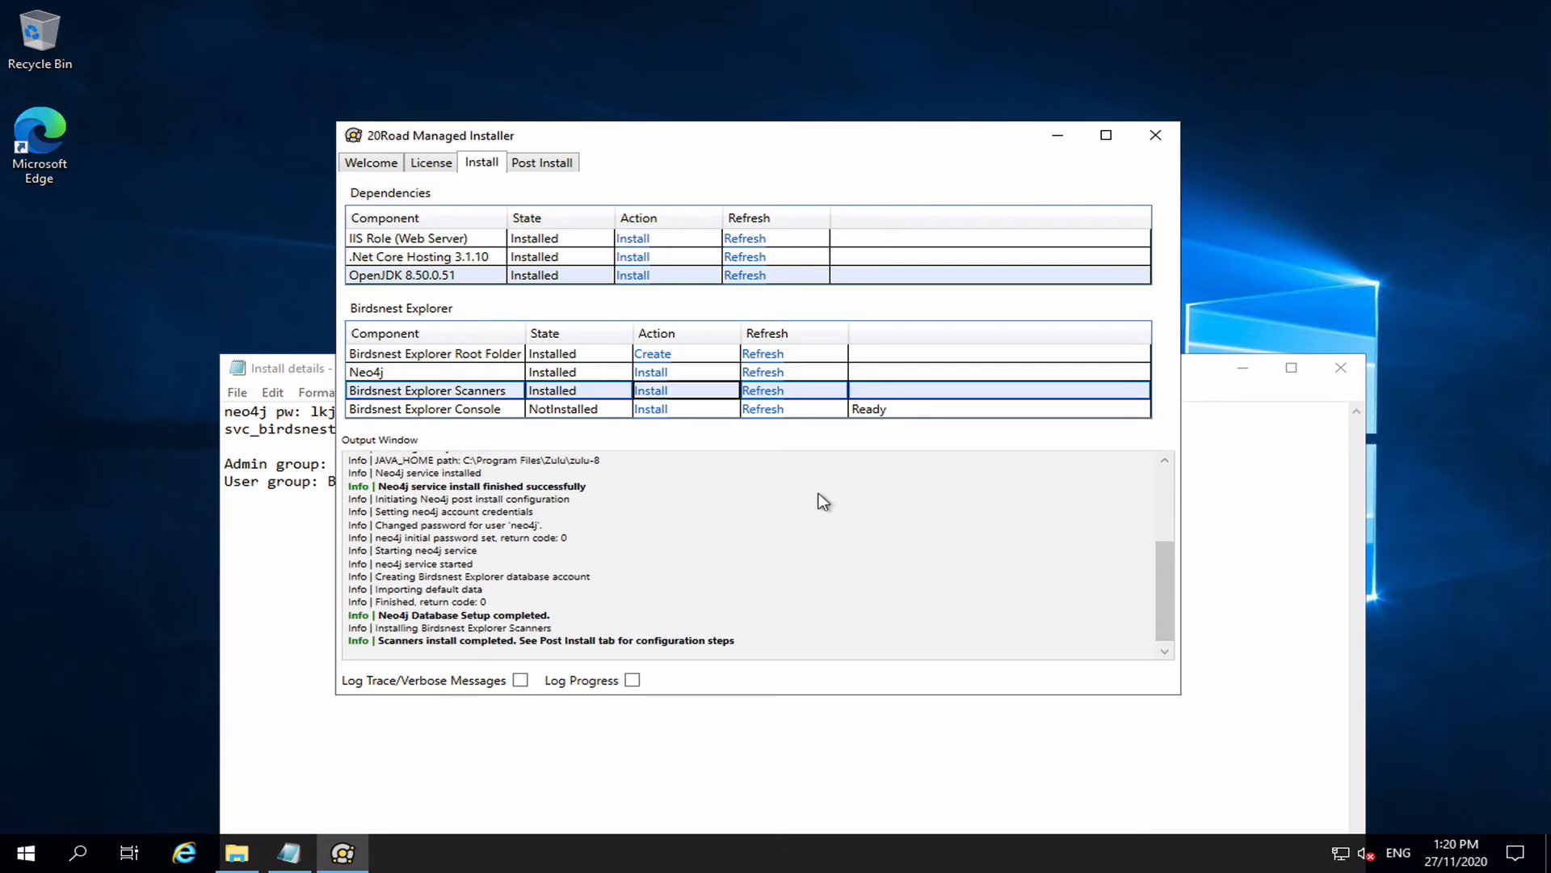
pyautogui.moveTo(493, 425)
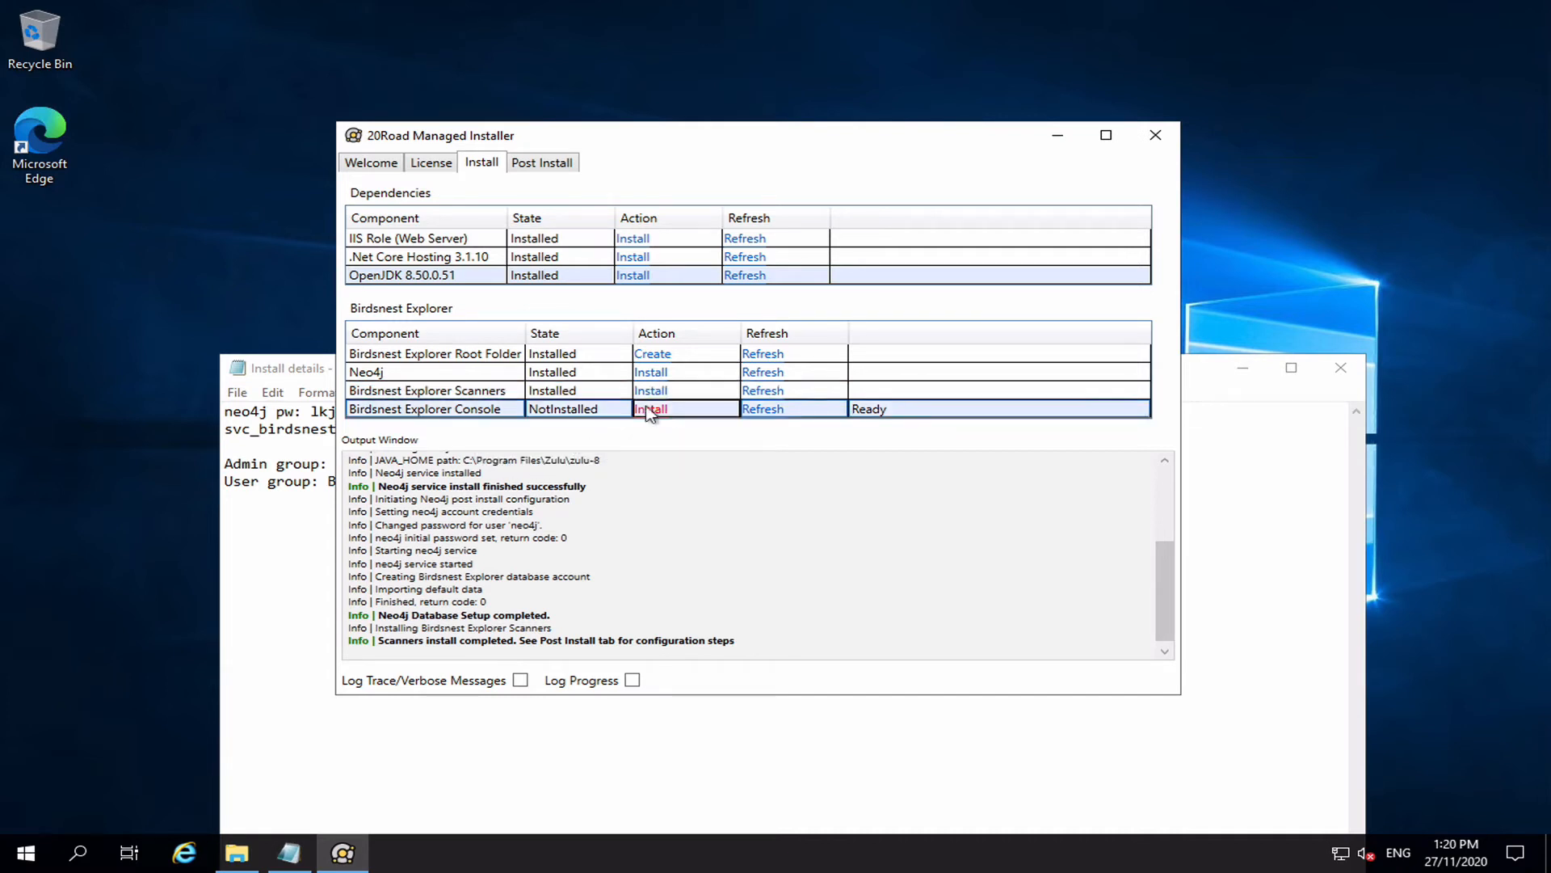
# Install the Birdsnest Explorer Console component so every component reads Installed.
pyautogui.click(649, 409)
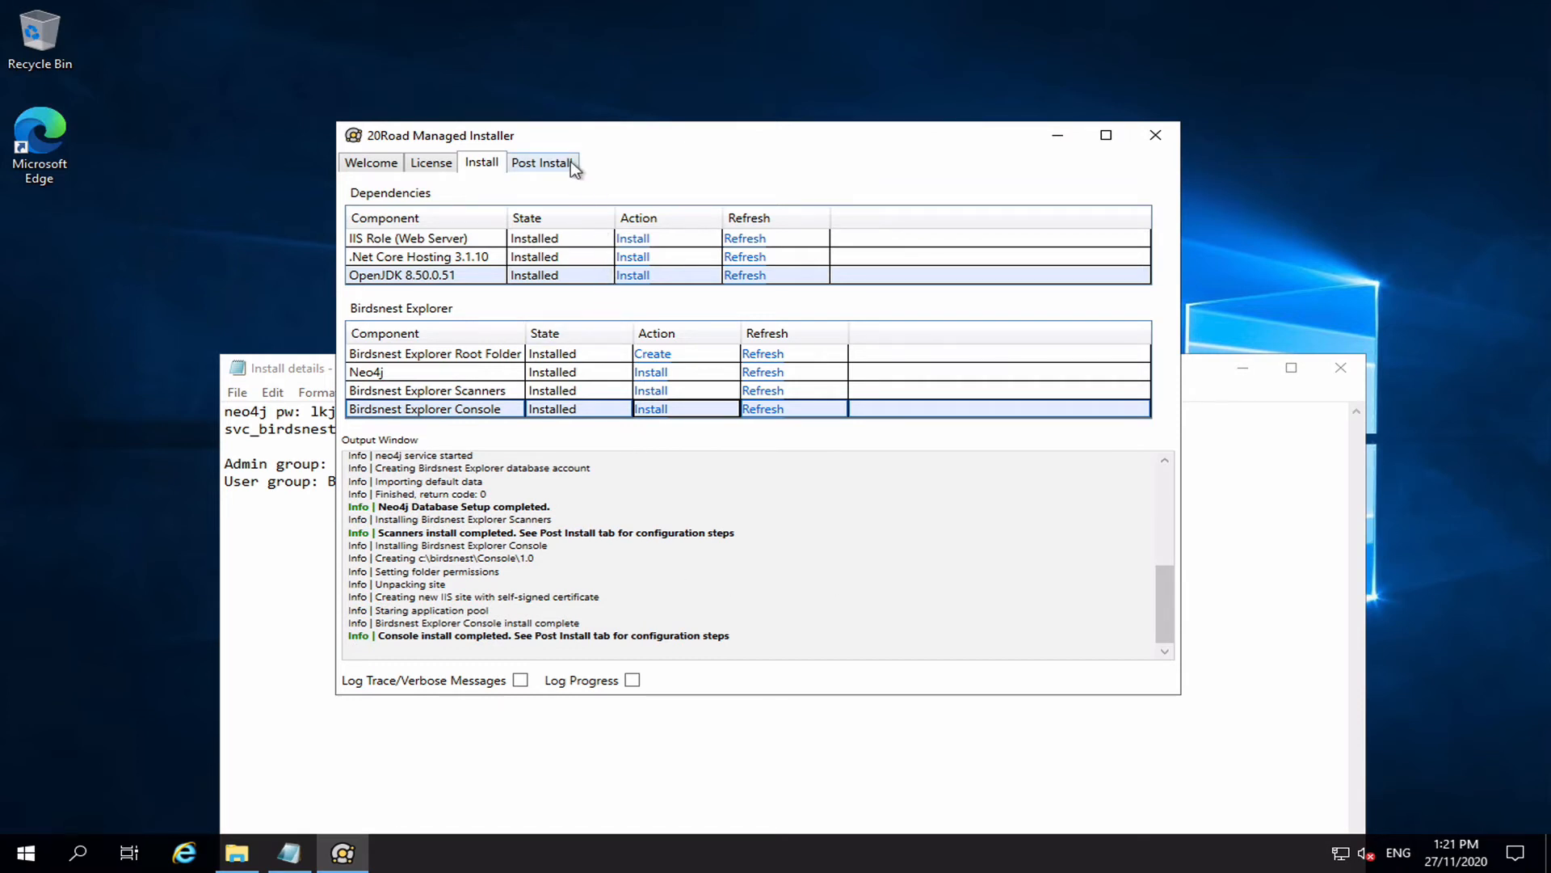
# Go to the Post Install list and choose Configure on Birdsnest Explorer Console Configuration.
pyautogui.click(543, 162)
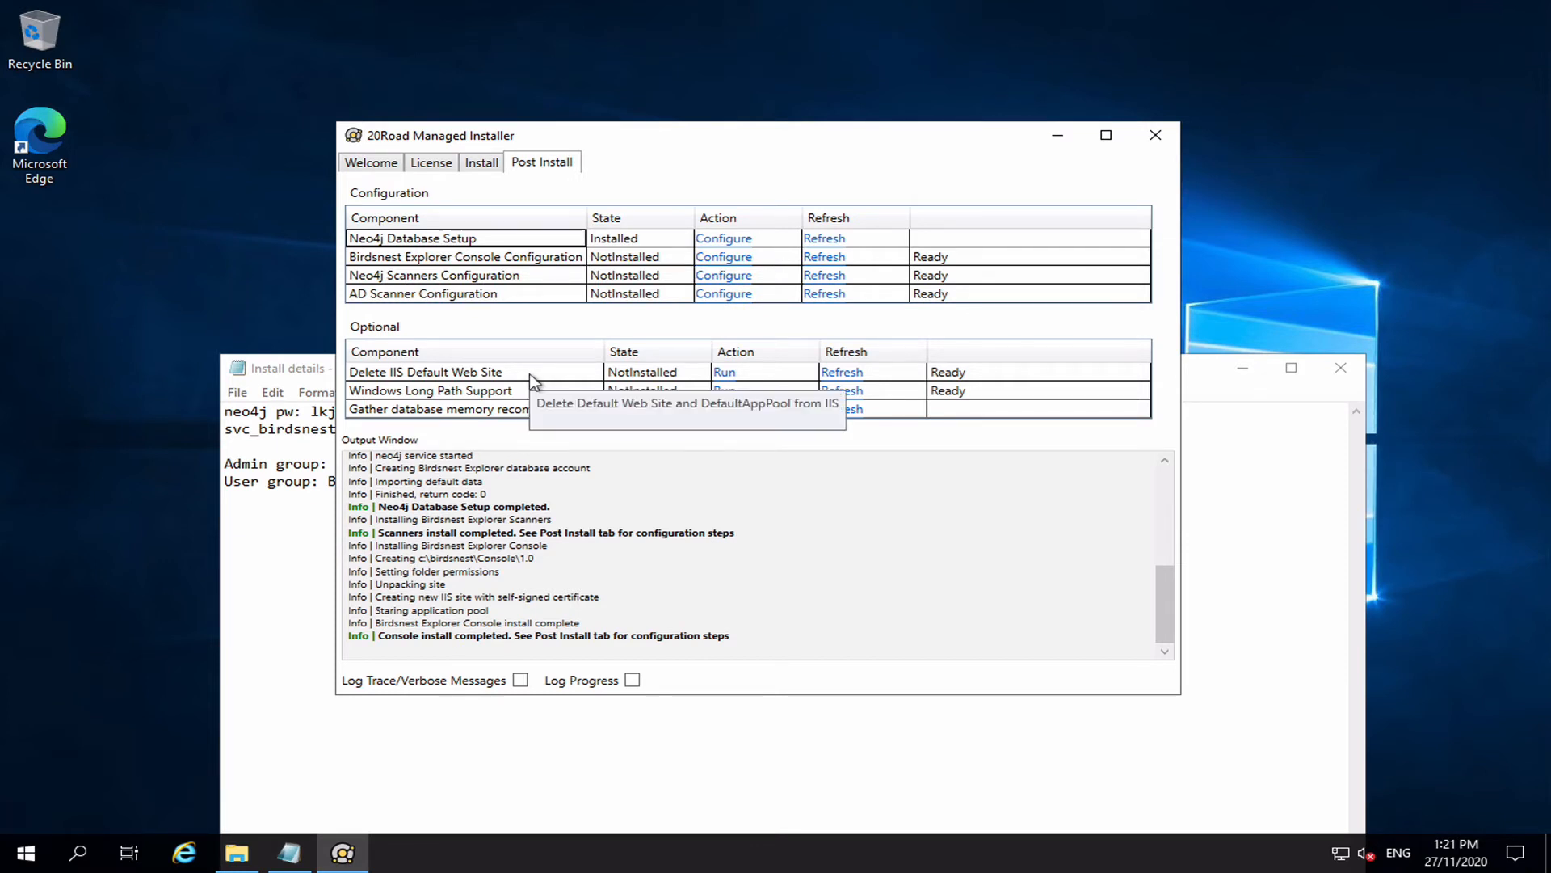
pyautogui.moveTo(388, 262)
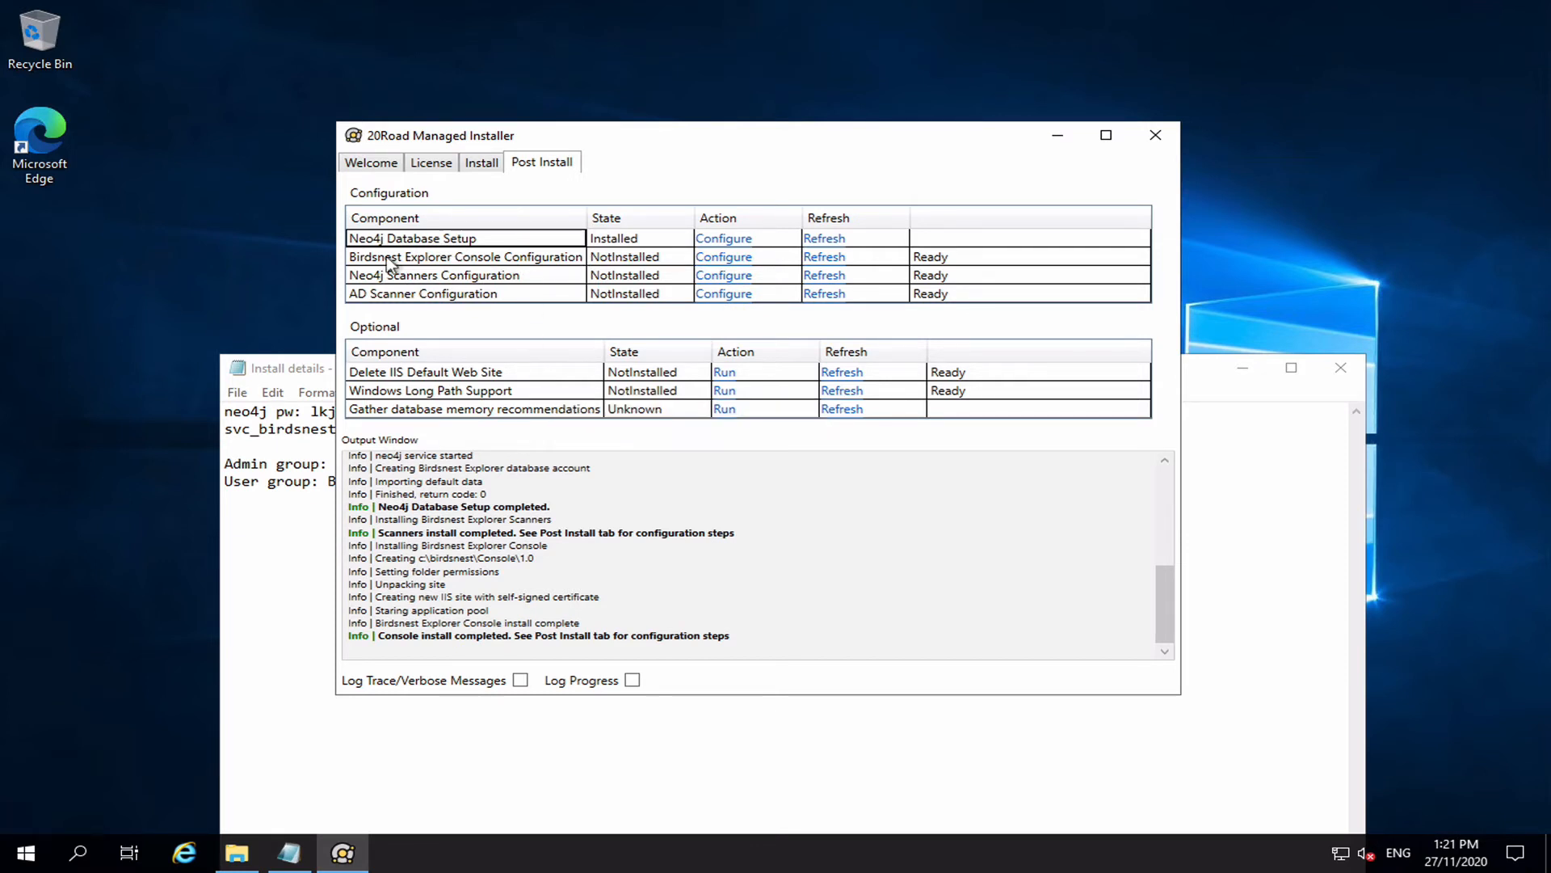
pyautogui.moveTo(484, 257)
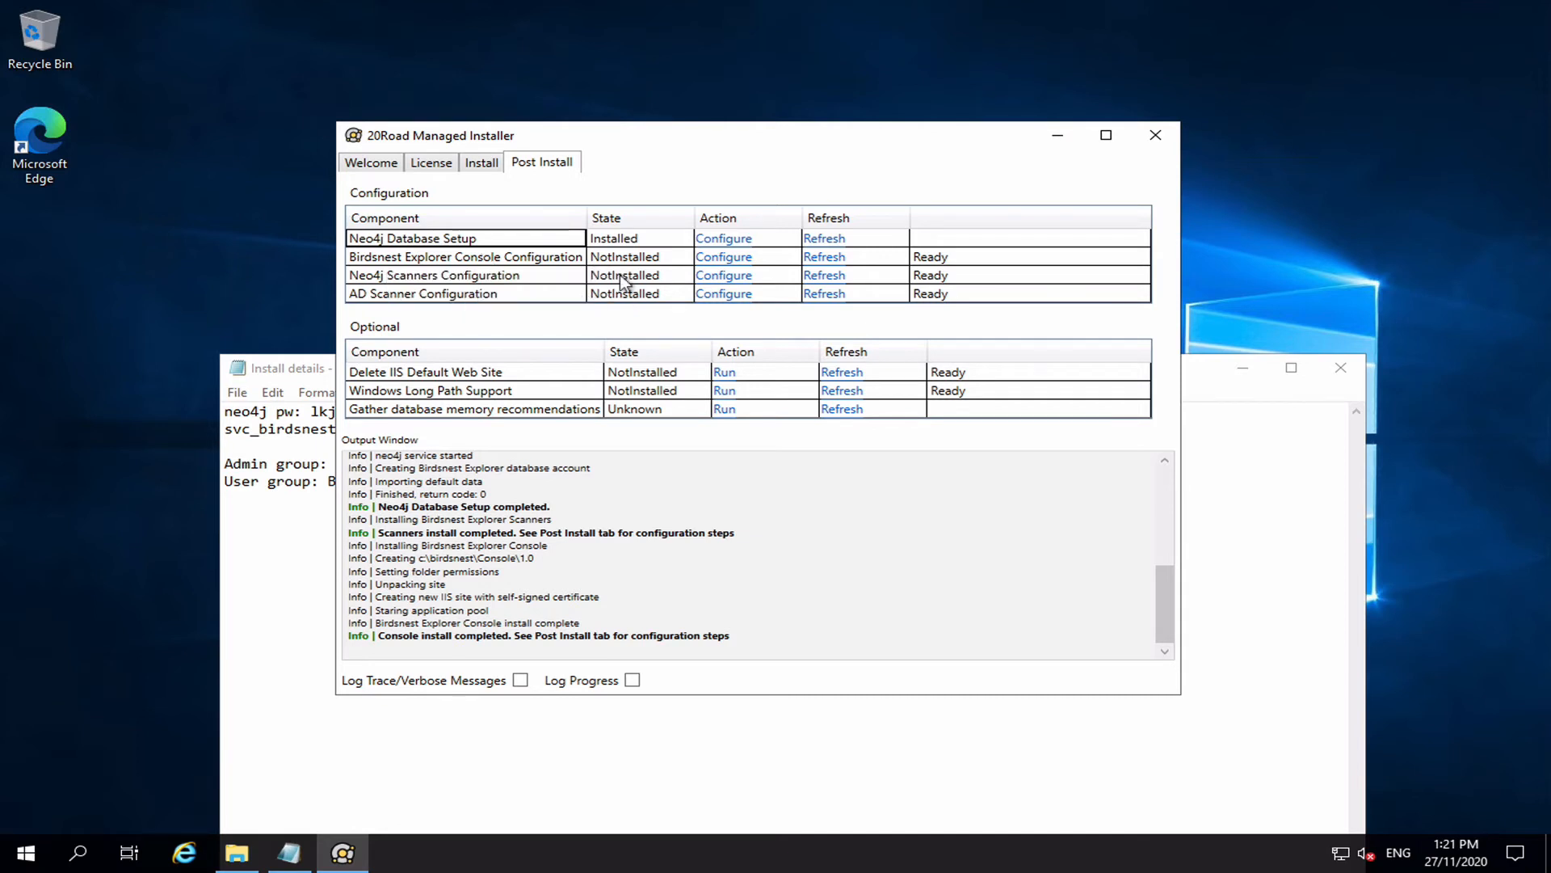
pyautogui.click(724, 257)
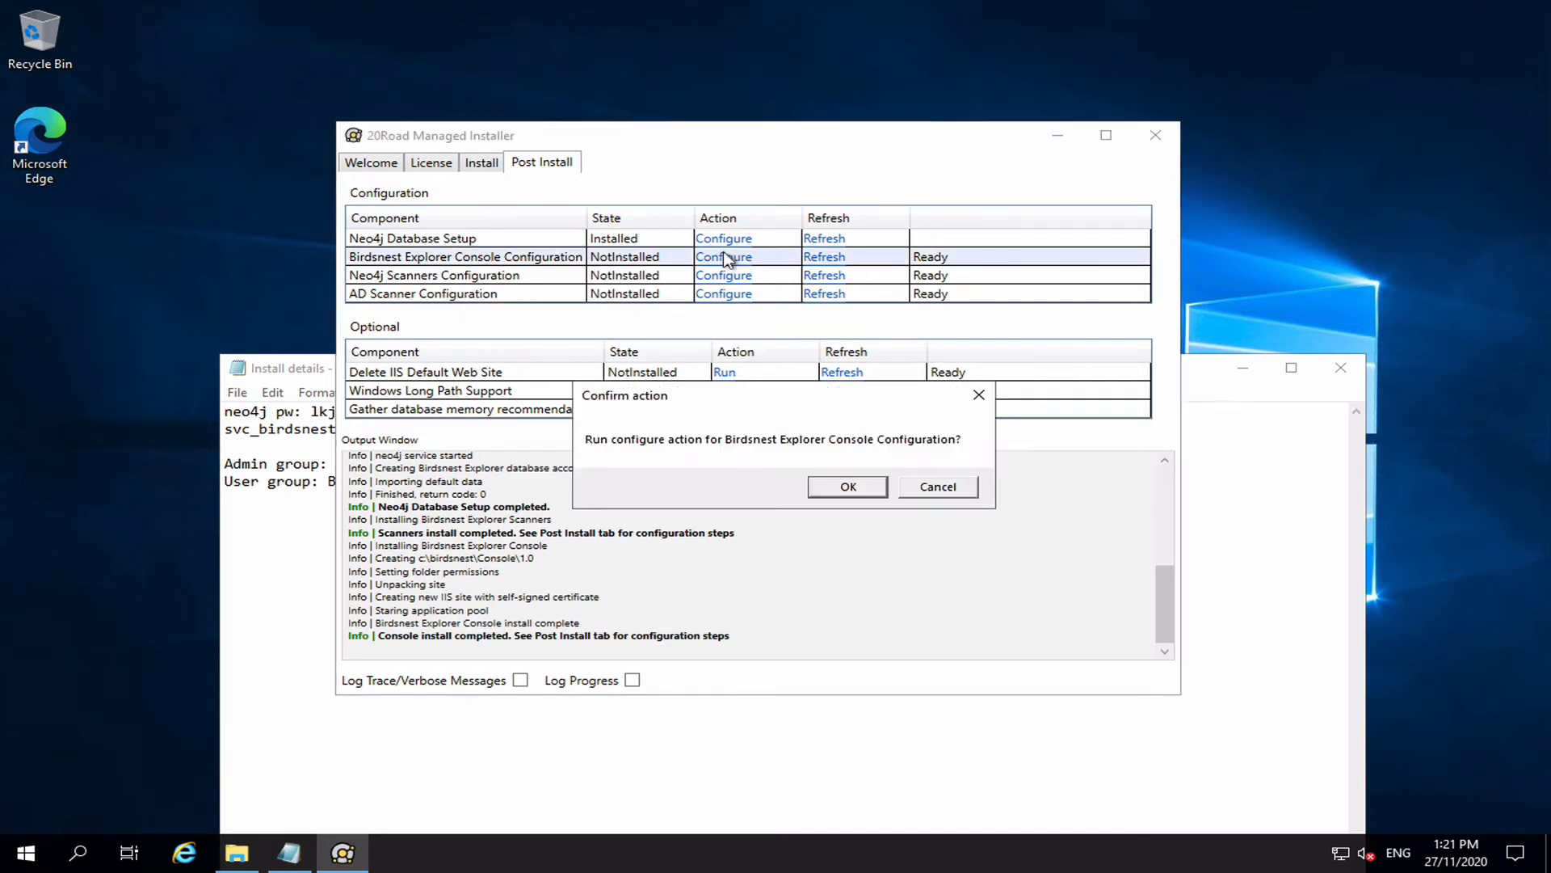
# Confirm the console configuration and set Name AD, Domain home.local, ContainerDN DC=home,DC=local.
pyautogui.click(846, 487)
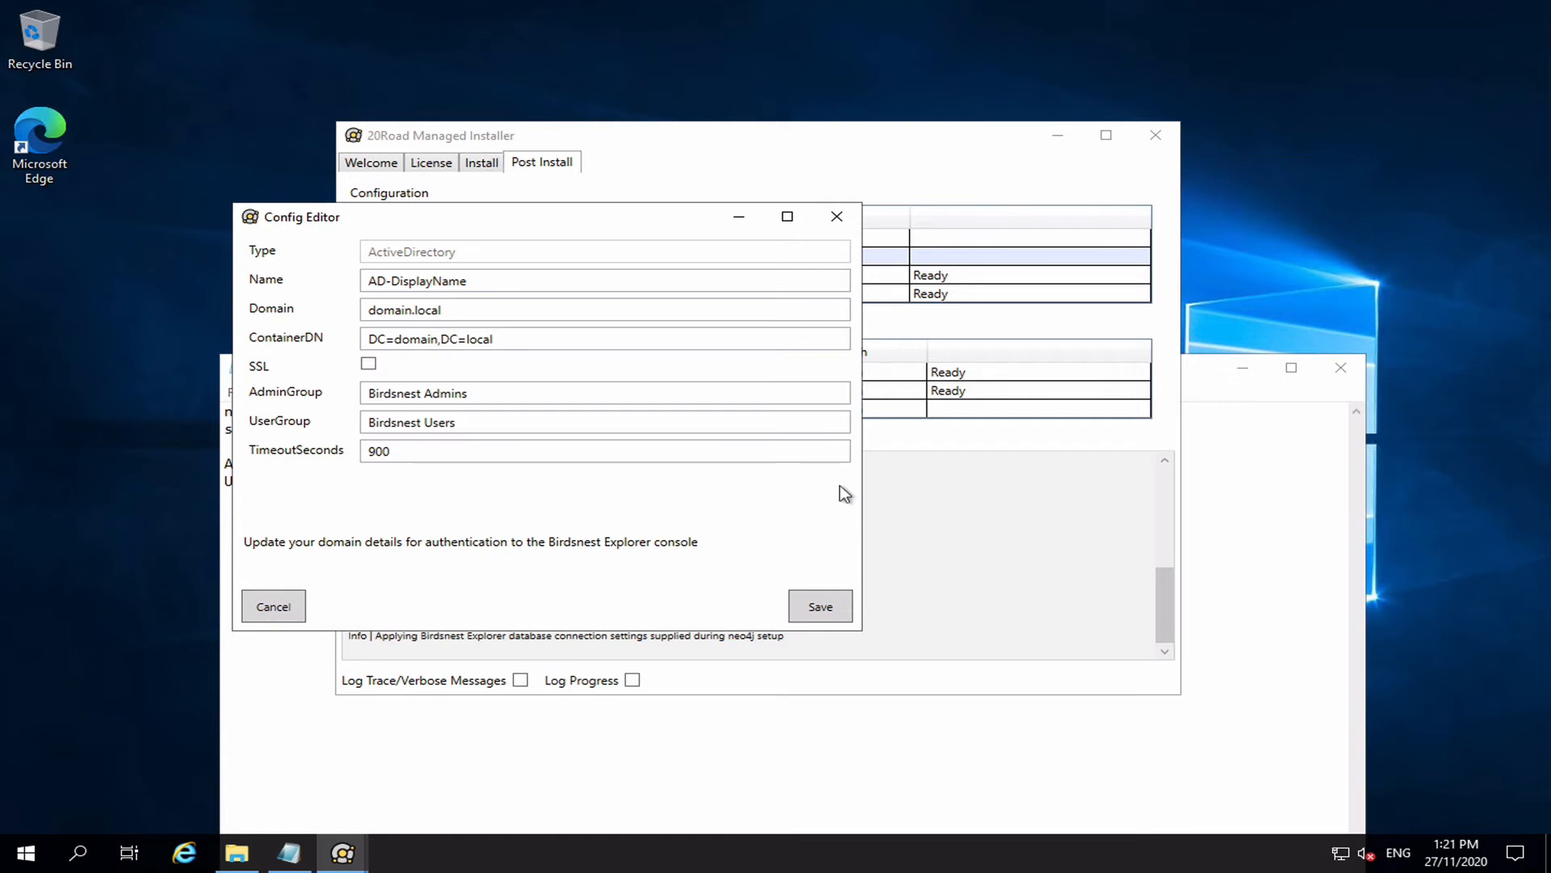
pyautogui.moveTo(465, 258)
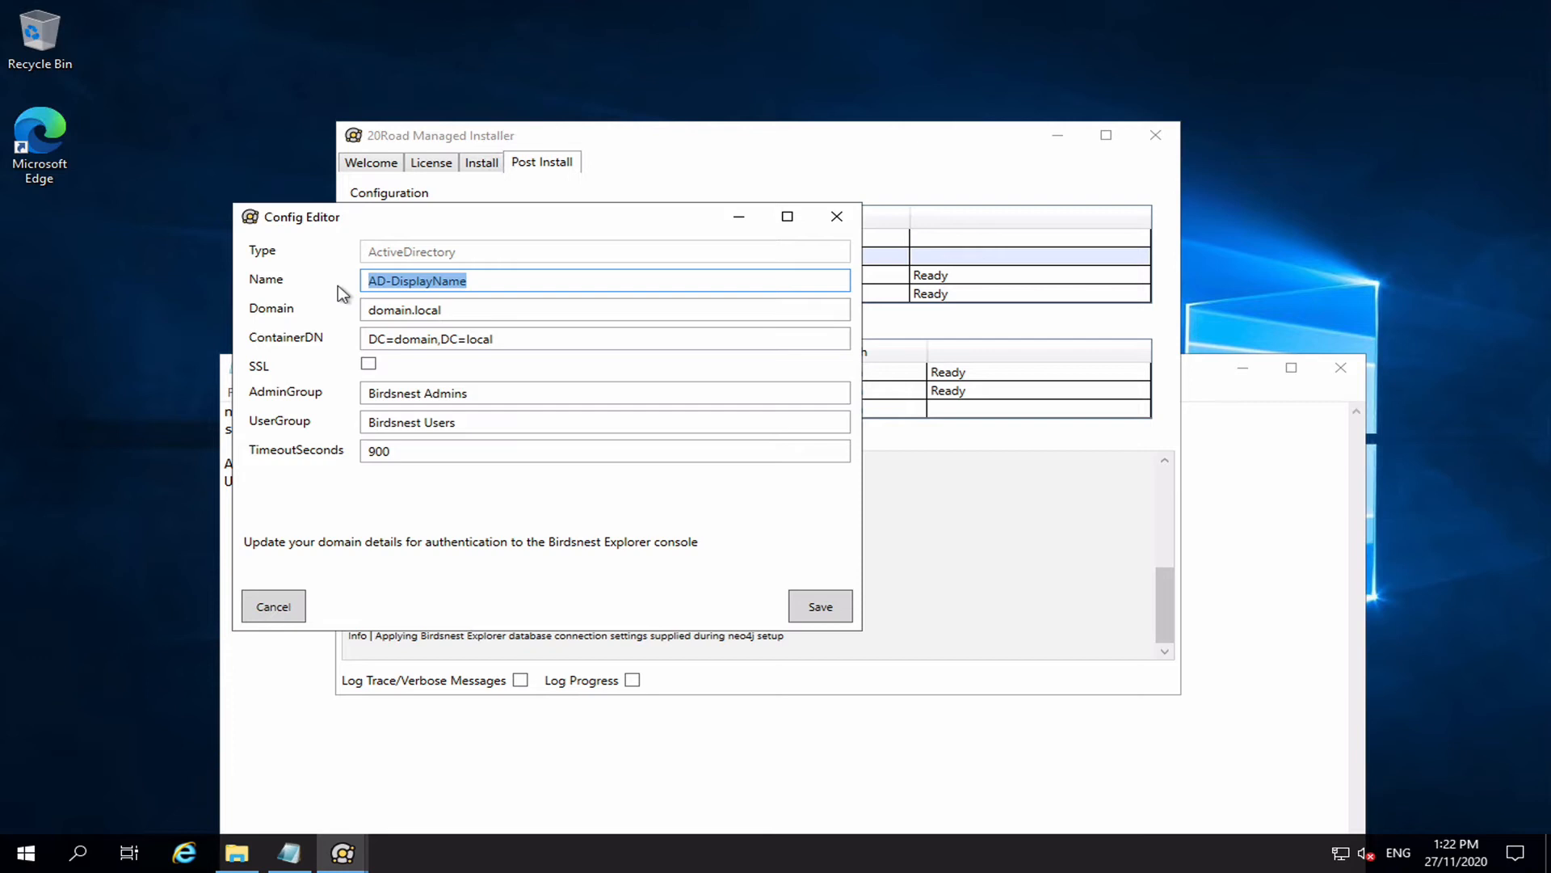
pyautogui.write('AD')
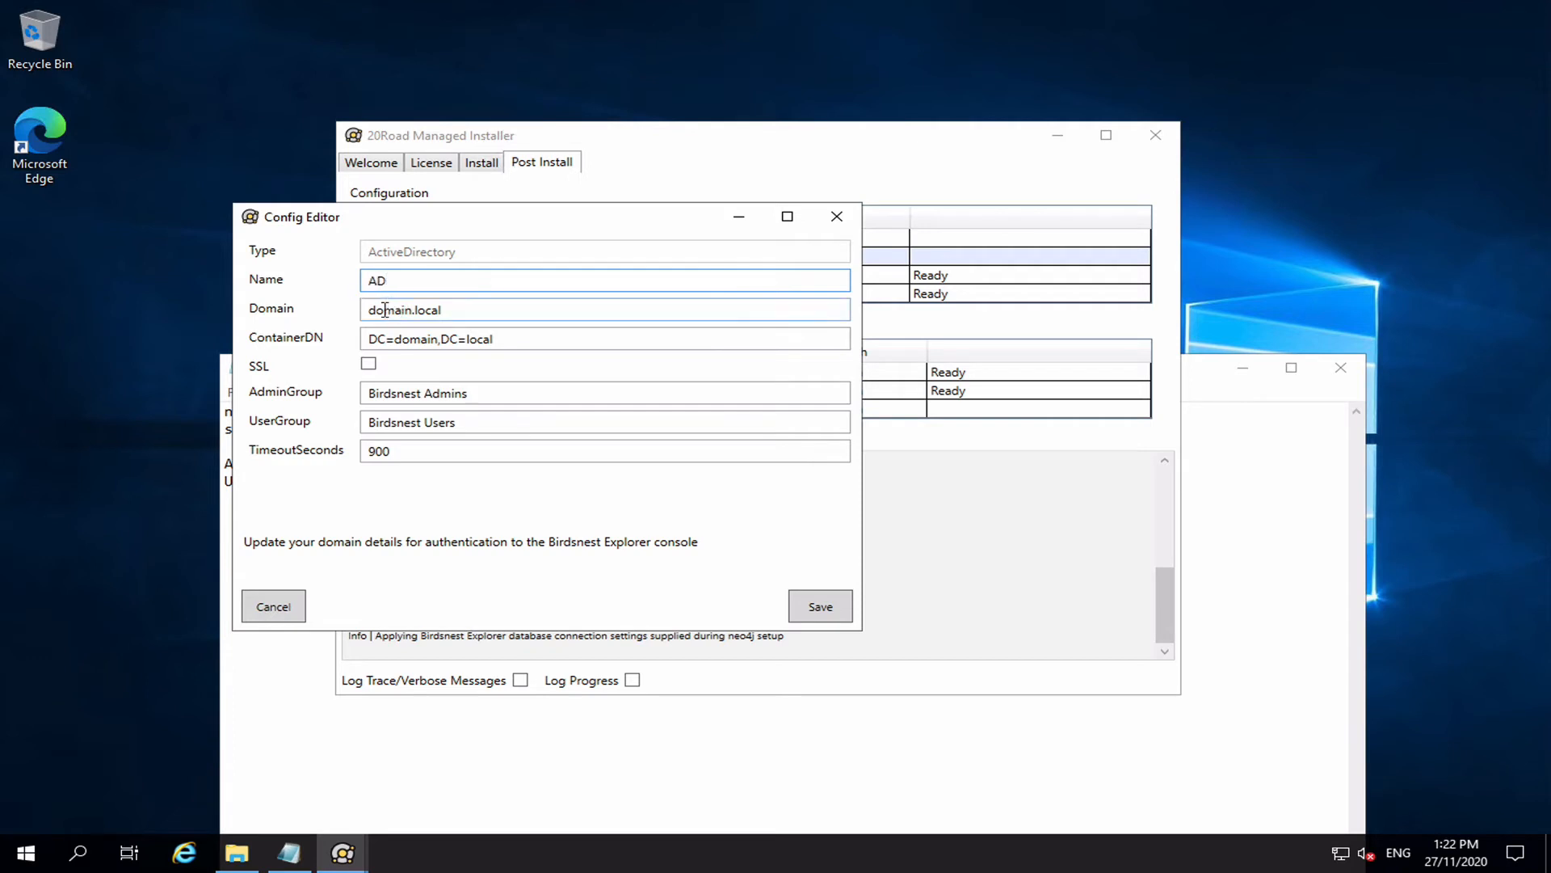
pyautogui.doubleClick(391, 310)
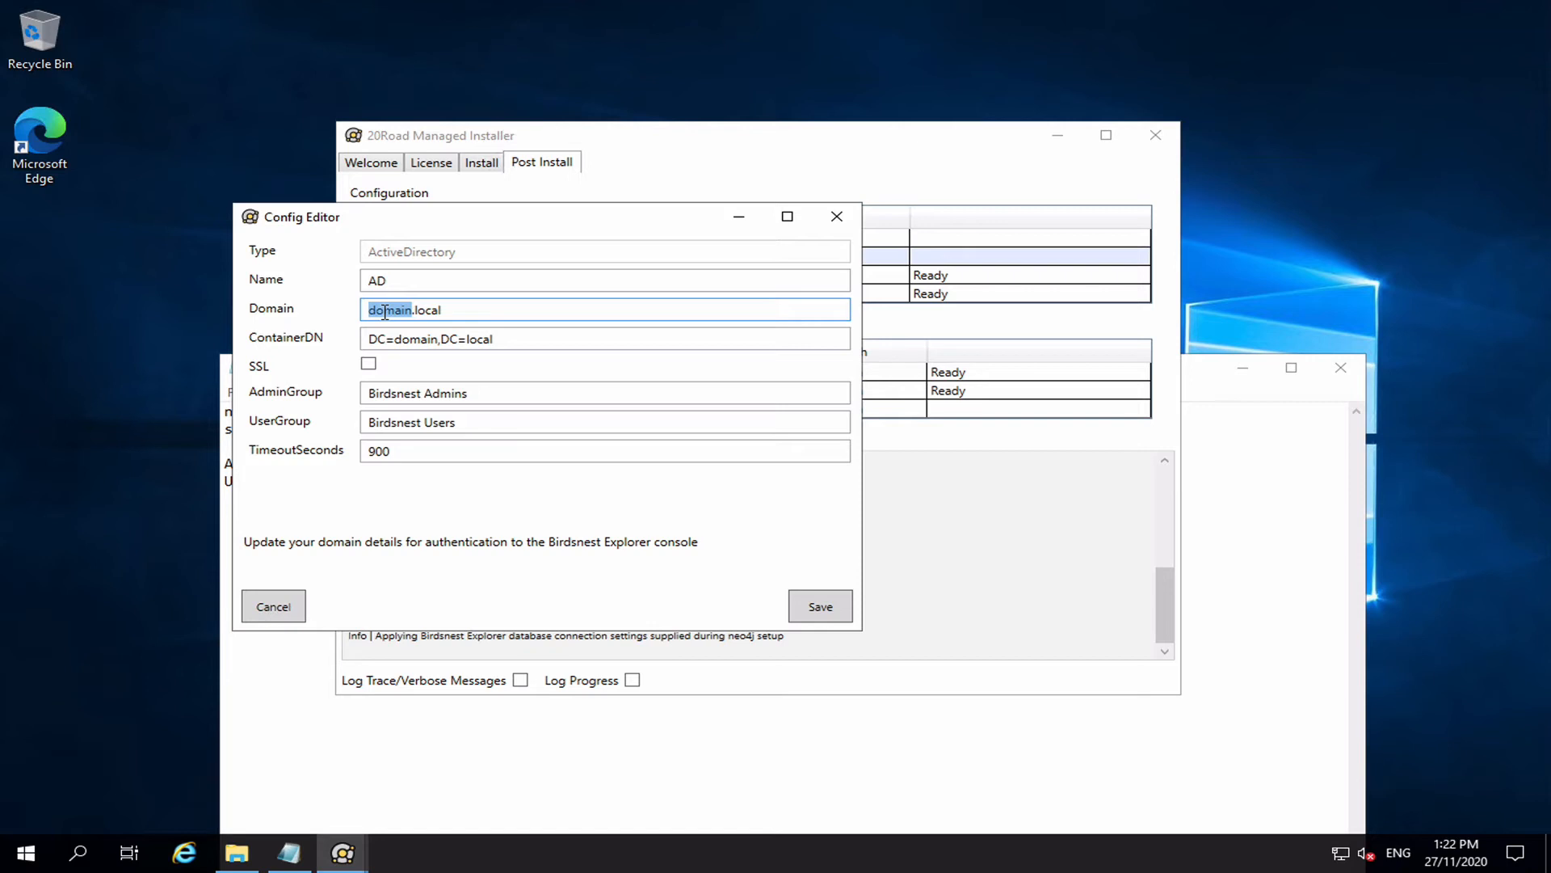
pyautogui.write('home.local')
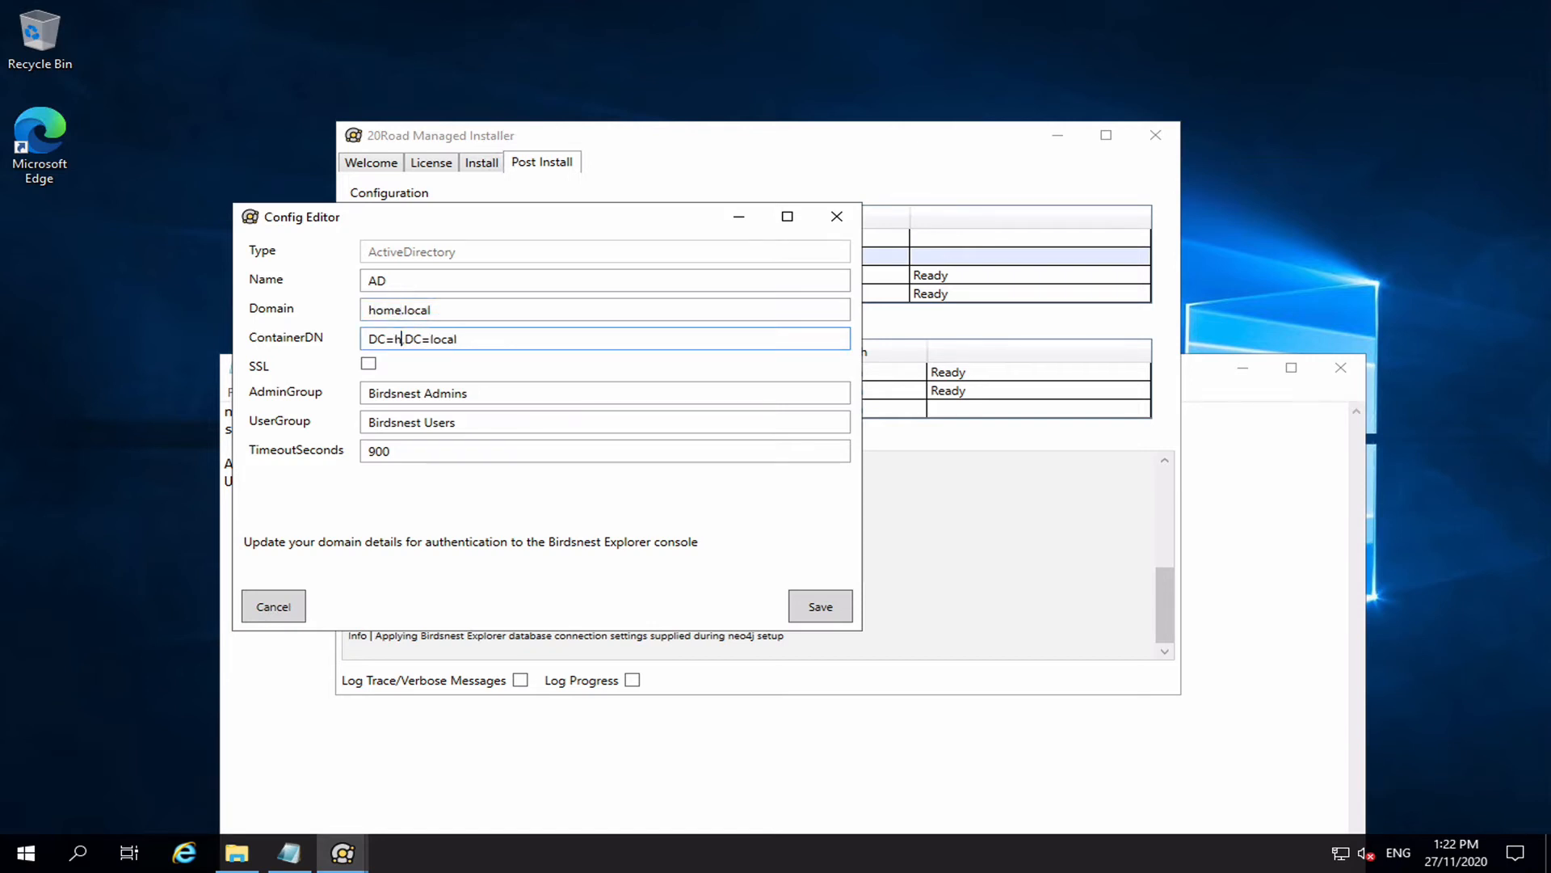
pyautogui.write('ome,')
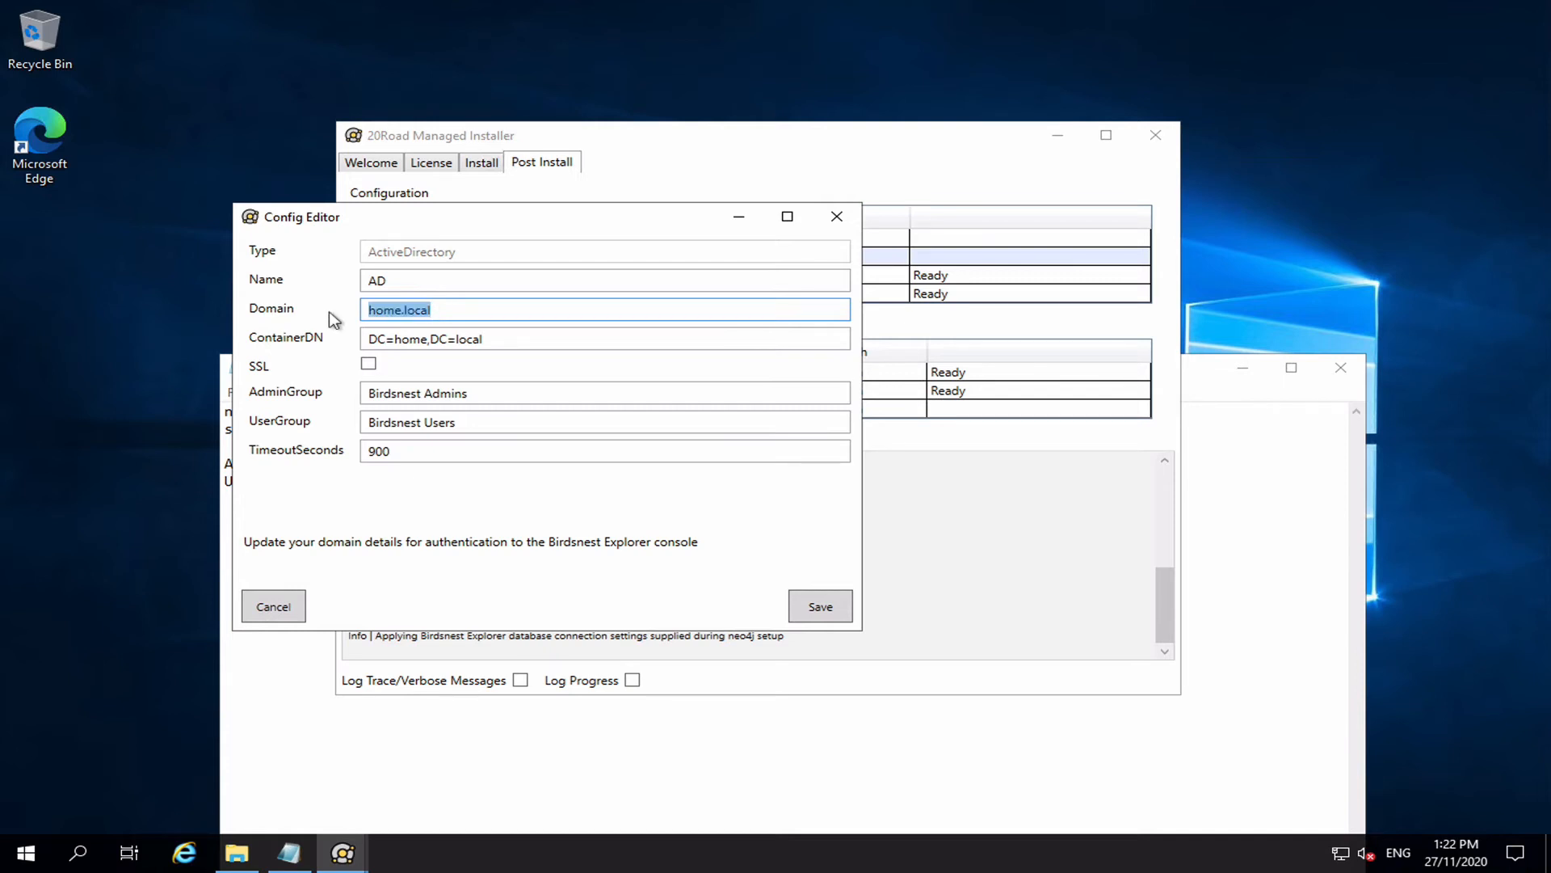
pyautogui.moveTo(359, 328)
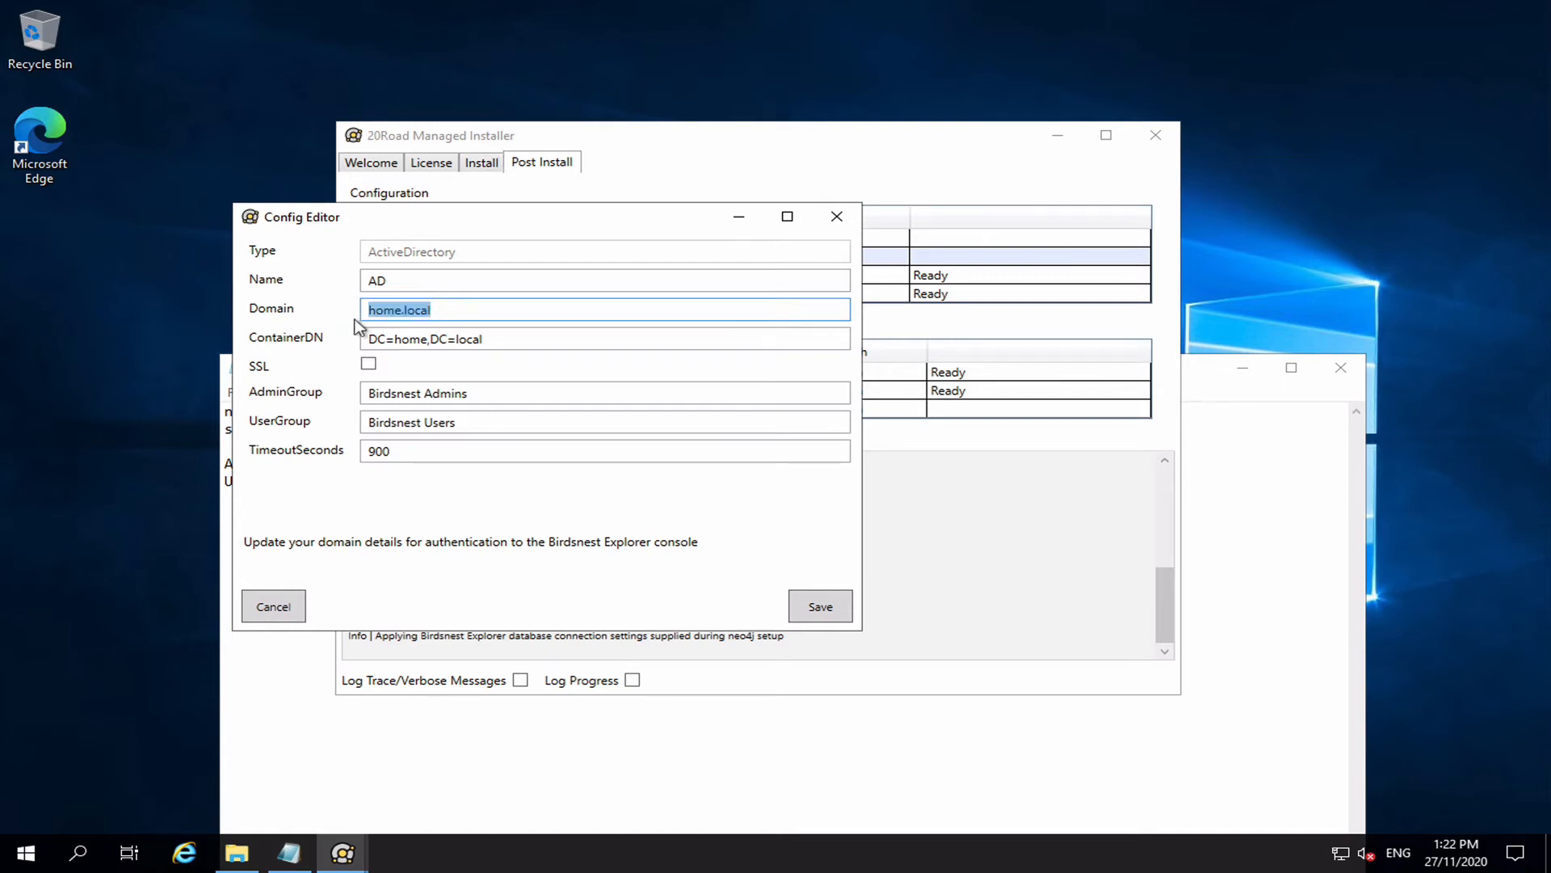
# Review the admin group value, enable SSL and save the console authentication settings.
pyautogui.click(604, 338)
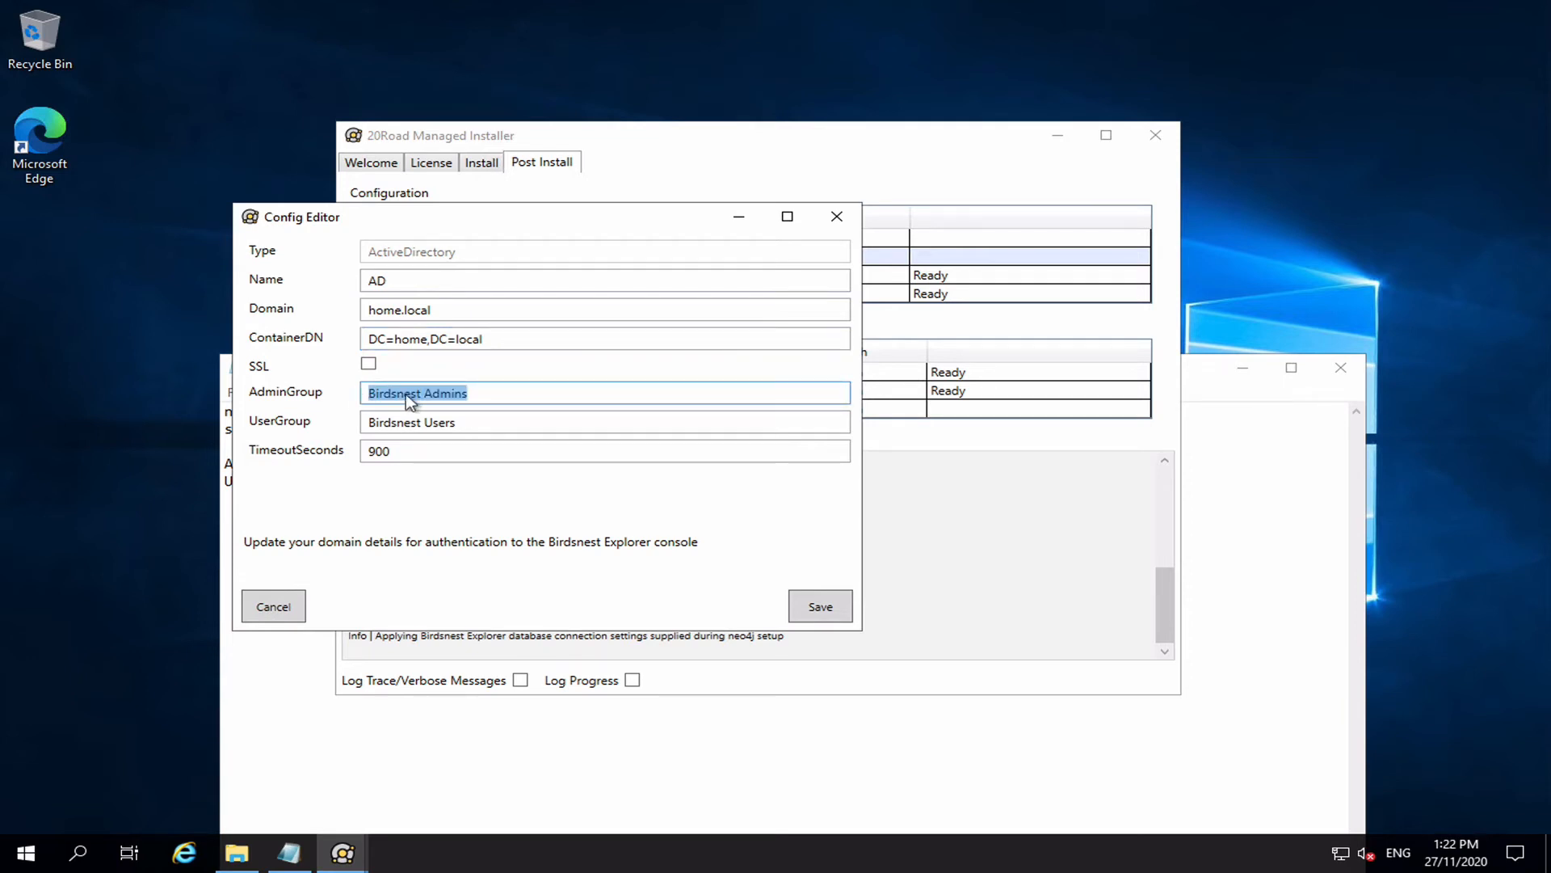
pyautogui.click(495, 393)
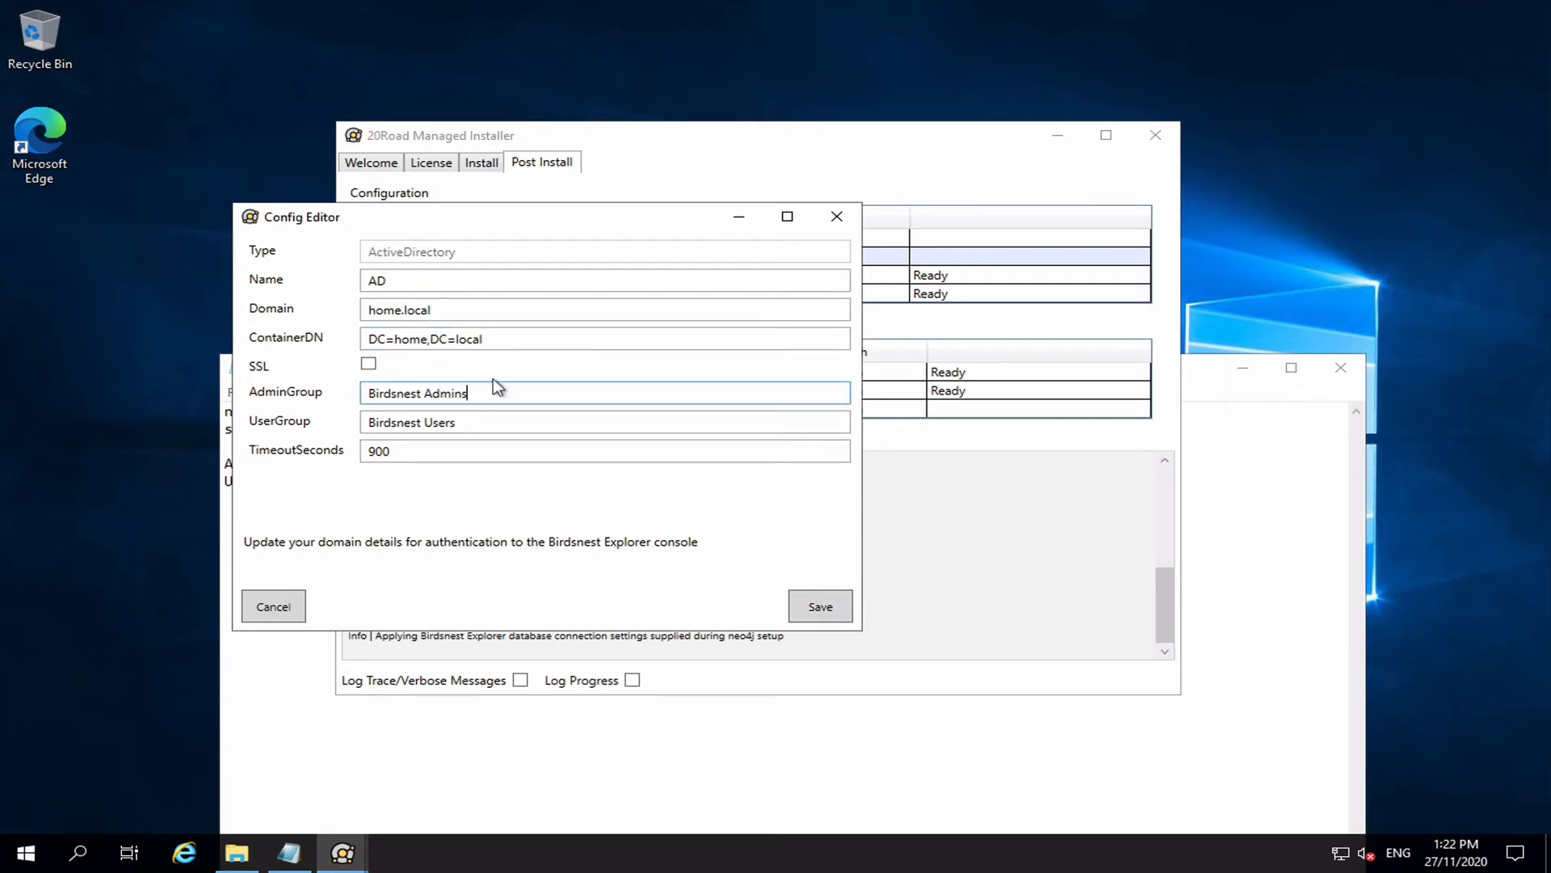
pyautogui.click(603, 337)
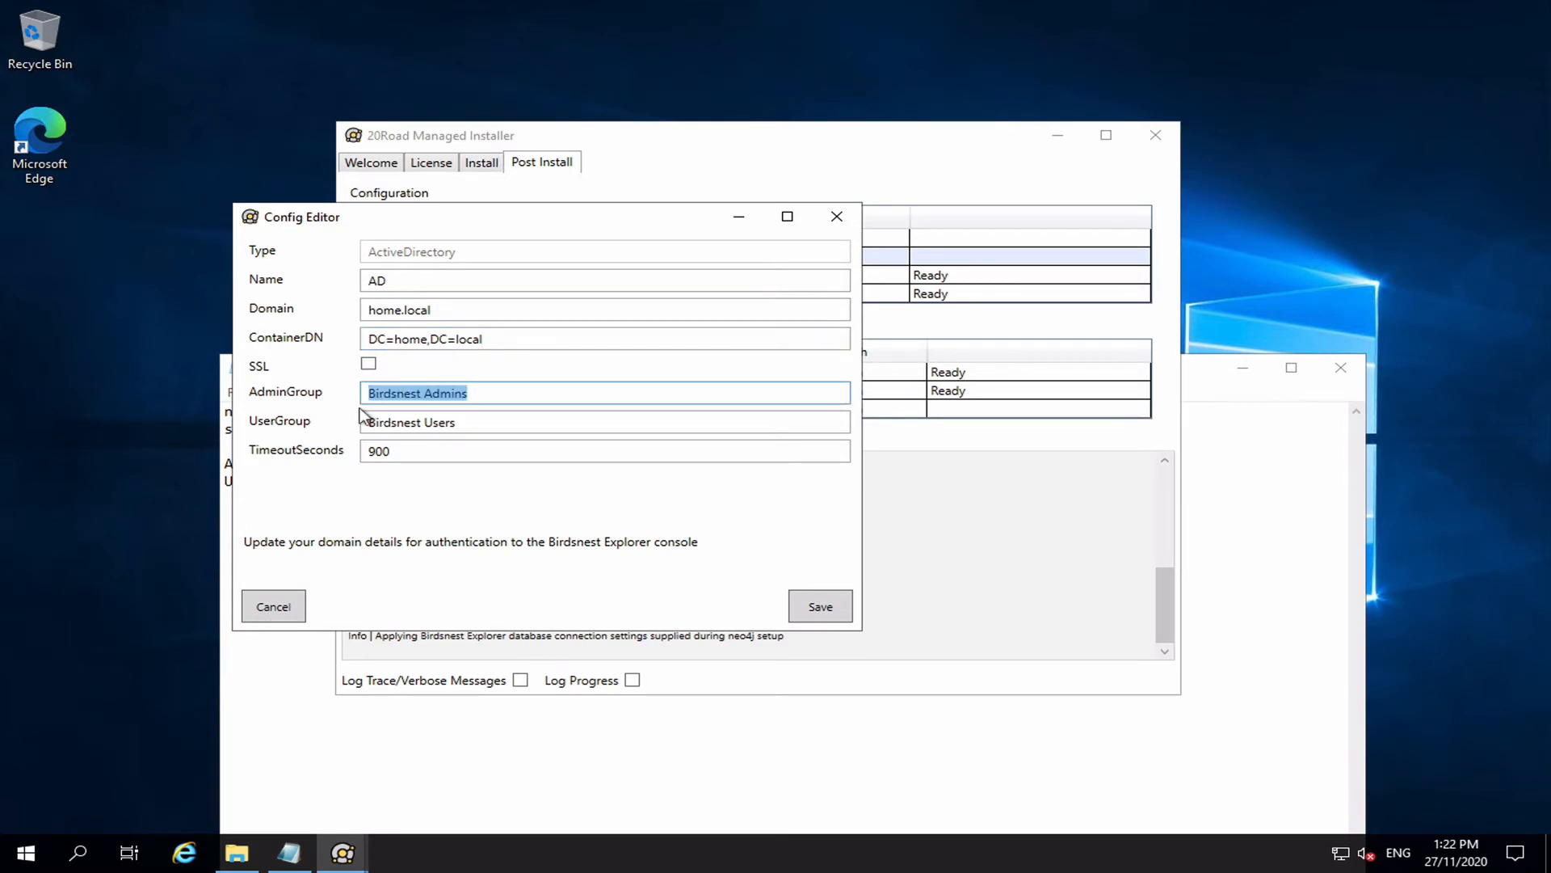
pyautogui.click(368, 364)
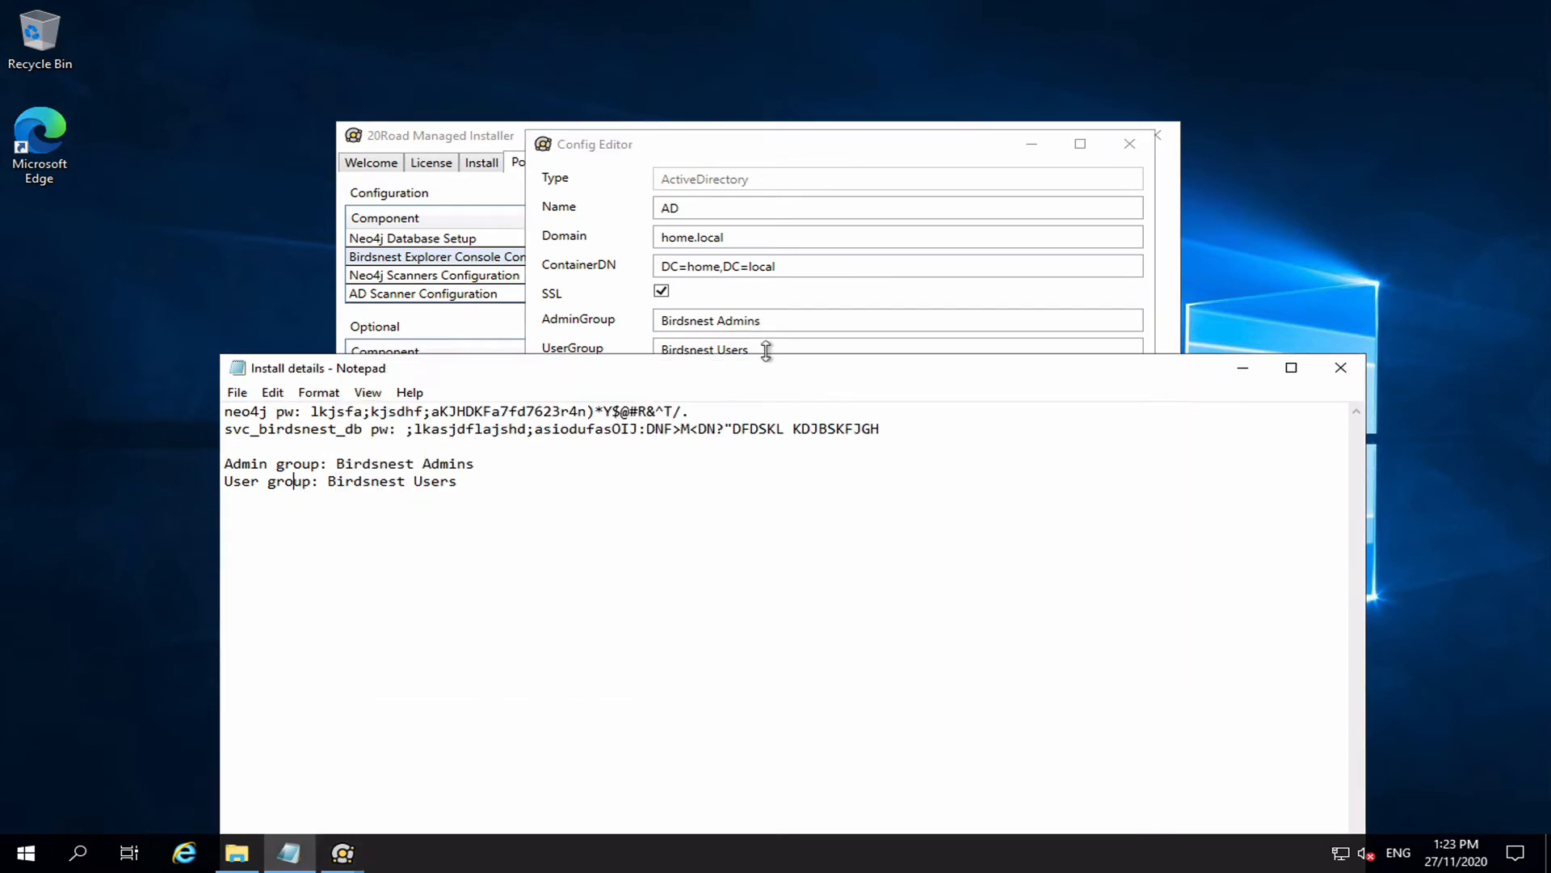
pyautogui.click(881, 236)
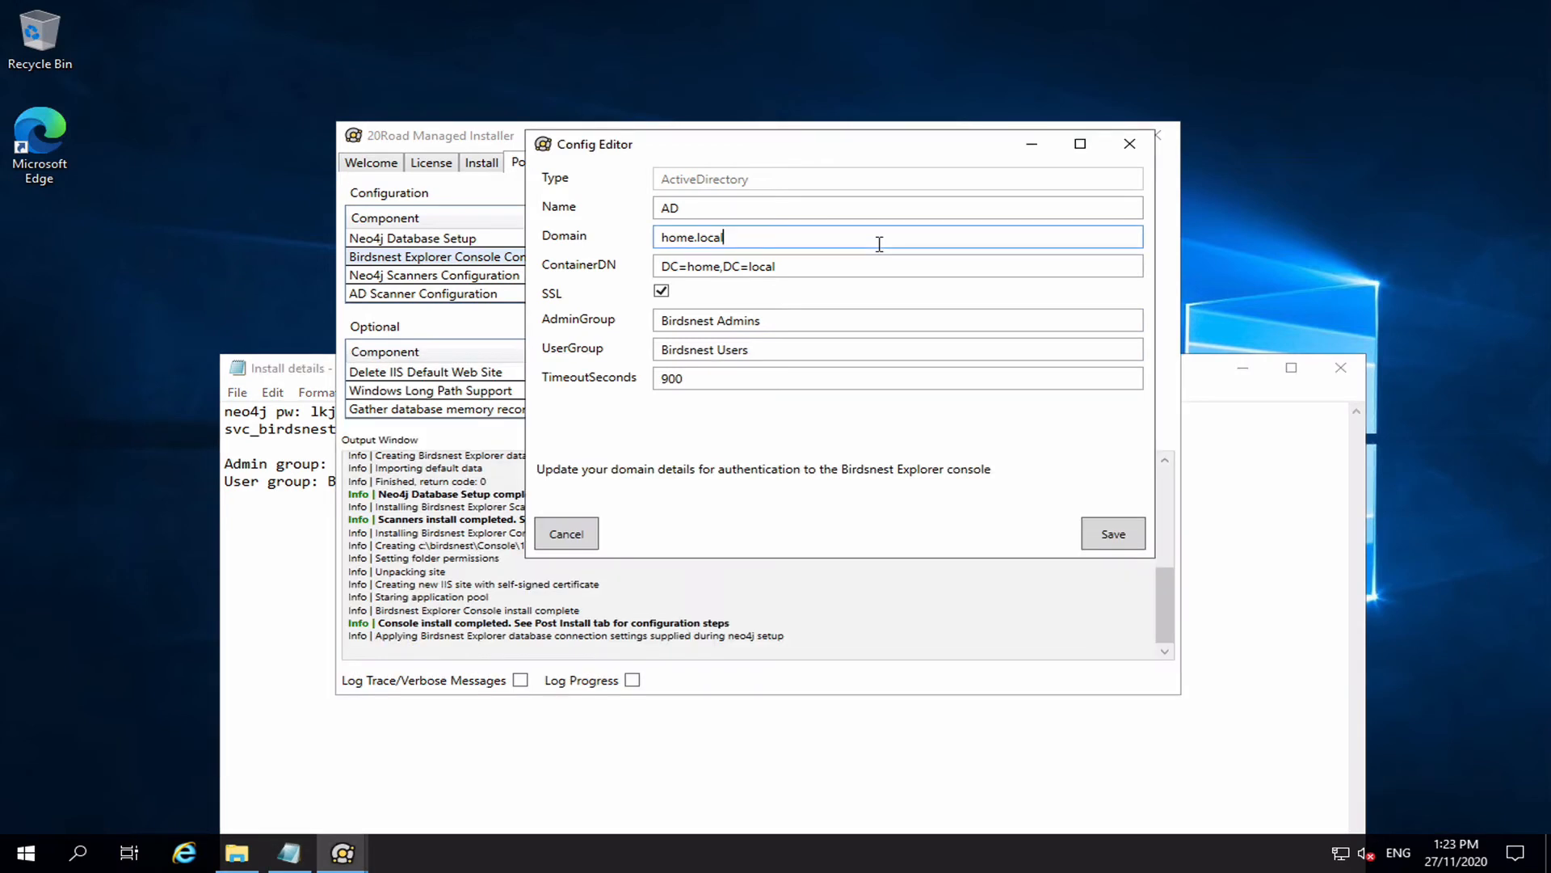
pyautogui.click(698, 378)
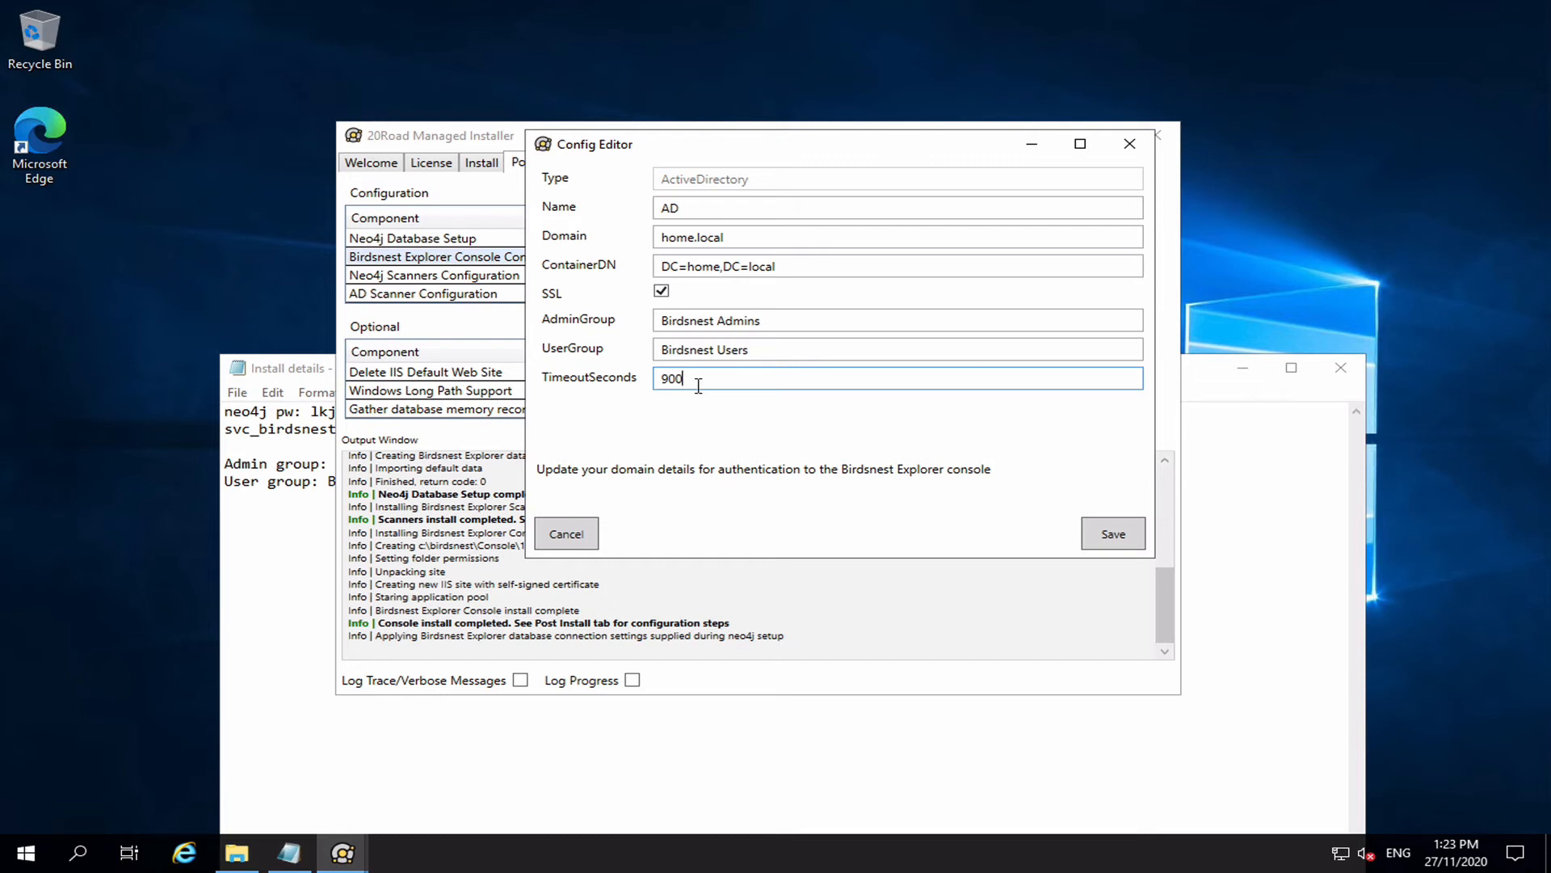
pyautogui.click(1112, 533)
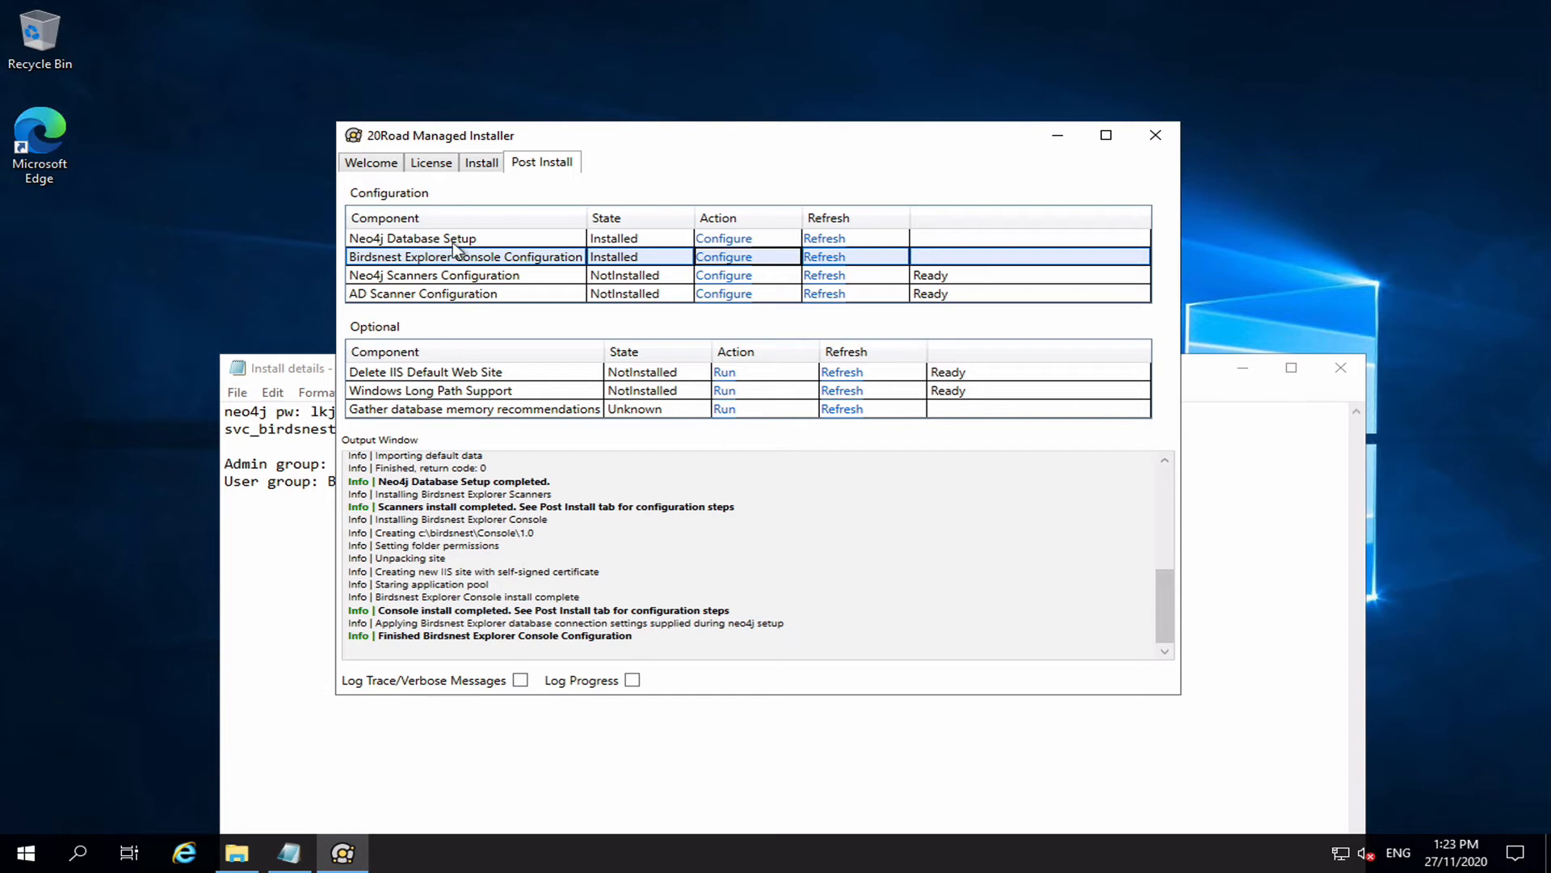
pyautogui.moveTo(728, 275)
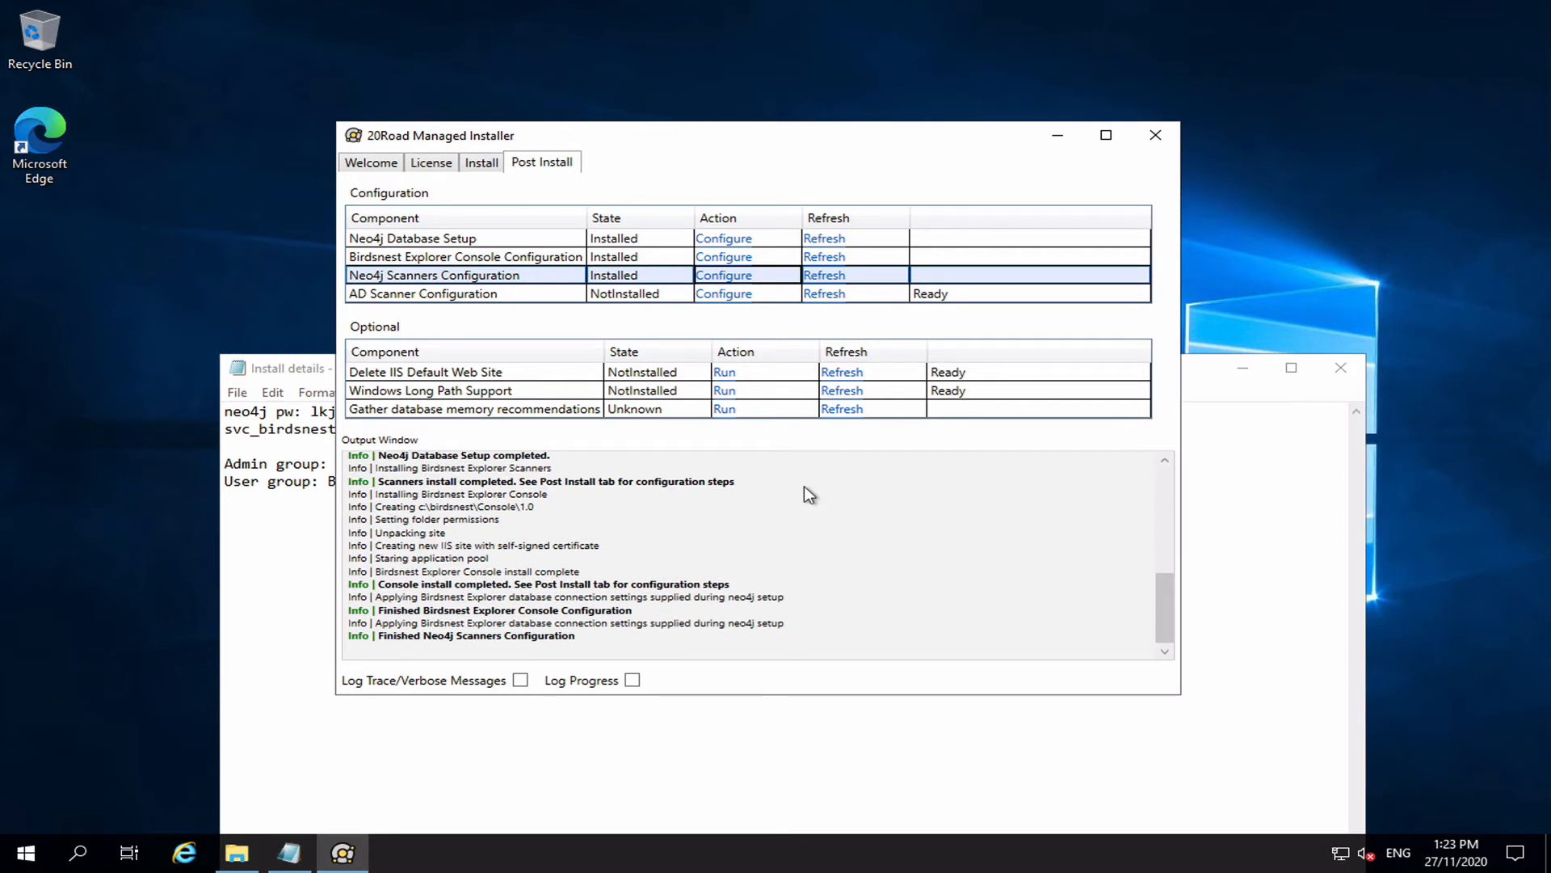
pyautogui.moveTo(473, 278)
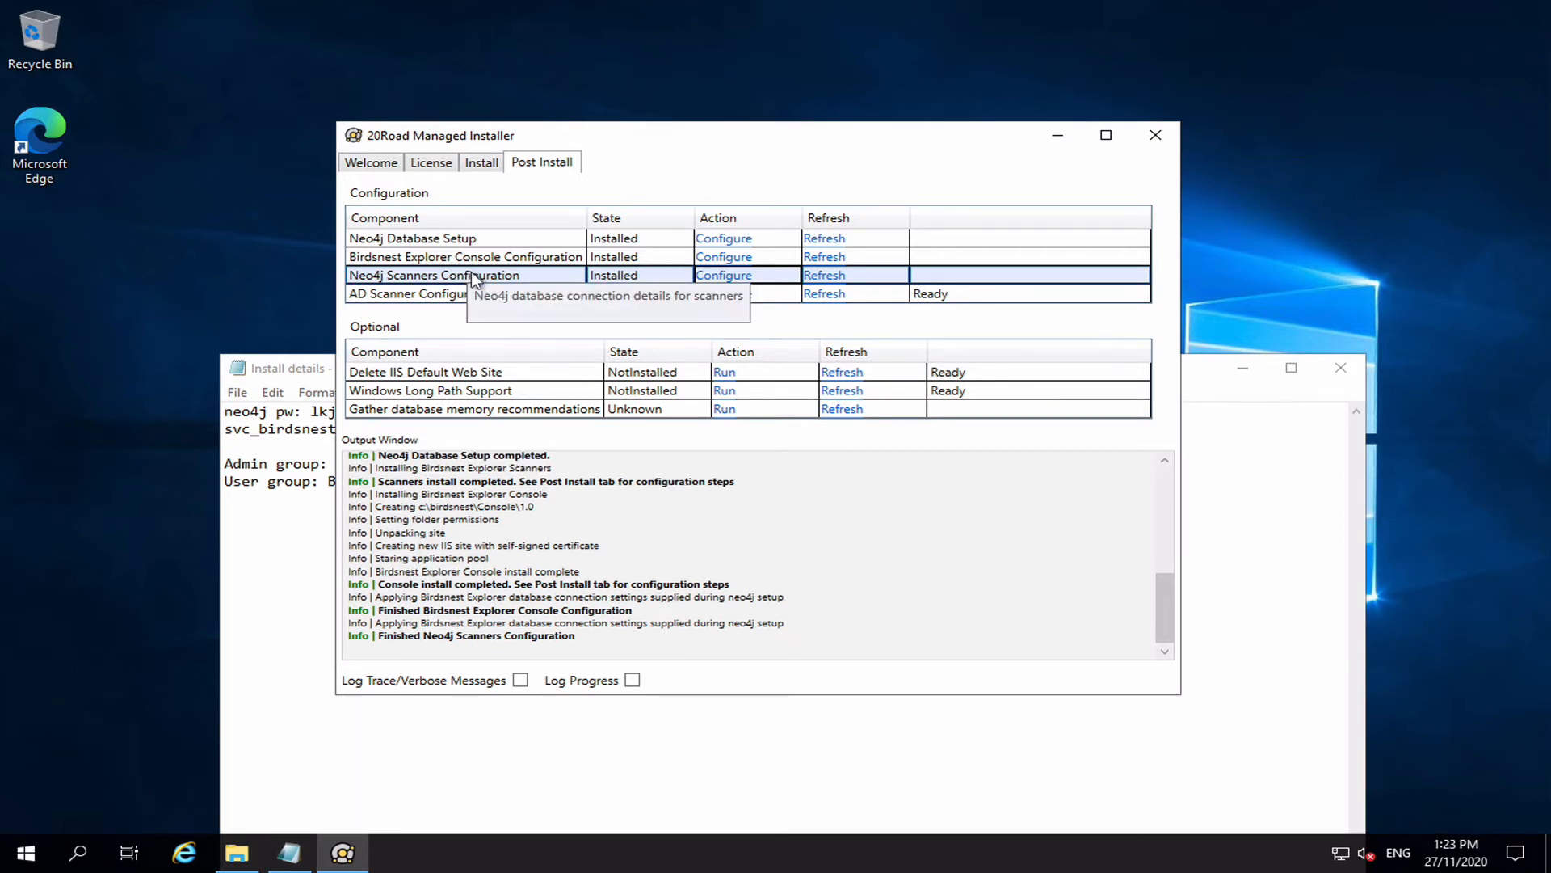
pyautogui.moveTo(425, 242)
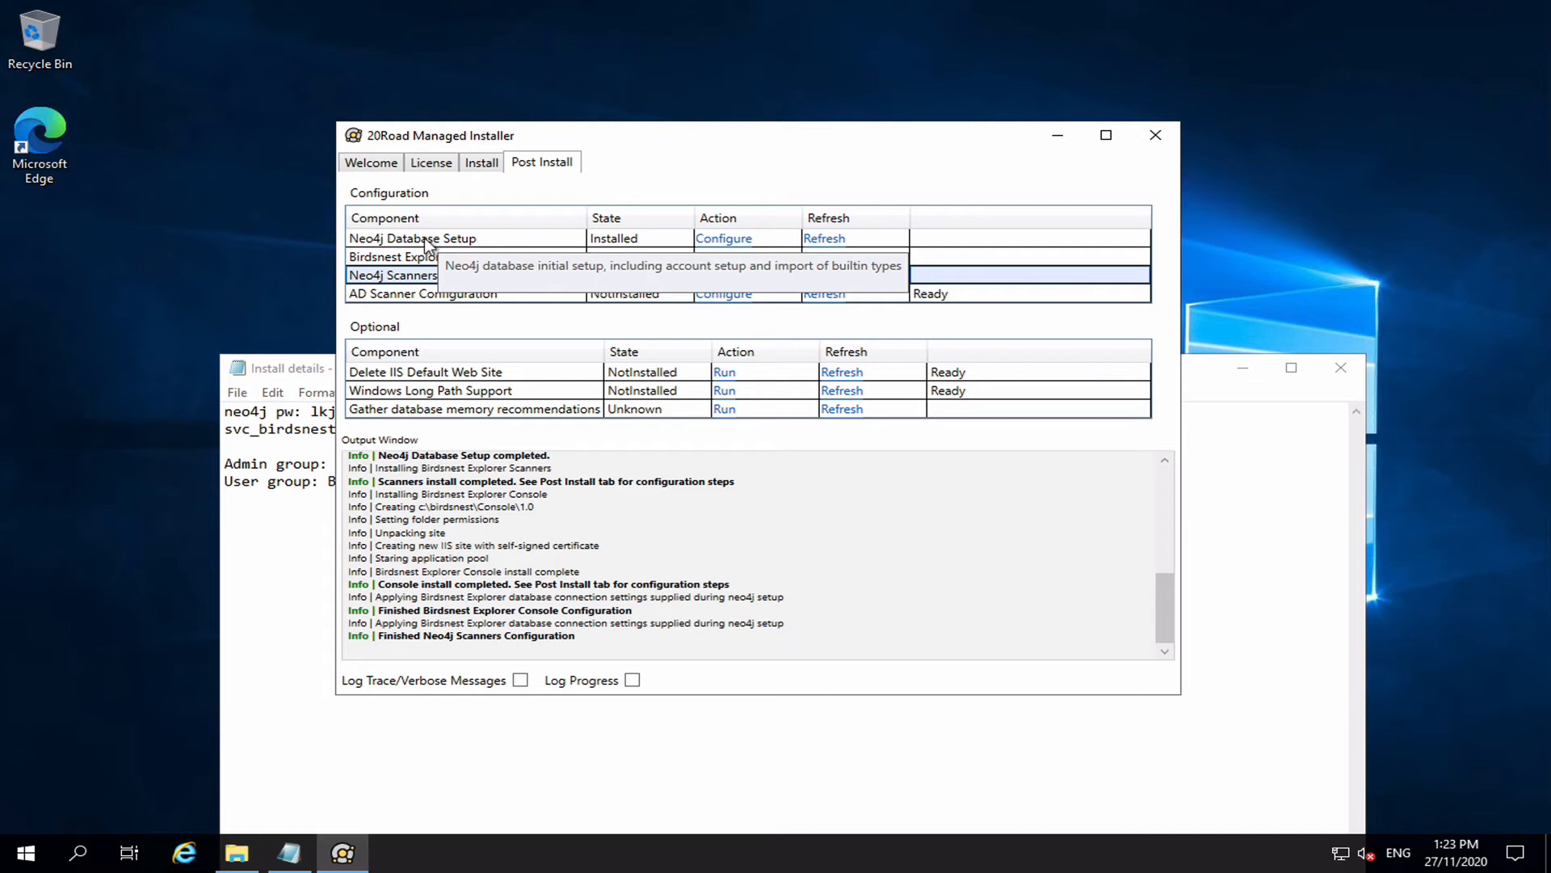
pyautogui.moveTo(448, 241)
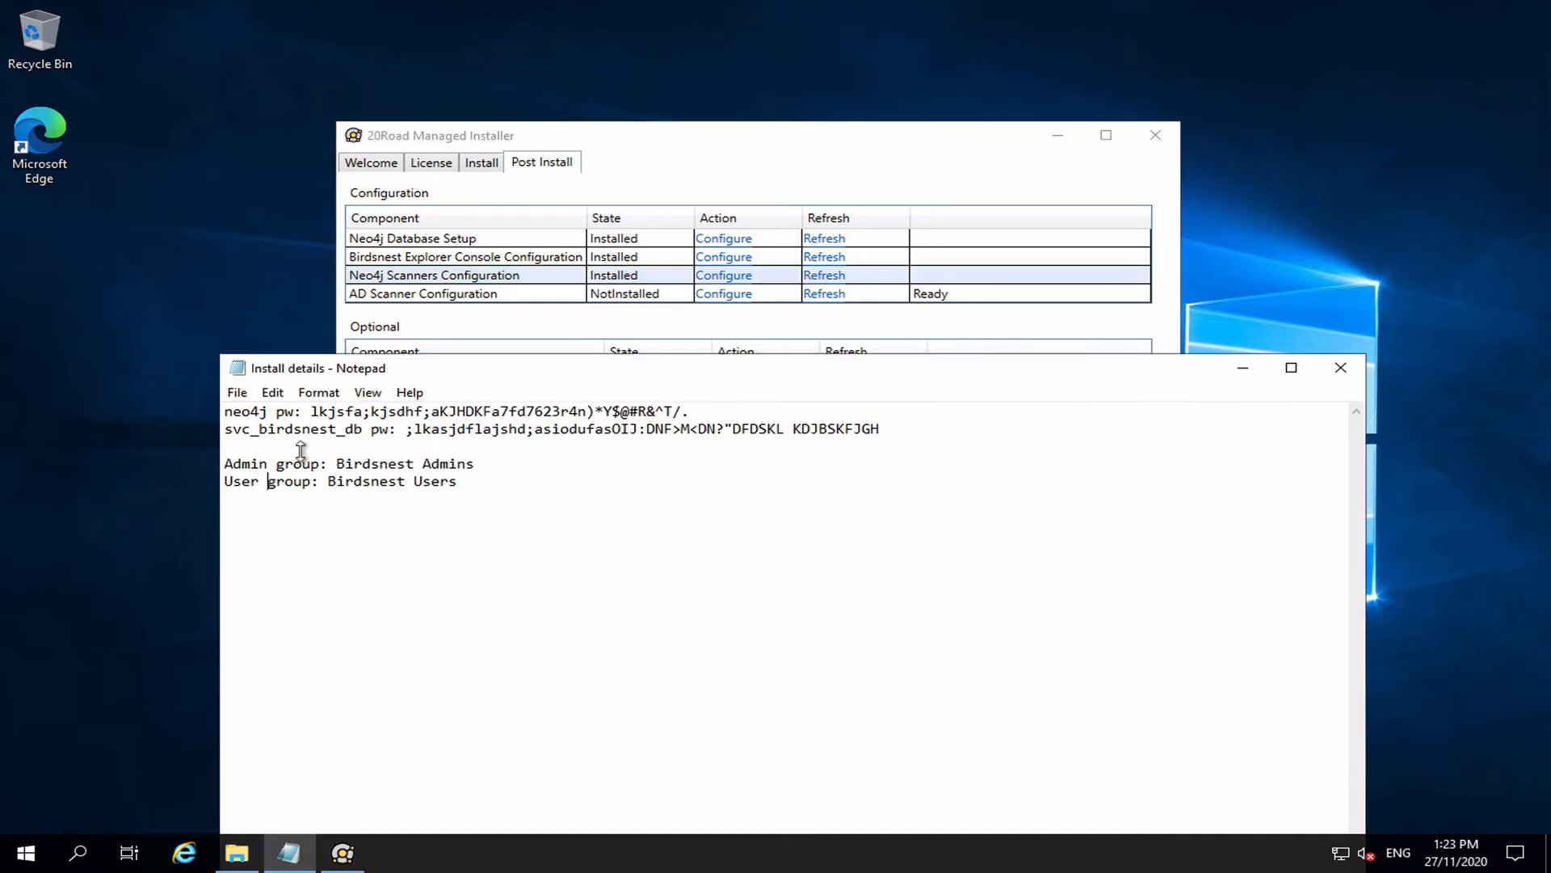
# Configure Neo4j Scanners Configuration and confirm so it finishes as Installed.
pyautogui.doubleClick(289, 428)
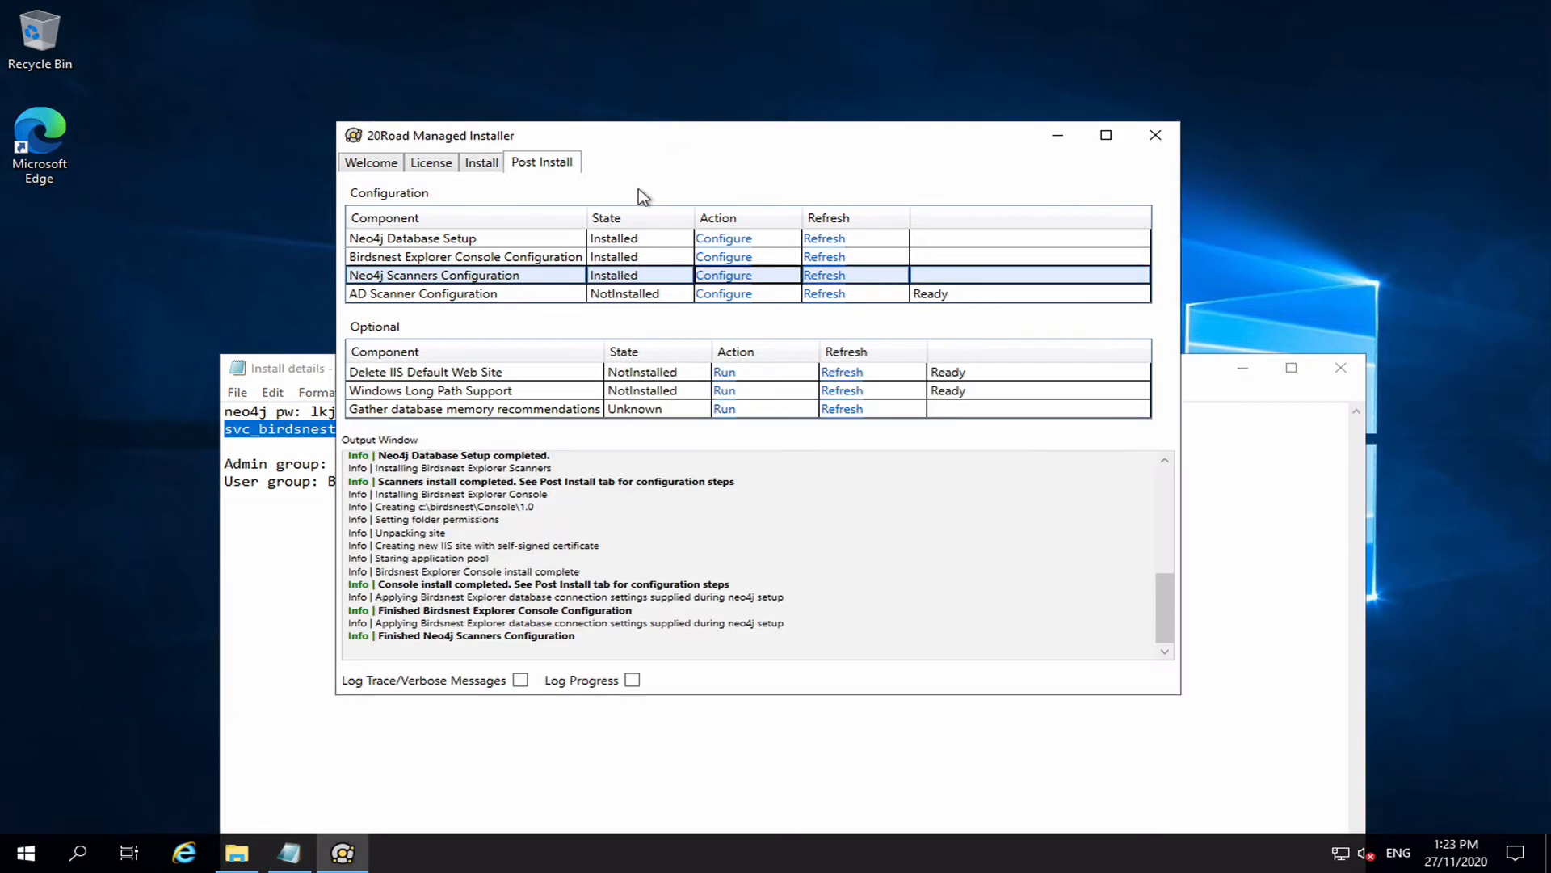
pyautogui.moveTo(583, 292)
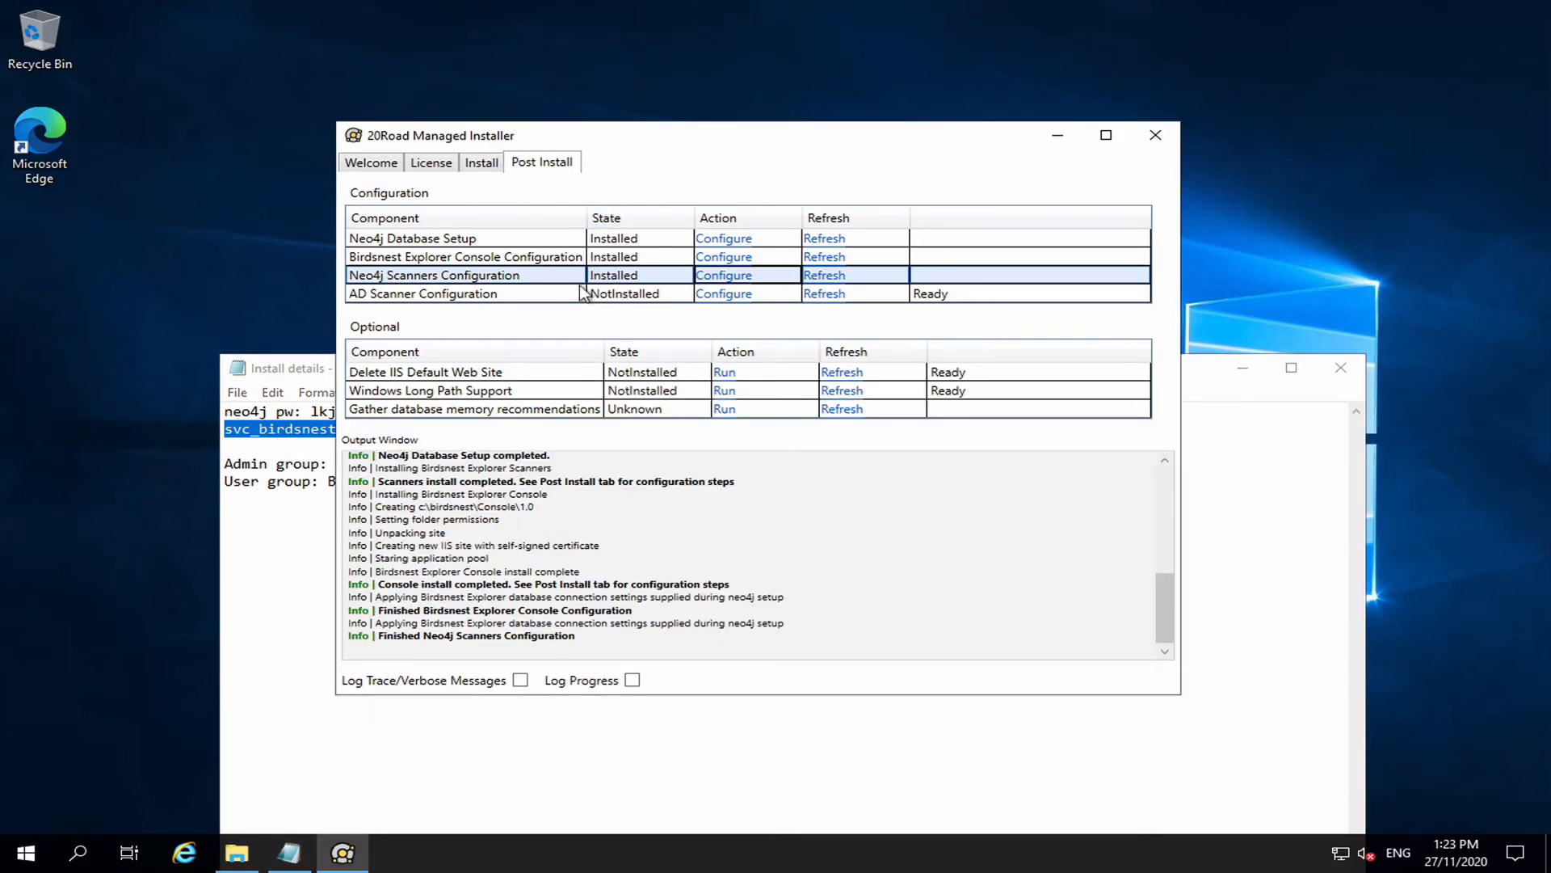
pyautogui.click(446, 292)
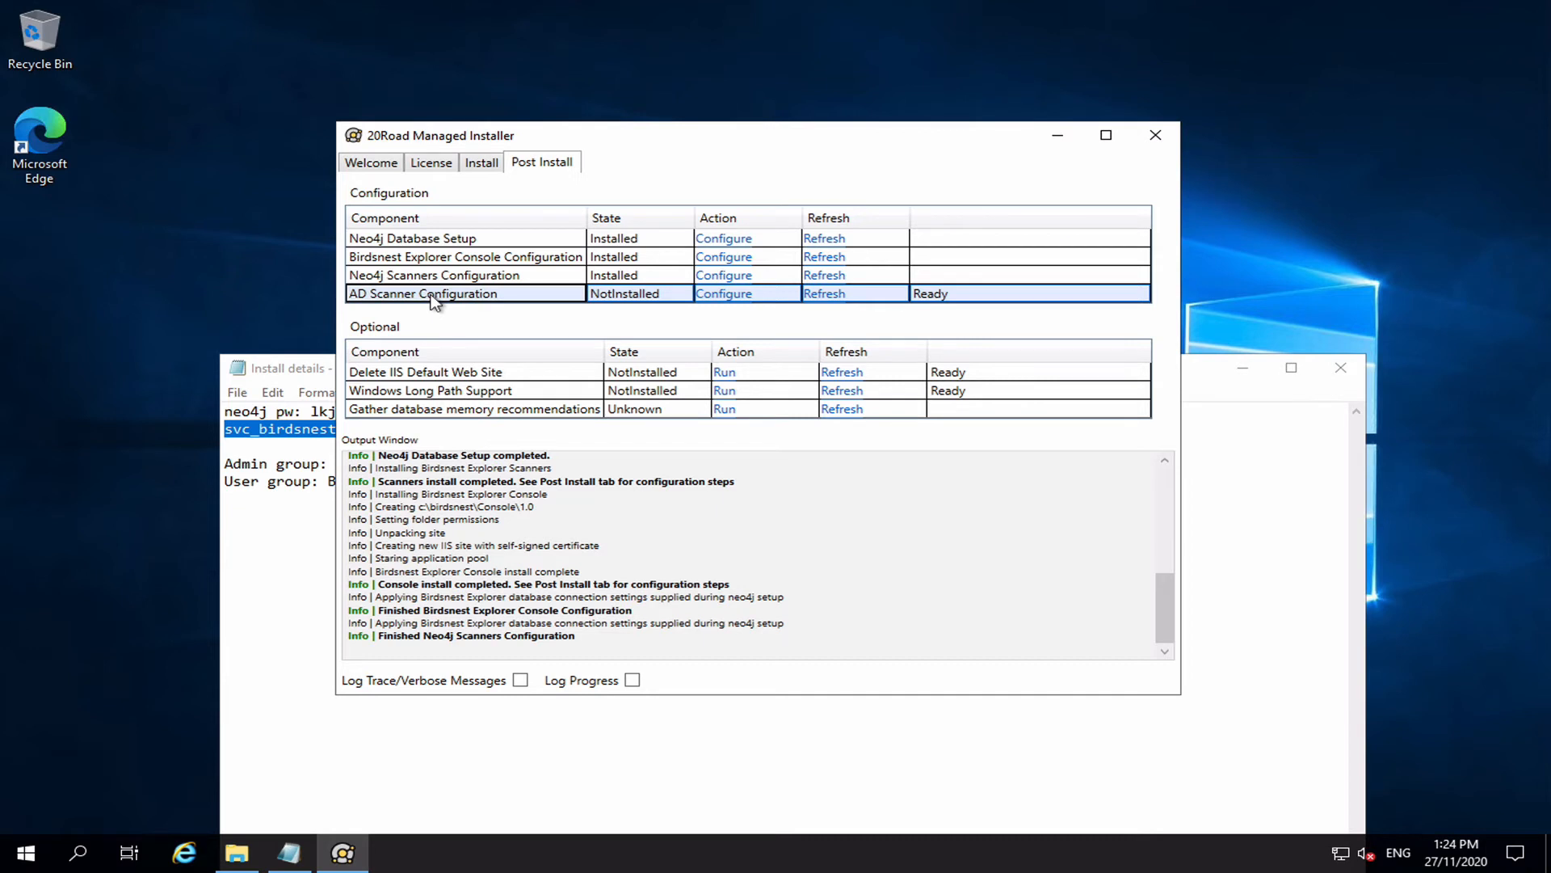
# Configure the AD scanner for home.local with SSL on and blank credentials, then save it.
pyautogui.click(724, 292)
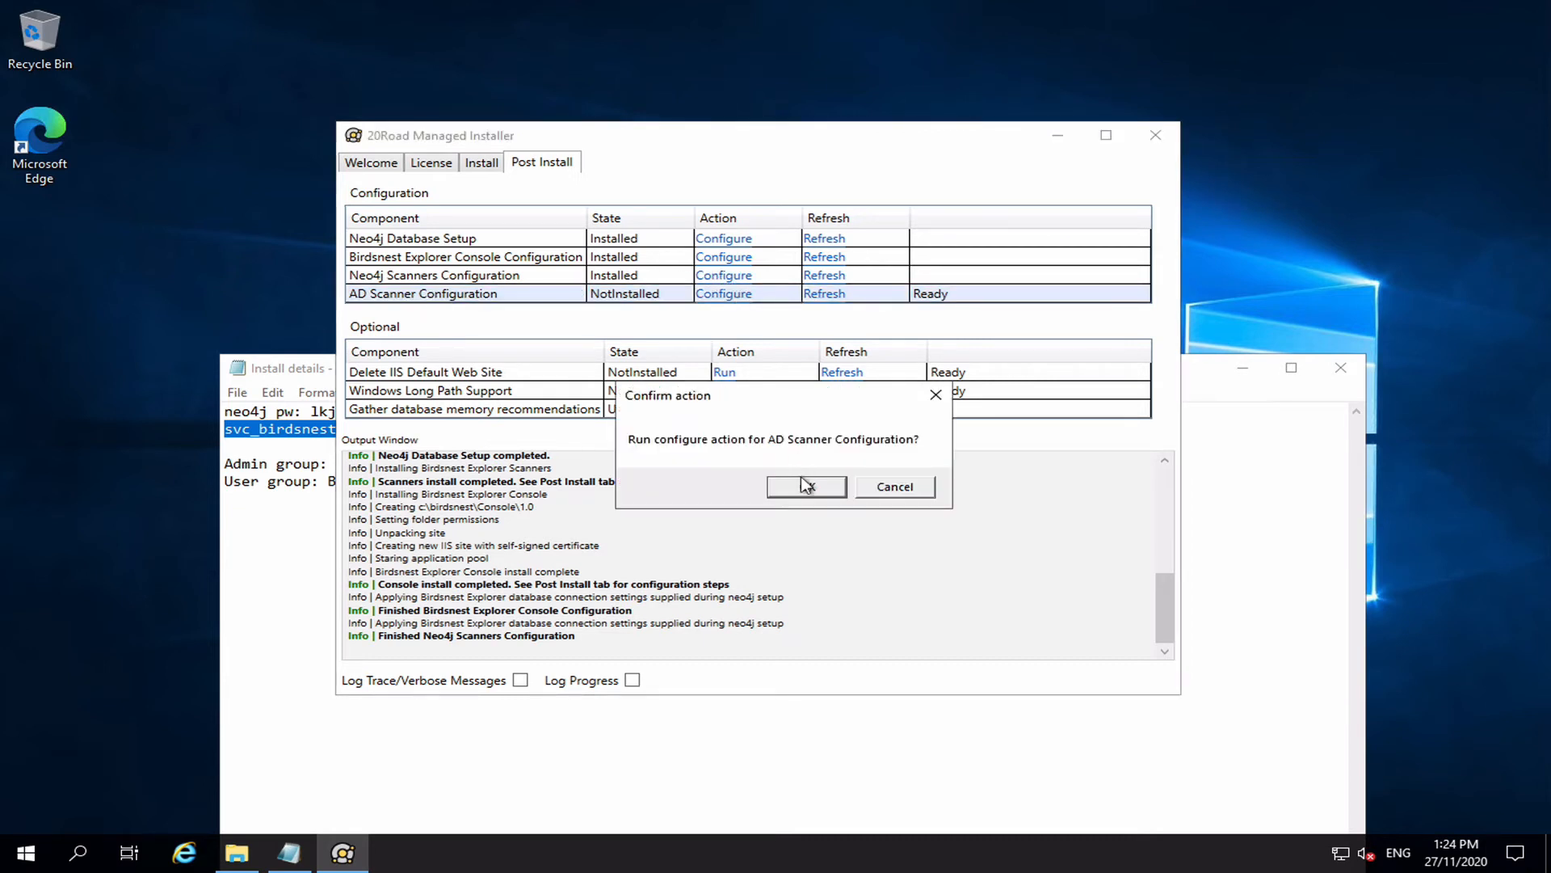
pyautogui.click(805, 487)
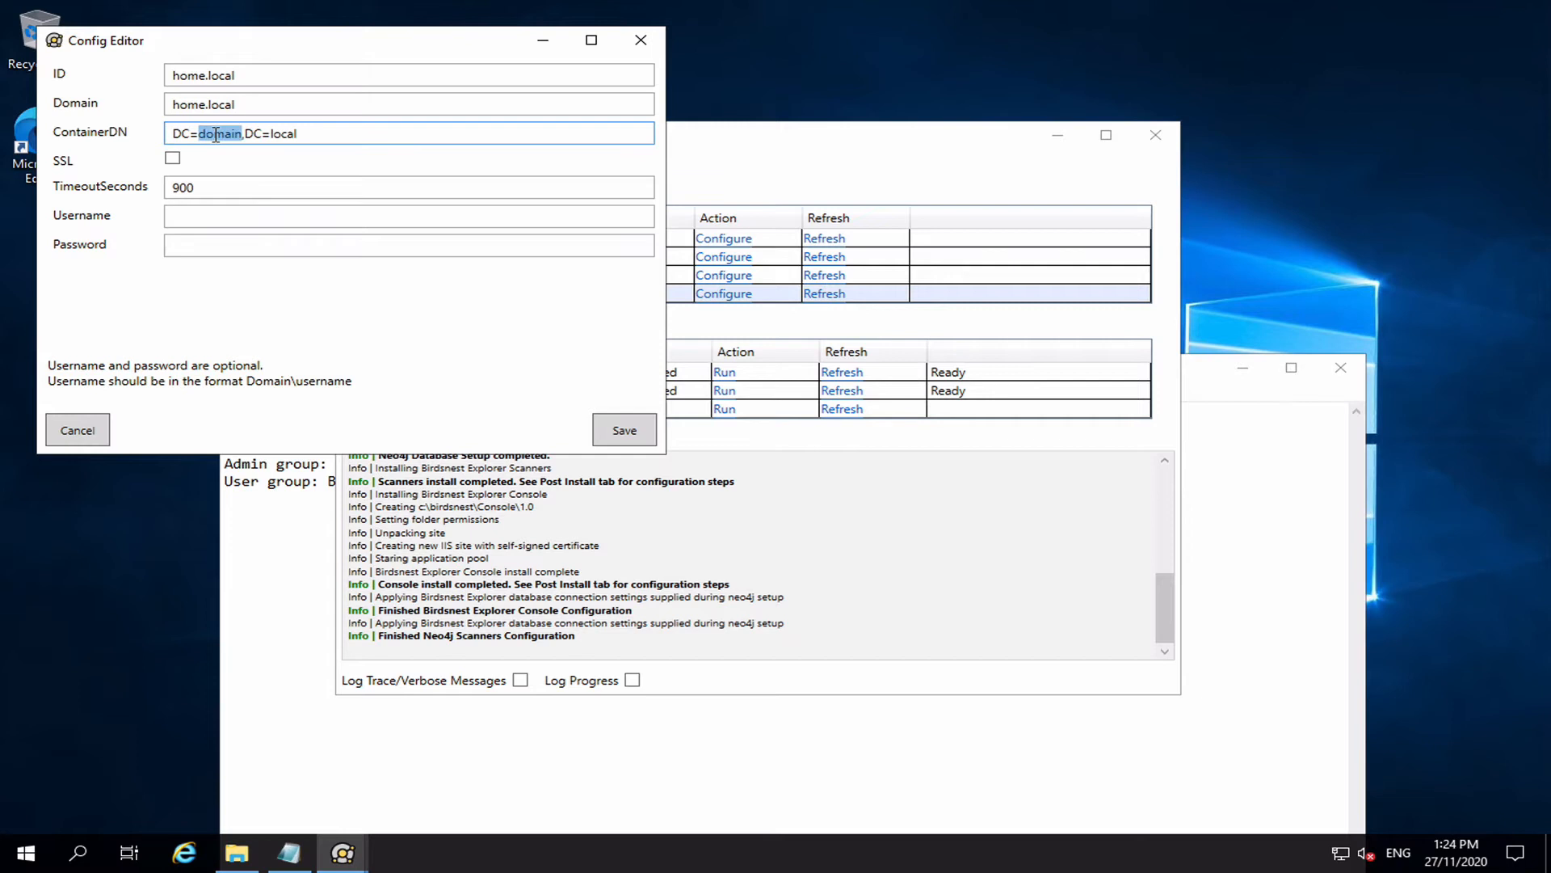
pyautogui.click(173, 160)
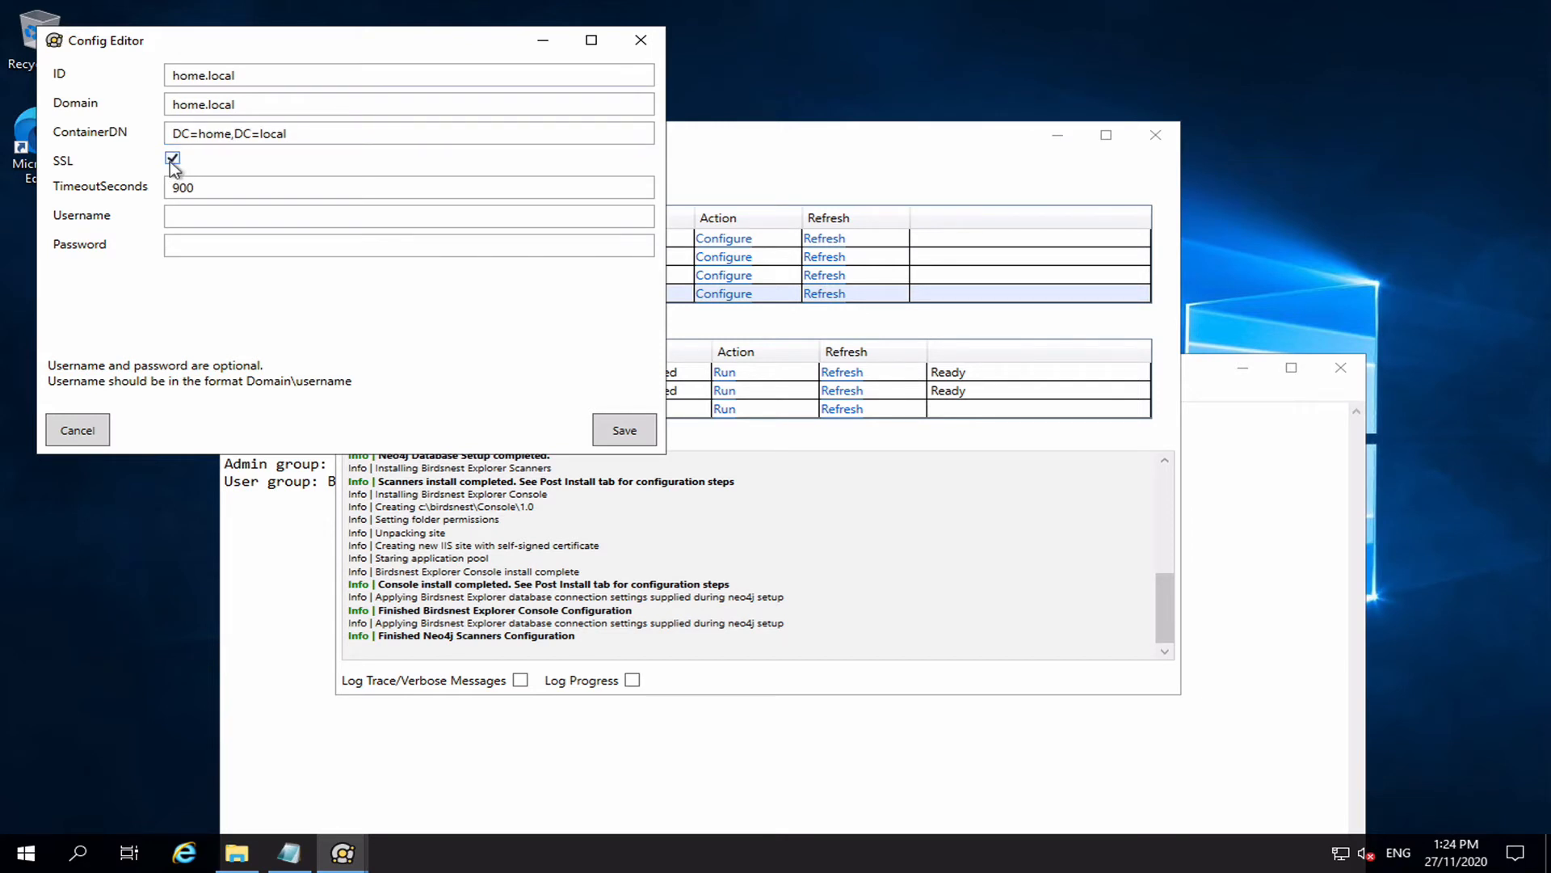
pyautogui.moveTo(266, 205)
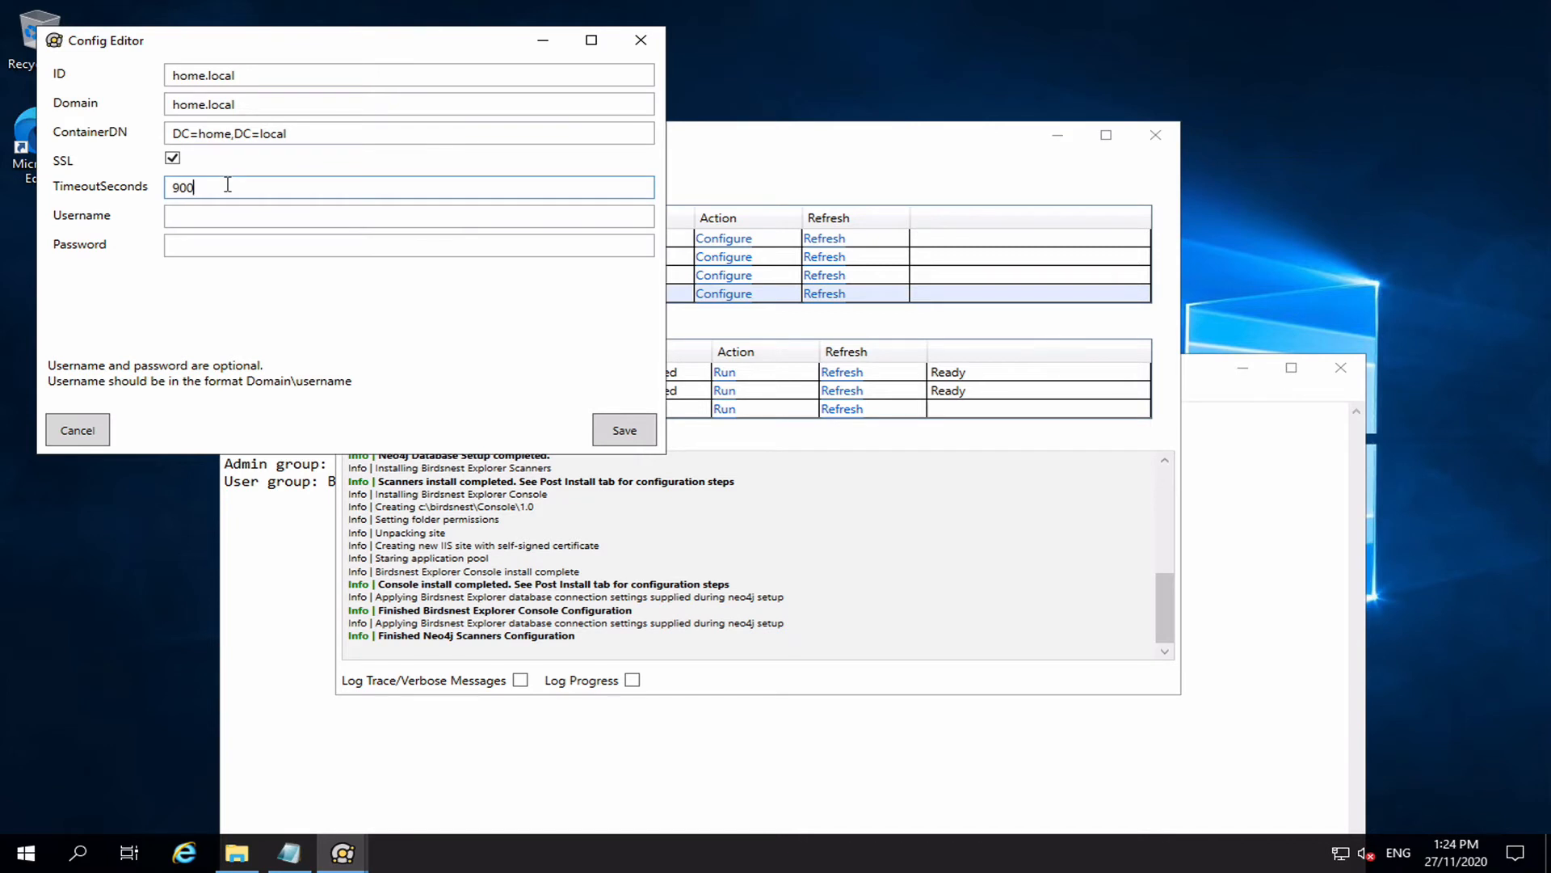
pyautogui.click(407, 215)
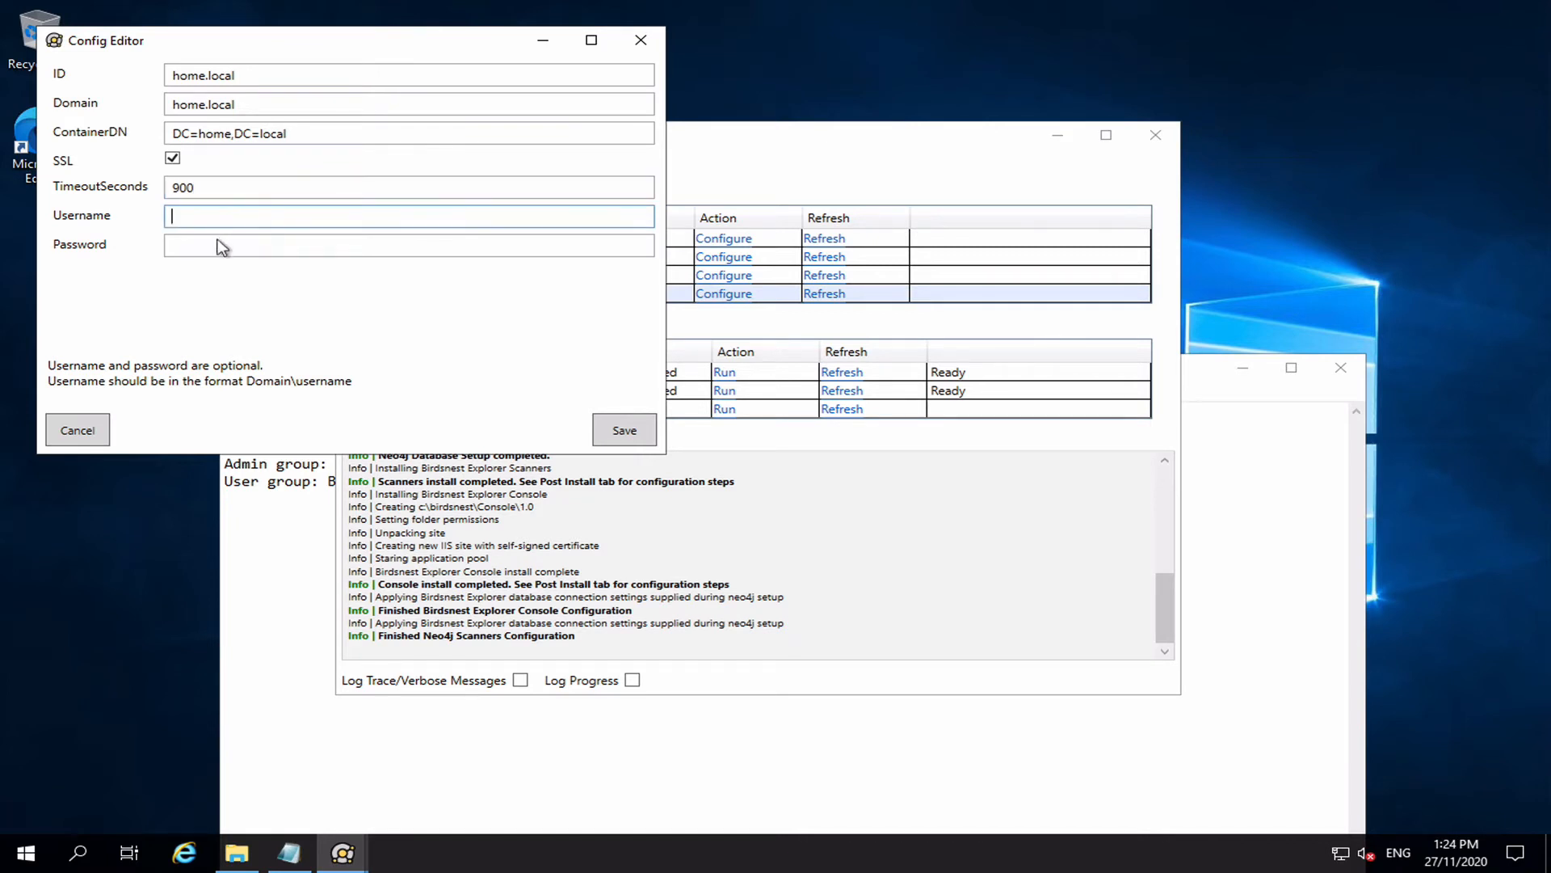
pyautogui.click(407, 244)
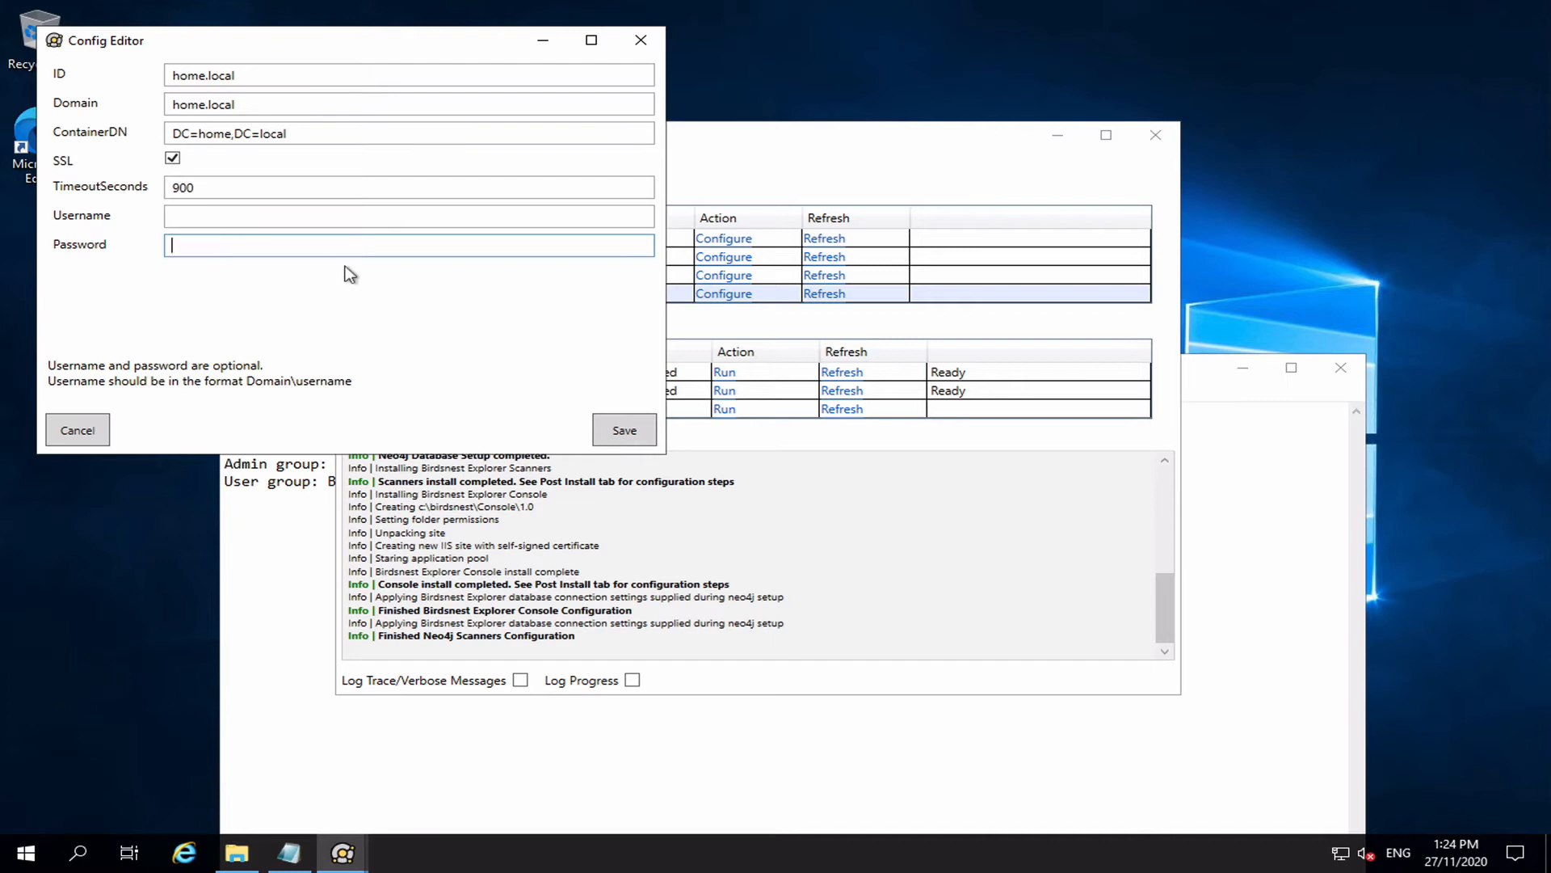
pyautogui.moveTo(379, 288)
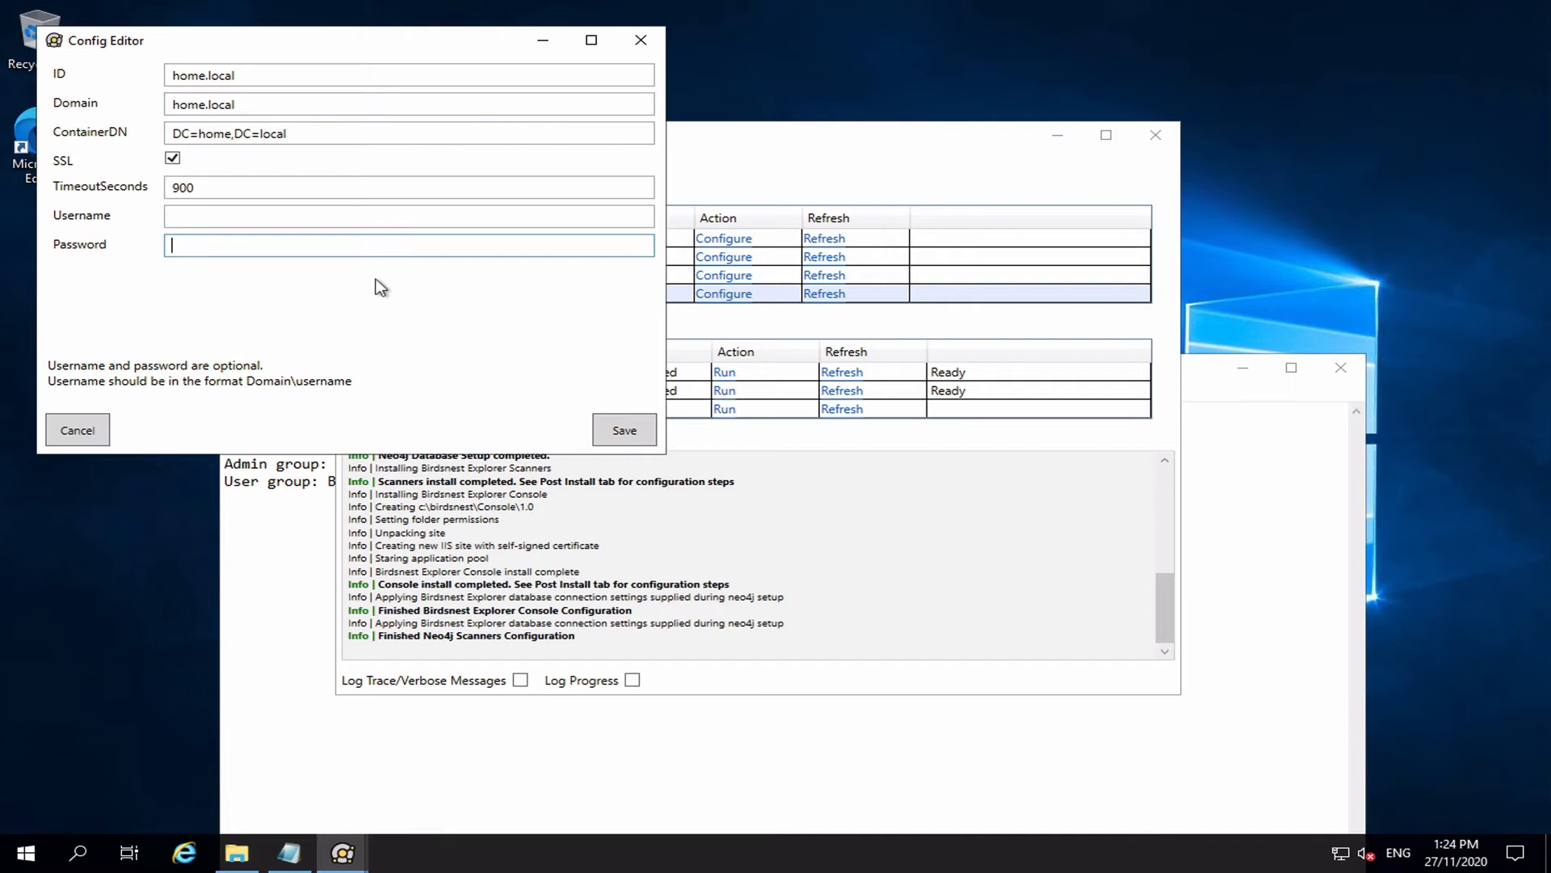
pyautogui.moveTo(223, 384)
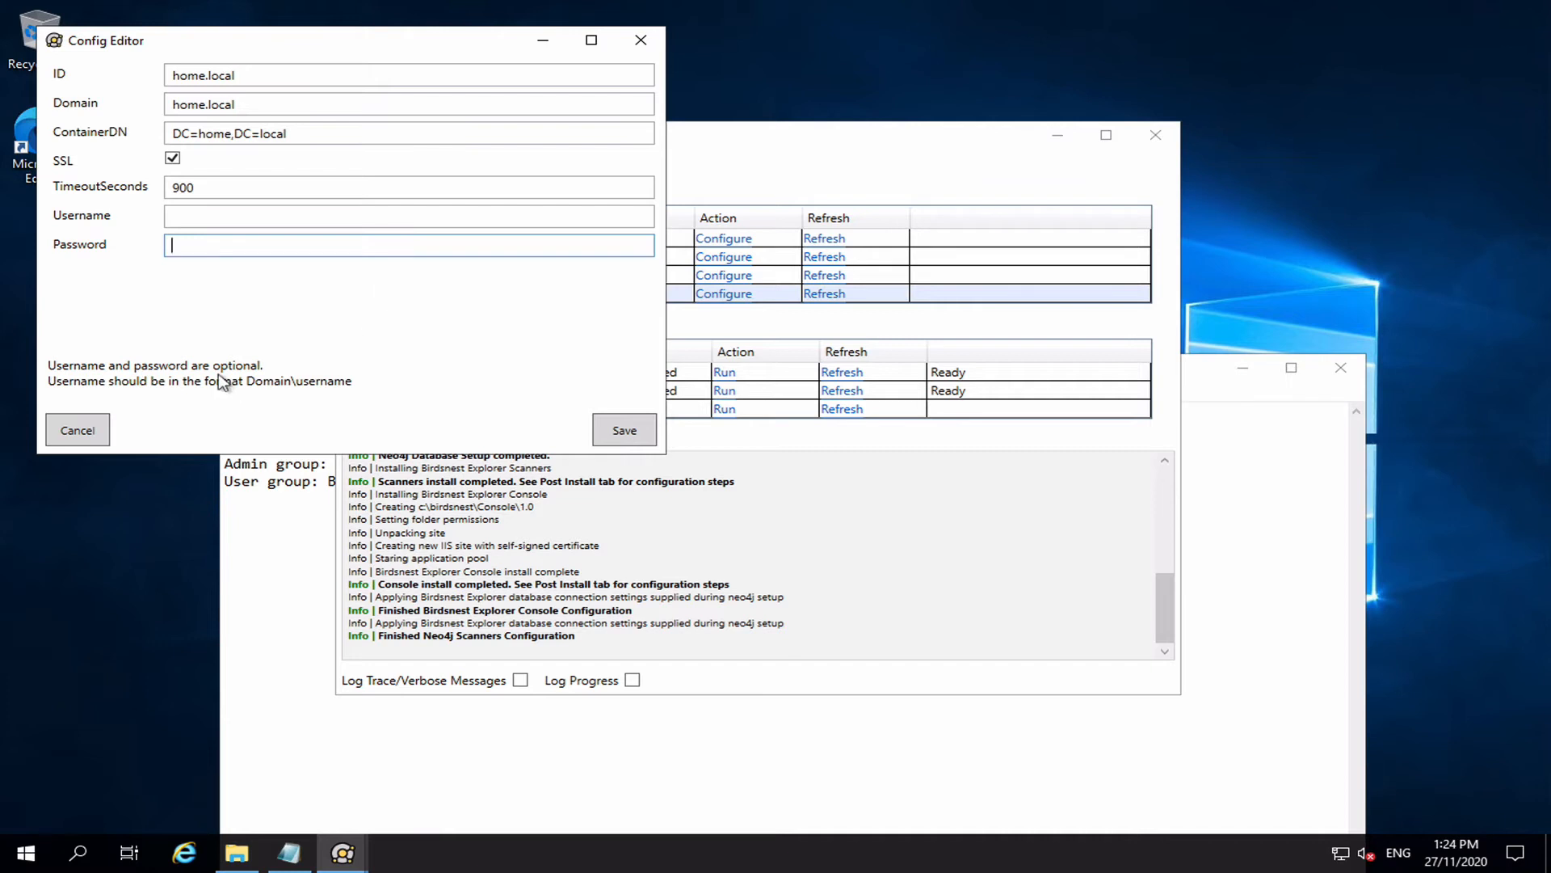
pyautogui.moveTo(623, 430)
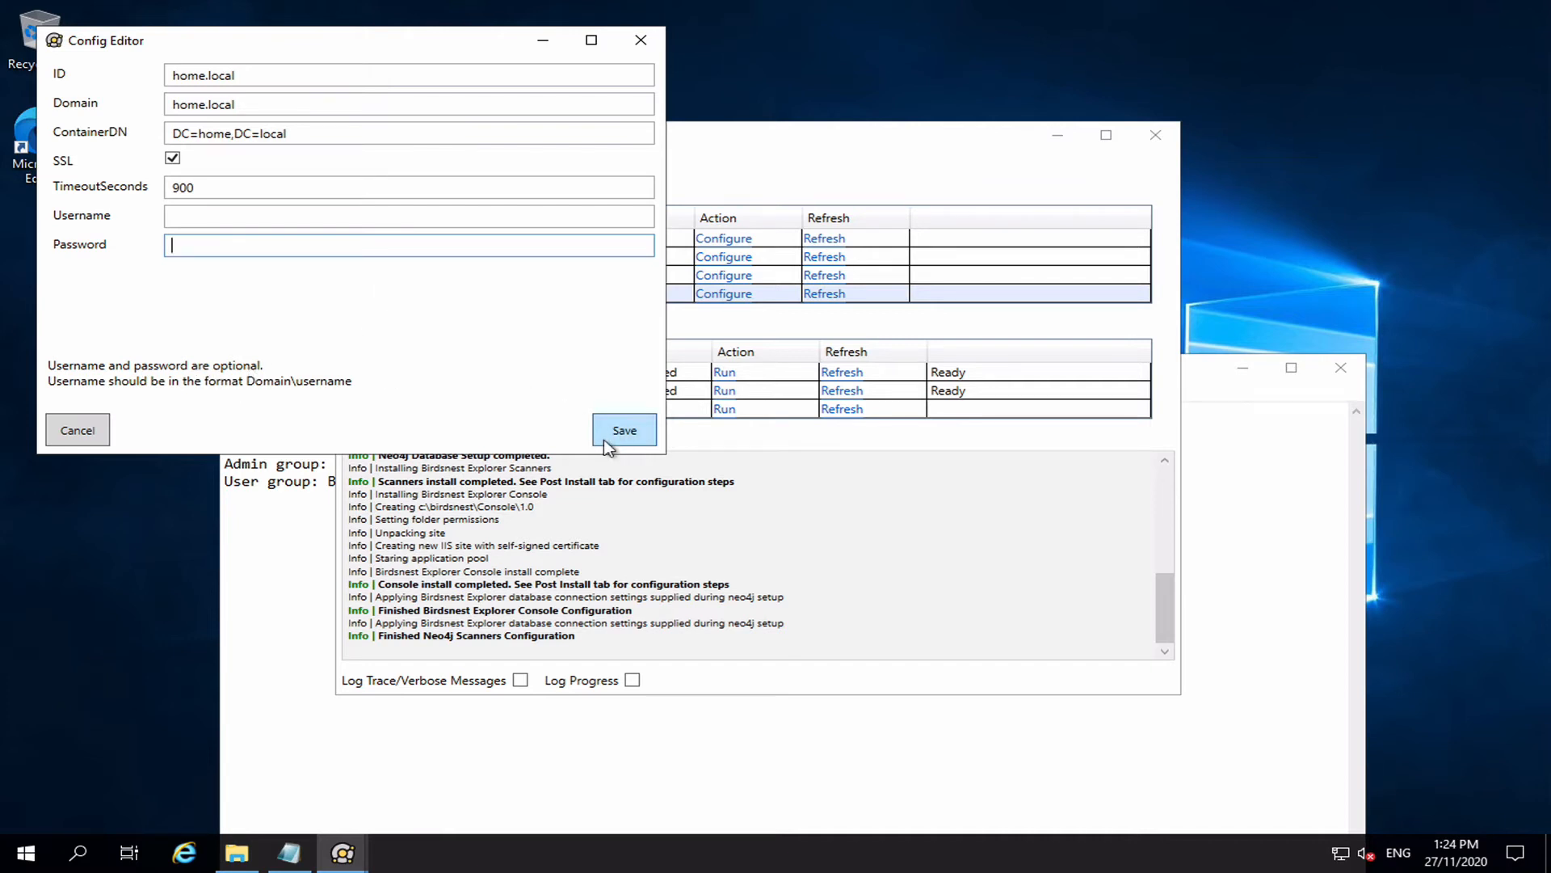
pyautogui.click(624, 430)
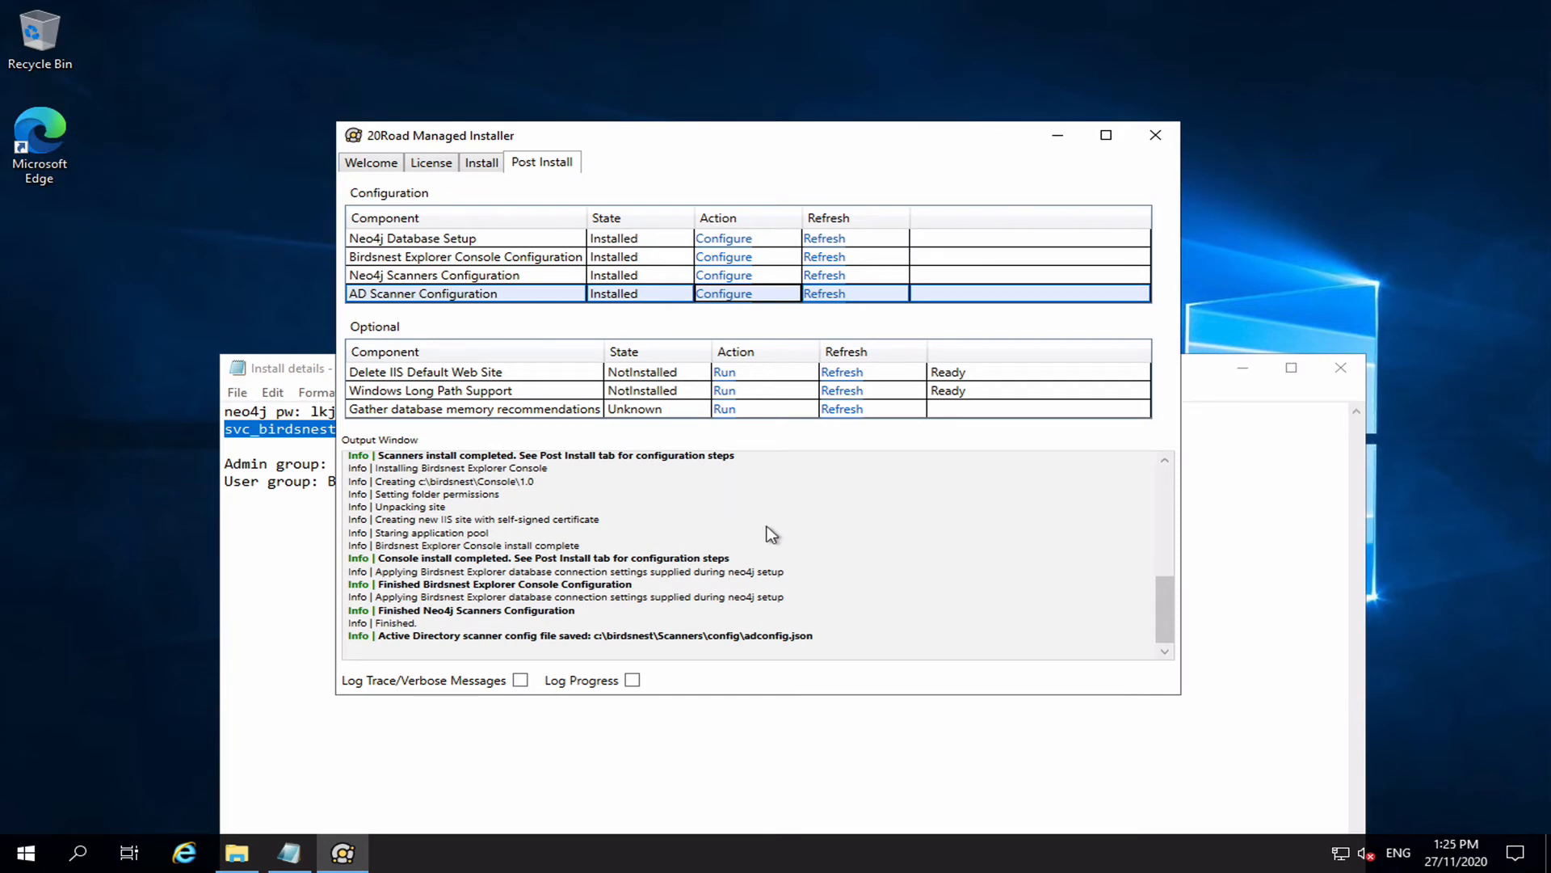
pyautogui.moveTo(635, 509)
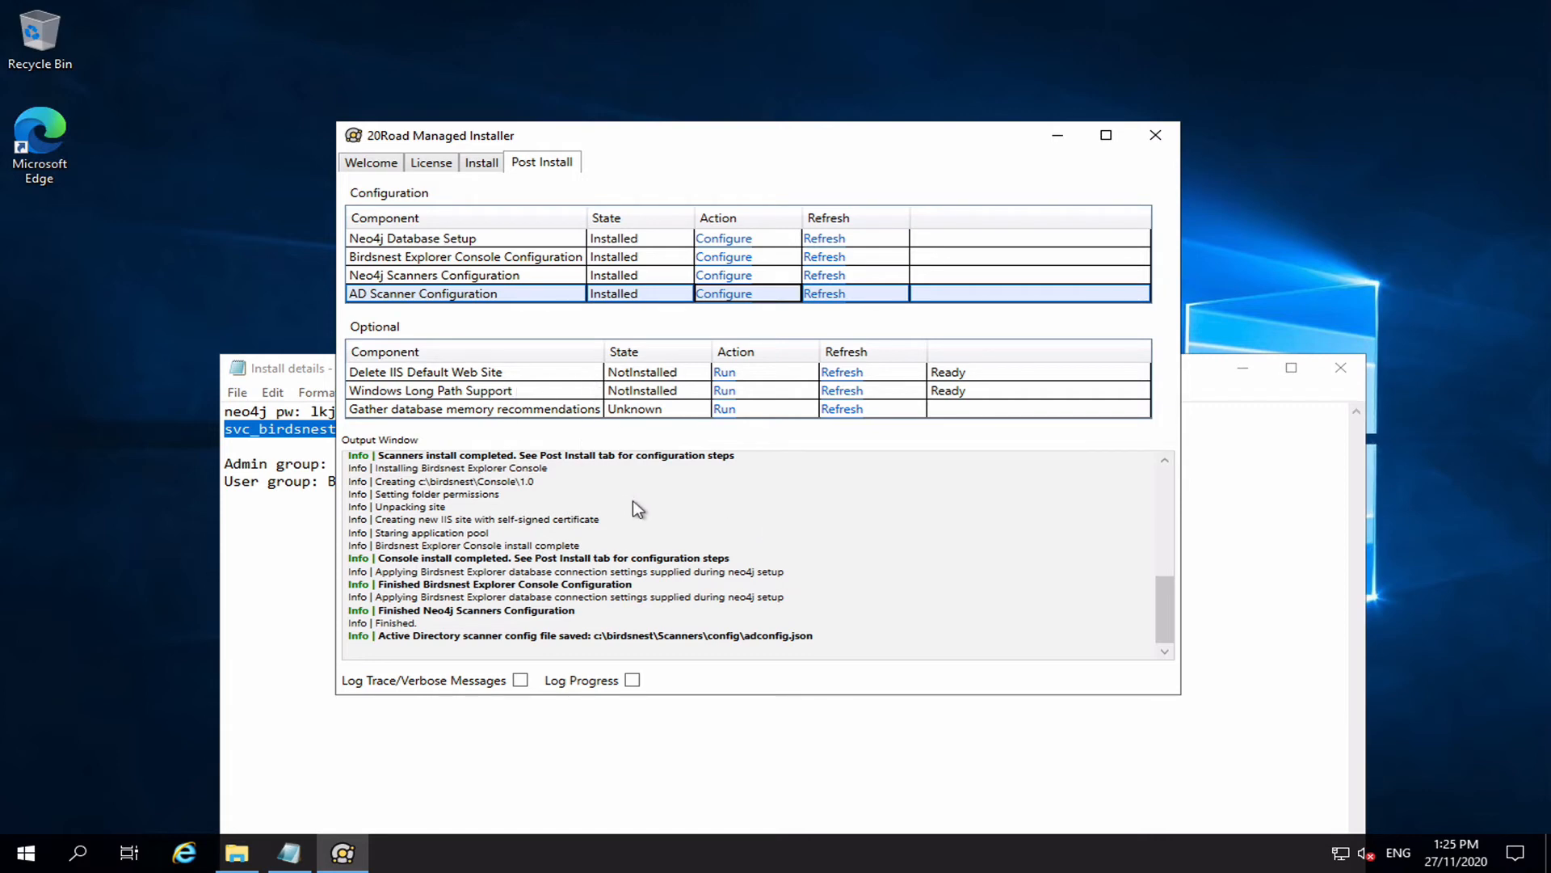
pyautogui.moveTo(1415, 354)
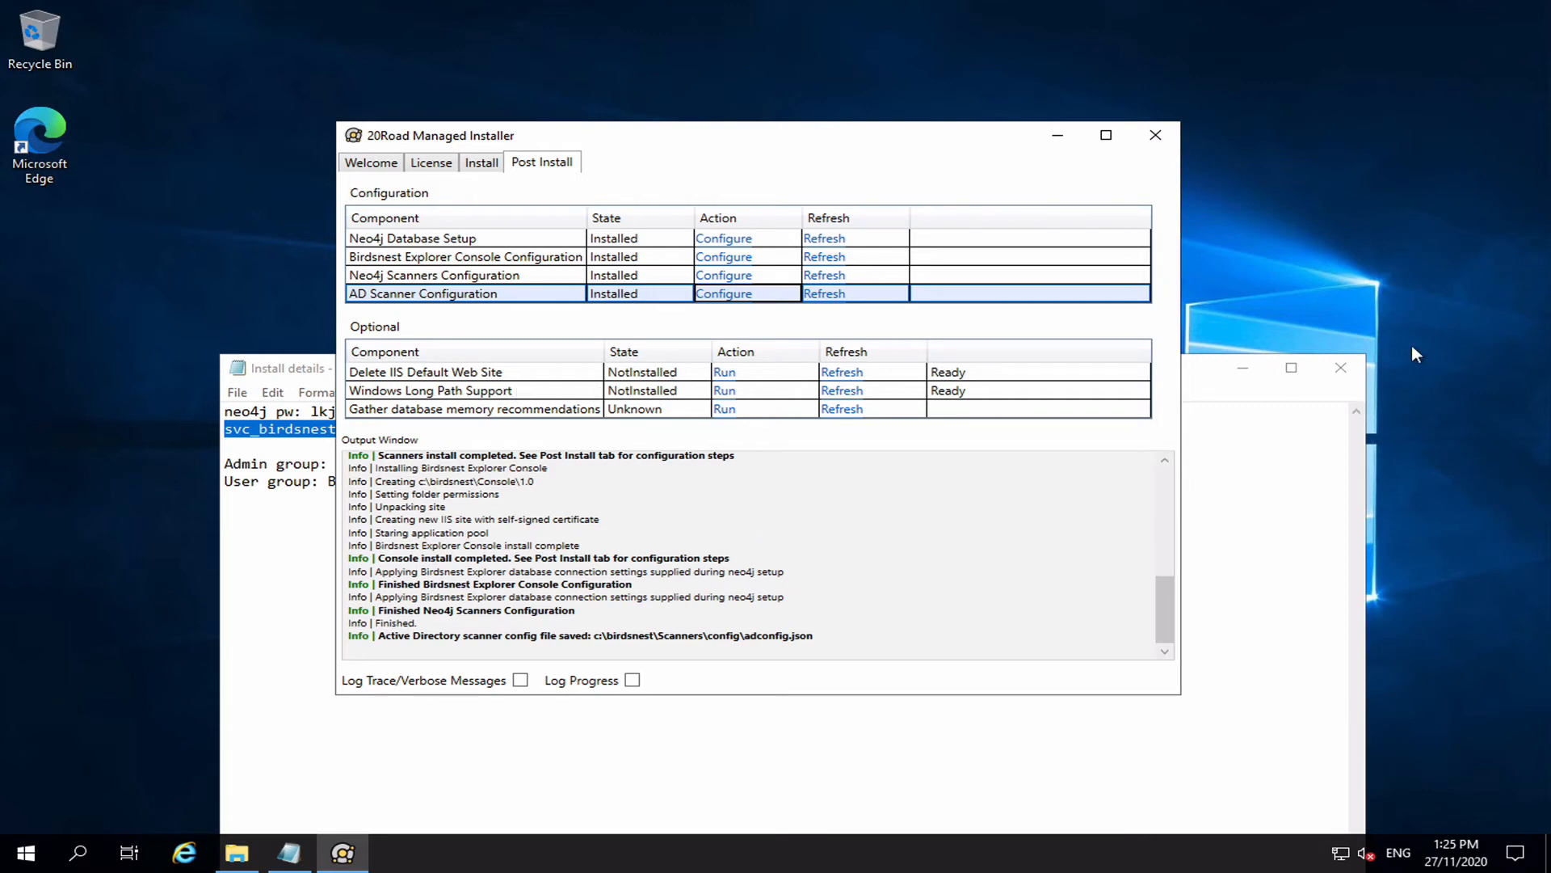
pyautogui.click(1341, 366)
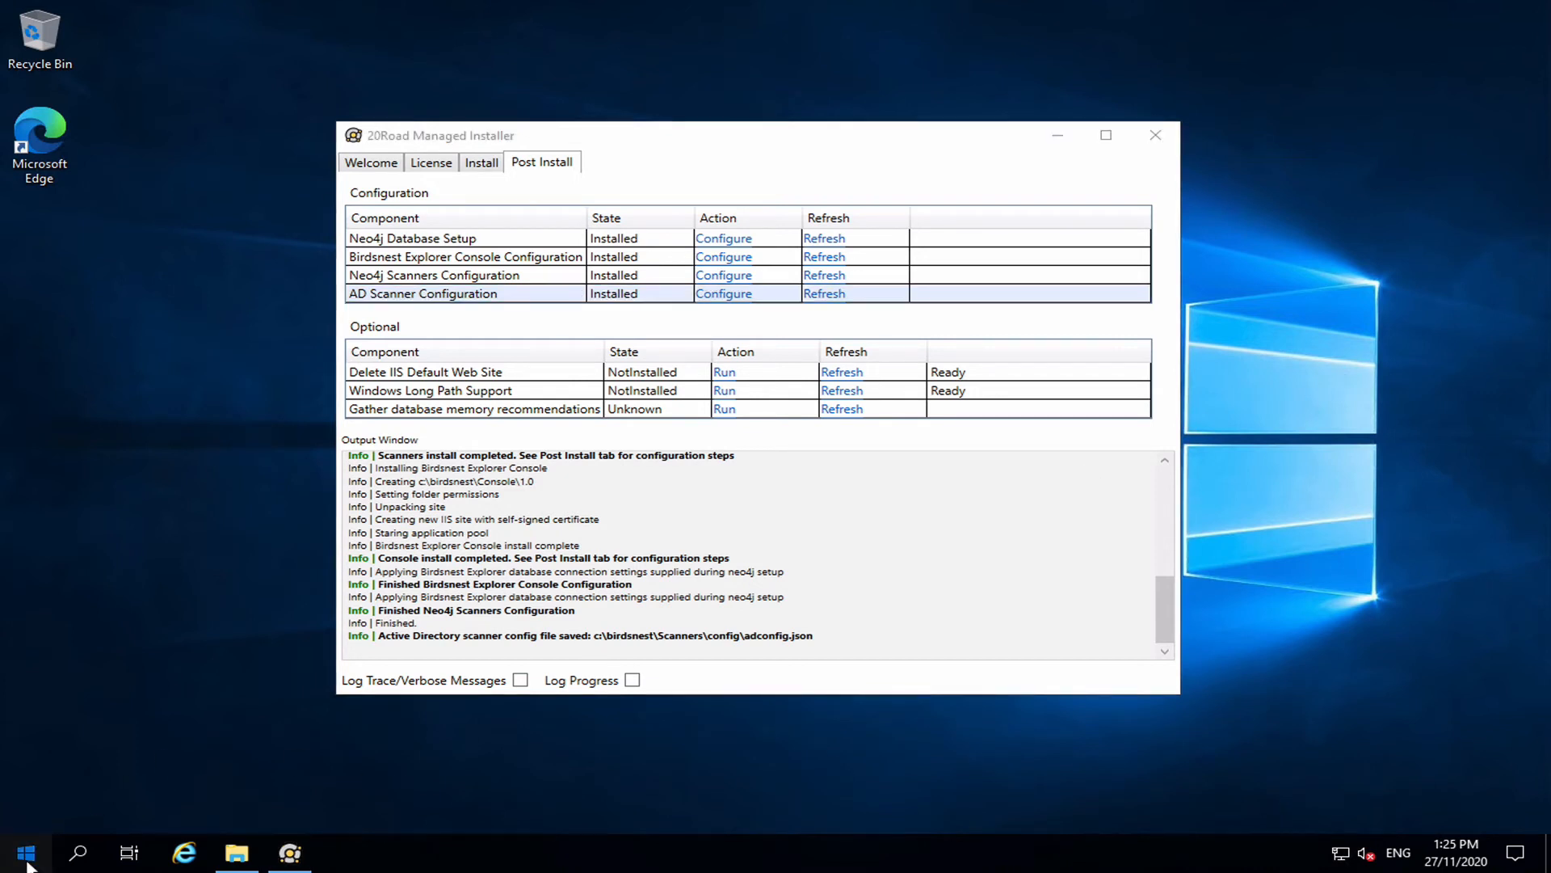
# Launch IIS Manager from Start, accept UAC and bring it to the front.
pyautogui.click(20, 851)
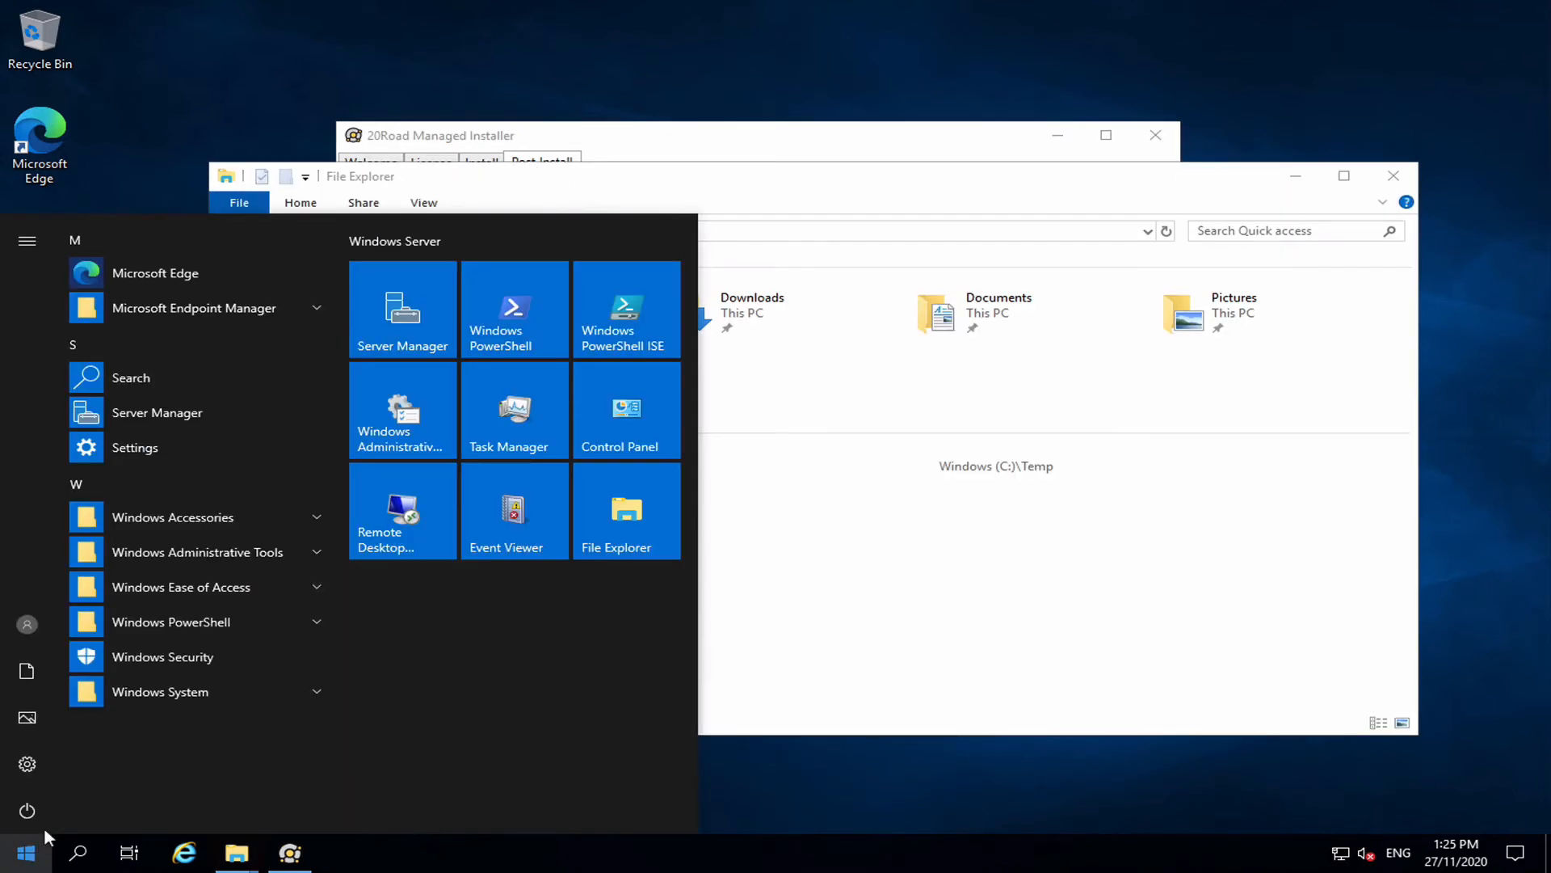
pyautogui.click(197, 551)
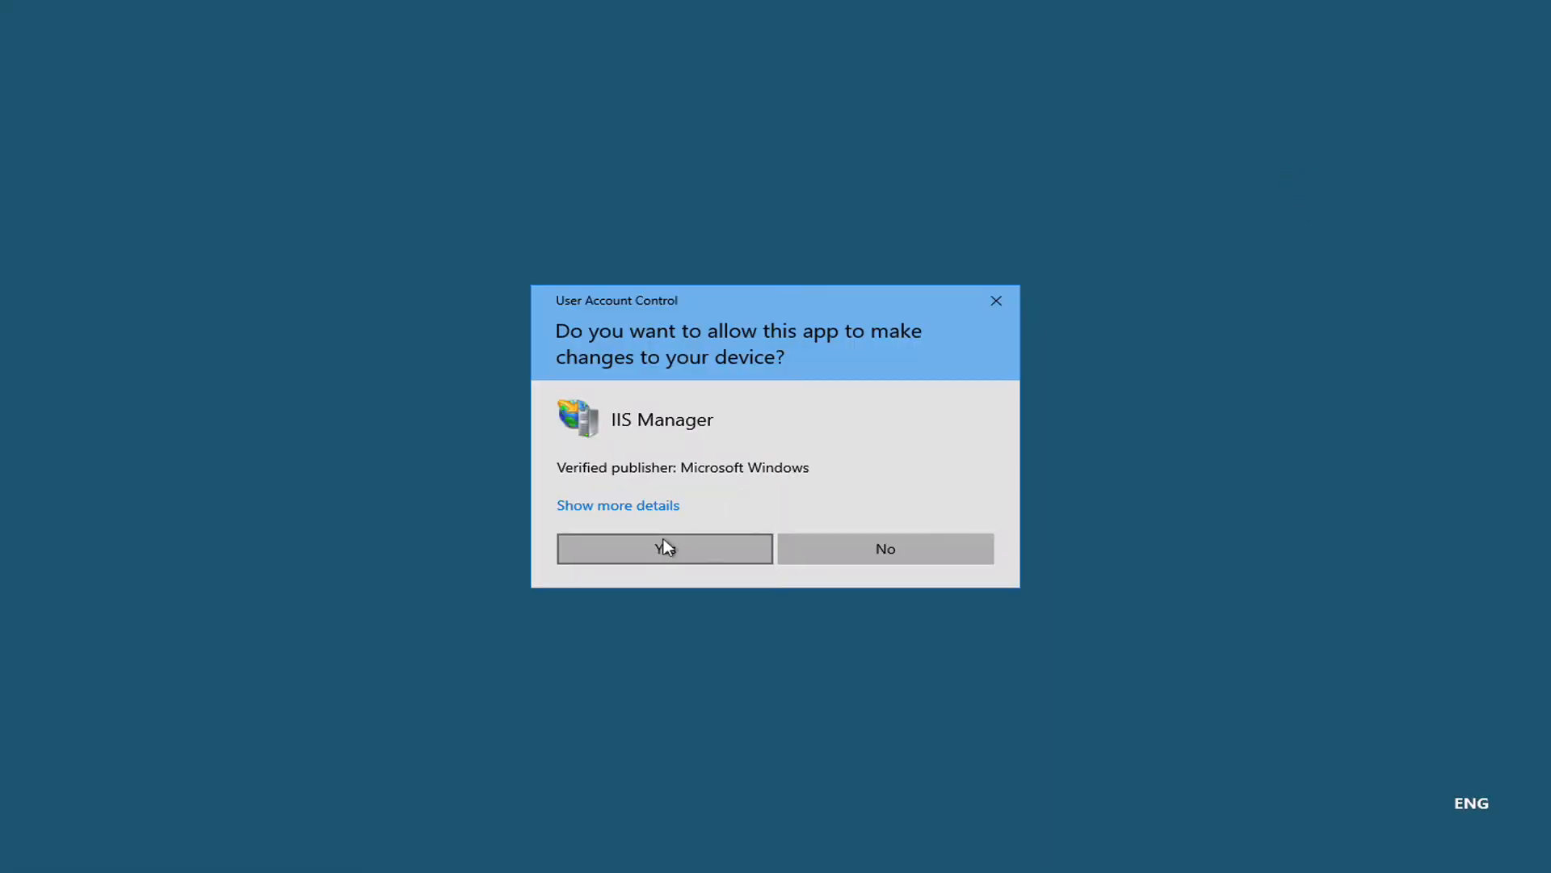
pyautogui.click(664, 548)
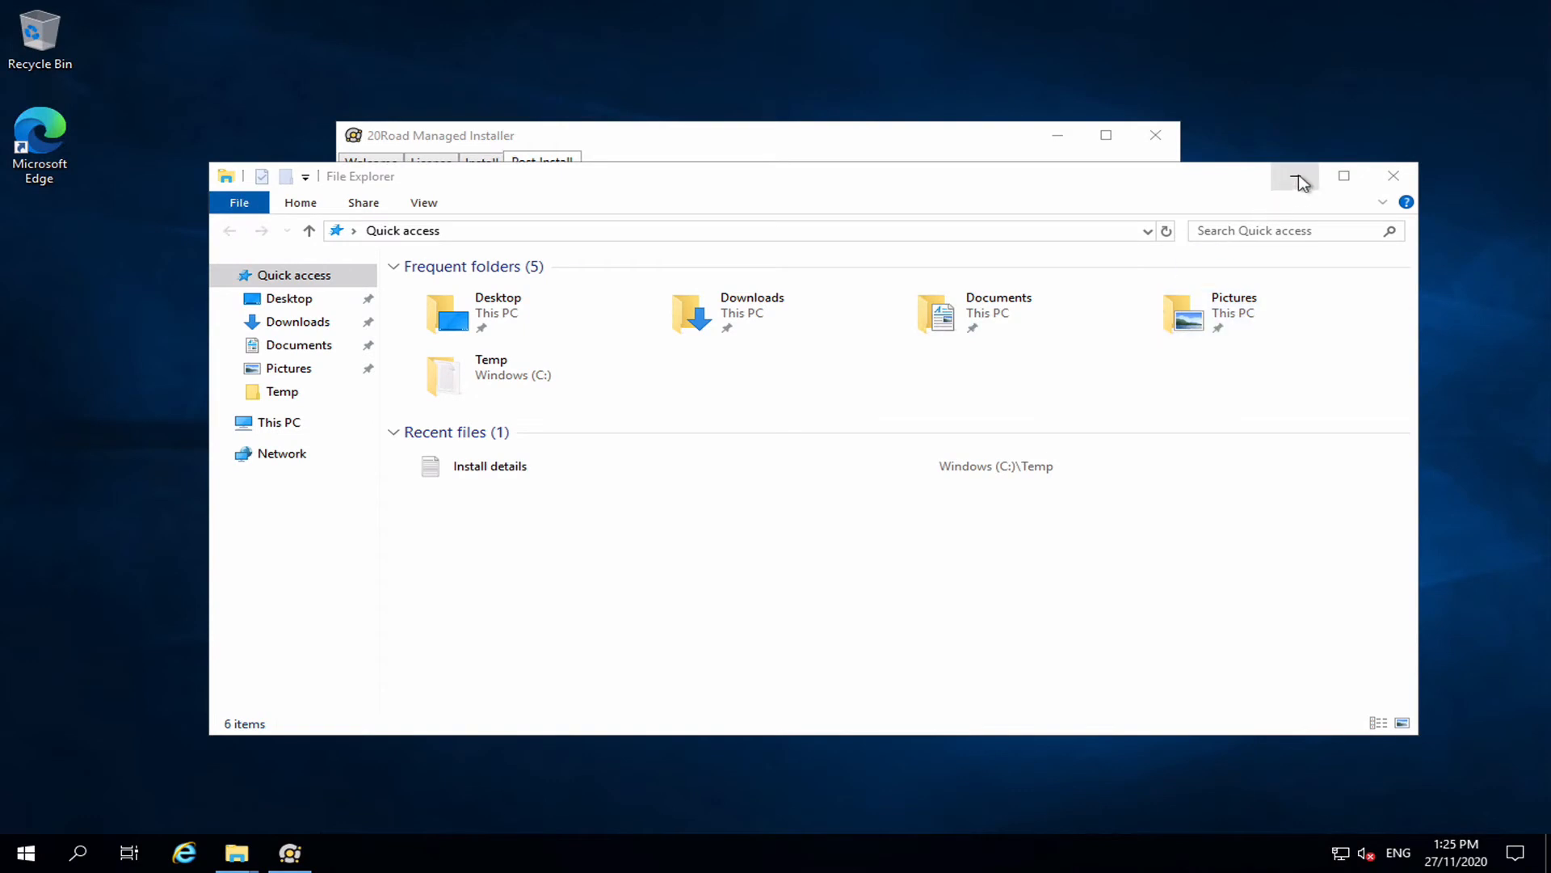
pyautogui.click(1393, 175)
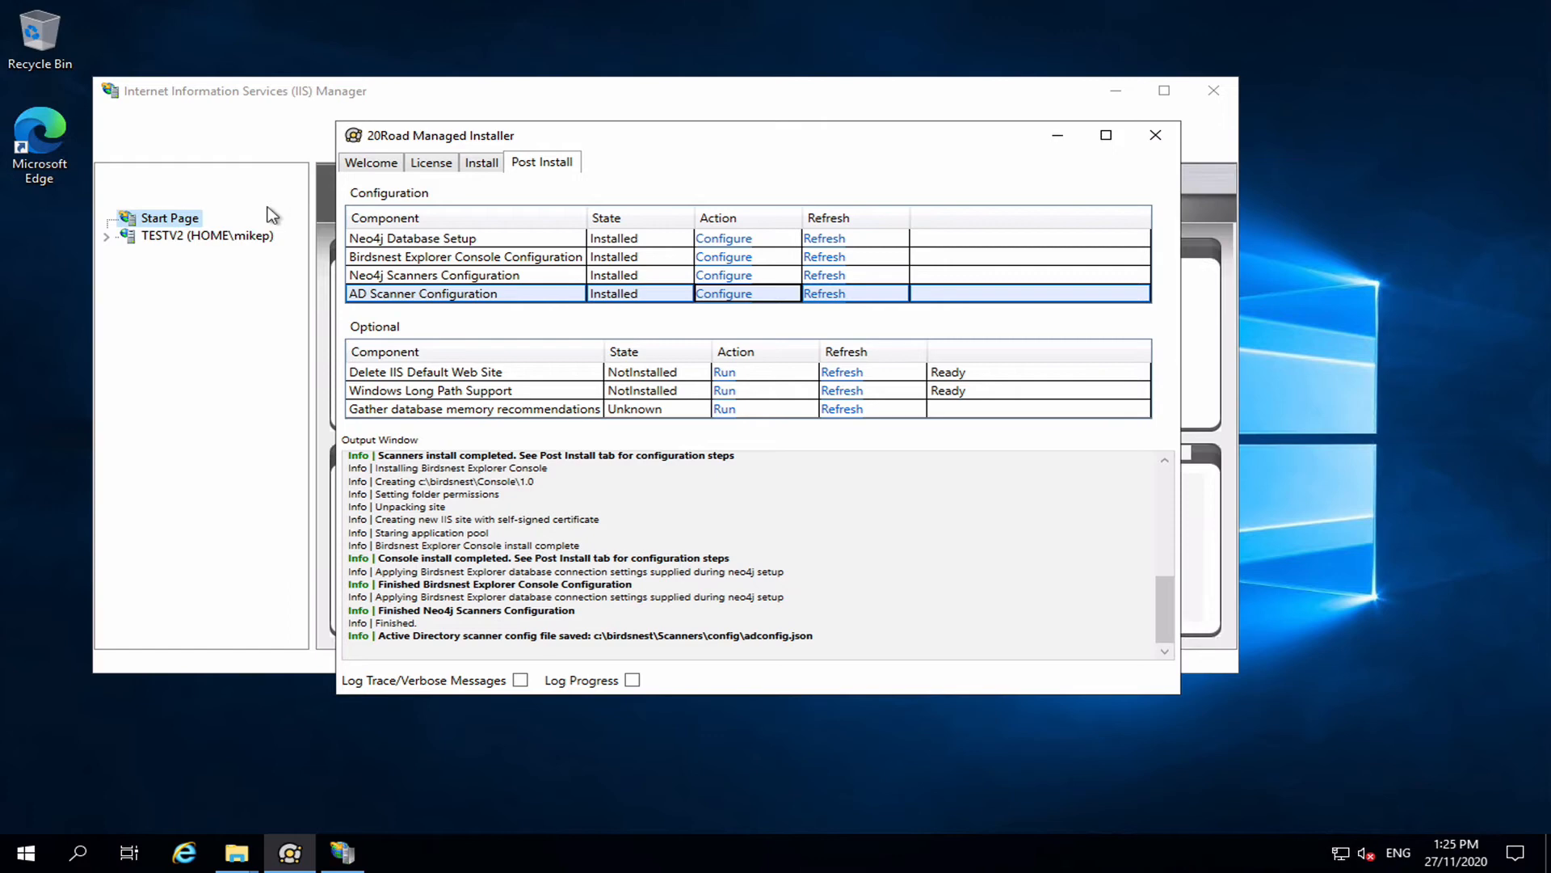
pyautogui.click(1154, 134)
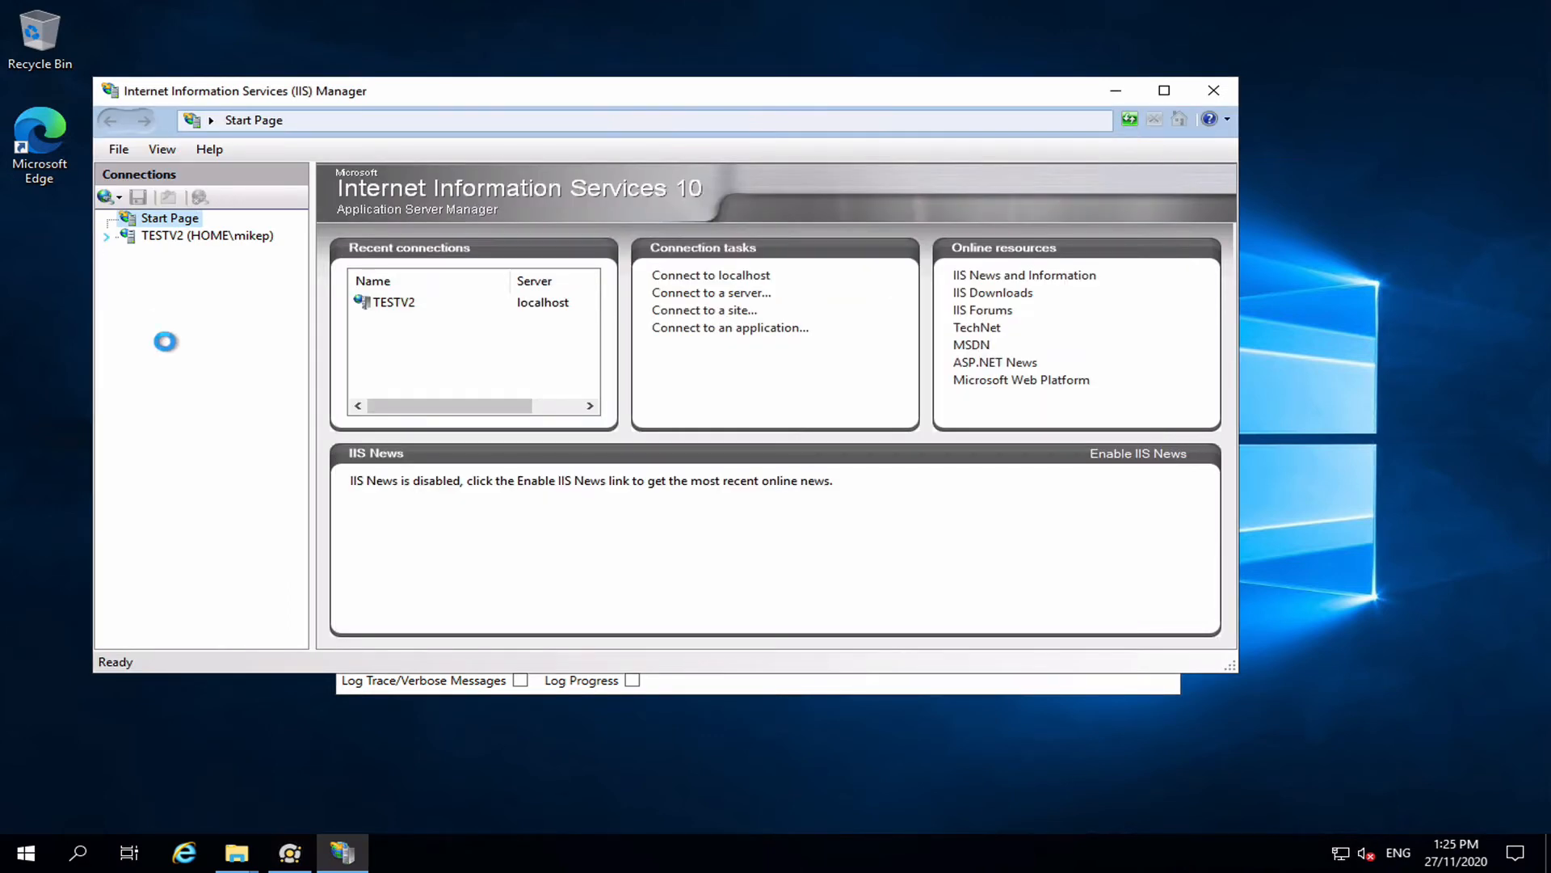
# Expand the TESTV2 server's Sites and select the birdsnest-console site.
pyautogui.click(207, 236)
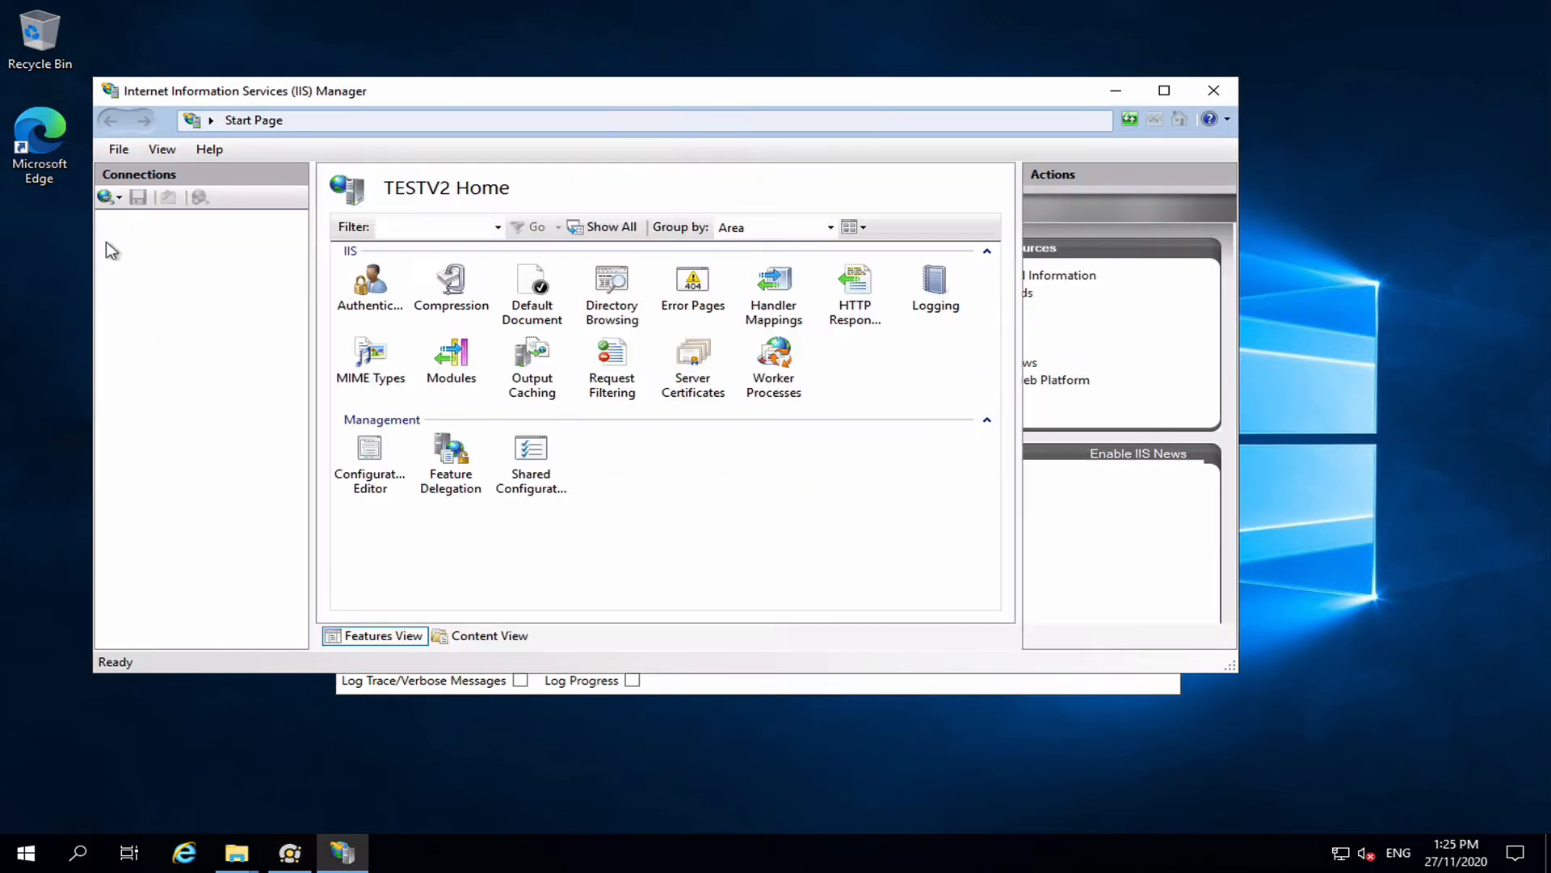
pyautogui.click(206, 234)
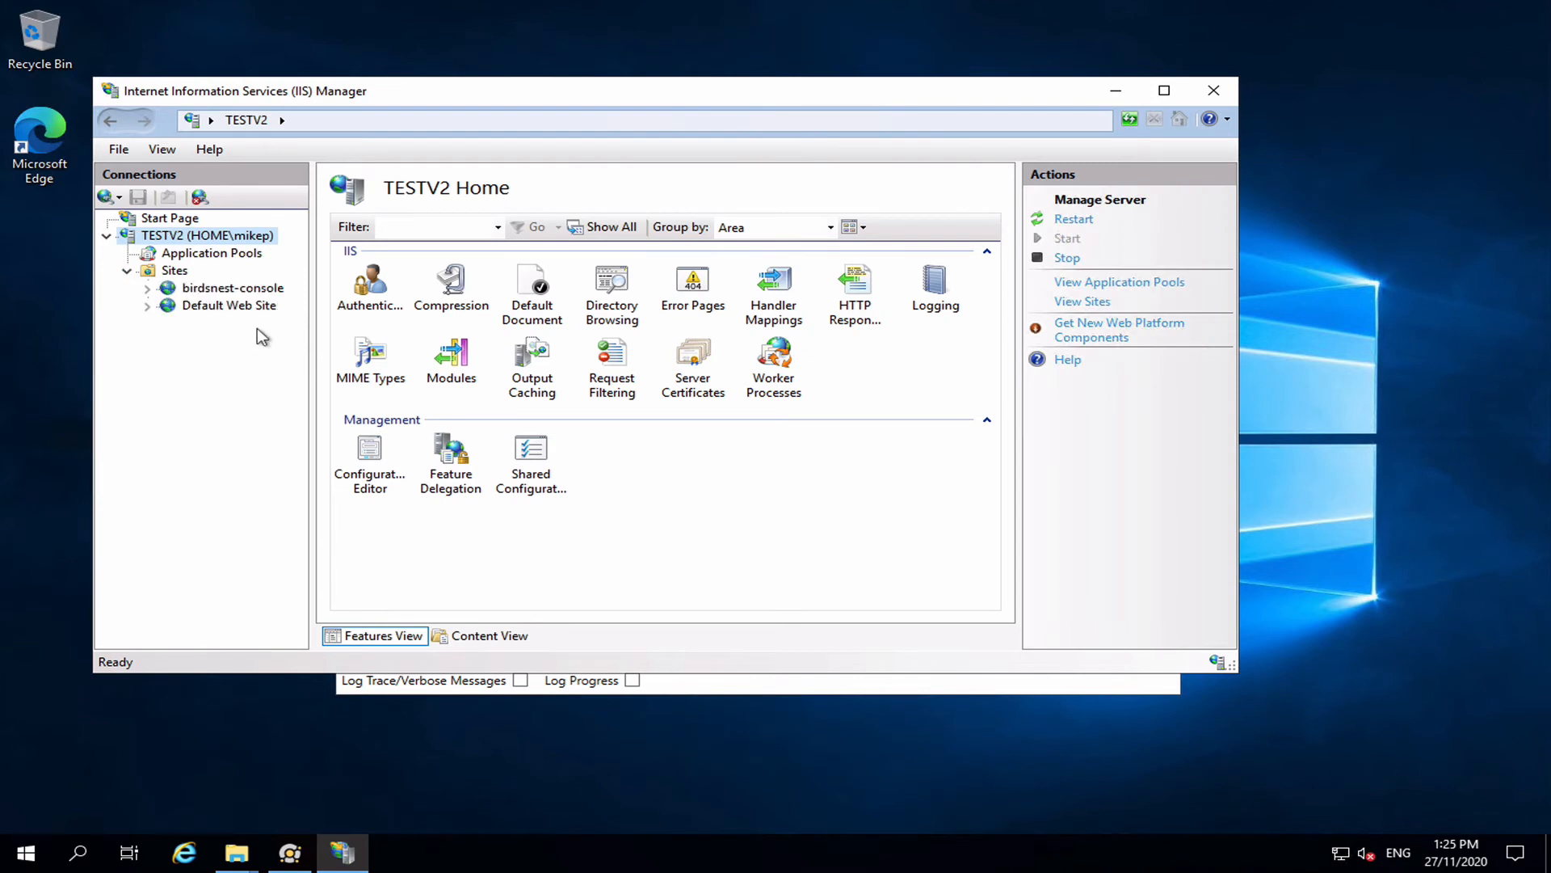
pyautogui.click(232, 288)
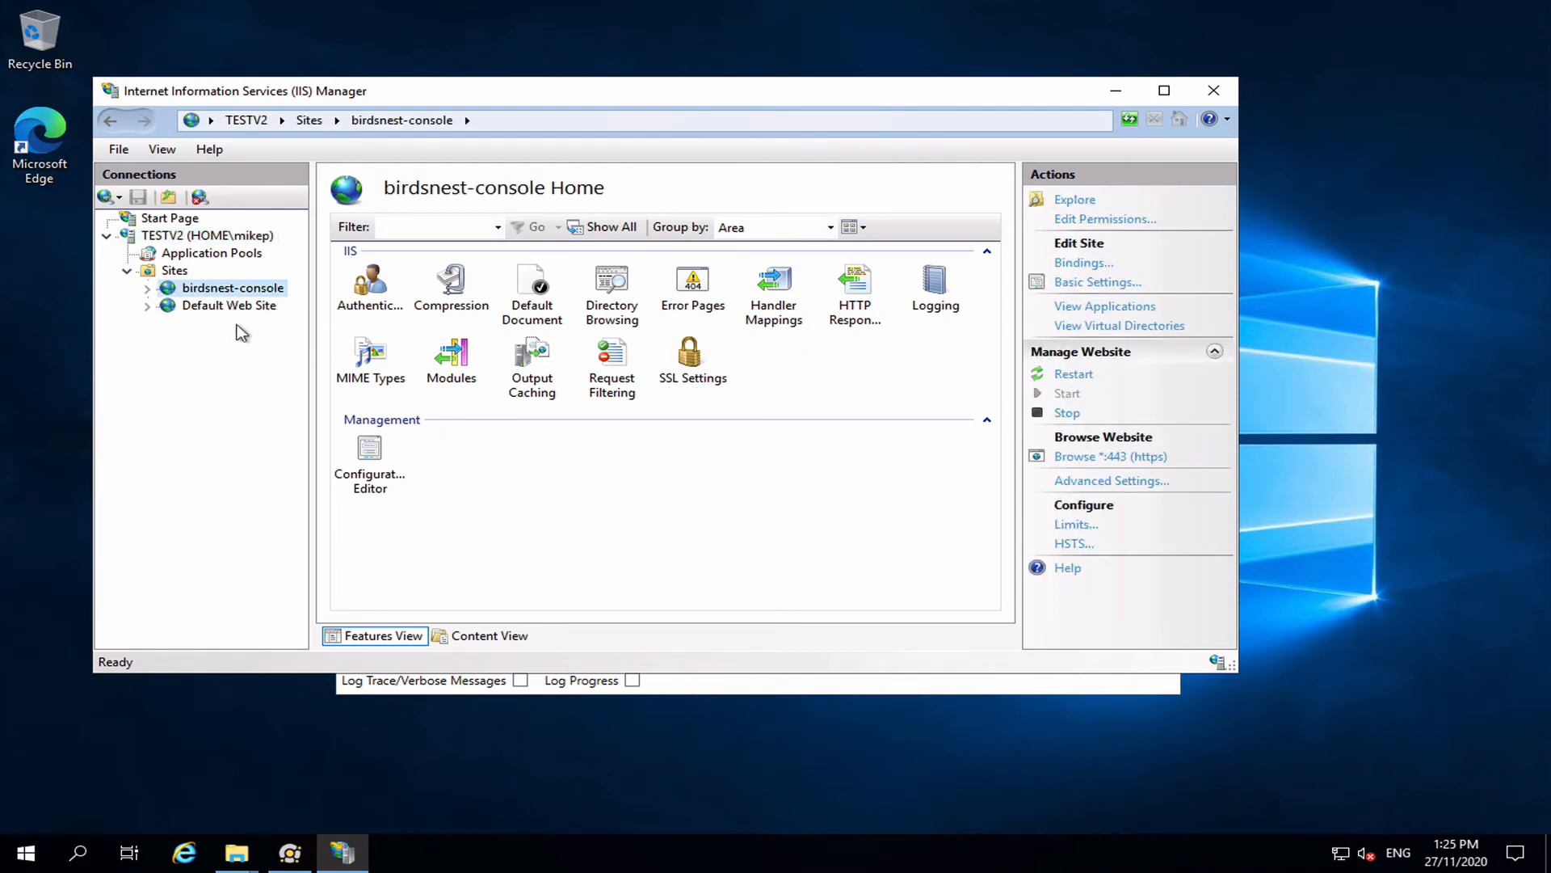
pyautogui.moveTo(243, 327)
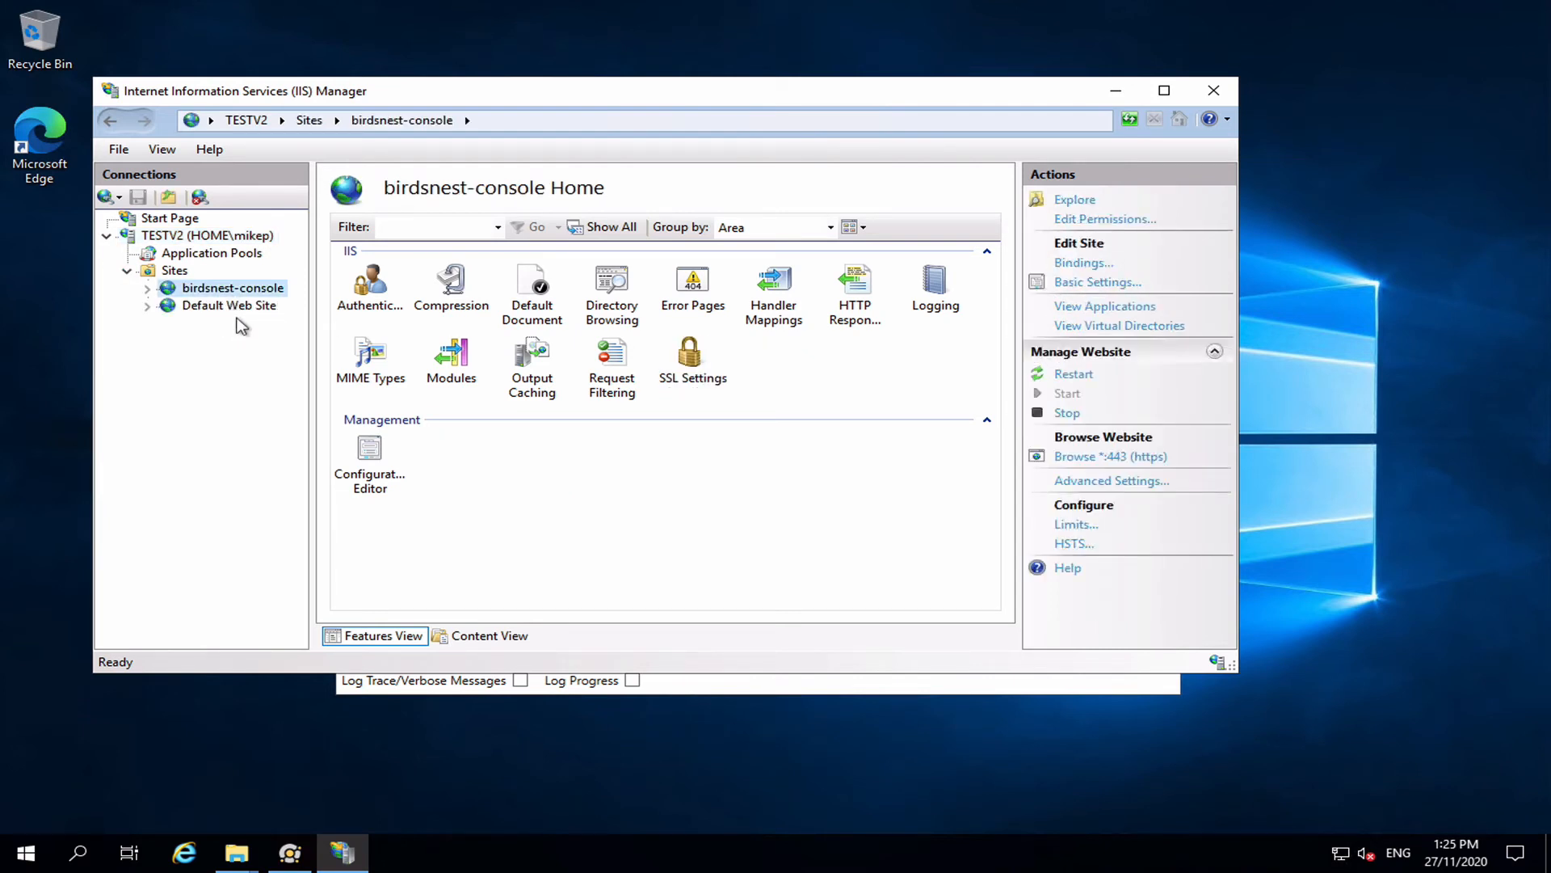
pyautogui.moveTo(228, 315)
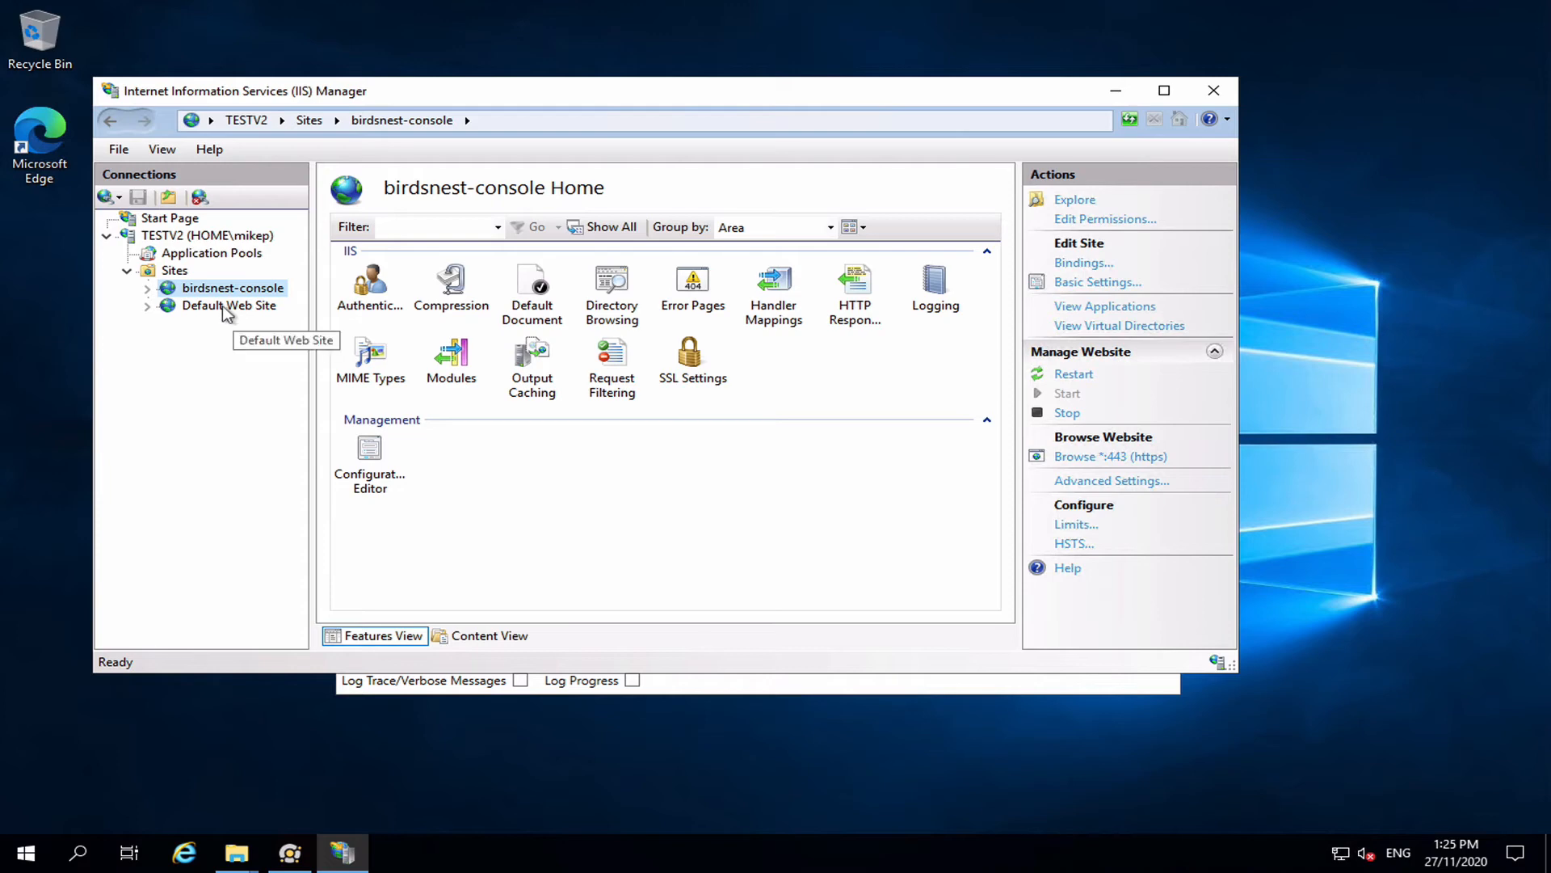
# Run the Delete IIS Default Web Site task and OK the 'site does not exist' message.
pyautogui.click(228, 305)
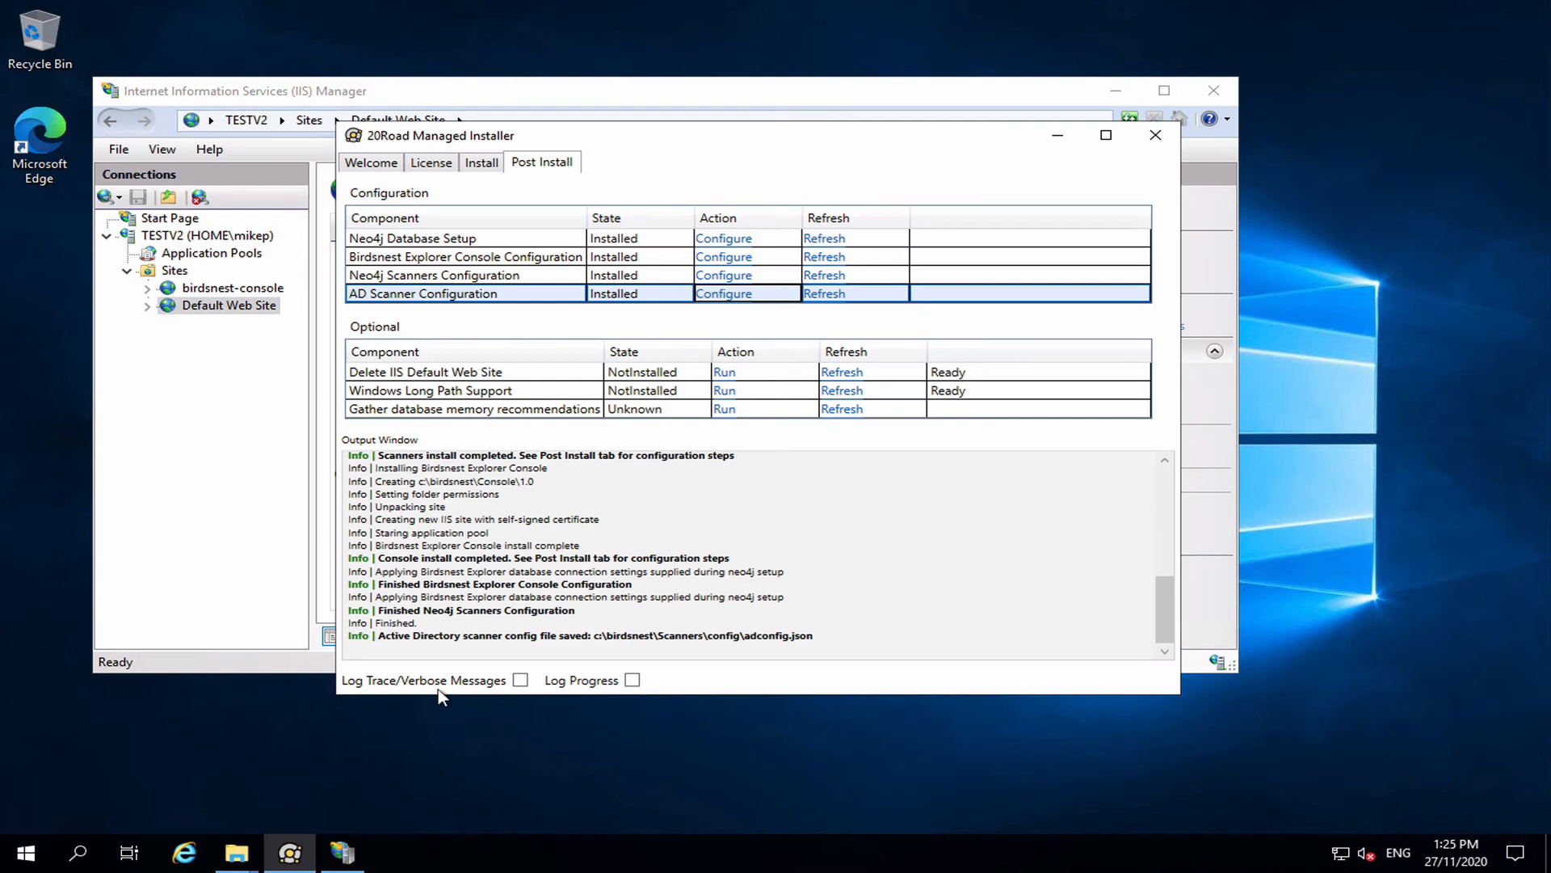
pyautogui.moveTo(466, 651)
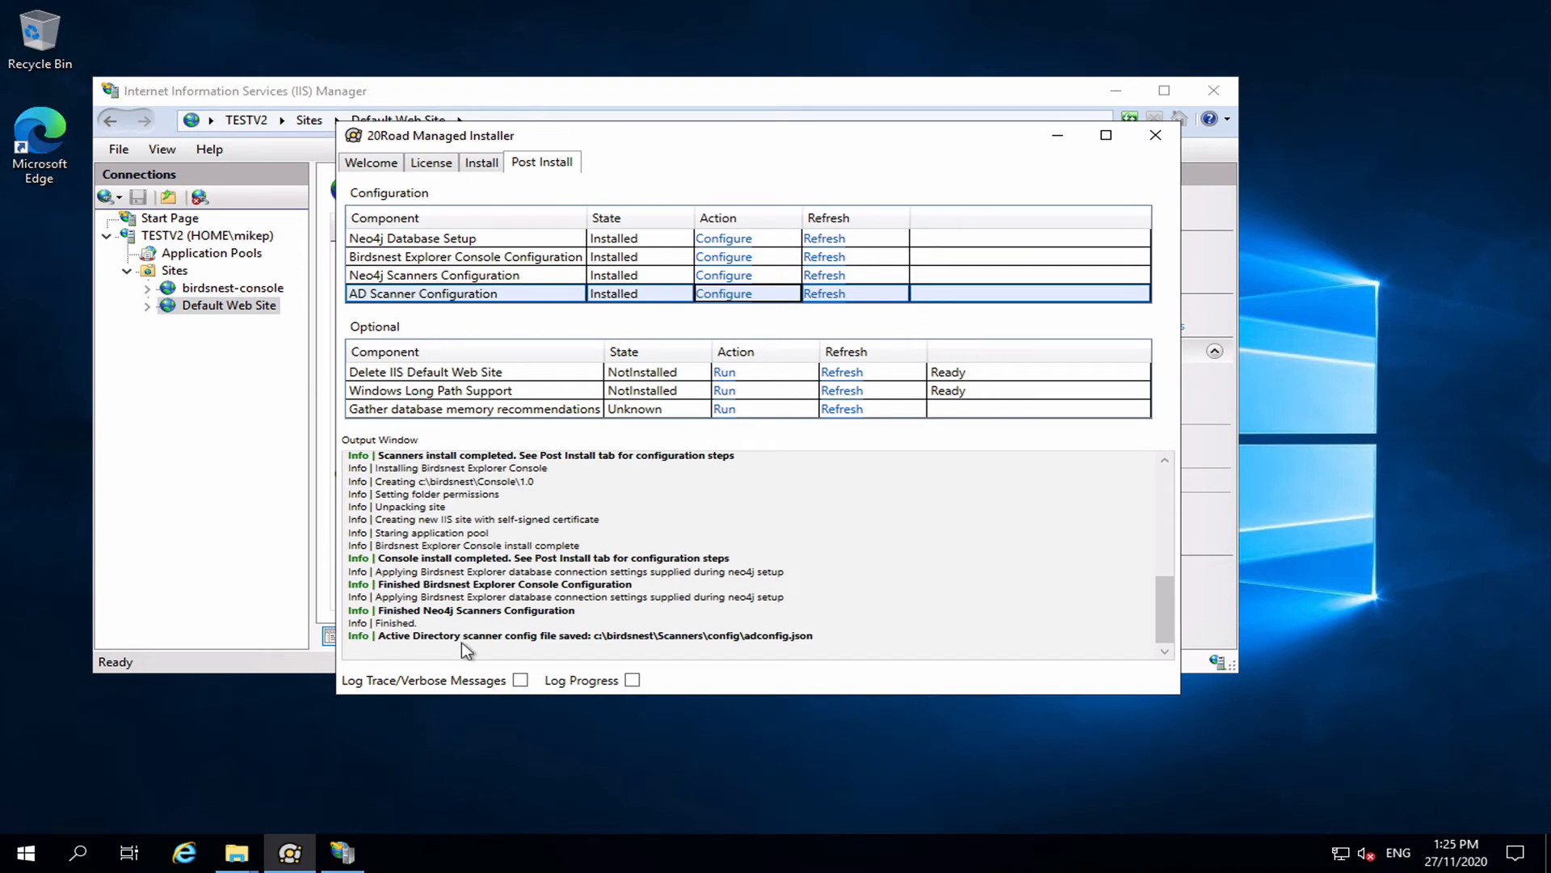
pyautogui.moveTo(409, 371)
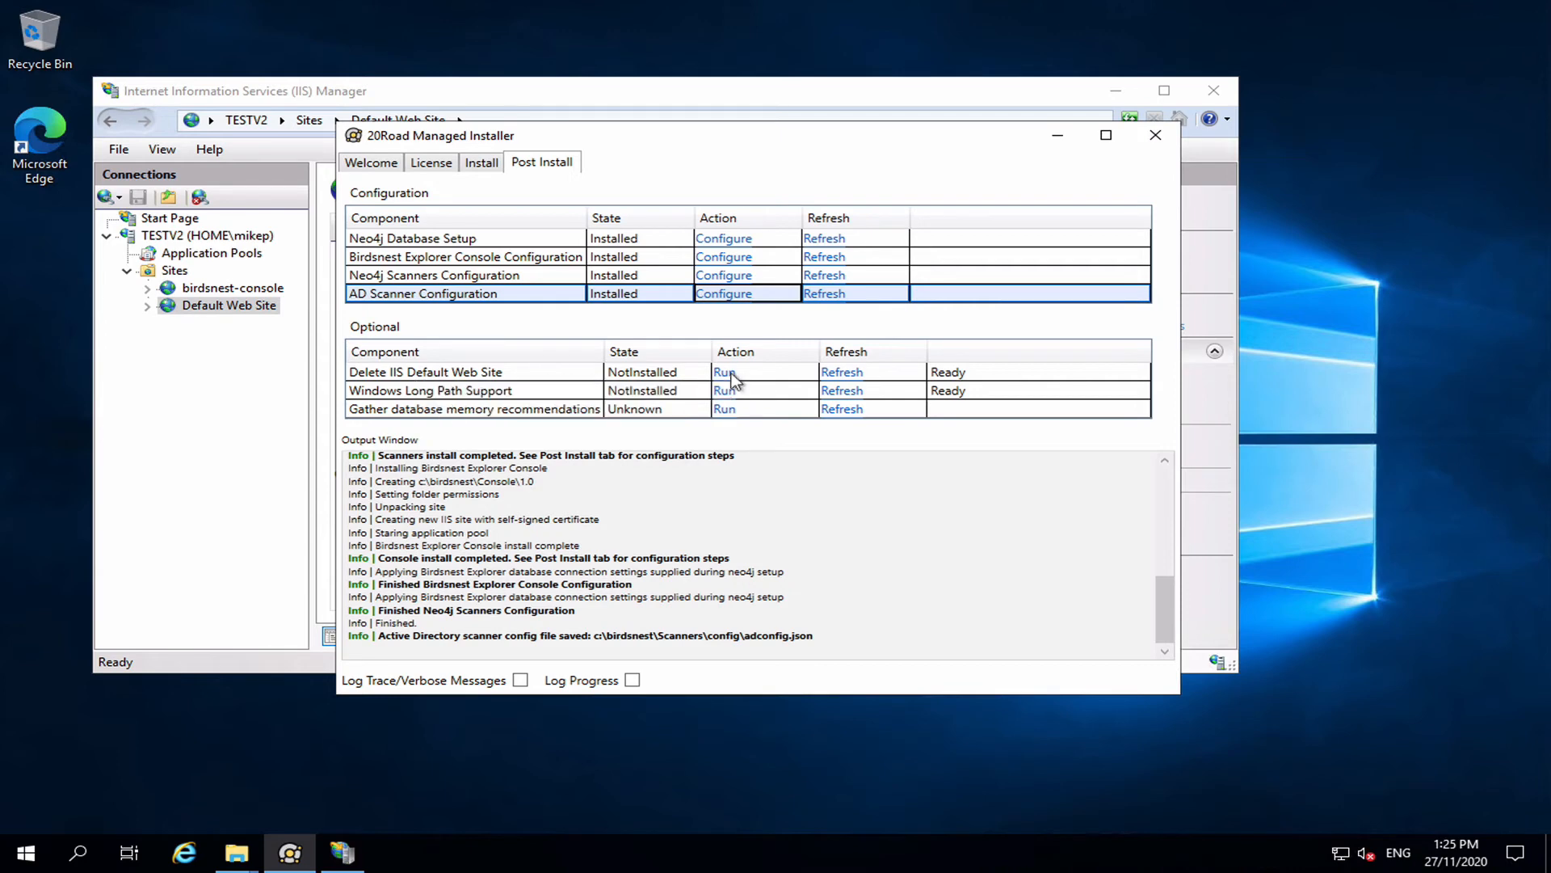
pyautogui.click(724, 372)
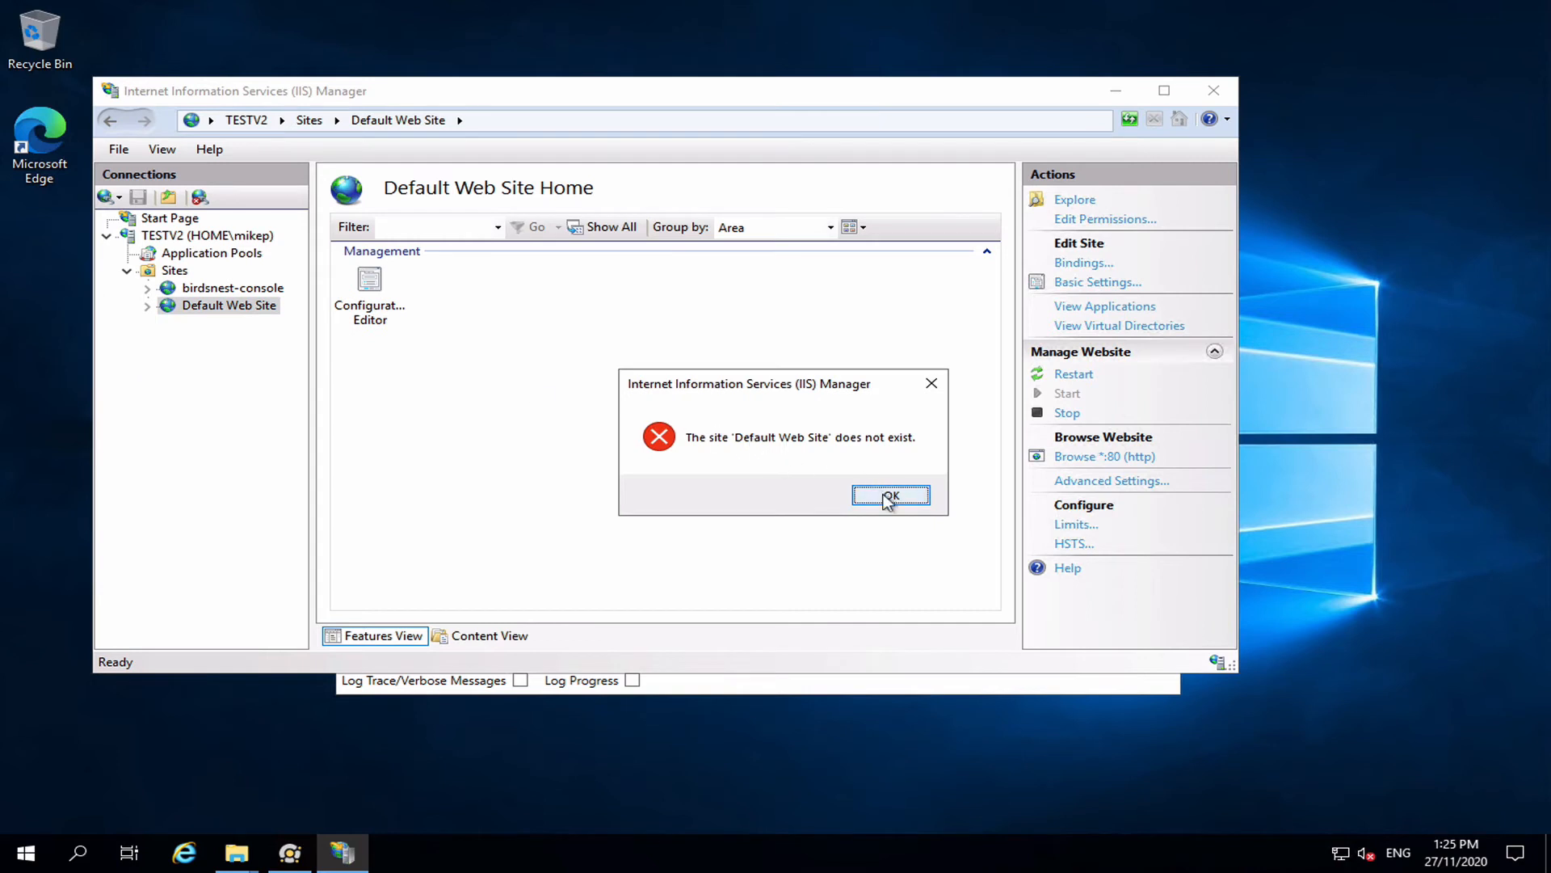
pyautogui.click(889, 495)
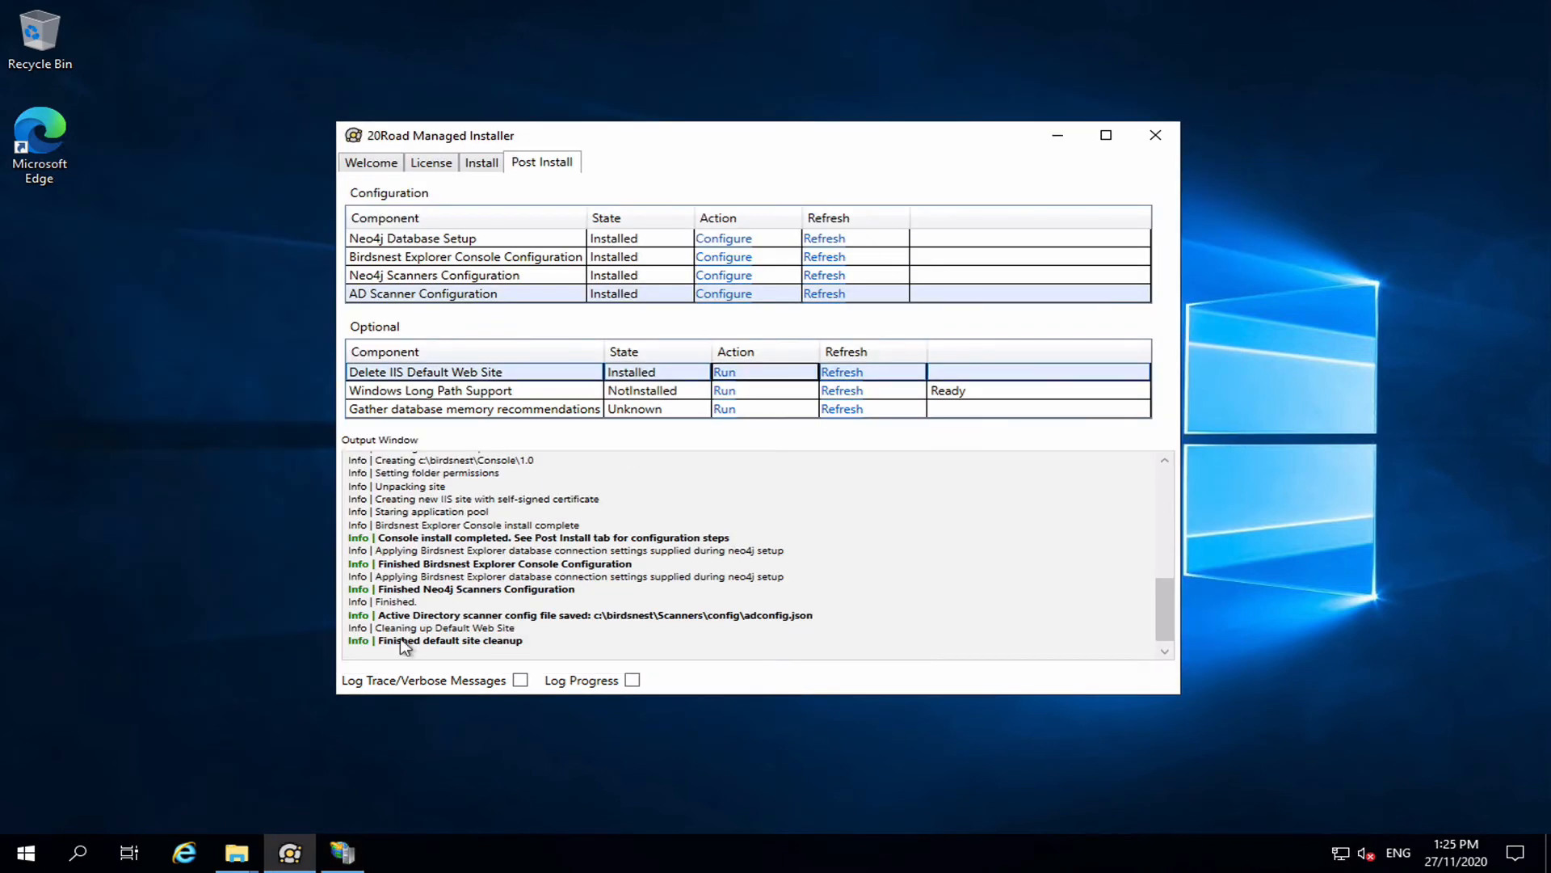
pyautogui.moveTo(535, 390)
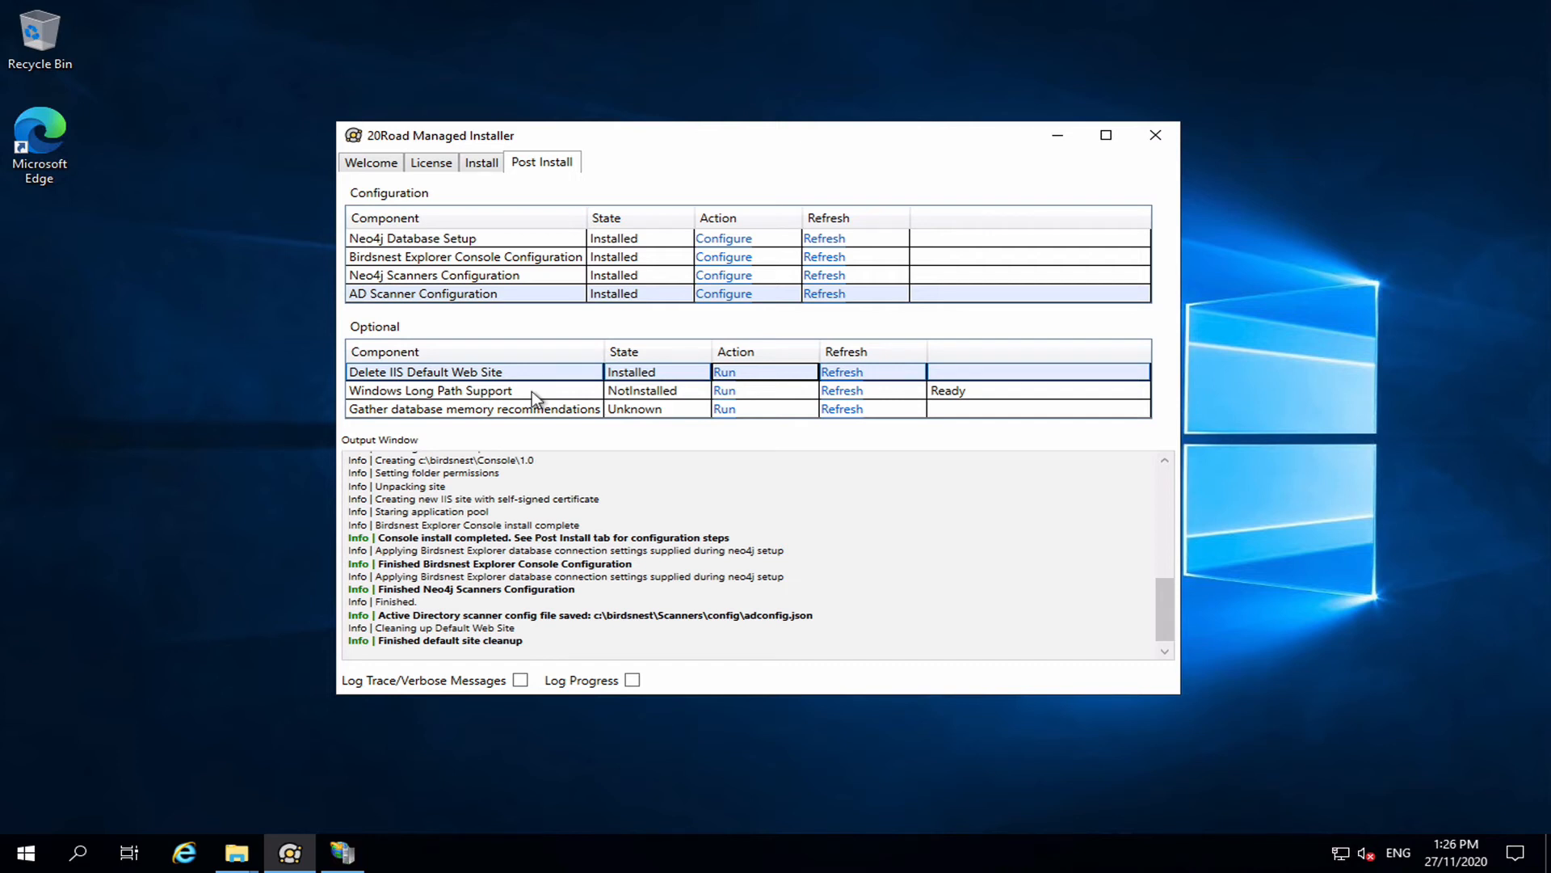
pyautogui.moveTo(495, 404)
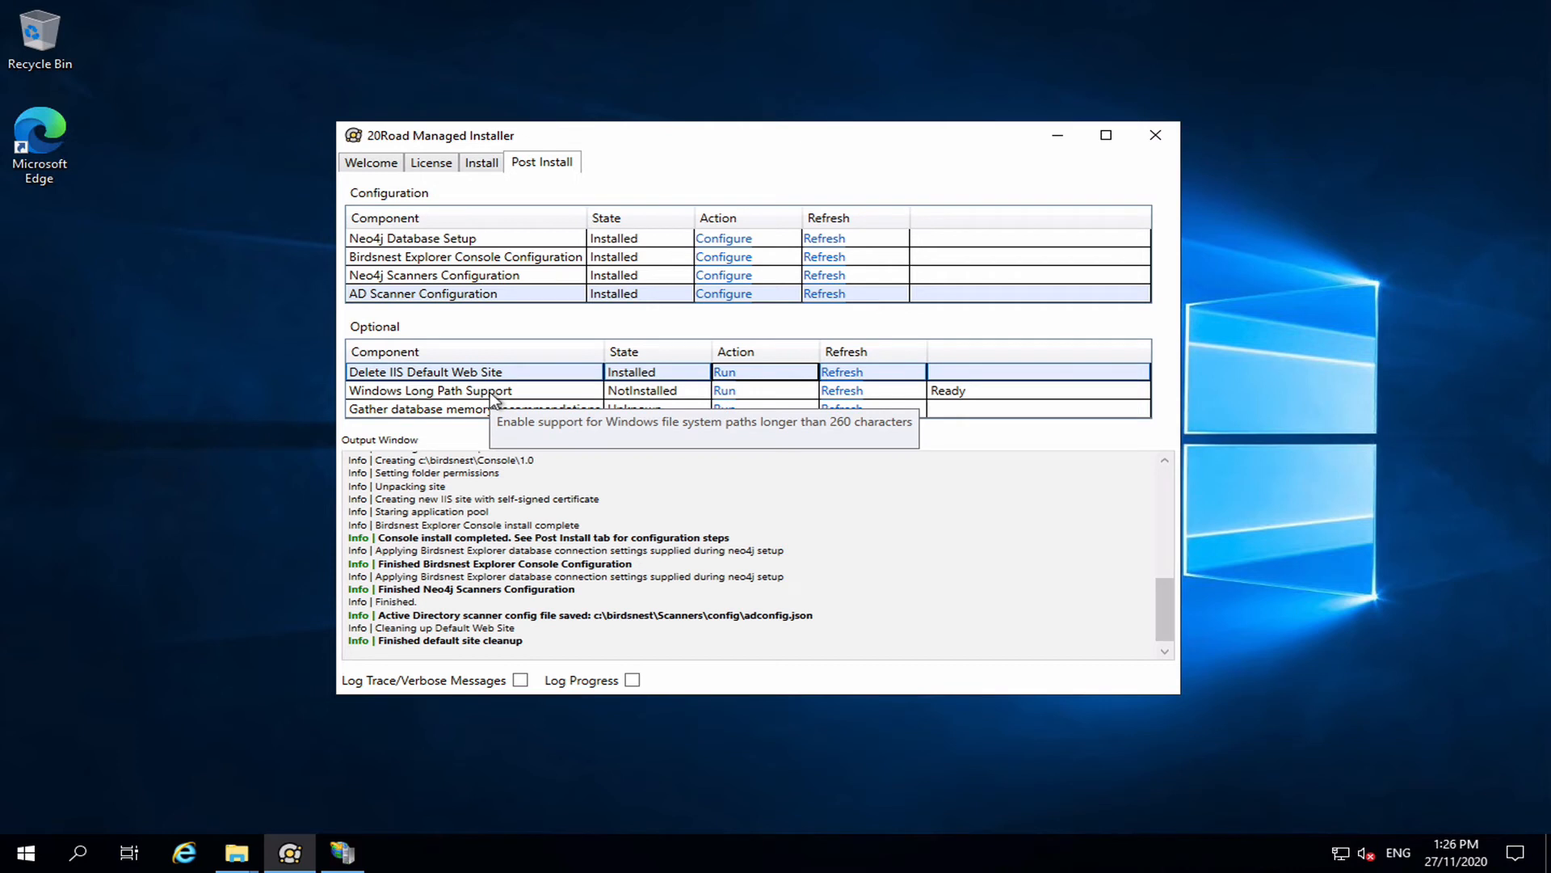
pyautogui.moveTo(485, 399)
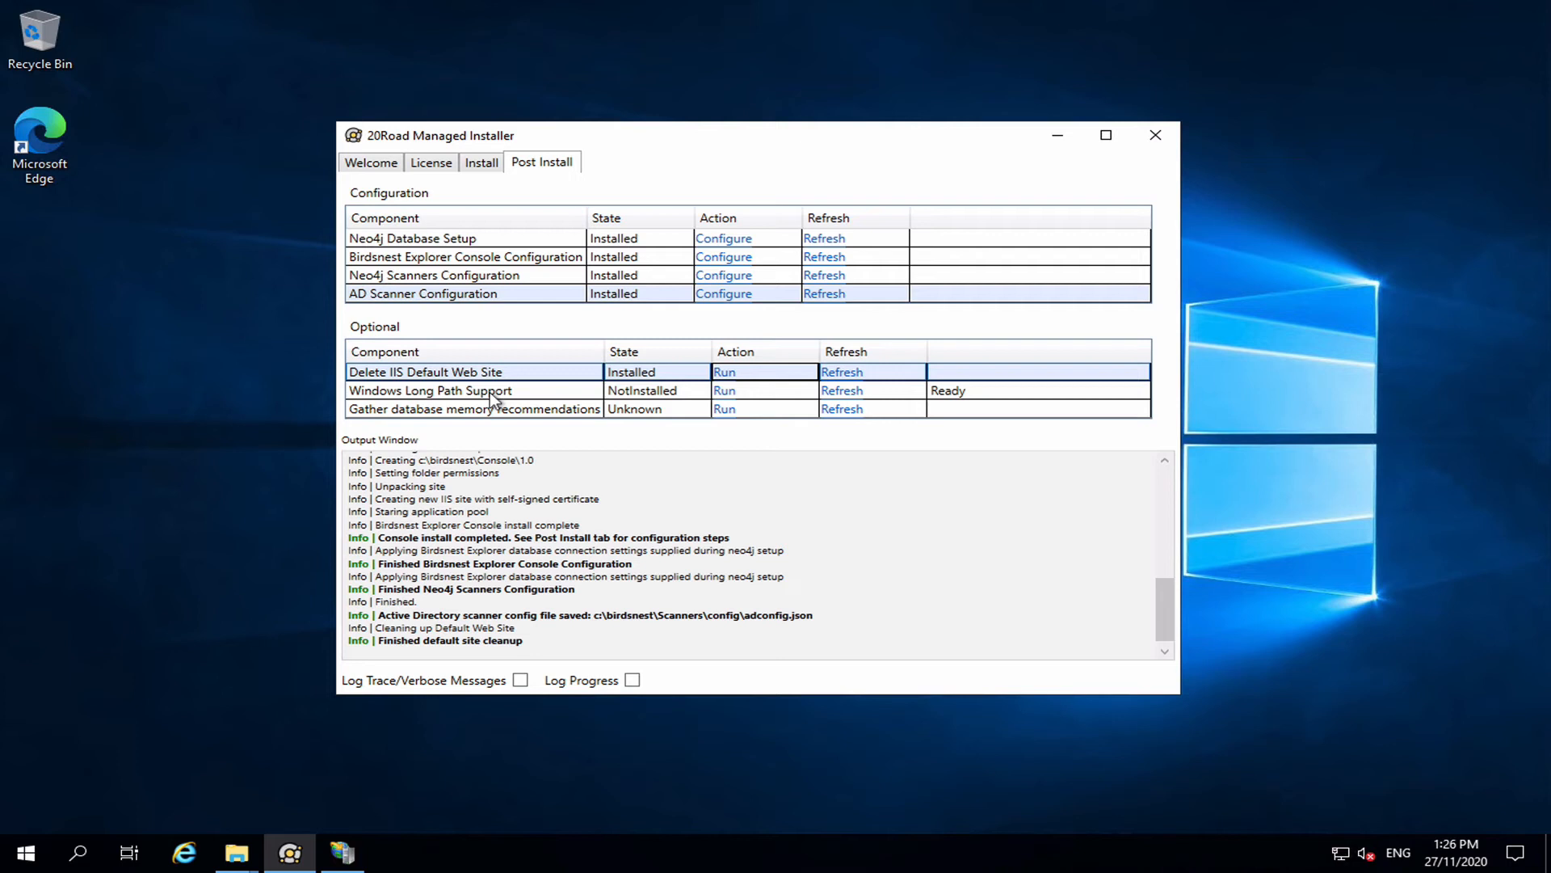
pyautogui.moveTo(504, 399)
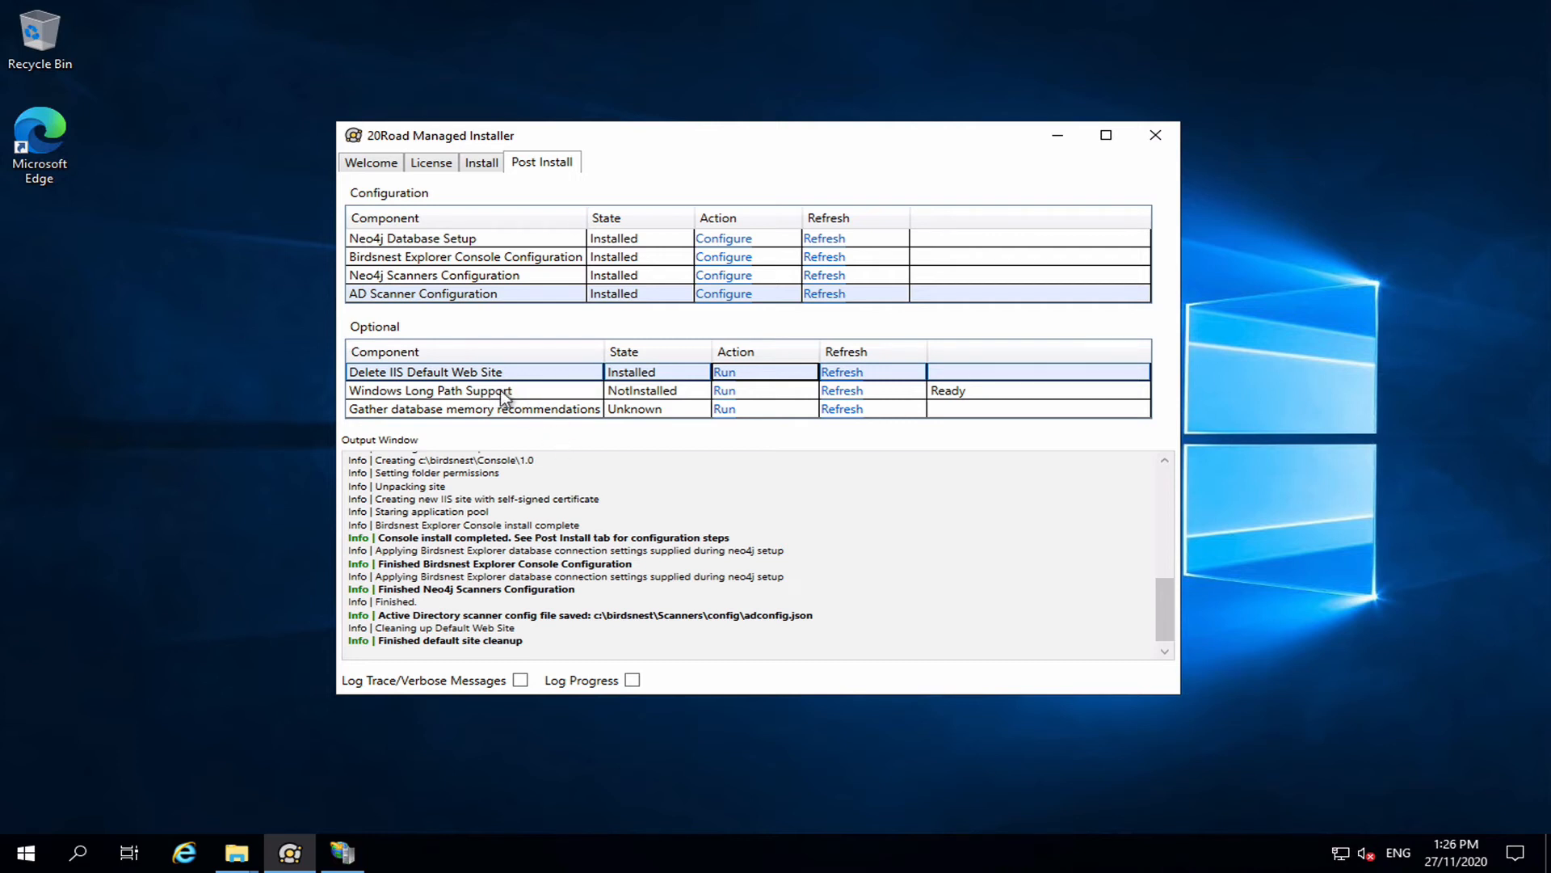
pyautogui.moveTo(494, 390)
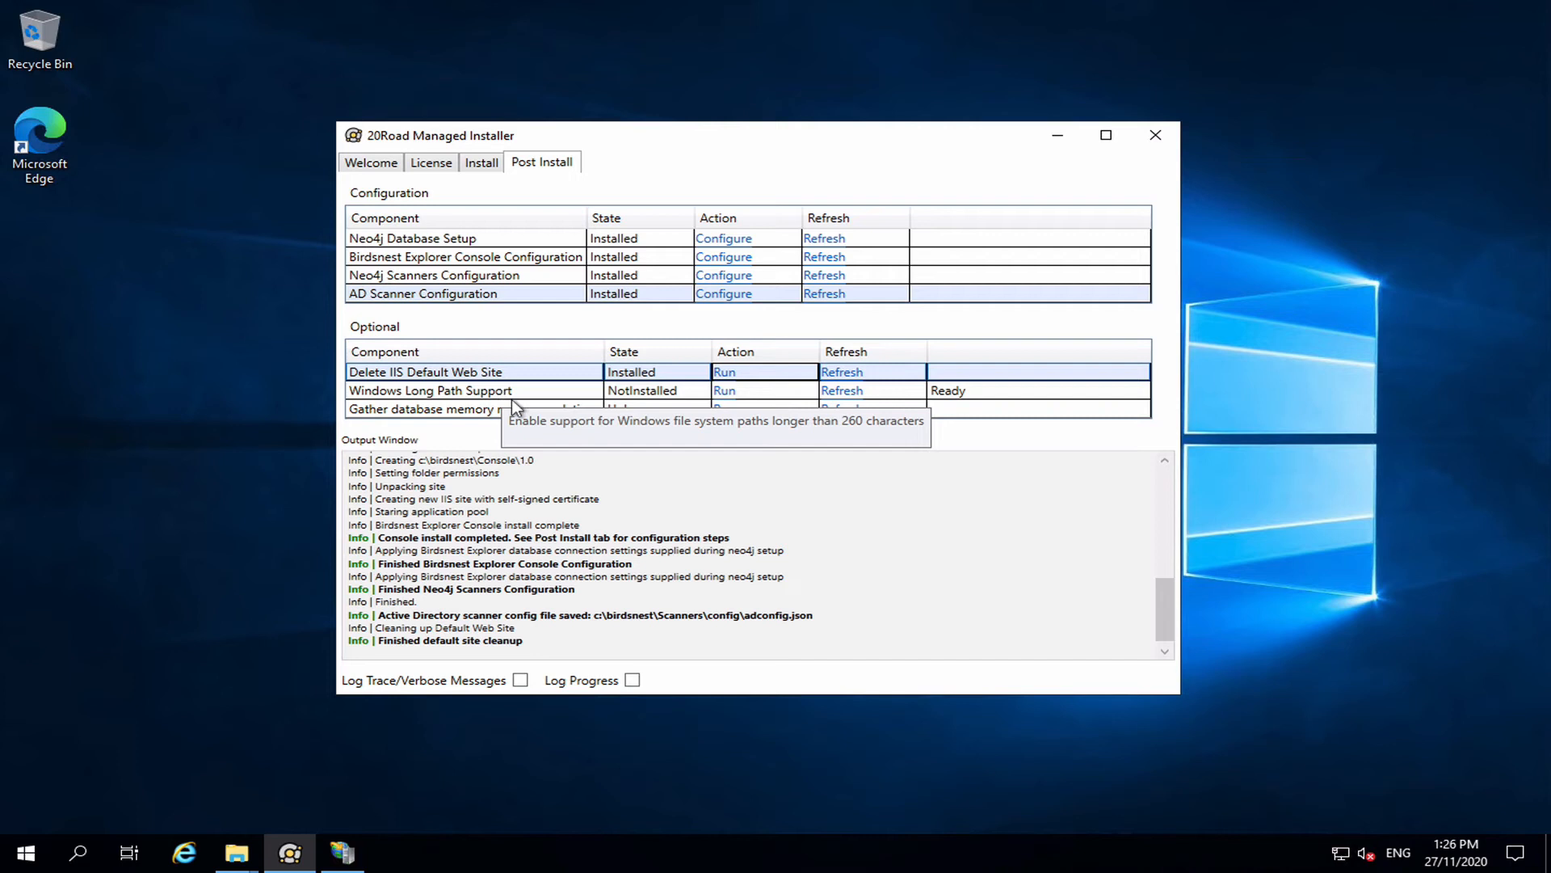
pyautogui.moveTo(680, 443)
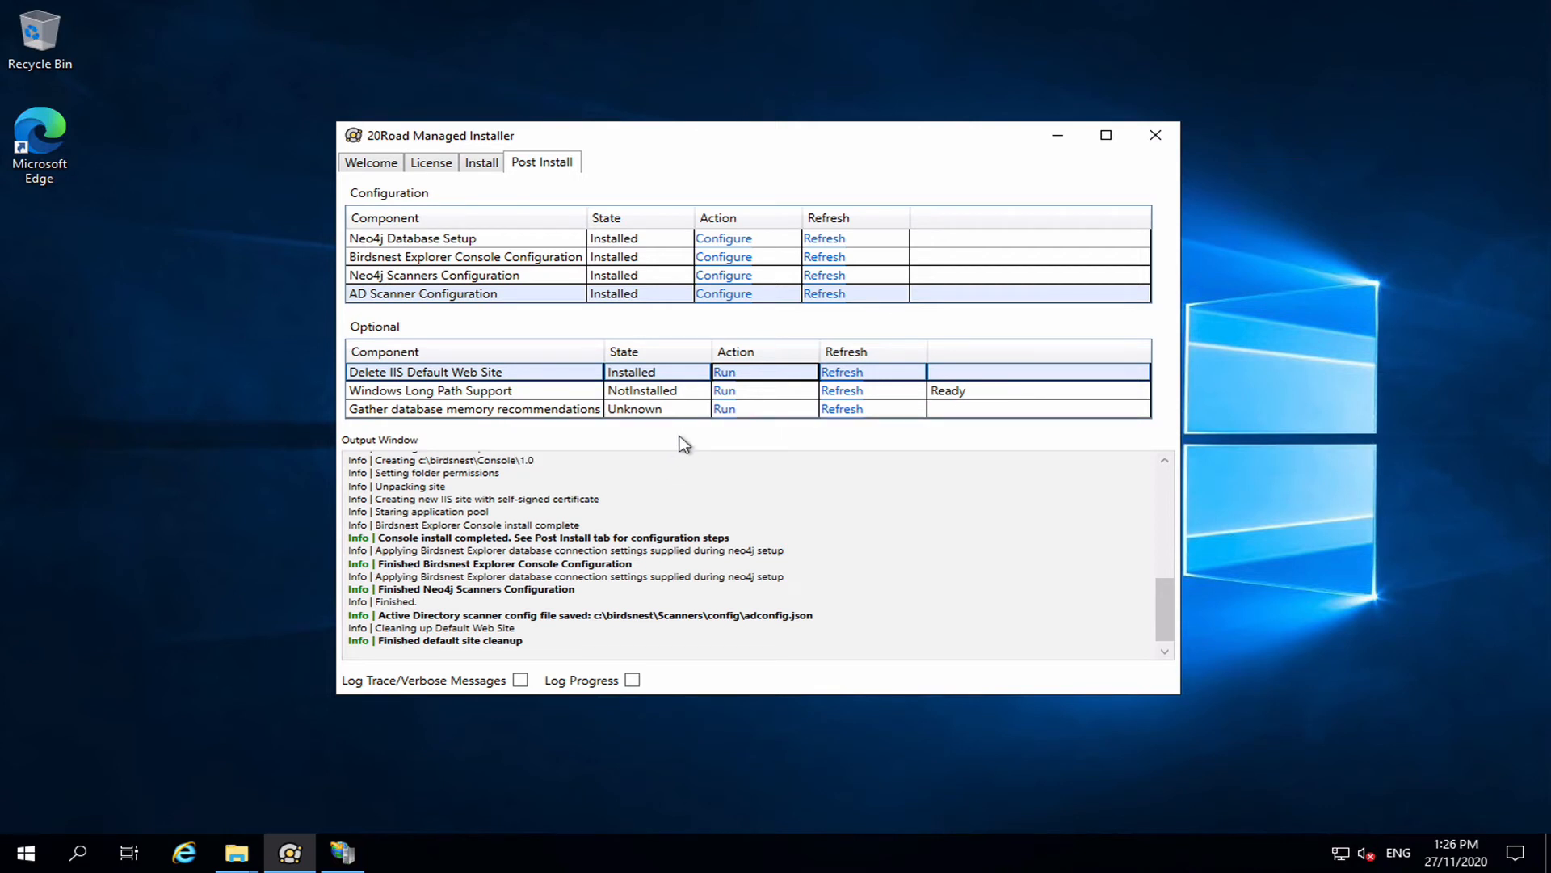
pyautogui.moveTo(724, 390)
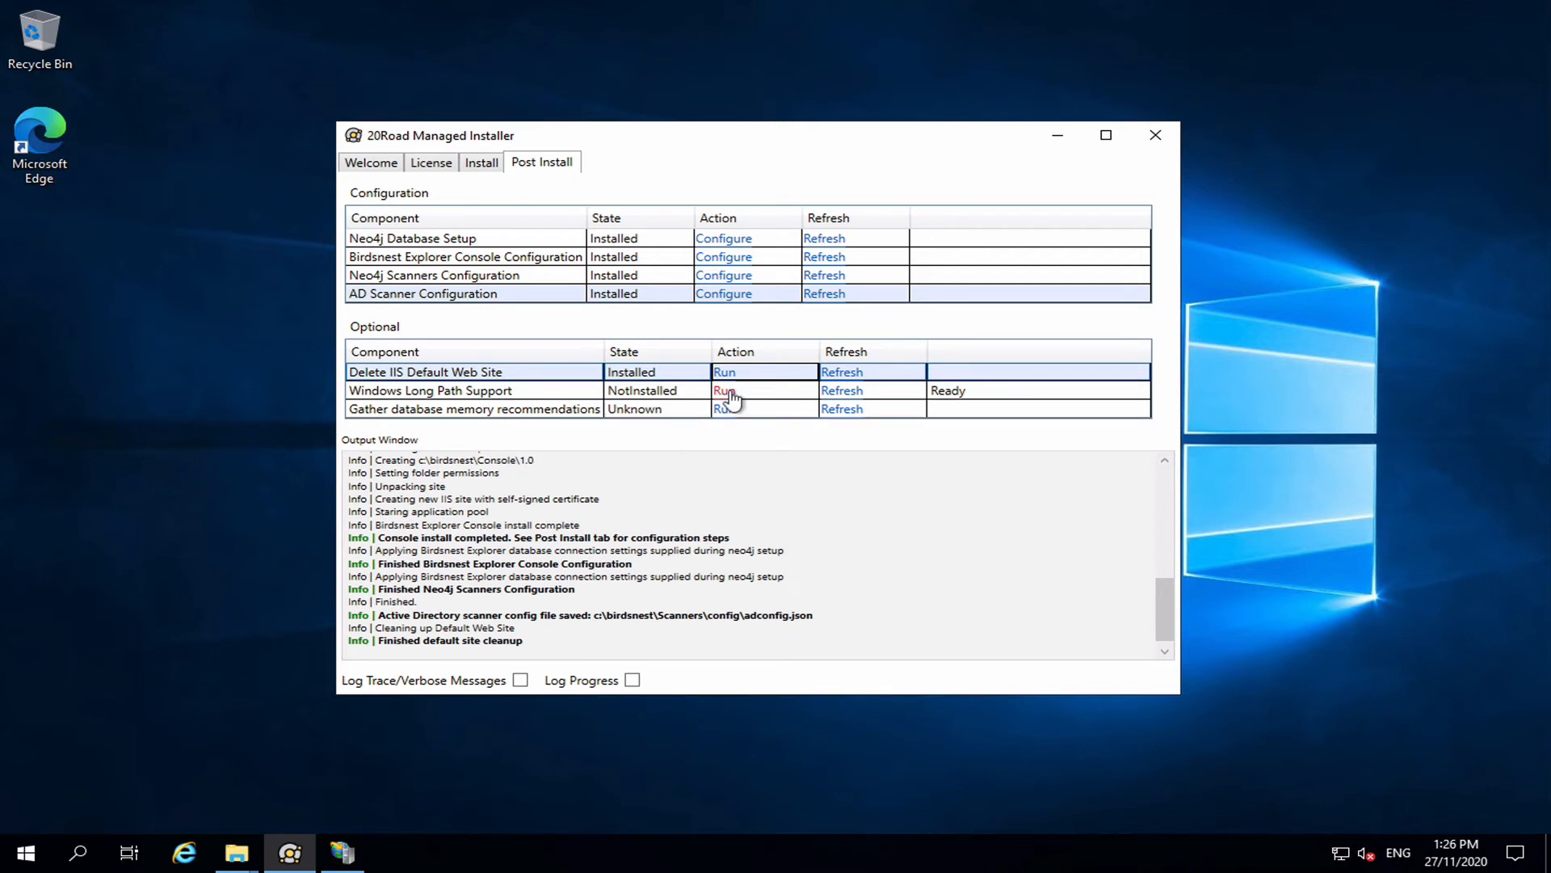
pyautogui.click(724, 389)
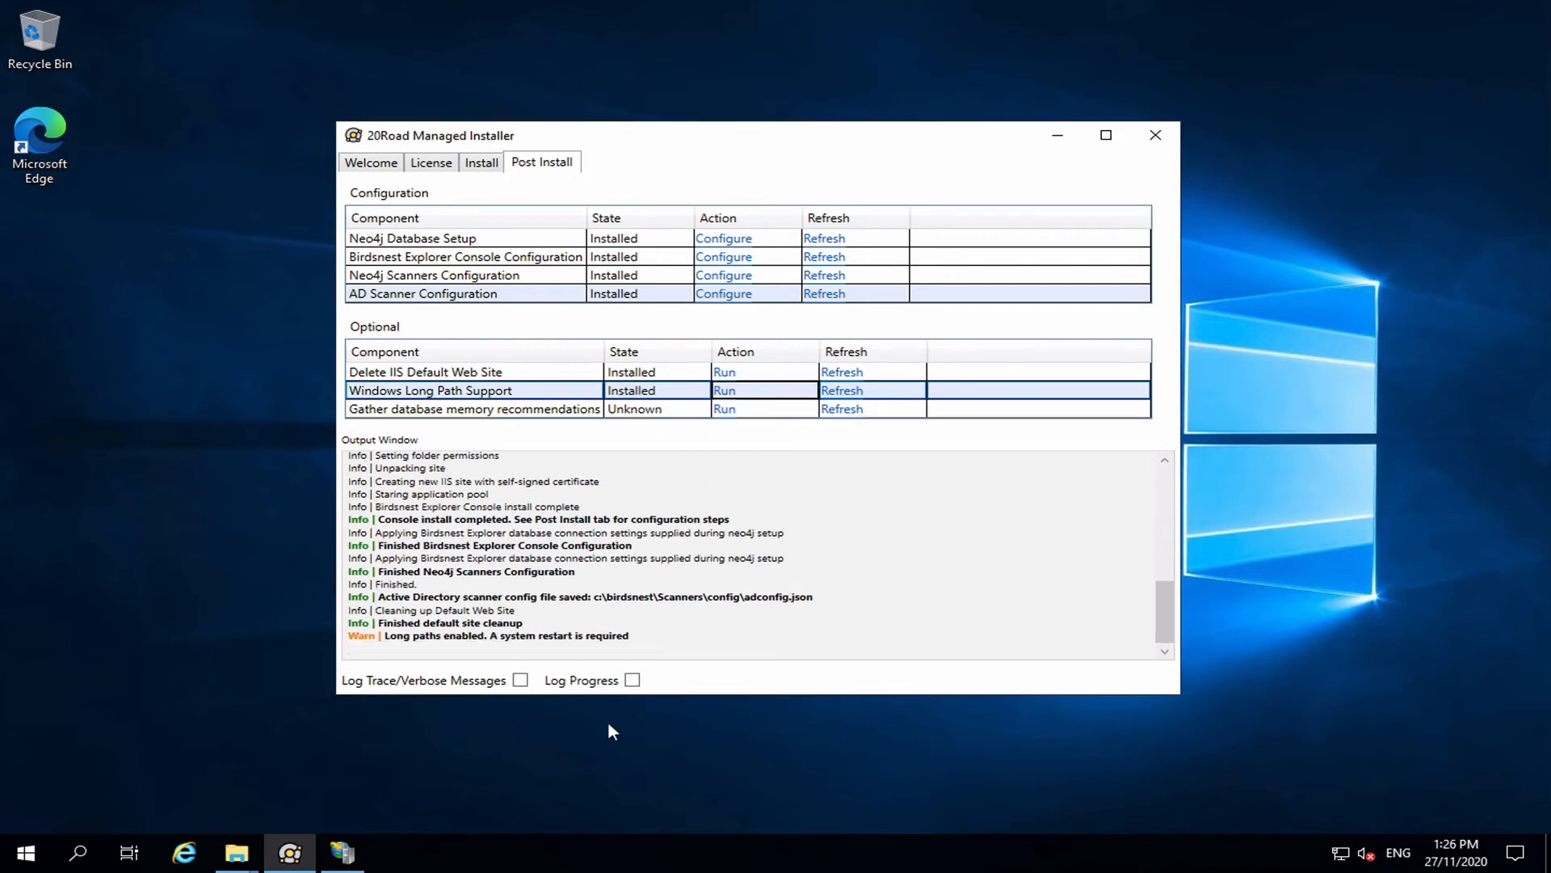
pyautogui.moveTo(632, 661)
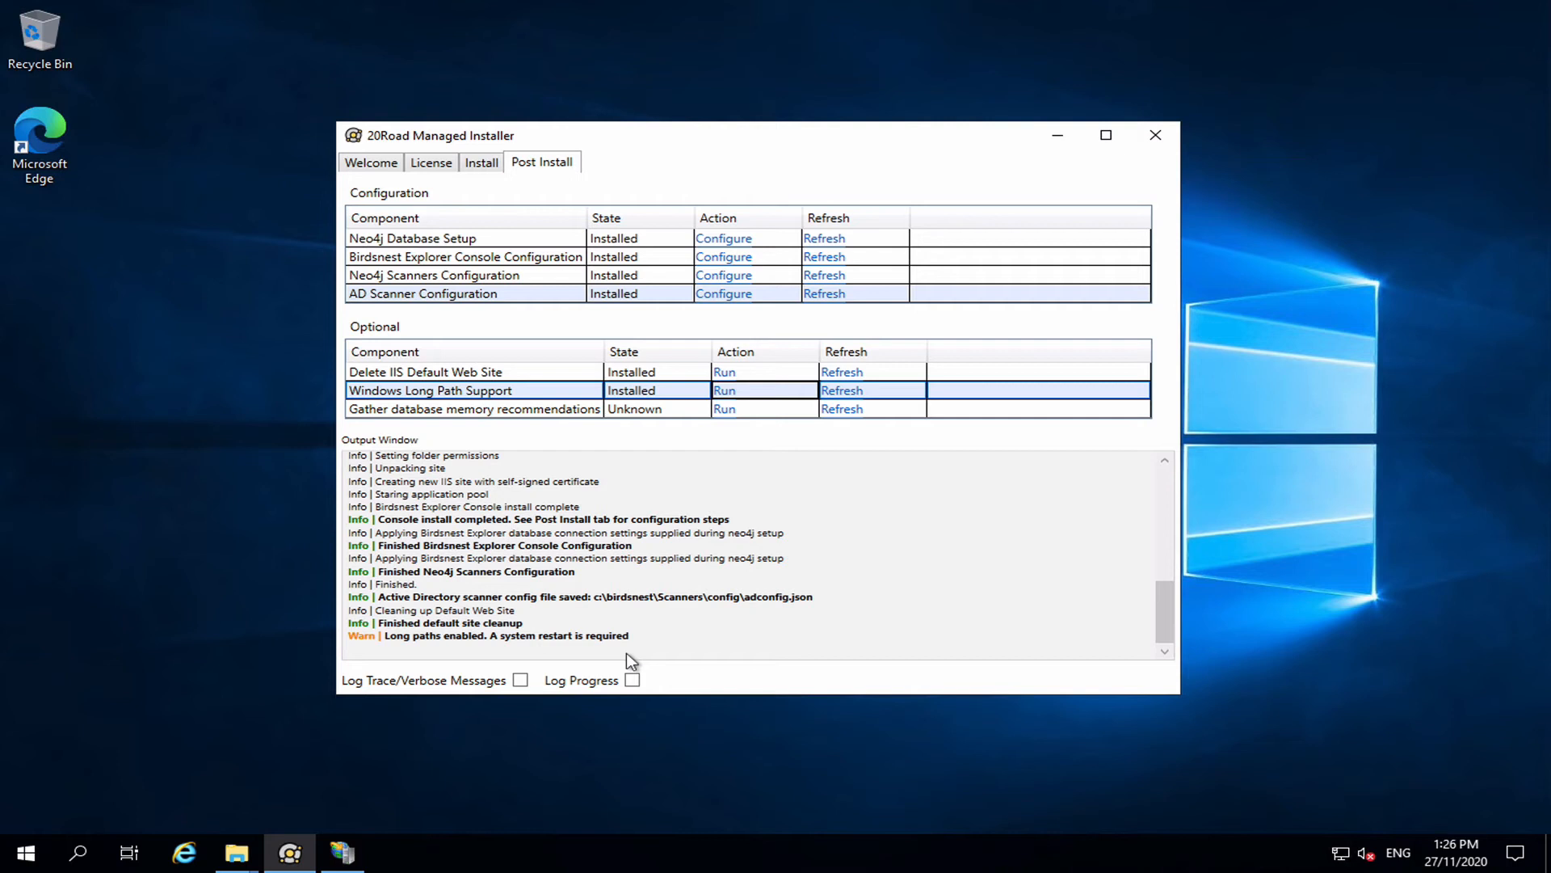
pyautogui.moveTo(481, 162)
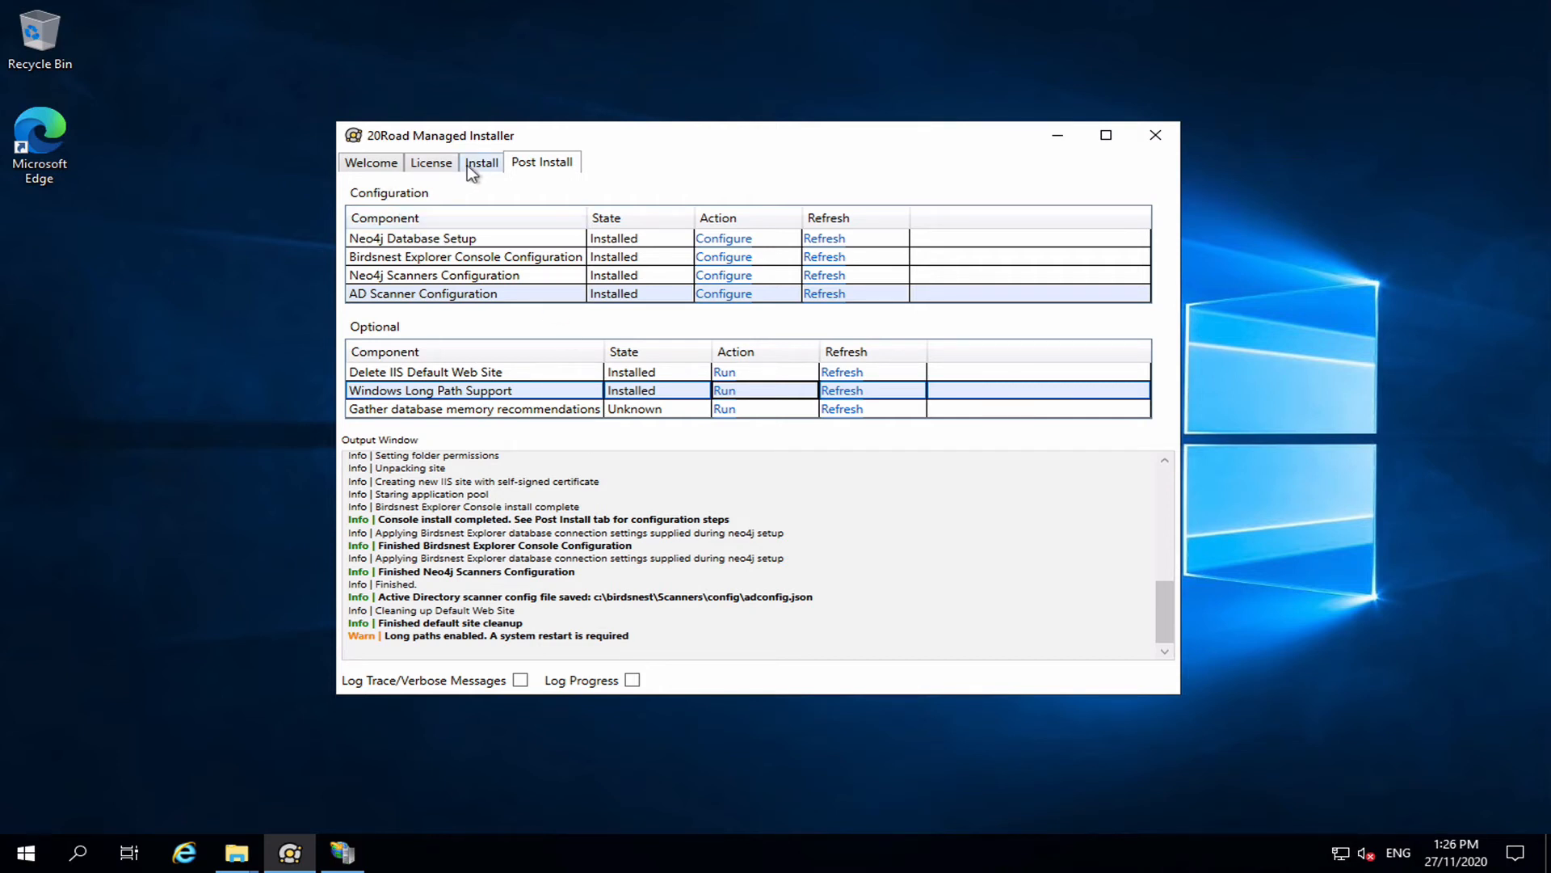
pyautogui.click(482, 162)
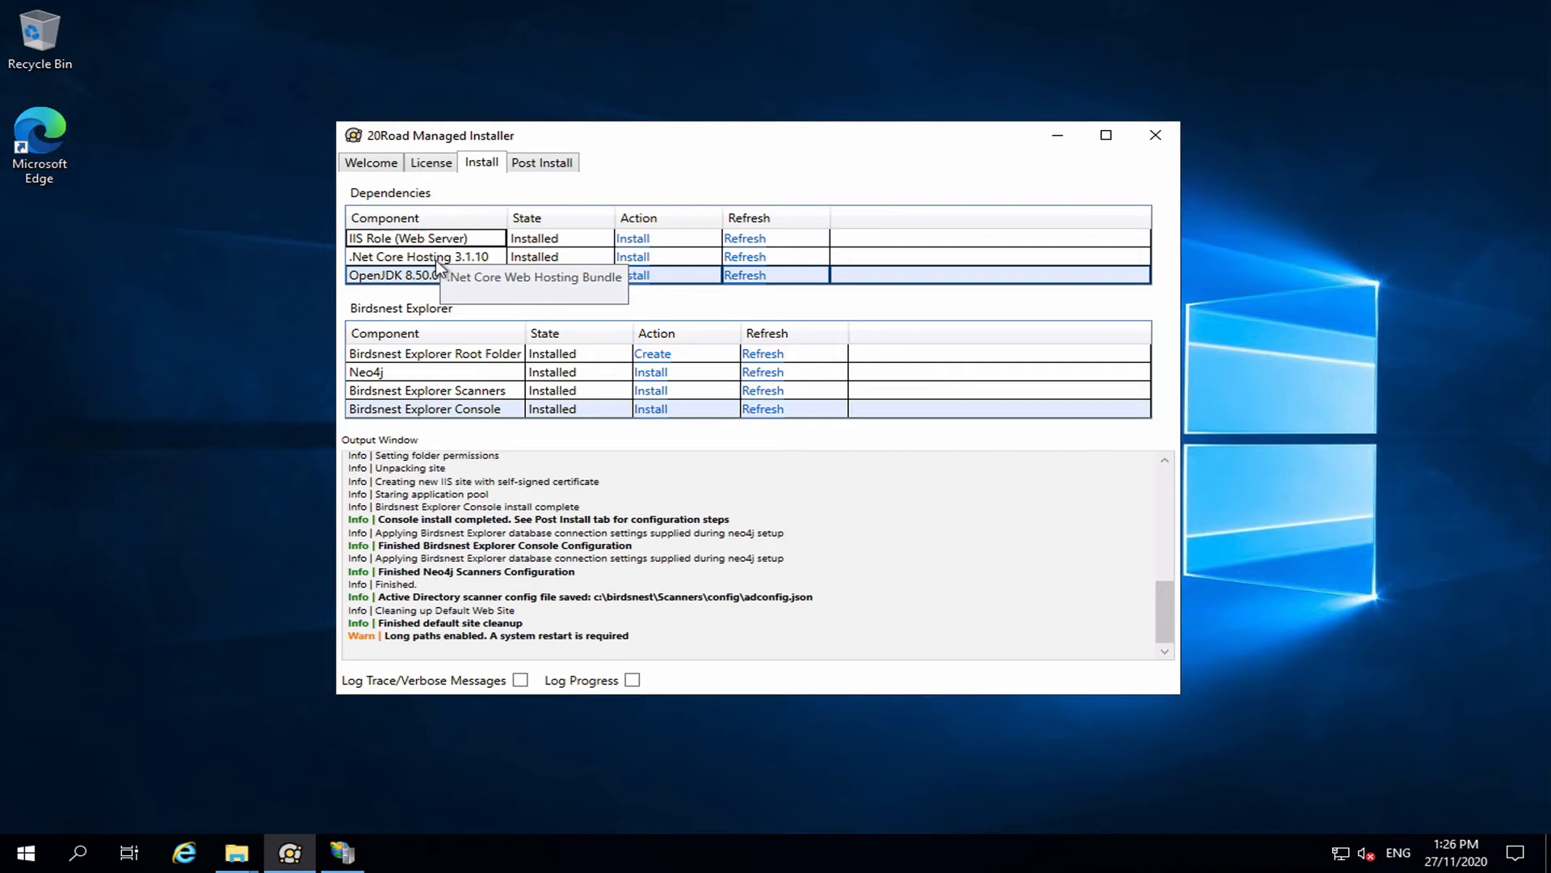
pyautogui.moveTo(572, 227)
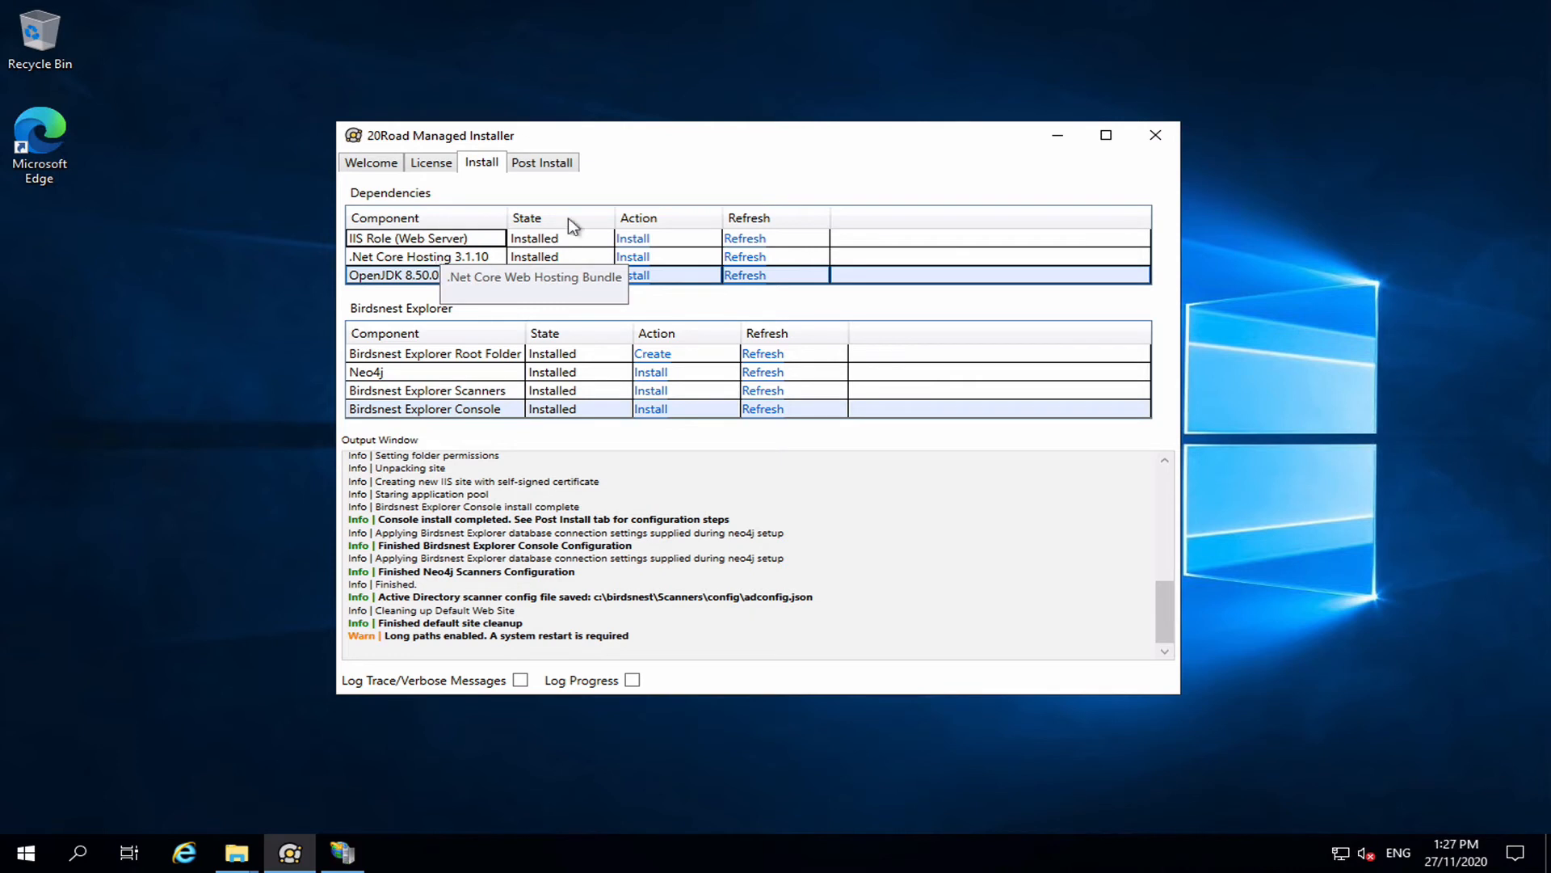
pyautogui.click(542, 161)
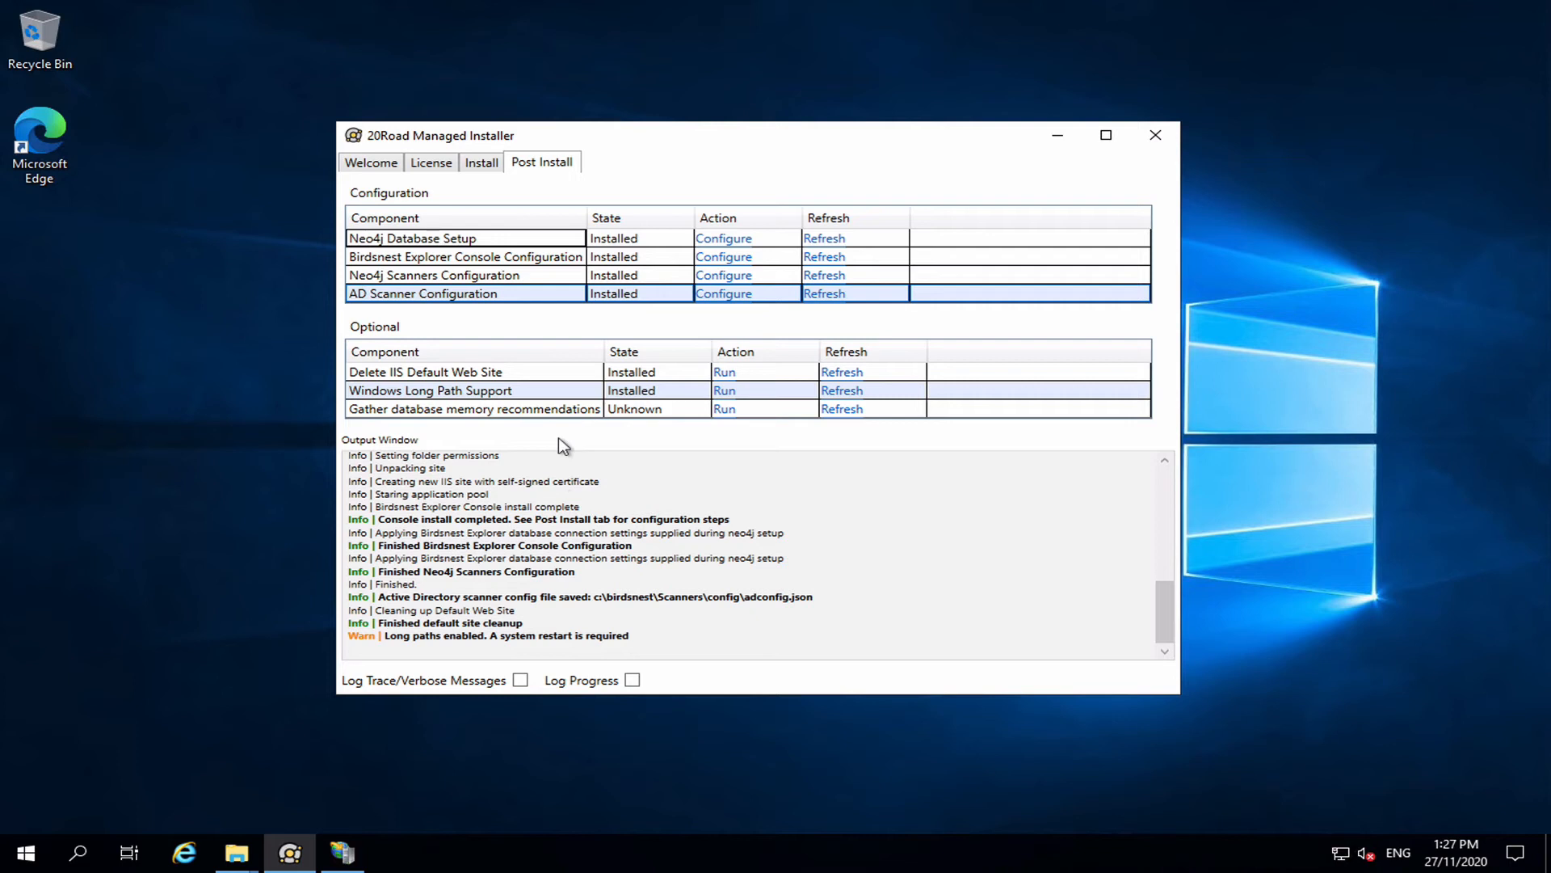
pyautogui.moveTo(384, 446)
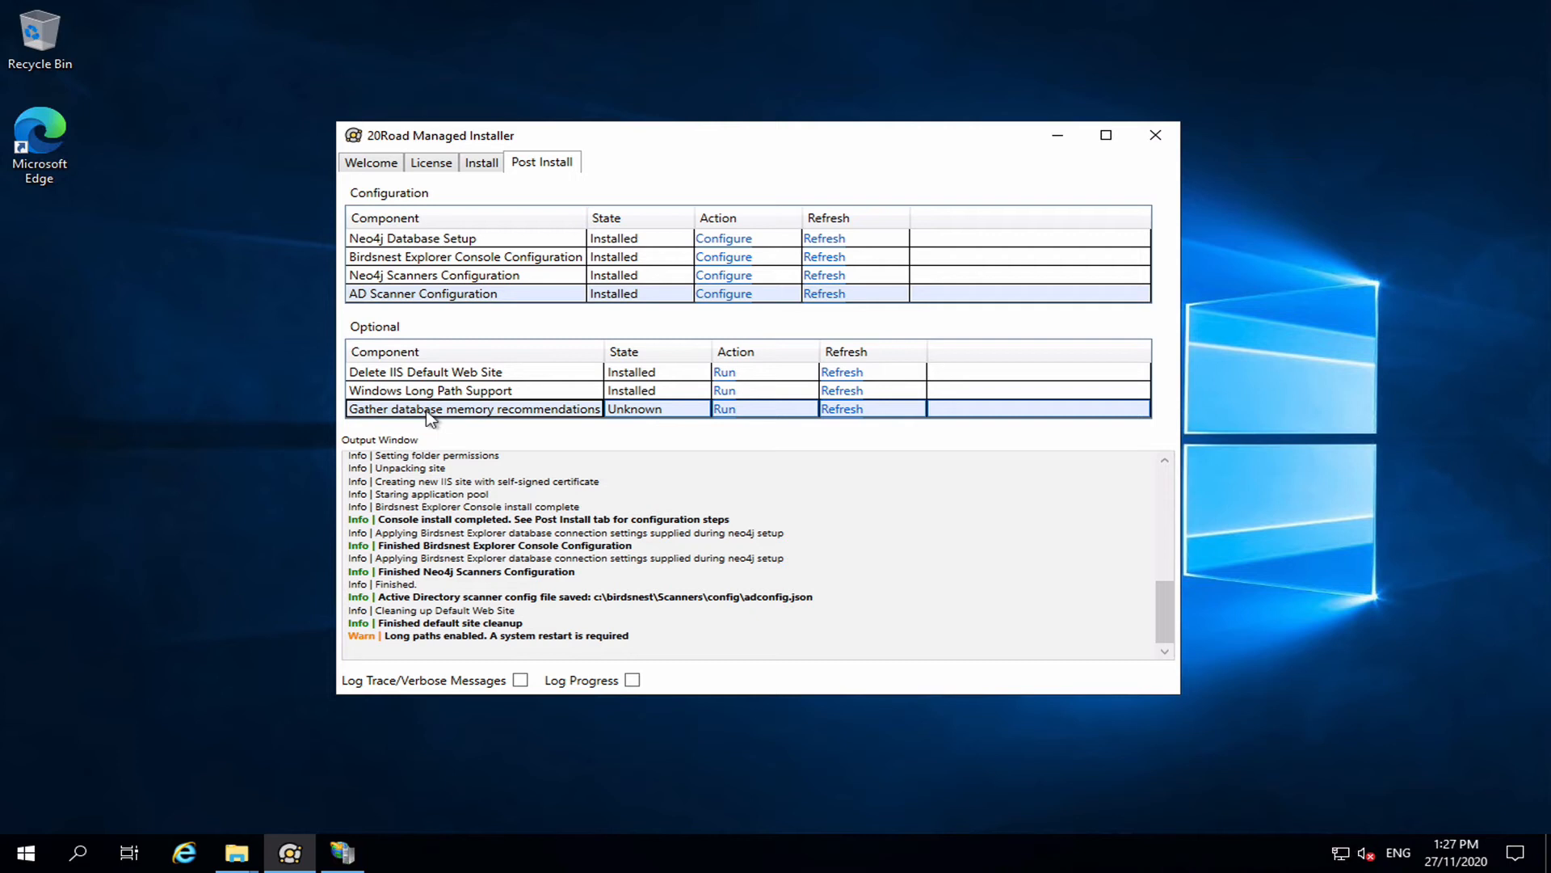
pyautogui.moveTo(625, 464)
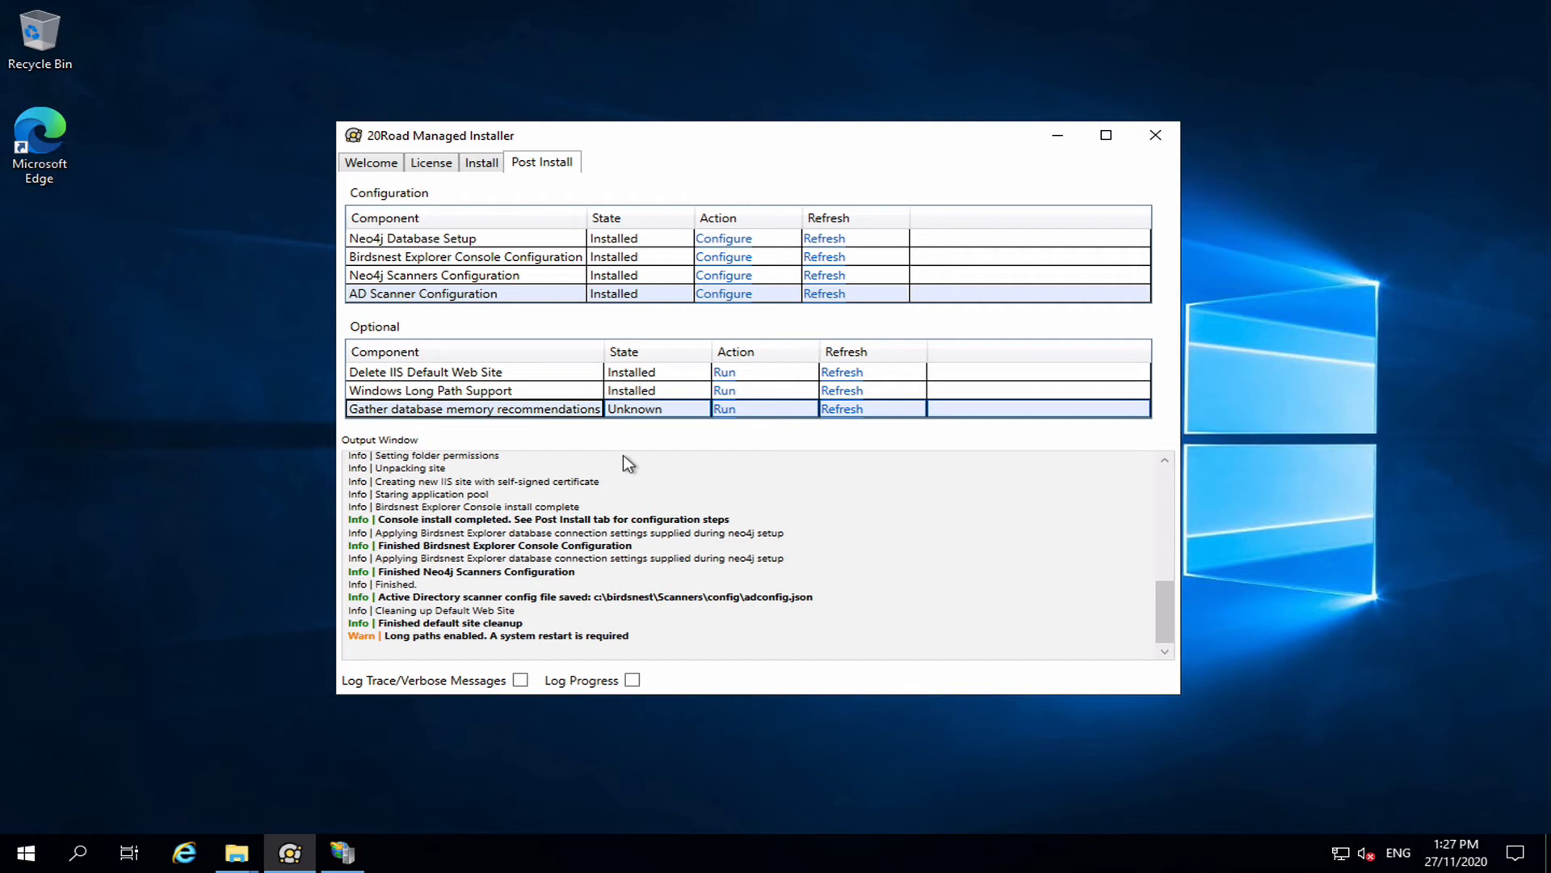
pyautogui.moveTo(707, 468)
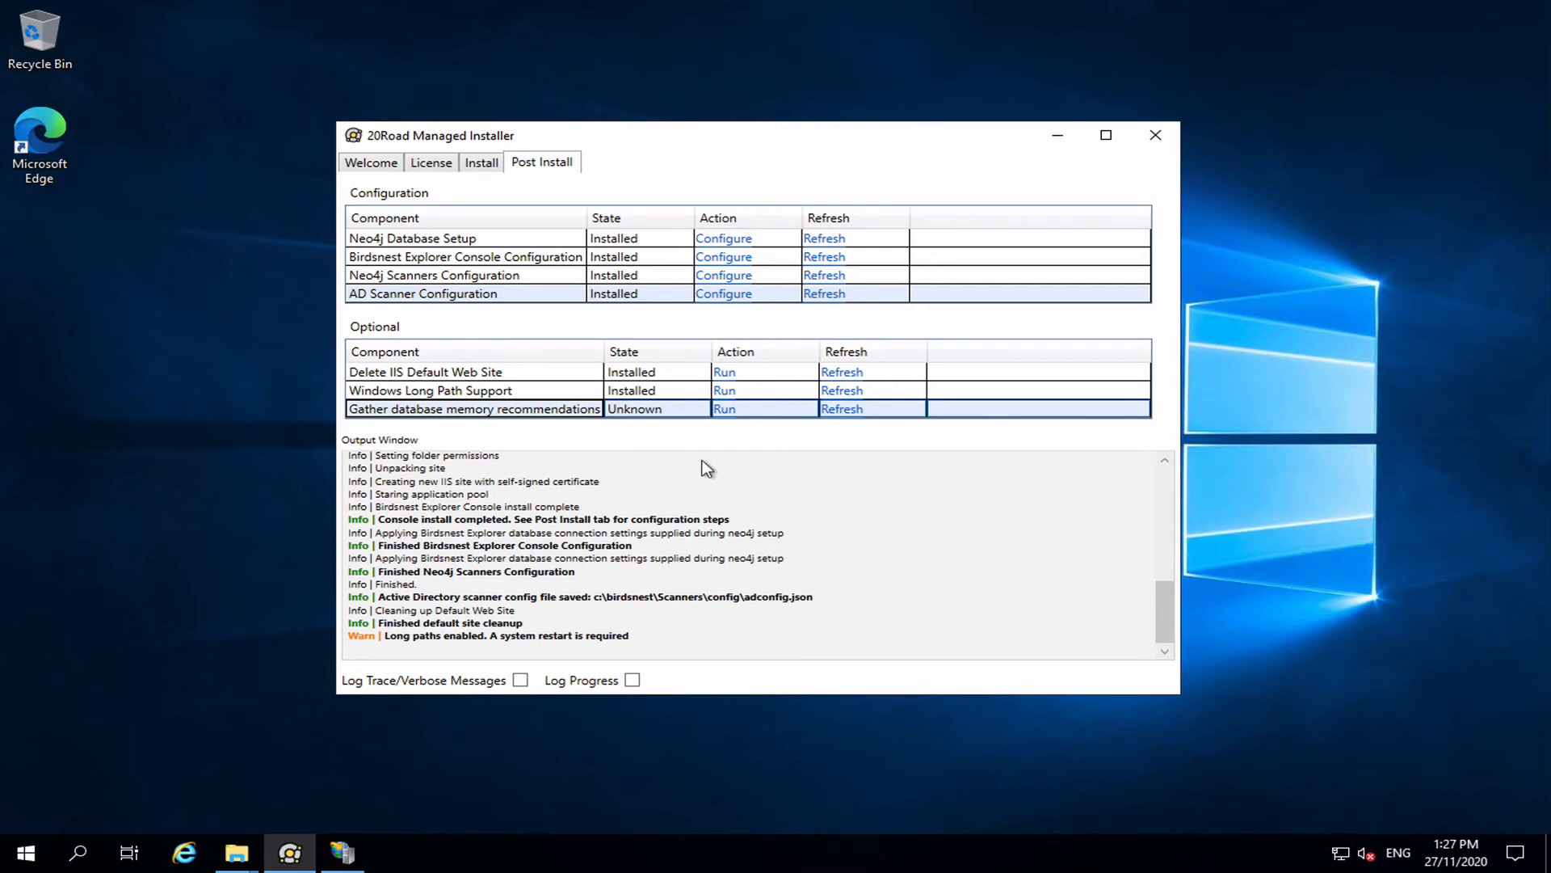
# Run Gather database memory recommendations and confirm, listing suggested heap and pagecache sizes.
pyautogui.click(723, 409)
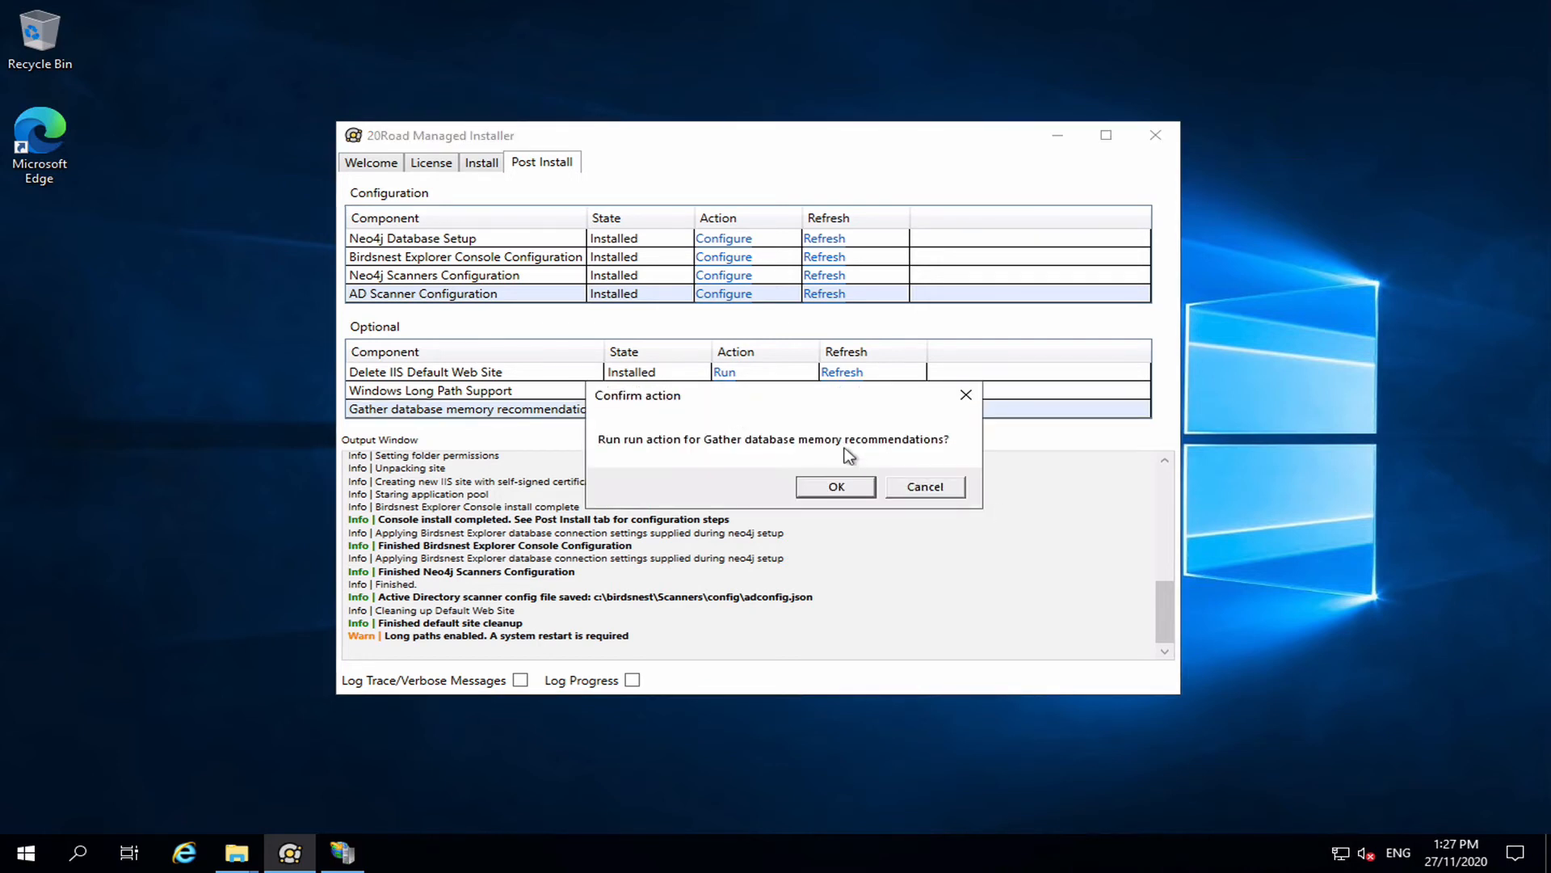
pyautogui.click(834, 486)
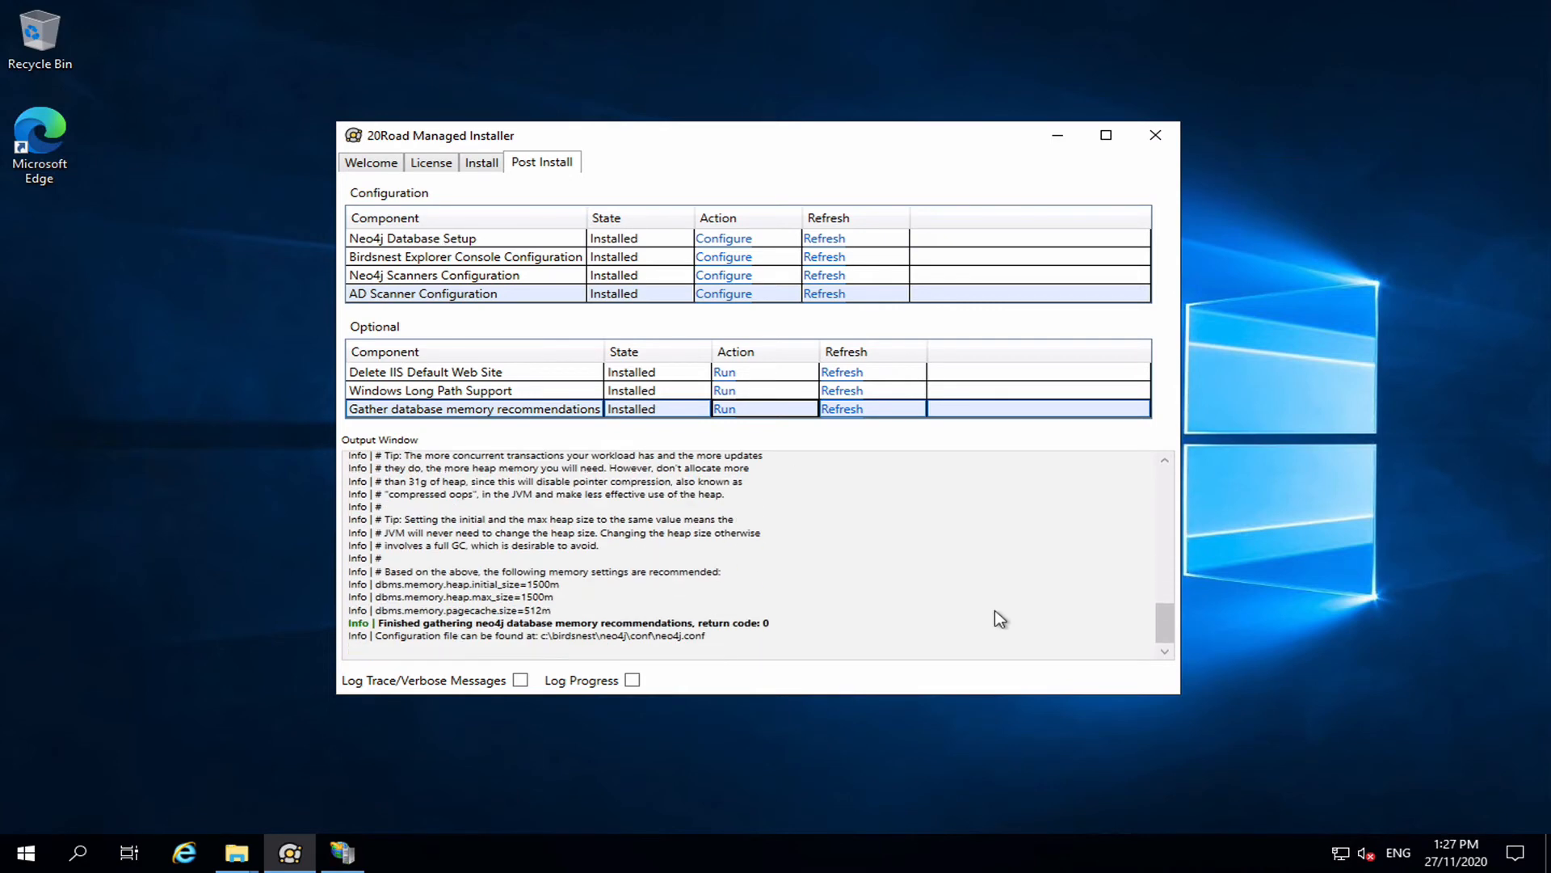
pyautogui.moveTo(559, 580)
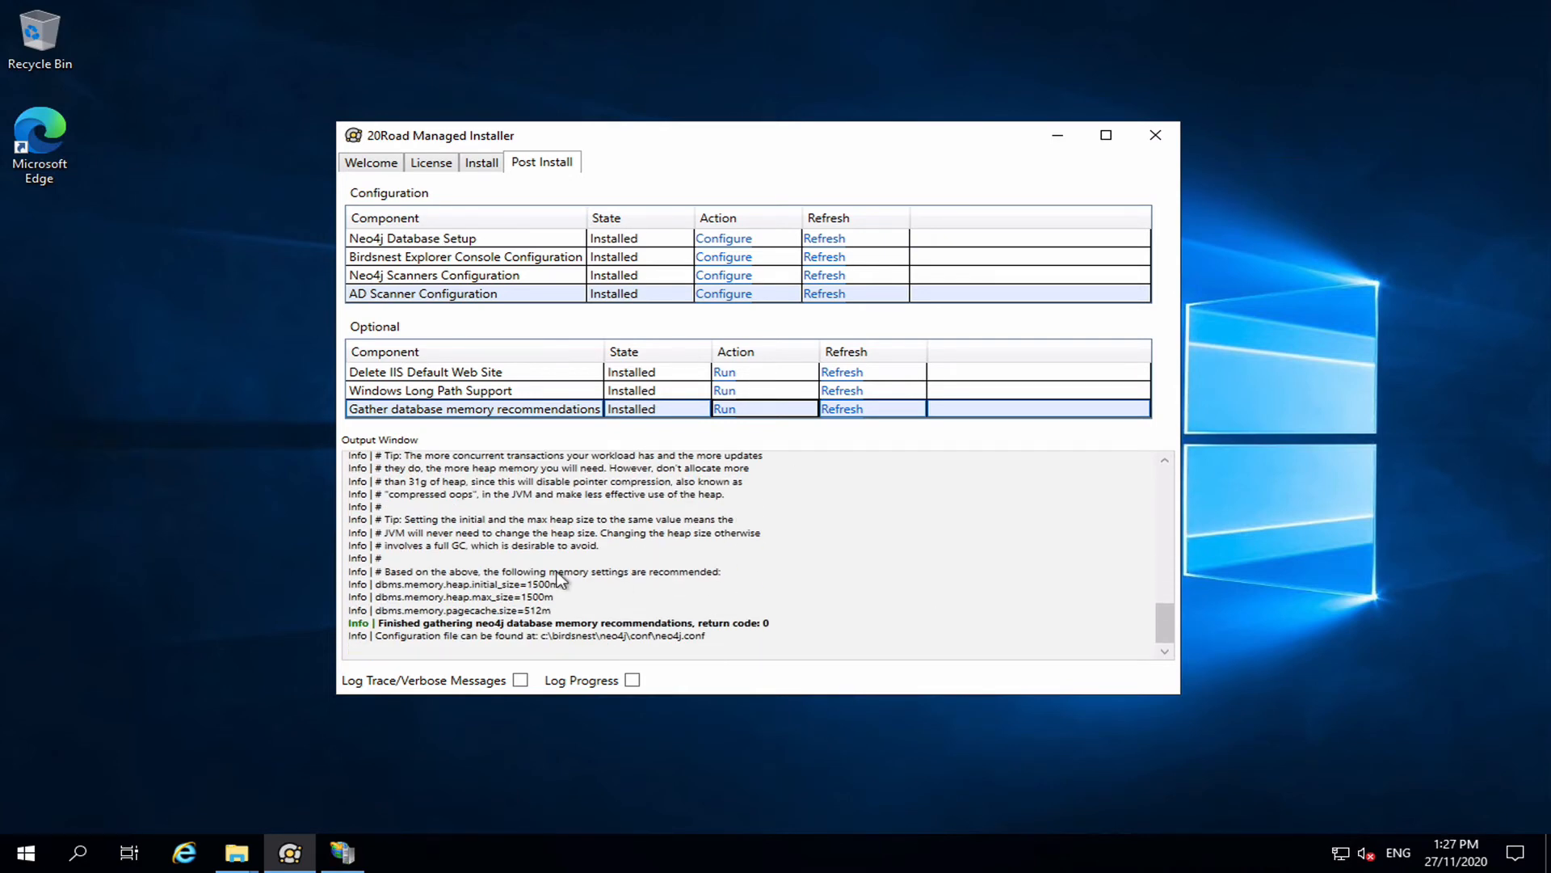
pyautogui.moveTo(640, 603)
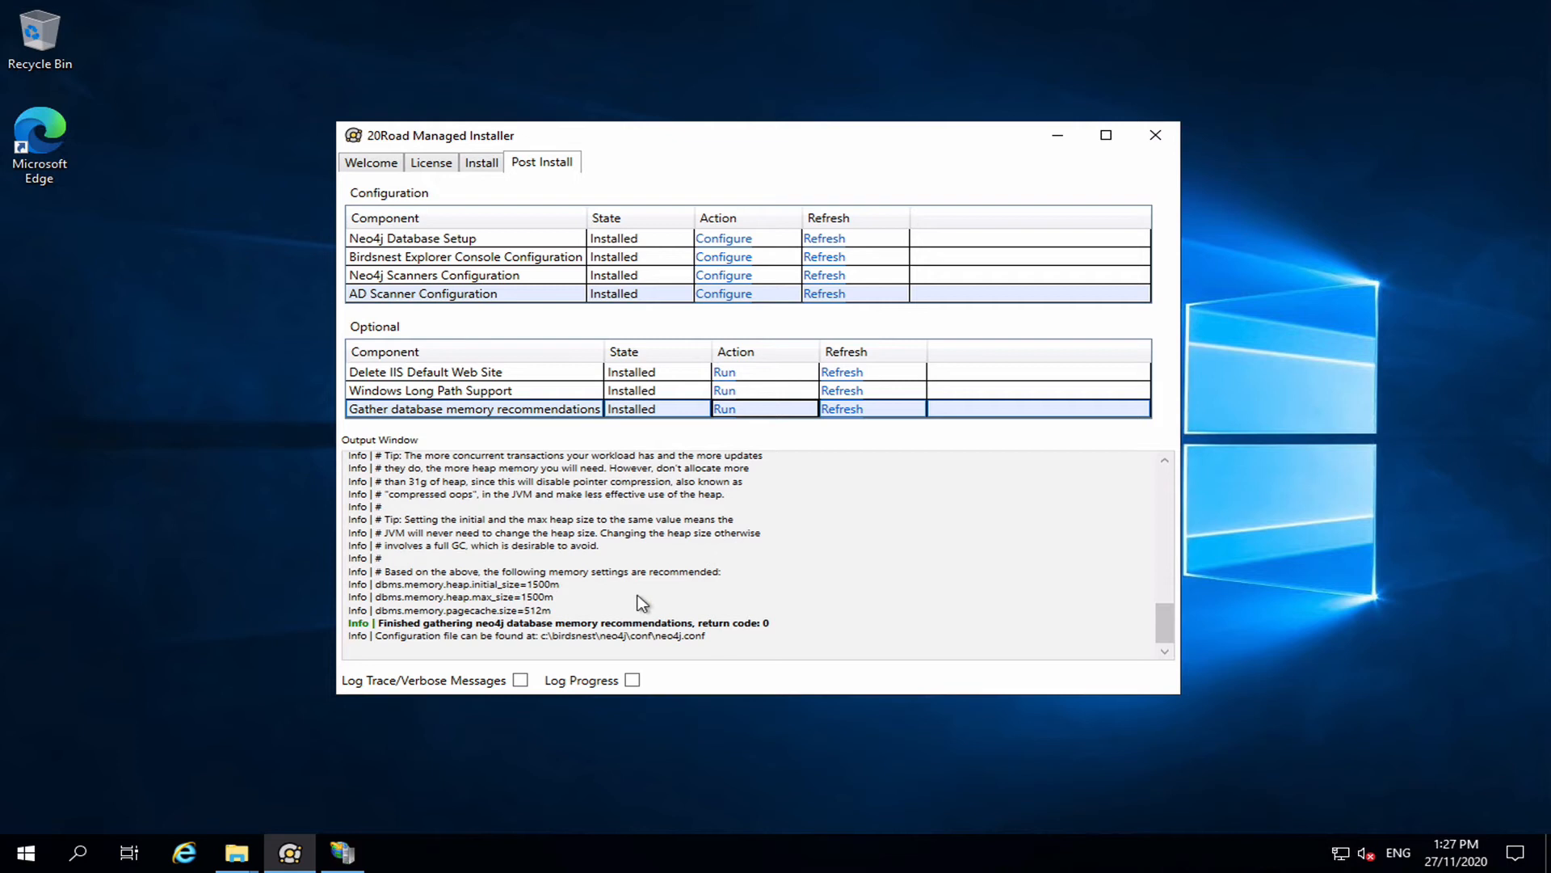
pyautogui.moveTo(388, 473)
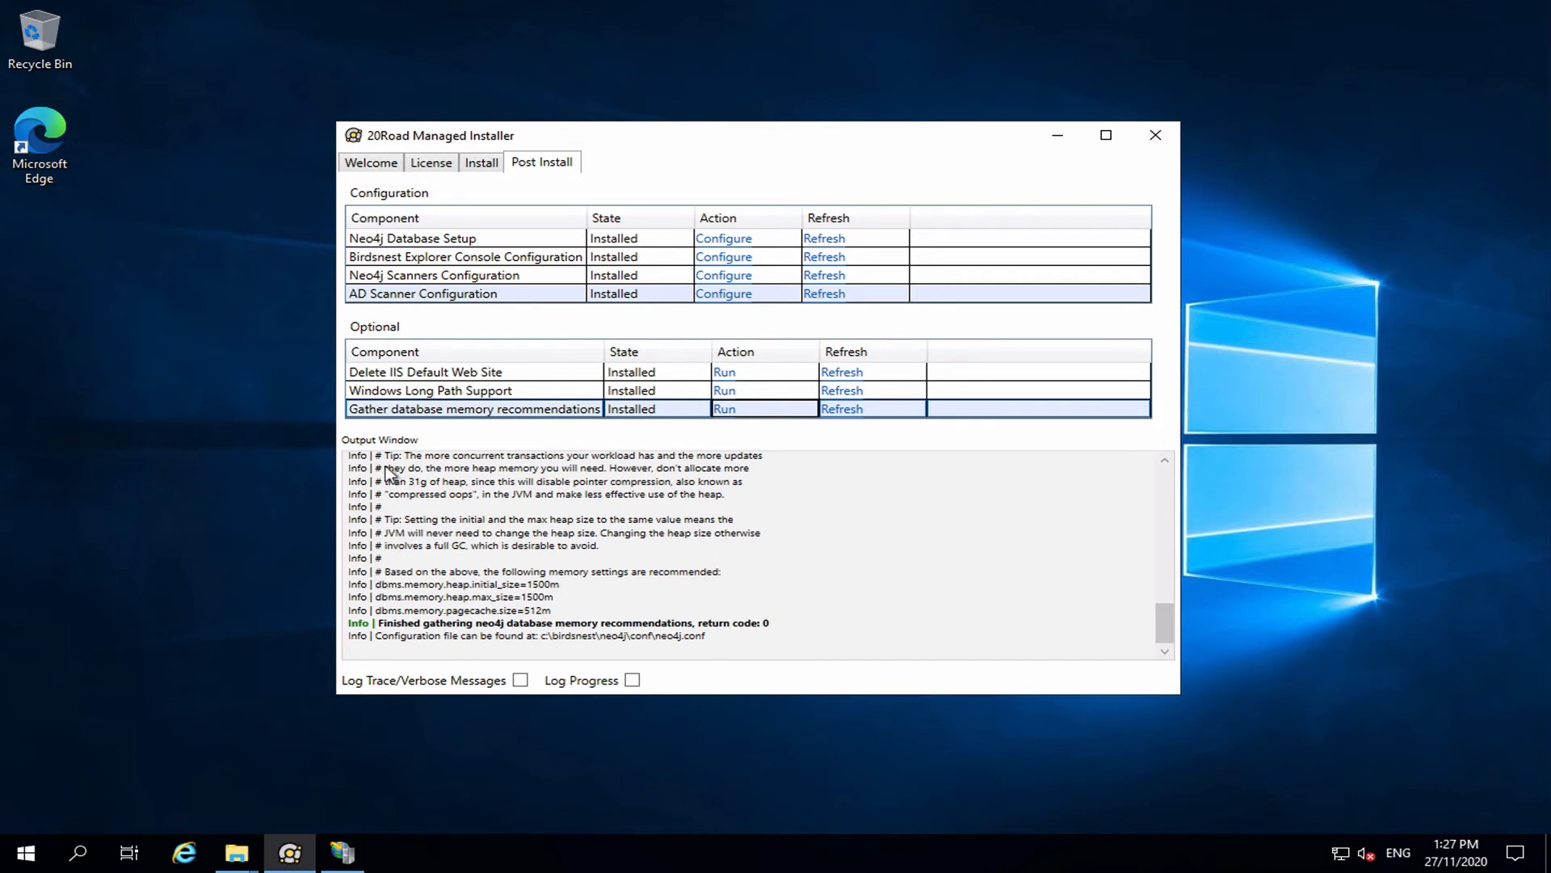
pyautogui.moveTo(548, 566)
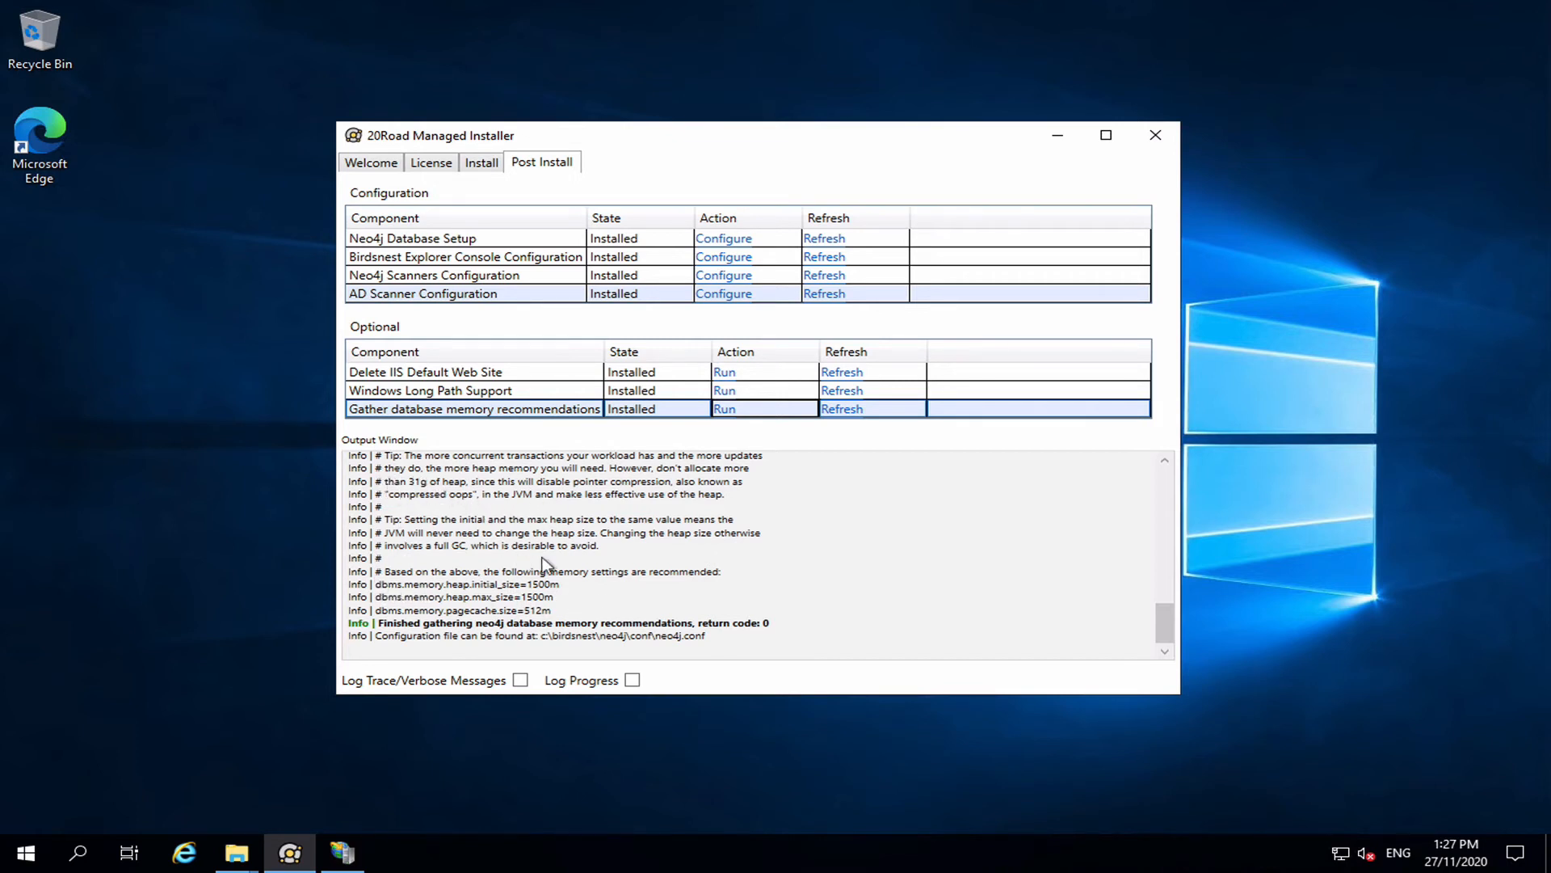
pyautogui.moveTo(438, 549)
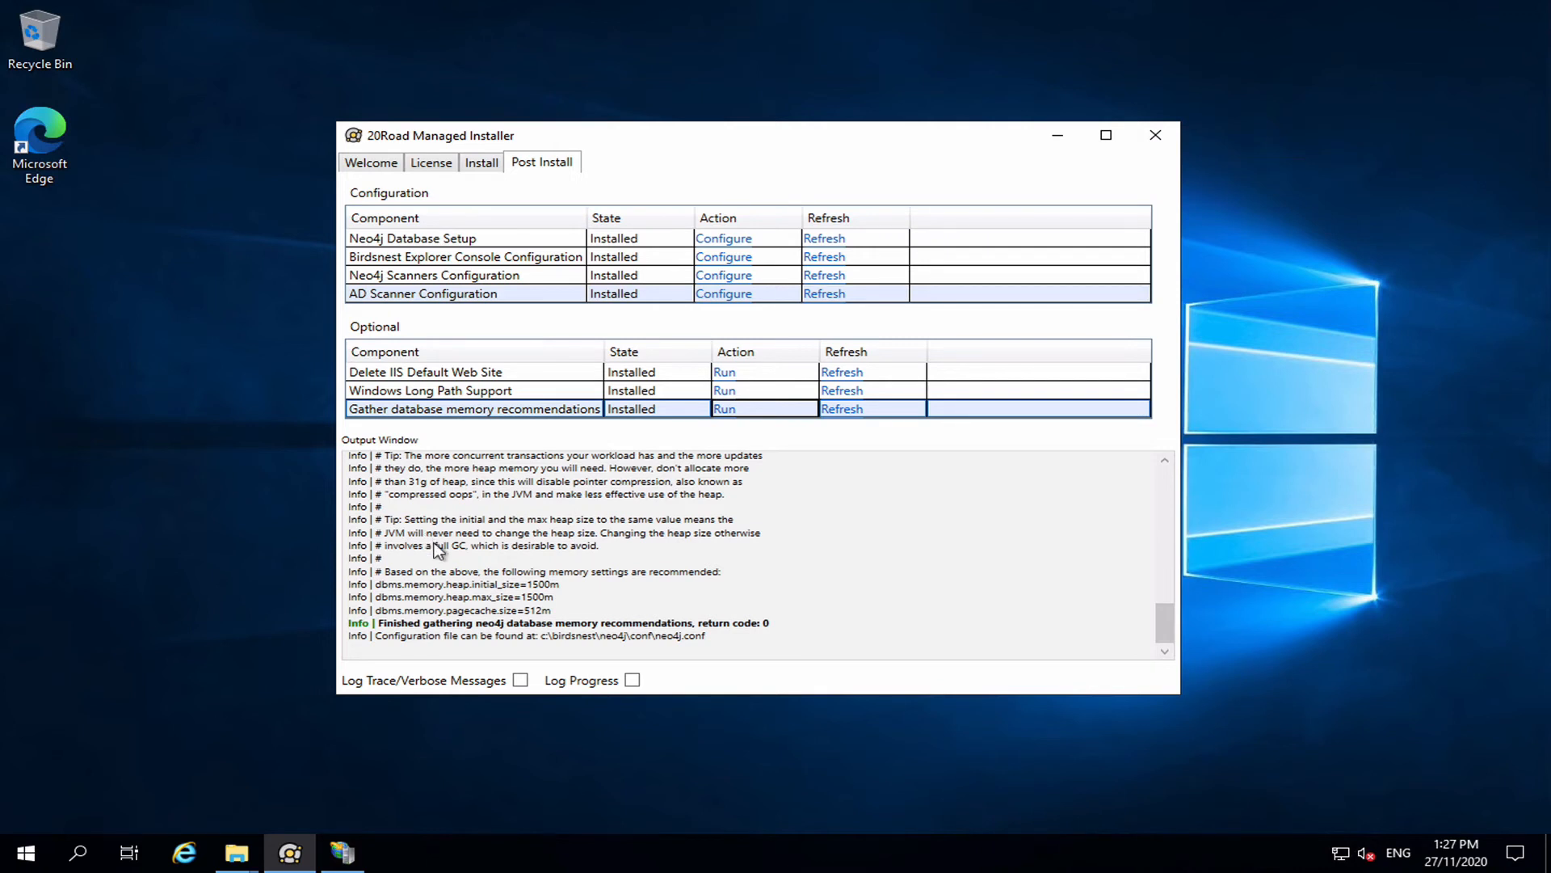
pyautogui.moveTo(433, 596)
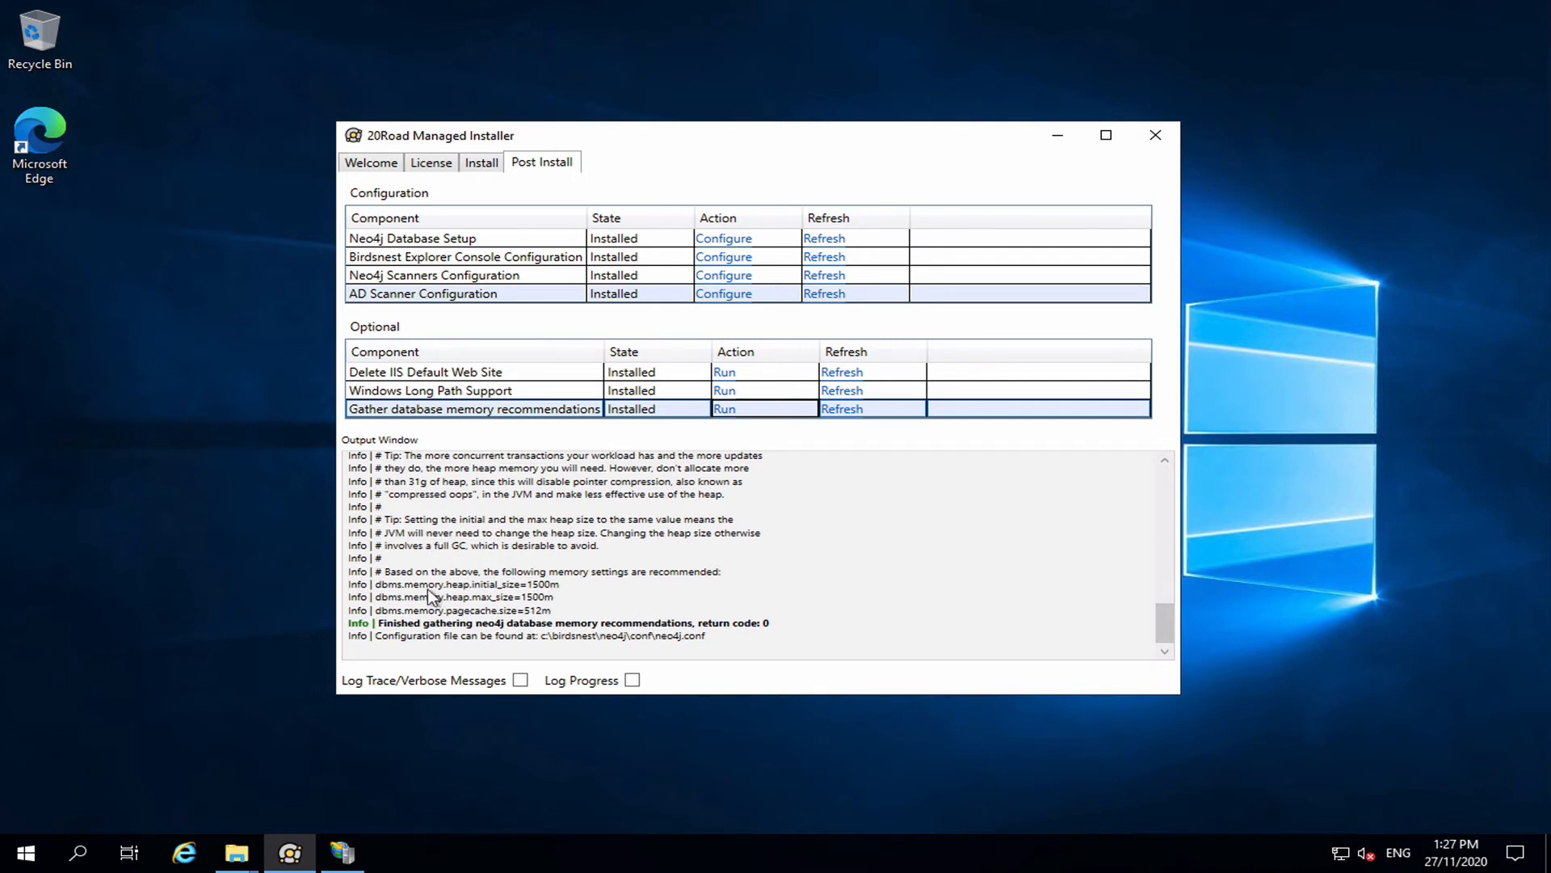
pyautogui.moveTo(550, 603)
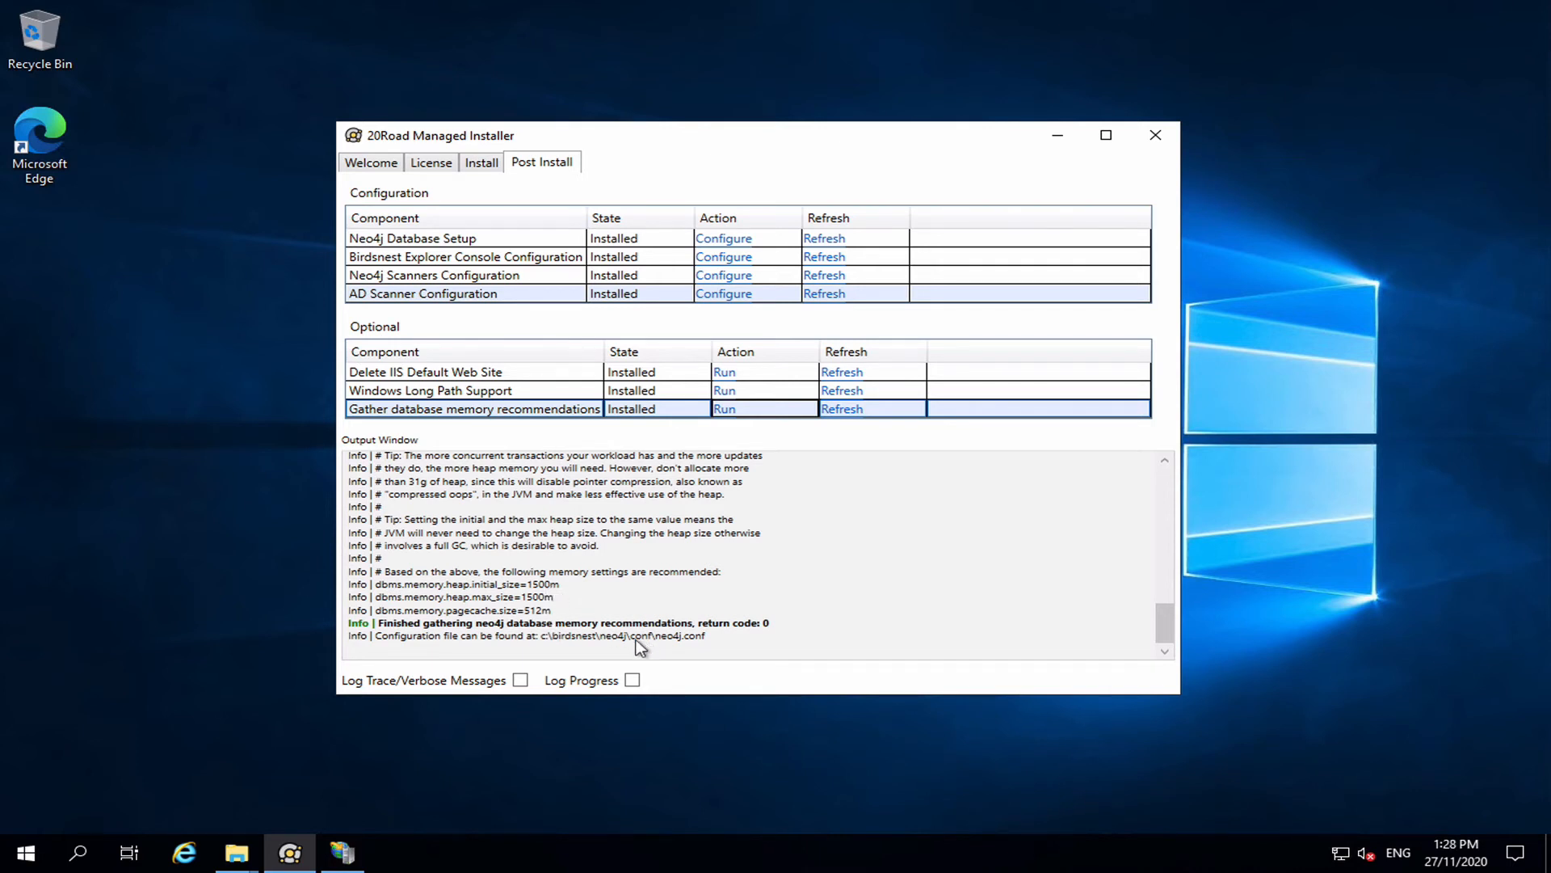
pyautogui.moveTo(555, 643)
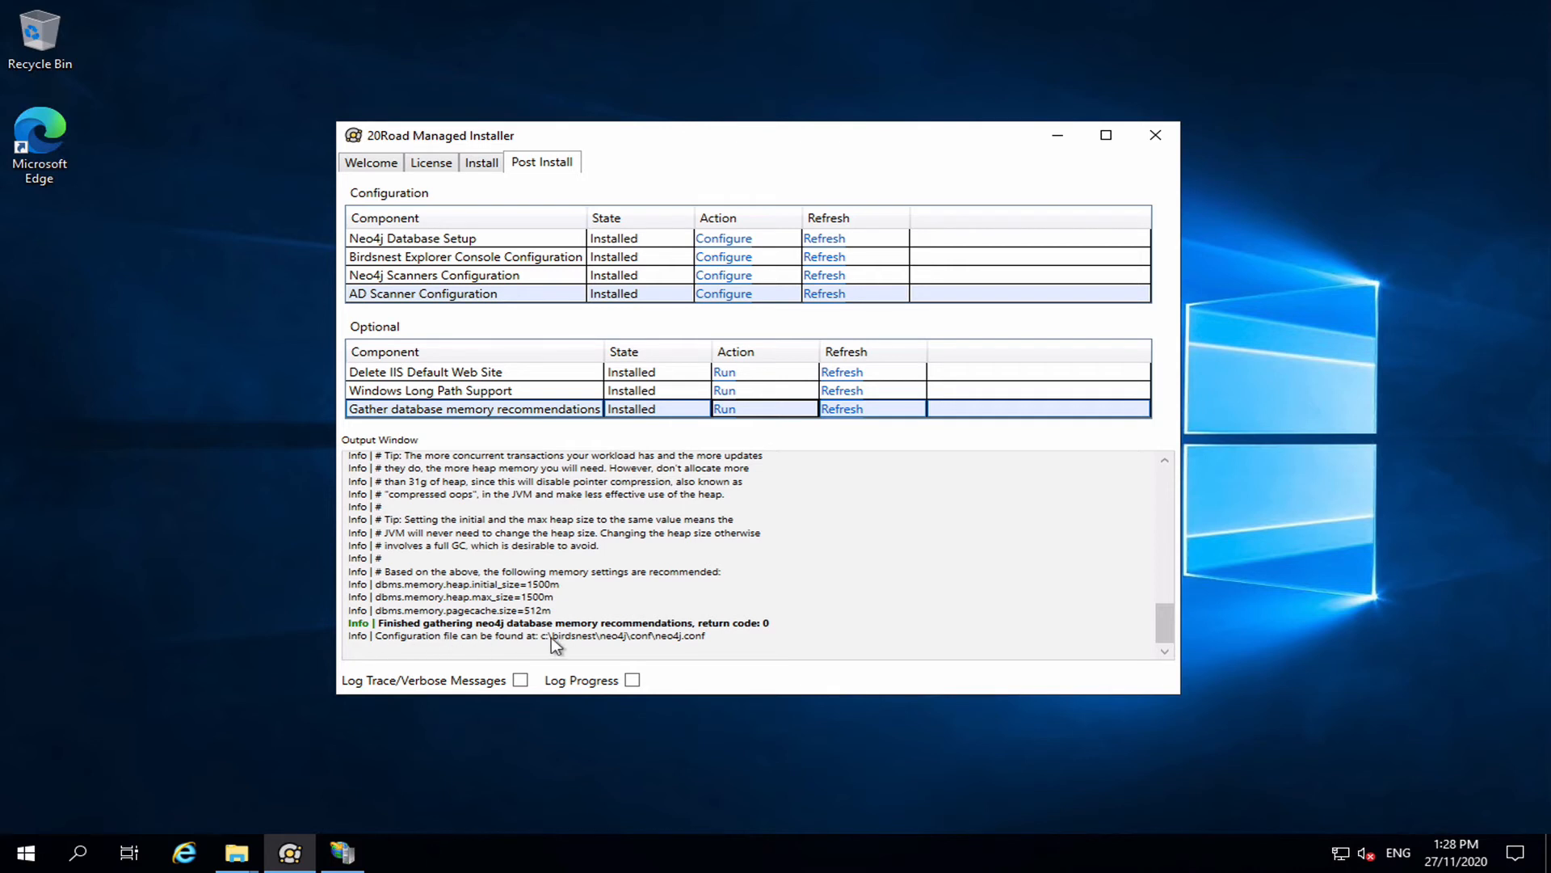
pyautogui.moveTo(493, 577)
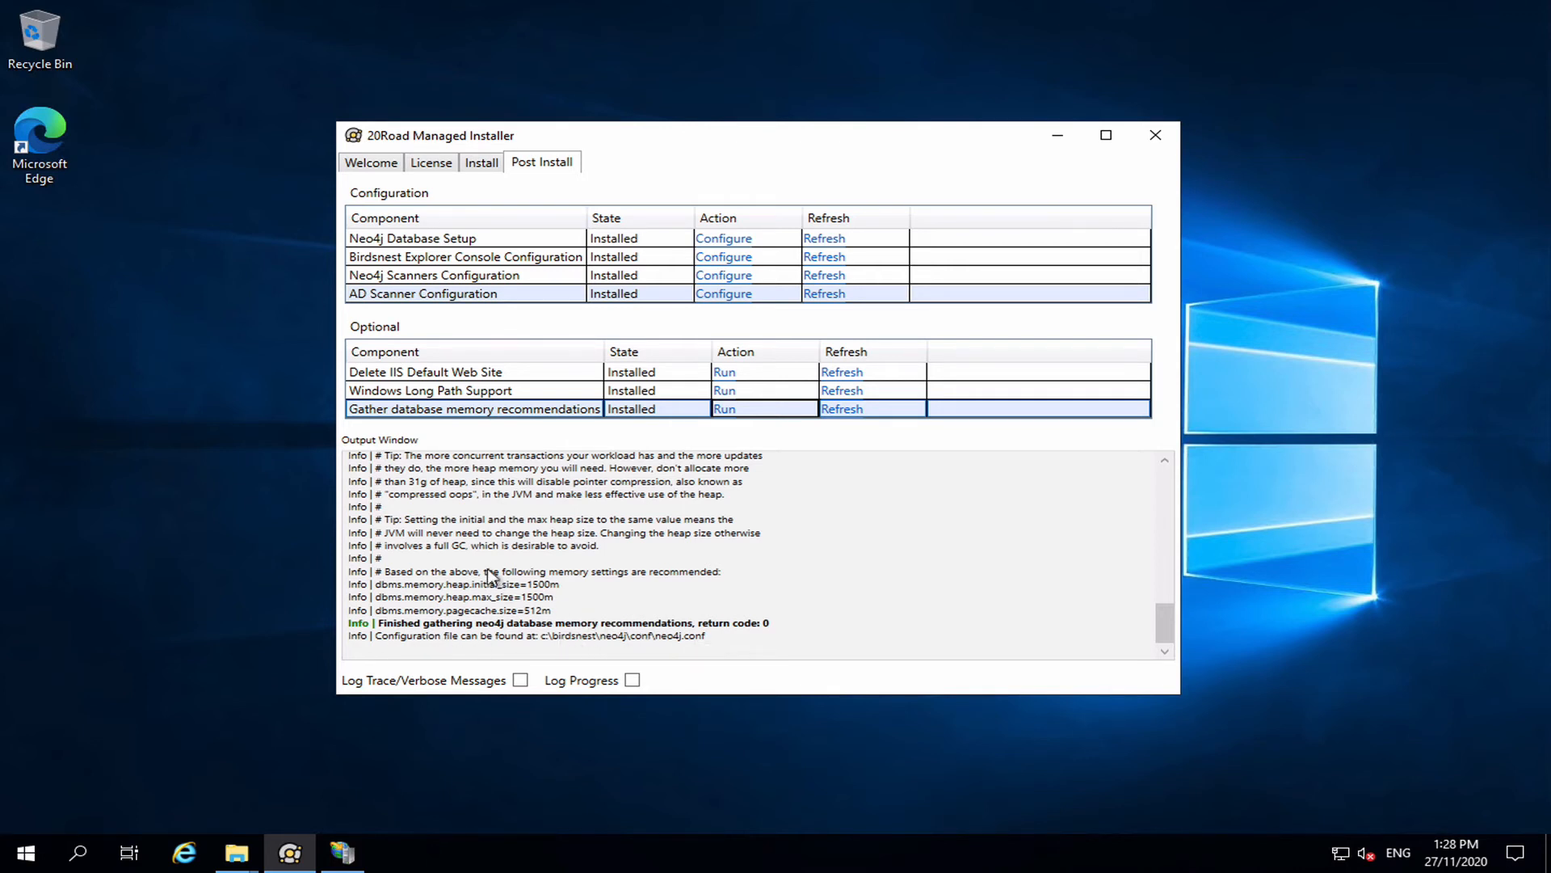
pyautogui.moveTo(486, 554)
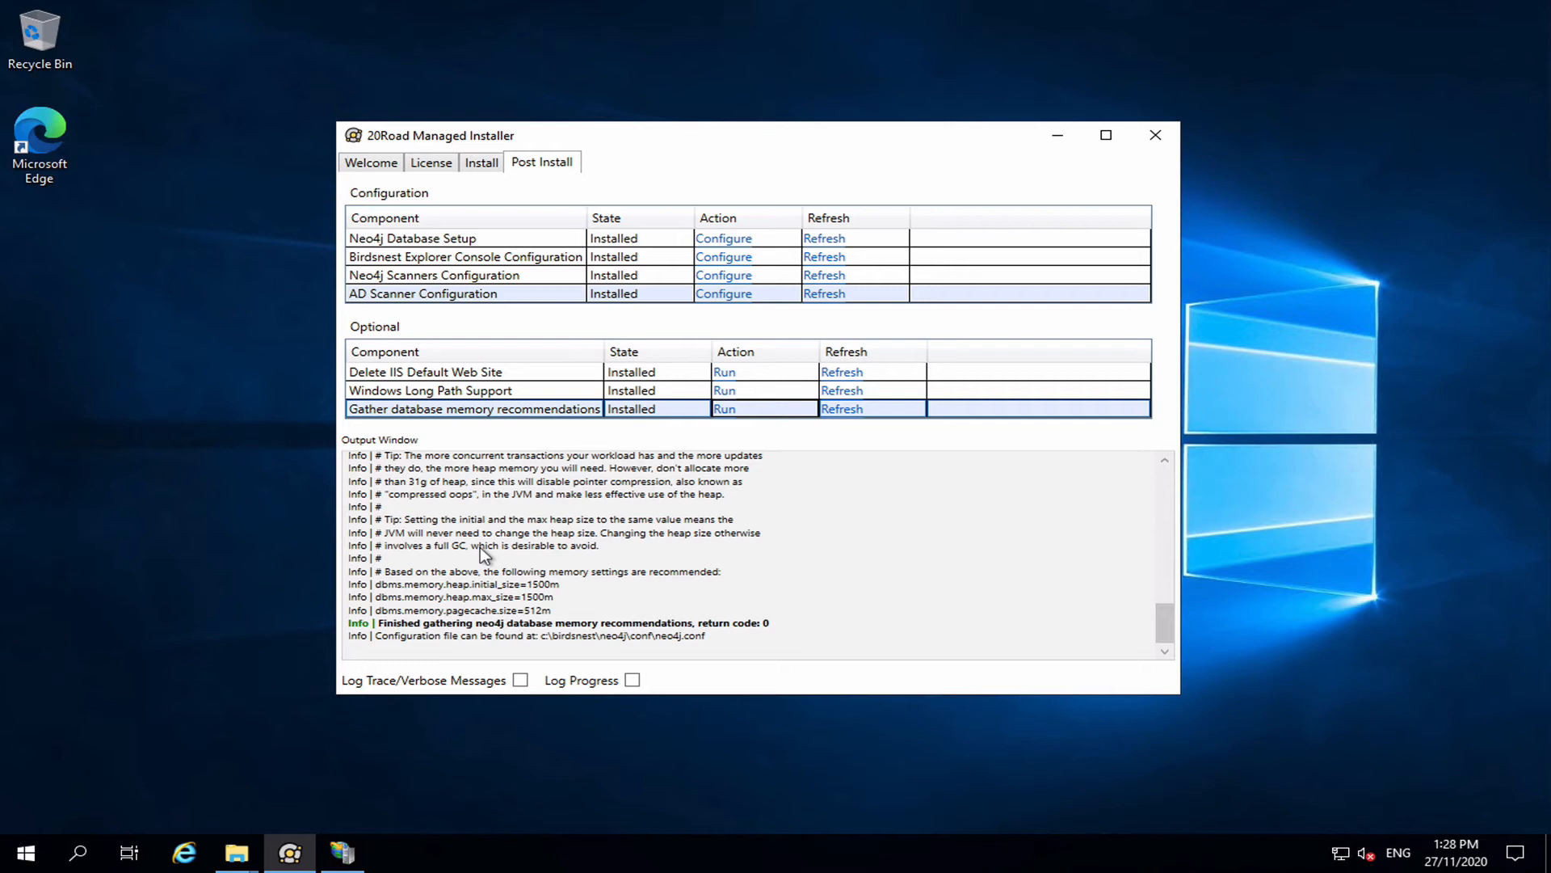
pyautogui.moveTo(902, 604)
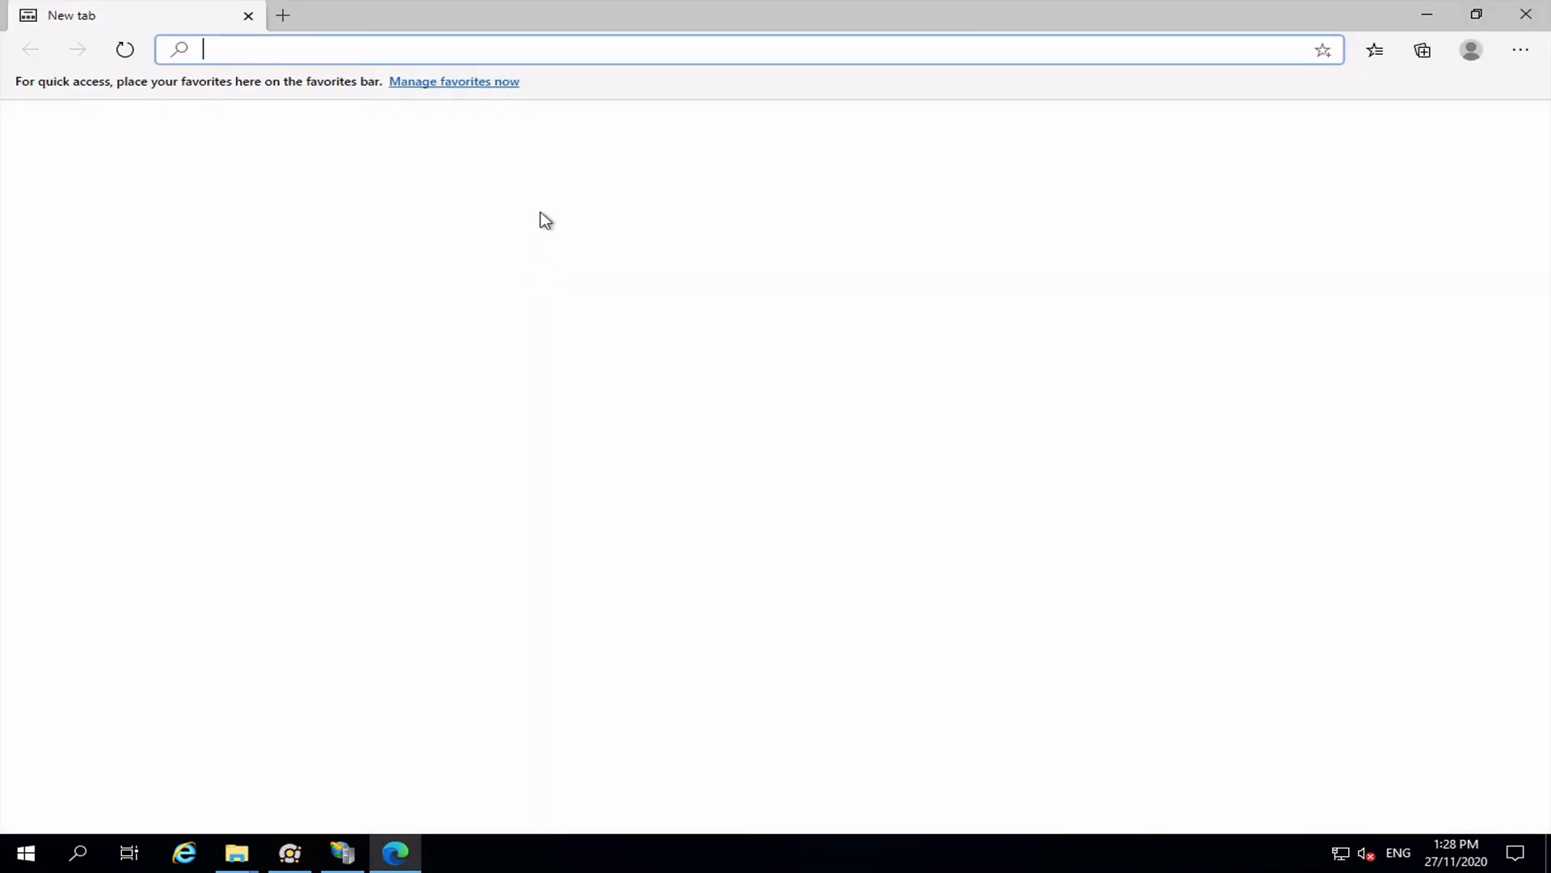
pyautogui.write('https')
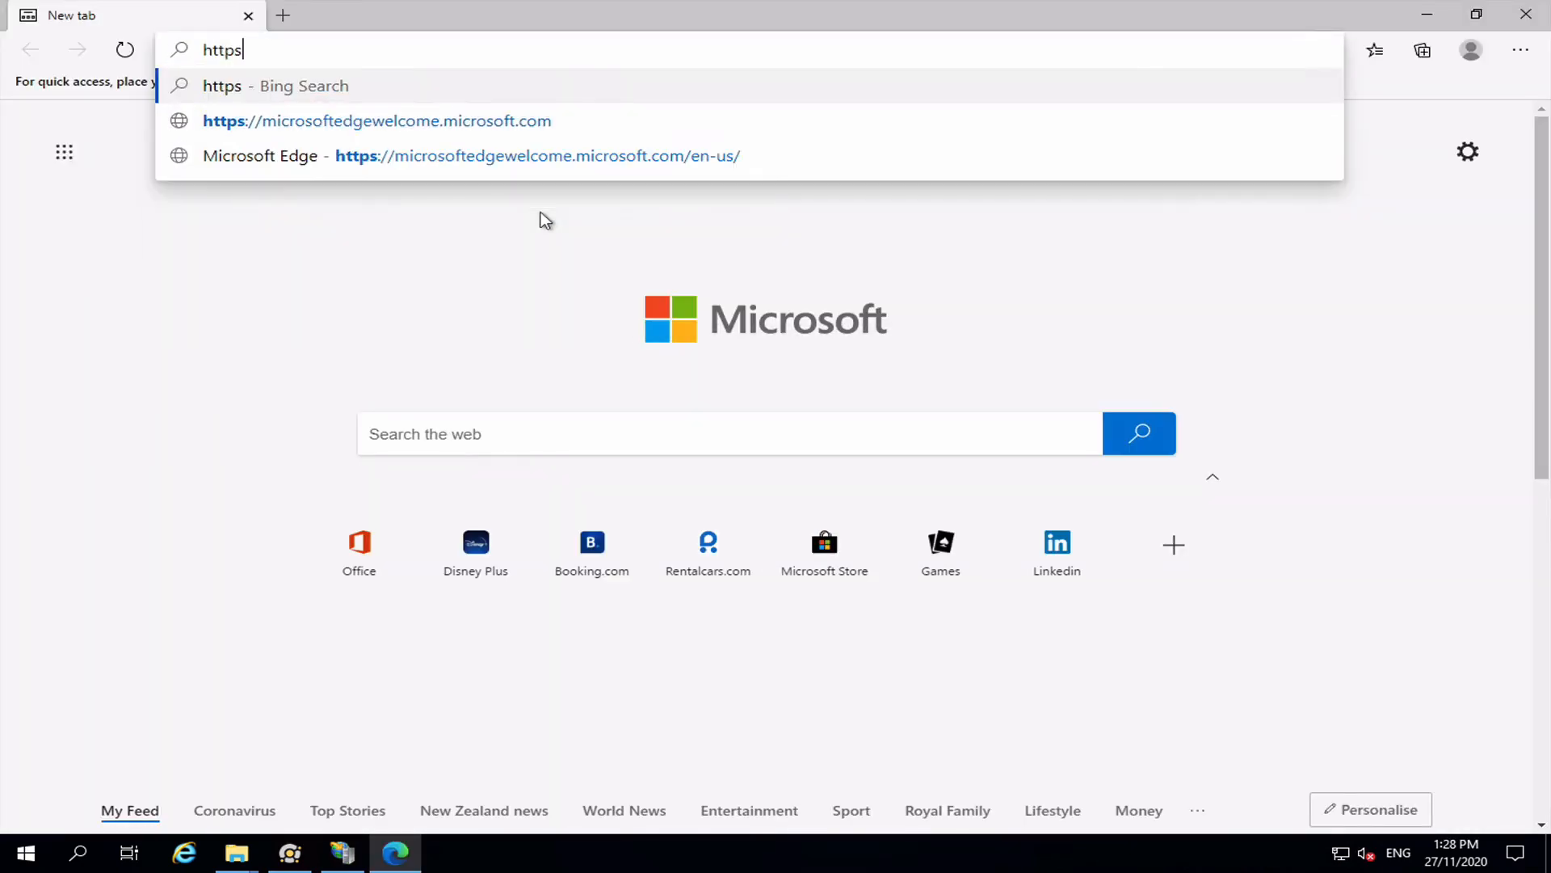
pyautogui.write('://')
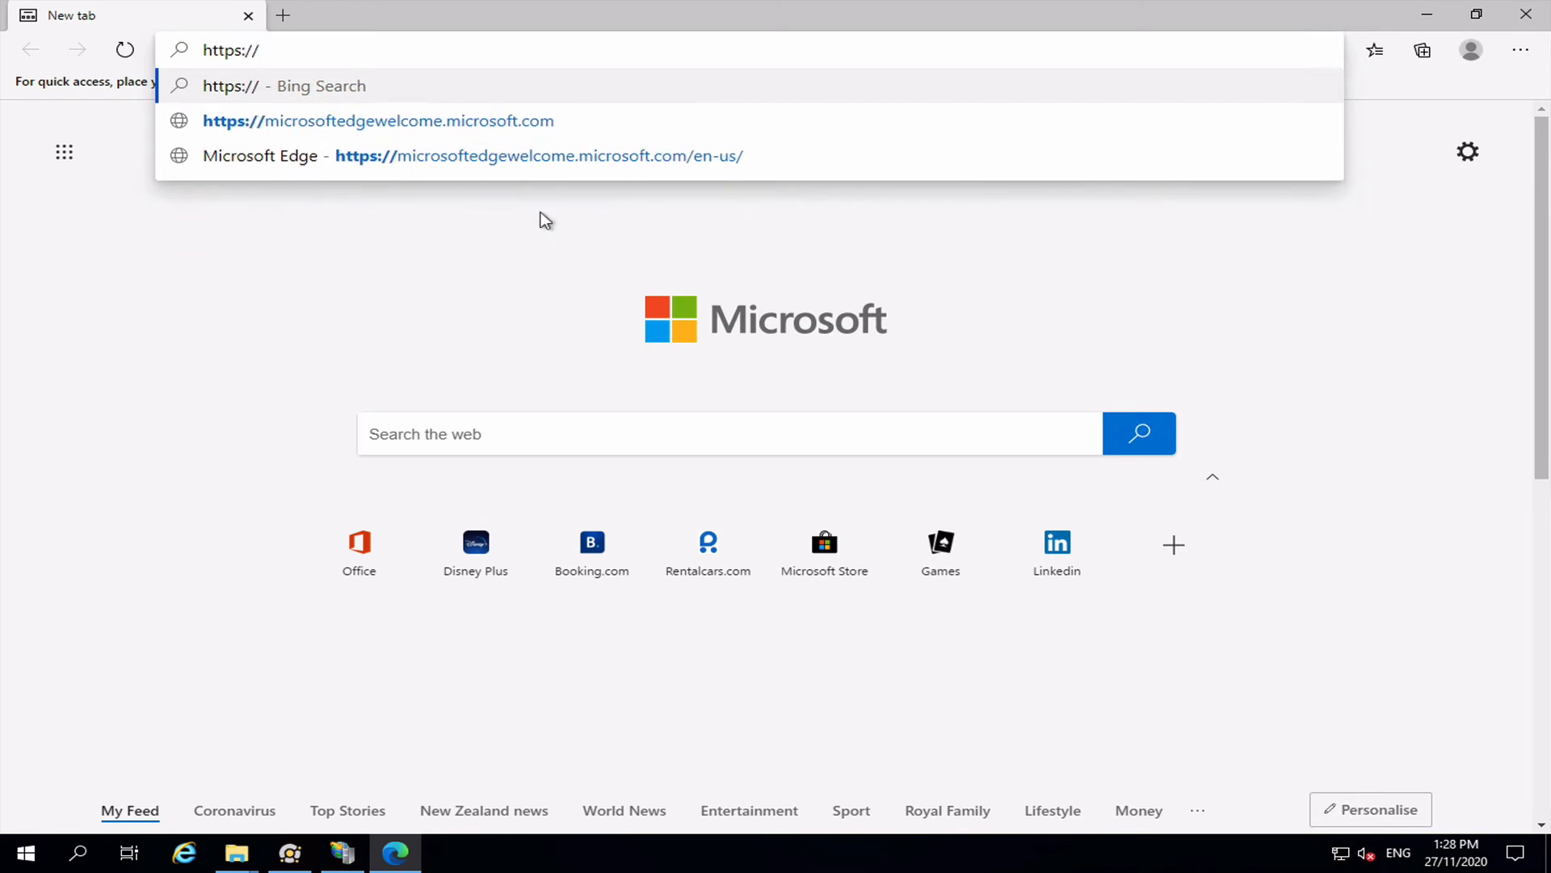
pyautogui.write('localhost')
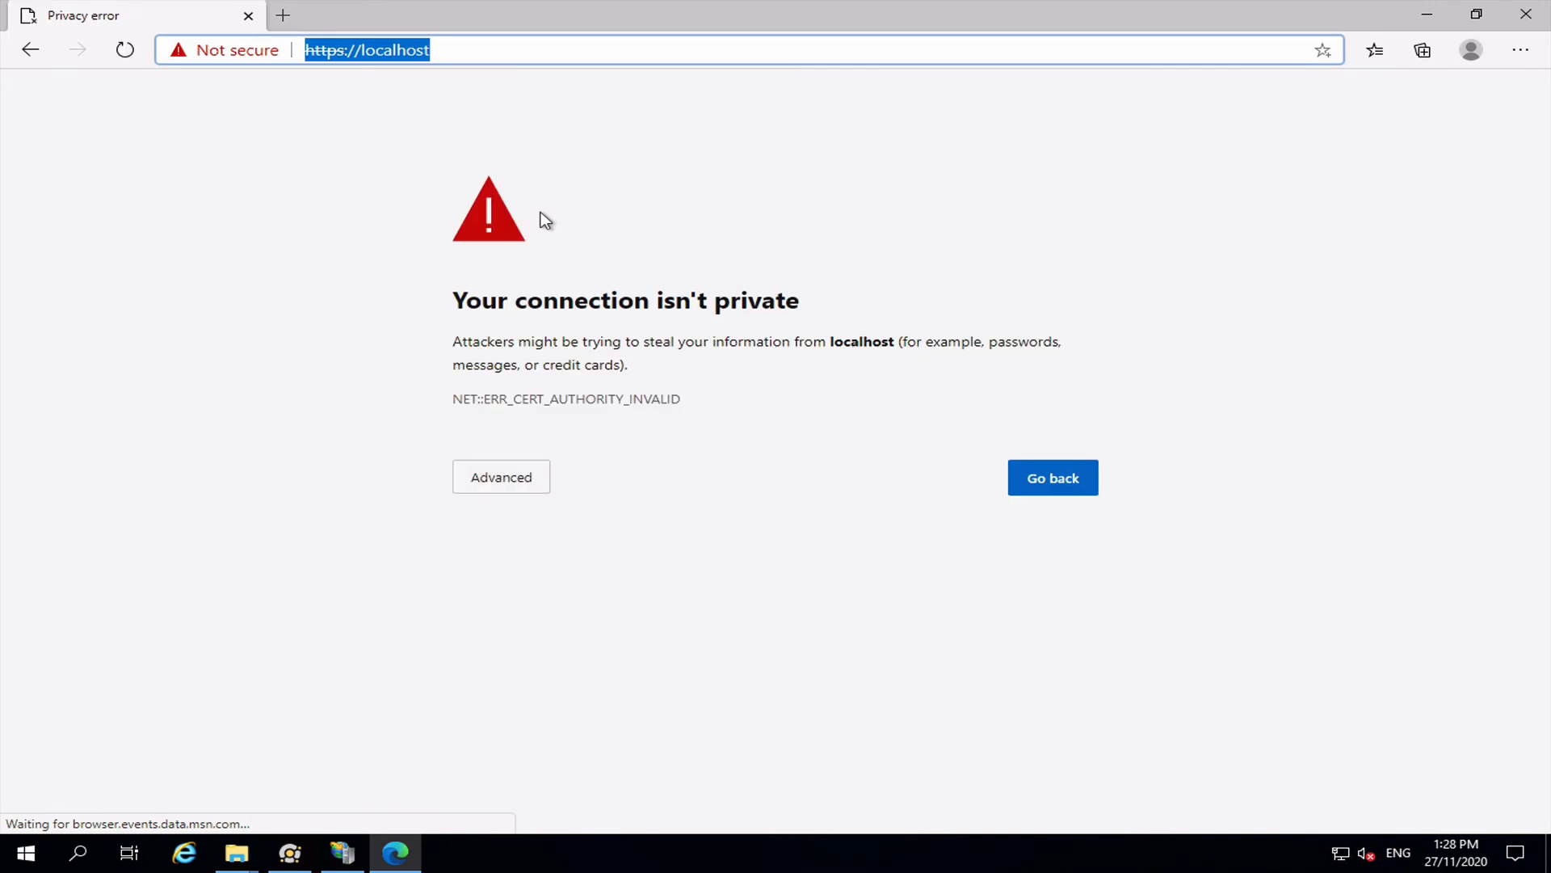
pyautogui.moveTo(501, 483)
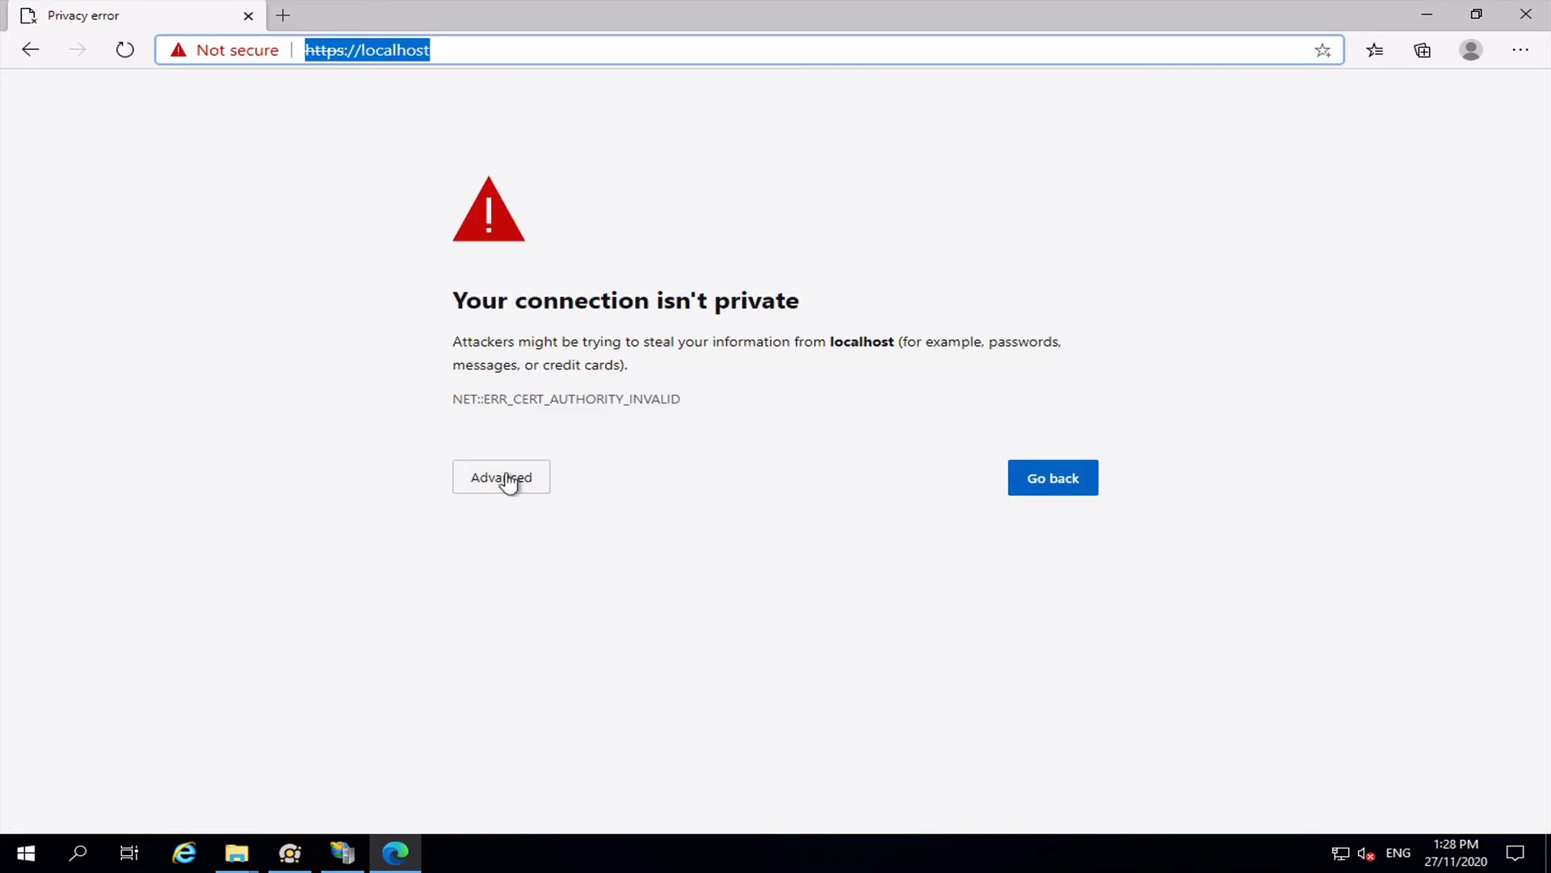
pyautogui.click(501, 477)
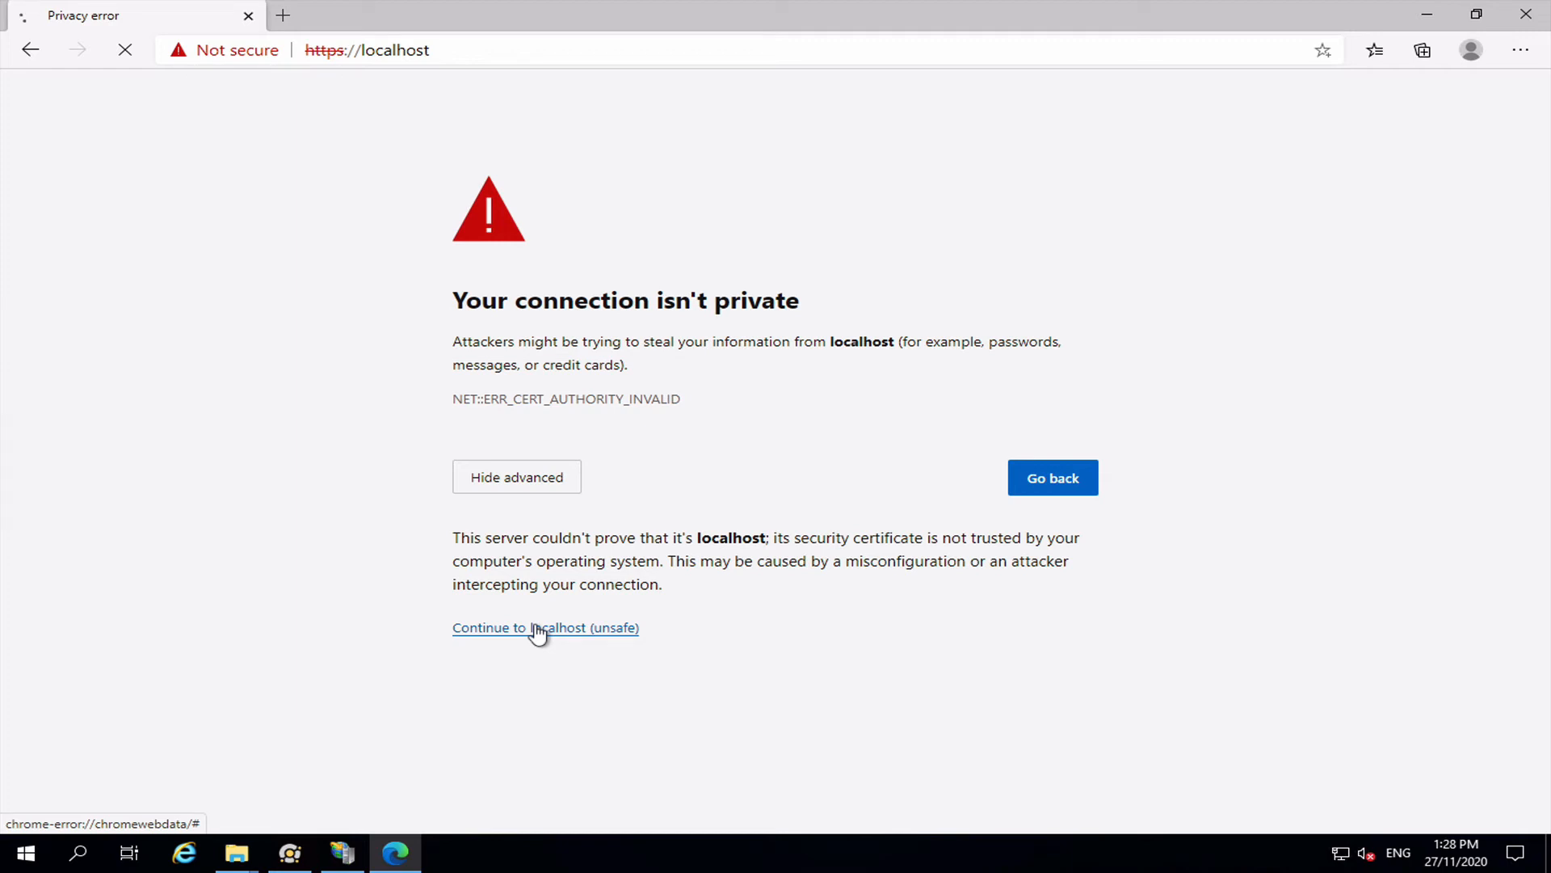
pyautogui.click(544, 627)
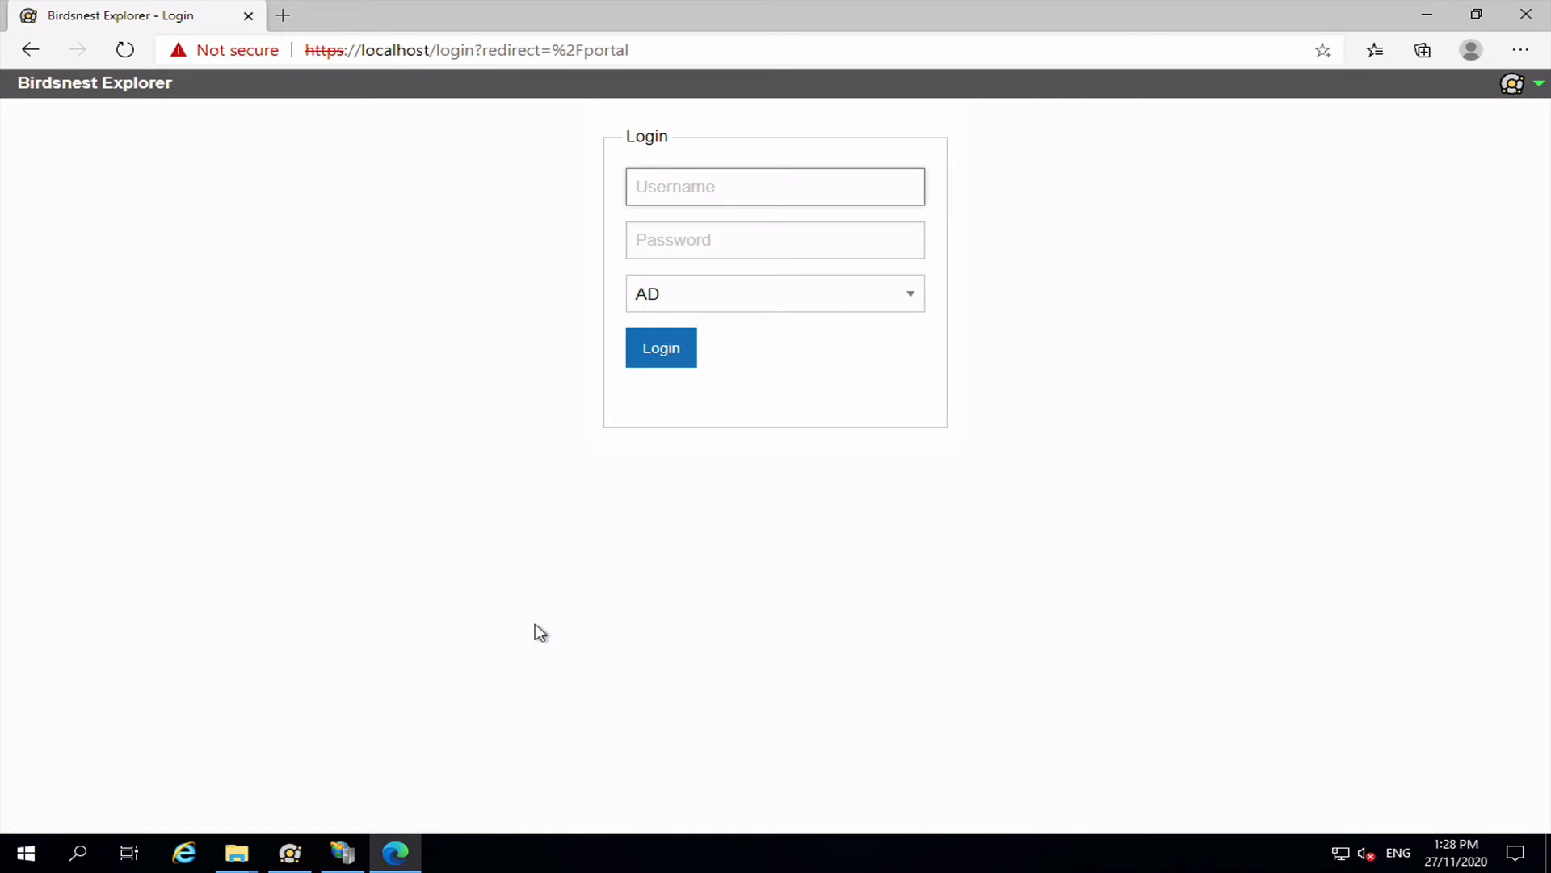
pyautogui.moveTo(841, 475)
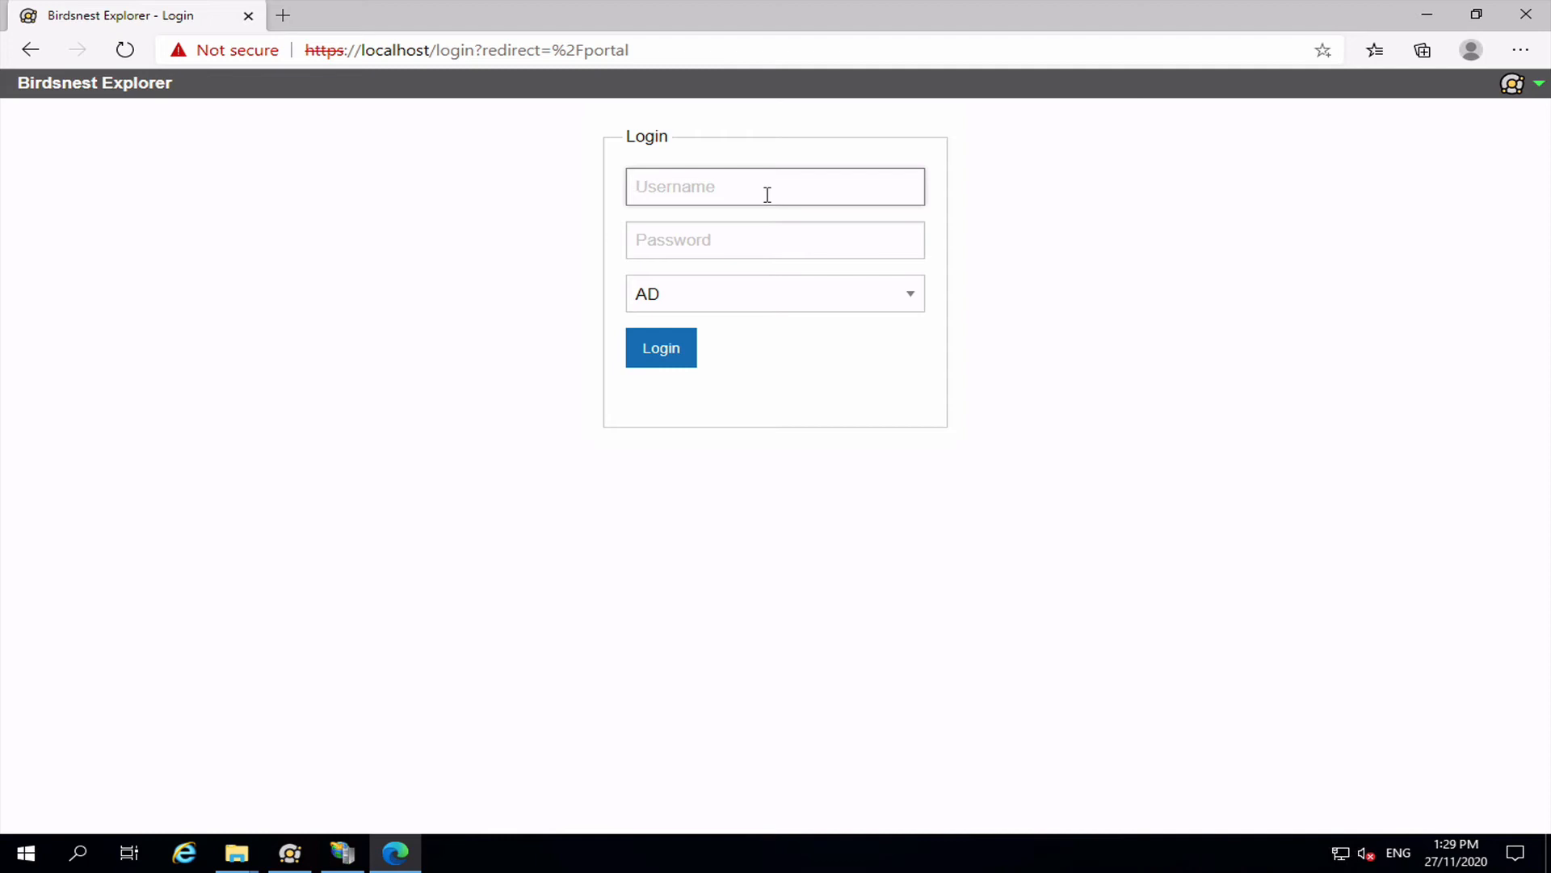
pyautogui.click(774, 292)
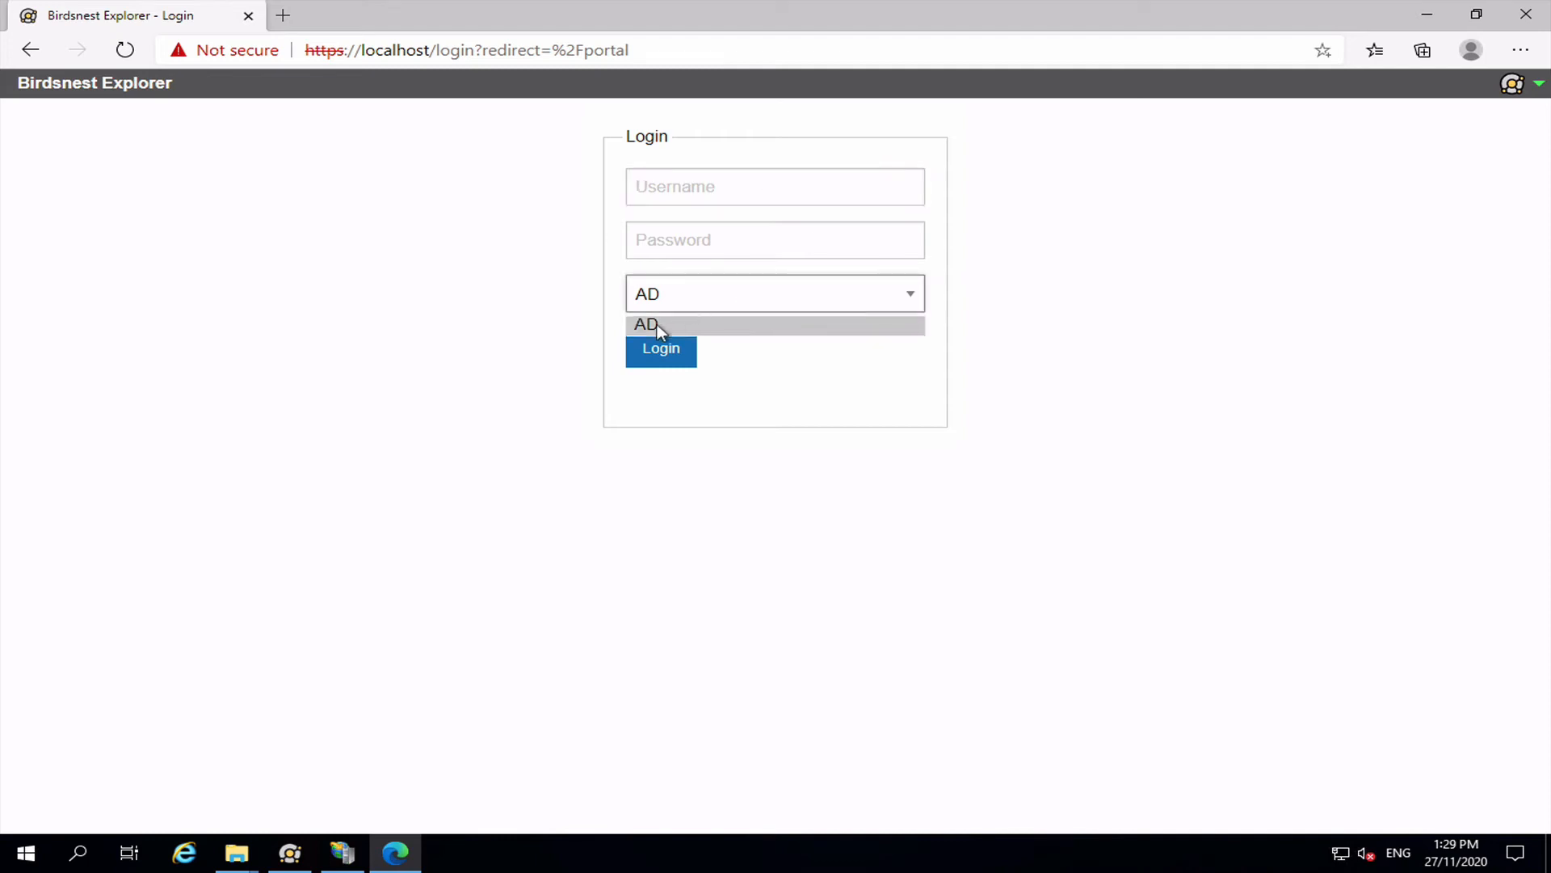
pyautogui.click(647, 325)
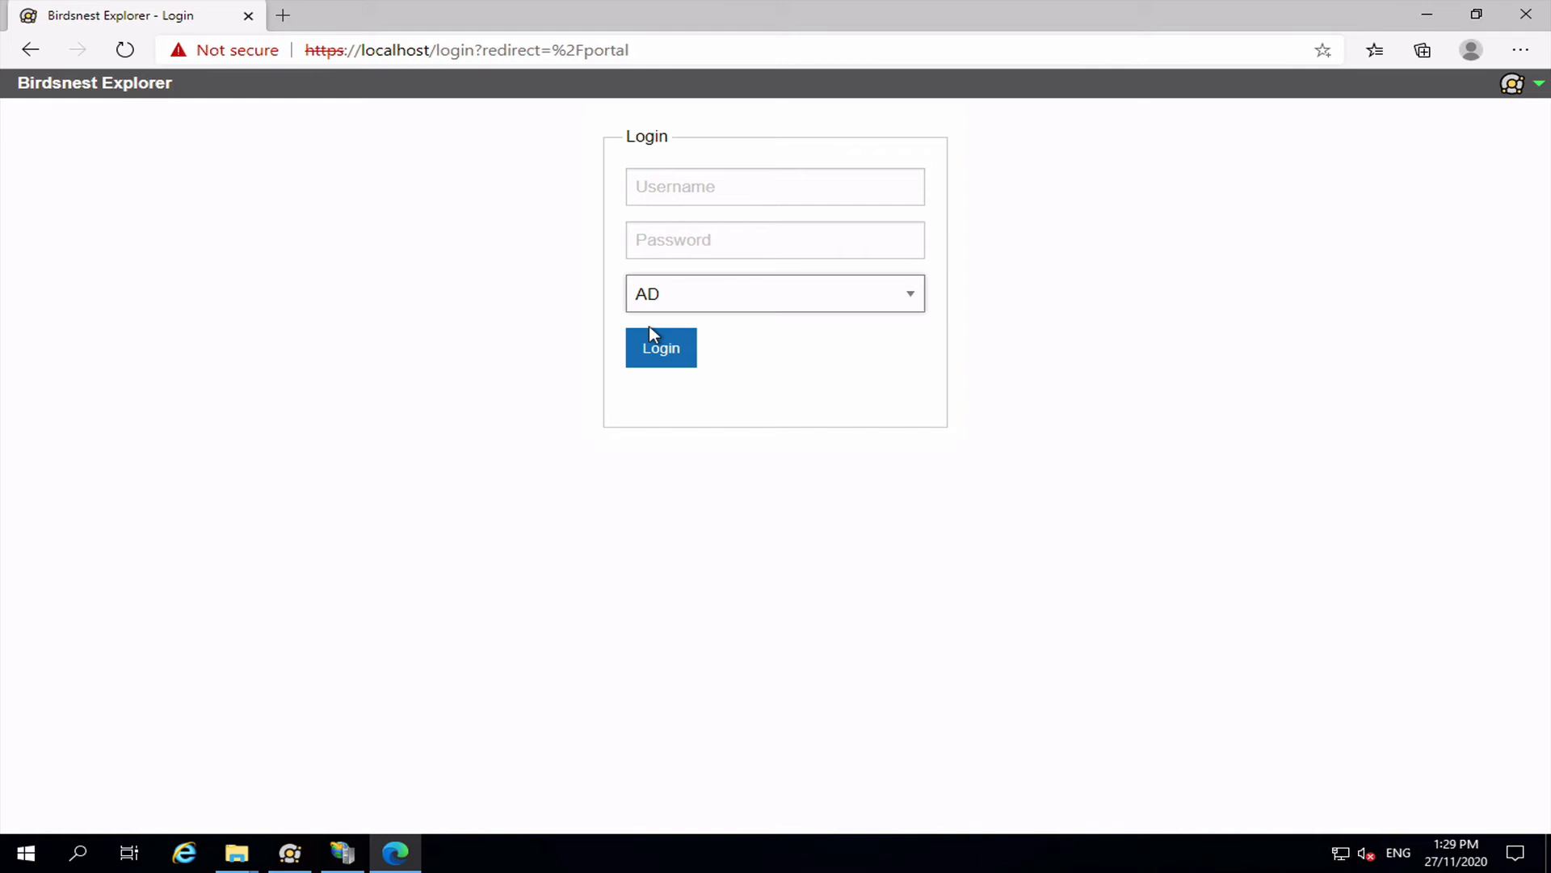
pyautogui.moveTo(708, 205)
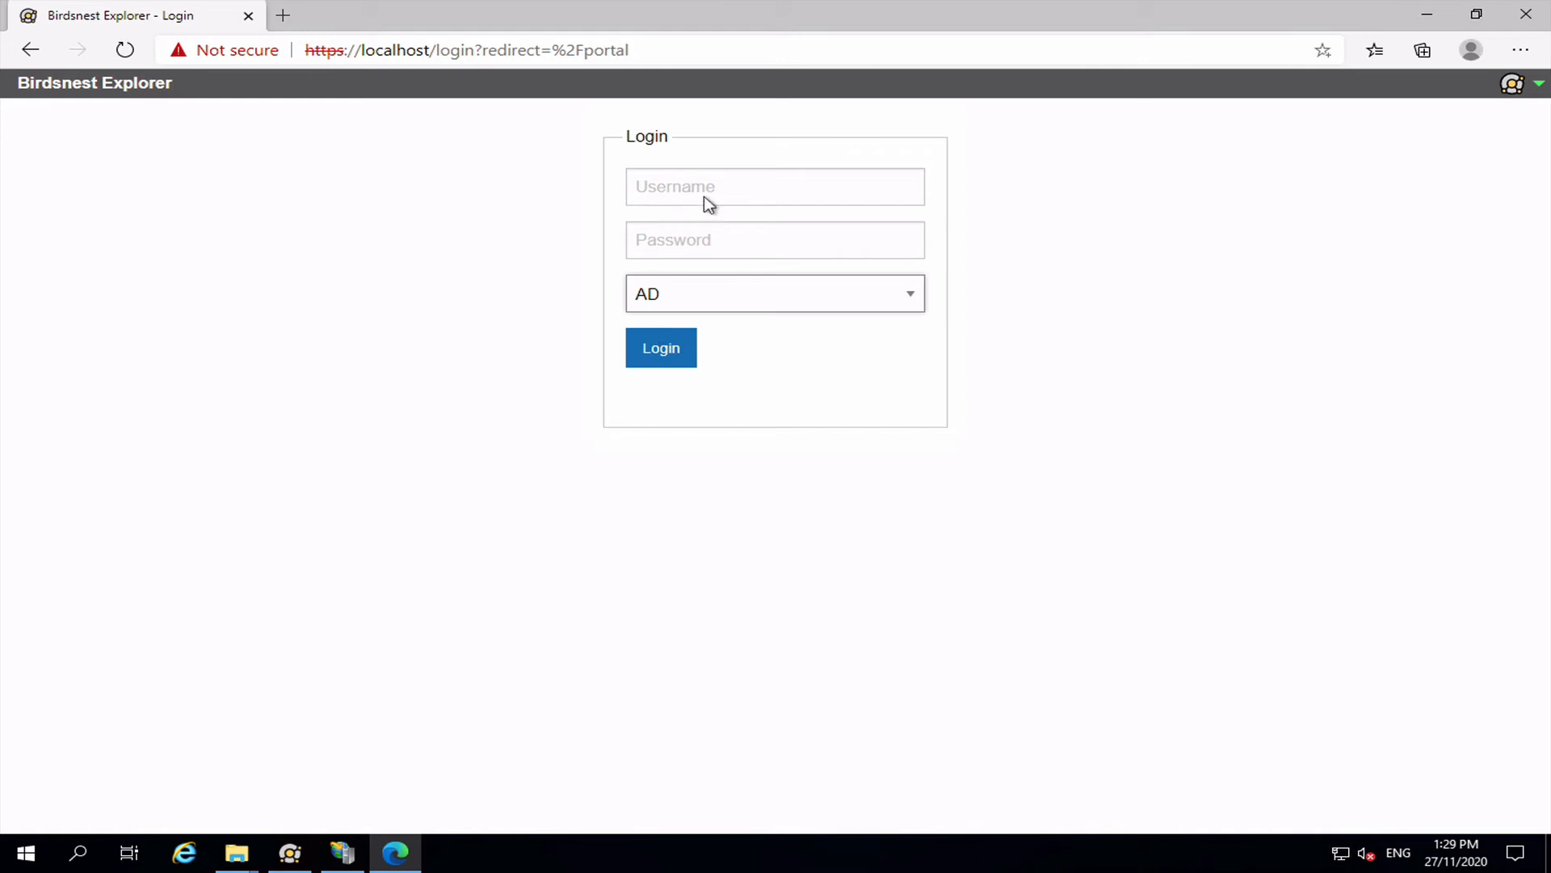
pyautogui.write('mikep')
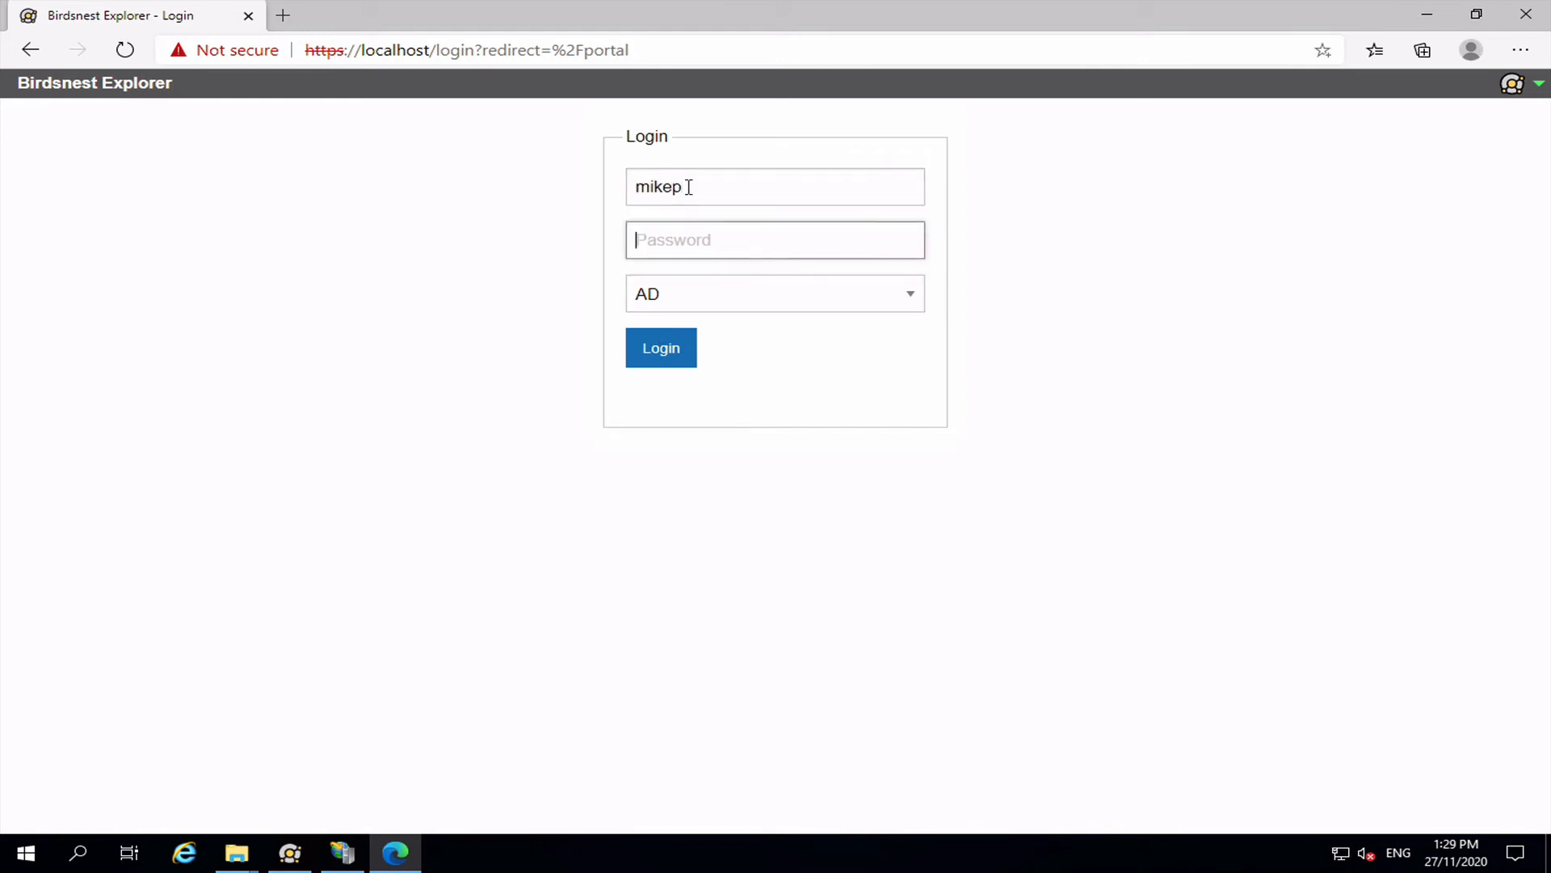
pyautogui.write('password')
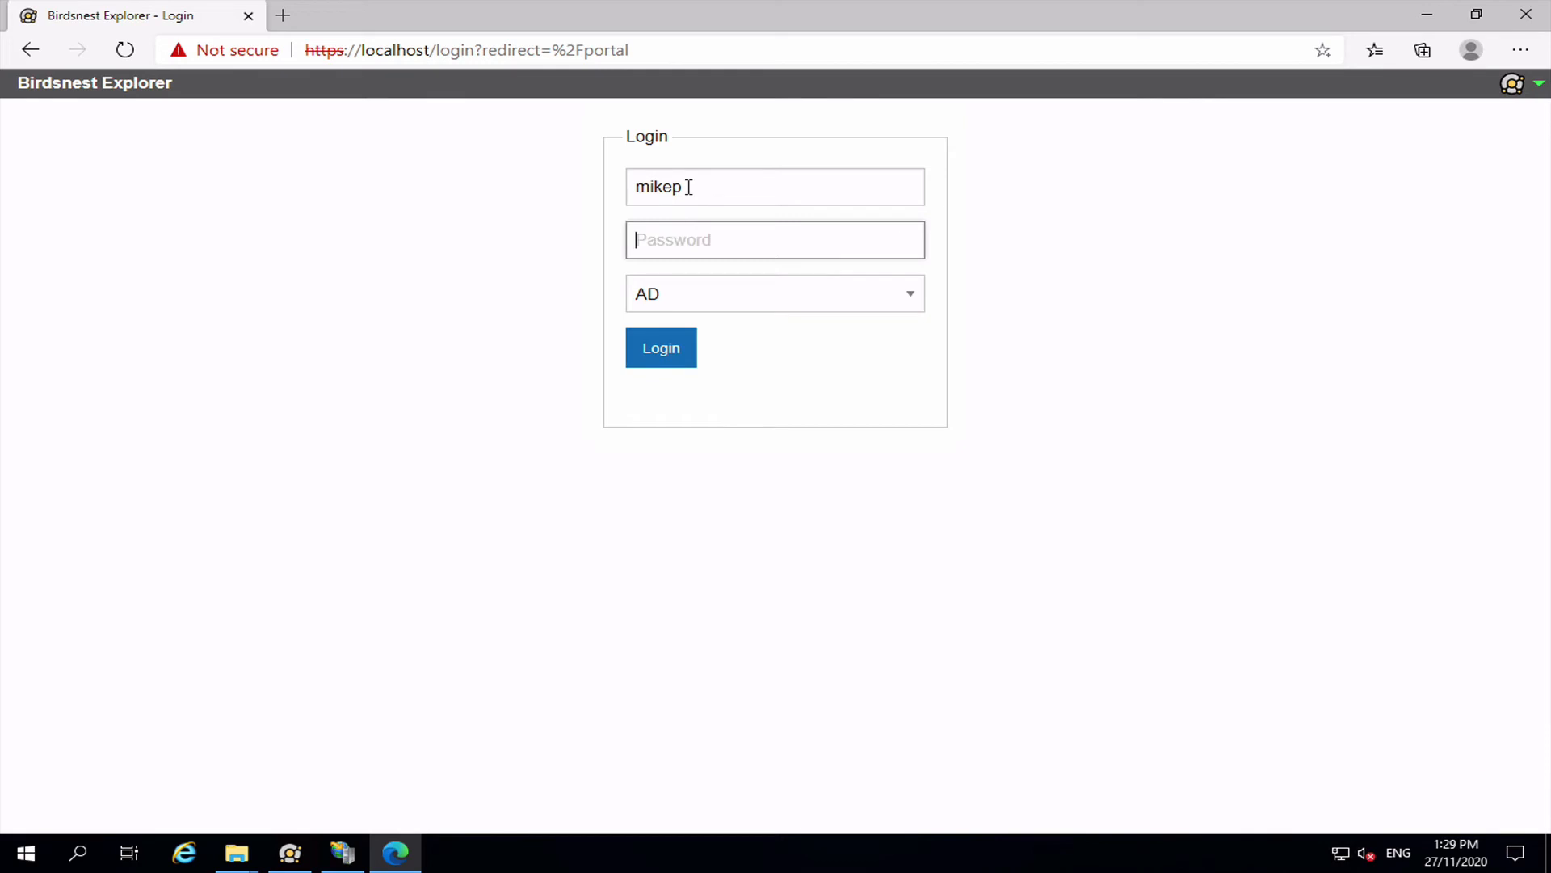
pyautogui.click(661, 347)
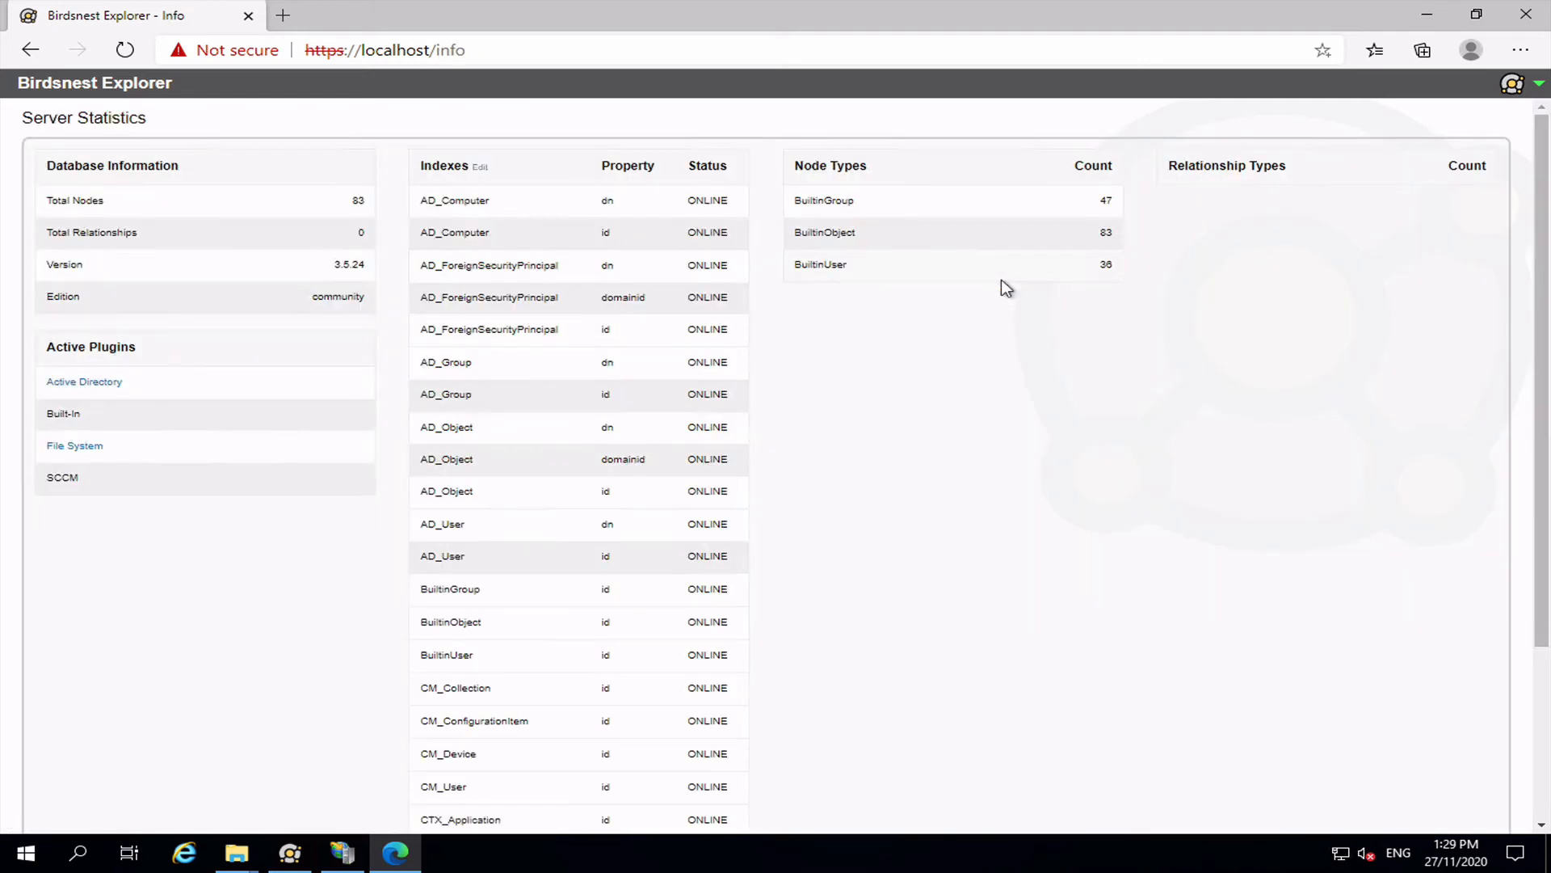
pyautogui.moveTo(354, 215)
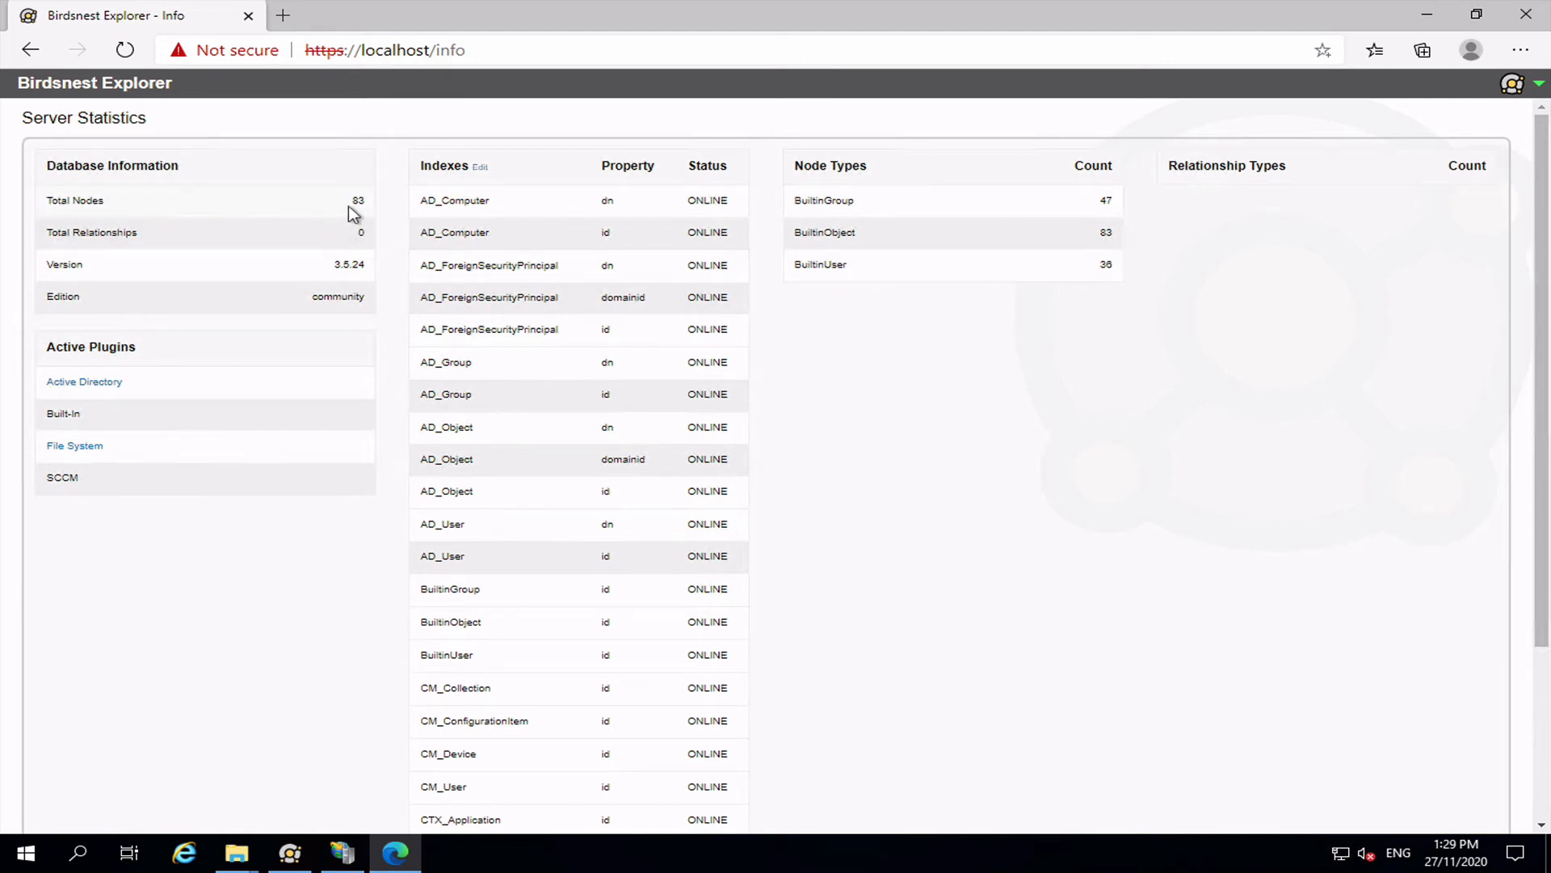
pyautogui.moveTo(813, 267)
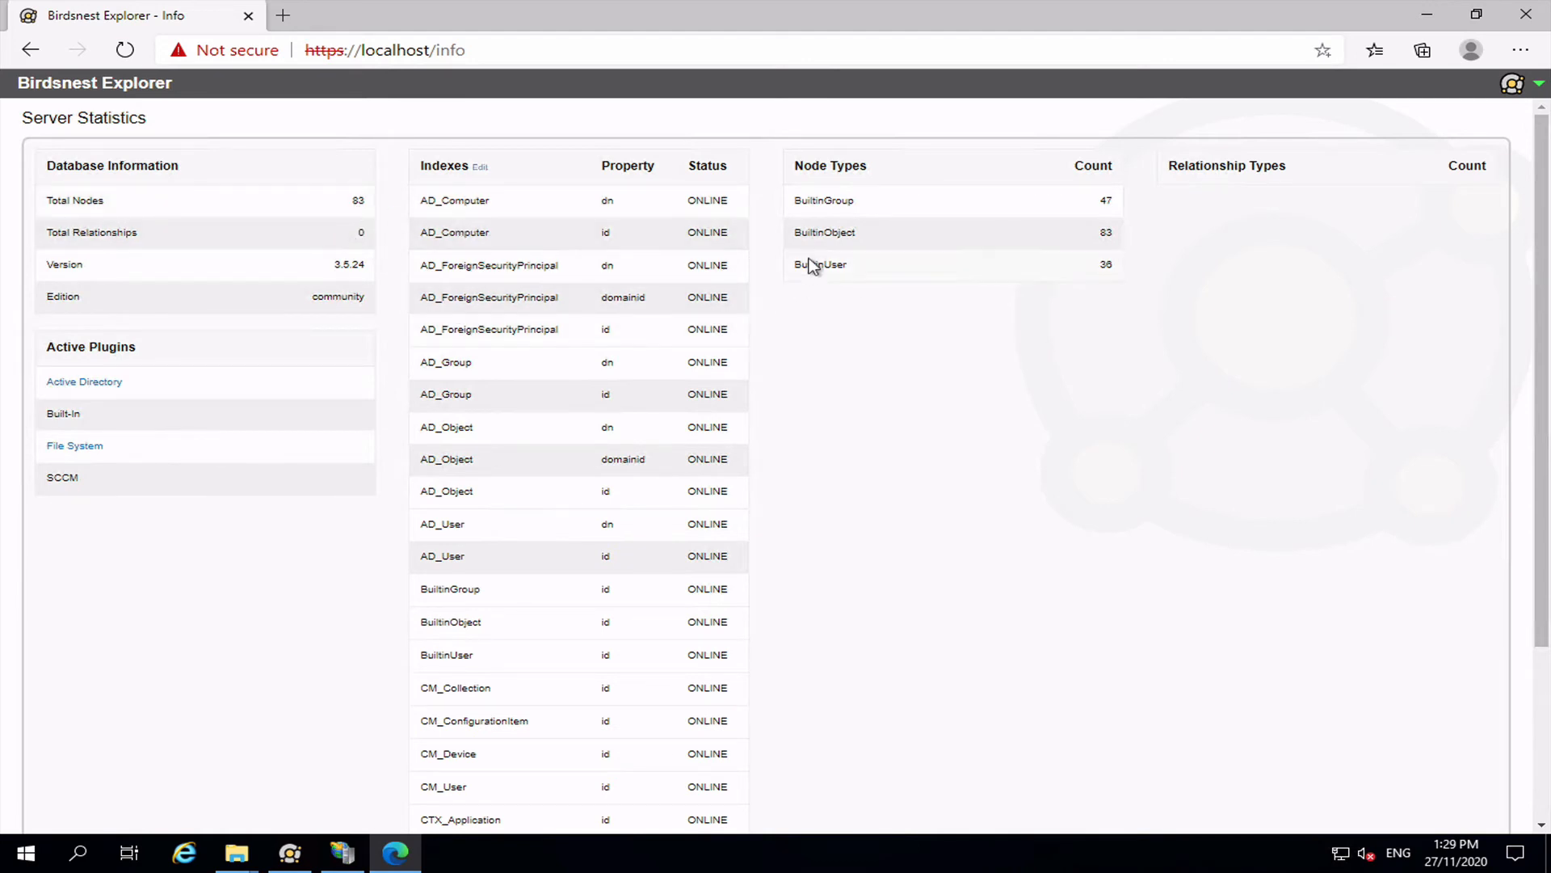
pyautogui.moveTo(819, 267)
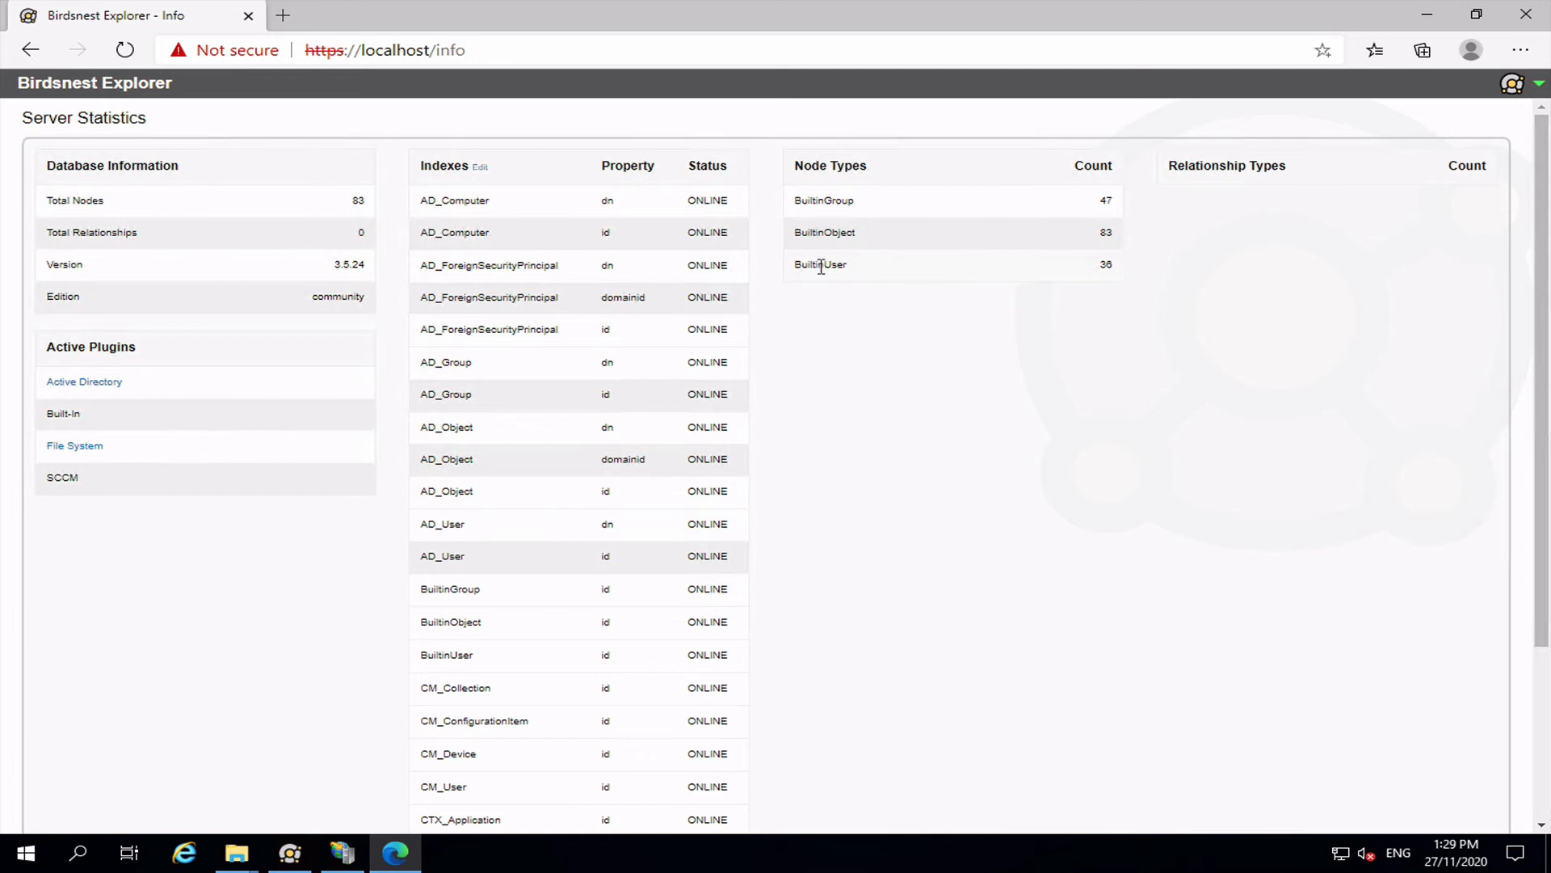
pyautogui.moveTo(821, 297)
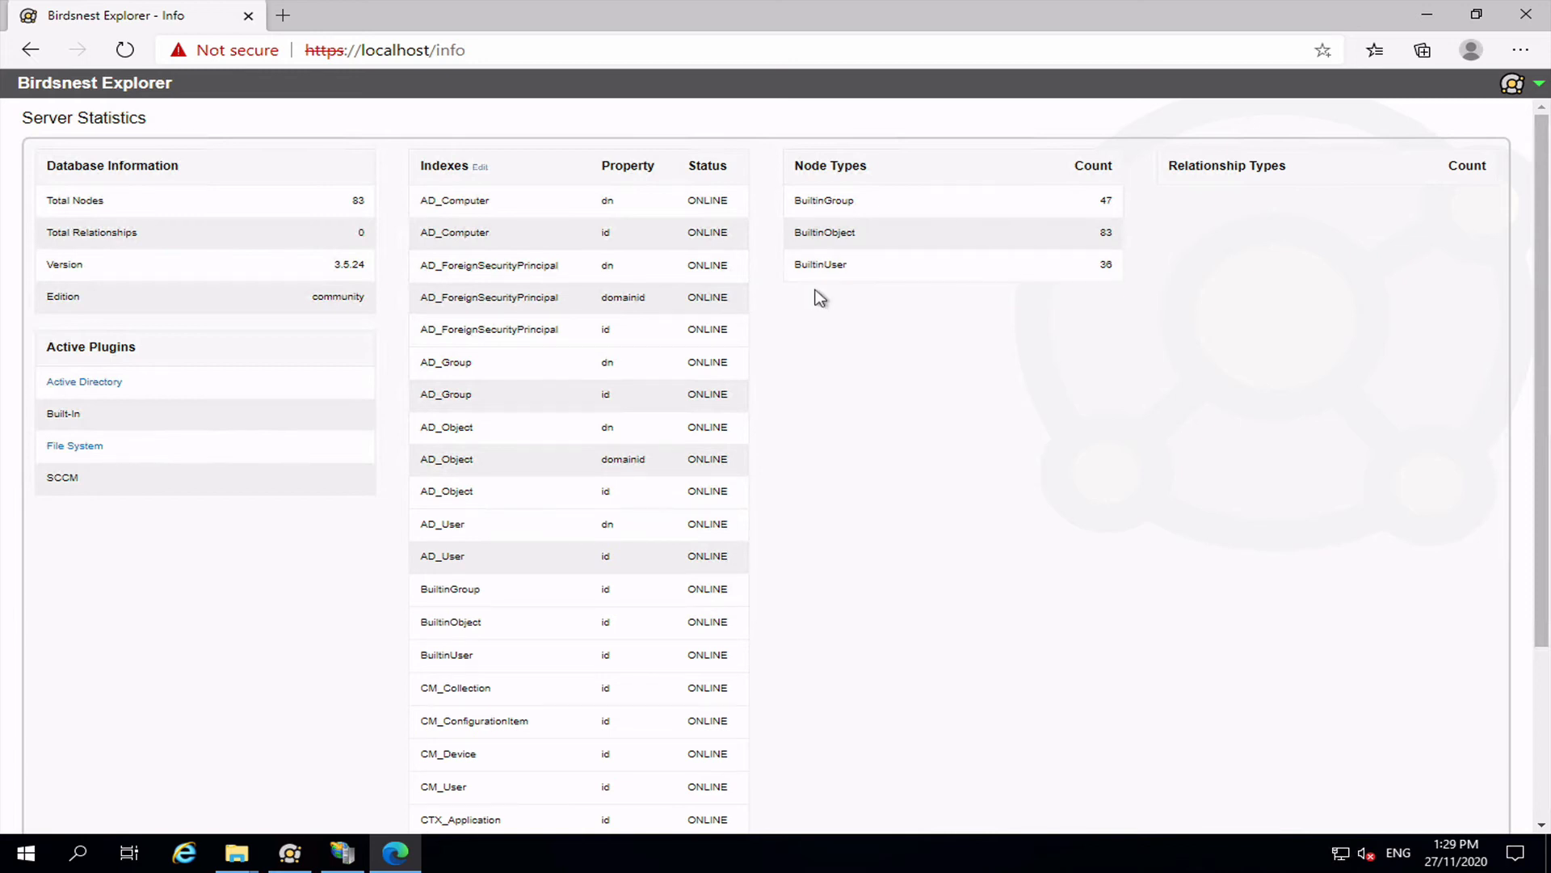
pyautogui.moveTo(821, 359)
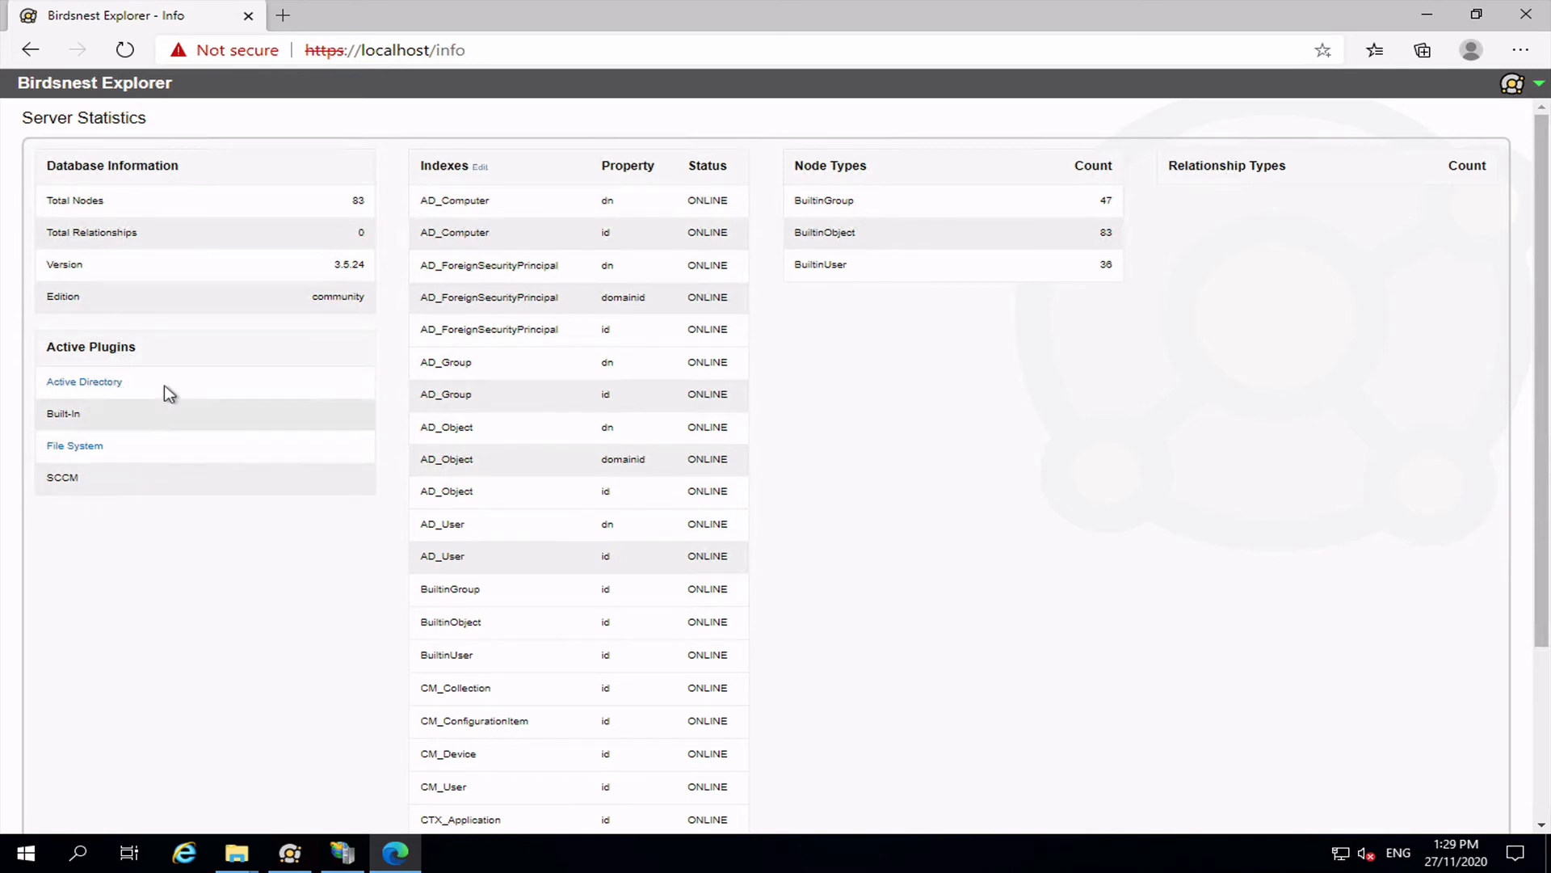
pyautogui.moveTo(74, 445)
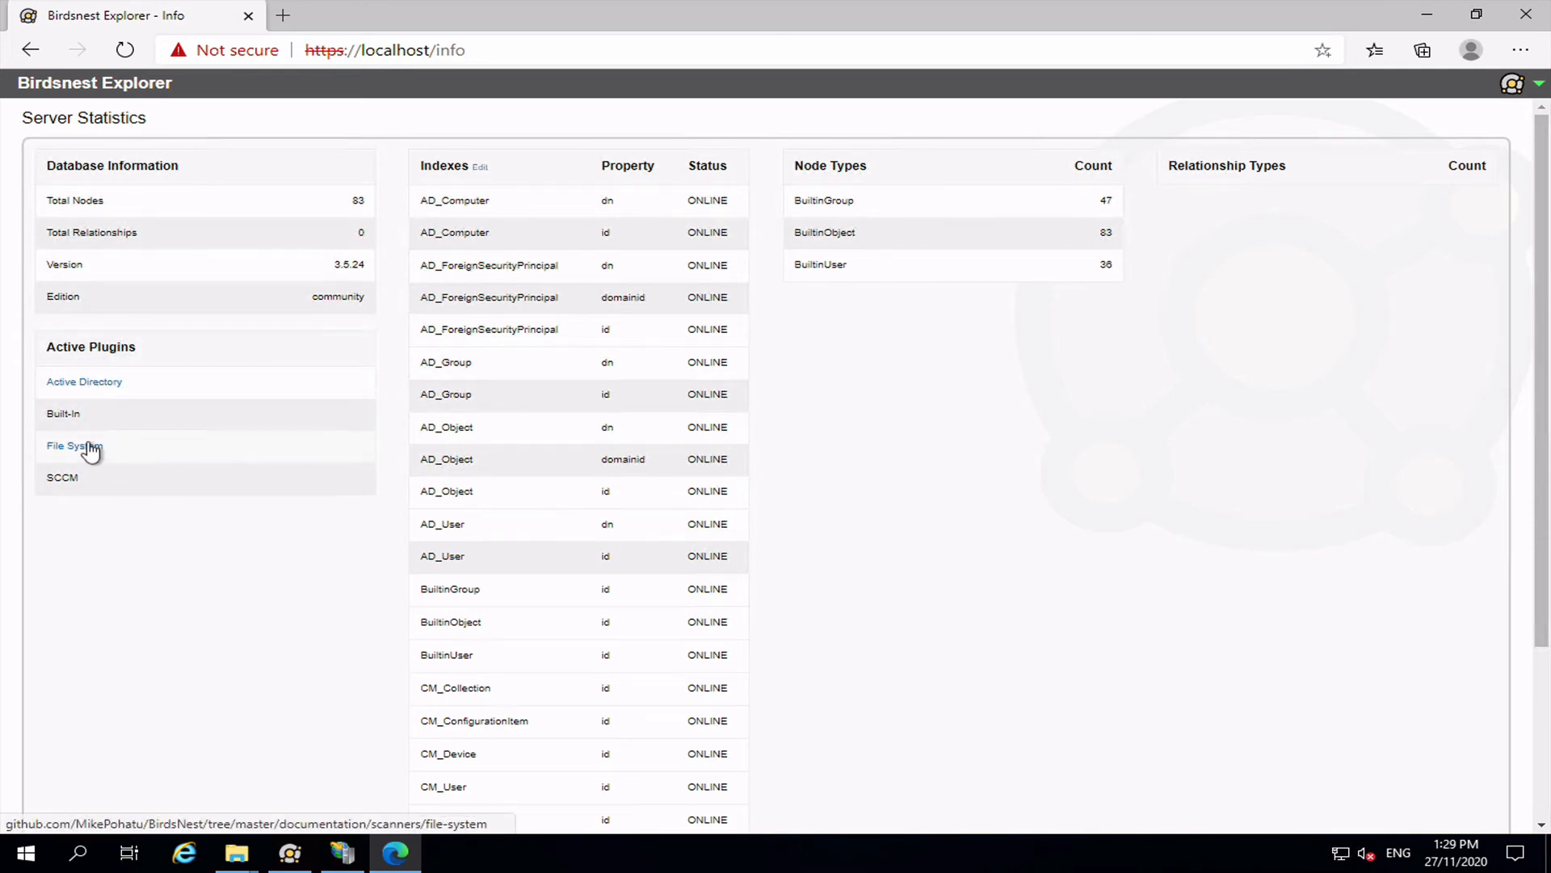
pyautogui.moveTo(61, 476)
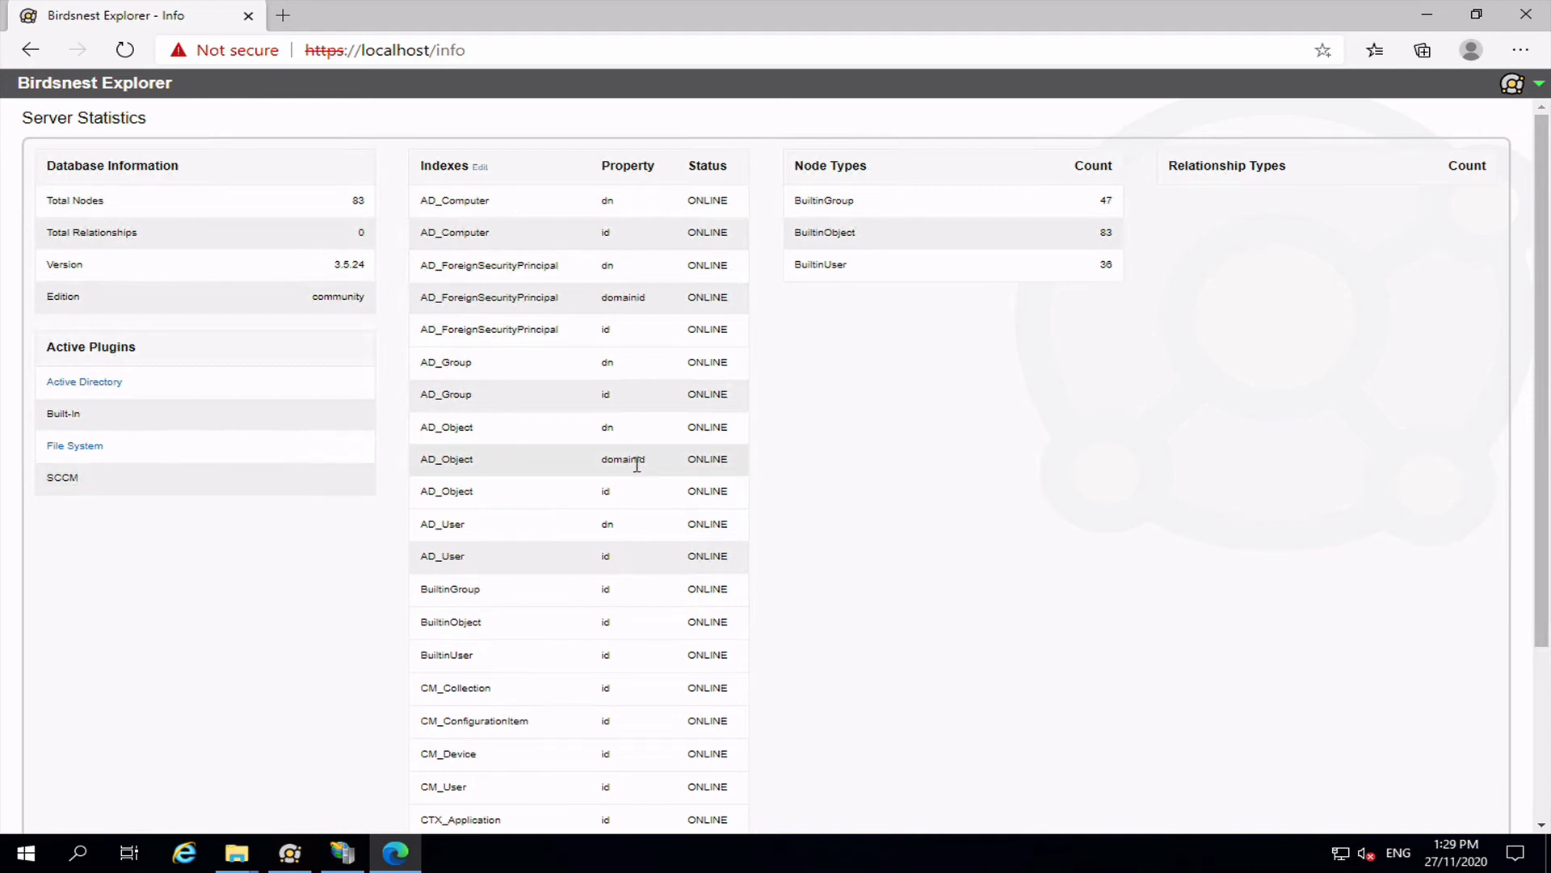
pyautogui.moveTo(658, 299)
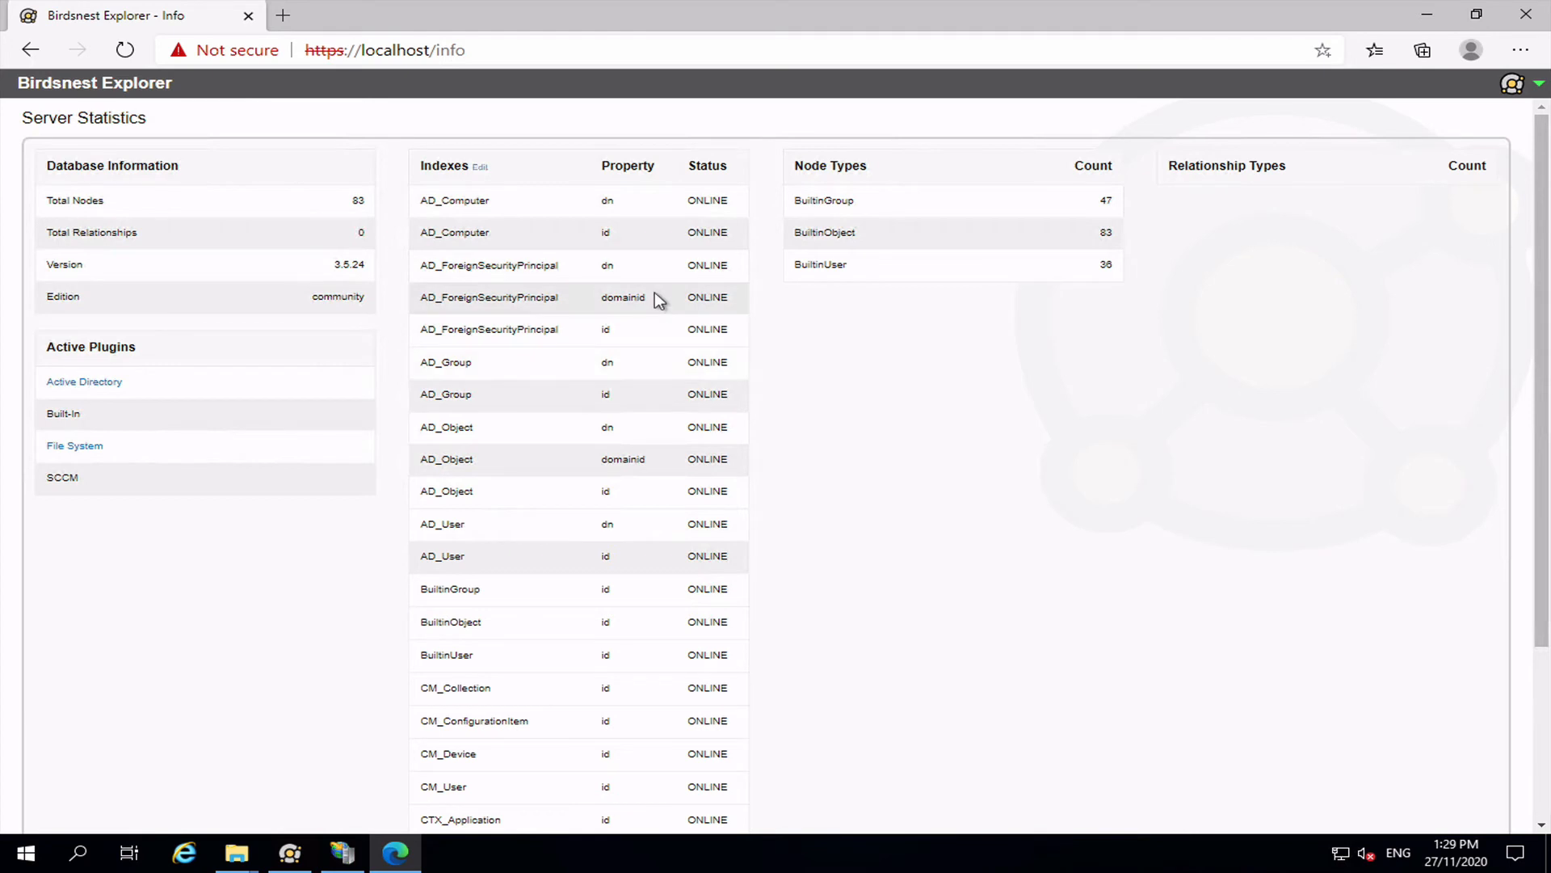
pyautogui.moveTo(621, 200)
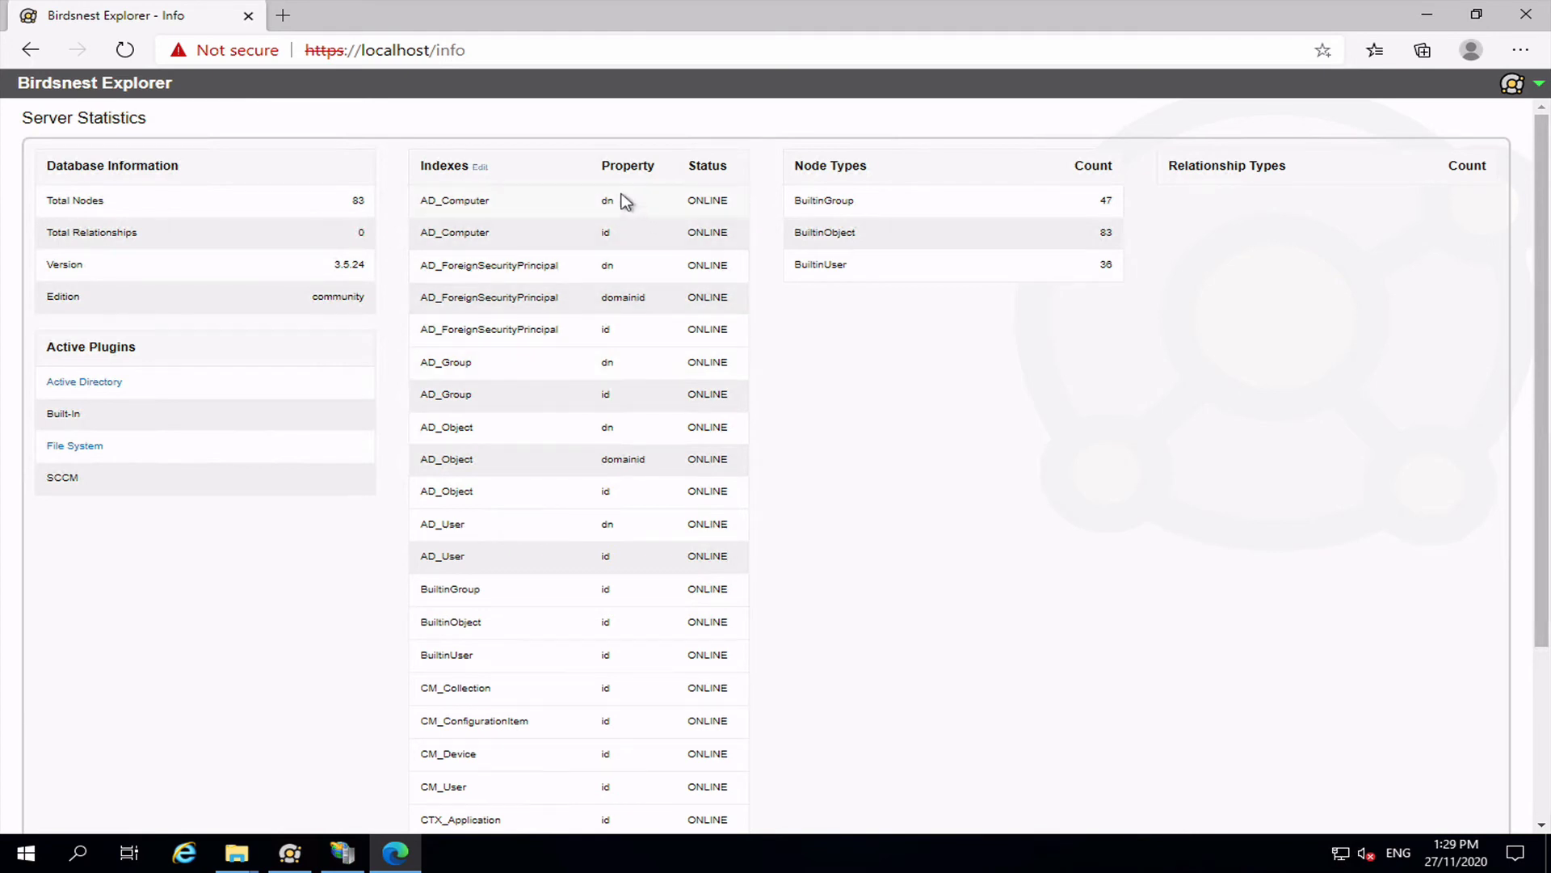
pyautogui.scroll(-3)
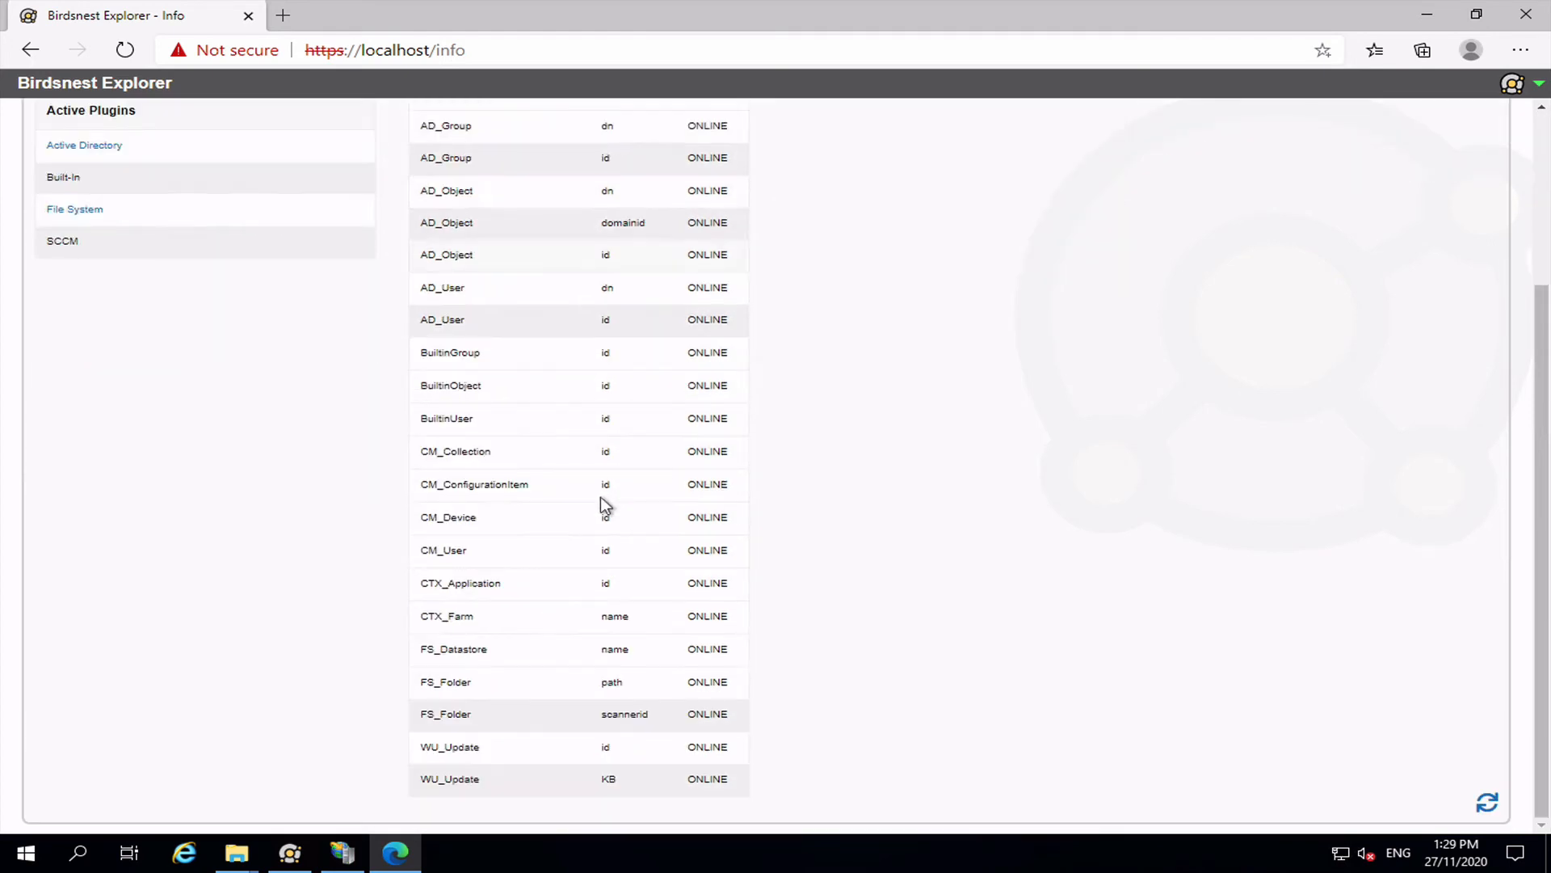
pyautogui.scroll(3)
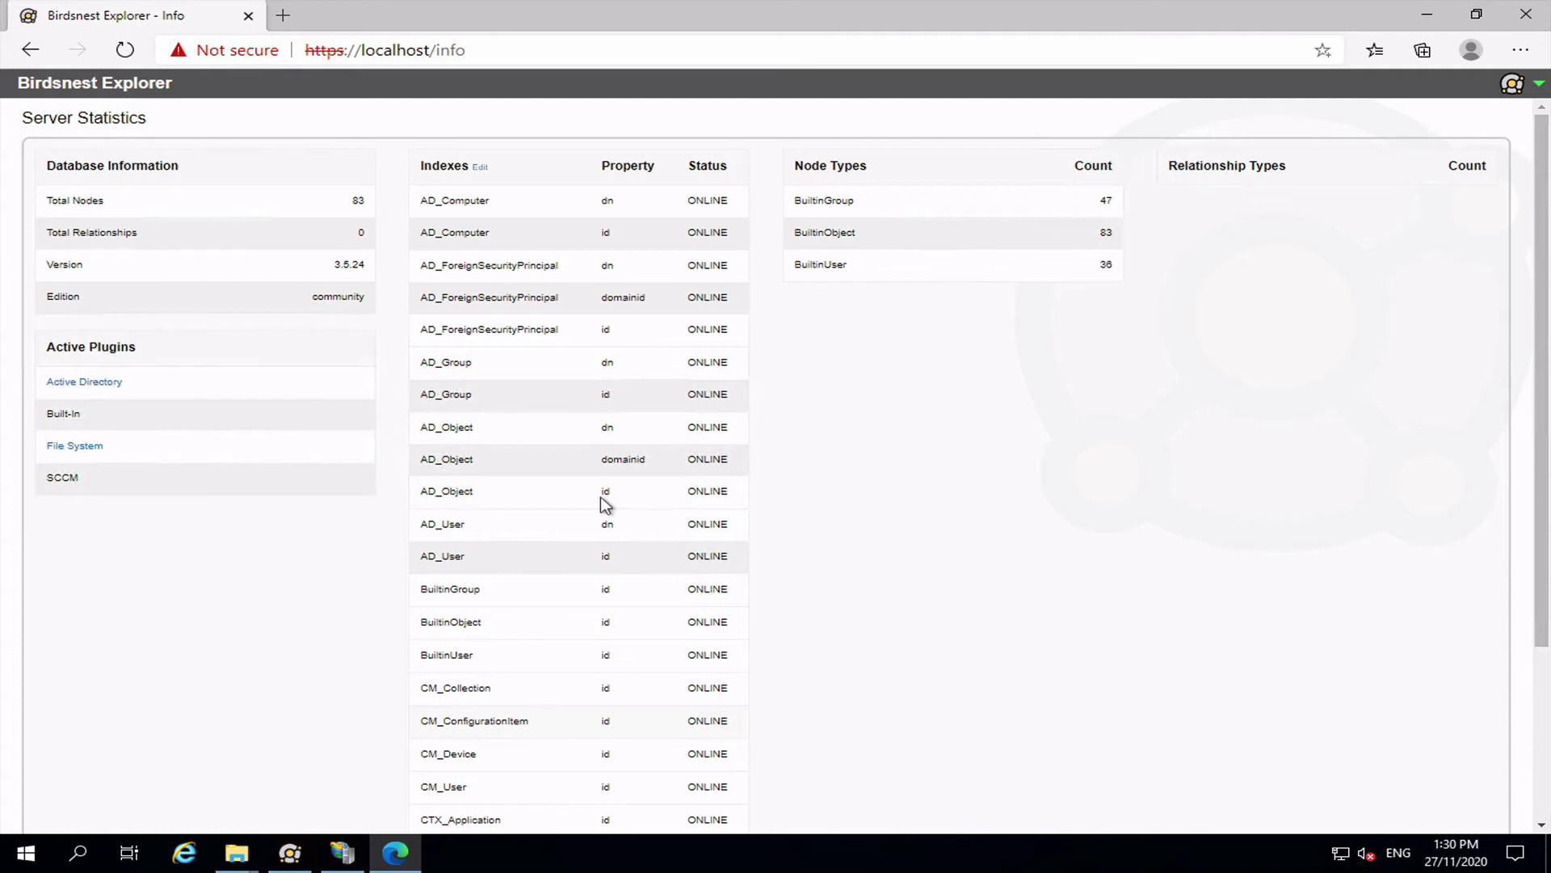
pyautogui.moveTo(218, 135)
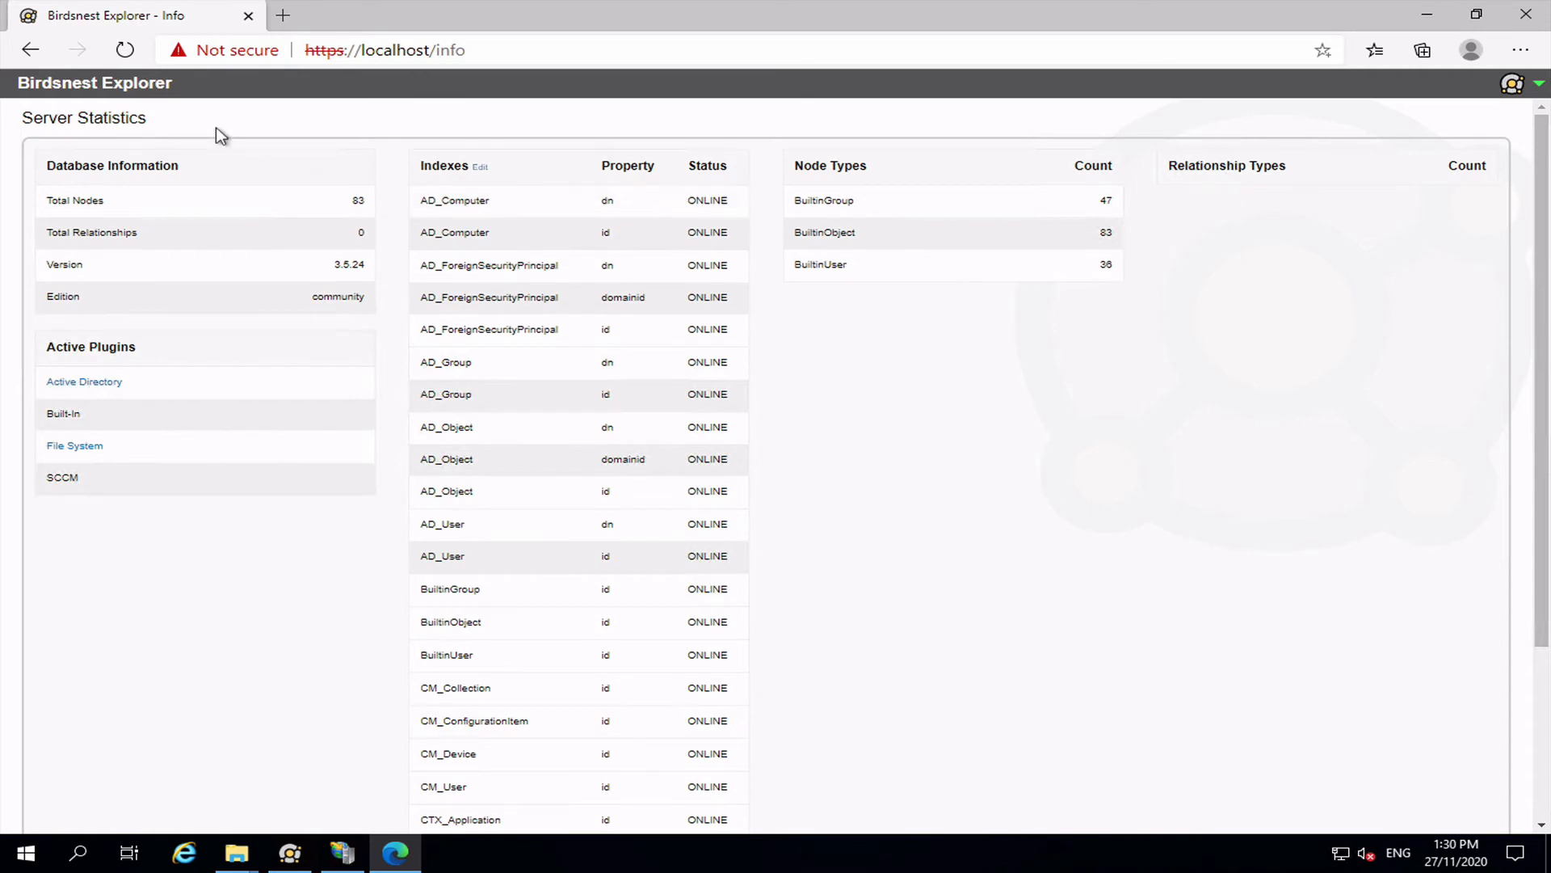
pyautogui.moveTo(96, 82)
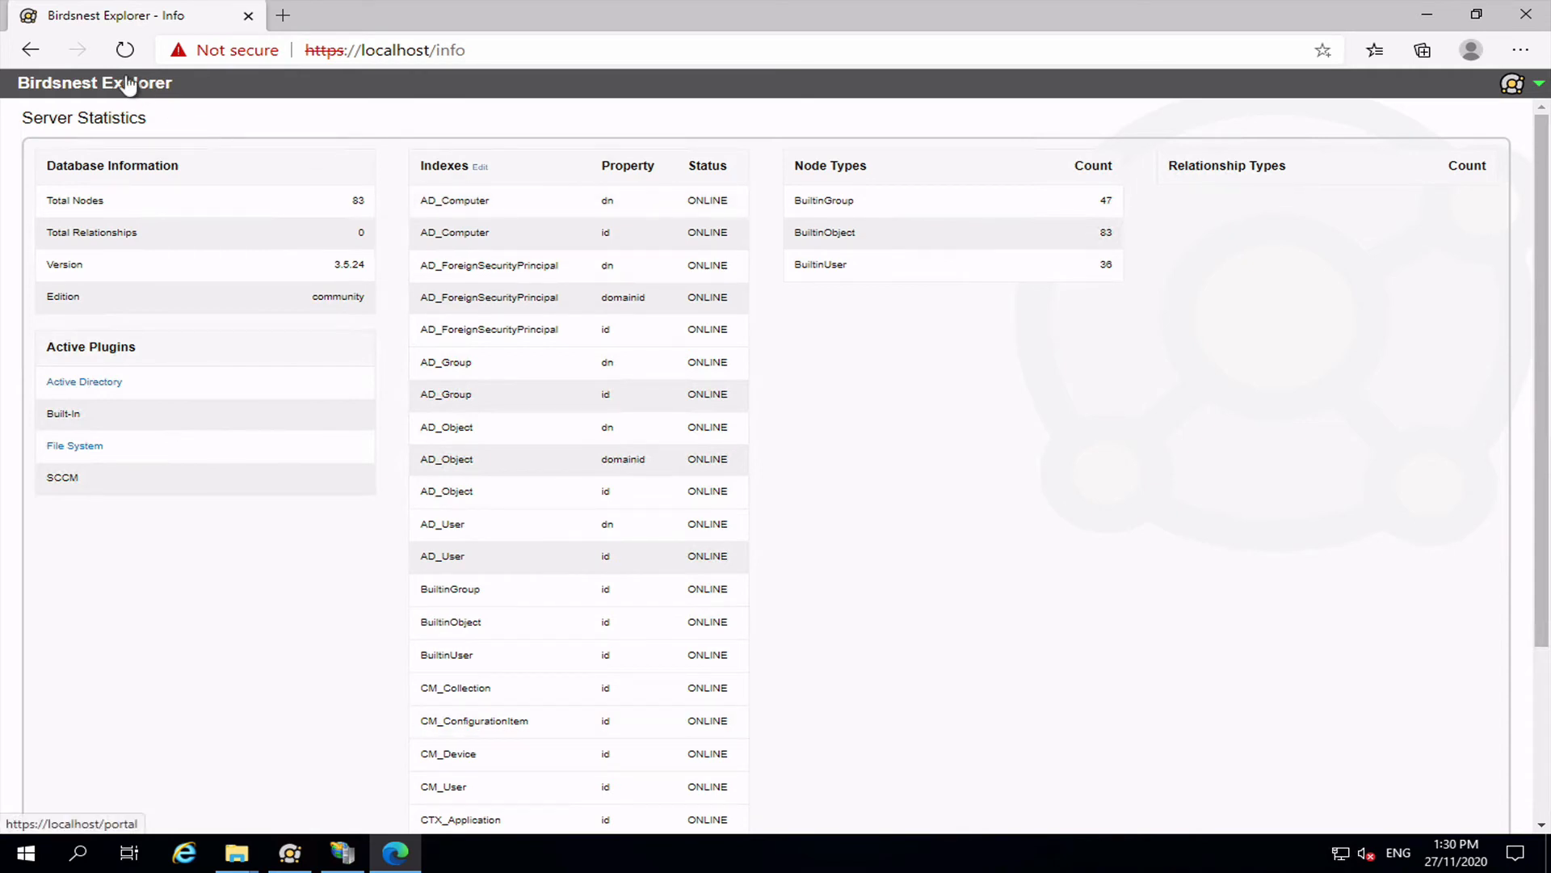
pyautogui.moveTo(859, 289)
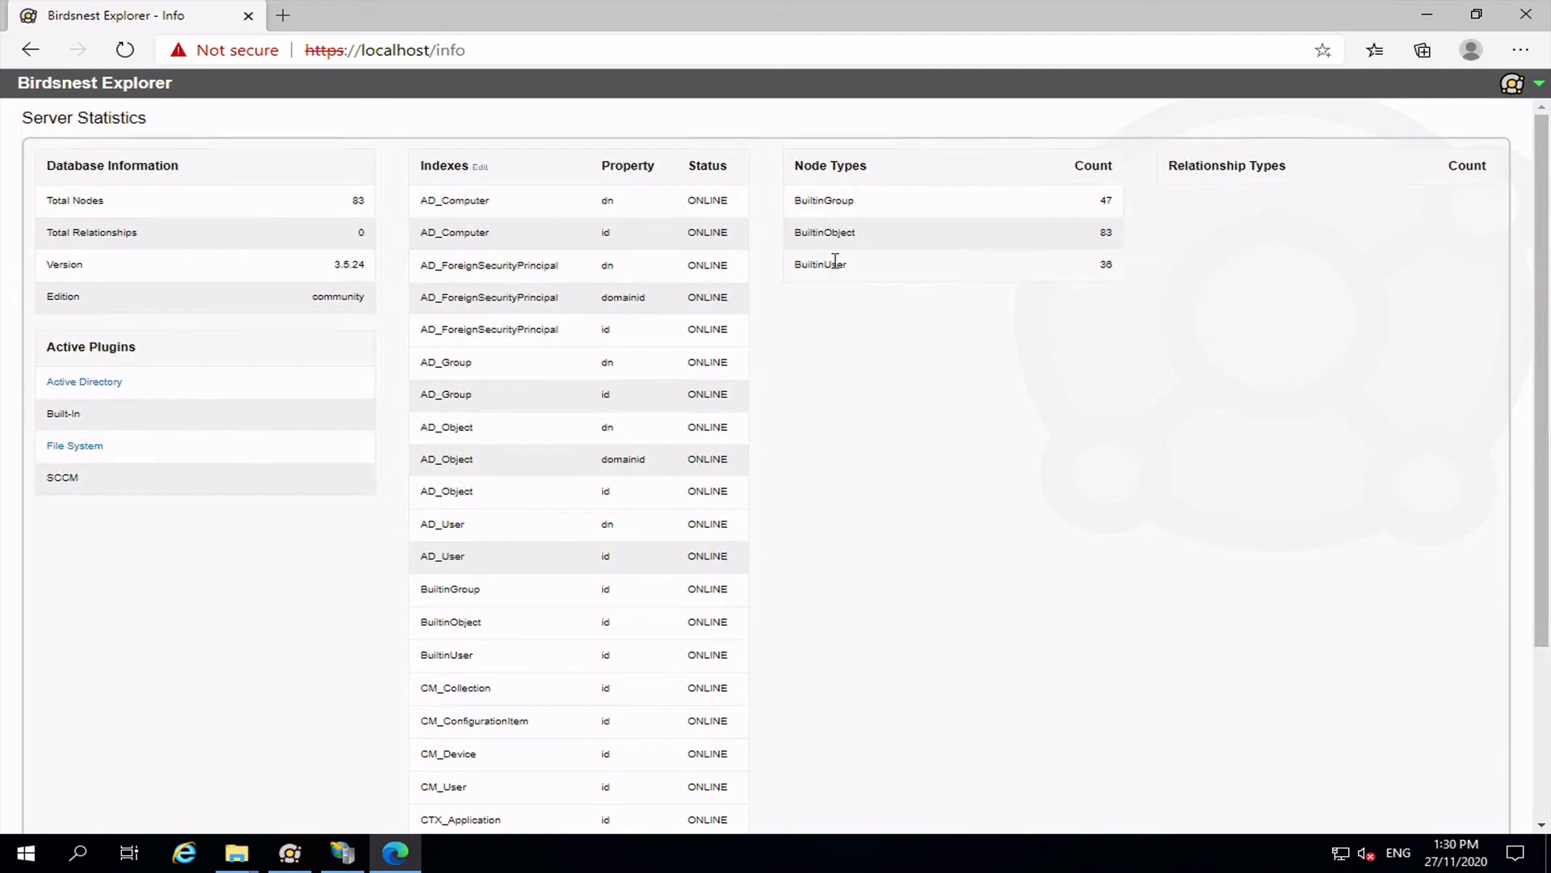
pyautogui.moveTo(346, 153)
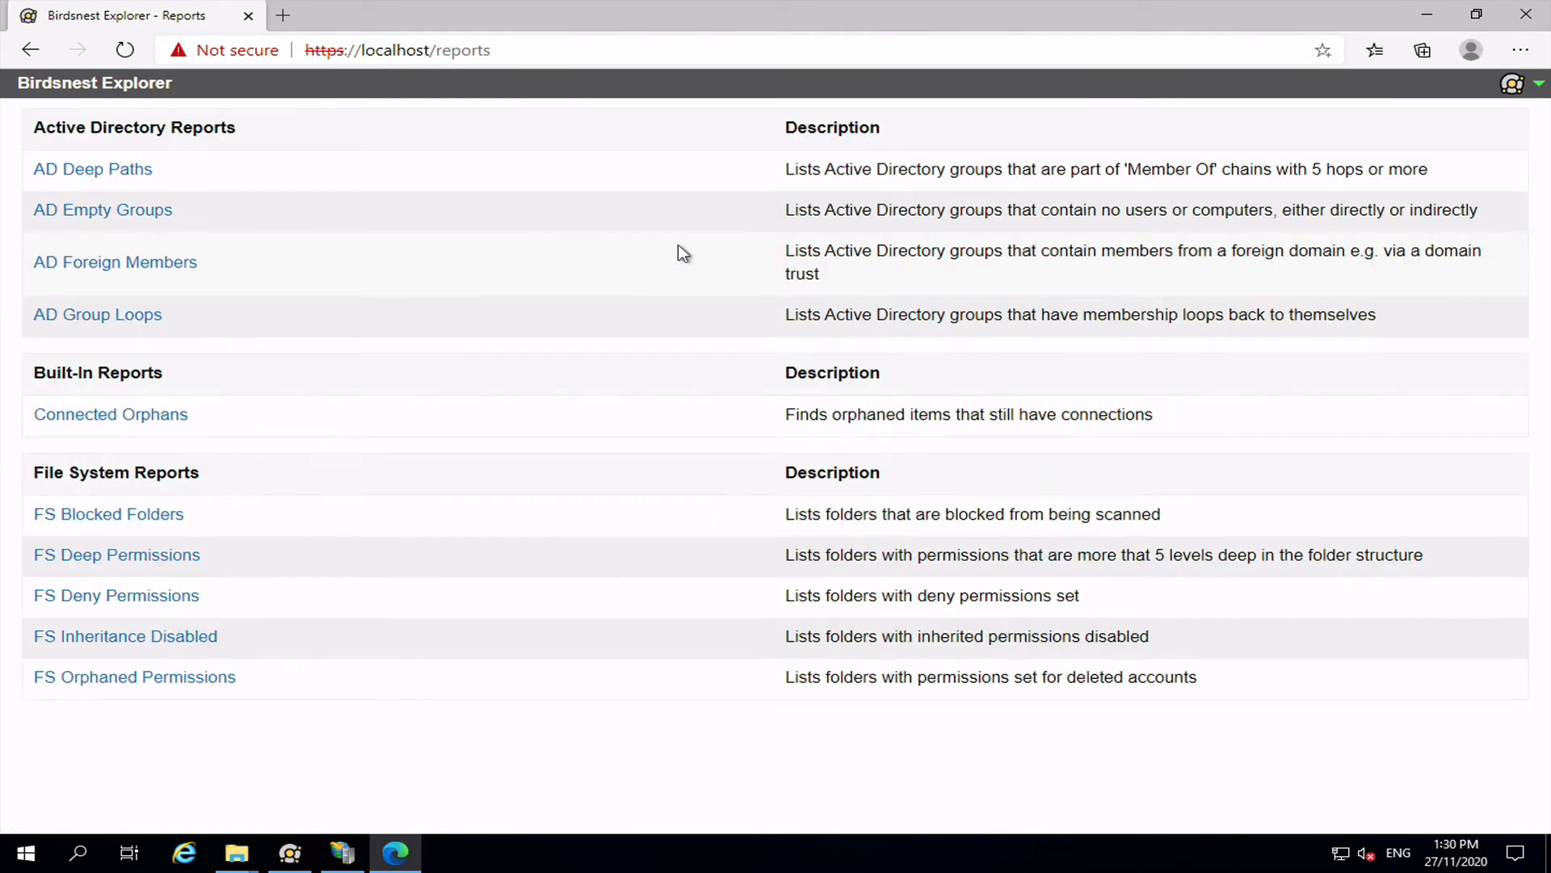
pyautogui.moveTo(129, 215)
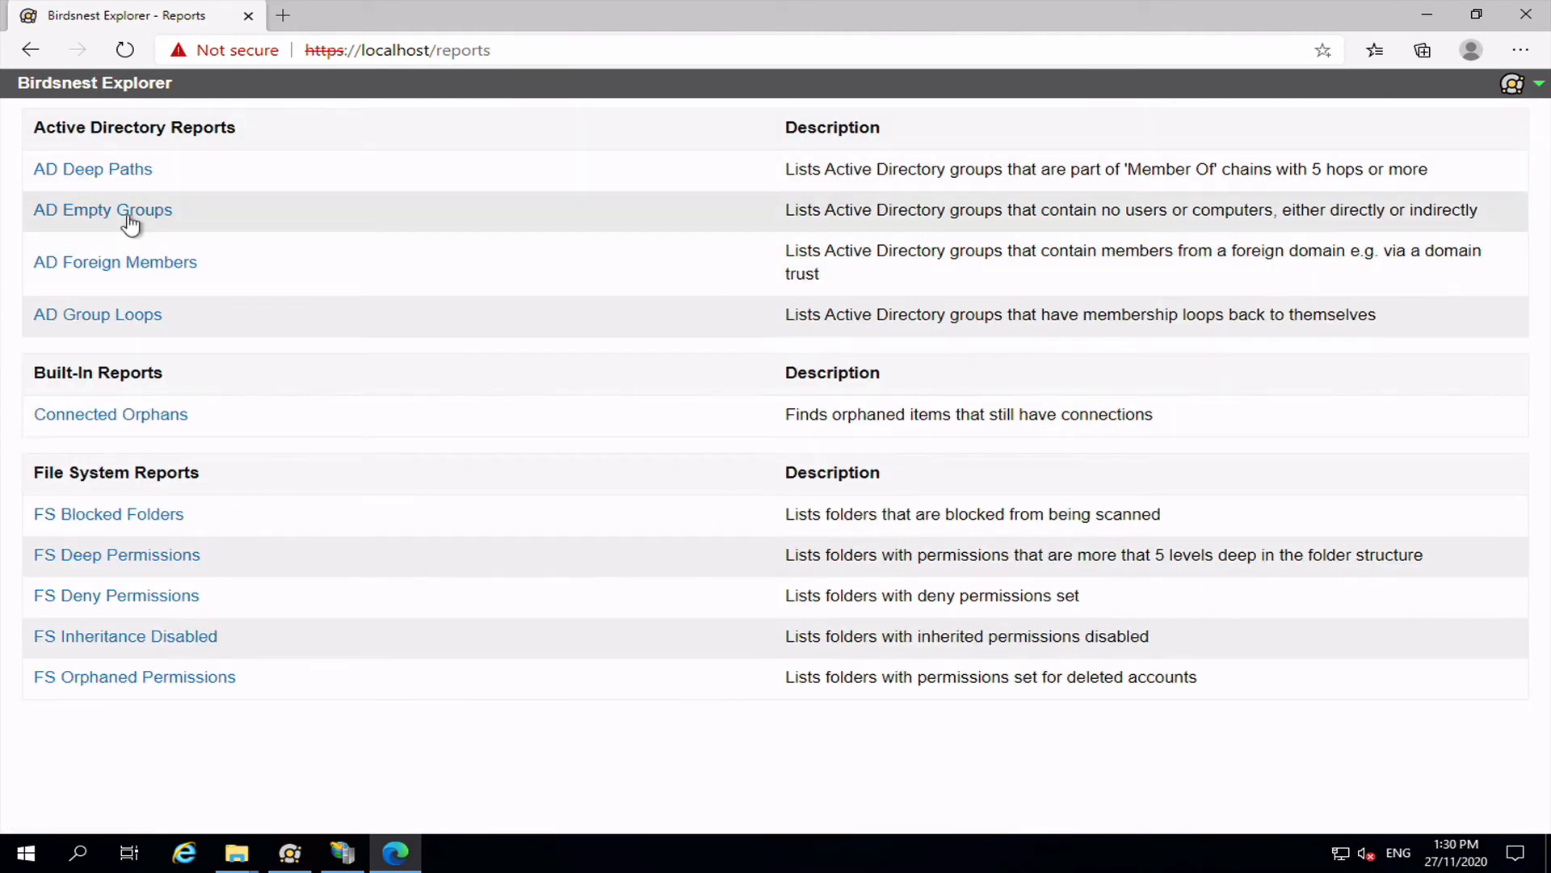
# View the AD Empty Groups report, which returns no records.
pyautogui.click(102, 208)
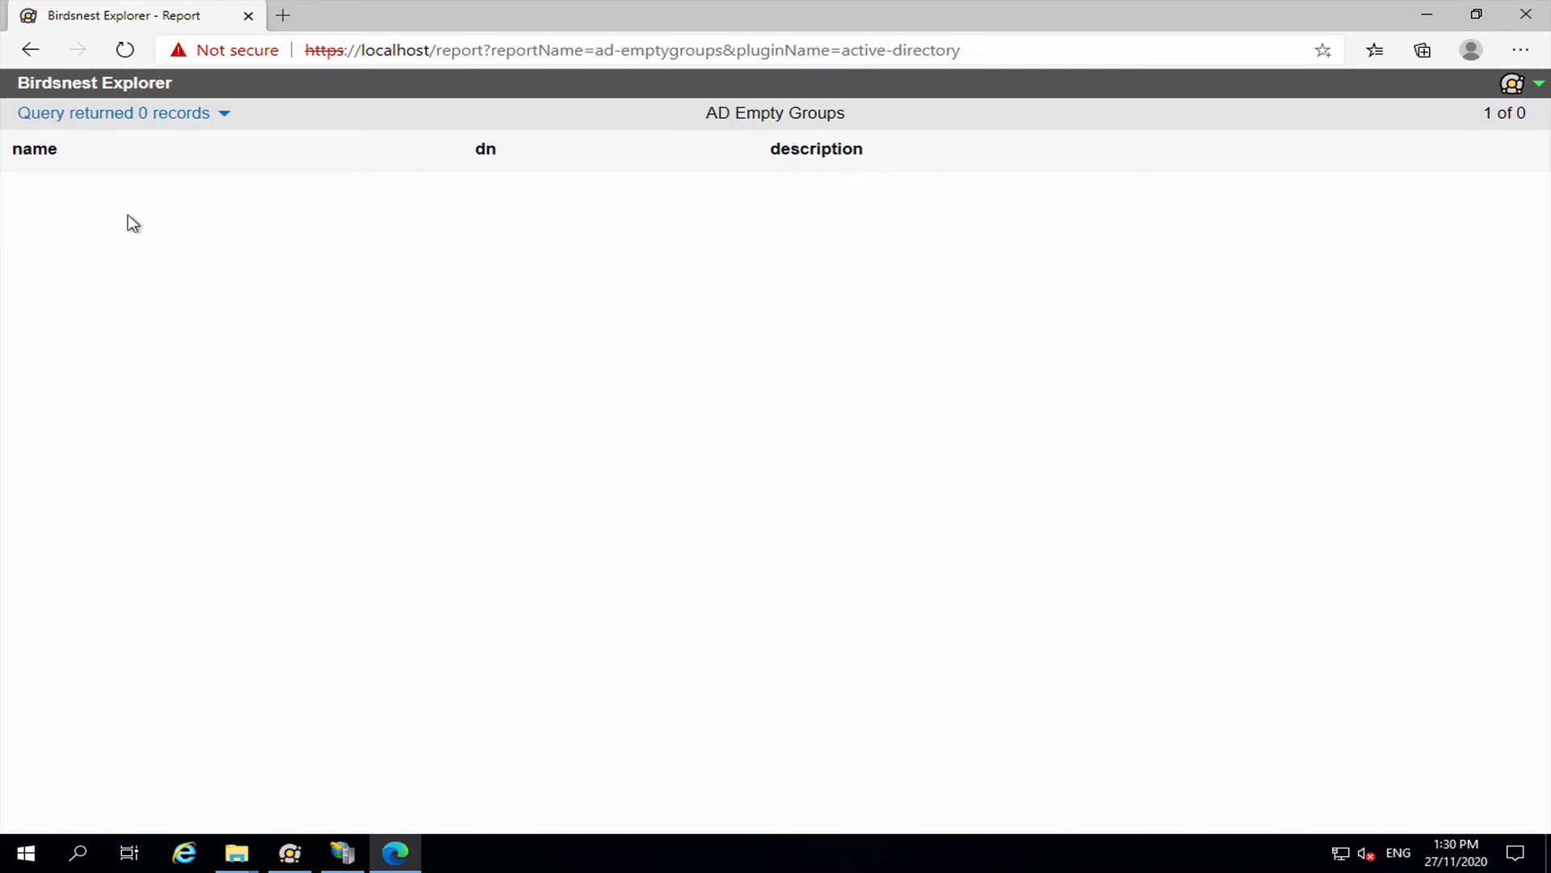
pyautogui.moveTo(143, 82)
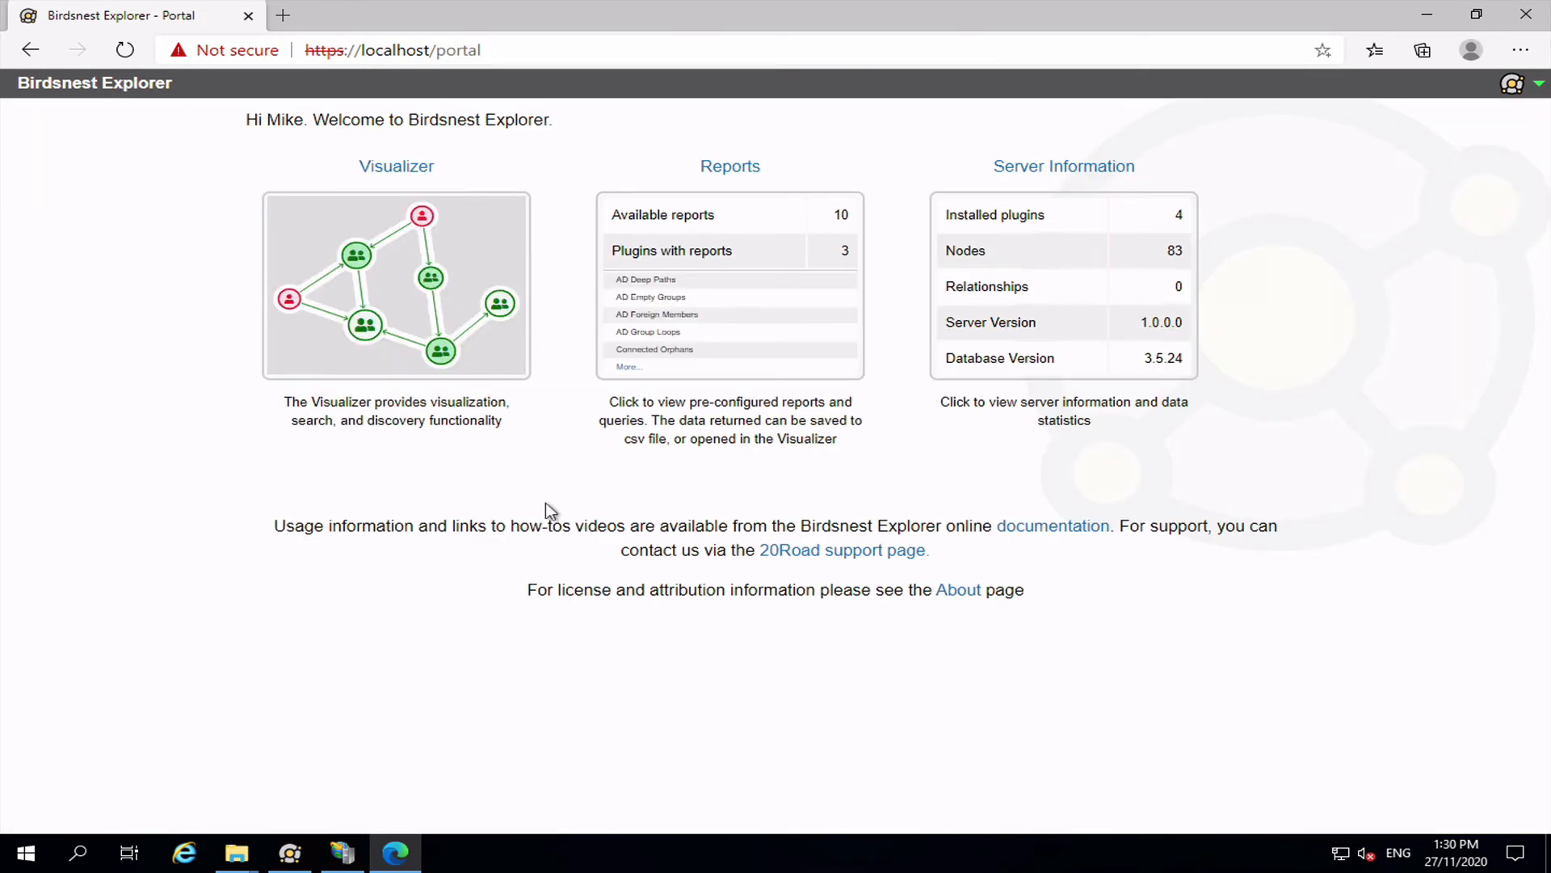
pyautogui.moveTo(236, 851)
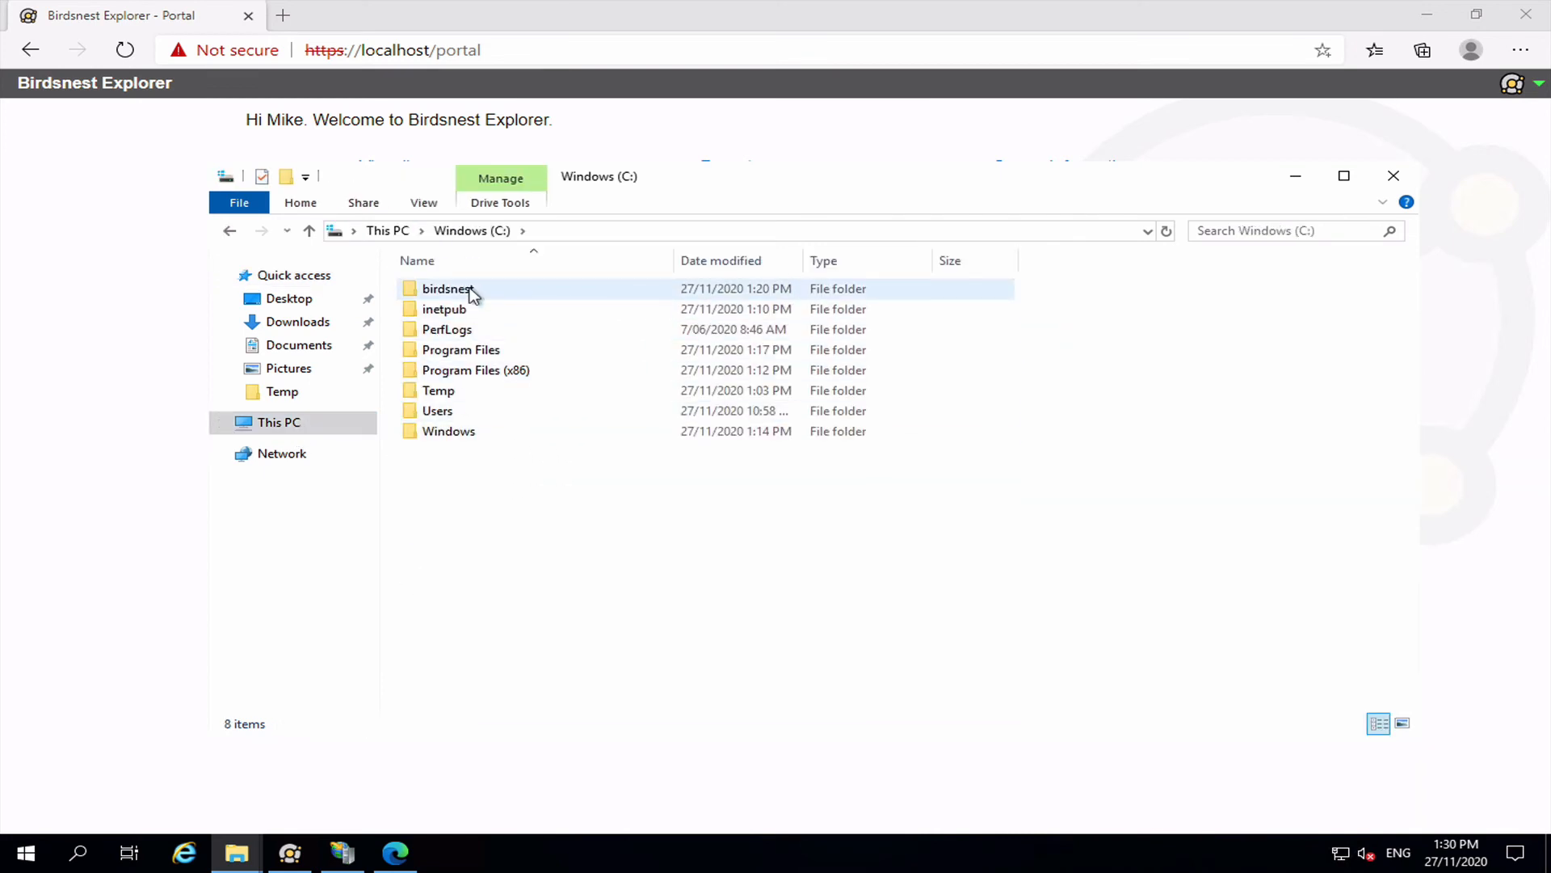
pyautogui.moveTo(448, 287)
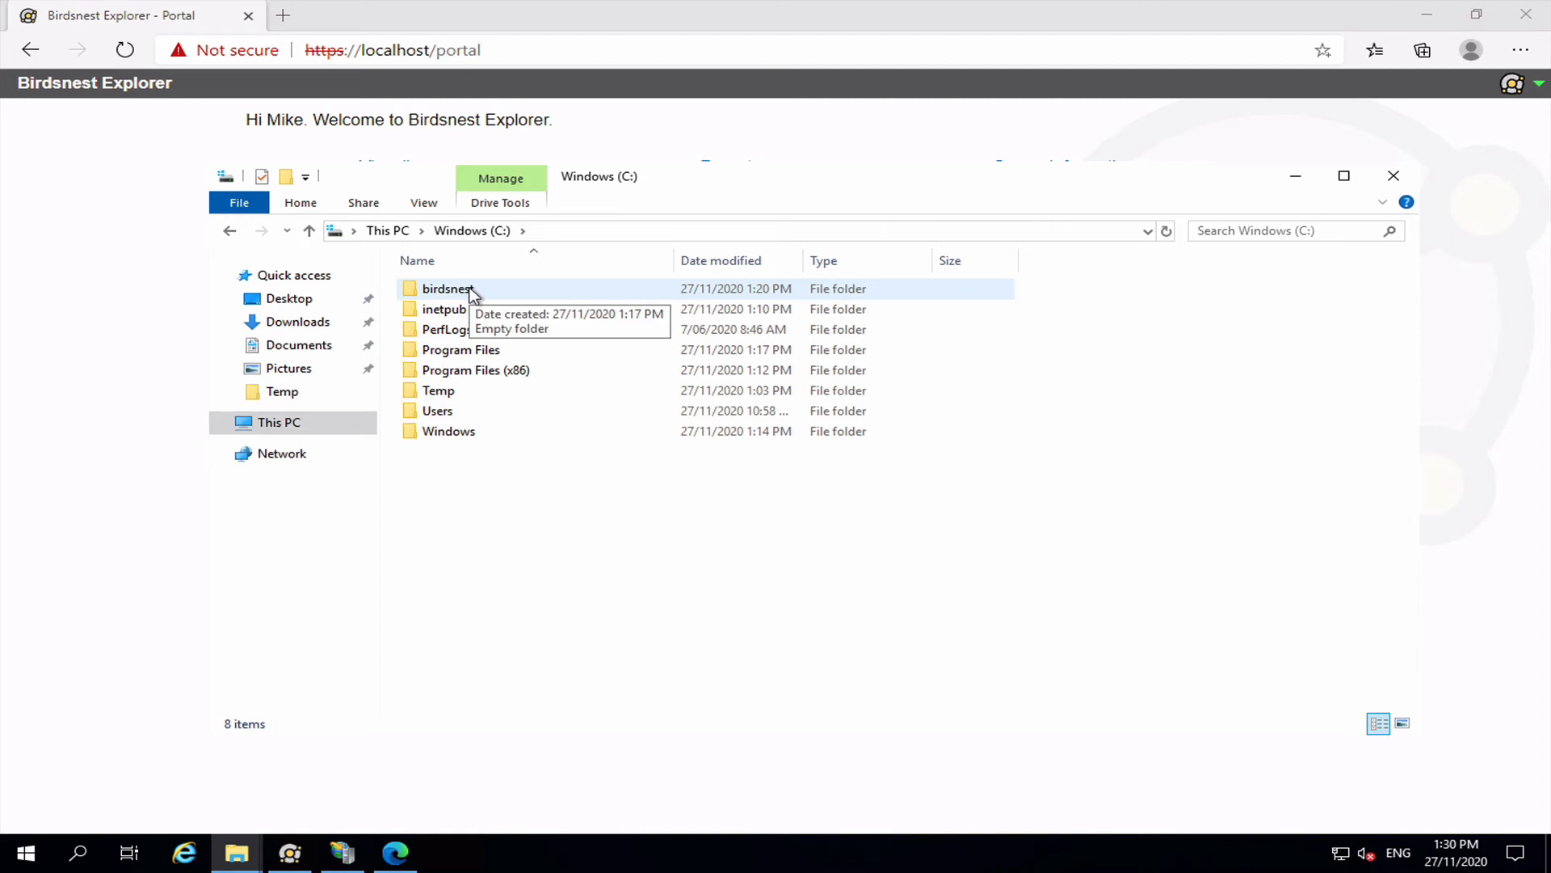
# Browse into C:\birdsnest, granting permanent access, and look inside the Console 1.0 folder.
pyautogui.doubleClick(446, 287)
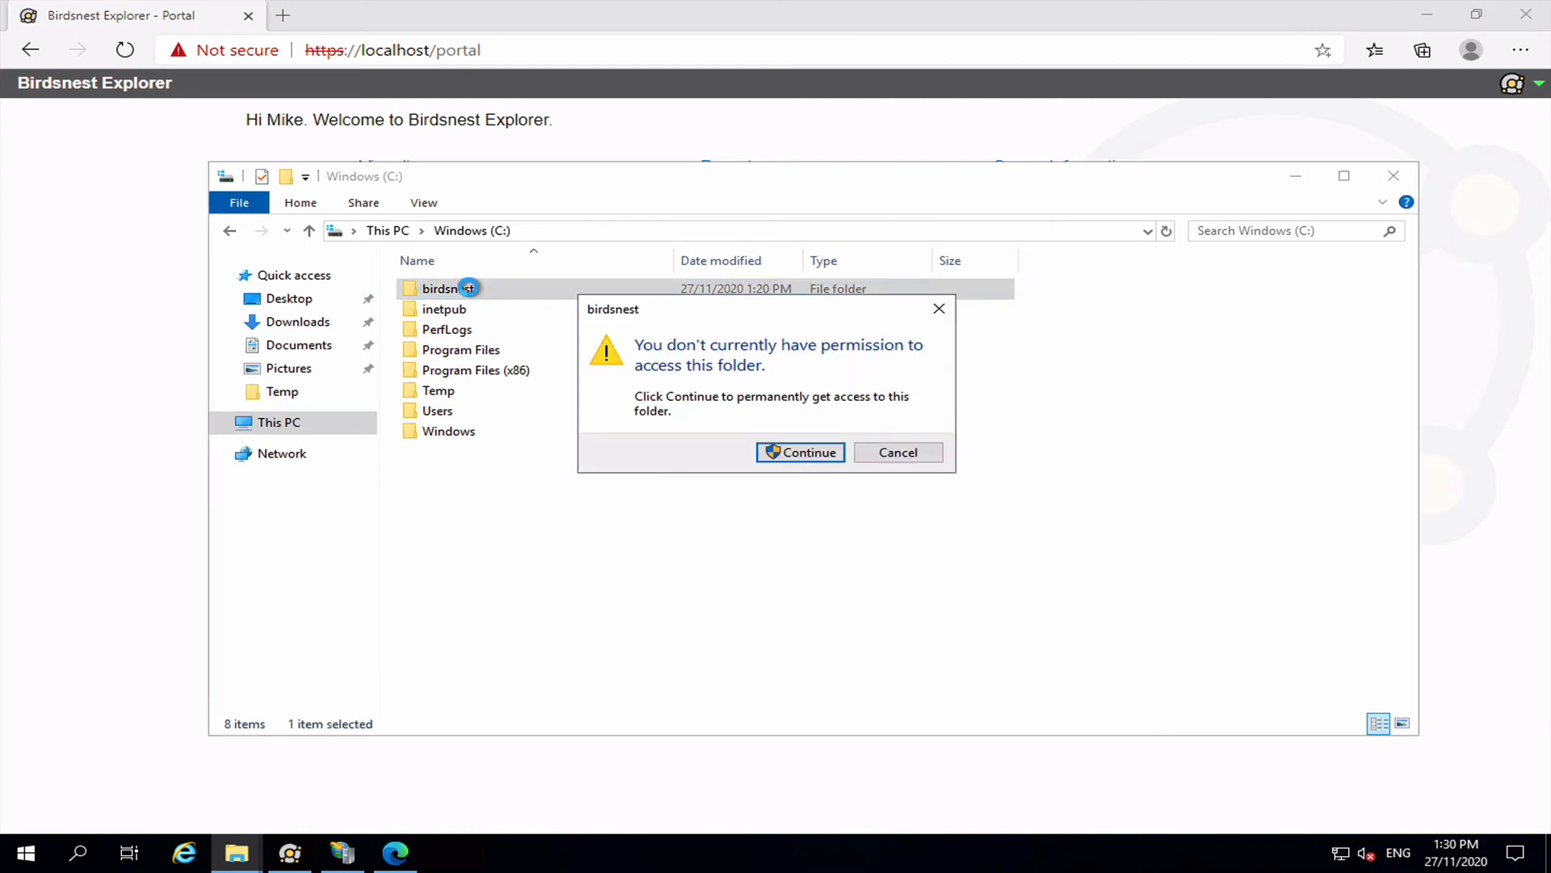
pyautogui.click(800, 452)
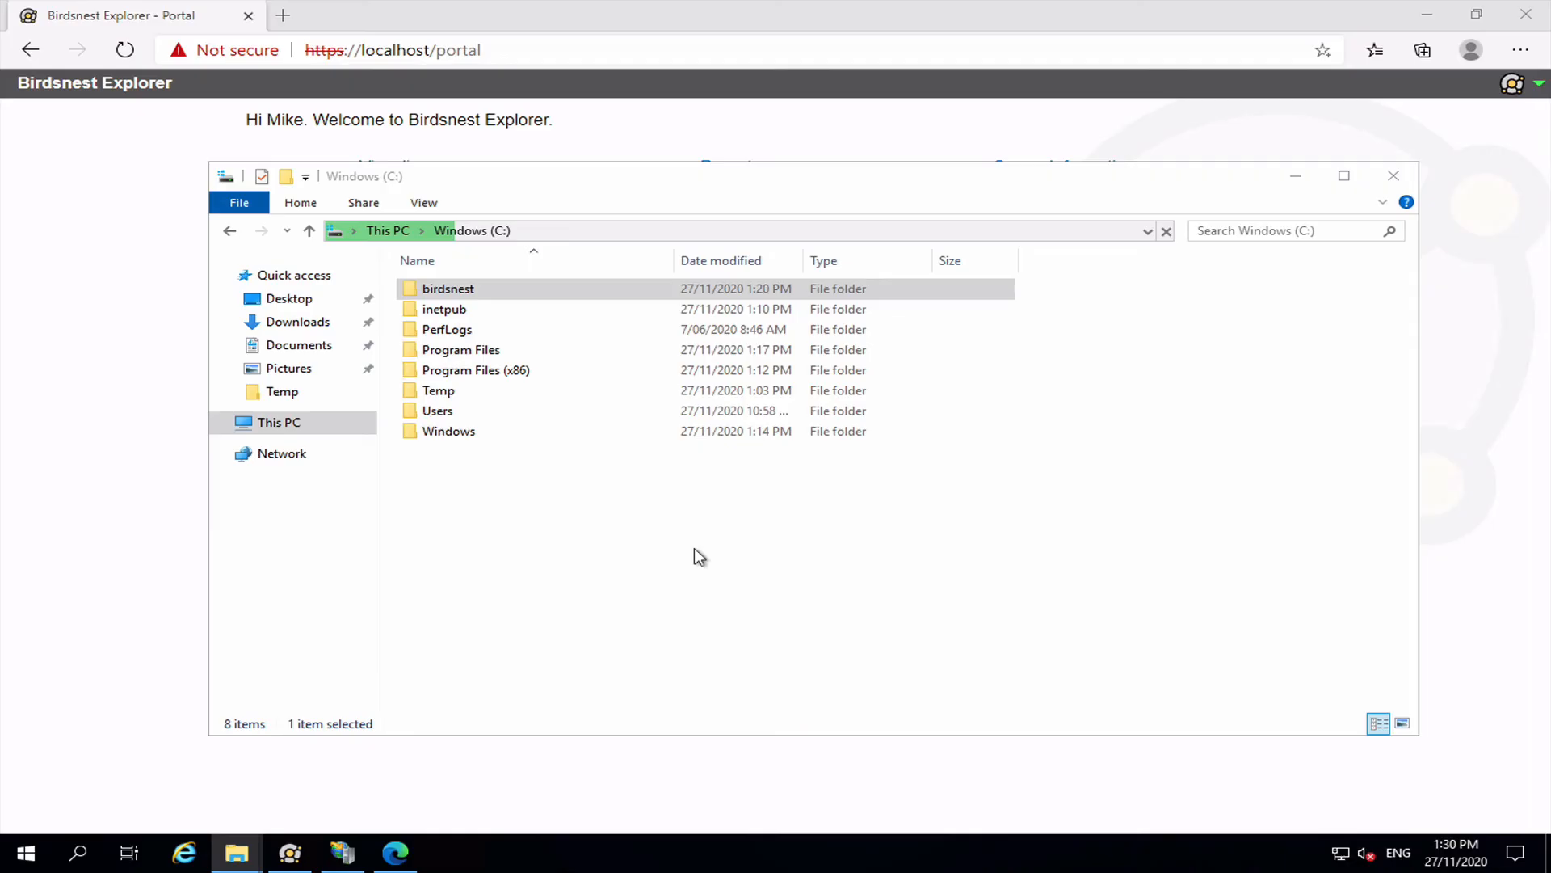
pyautogui.doubleClick(448, 288)
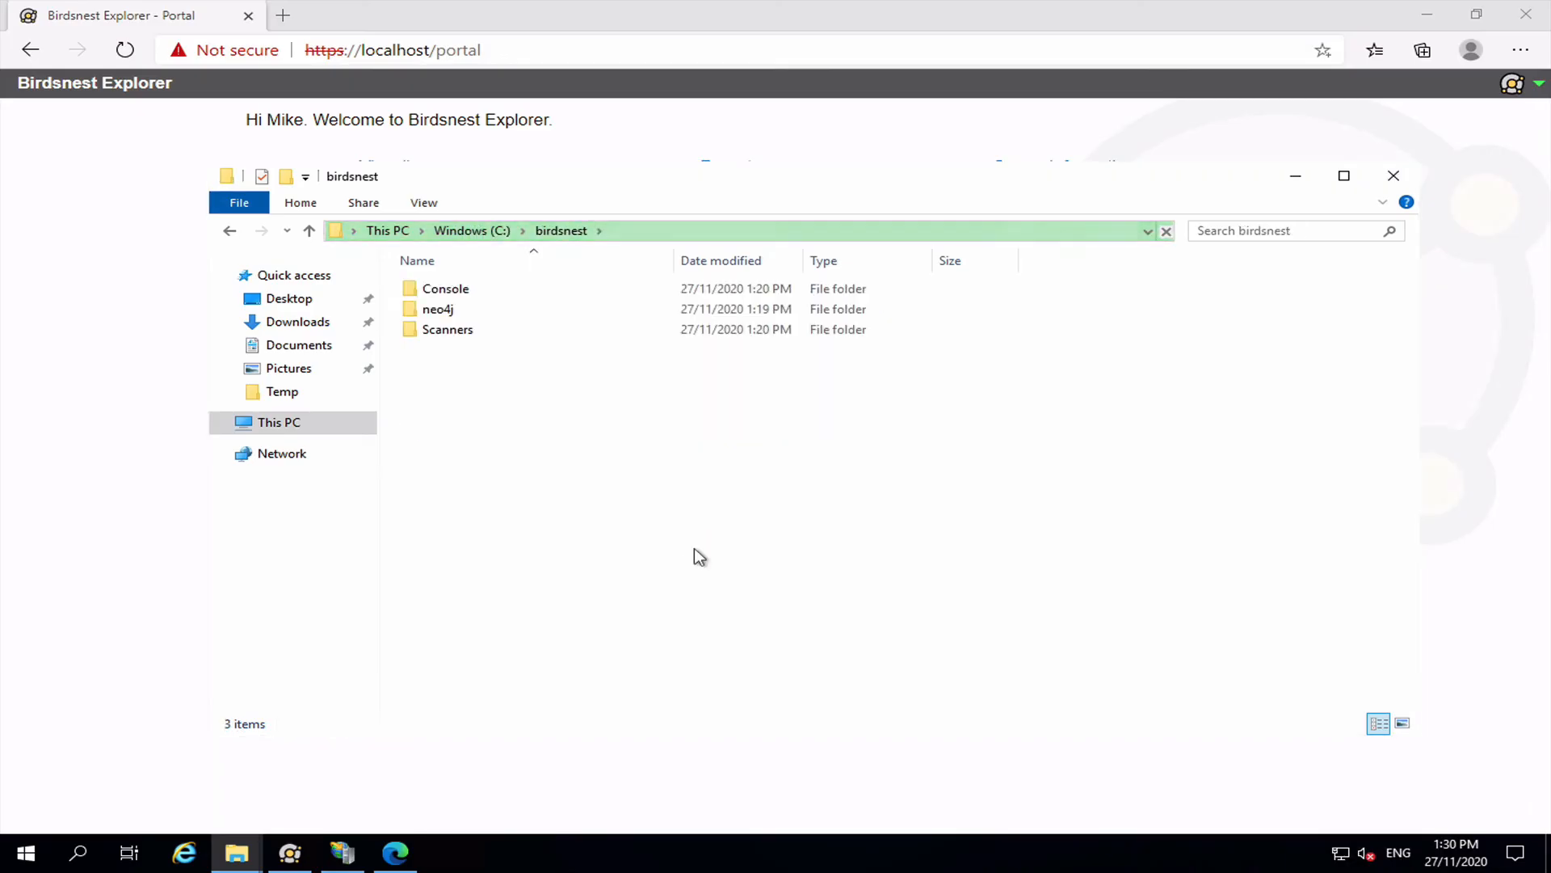
pyautogui.click(446, 288)
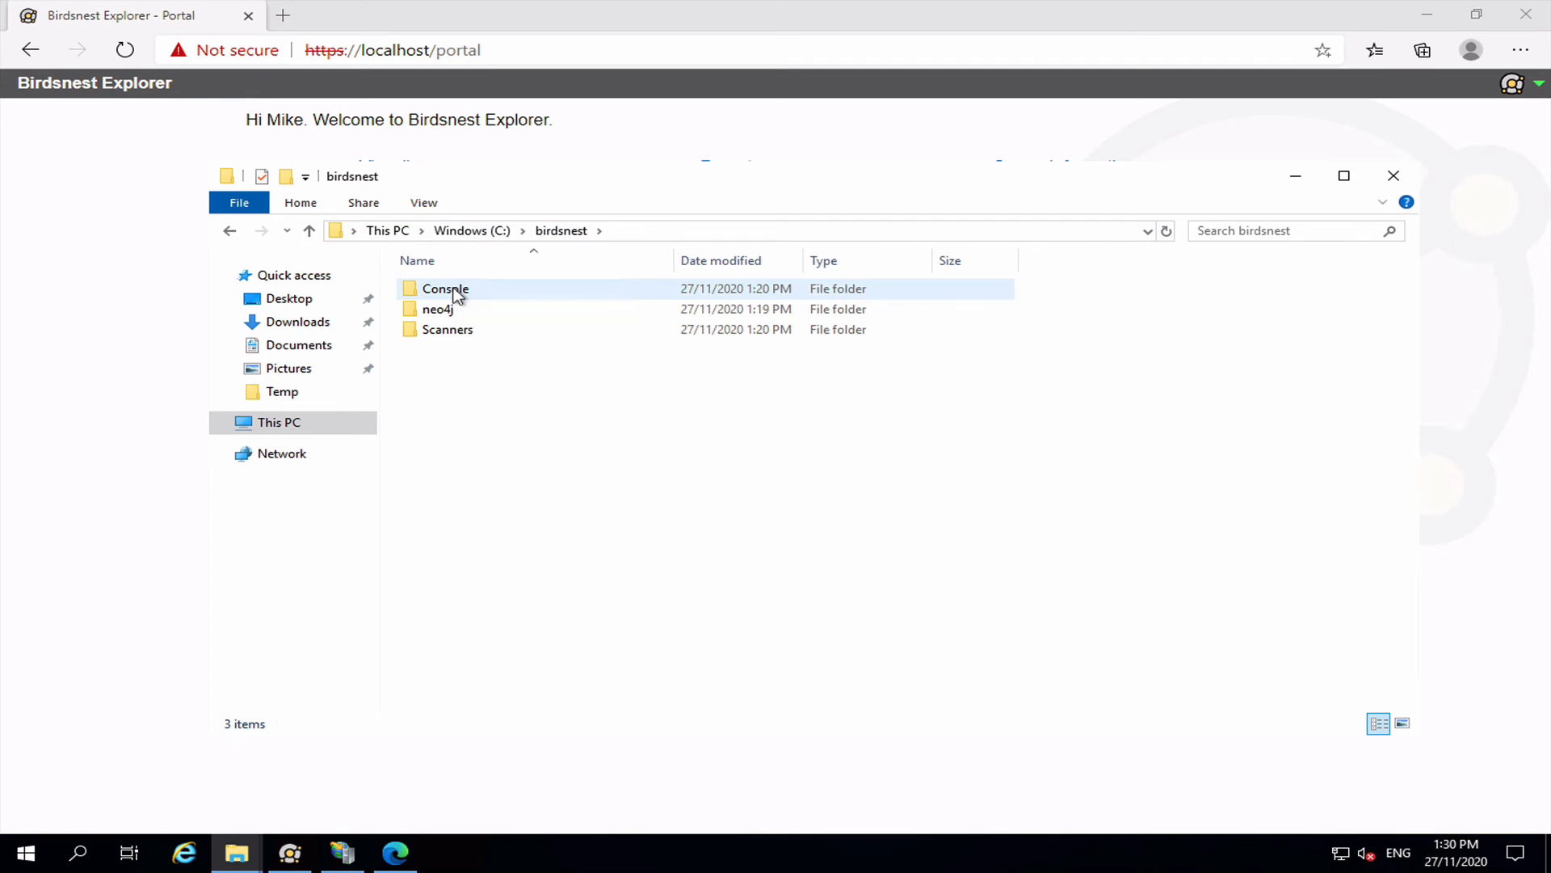
pyautogui.doubleClick(446, 287)
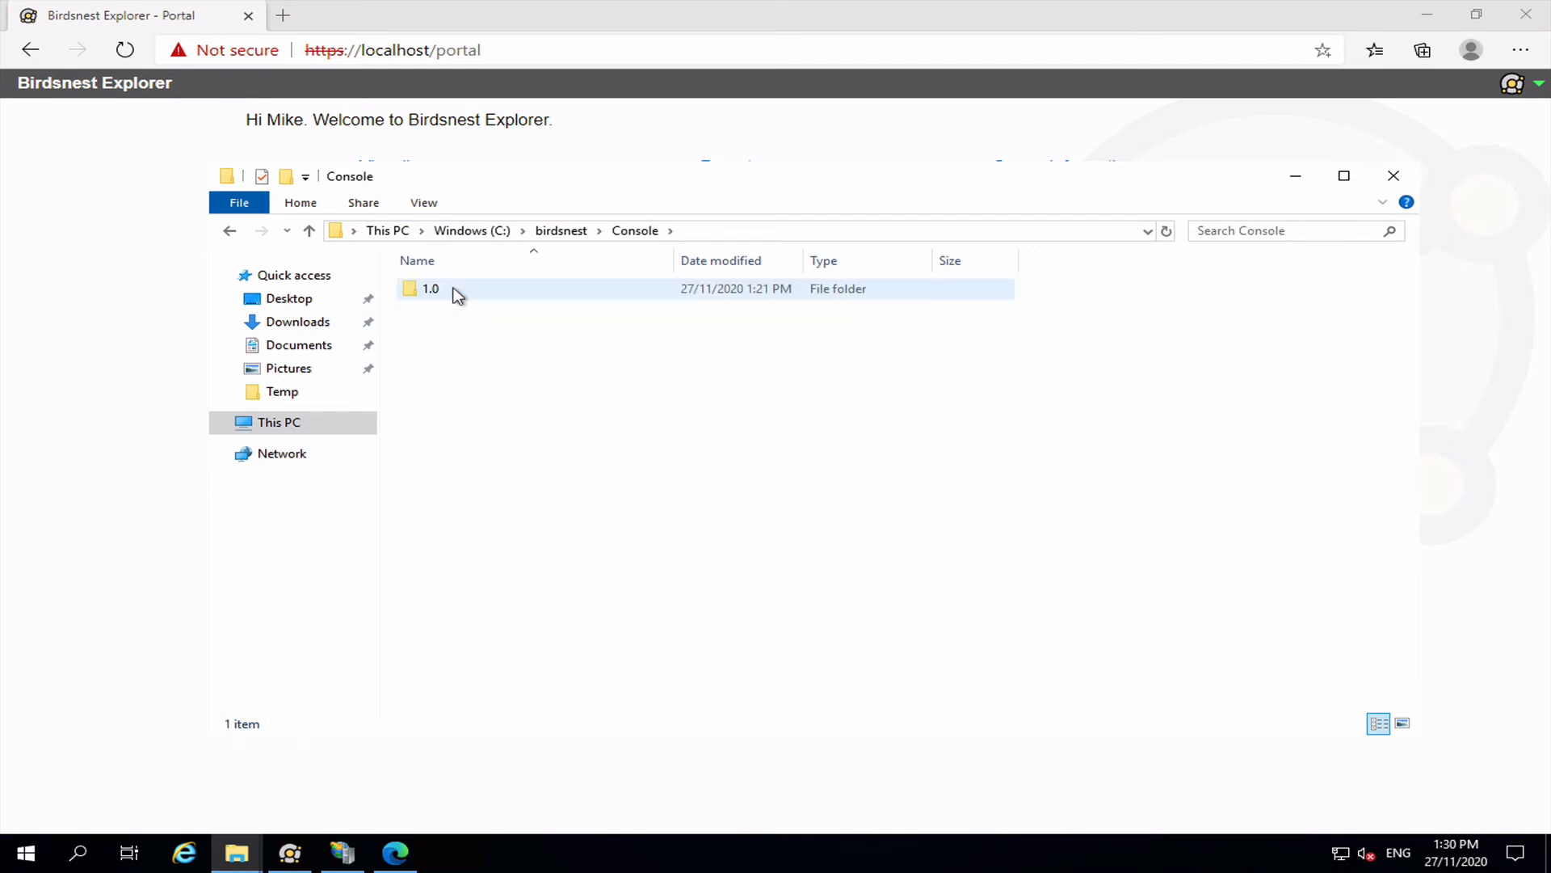
pyautogui.doubleClick(429, 287)
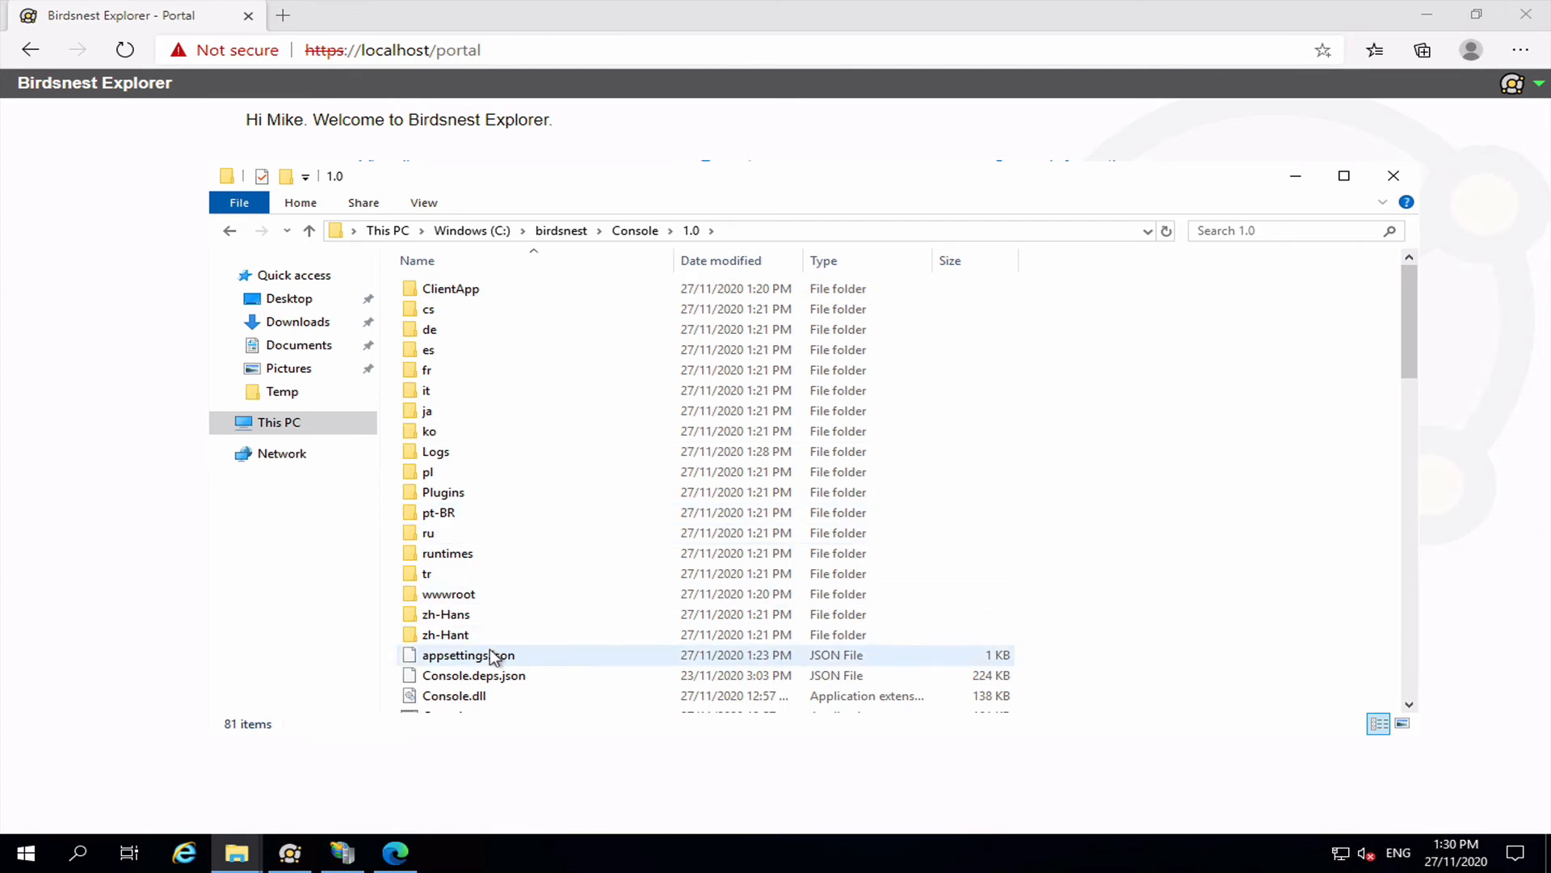
pyautogui.moveTo(469, 654)
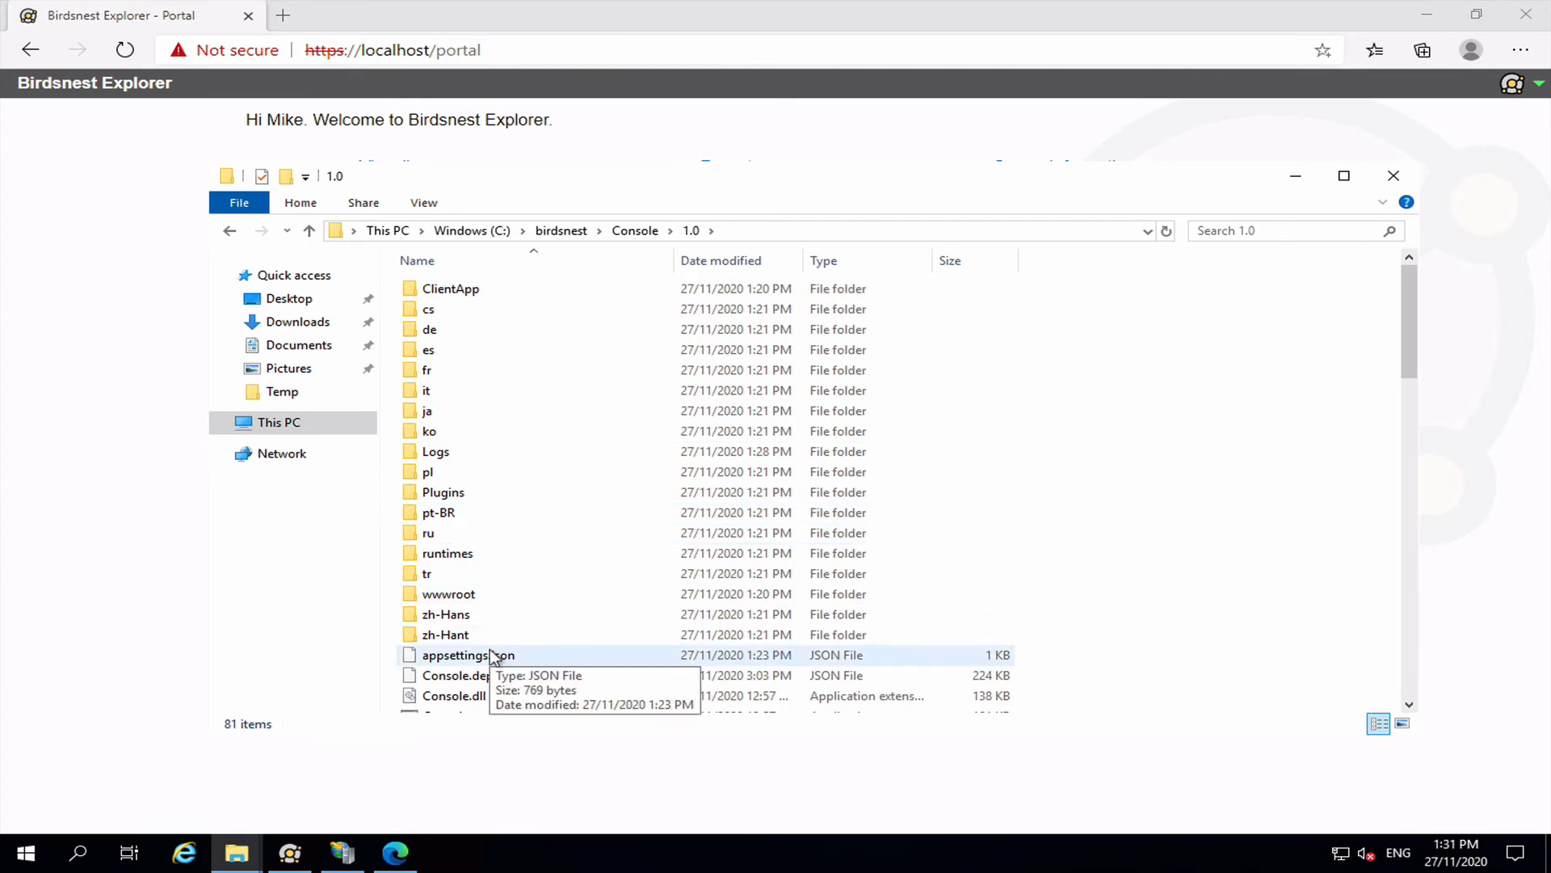
pyautogui.click(467, 654)
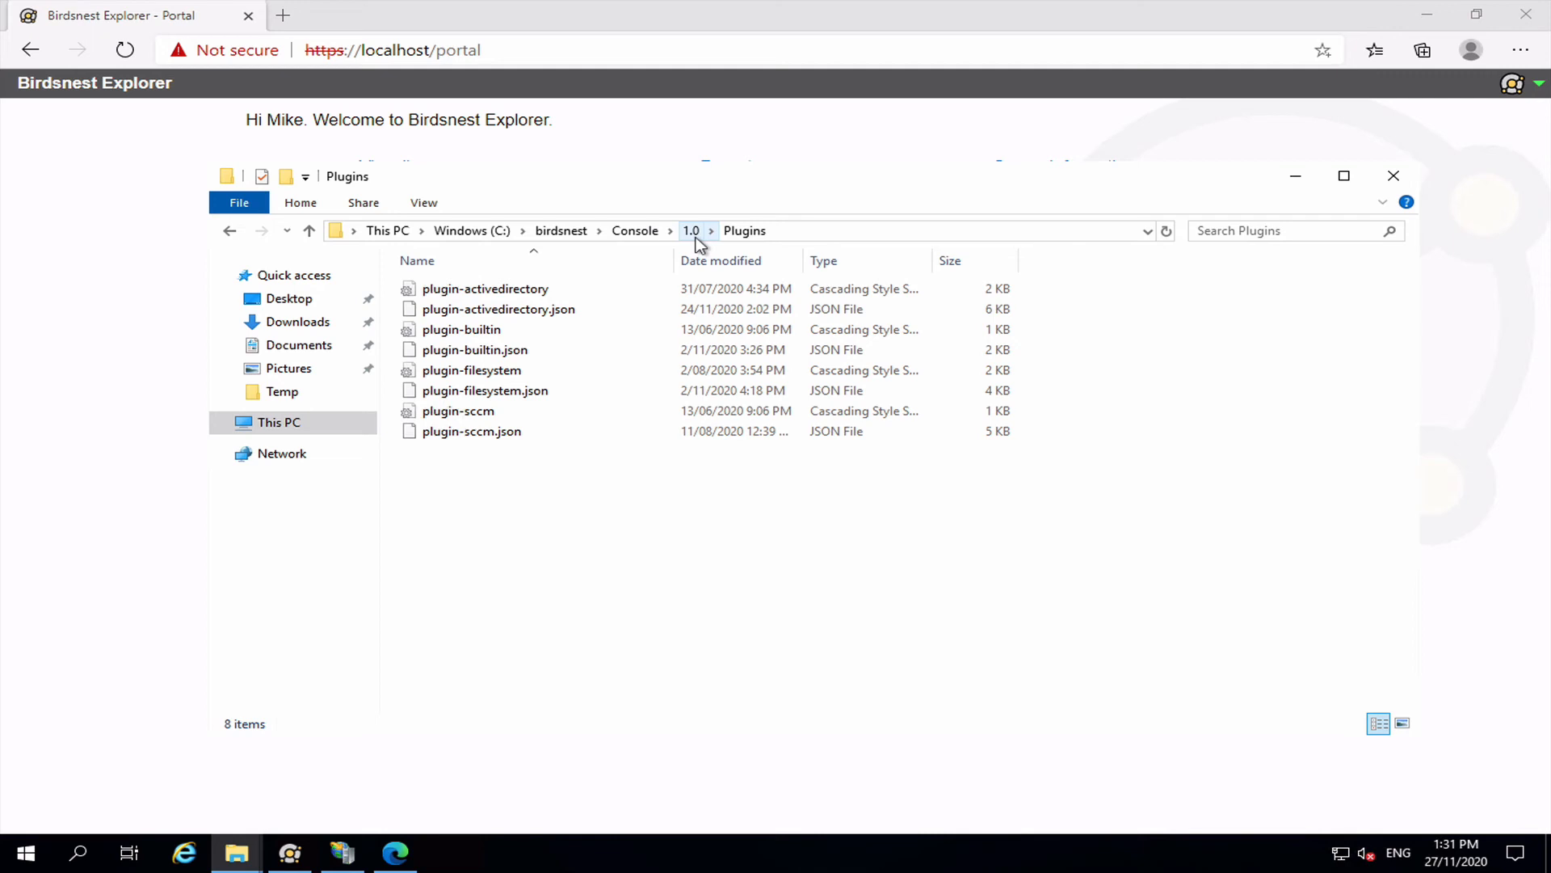
pyautogui.moveTo(561, 230)
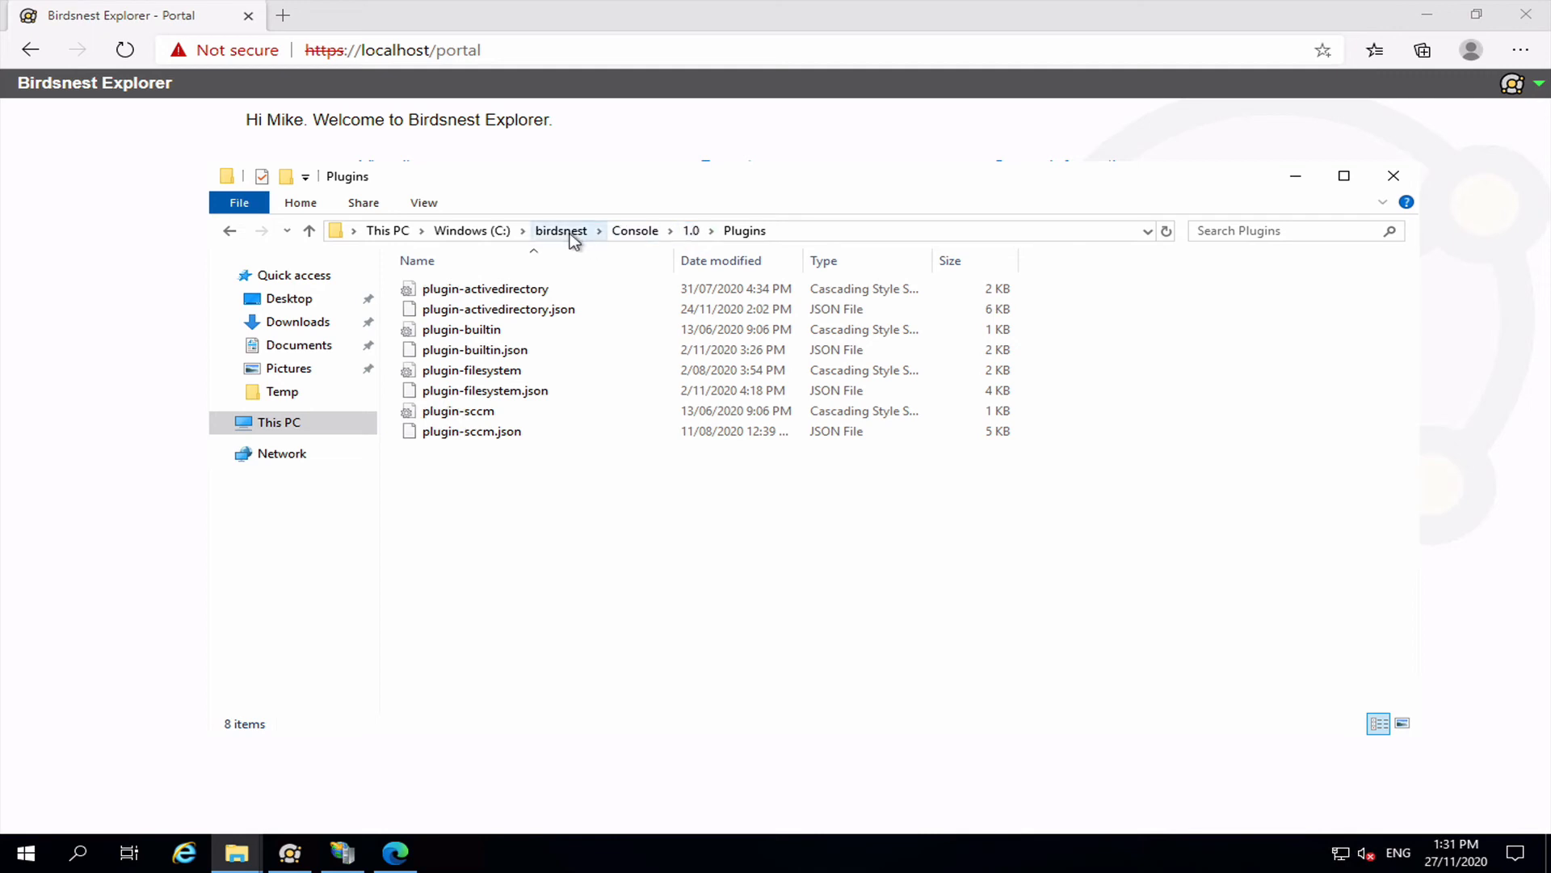
# Look through adconfig.json and neoconfig.json in the config folder, then return to Scanners.
pyautogui.click(561, 229)
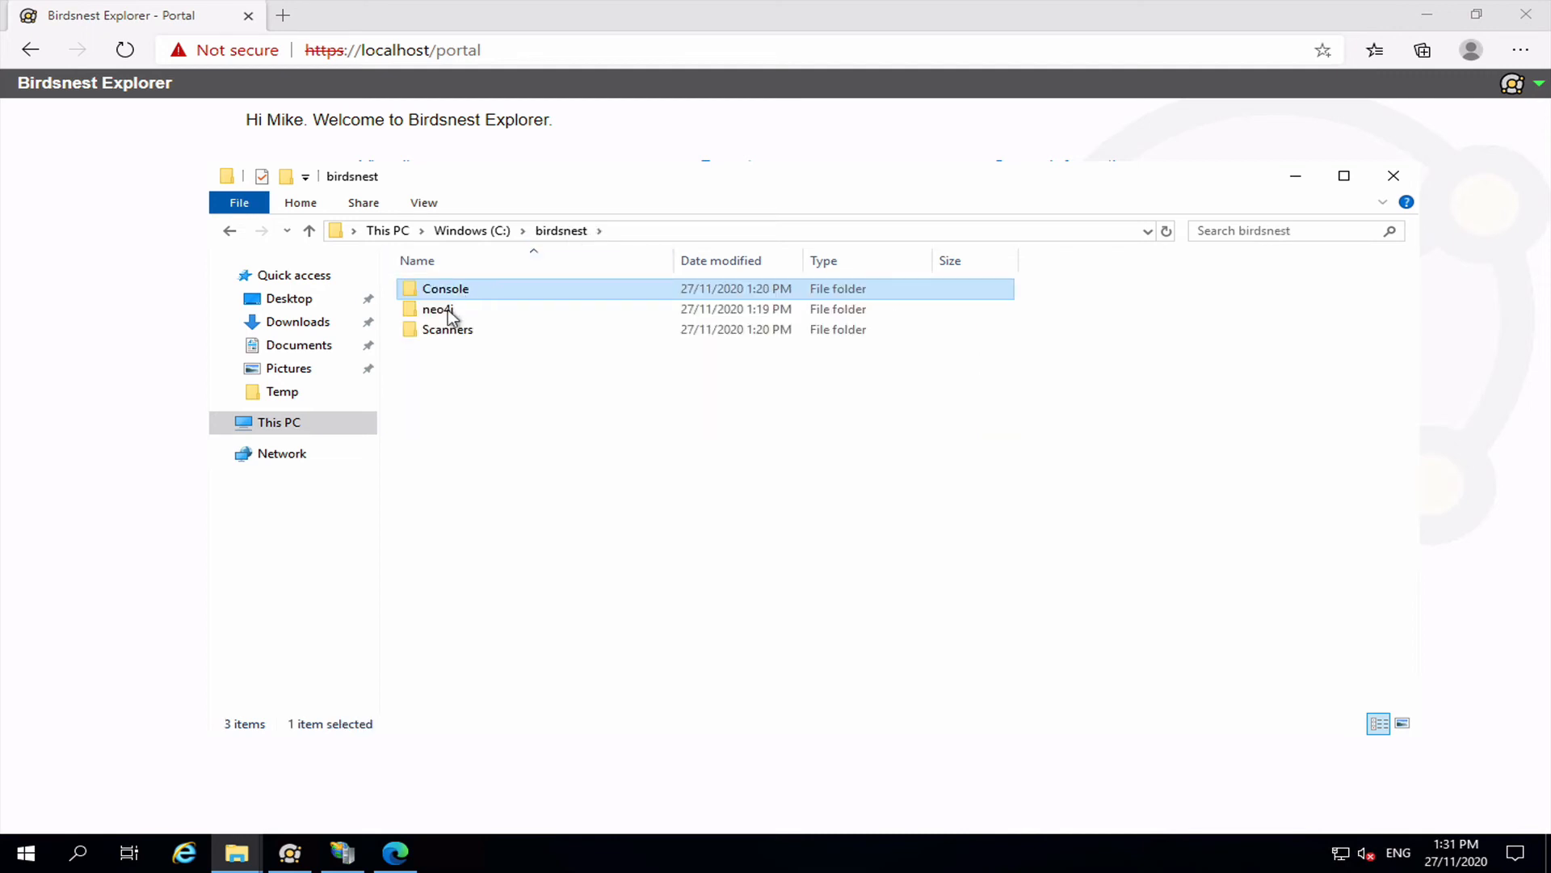
pyautogui.click(437, 308)
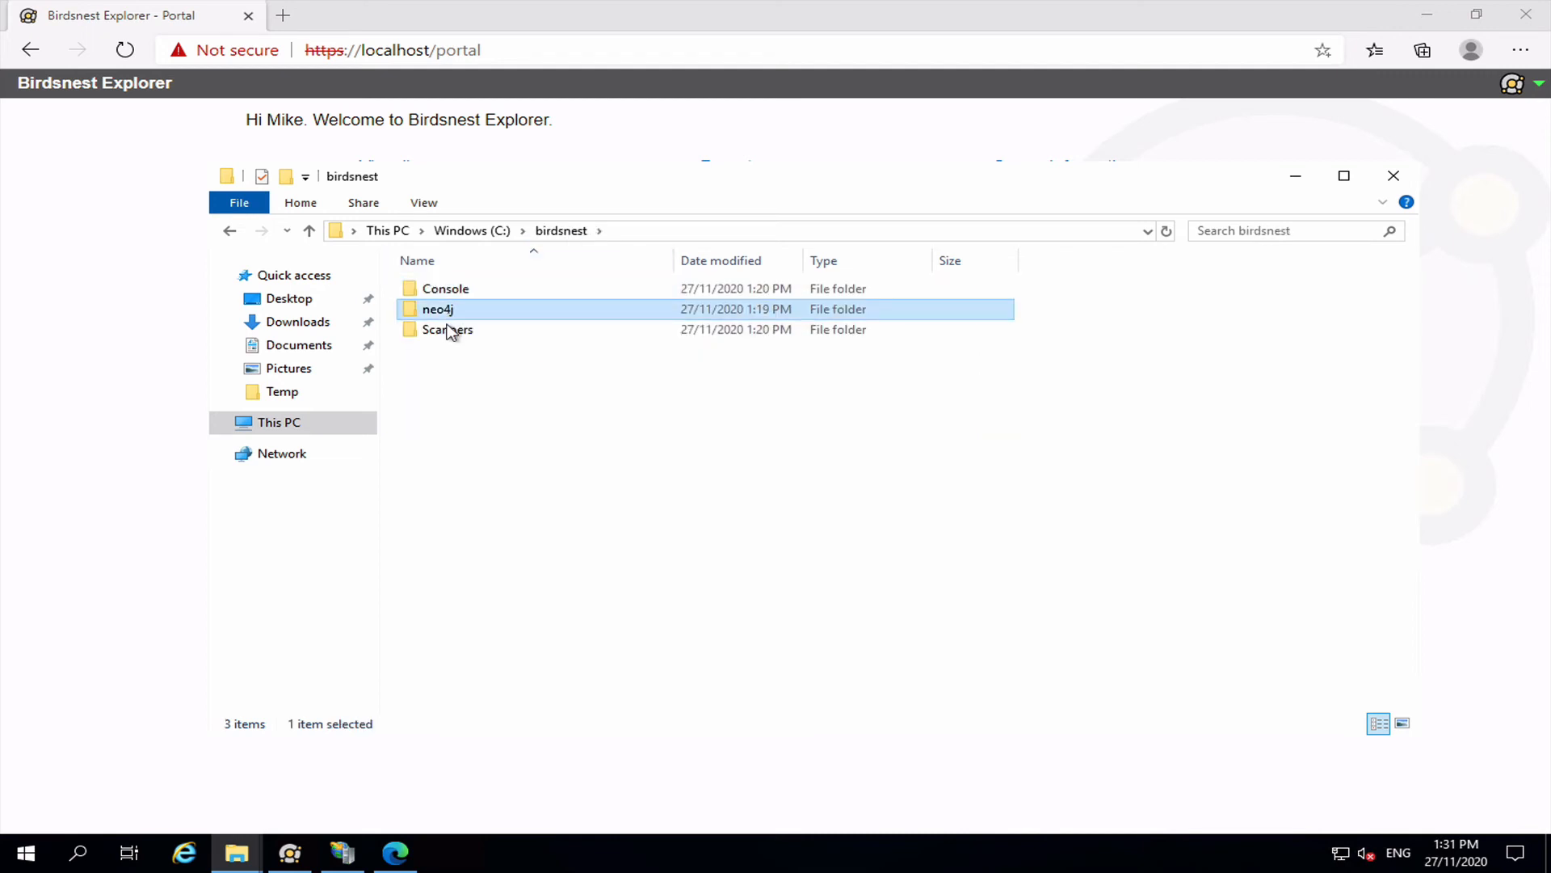
pyautogui.doubleClick(448, 330)
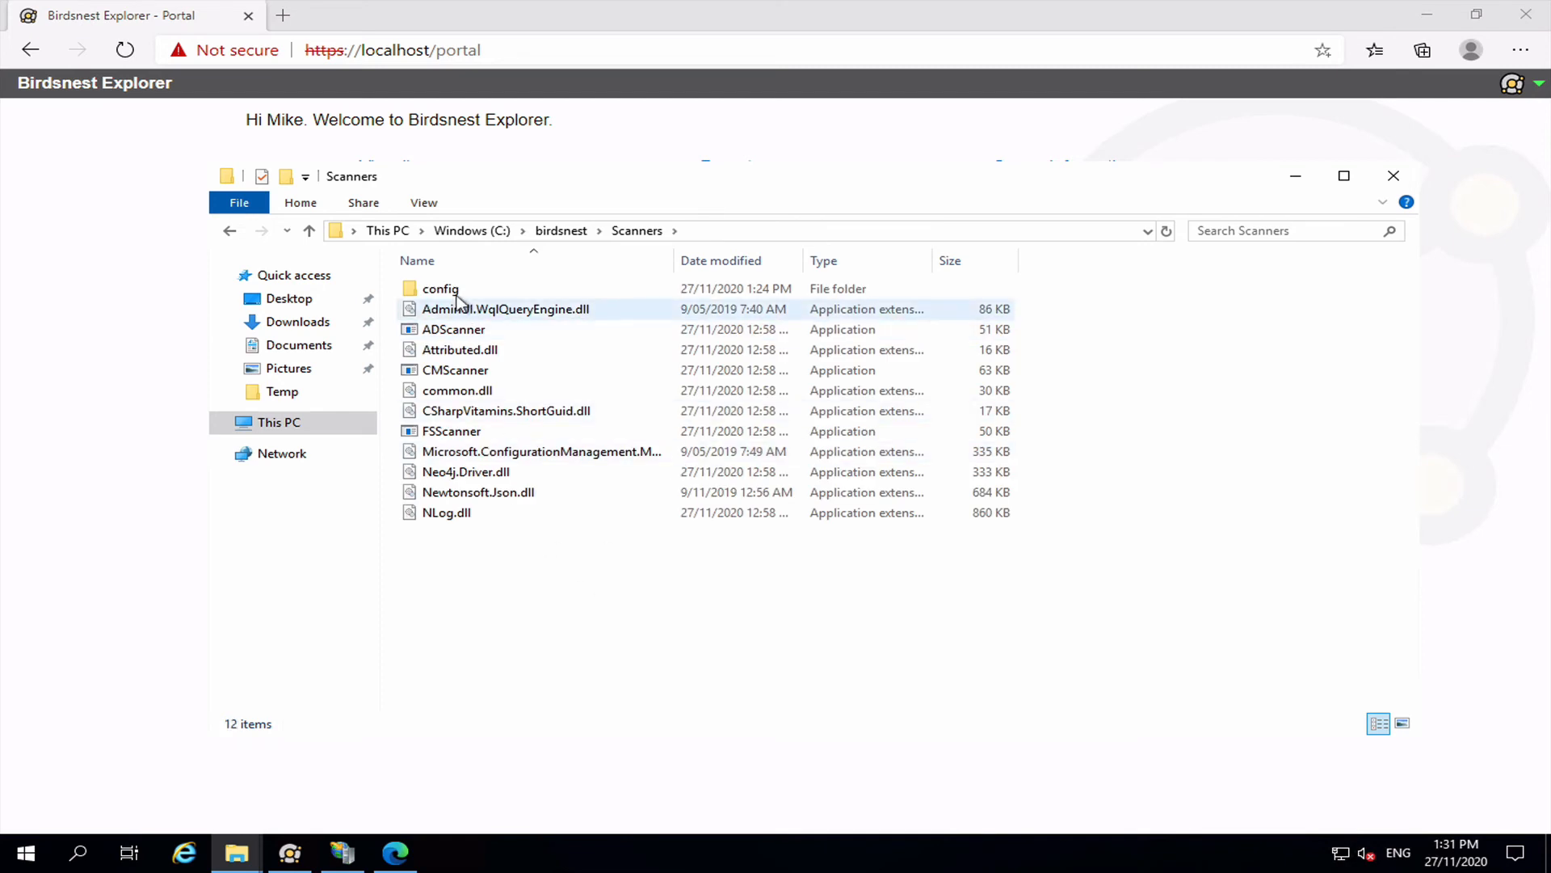
pyautogui.doubleClick(439, 287)
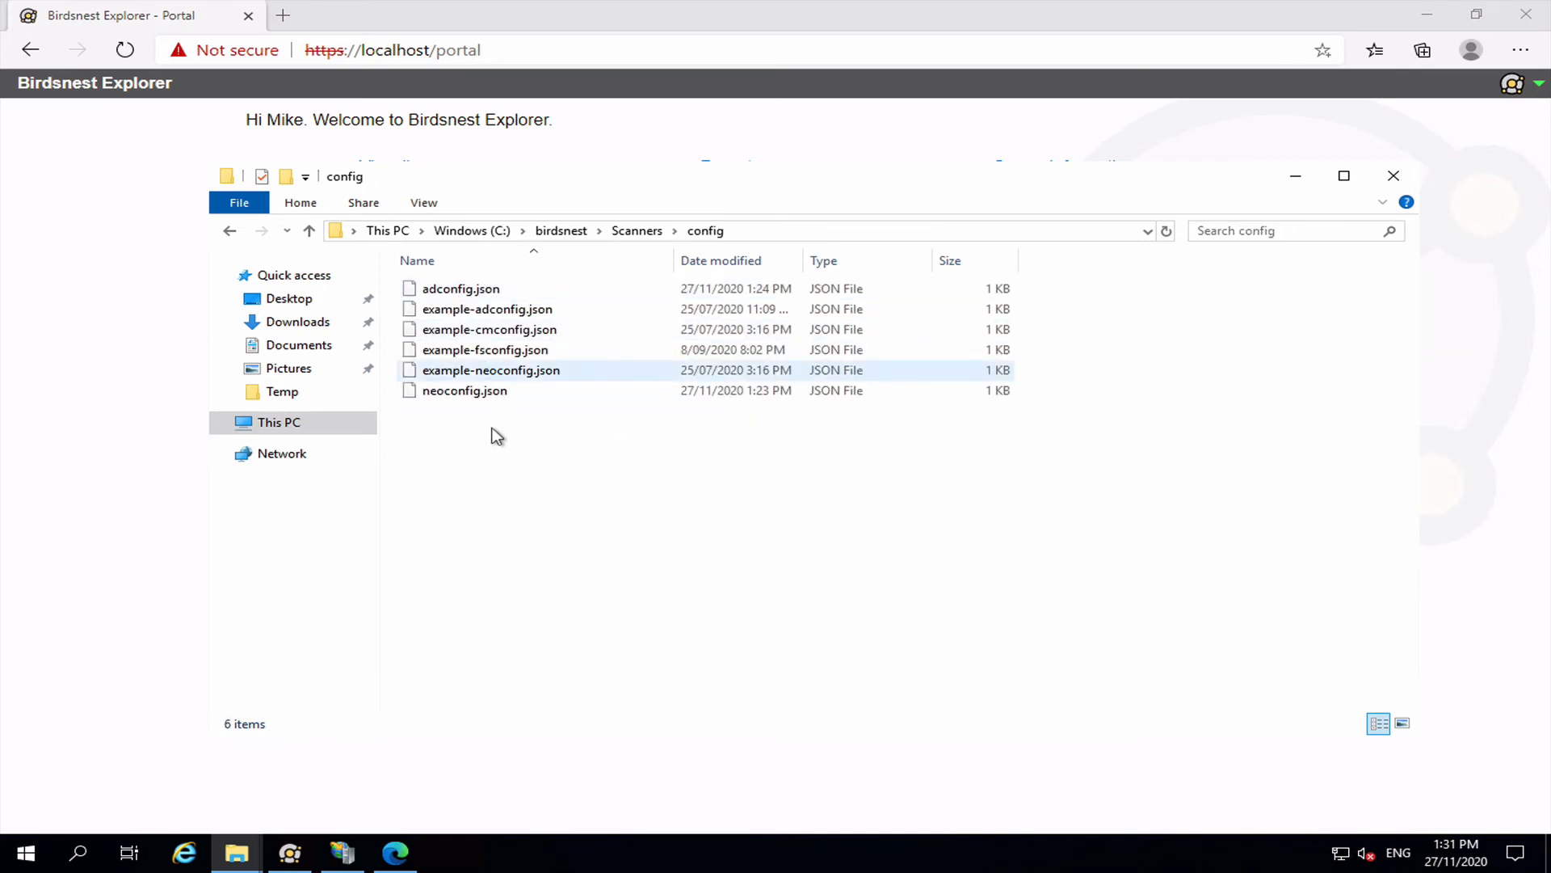
pyautogui.click(460, 287)
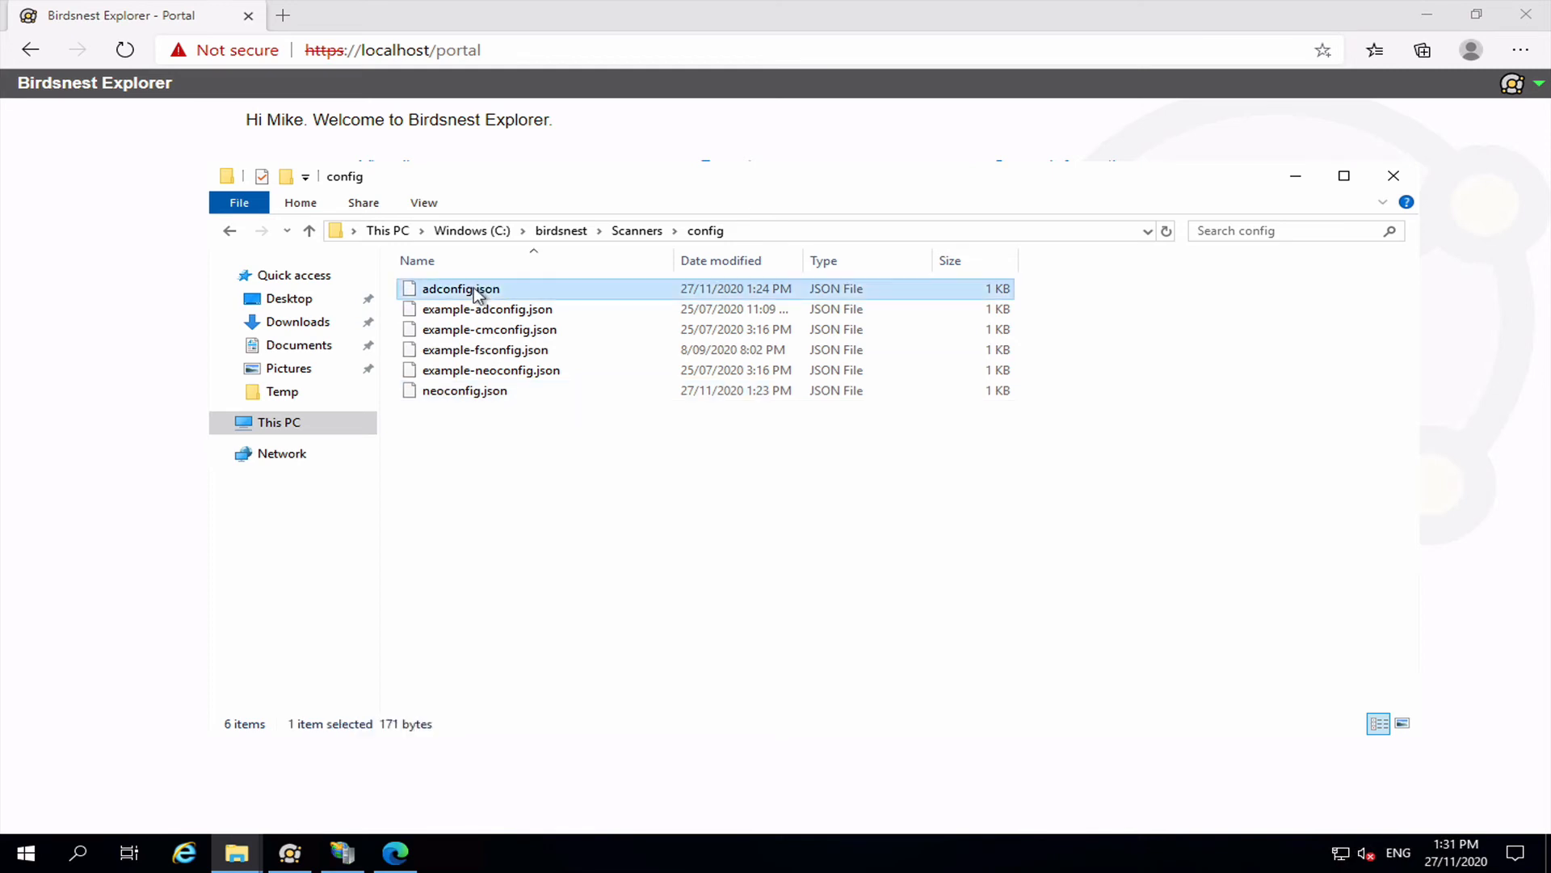
pyautogui.moveTo(464, 407)
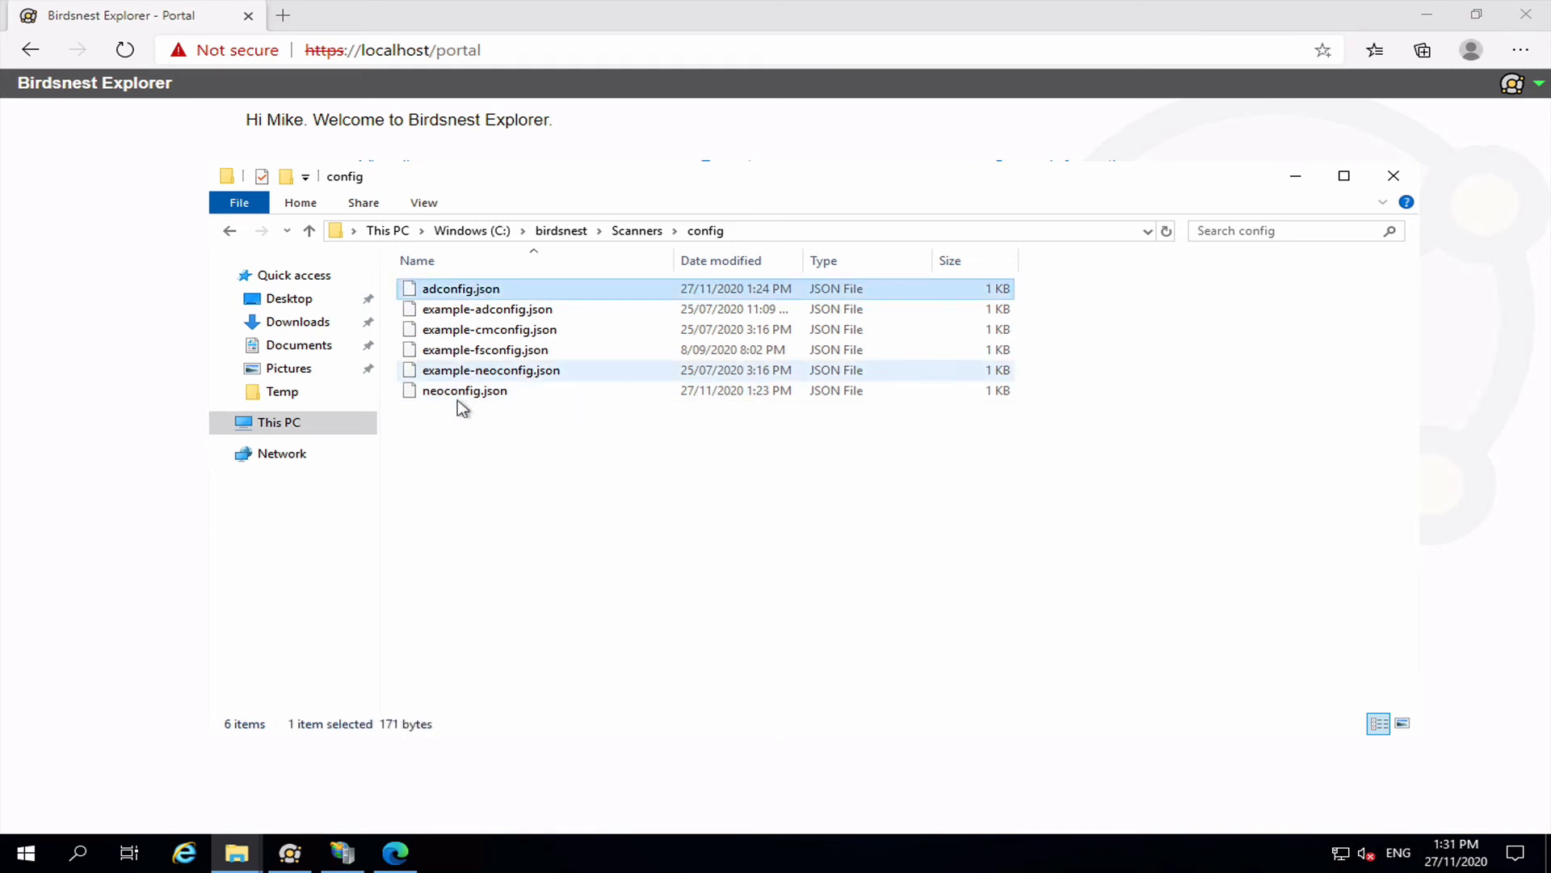
pyautogui.click(464, 389)
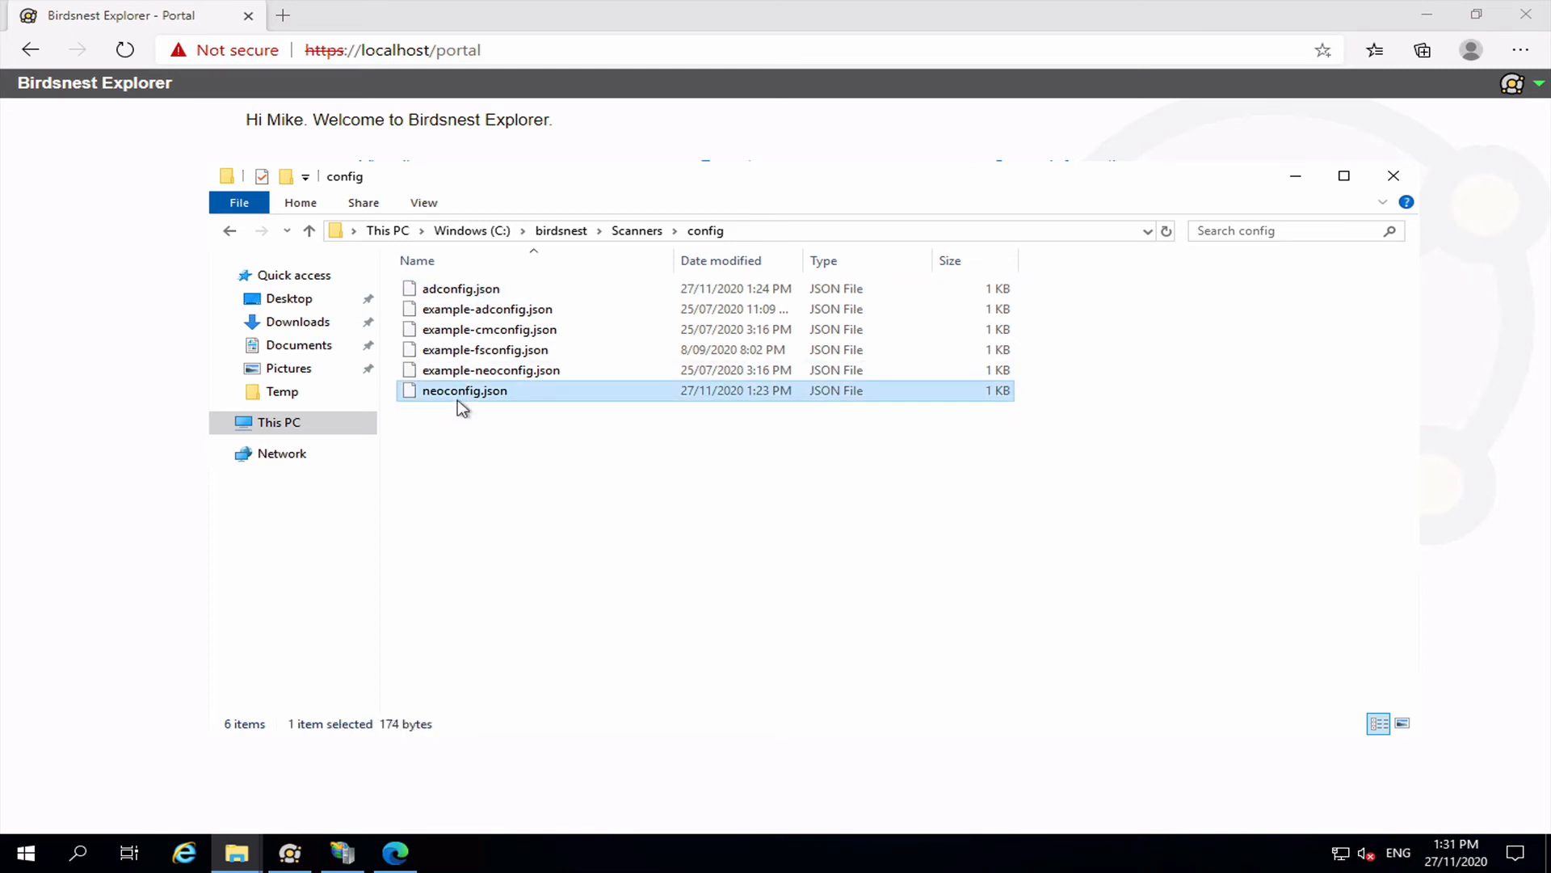
pyautogui.moveTo(504, 369)
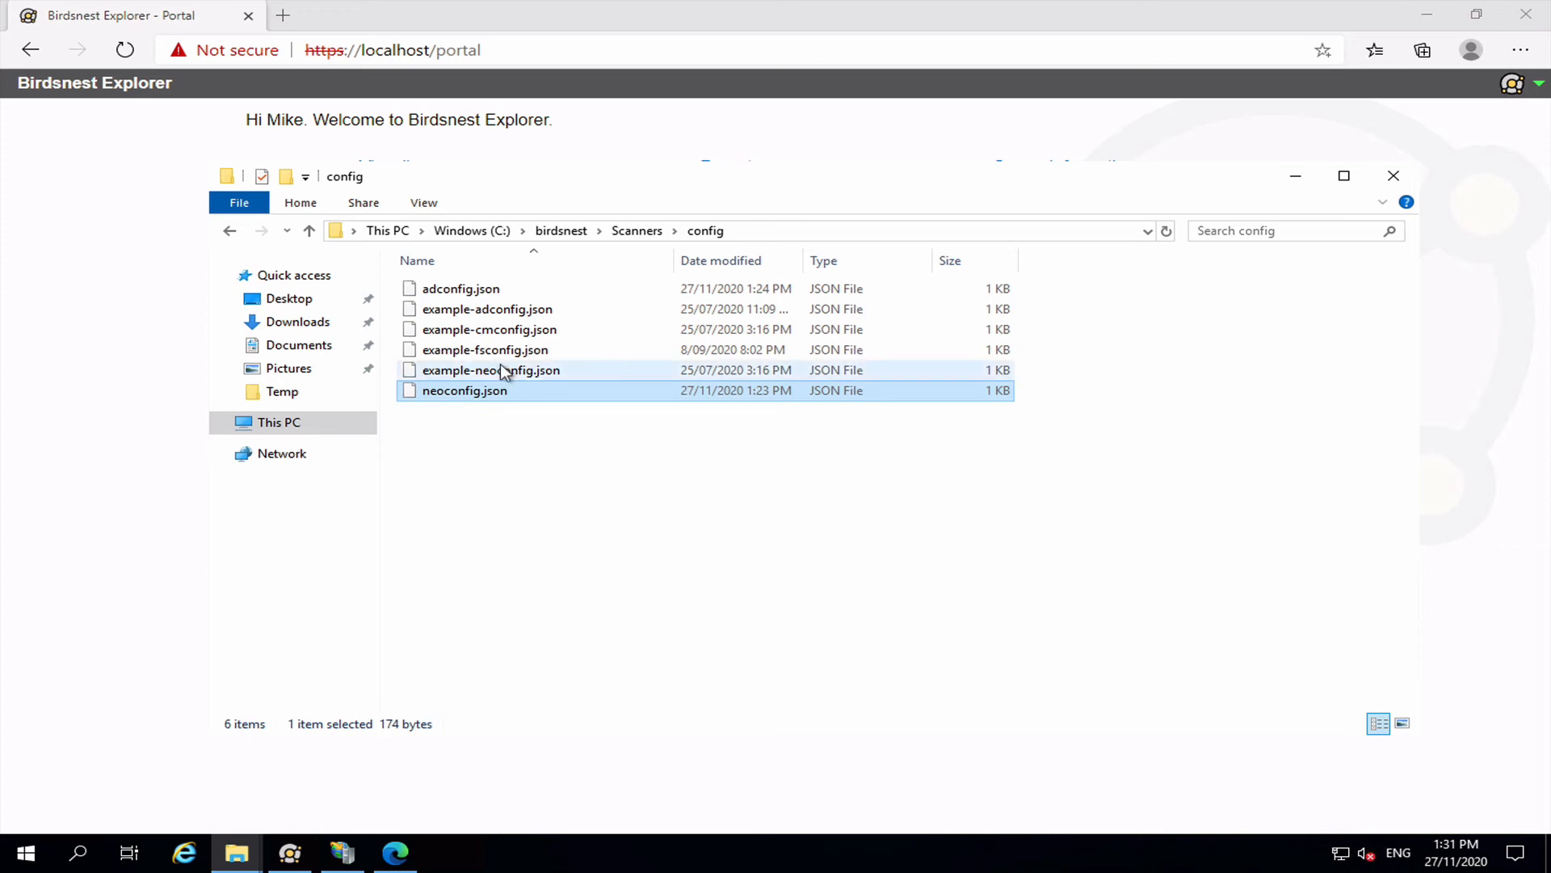
pyautogui.moveTo(495, 309)
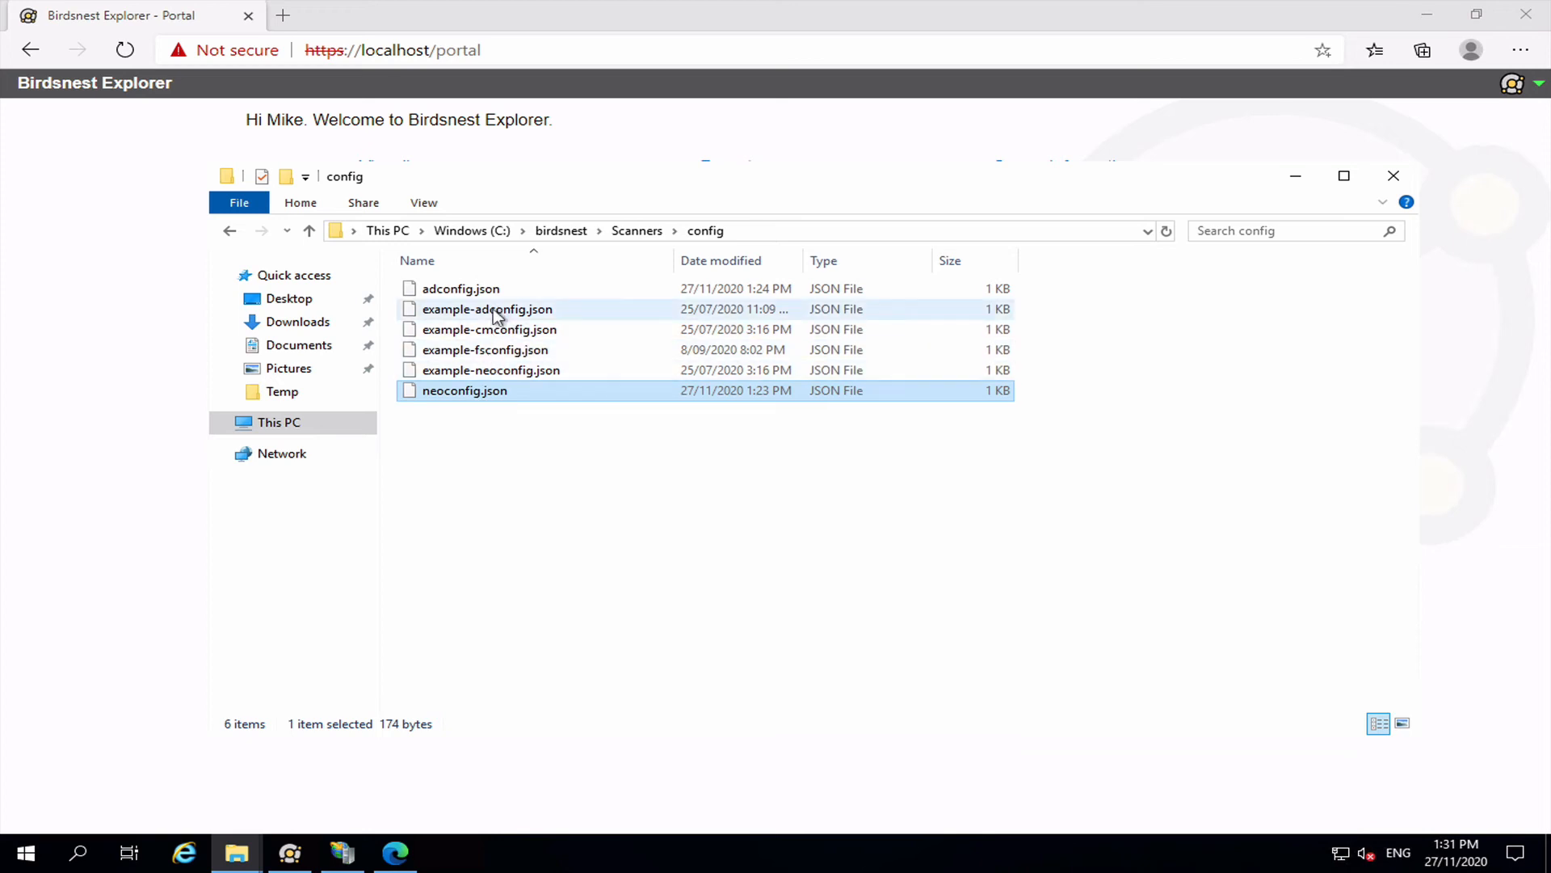
pyautogui.moveTo(491, 368)
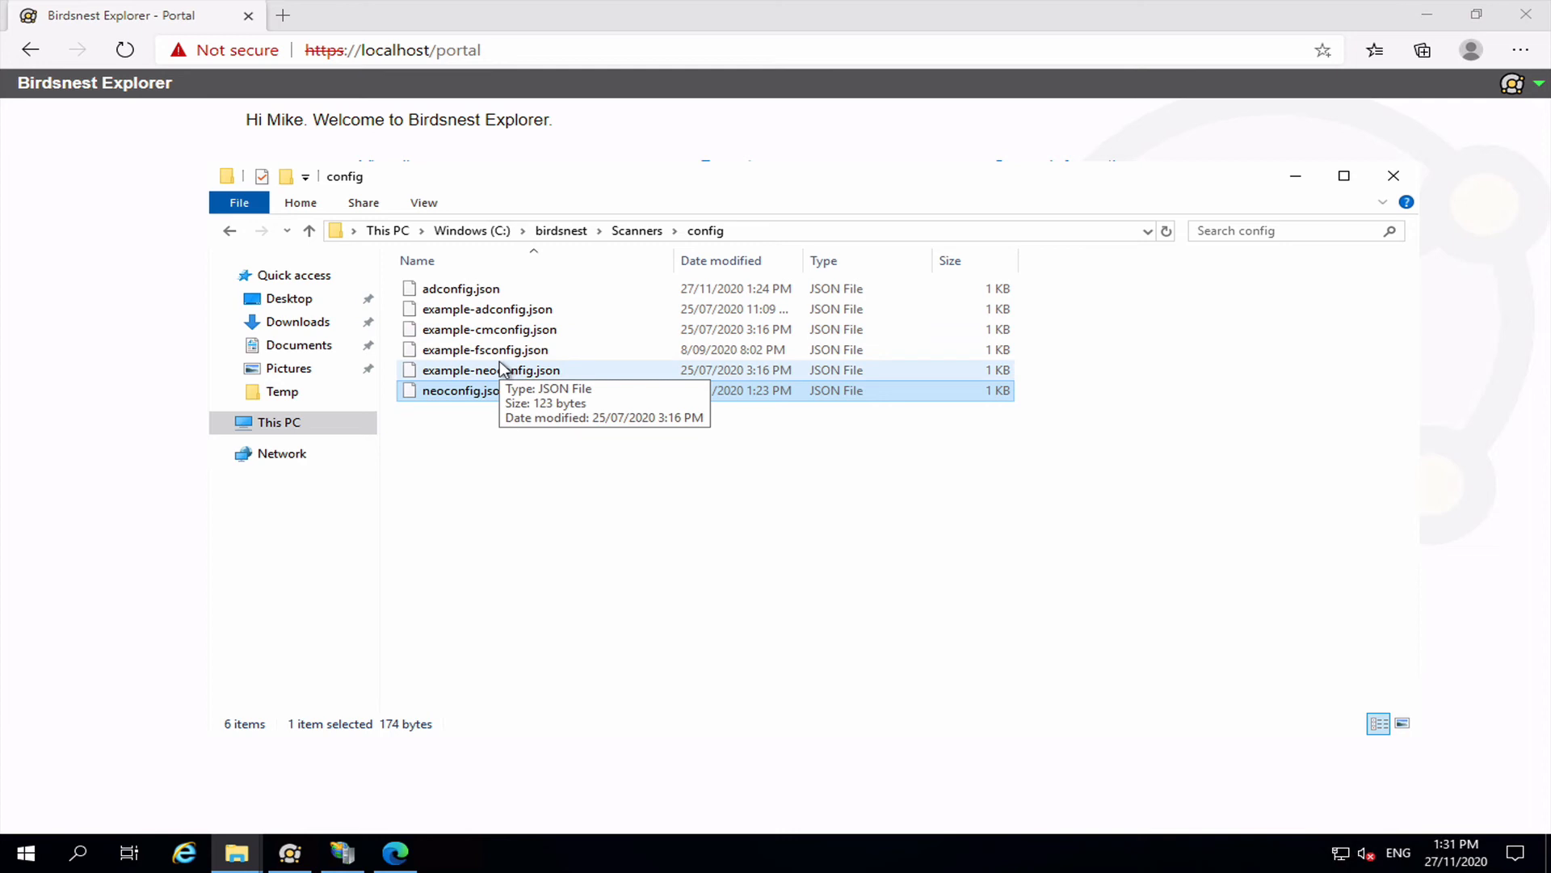
pyautogui.moveTo(514, 320)
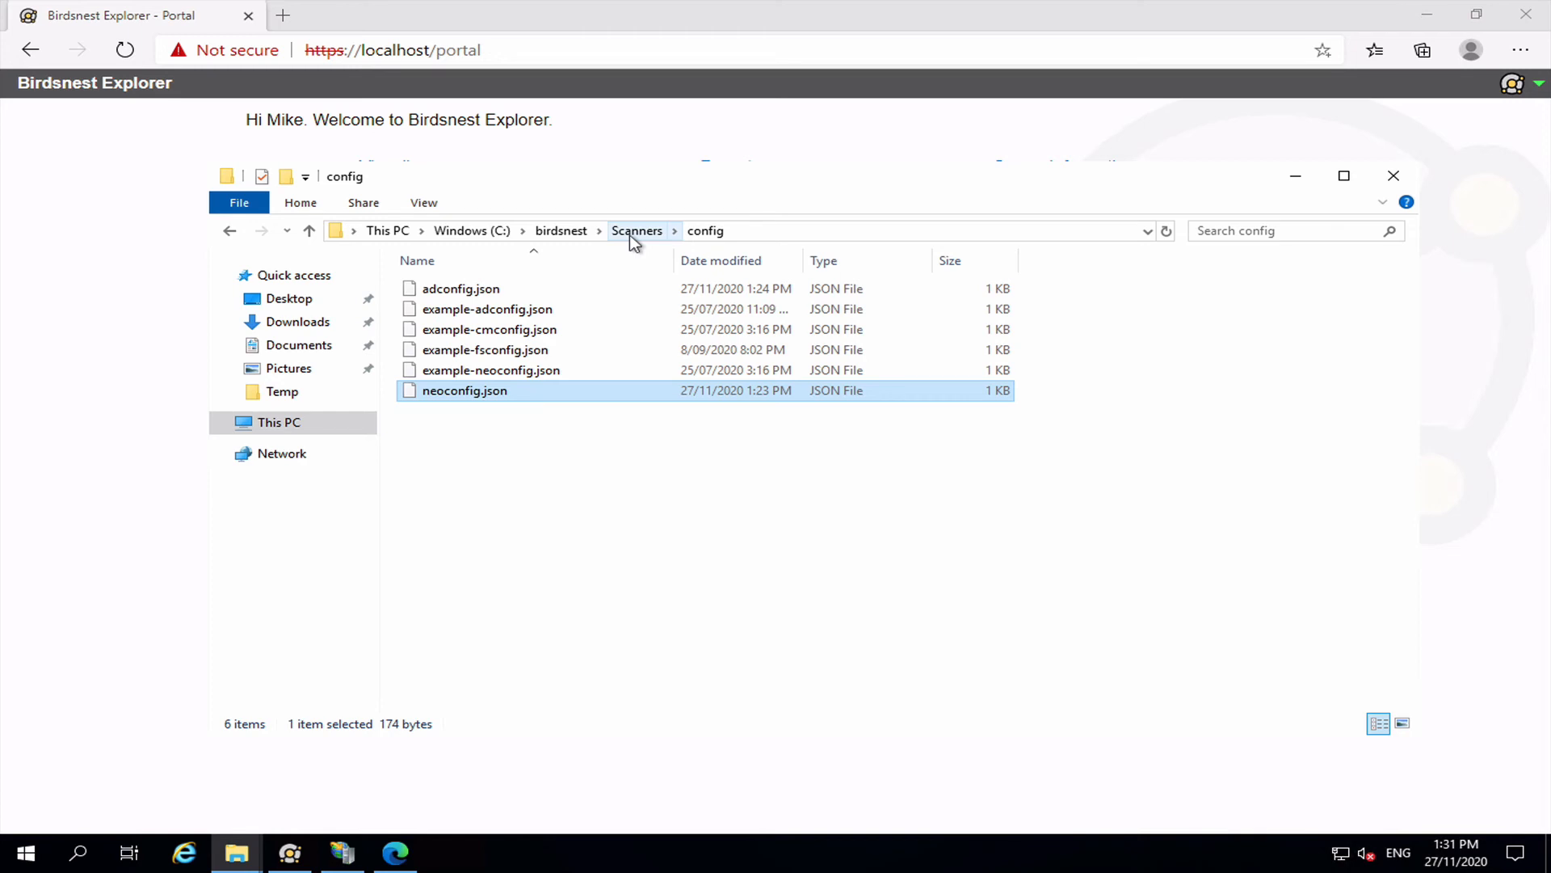
pyautogui.click(636, 231)
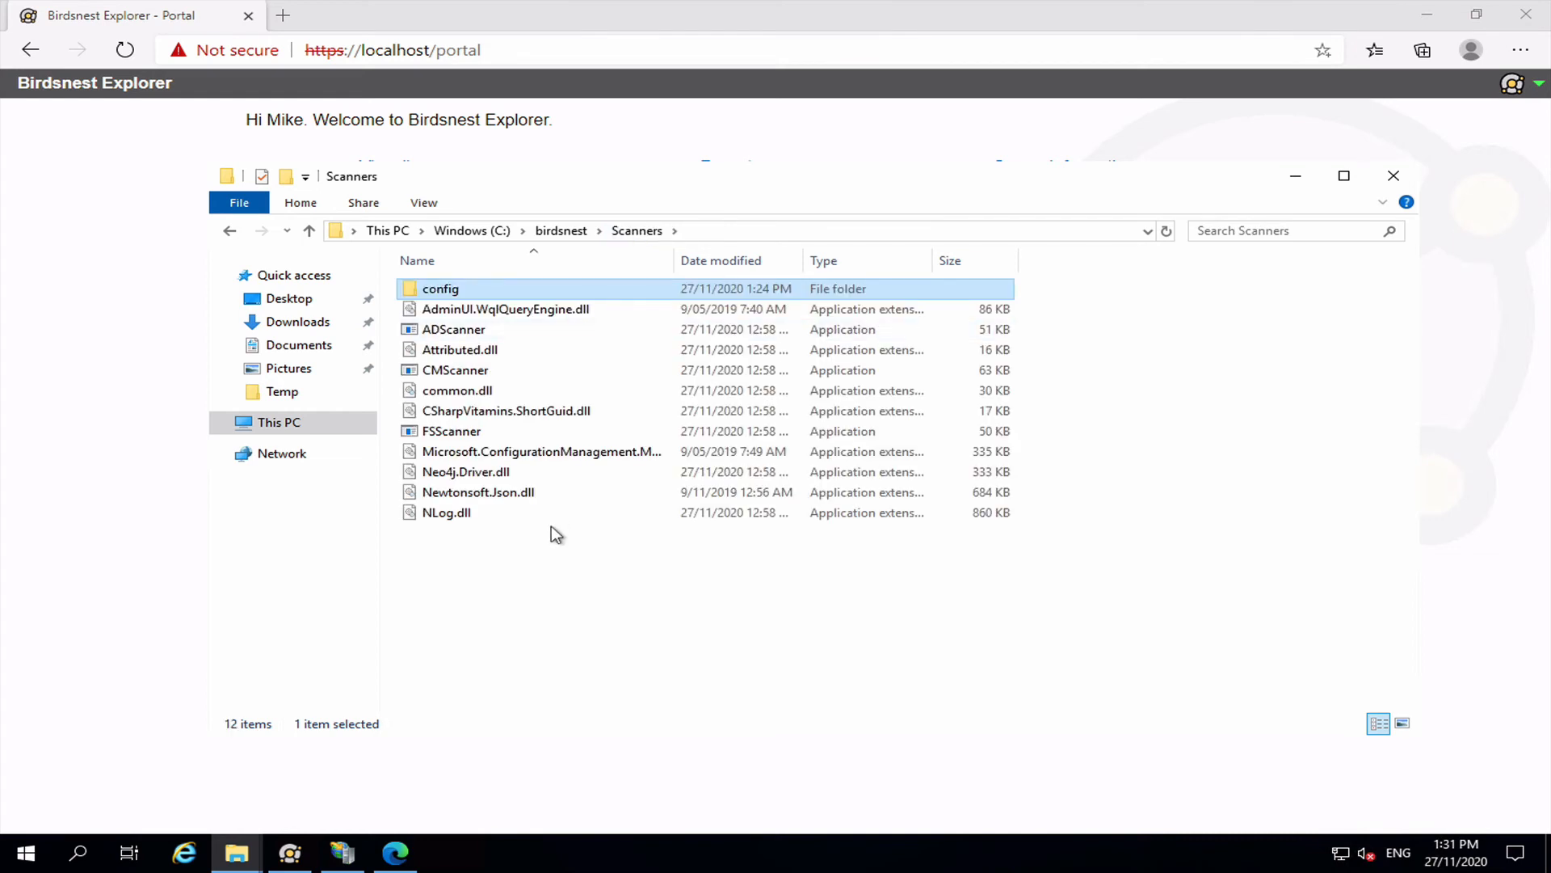
pyautogui.moveTo(544, 439)
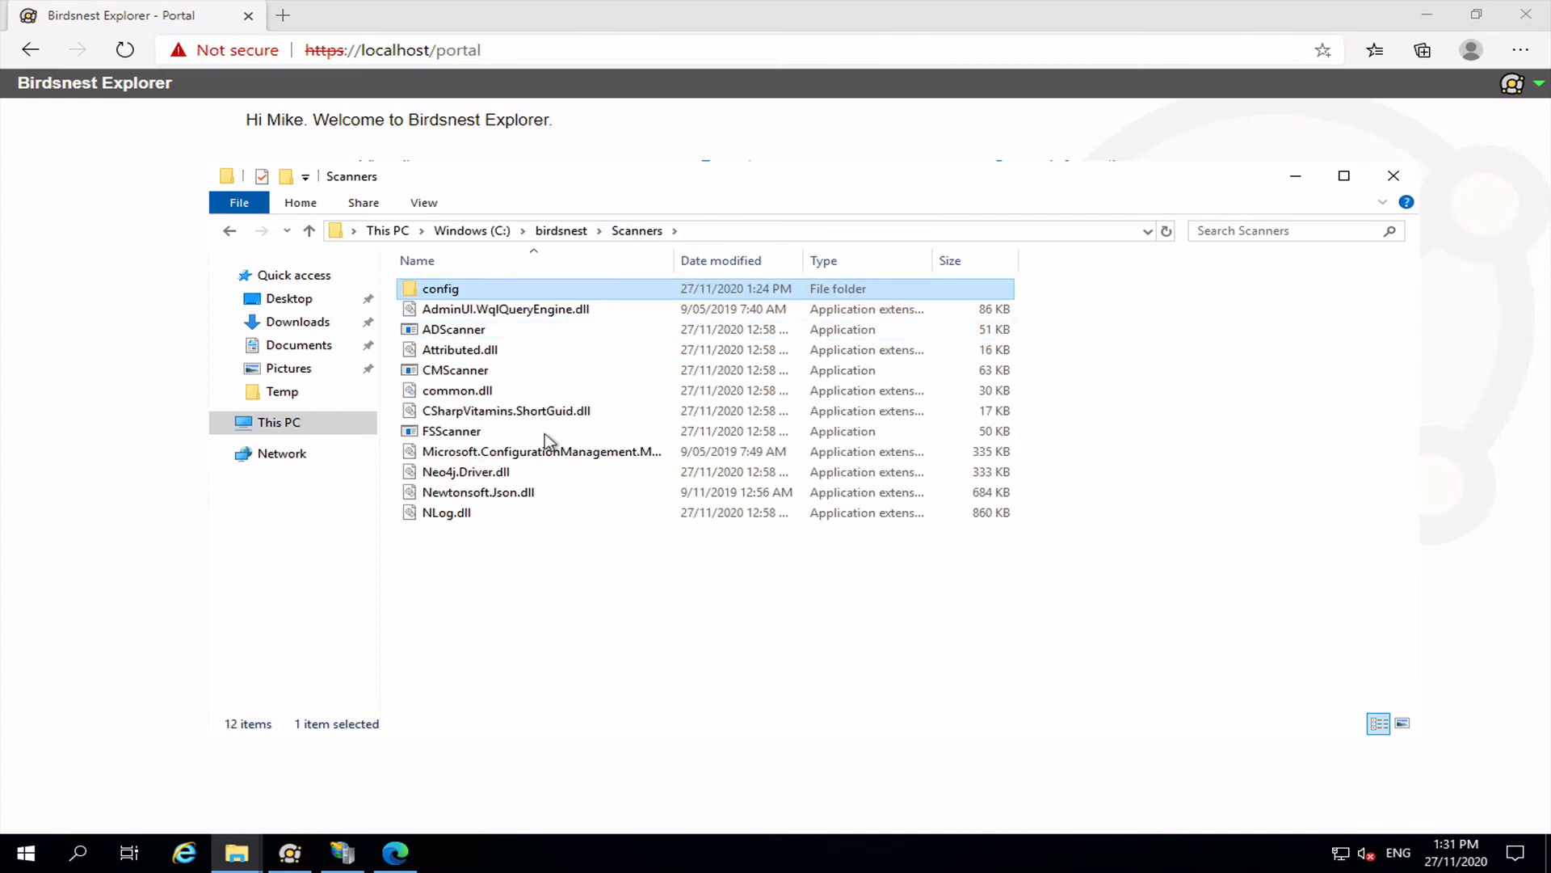
# Run the ADScanner application from the Scanners folder.
pyautogui.click(452, 330)
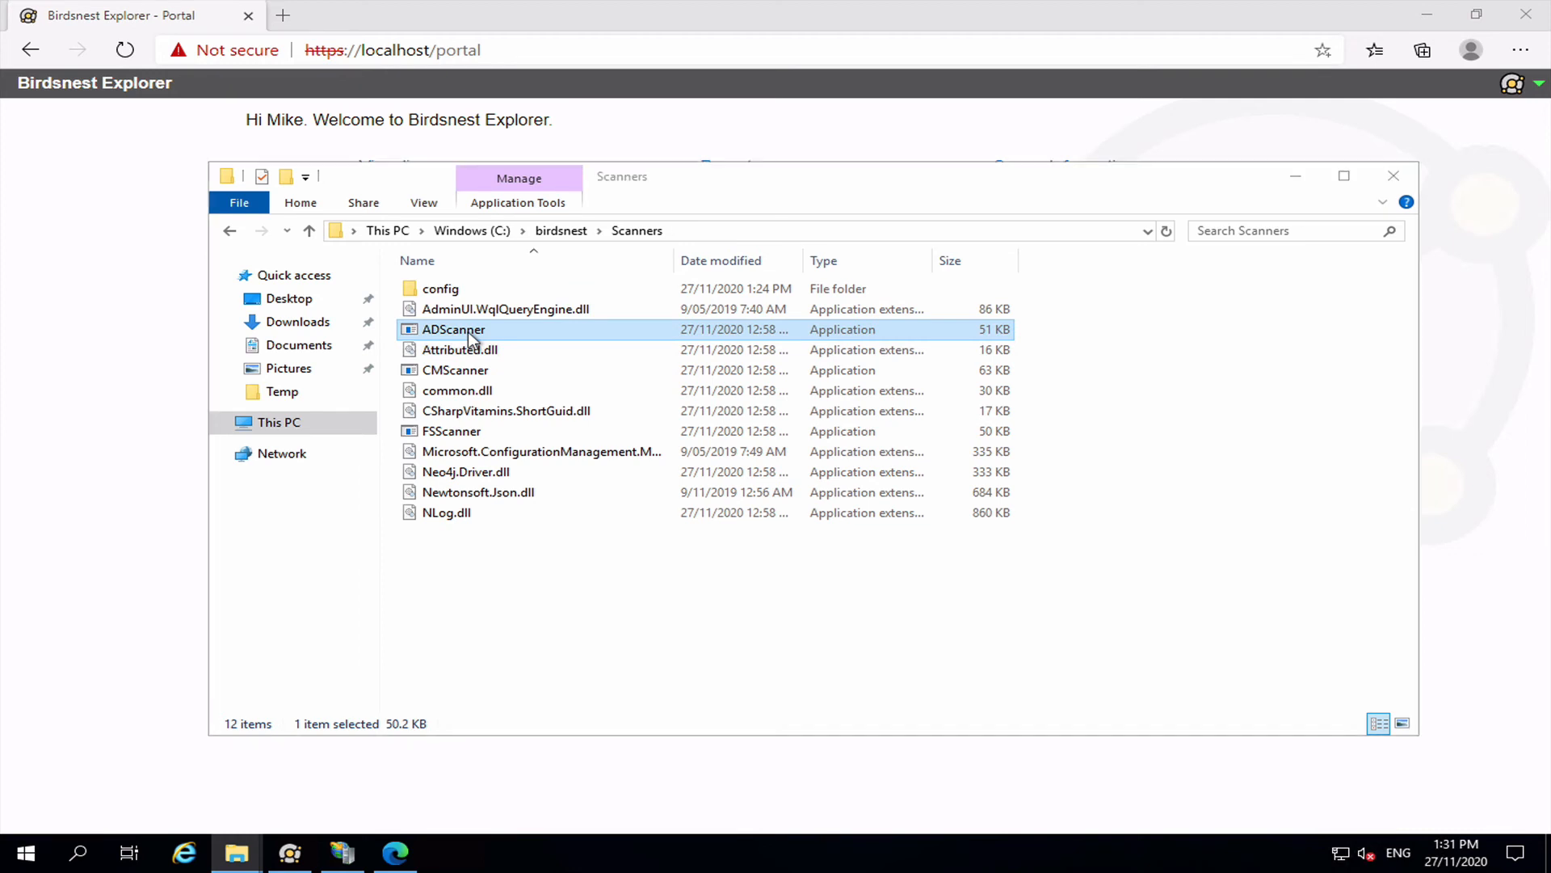
pyautogui.doubleClick(452, 329)
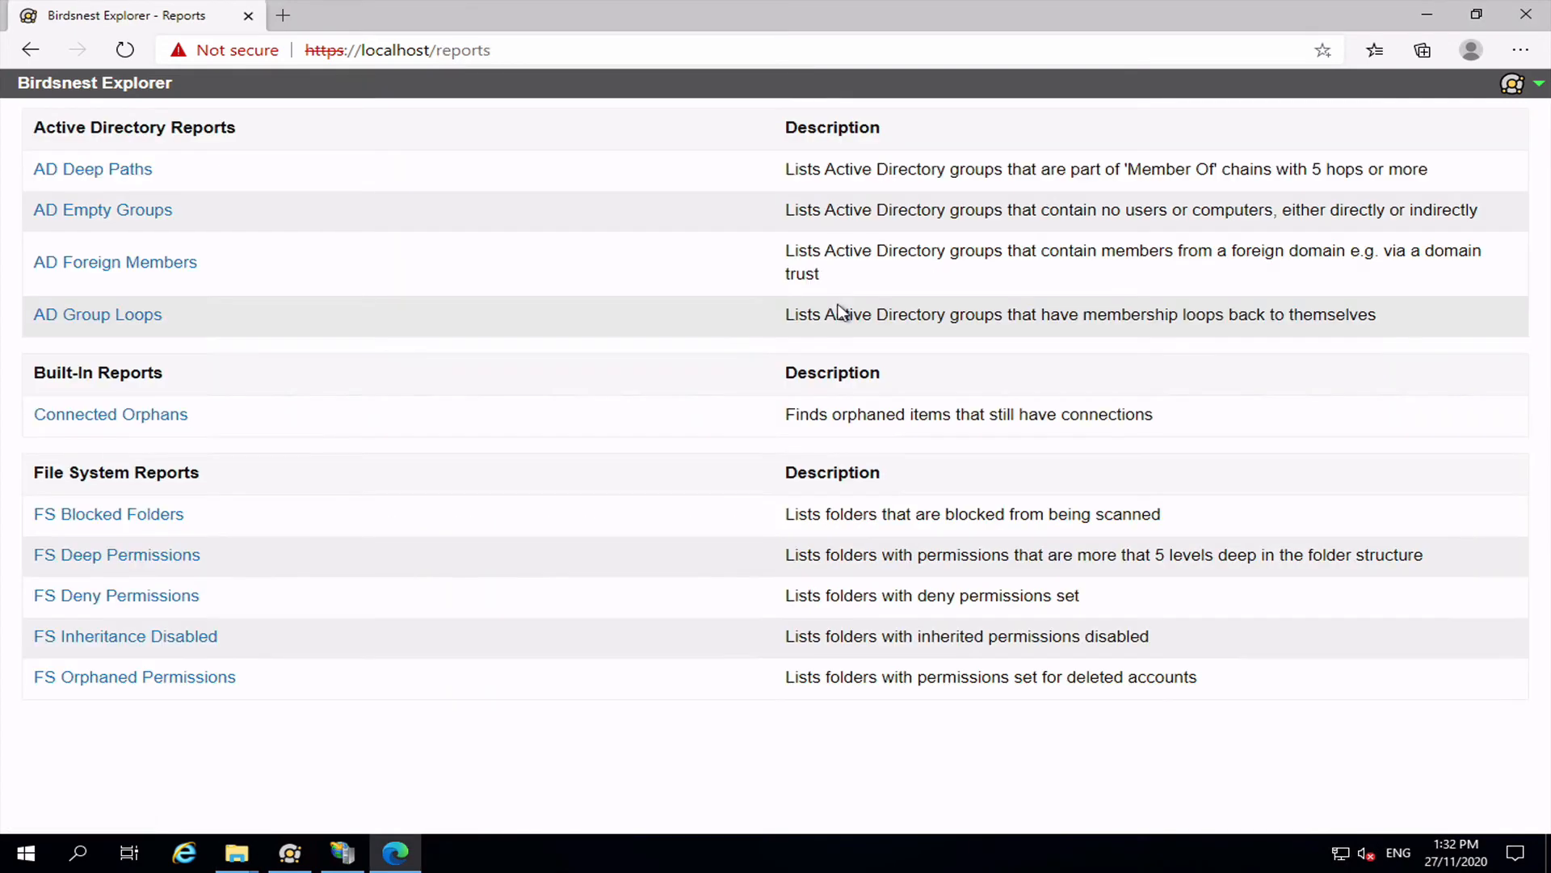
pyautogui.moveTo(209, 205)
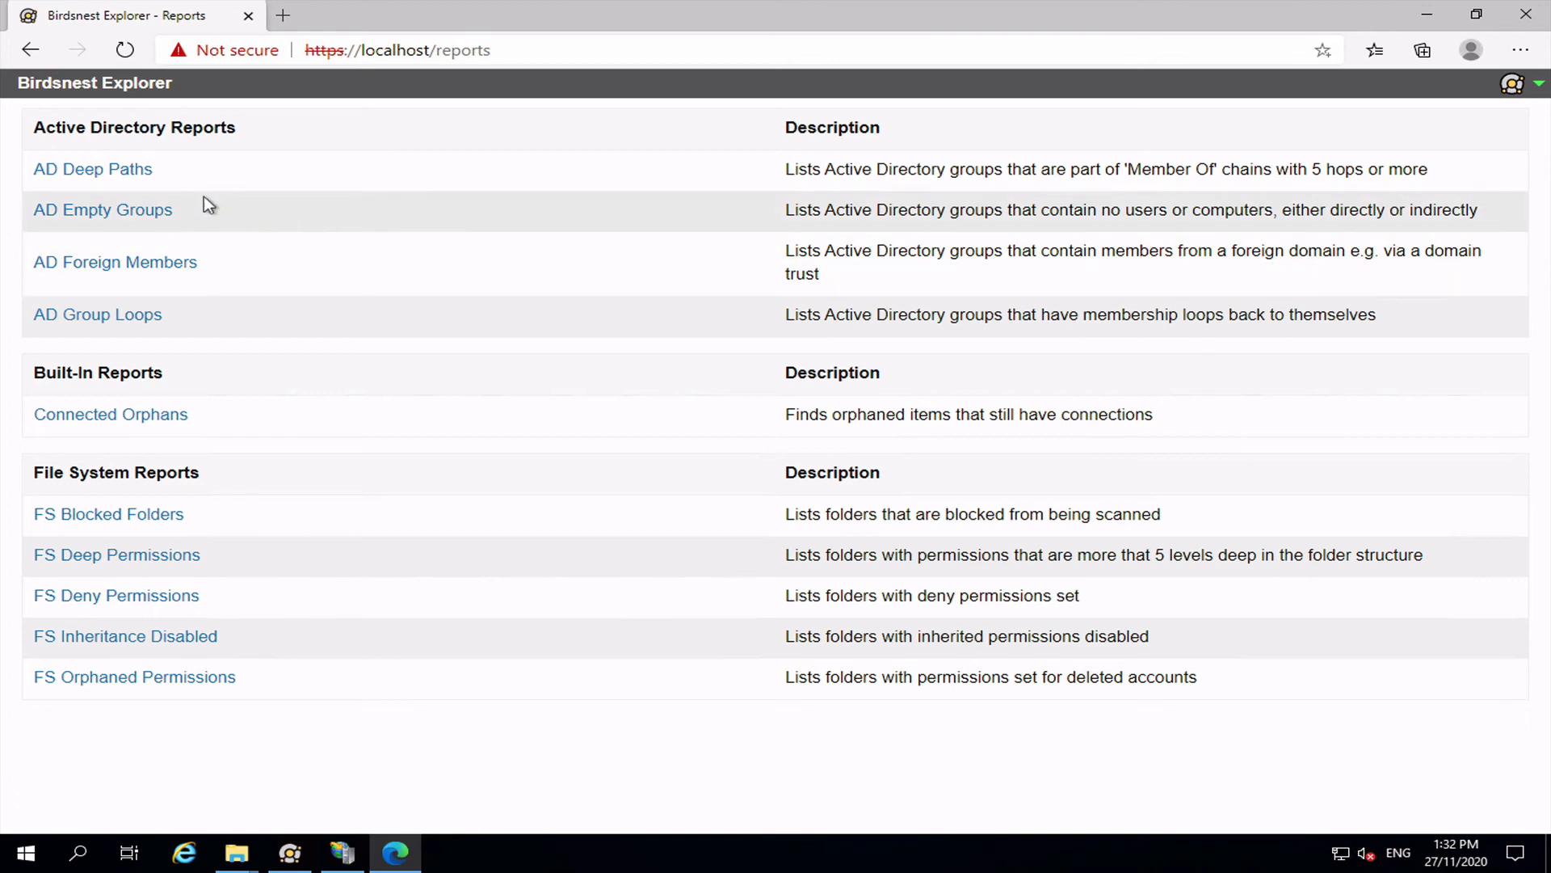
# View the AD Empty Groups report with 39 records, then return to the portal home page.
pyautogui.click(102, 209)
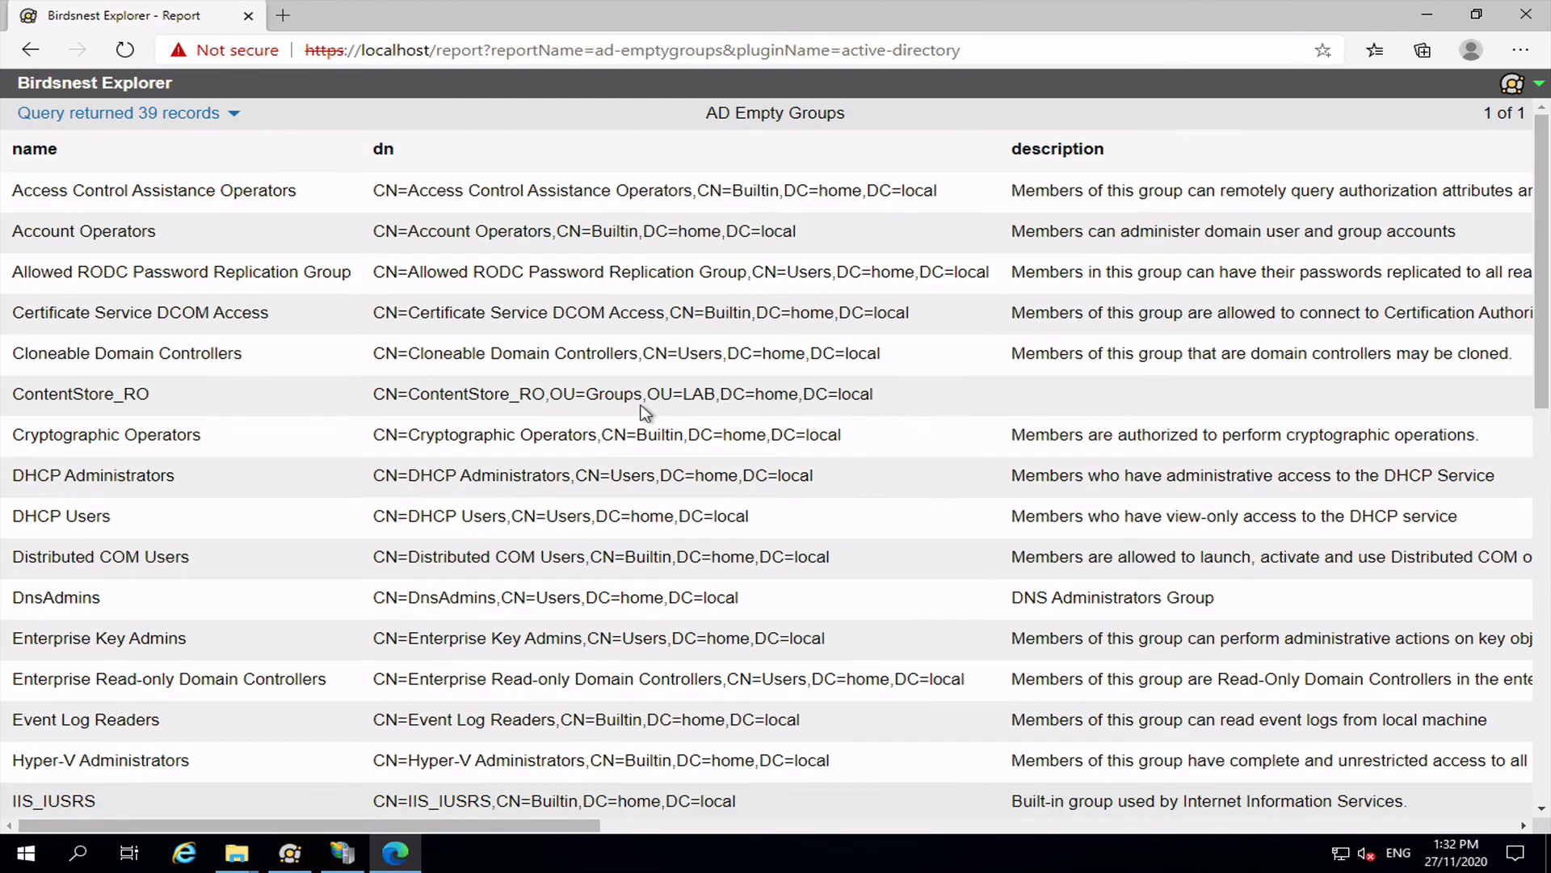
pyautogui.click(93, 82)
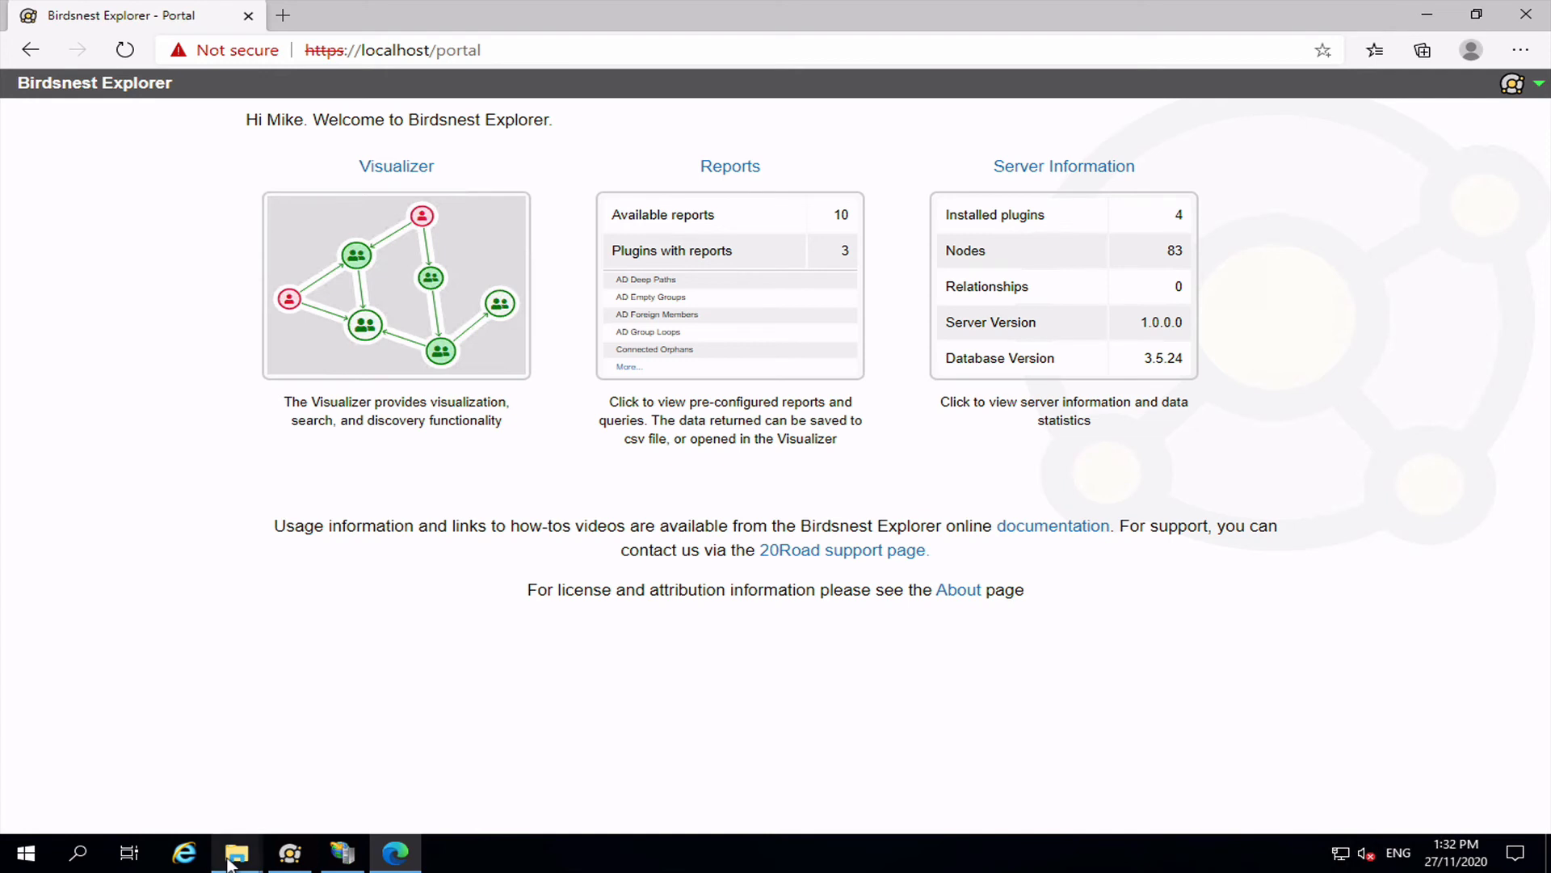
# Copy adconfig.json in the config folder and rename the copy adconfig-demo.json.
pyautogui.click(236, 852)
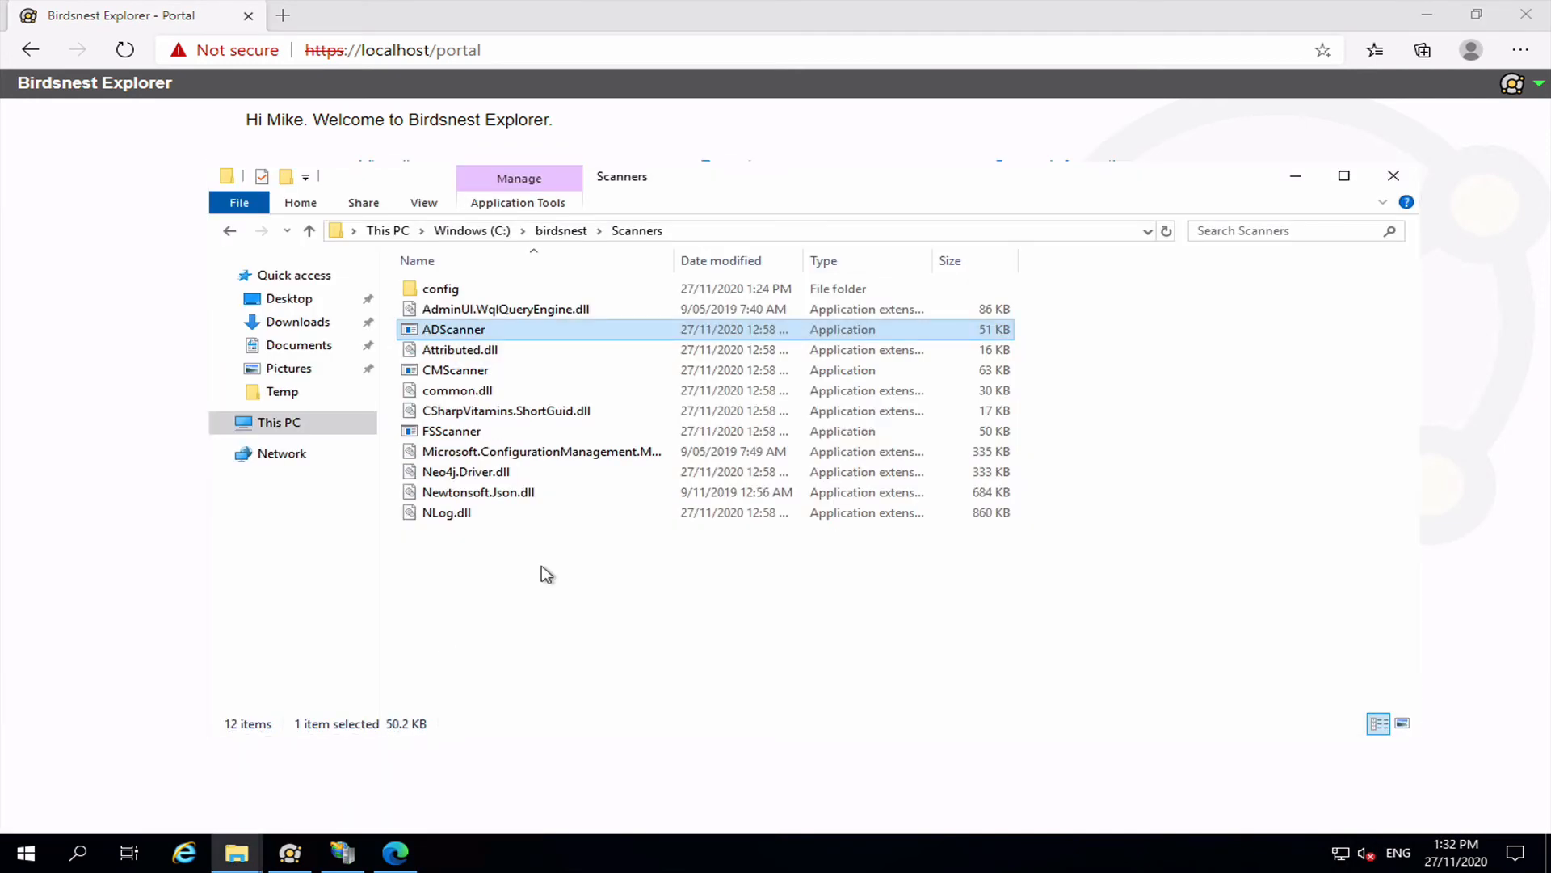
pyautogui.doubleClick(439, 287)
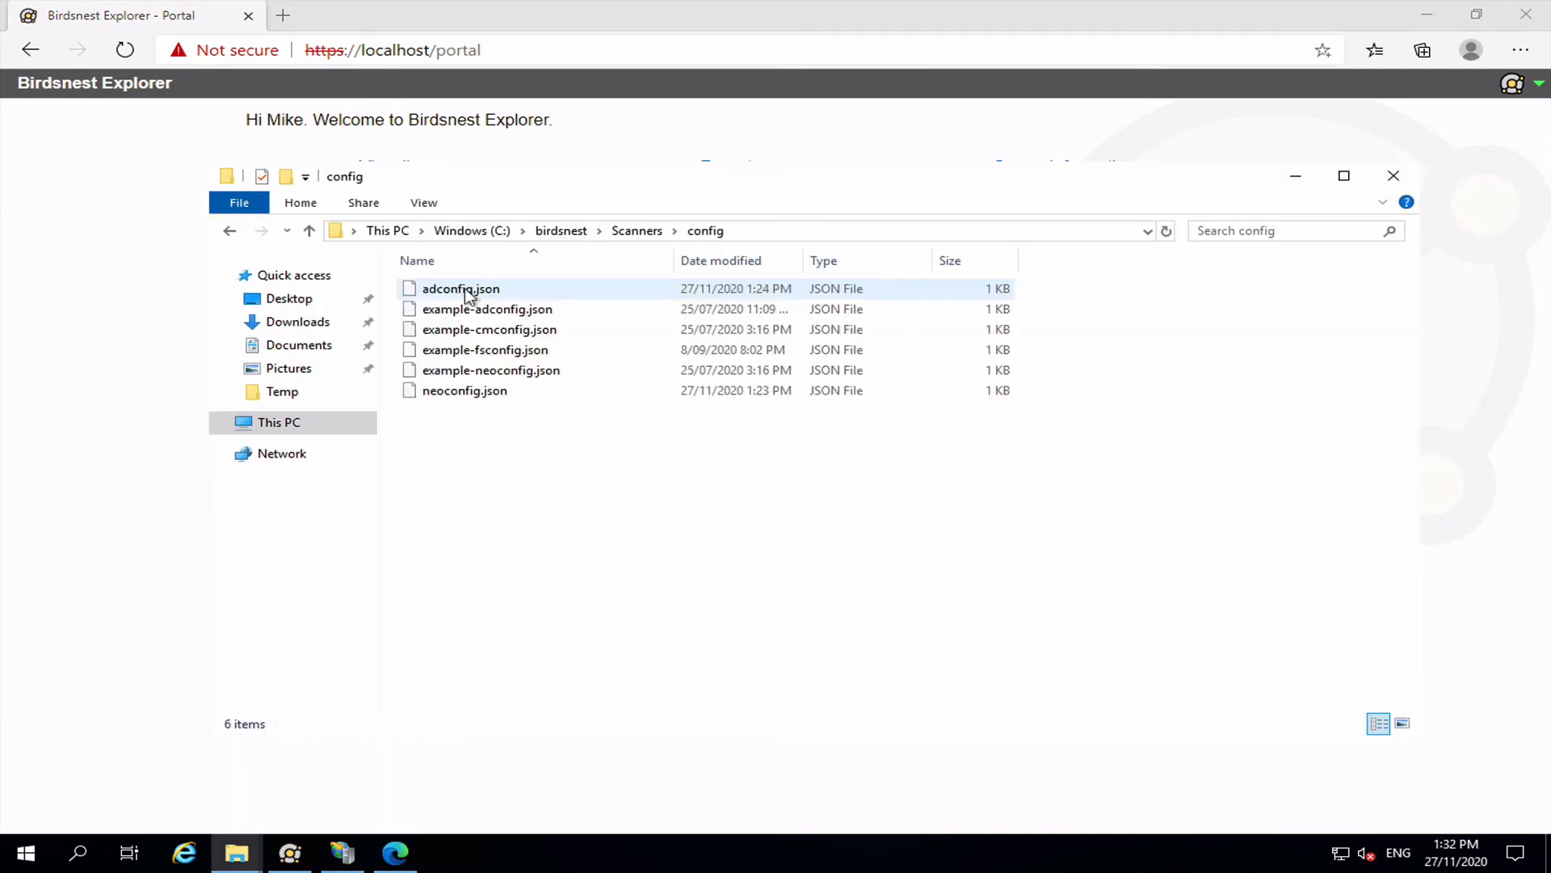
pyautogui.click(461, 287)
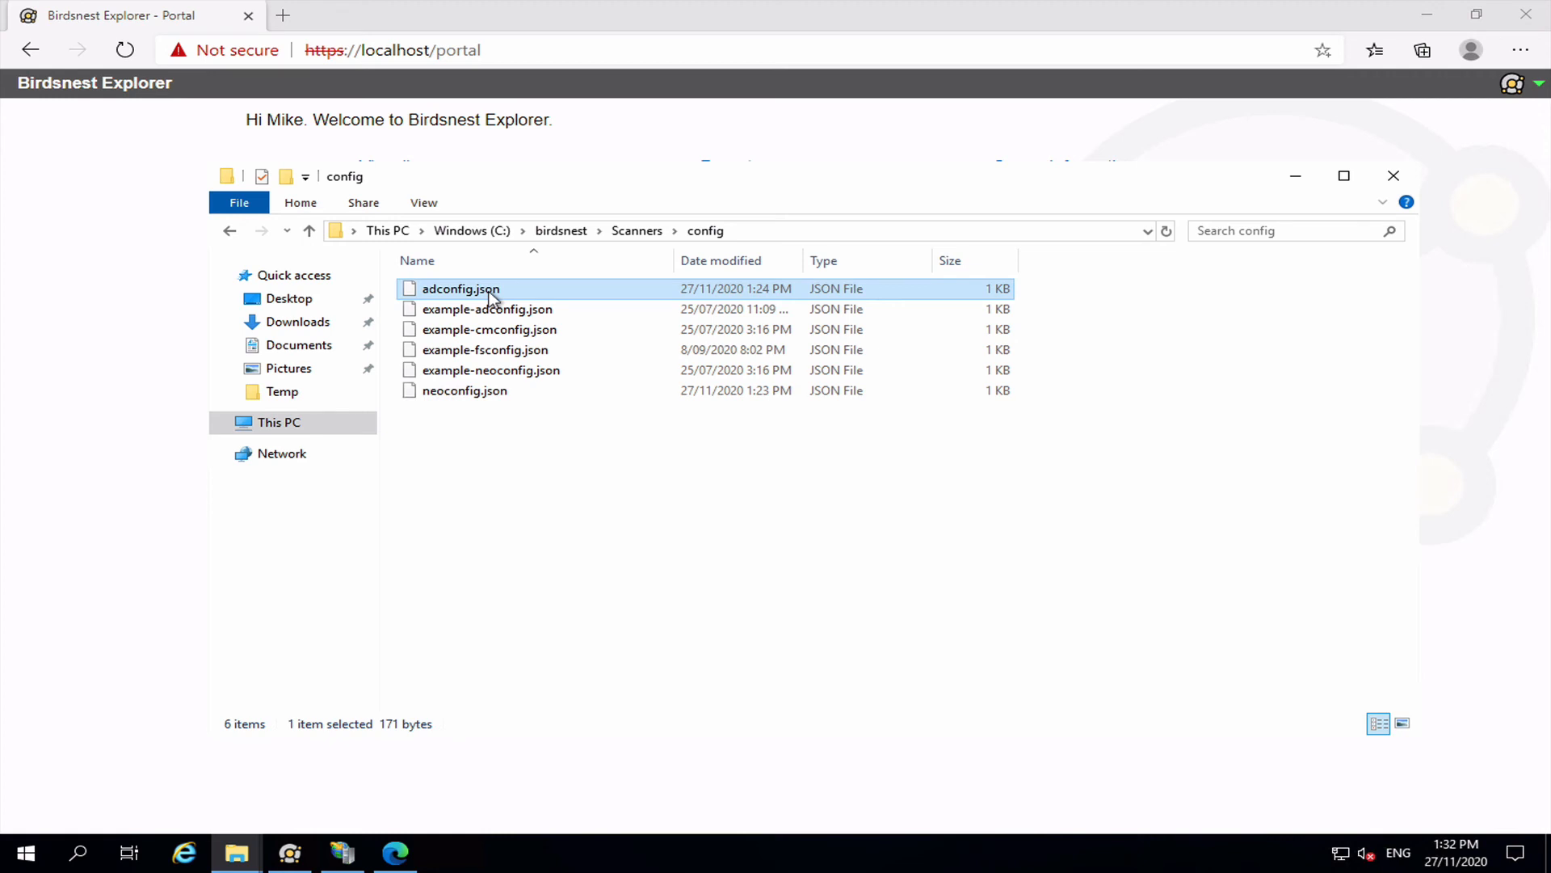
pyautogui.moveTo(498, 537)
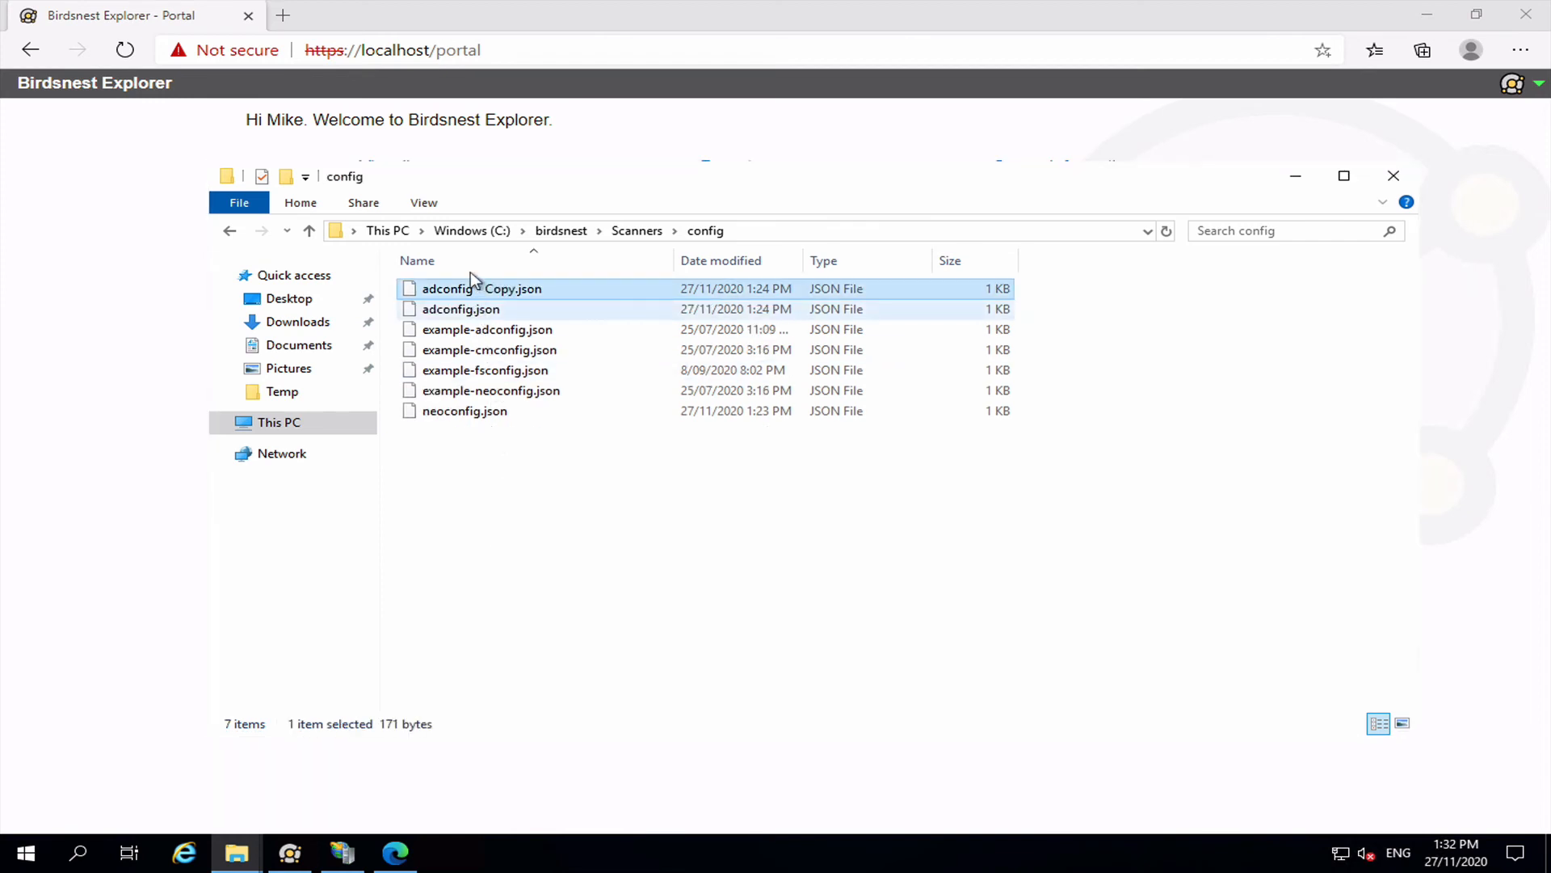
pyautogui.click(483, 288)
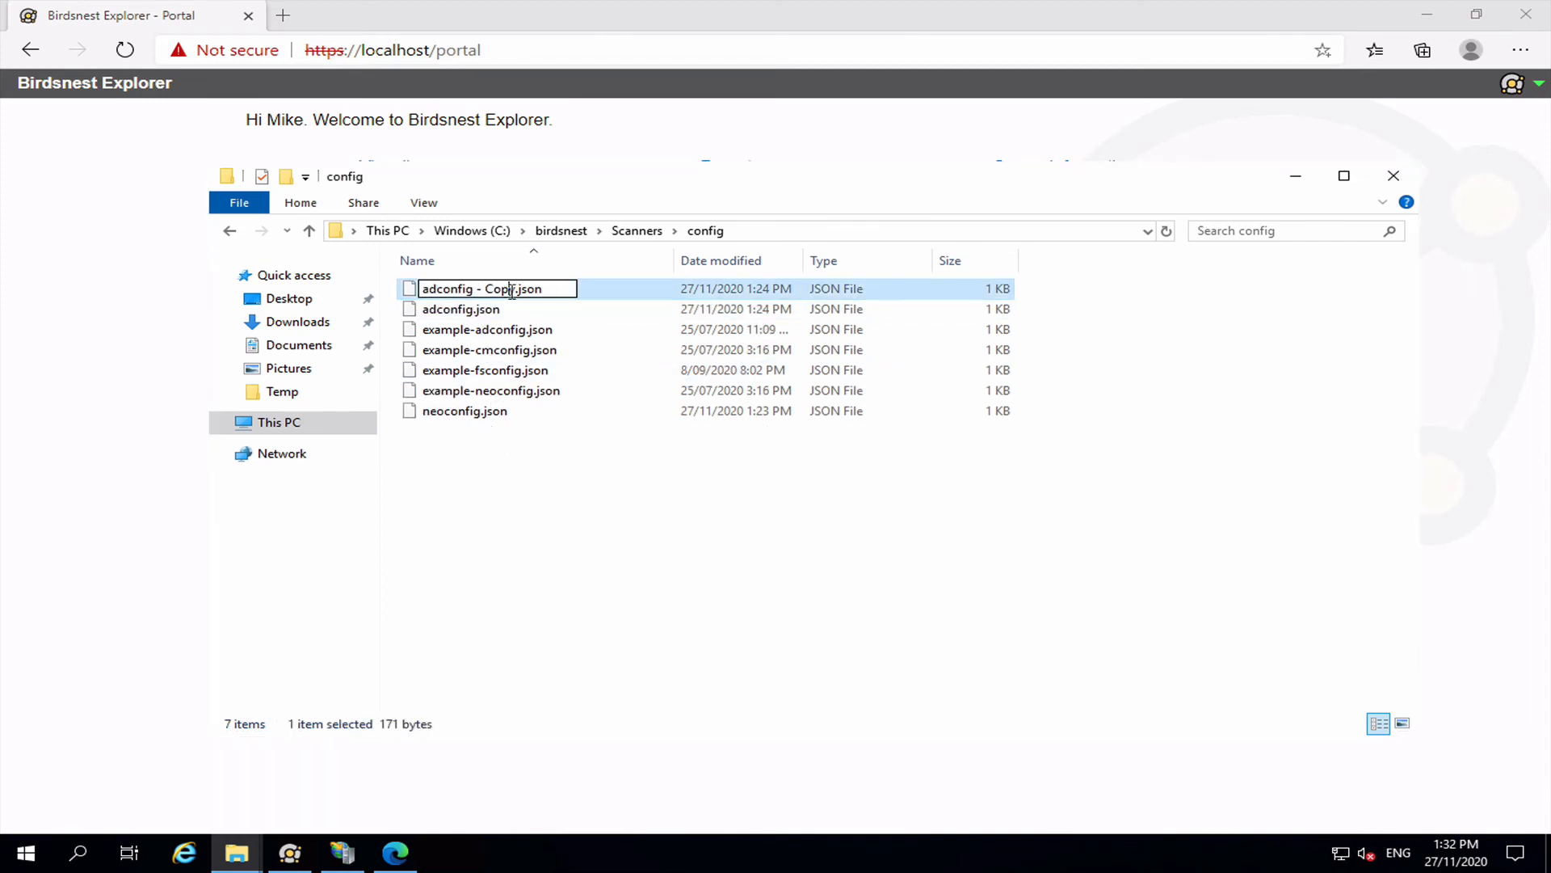
pyautogui.write('adconfig.json')
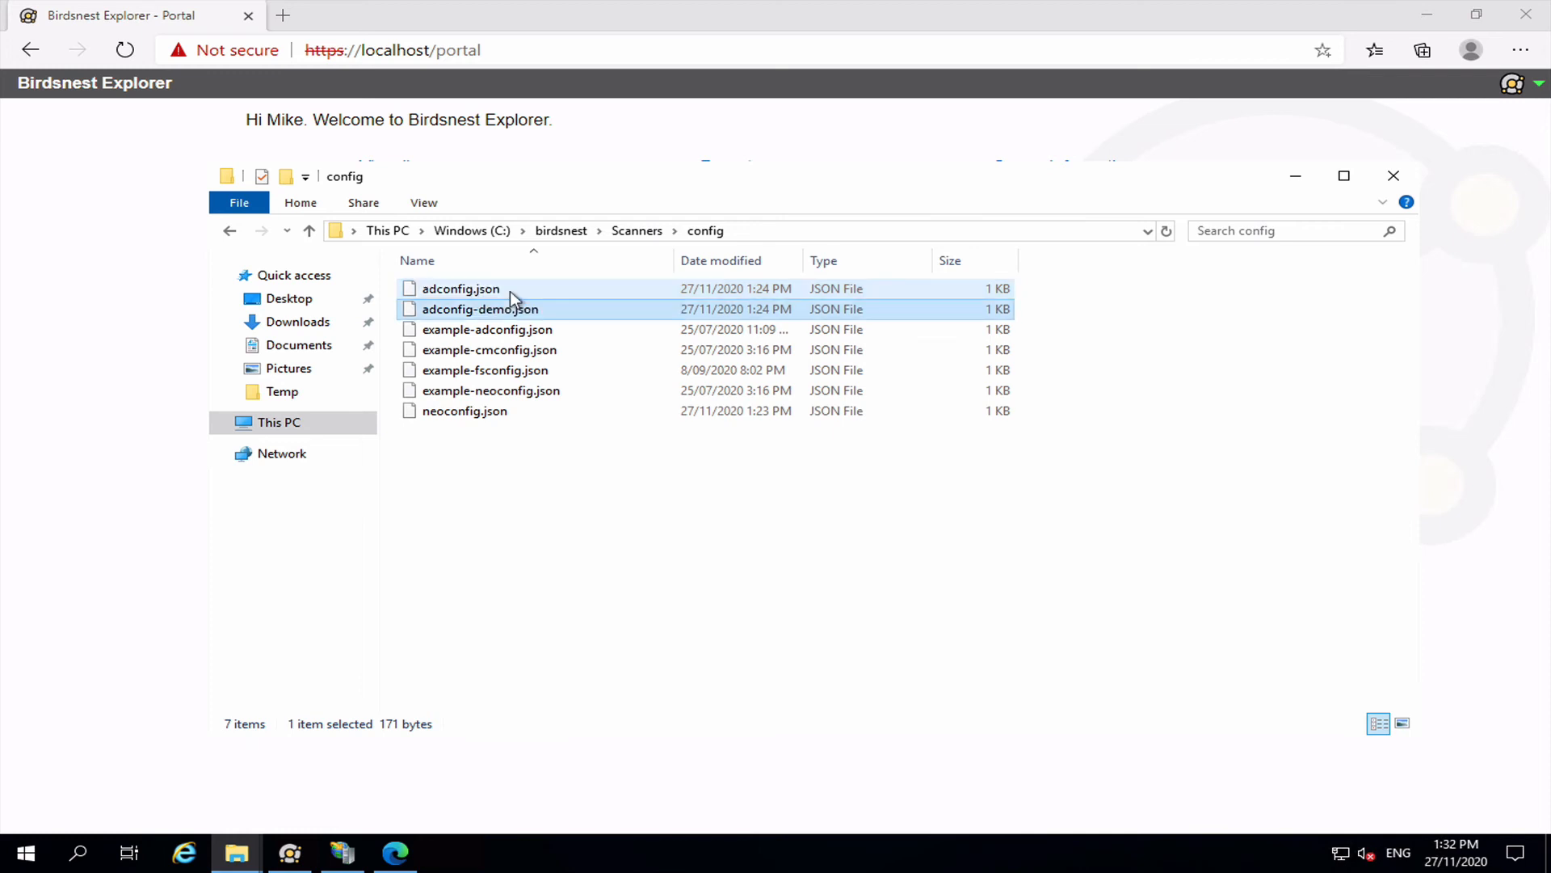
# Choose to open adconfig-demo.json with another program.
pyautogui.rightClick(480, 308)
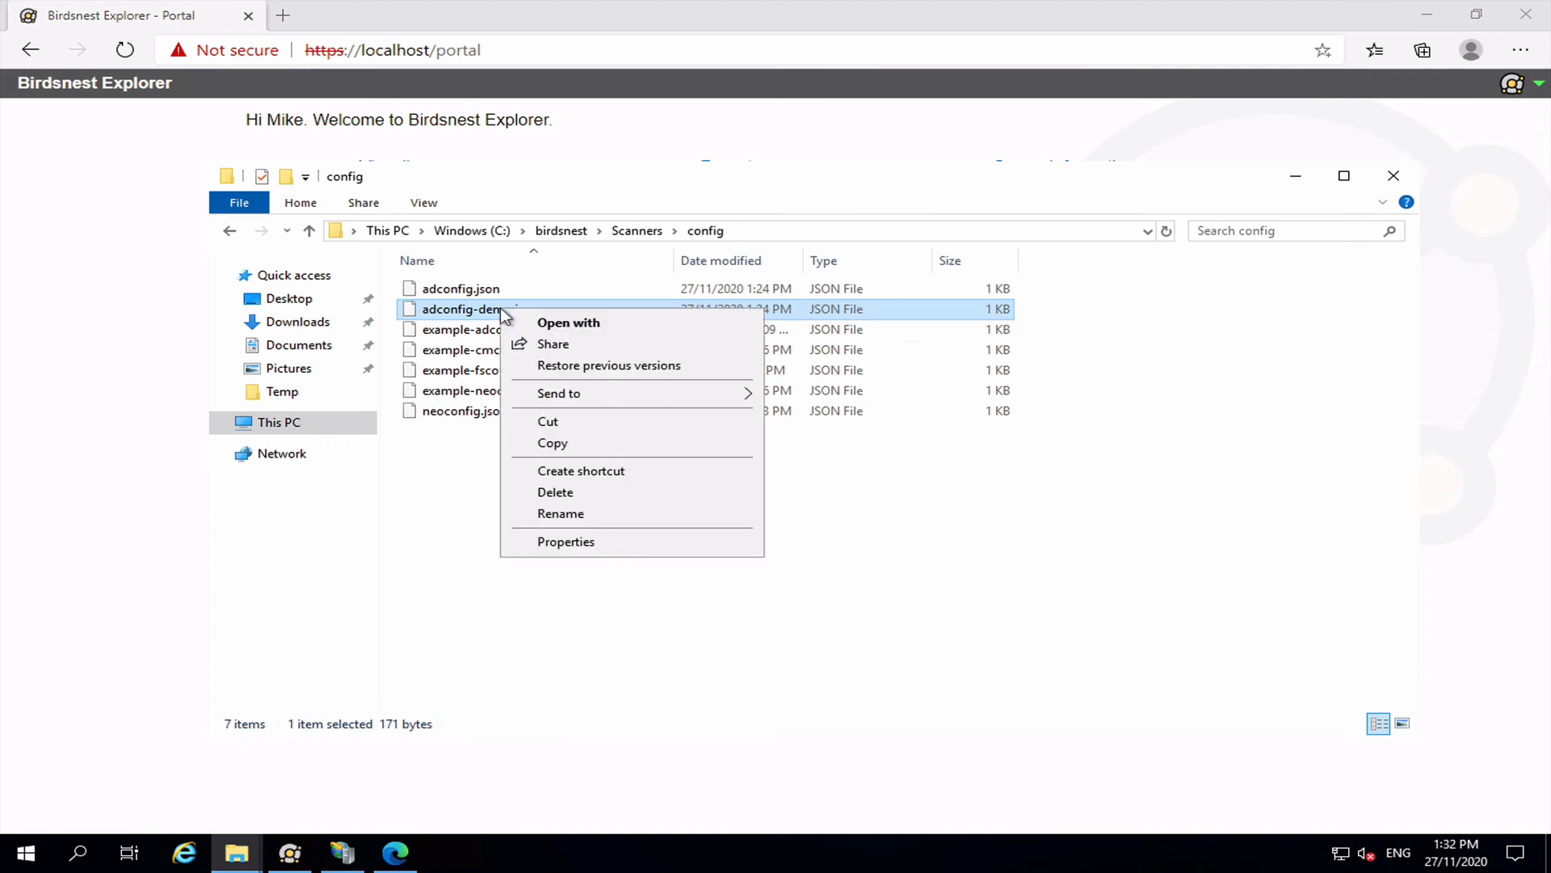
pyautogui.click(662, 517)
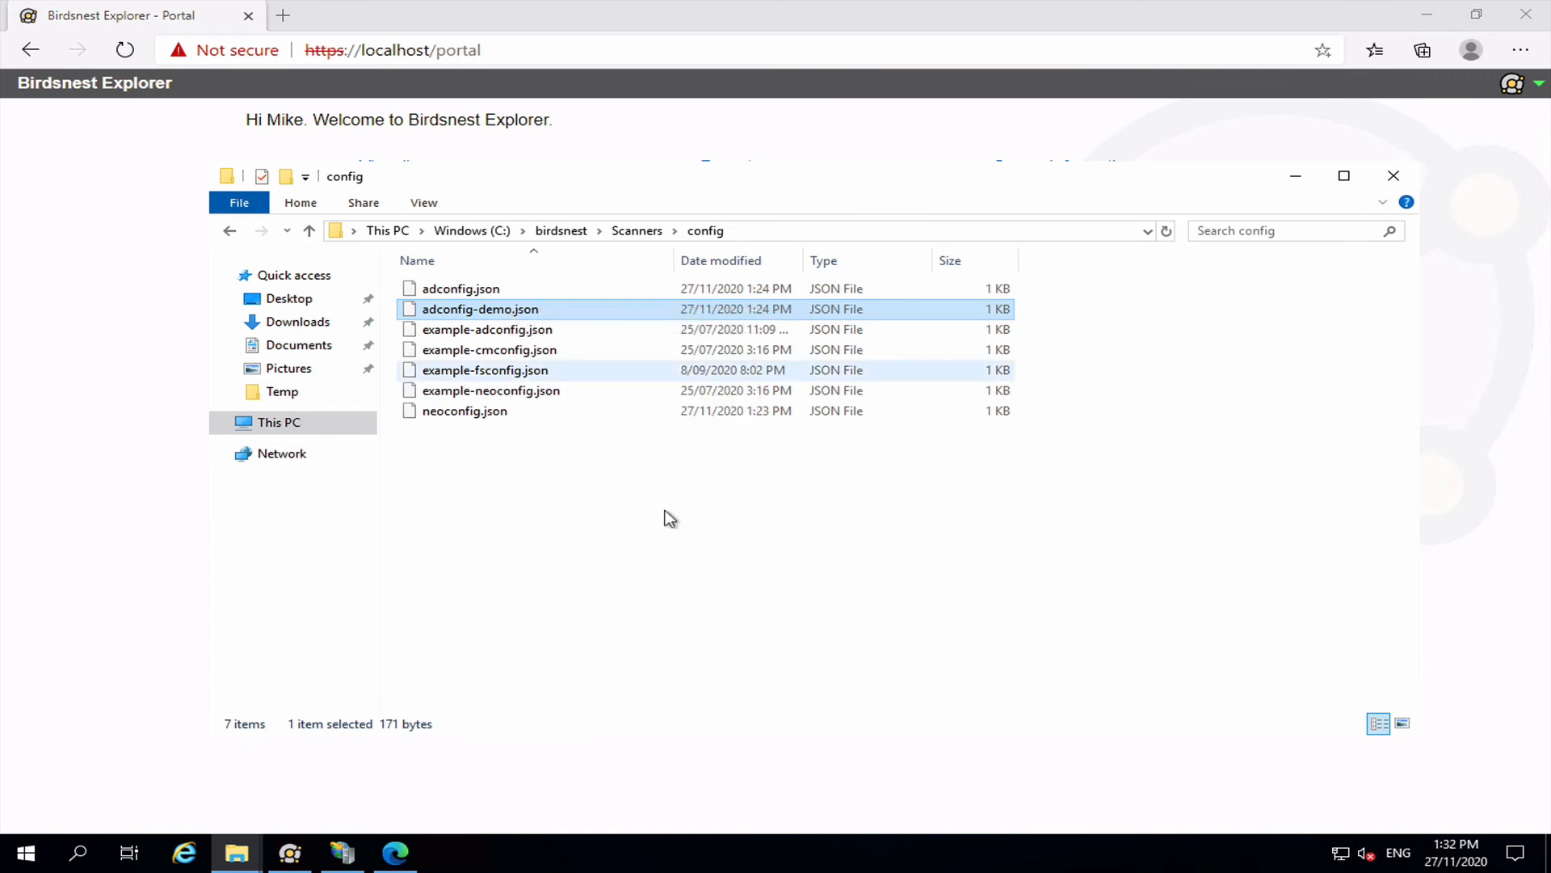
# Edit adconfig-demo.json in Notepad so ID, Domain and ContainerDN use demo.local.
pyautogui.doubleClick(479, 309)
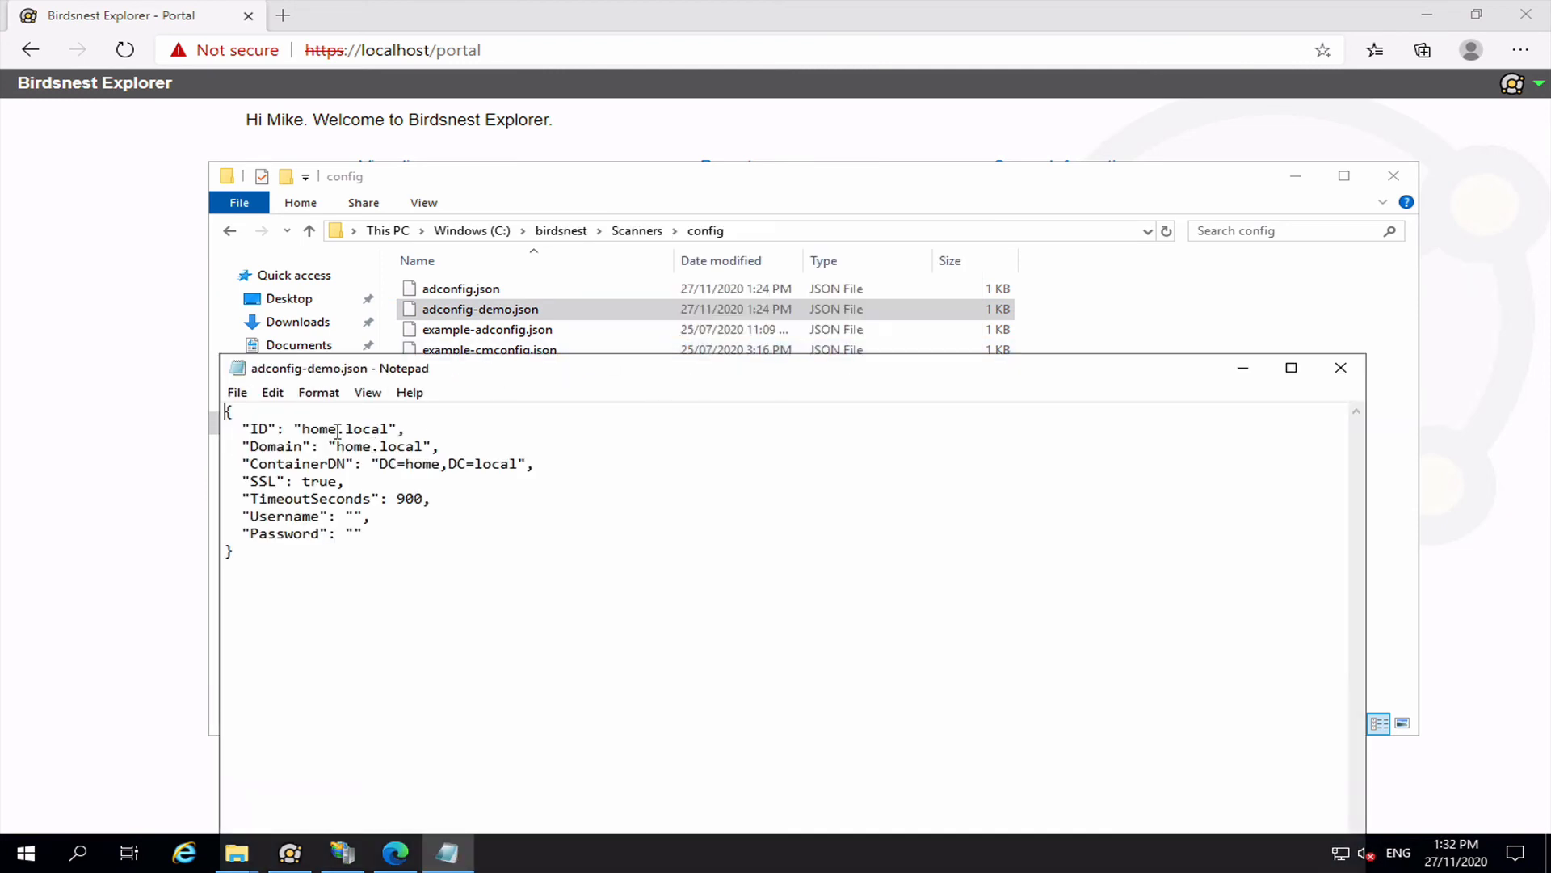
pyautogui.doubleClick(319, 428)
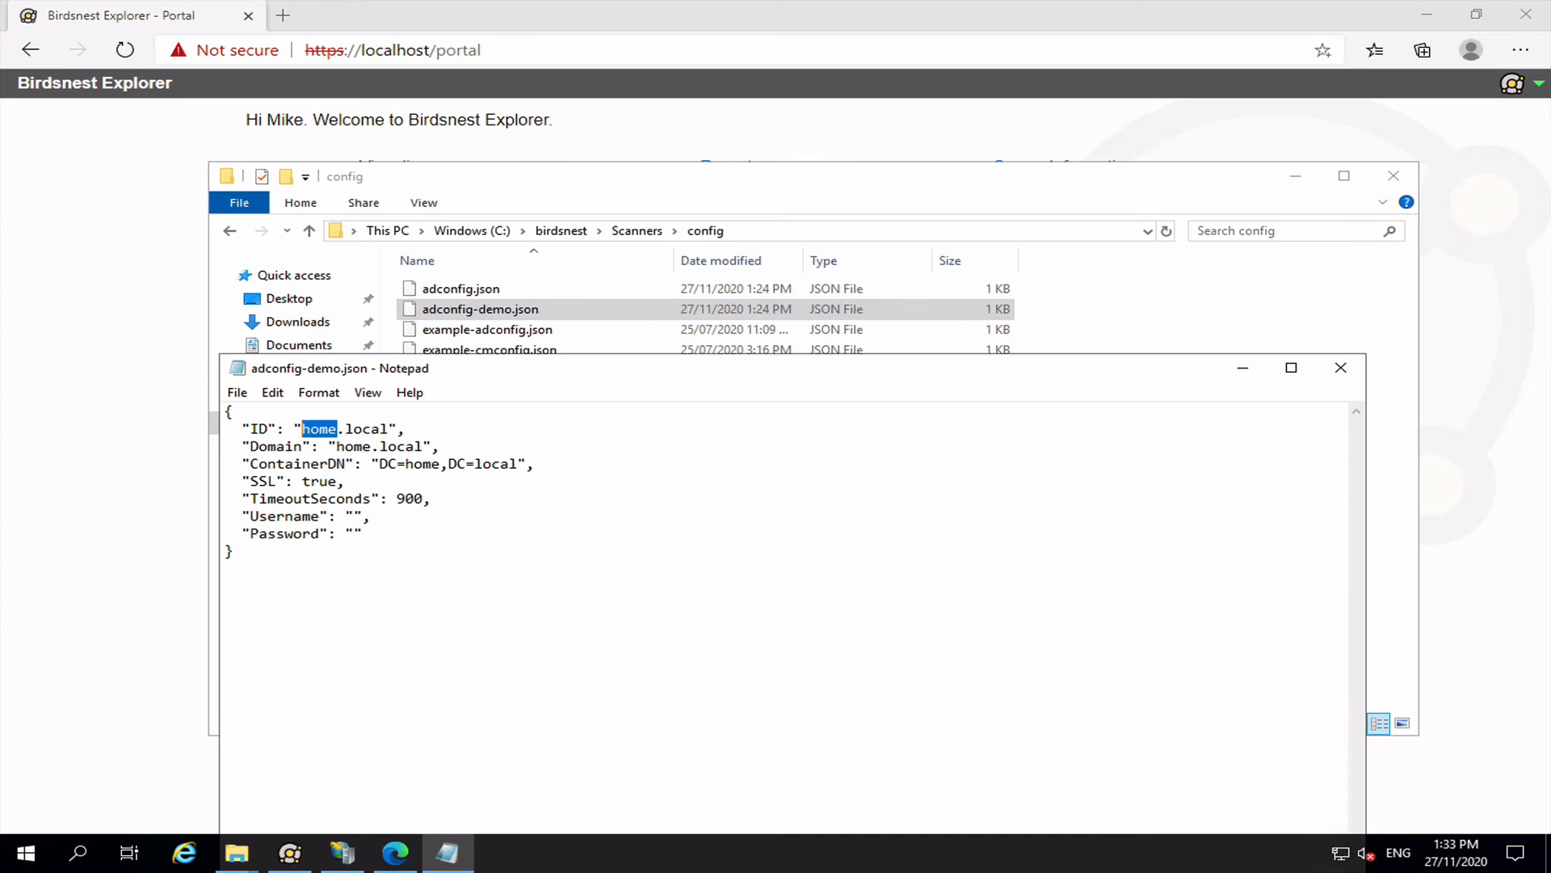
pyautogui.write('demo')
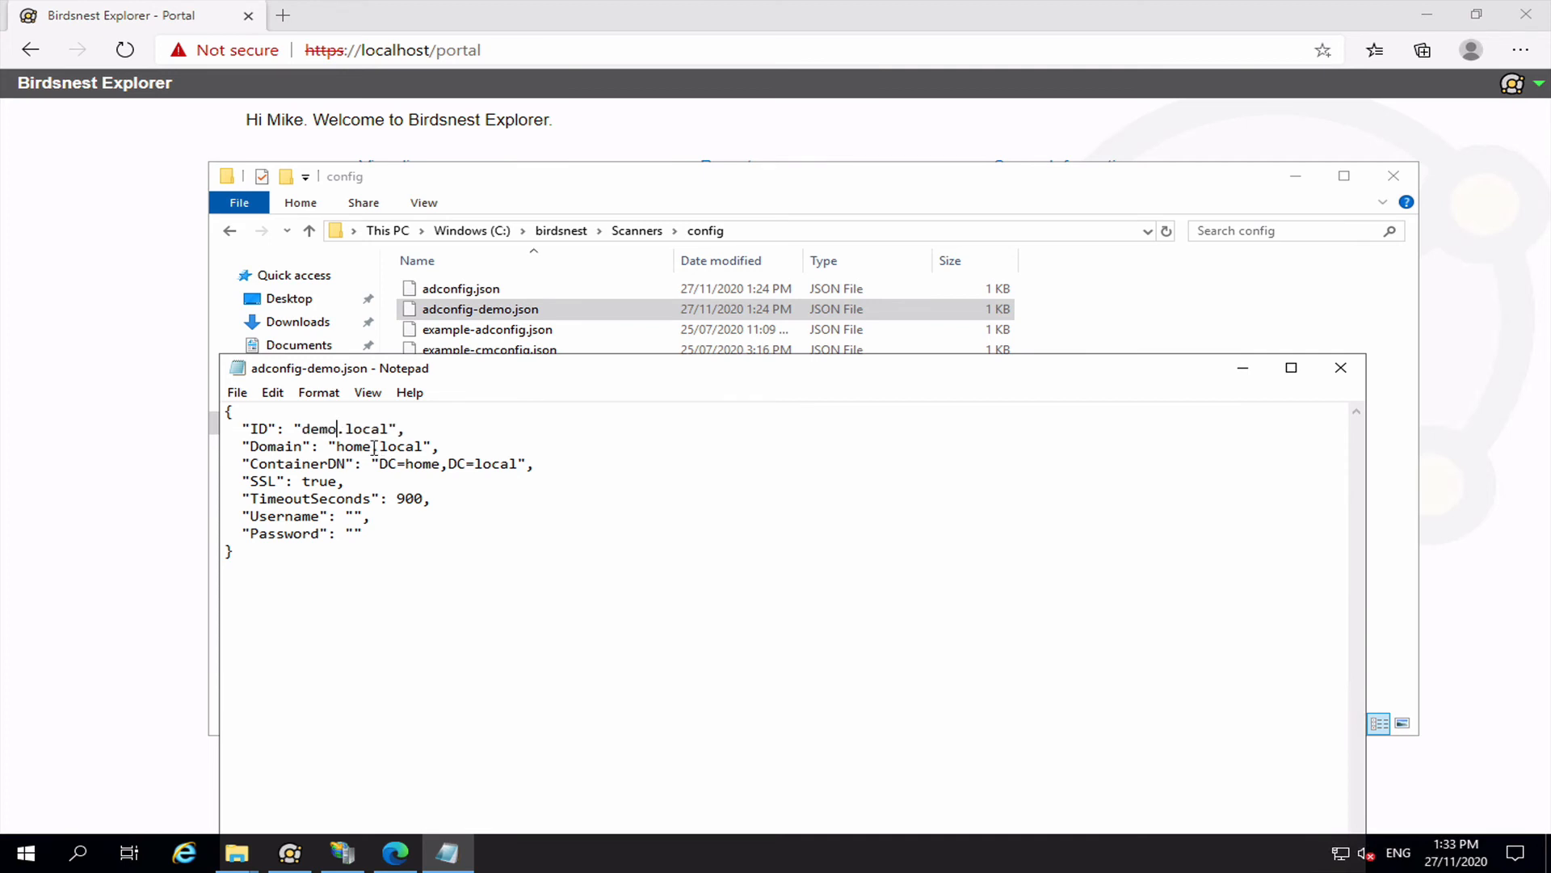
pyautogui.write('demo')
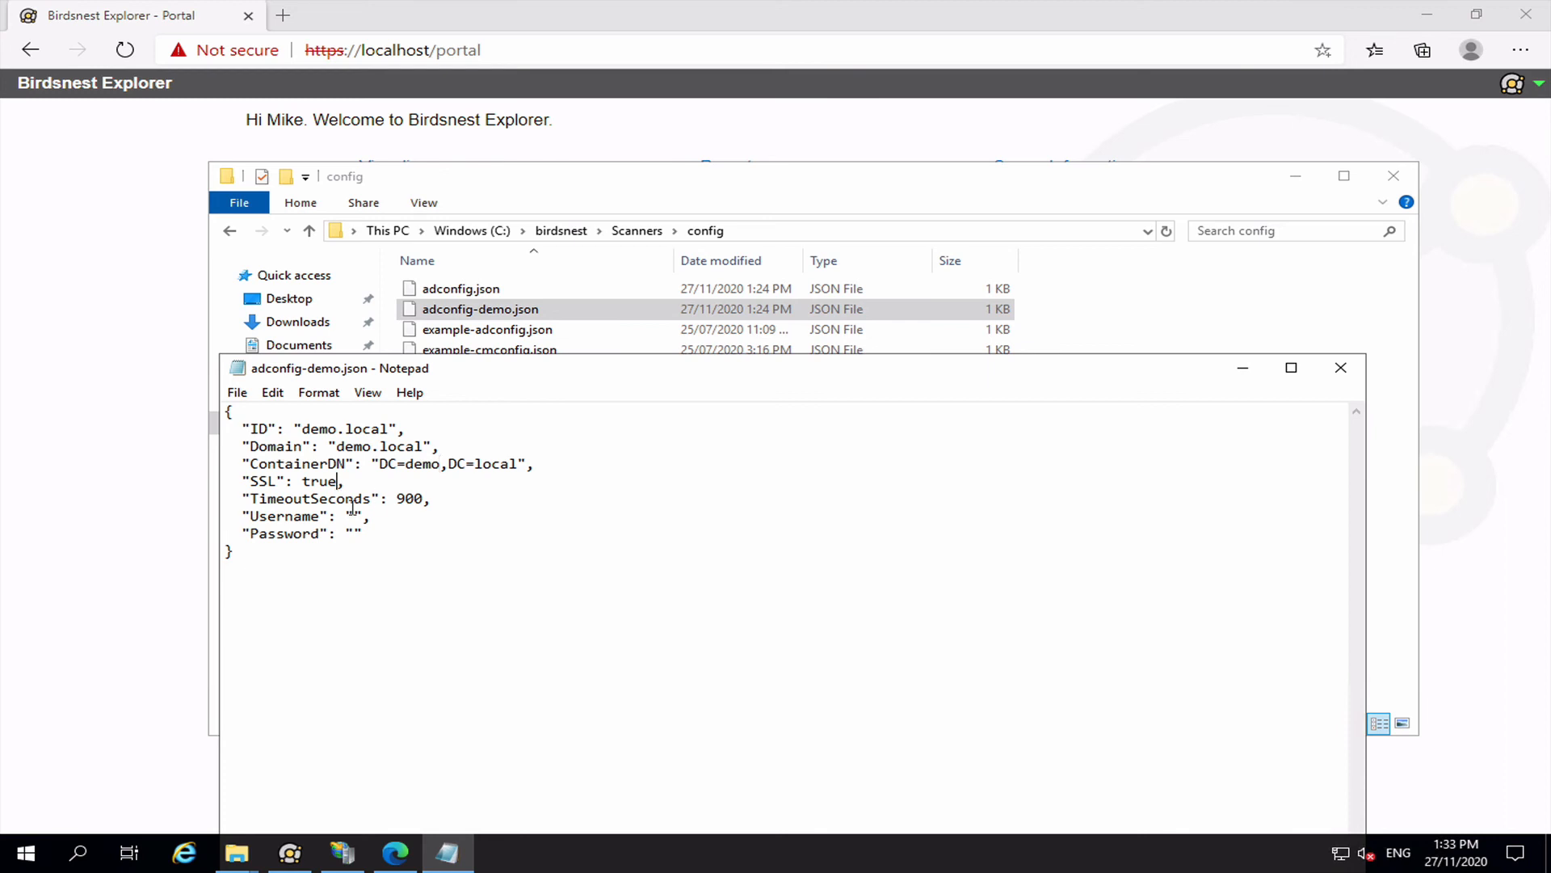
# Set the SSL value to false and save the file.
pyautogui.press('BackSpace')
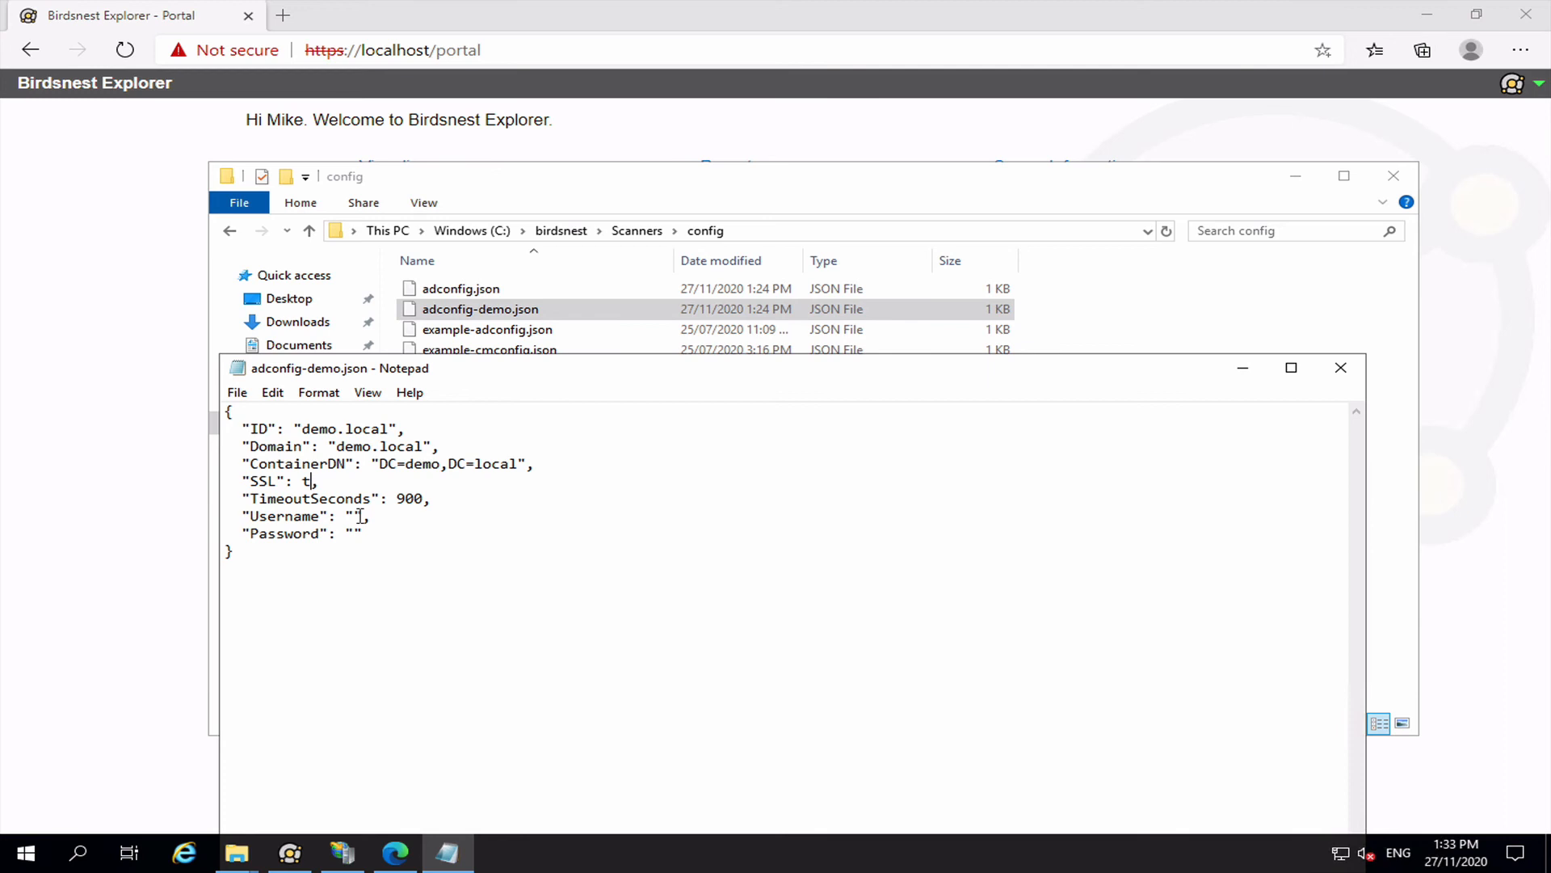
pyautogui.write('fa')
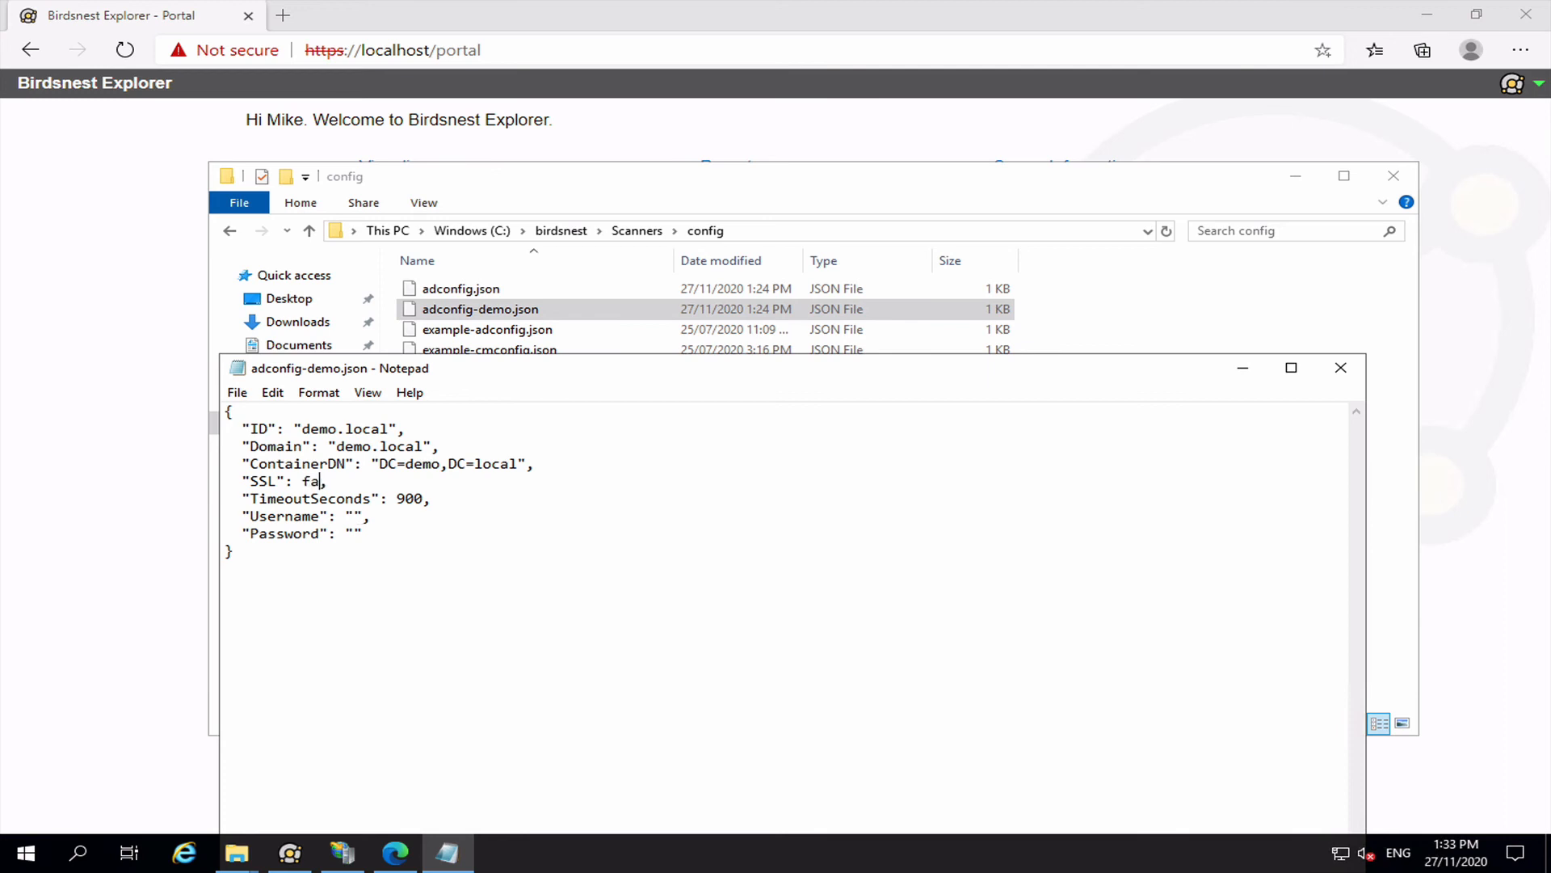
pyautogui.write('lse')
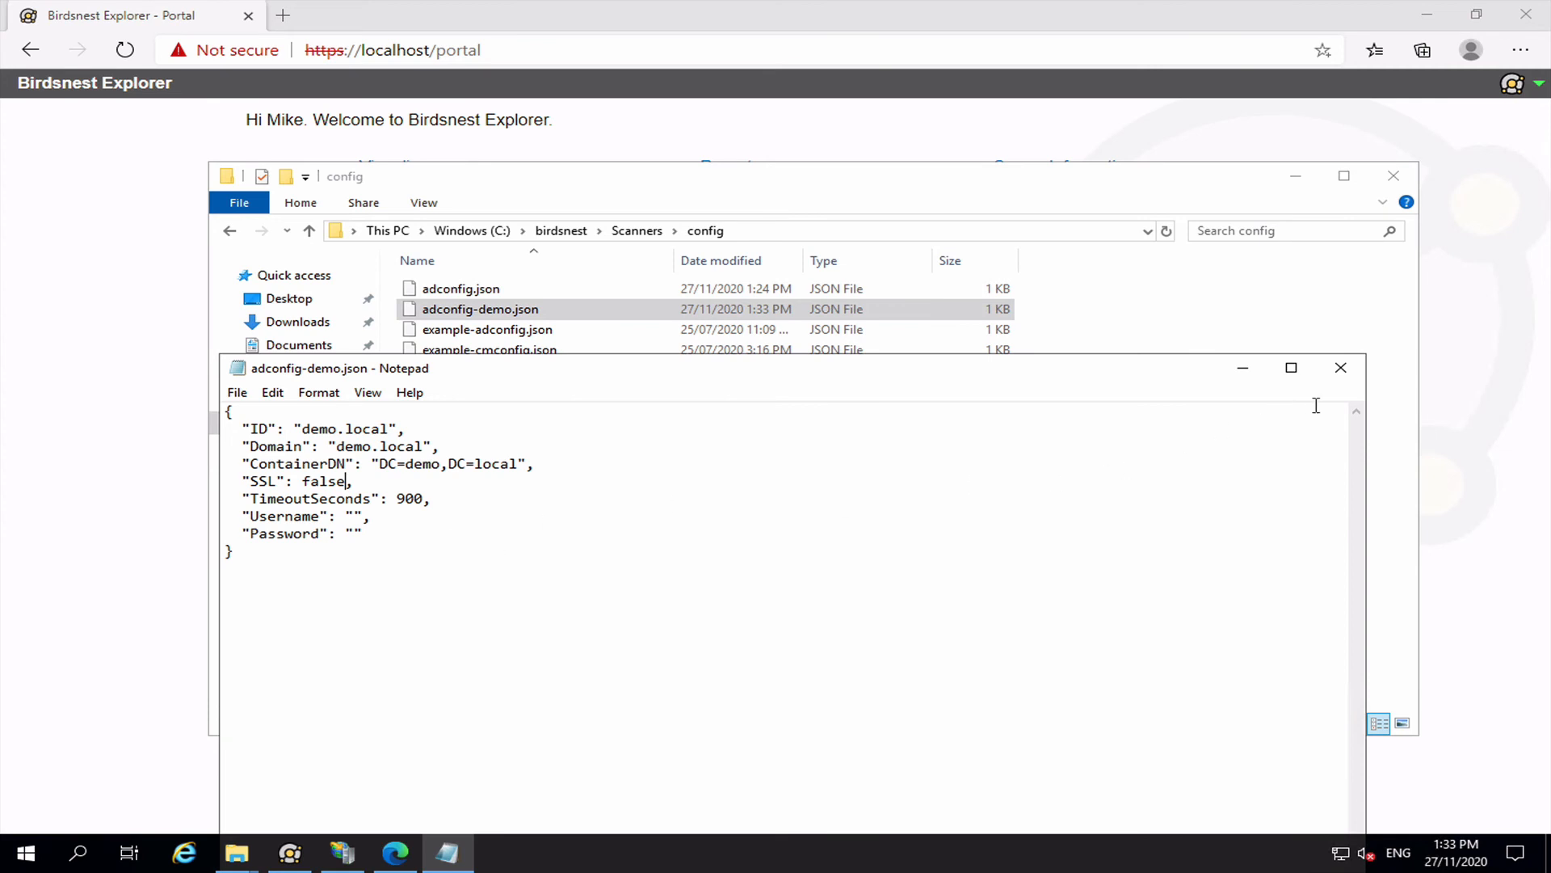
pyautogui.moveTo(1341, 366)
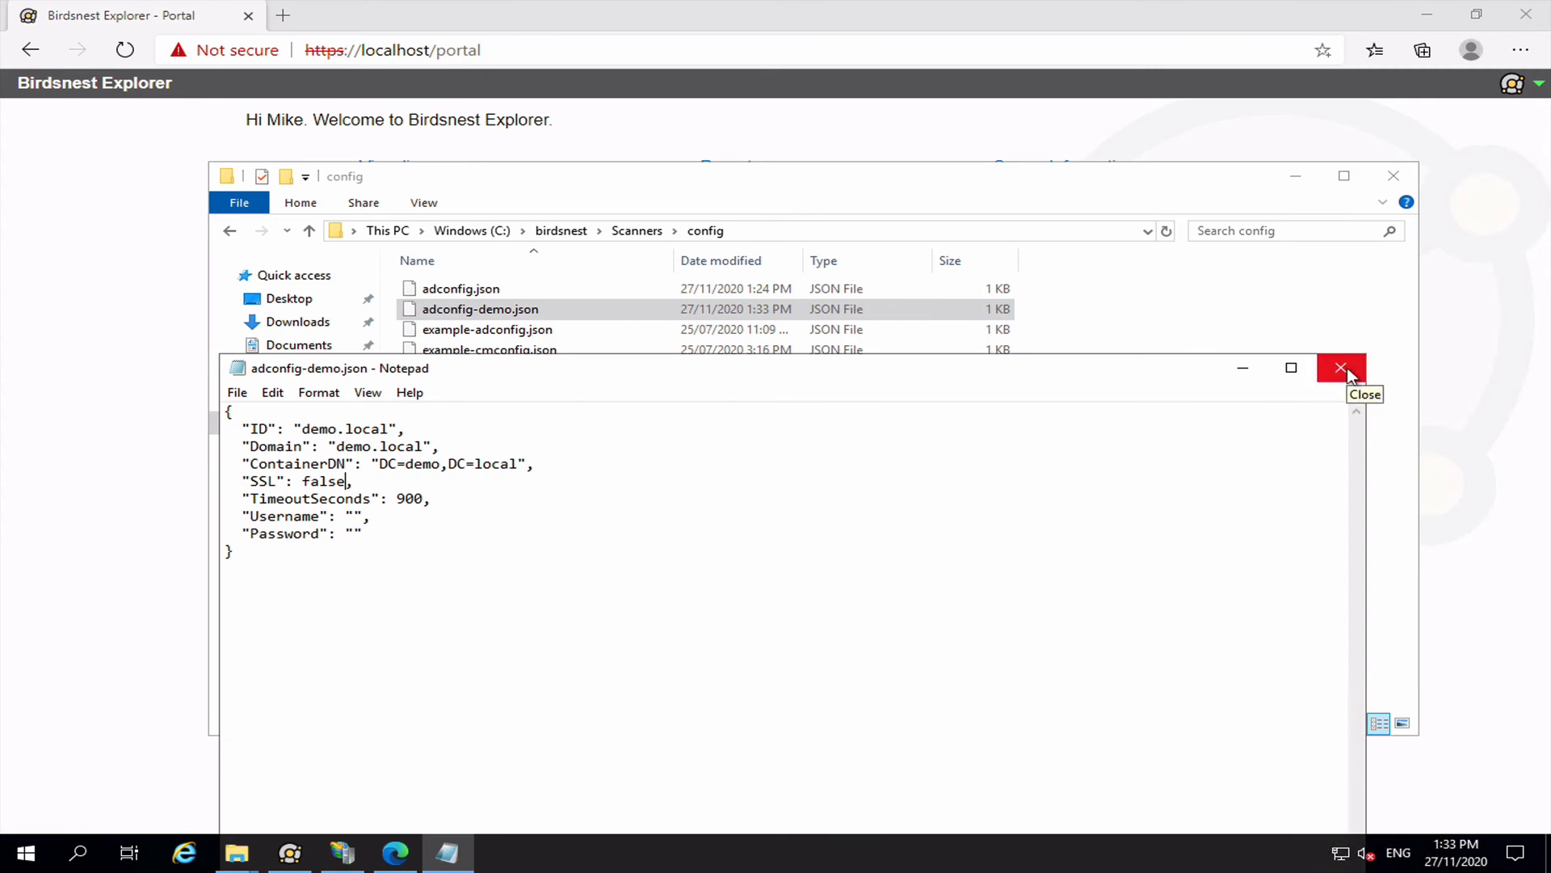
# Start a Command Prompt holding ADScanner.exe /config: pointing at adconfig-demo.json.
pyautogui.click(1342, 367)
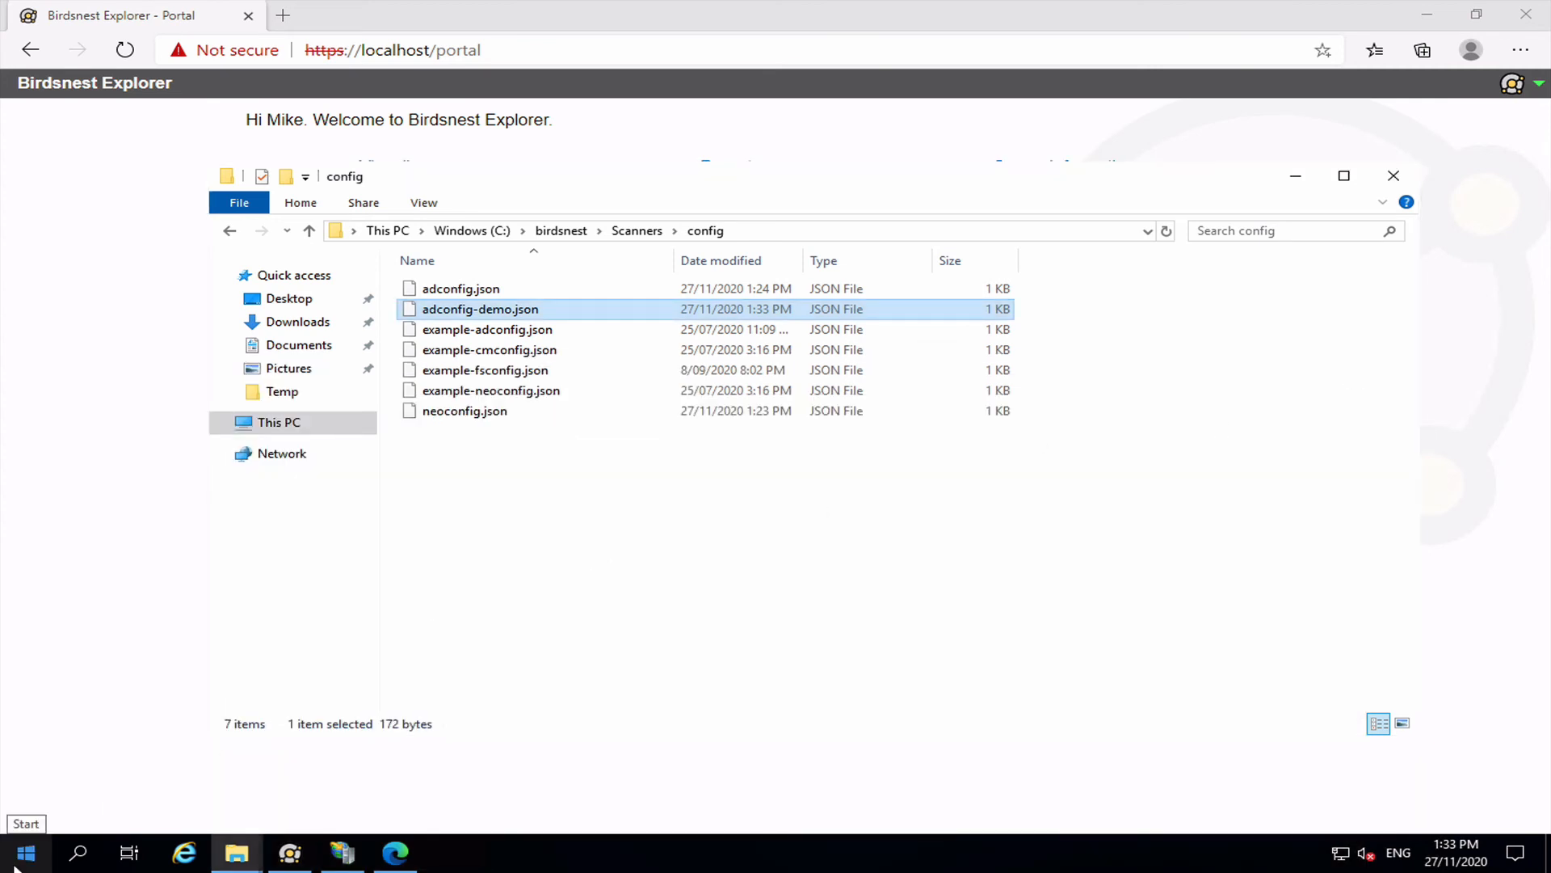
pyautogui.click(26, 852)
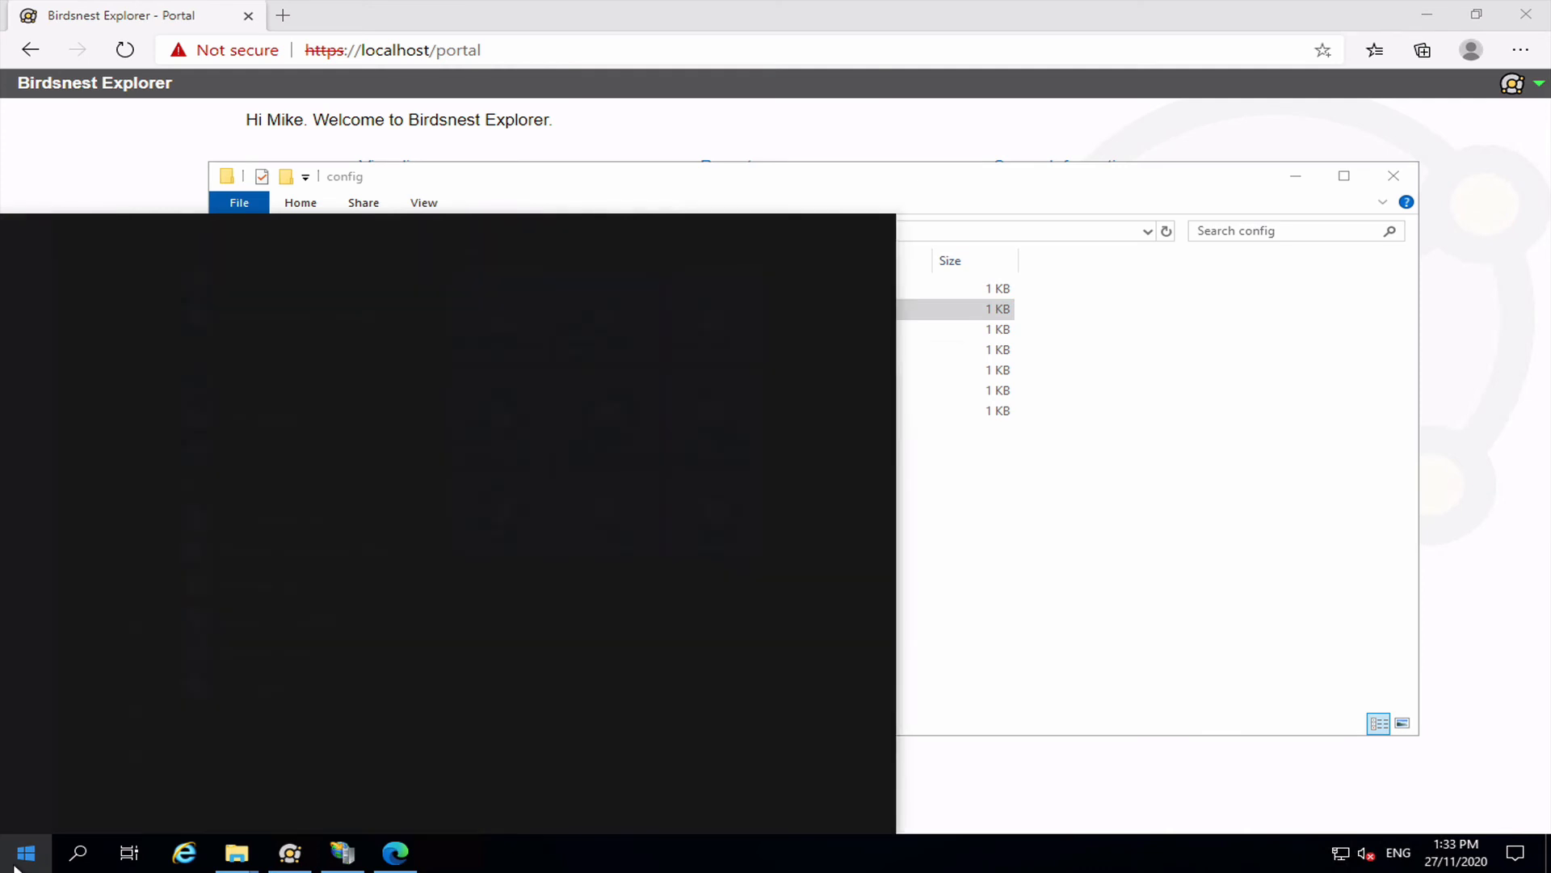
pyautogui.write('cmd')
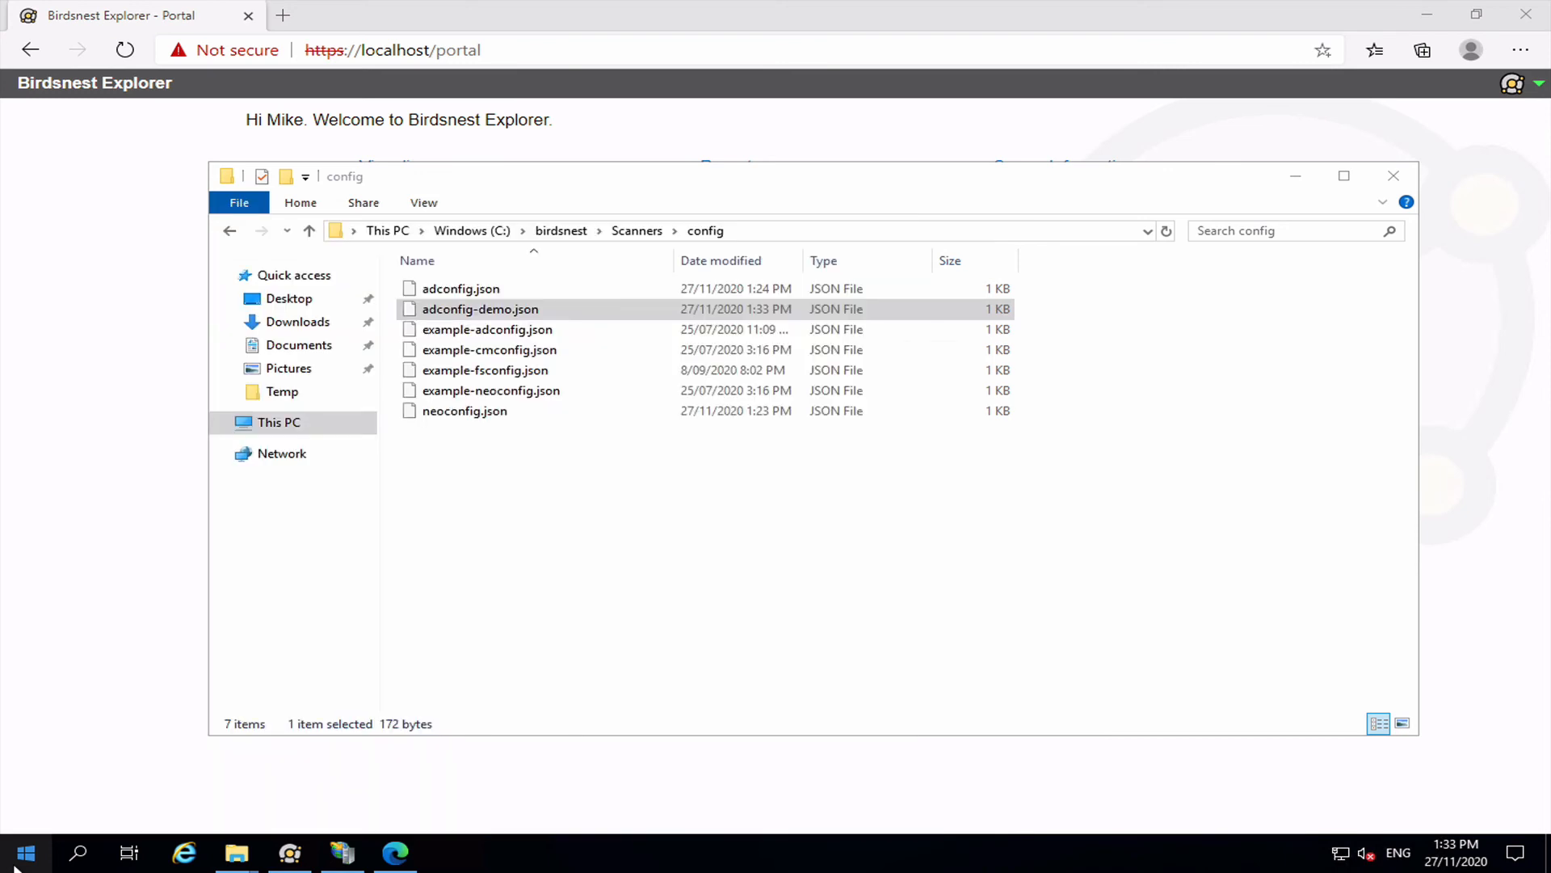
pyautogui.click(448, 852)
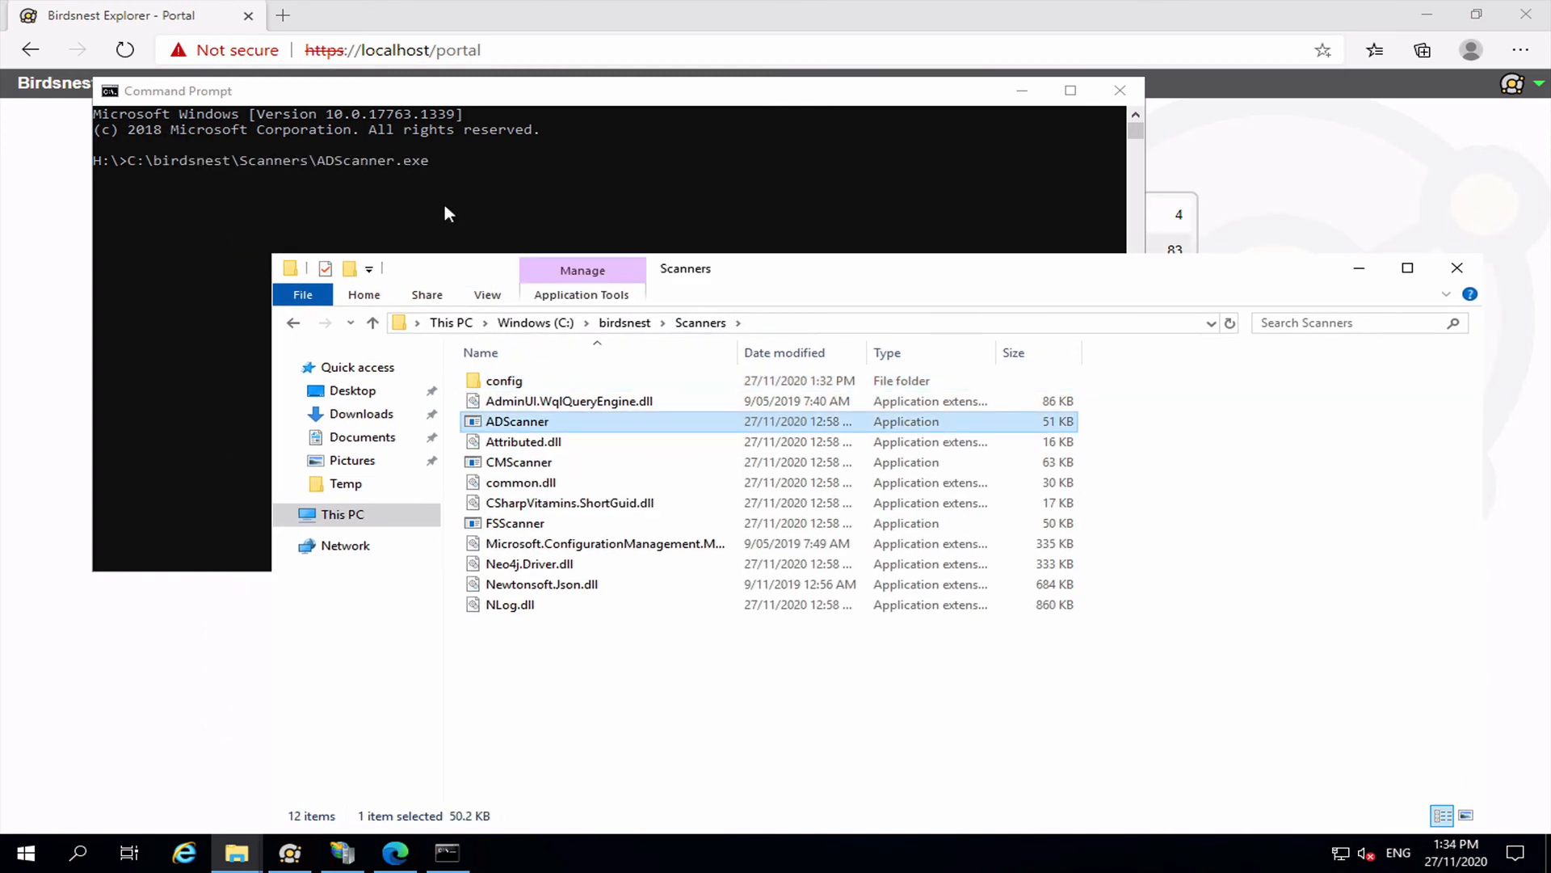
pyautogui.write('/c')
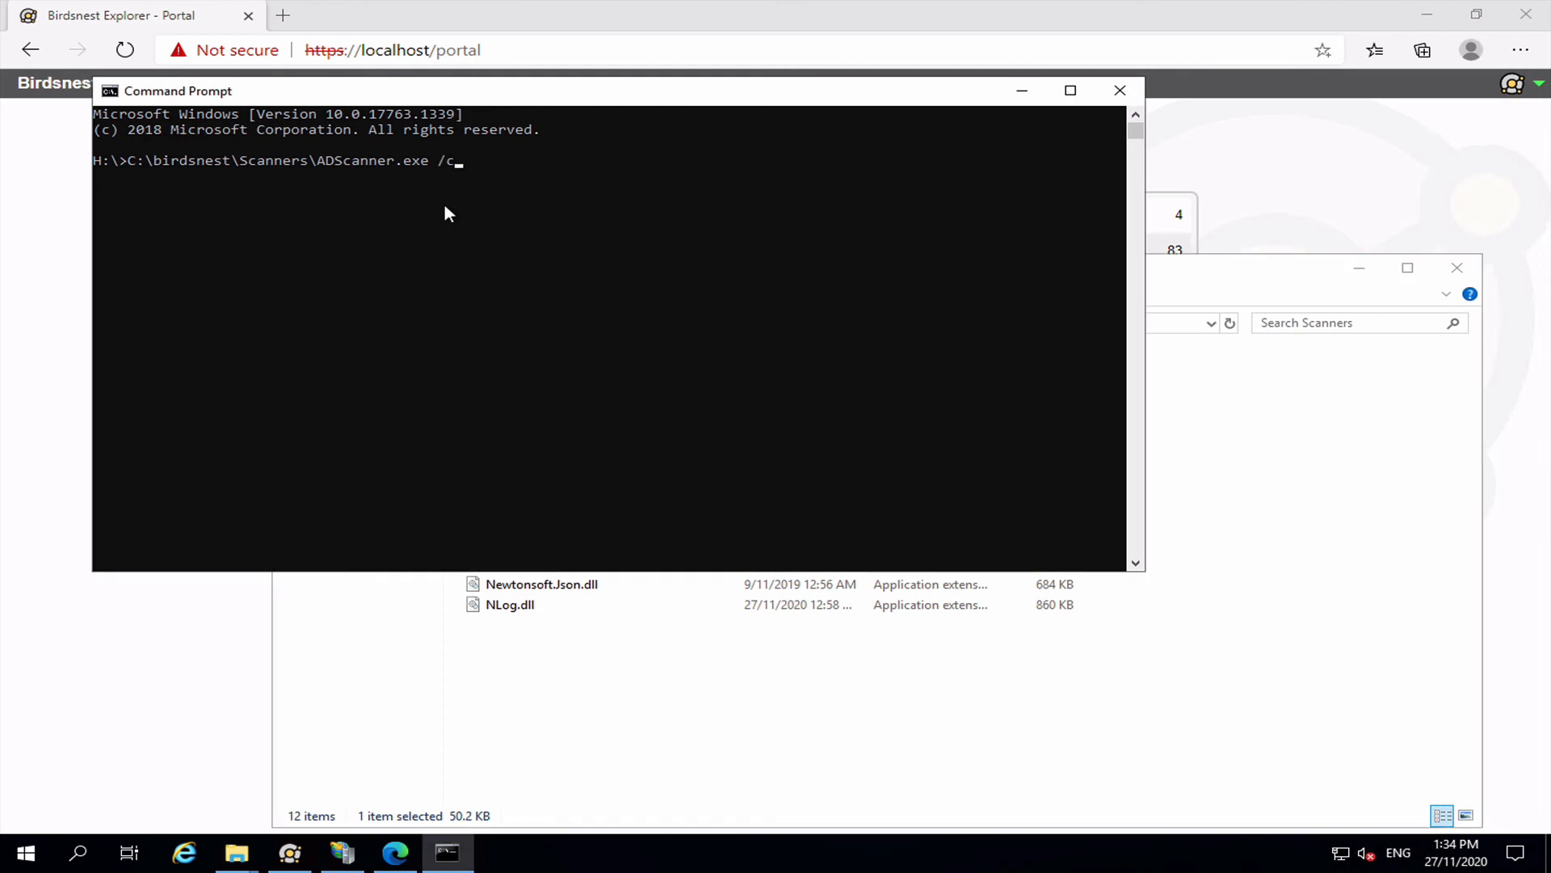
pyautogui.write('onfig:C:\\birdsnest\\Scanners\\config\\adconfig-demo.json')
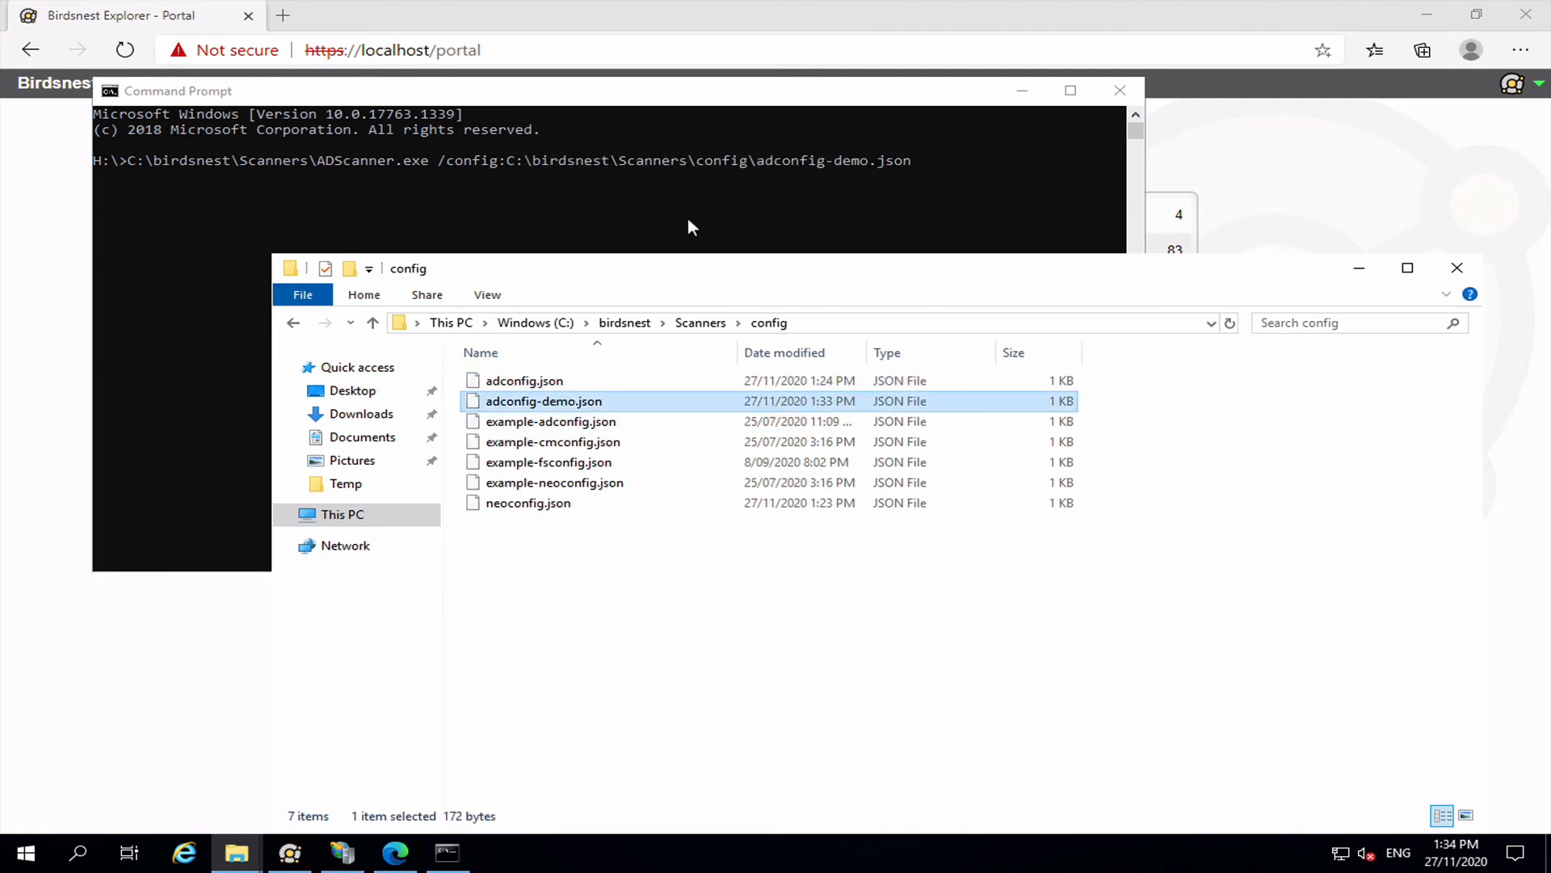
# Run the demo.local AD scan until about 10007 users and 10050 groups finish in 130 seconds.
pyautogui.click(593, 178)
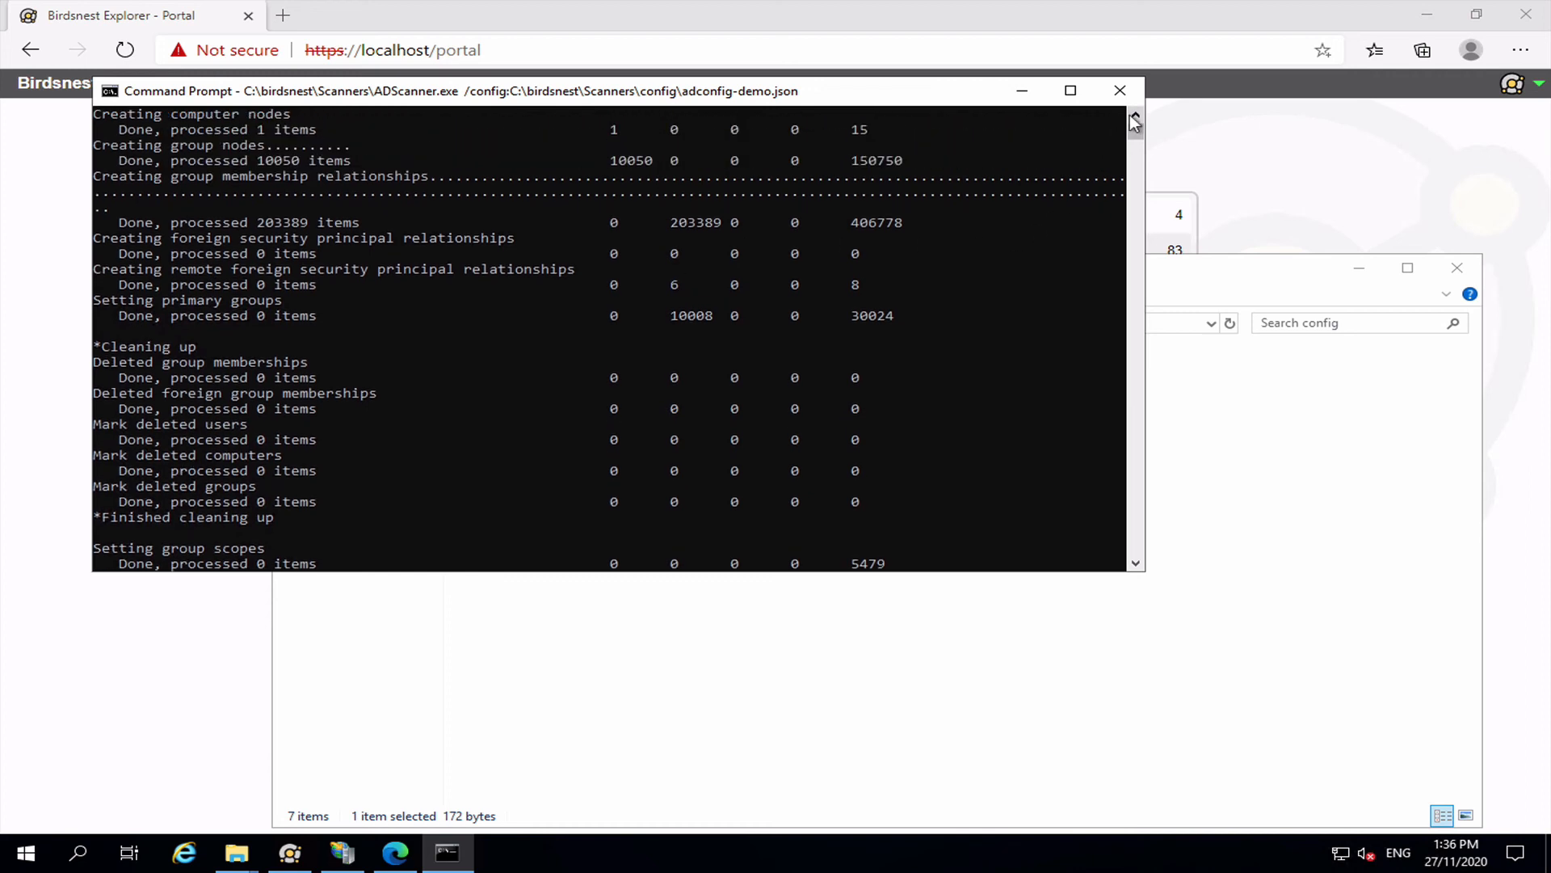
pyautogui.scroll(3)
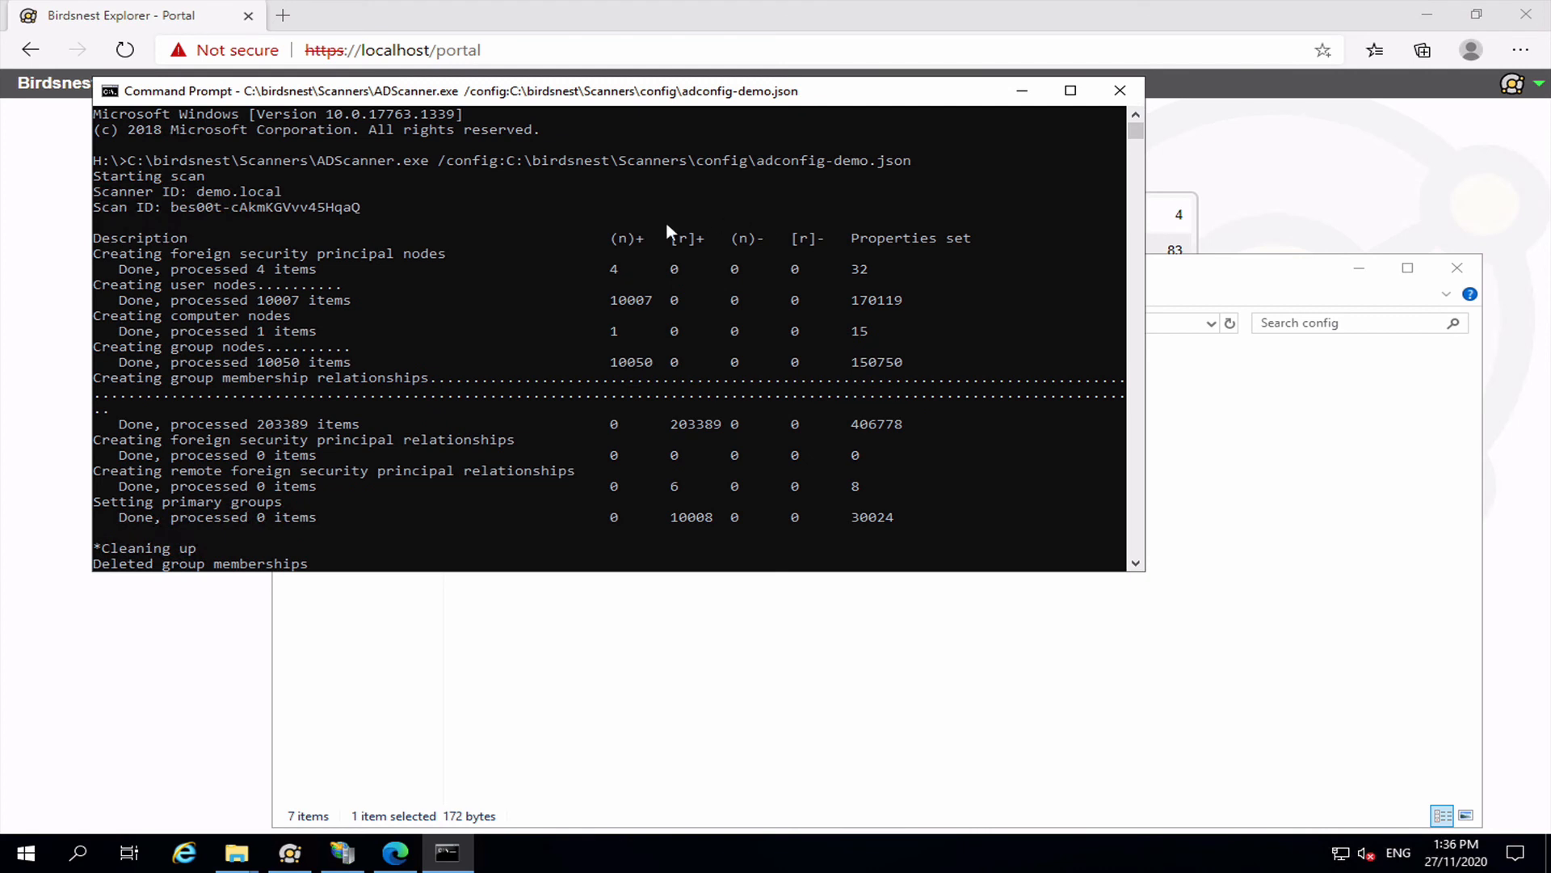
pyautogui.moveTo(688, 250)
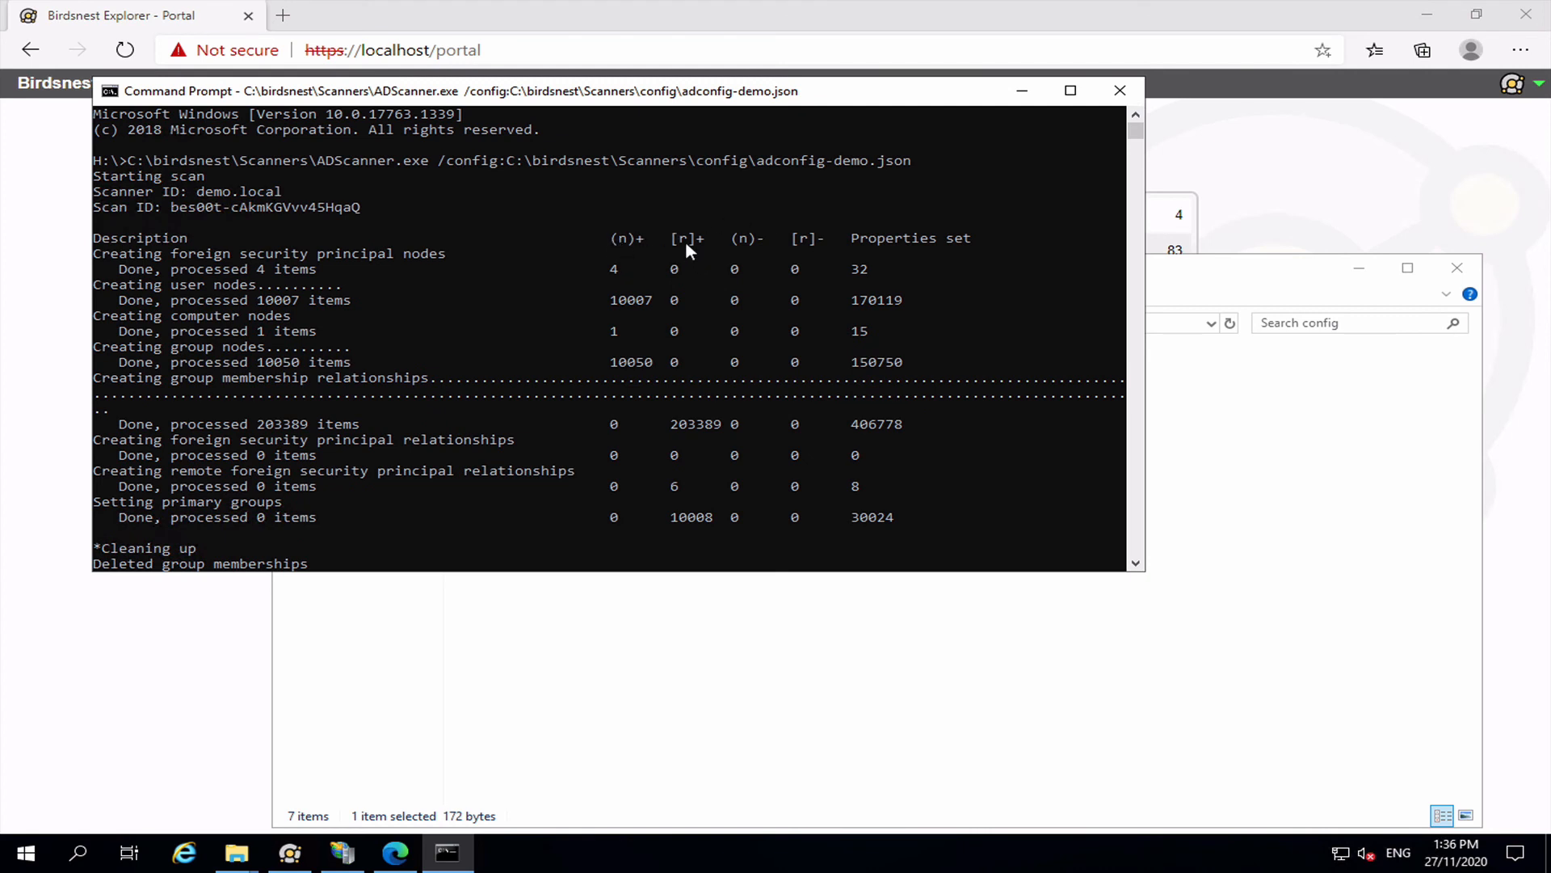
pyautogui.moveTo(634, 247)
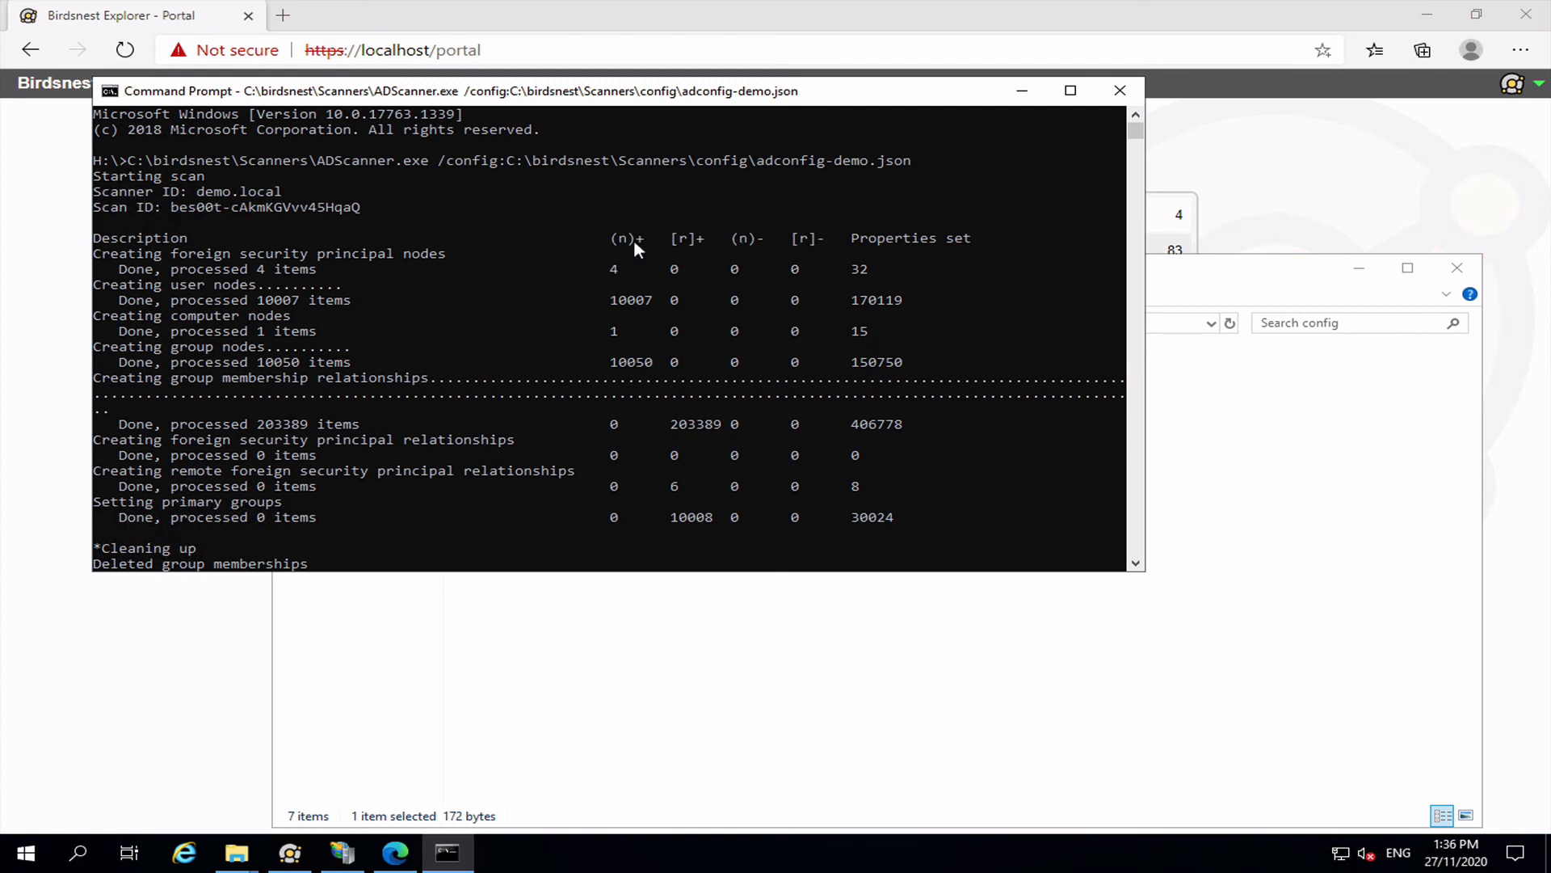
pyautogui.moveTo(682, 248)
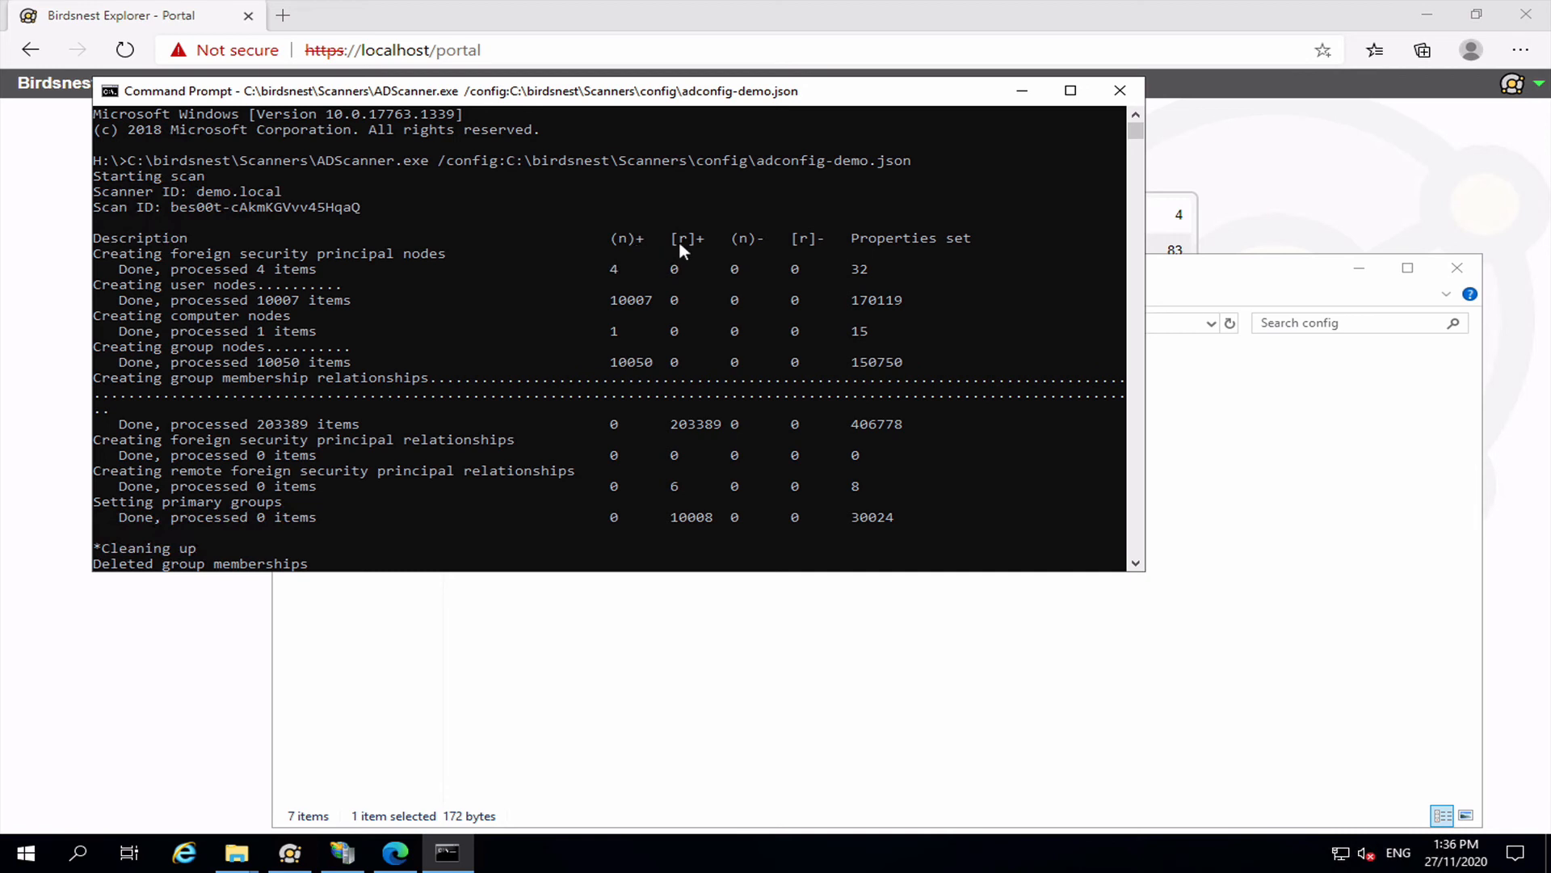
pyautogui.moveTo(764, 244)
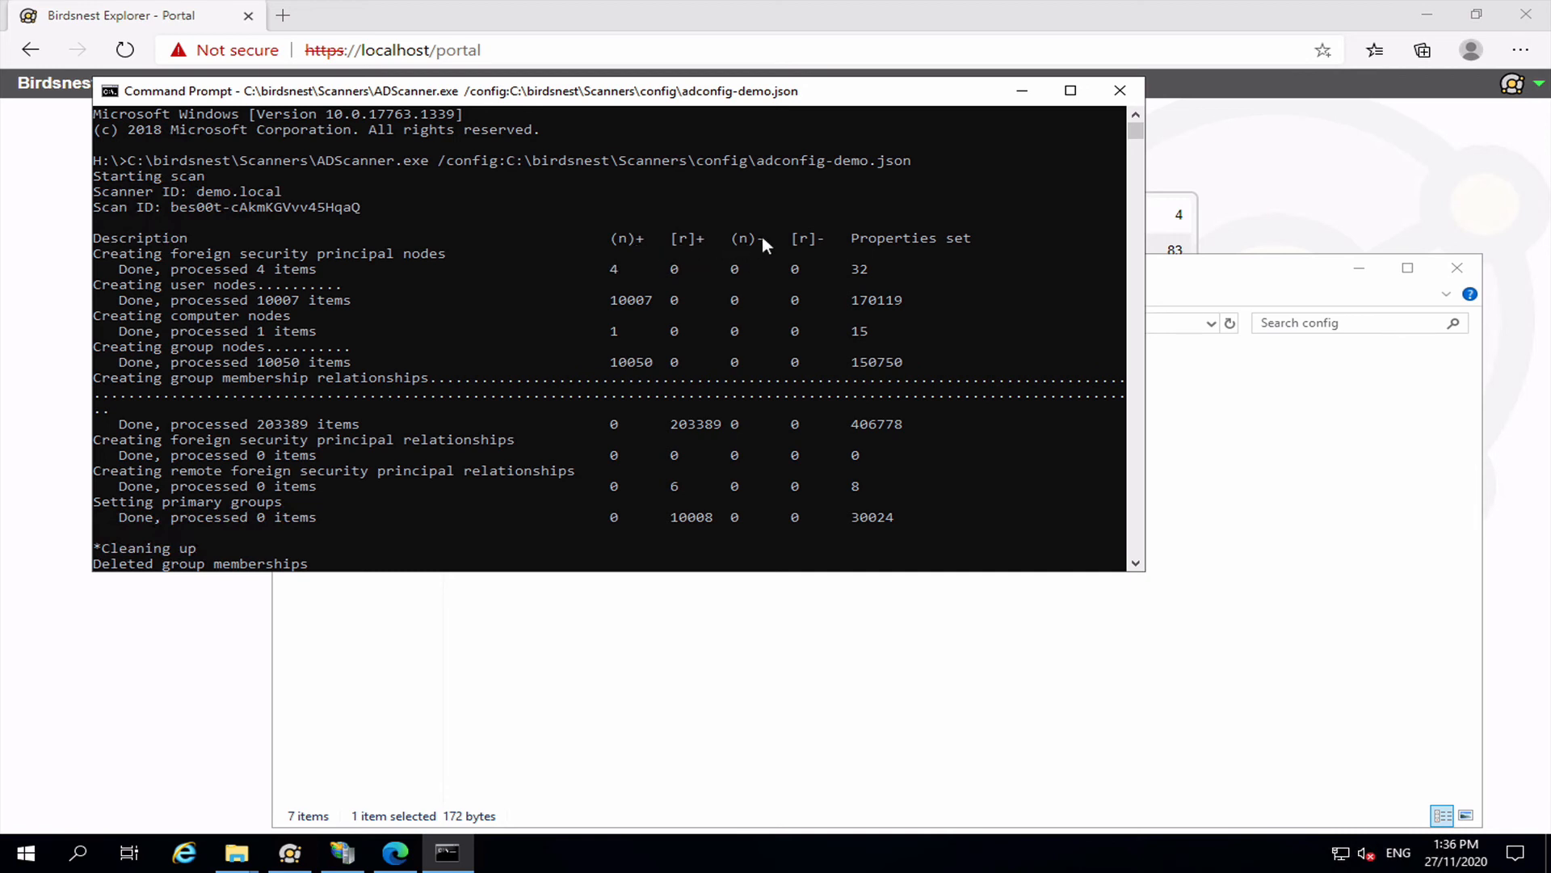
pyautogui.moveTo(823, 247)
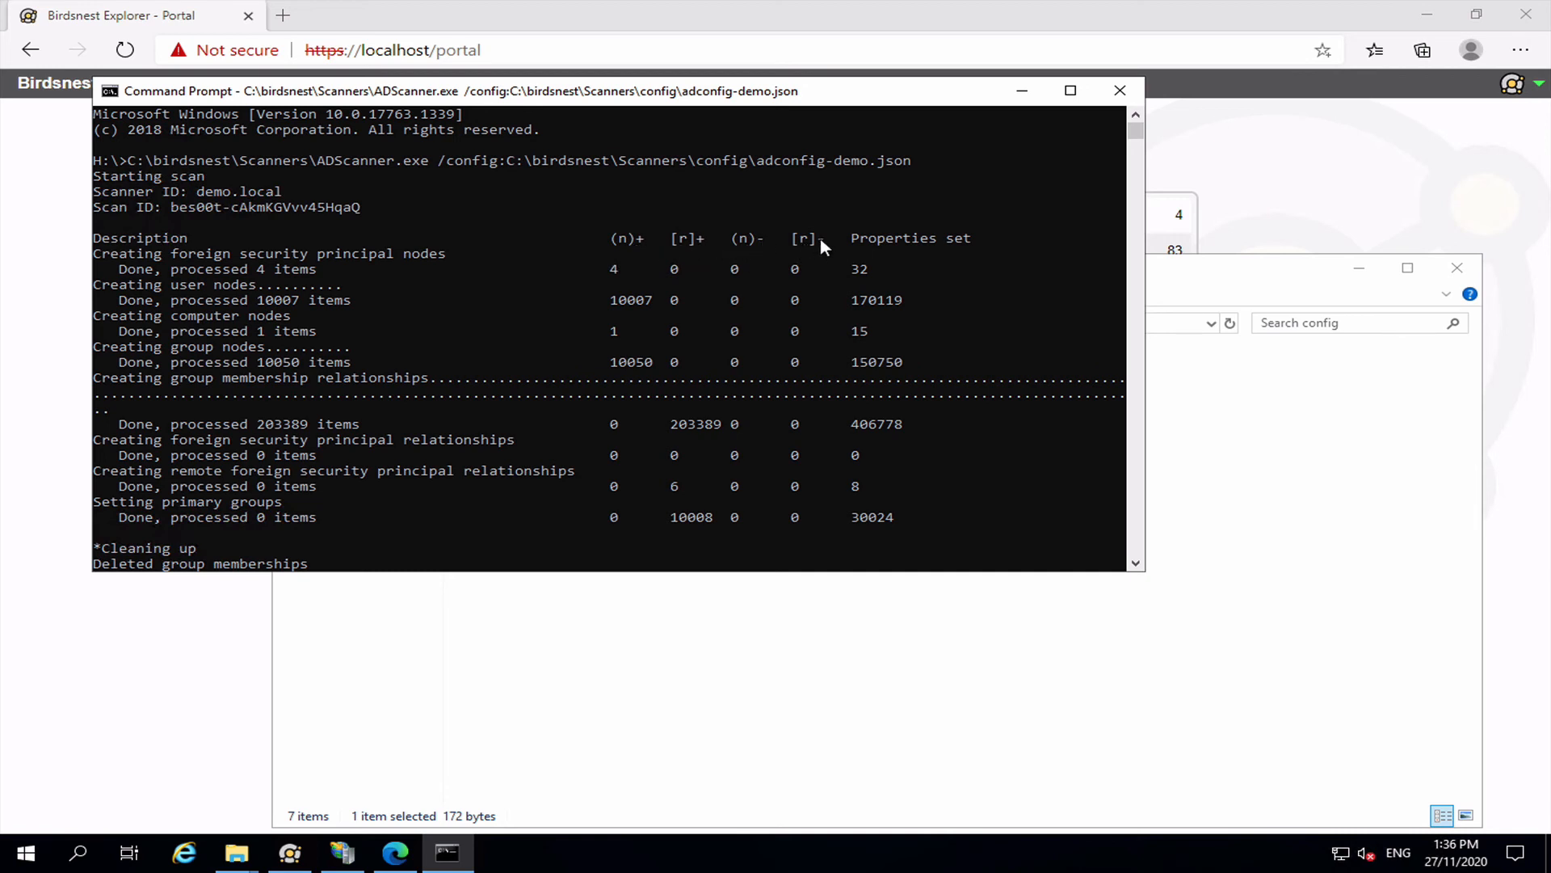
pyautogui.moveTo(968, 250)
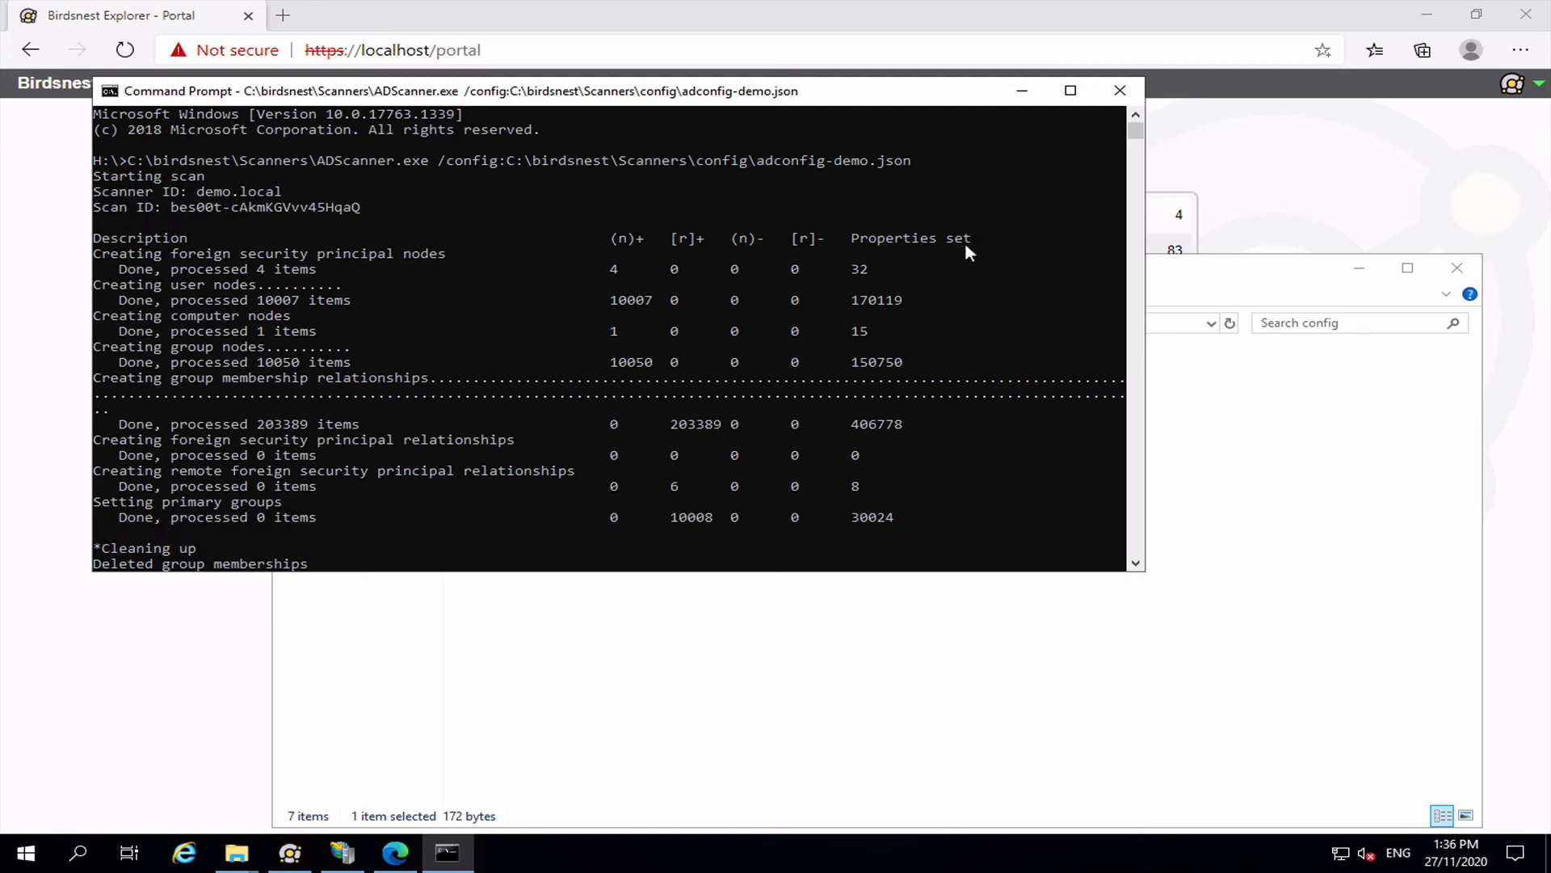
pyautogui.moveTo(1131, 384)
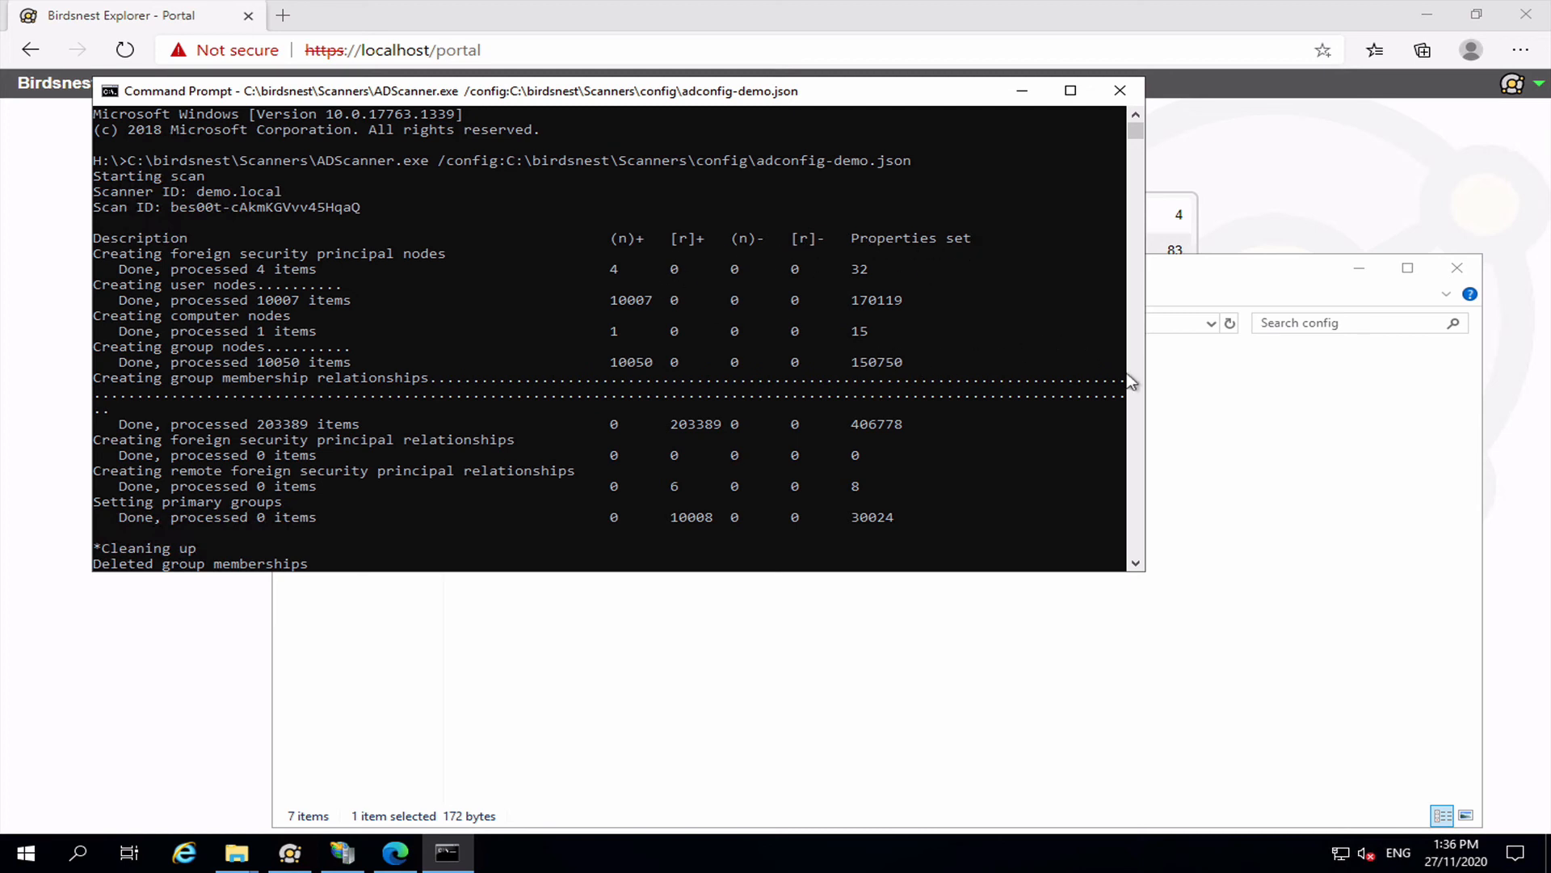
pyautogui.moveTo(623, 305)
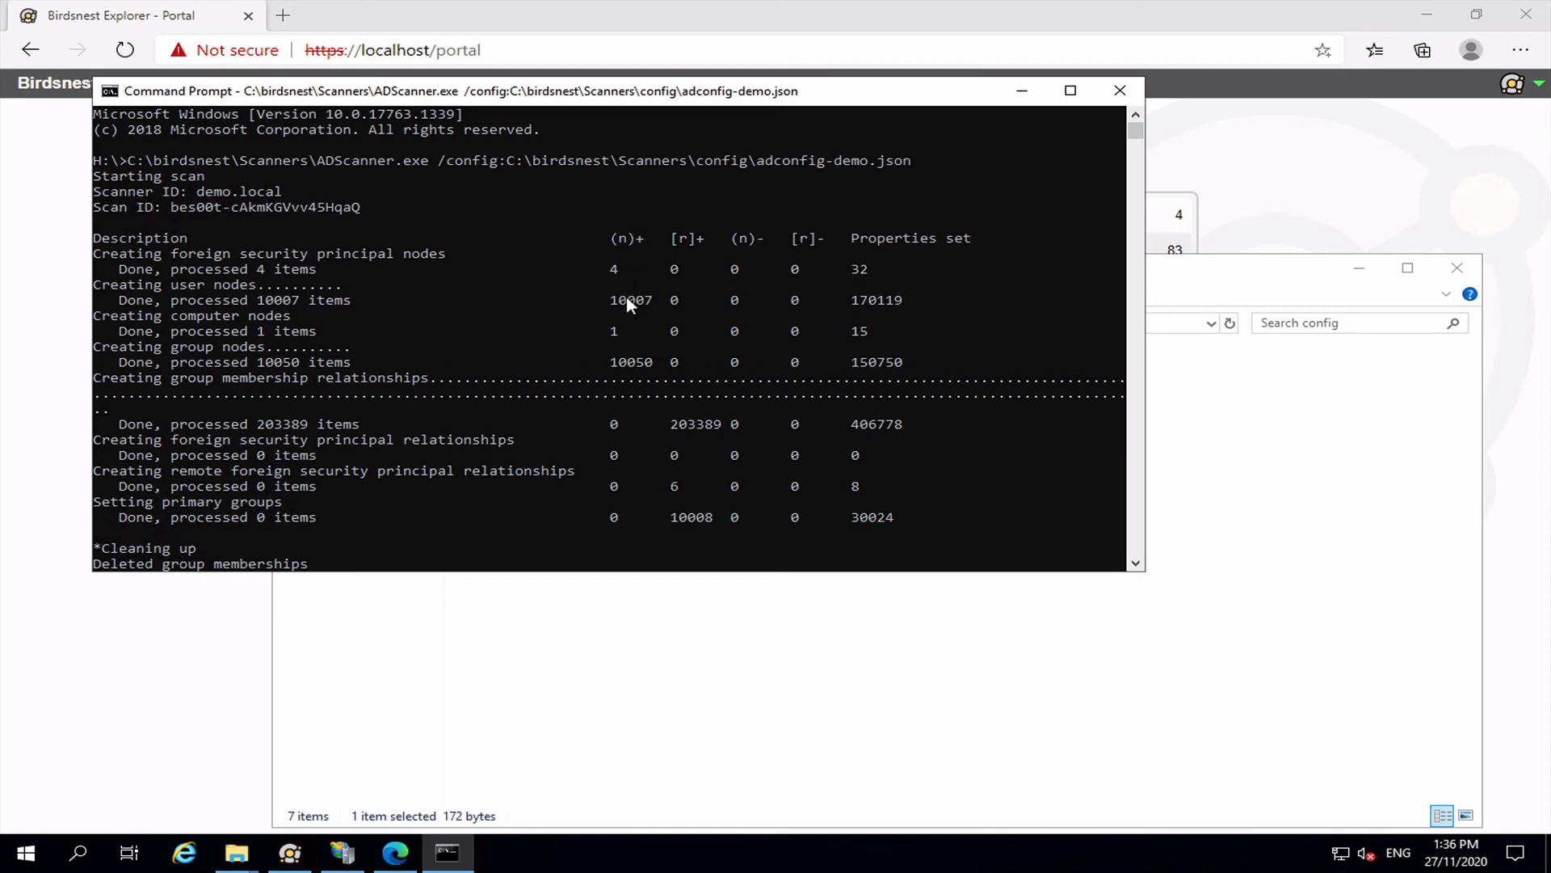
pyautogui.moveTo(630, 356)
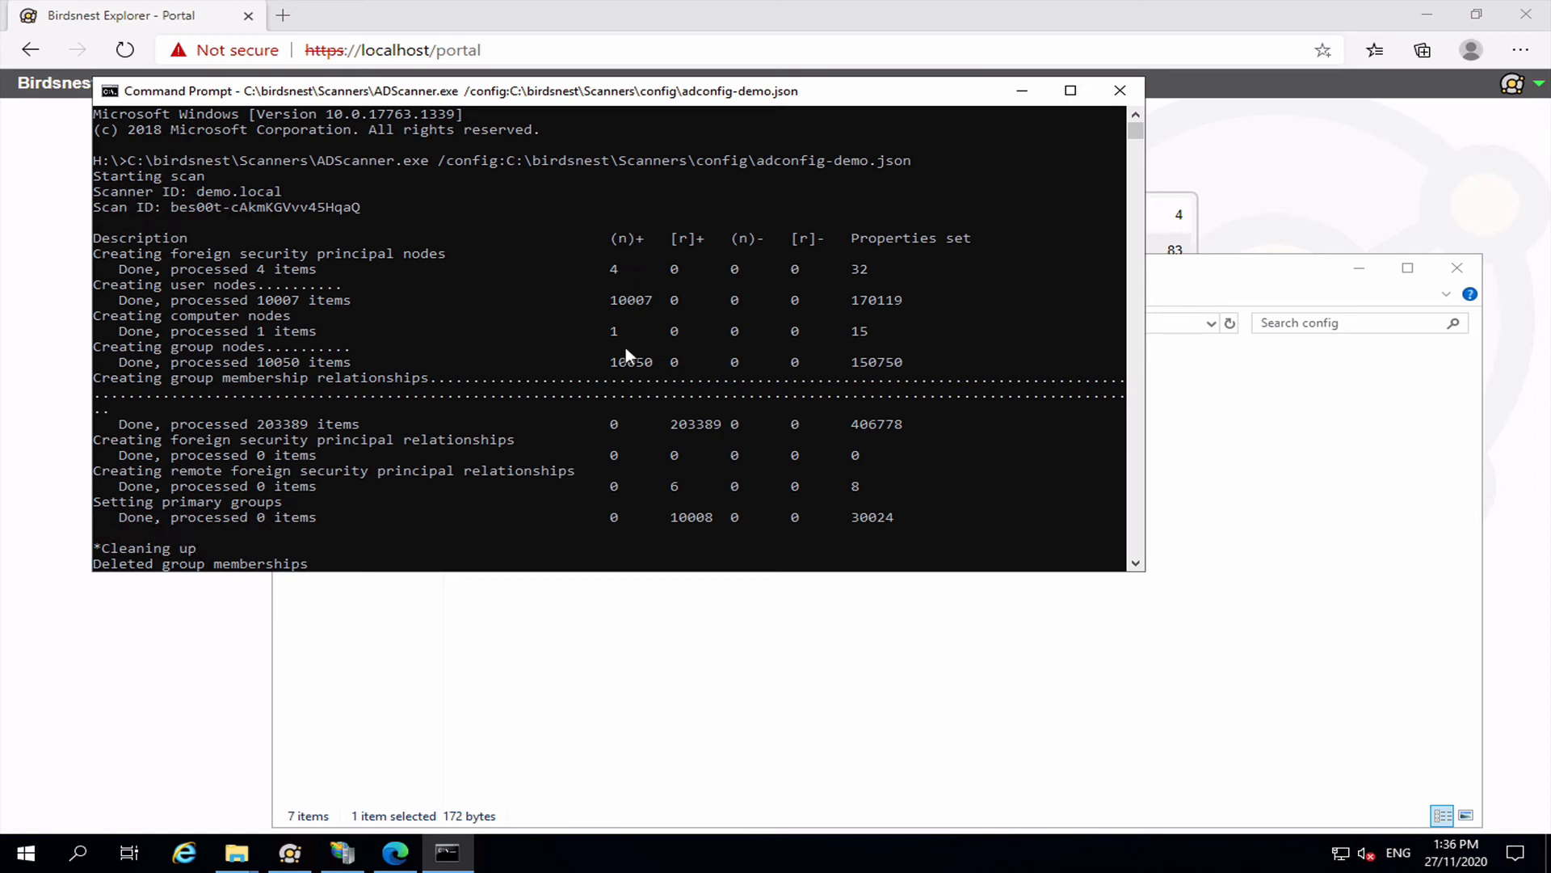
pyautogui.moveTo(698, 430)
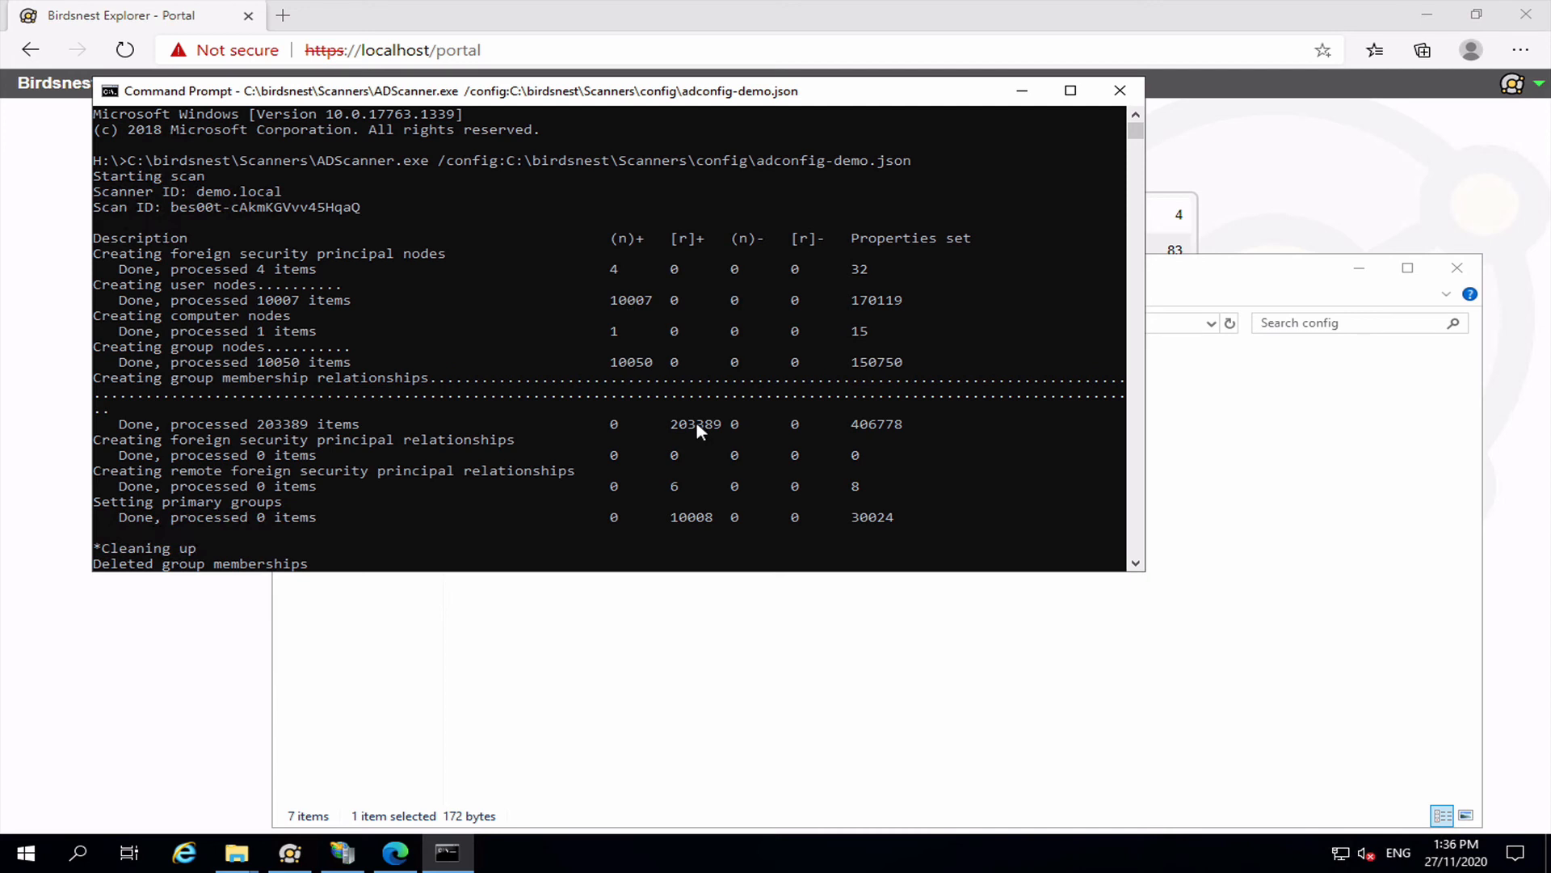
pyautogui.moveTo(714, 433)
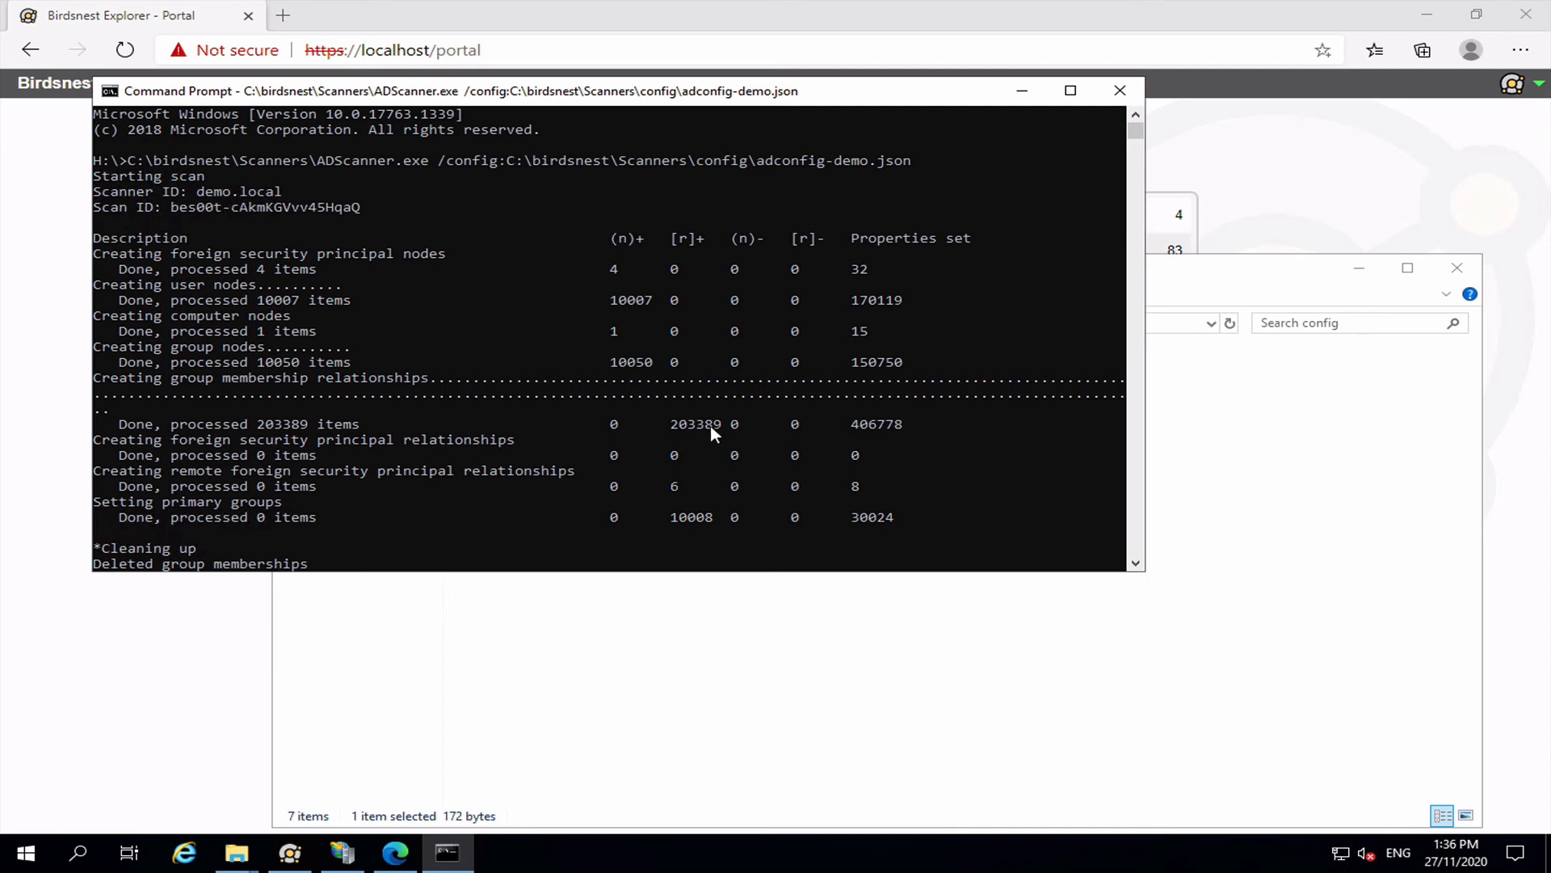
pyautogui.scroll(-3)
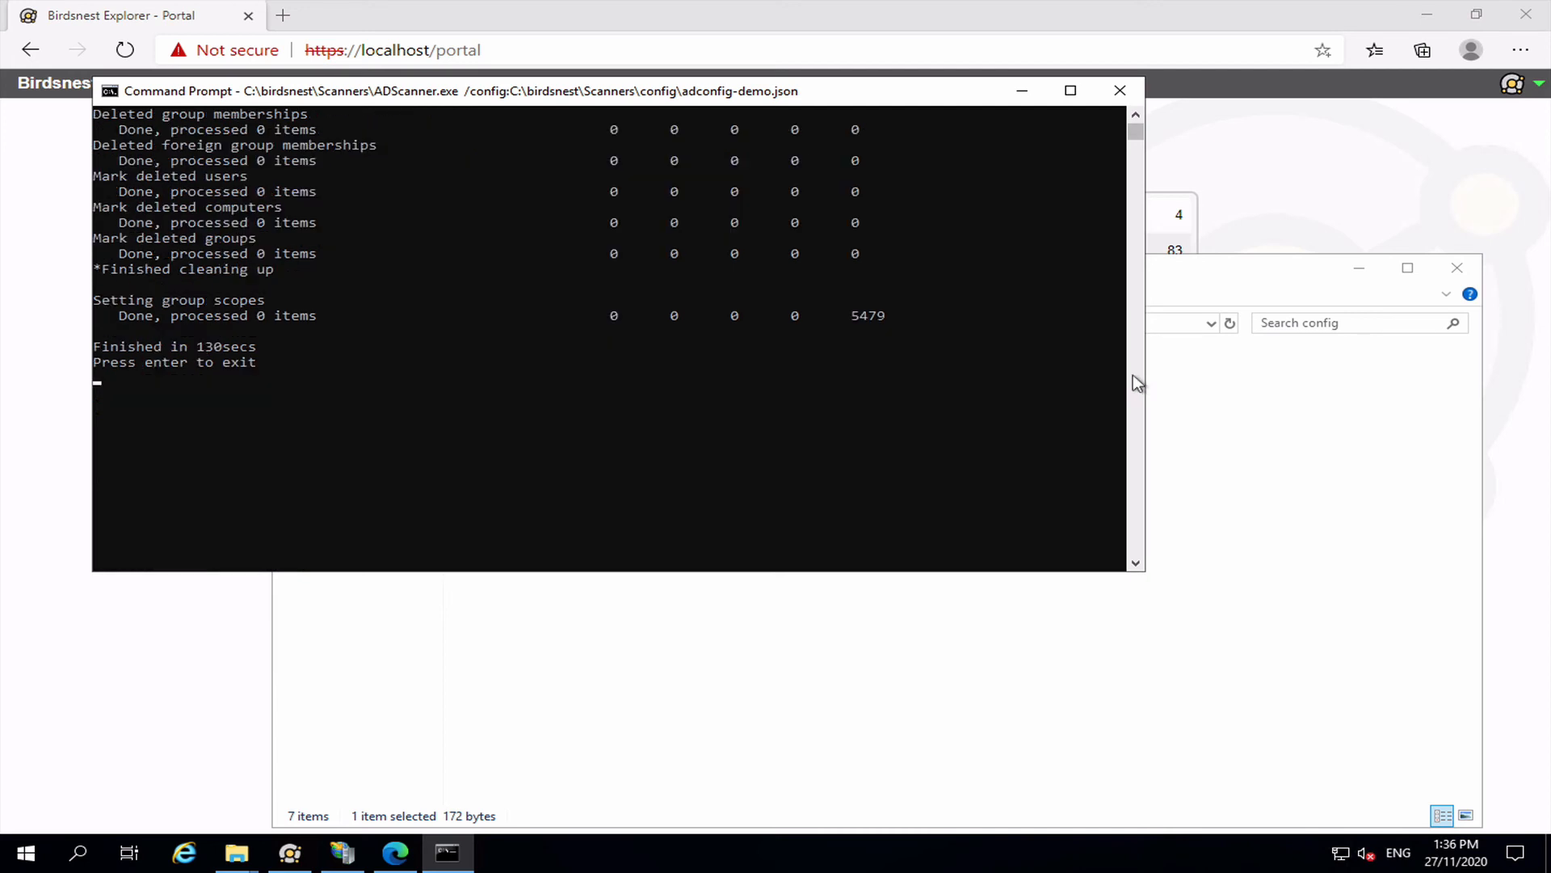
pyautogui.moveTo(374, 341)
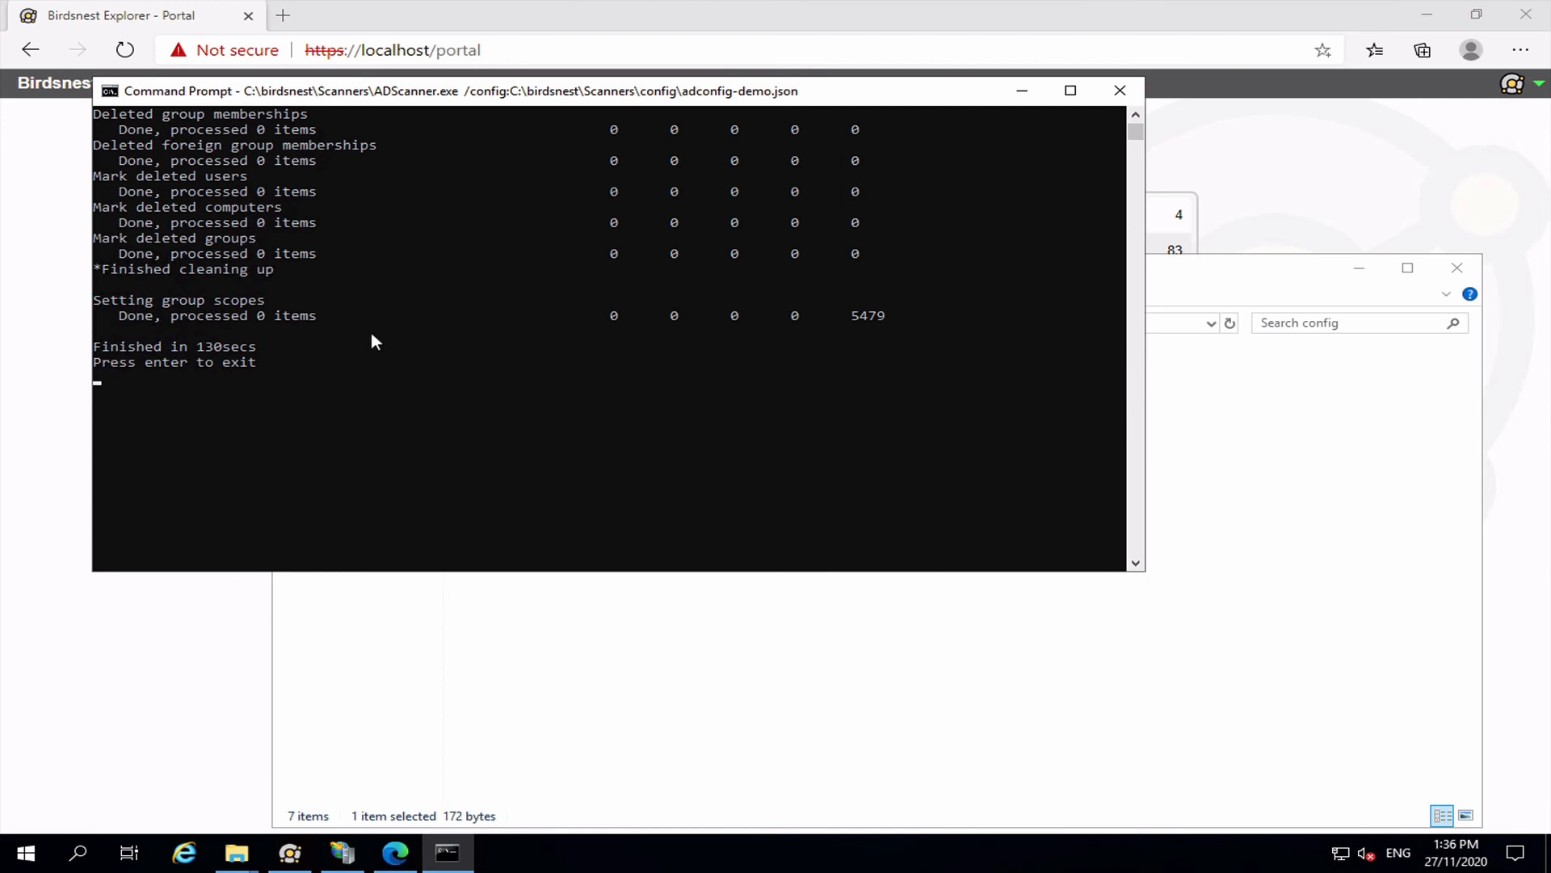
pyautogui.moveTo(220, 368)
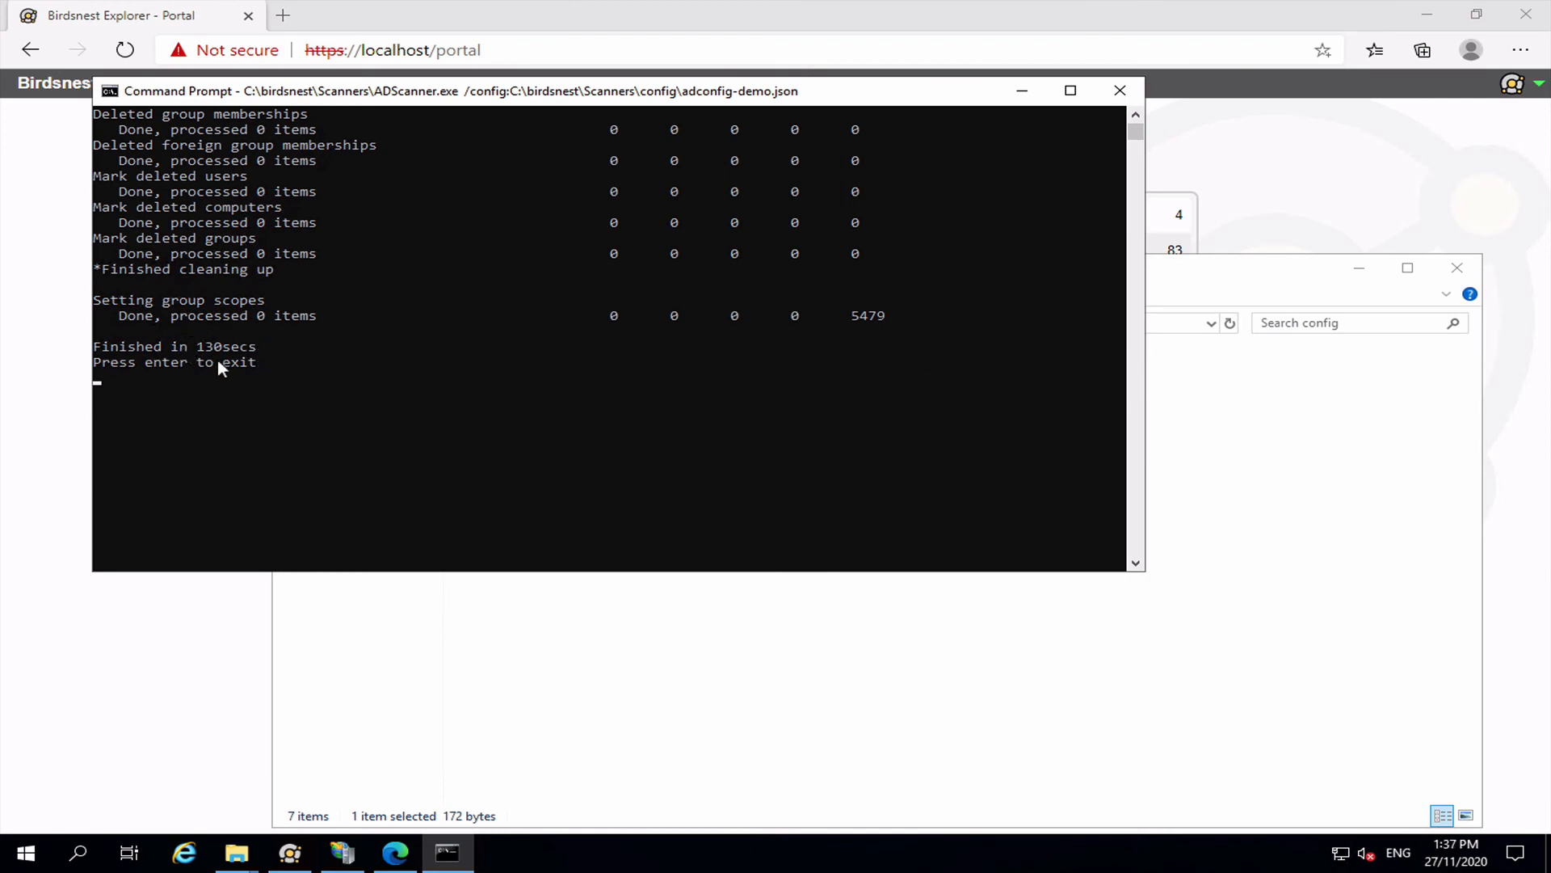
pyautogui.moveTo(245, 478)
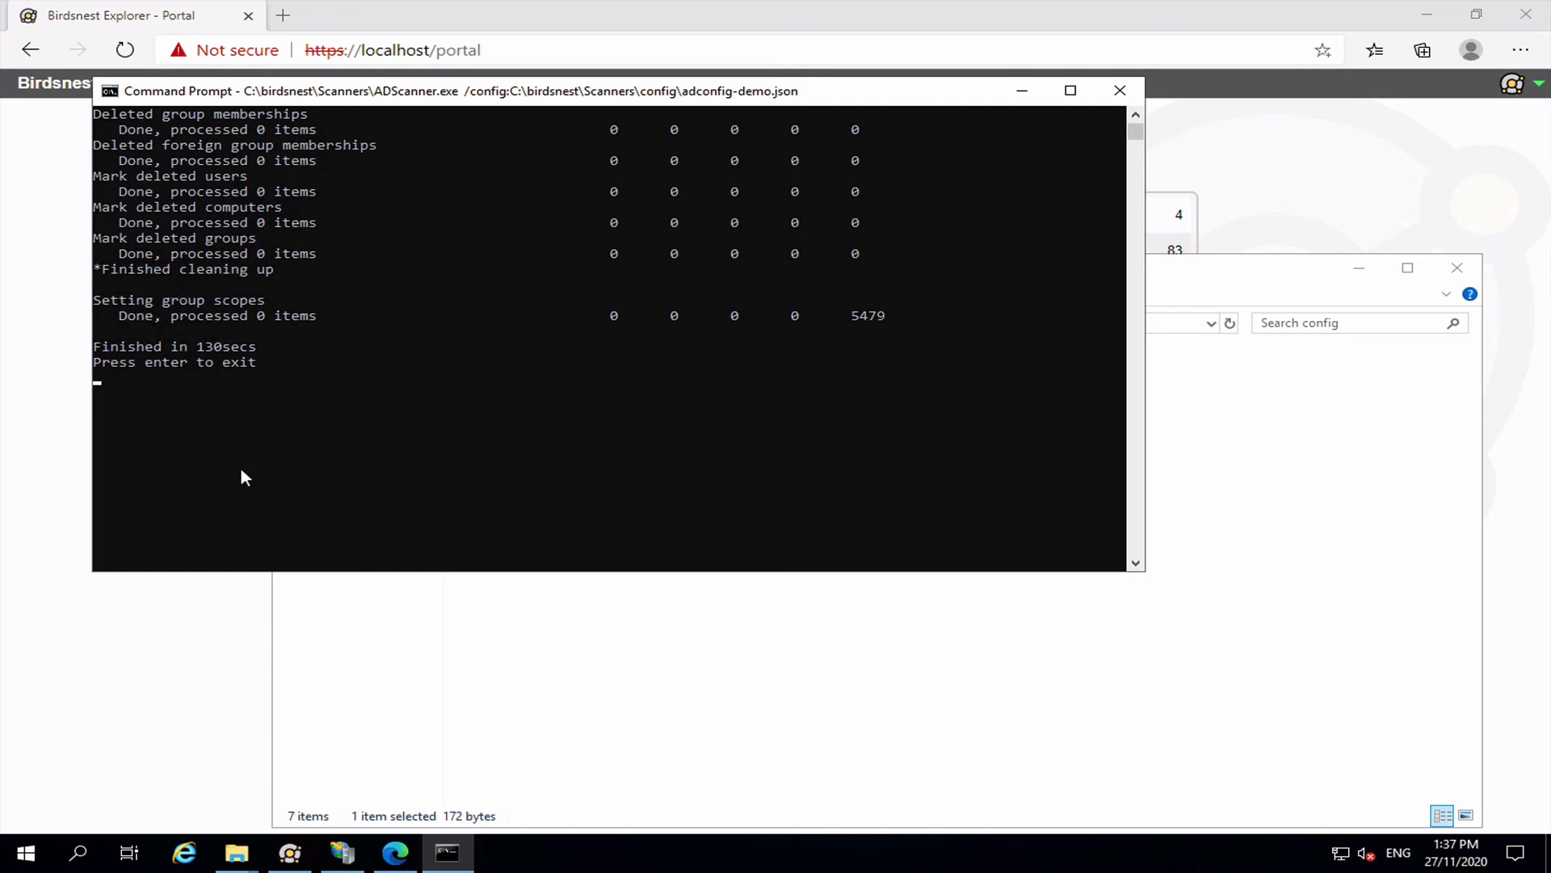
pyautogui.moveTo(360, 428)
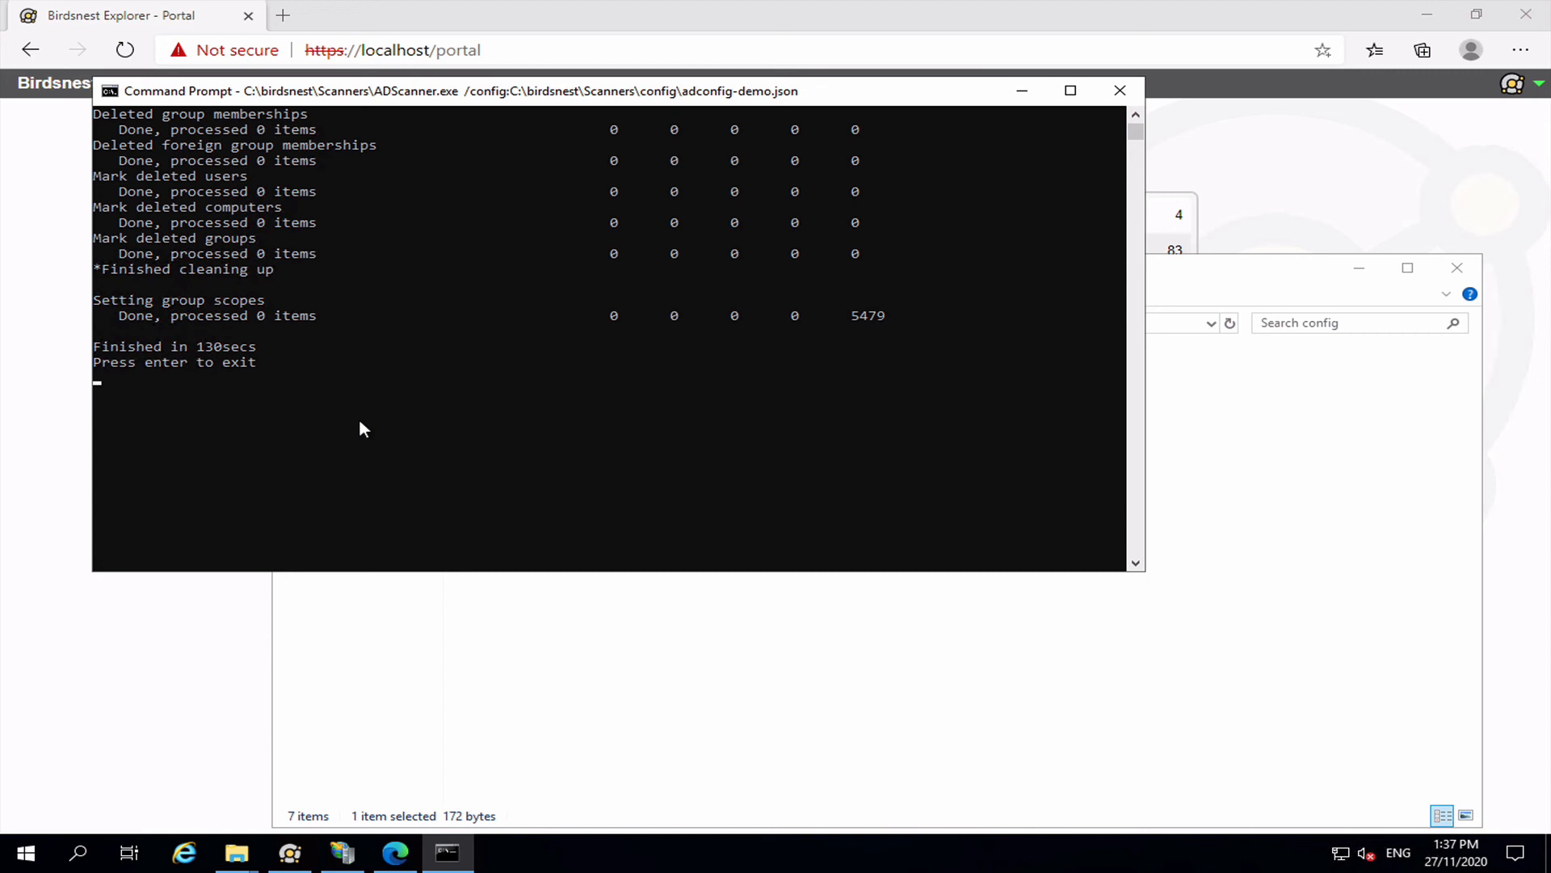
pyautogui.scroll(3)
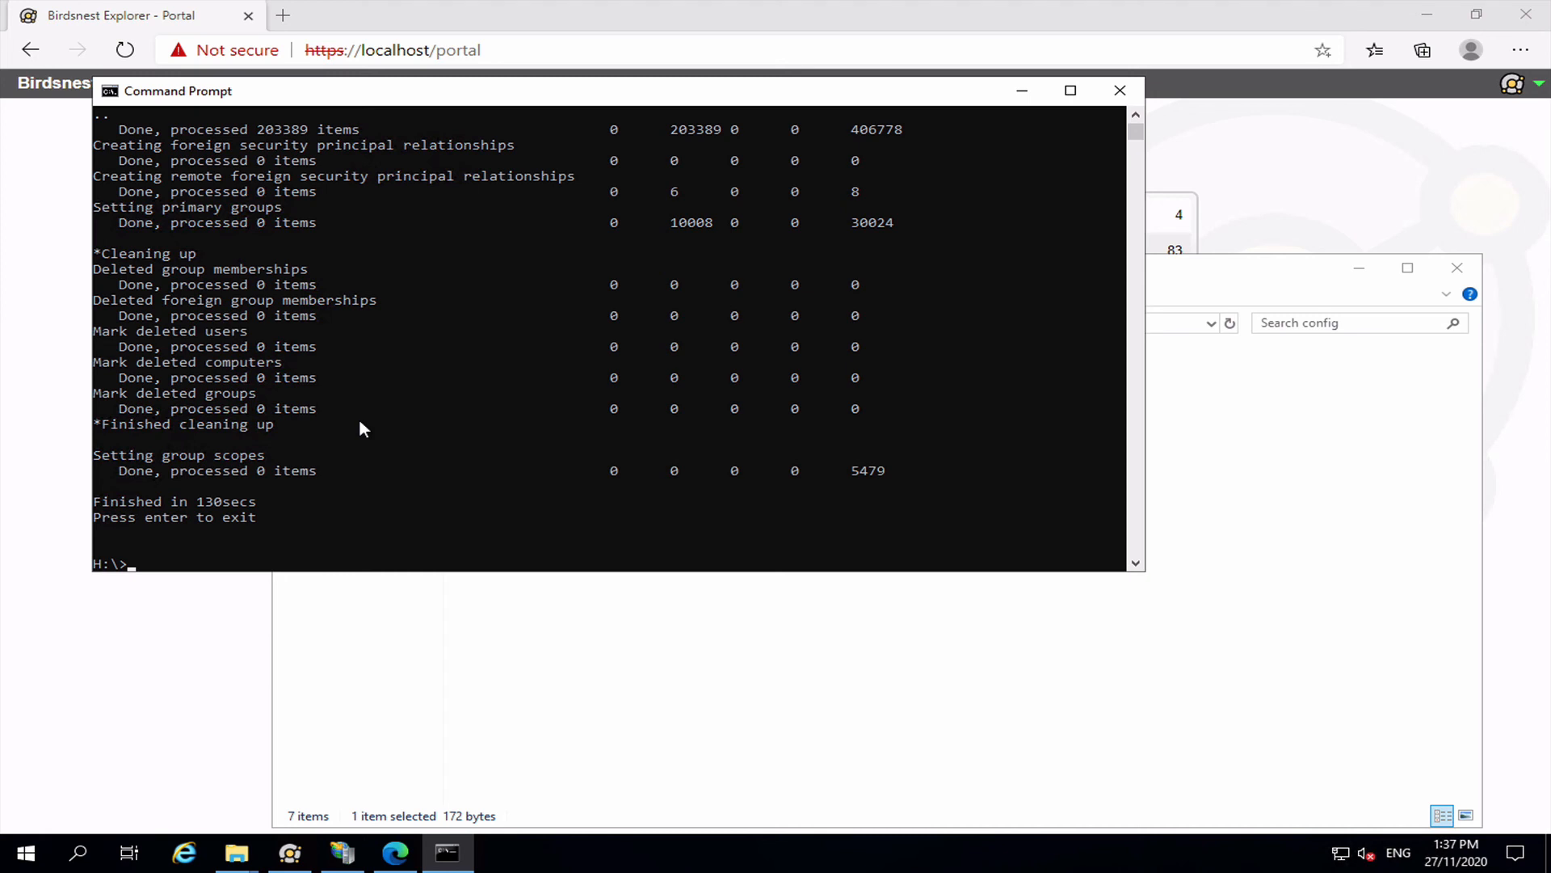
# Rerun ADScanner.exe with adconfig.json and the /batch switch.
pyautogui.write('C:\\birdsnest\\Scanners\\ADScanner.exe /config:C:\\birdsnest\\Scanners\\config\\adconfig-demo.json')
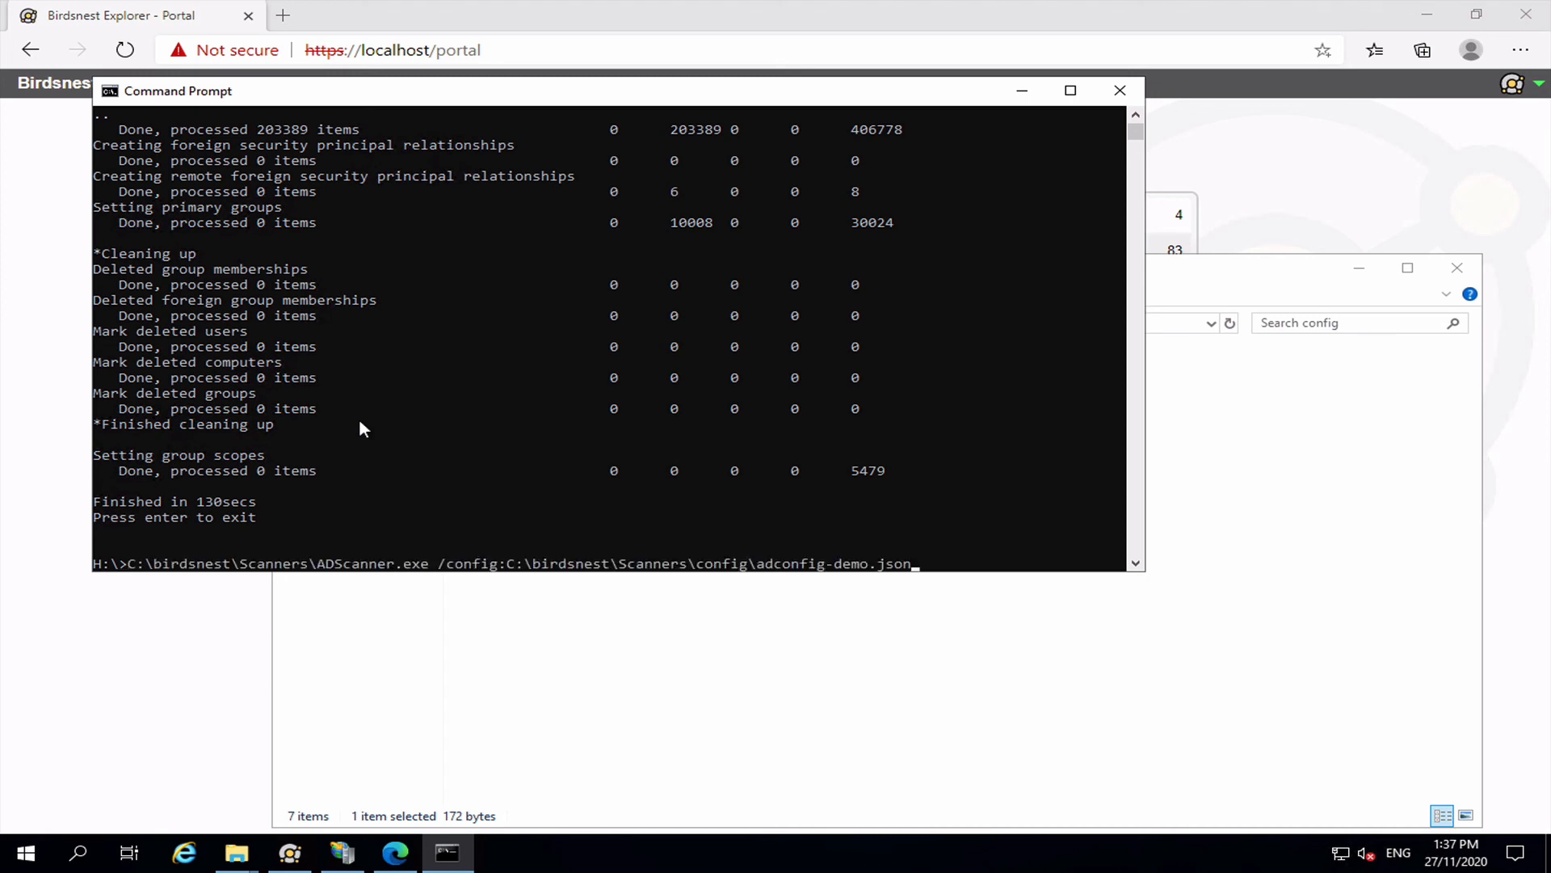
pyautogui.press('Backspace')
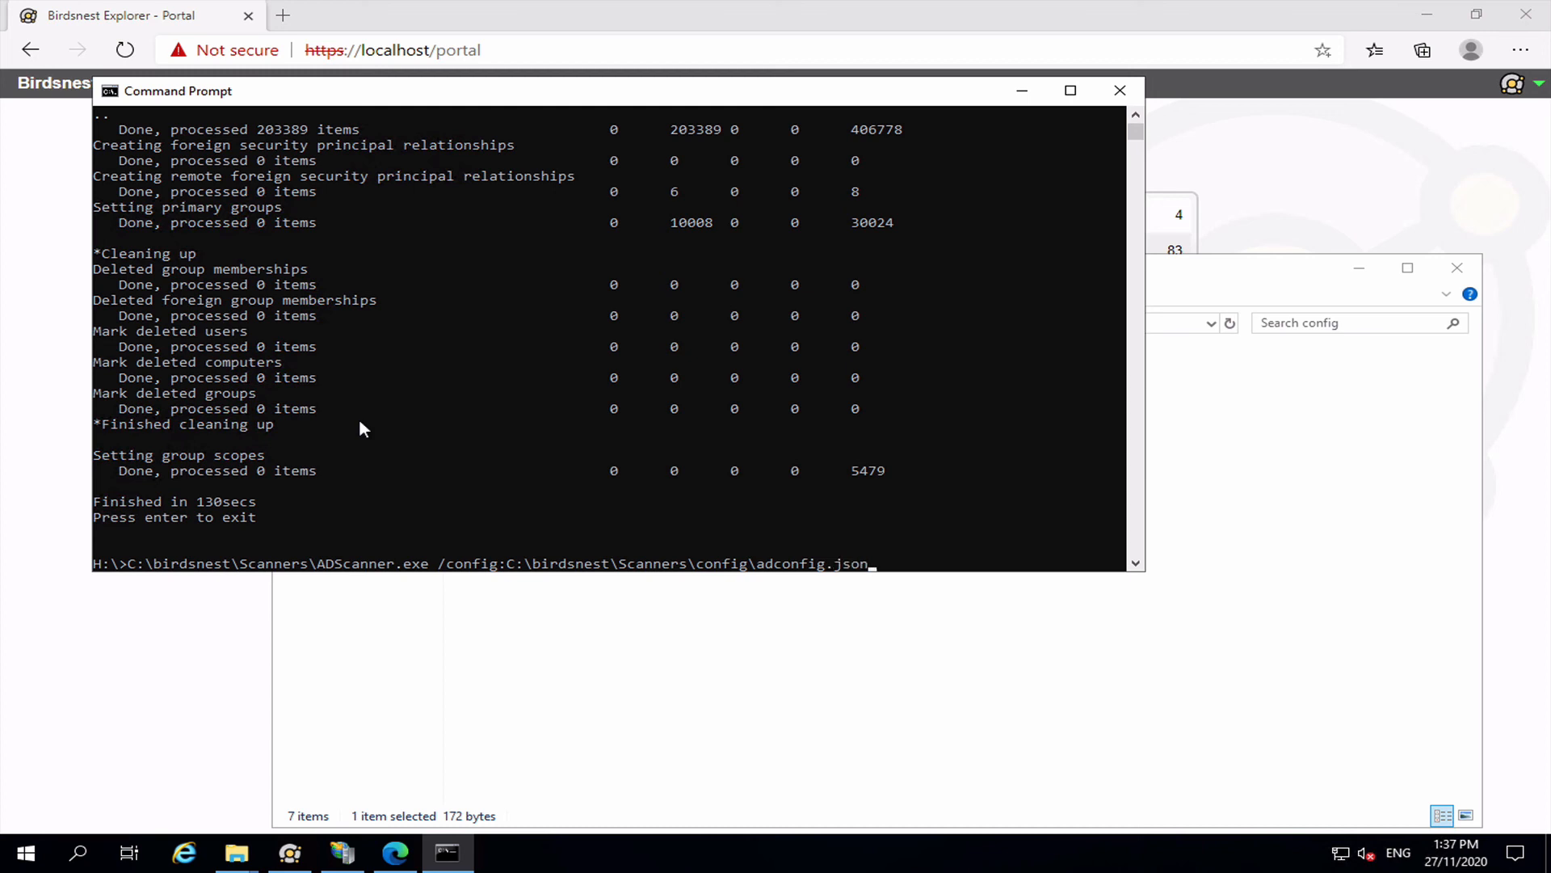
pyautogui.write('/')
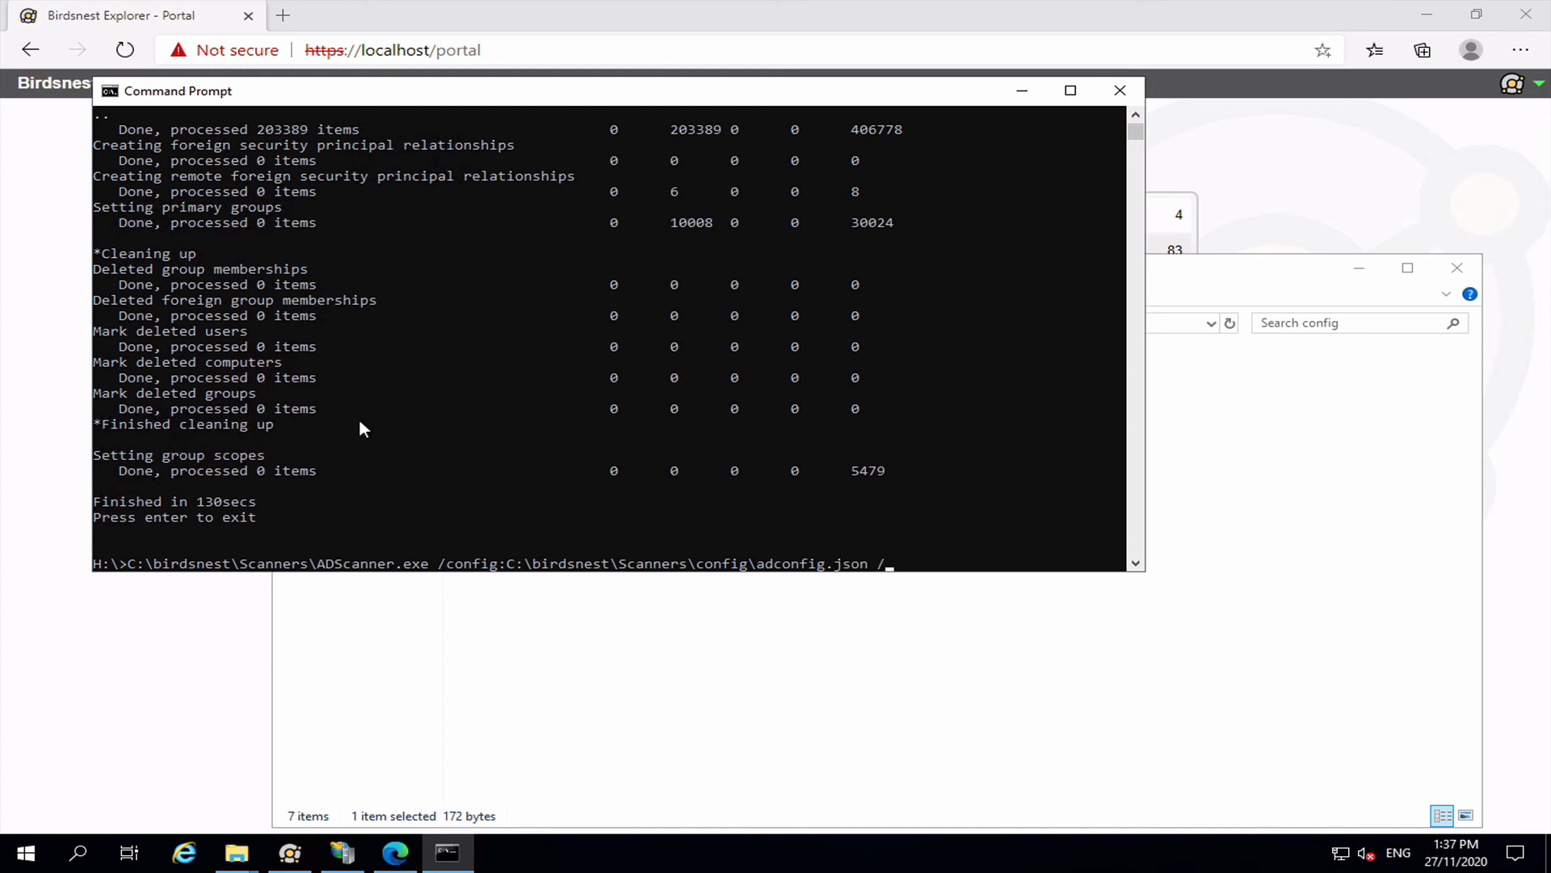
pyautogui.write('batch')
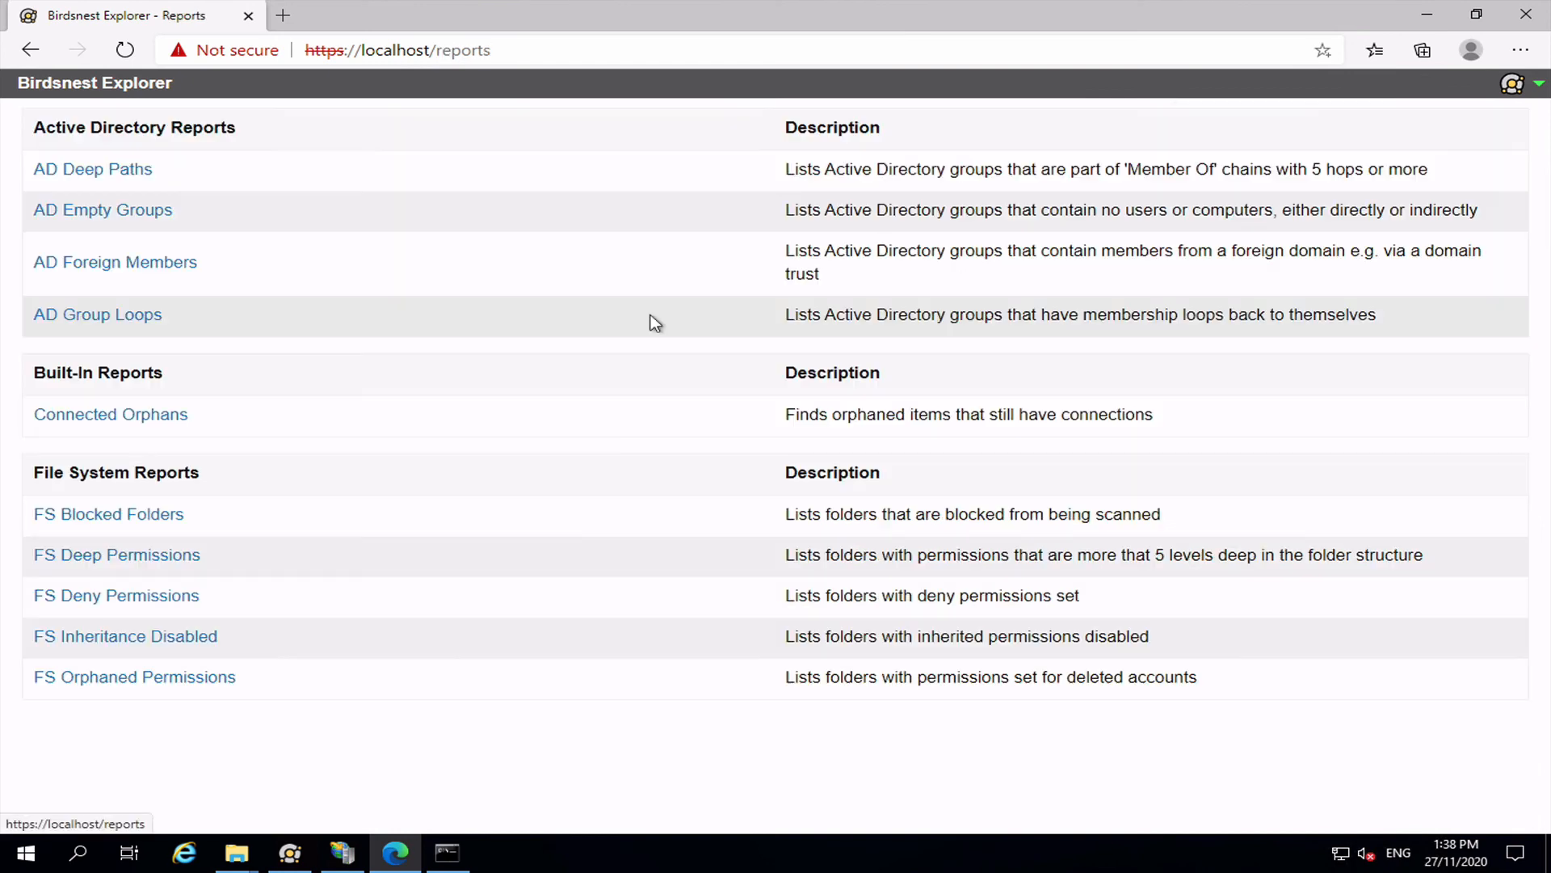
pyautogui.moveTo(281, 148)
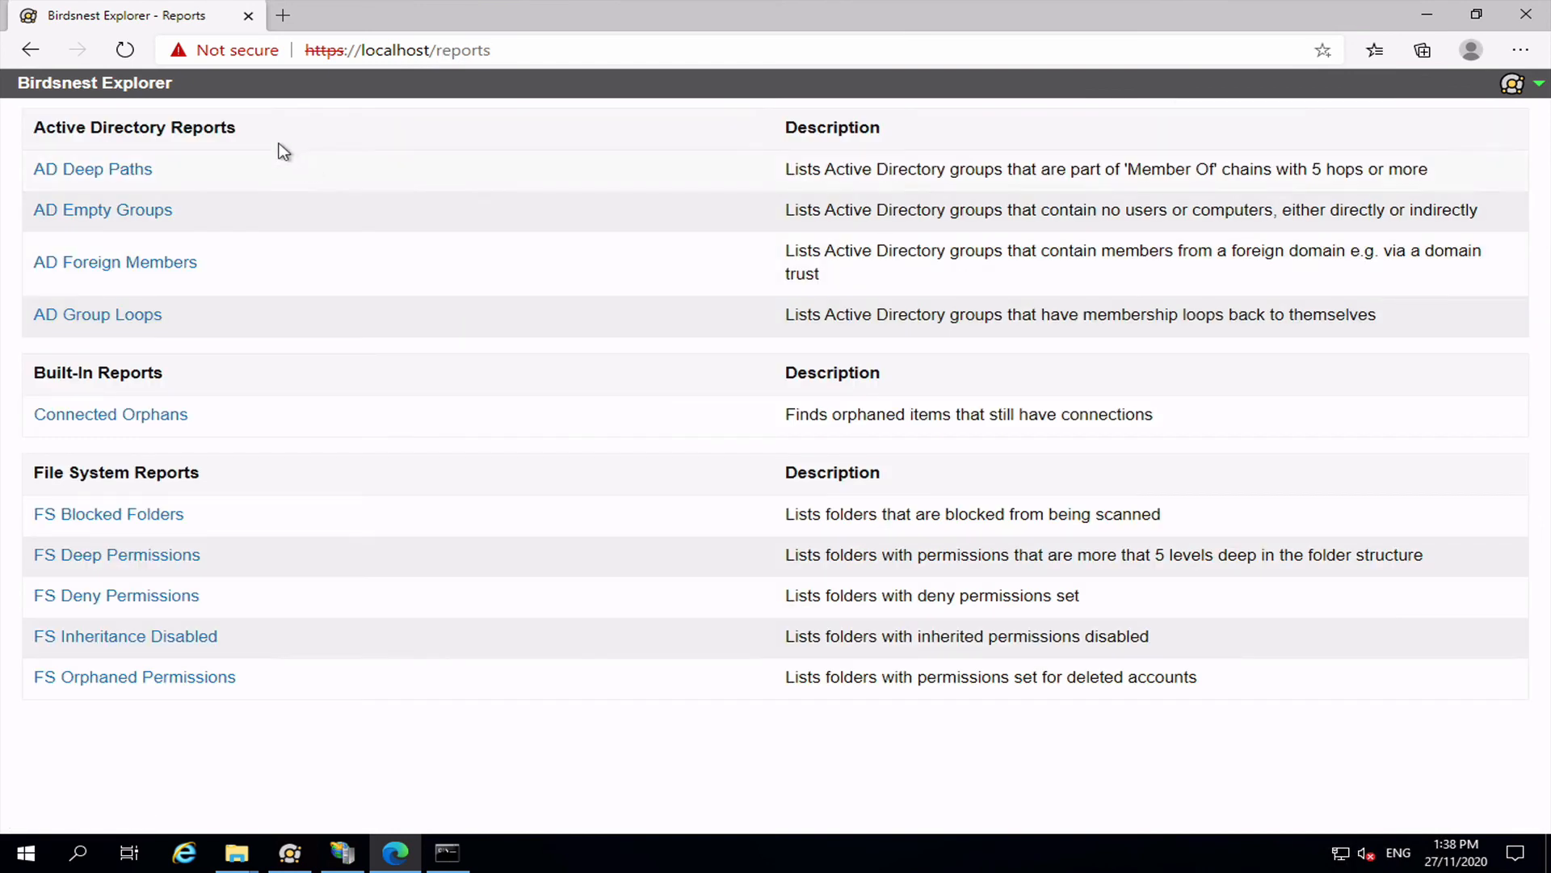
pyautogui.moveTo(165, 310)
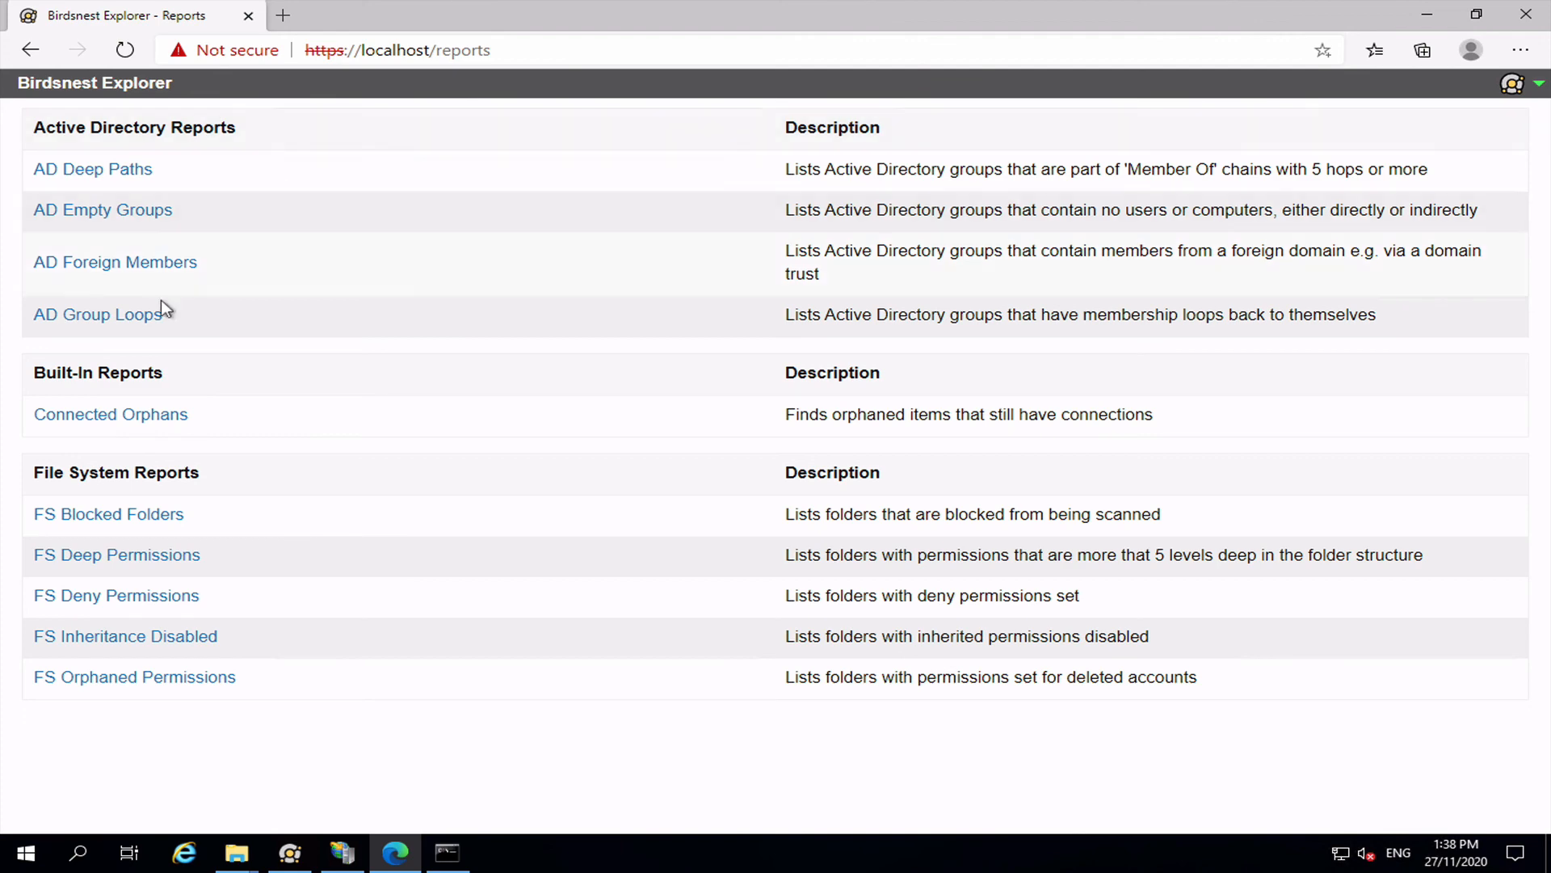
# Show the seven AD Group Loops records as a Visualizer graph, then return to the reports list.
pyautogui.click(96, 314)
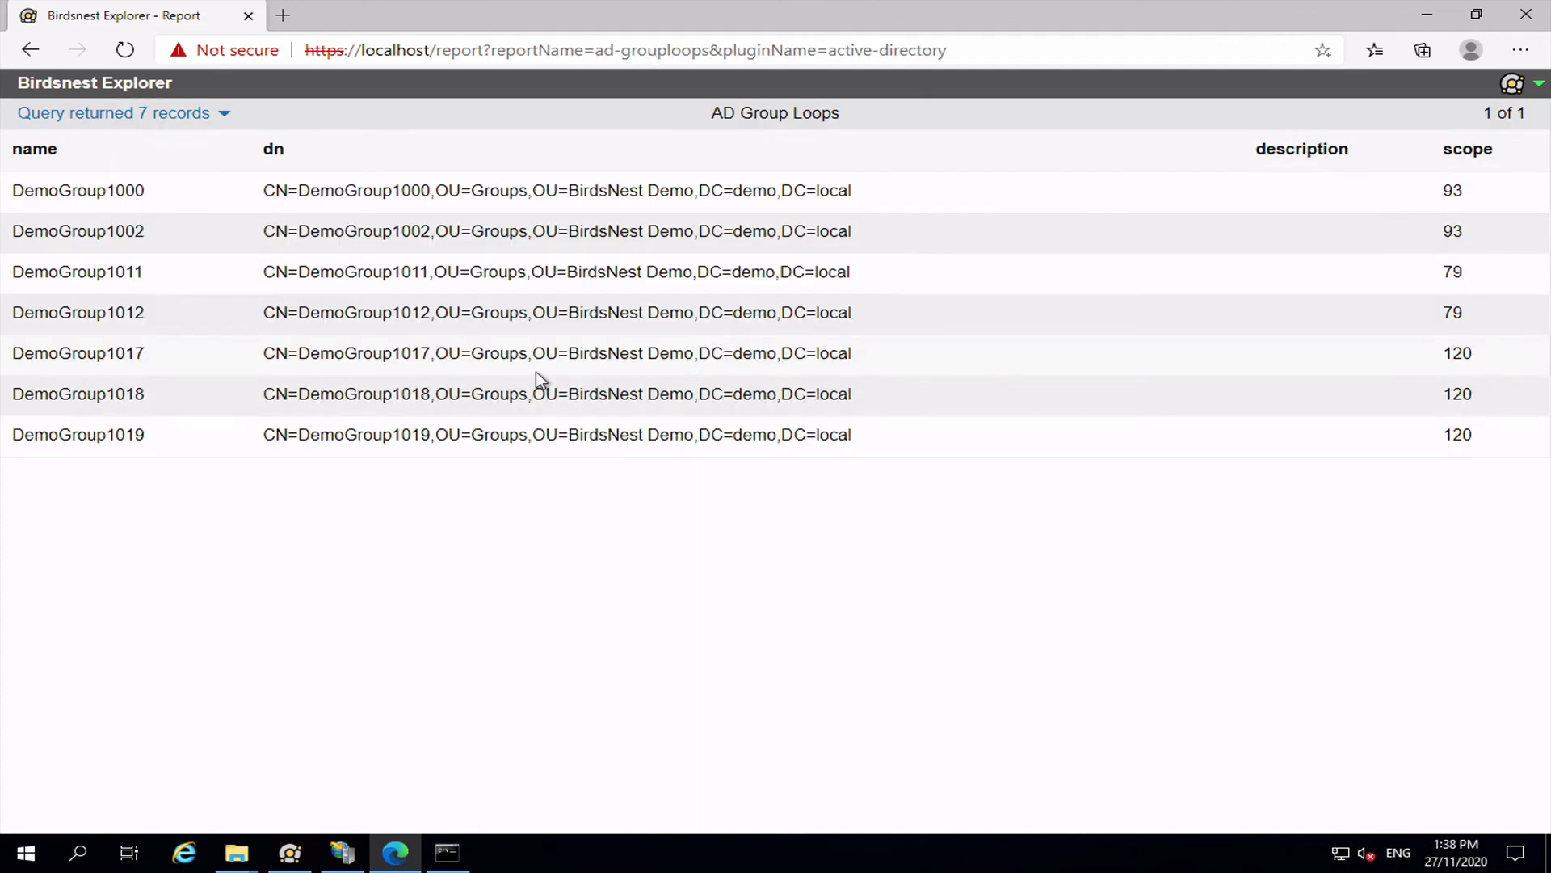
pyautogui.moveTo(346, 425)
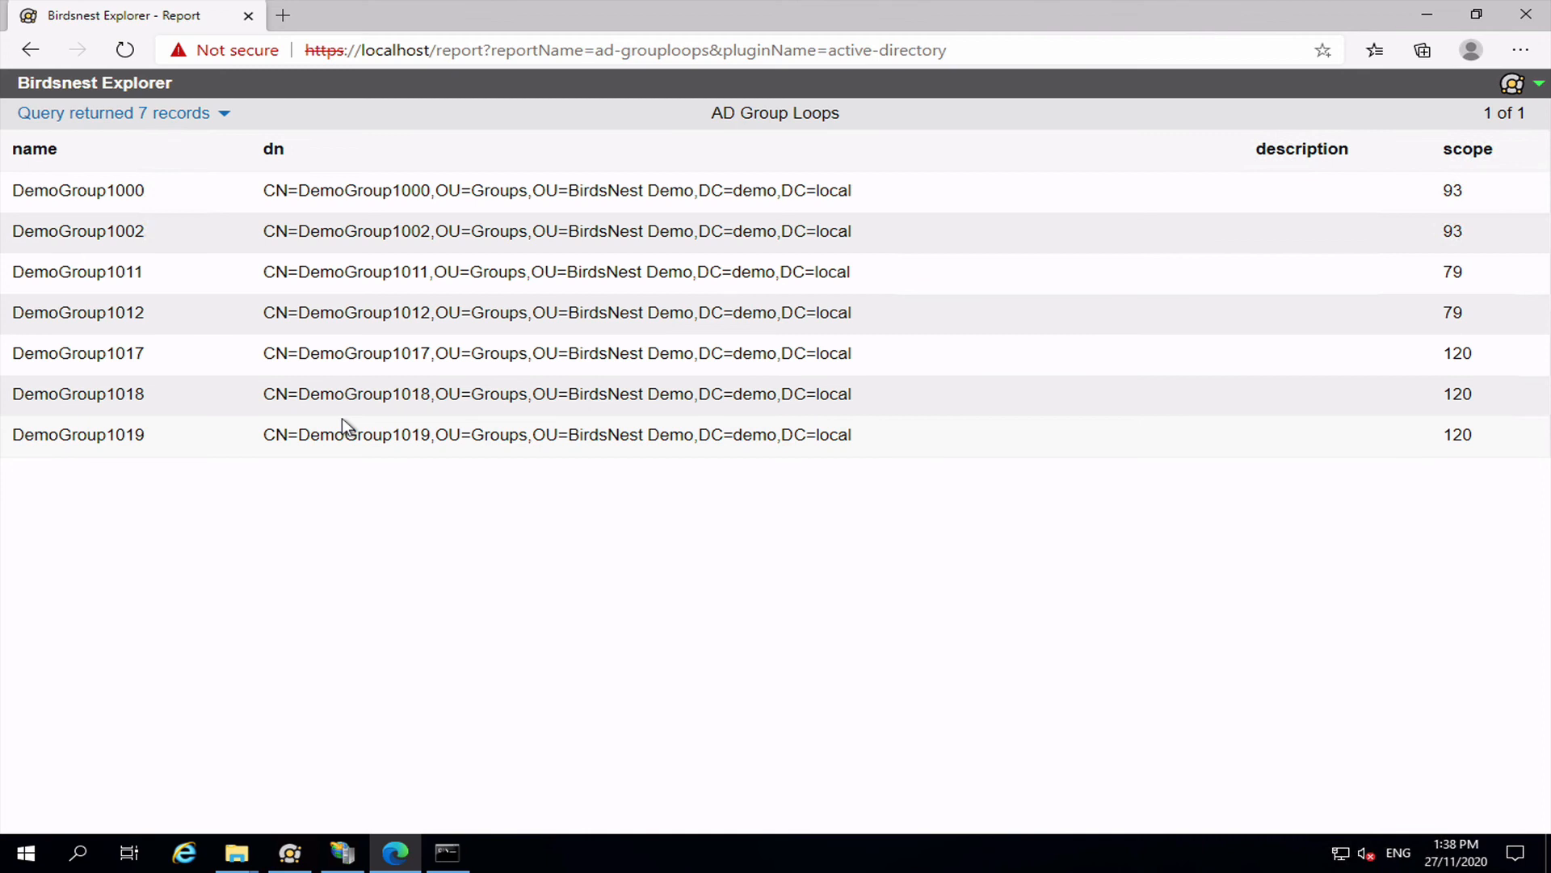
pyautogui.moveTo(189, 126)
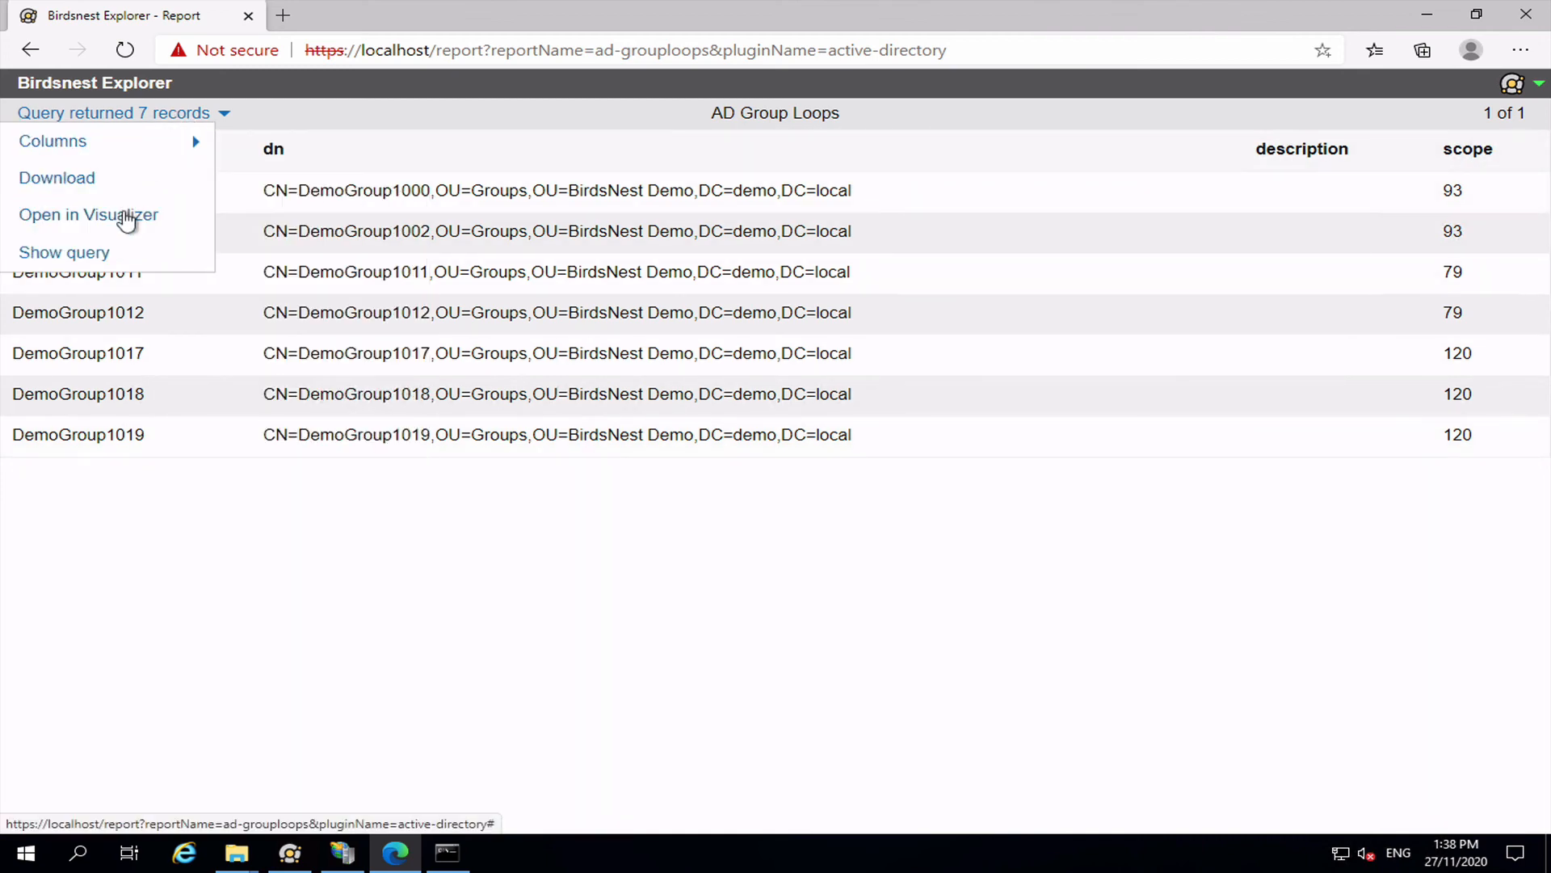
pyautogui.click(88, 215)
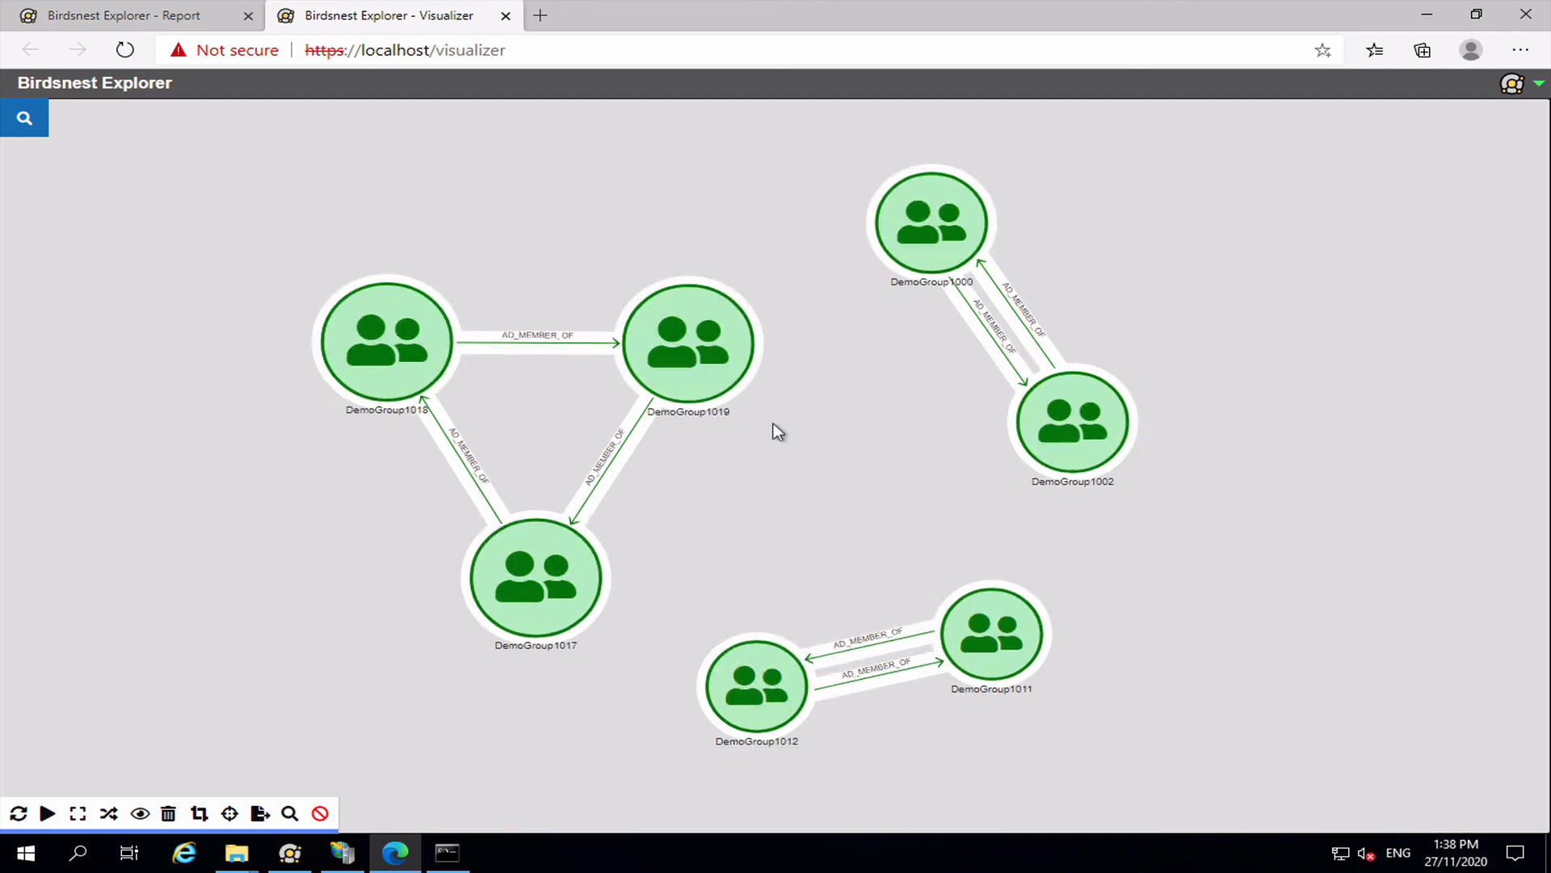
pyautogui.click(118, 15)
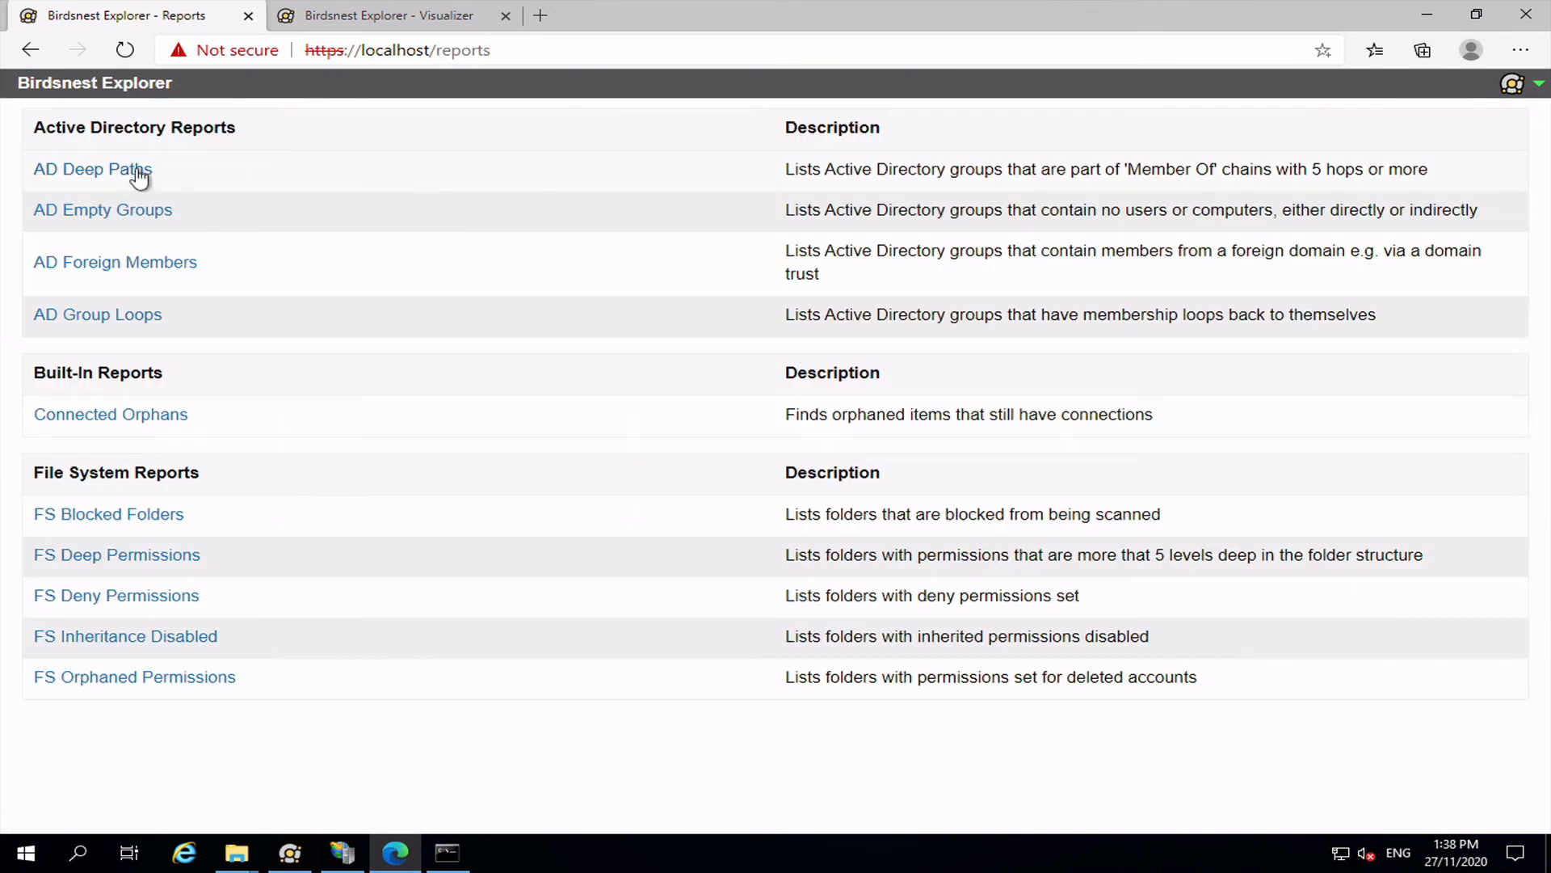
# Graph the 14 AD Deep Paths records as membership chains in the Visualizer, then return to the portal.
pyautogui.click(90, 170)
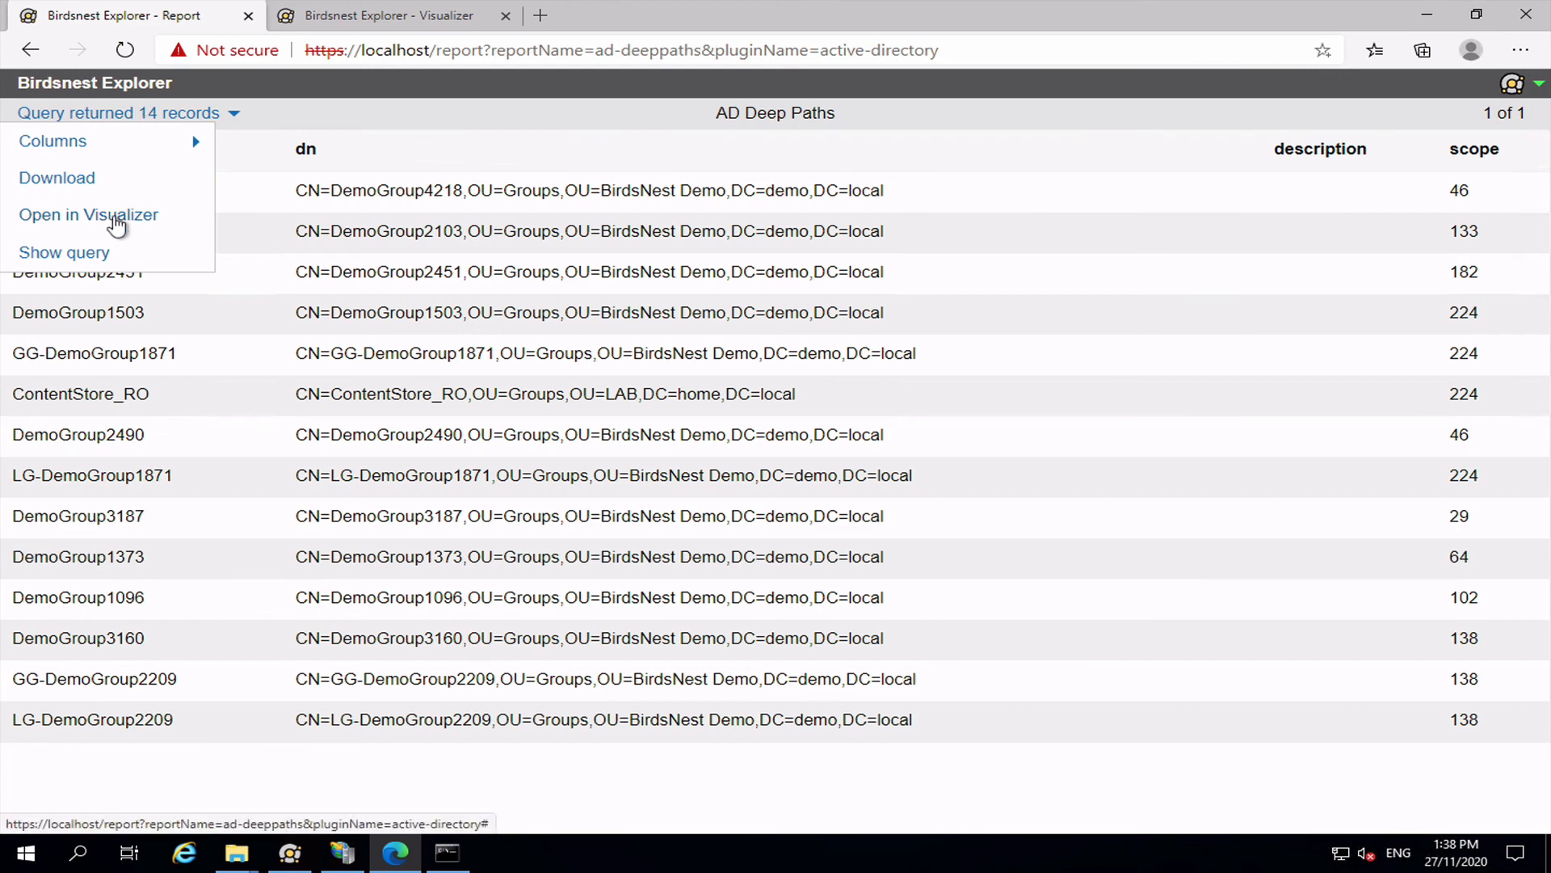
pyautogui.click(87, 215)
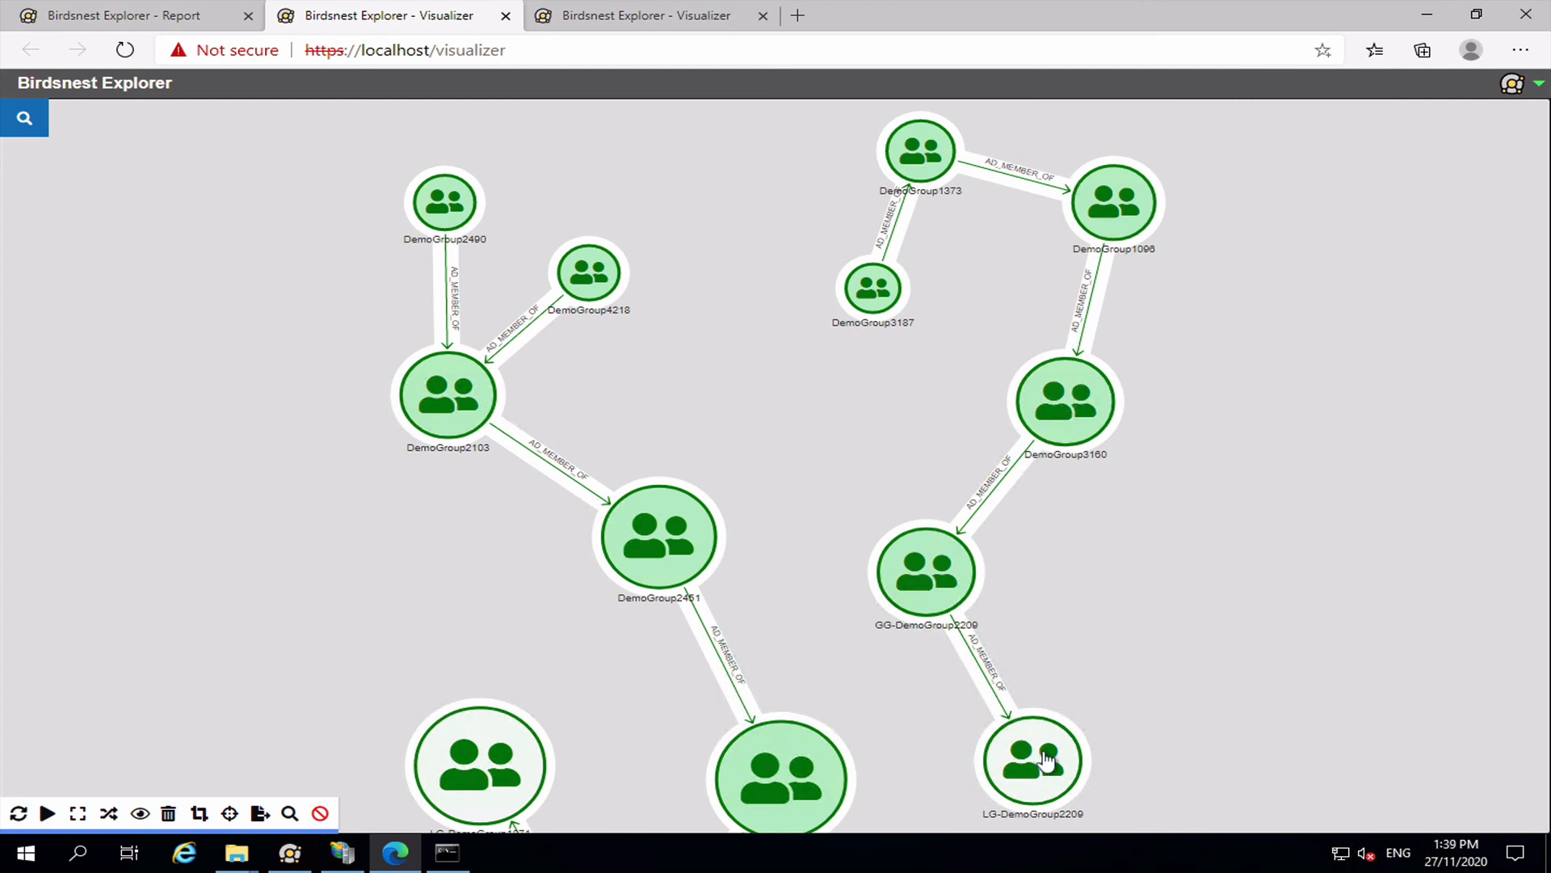
pyautogui.moveTo(1244, 481)
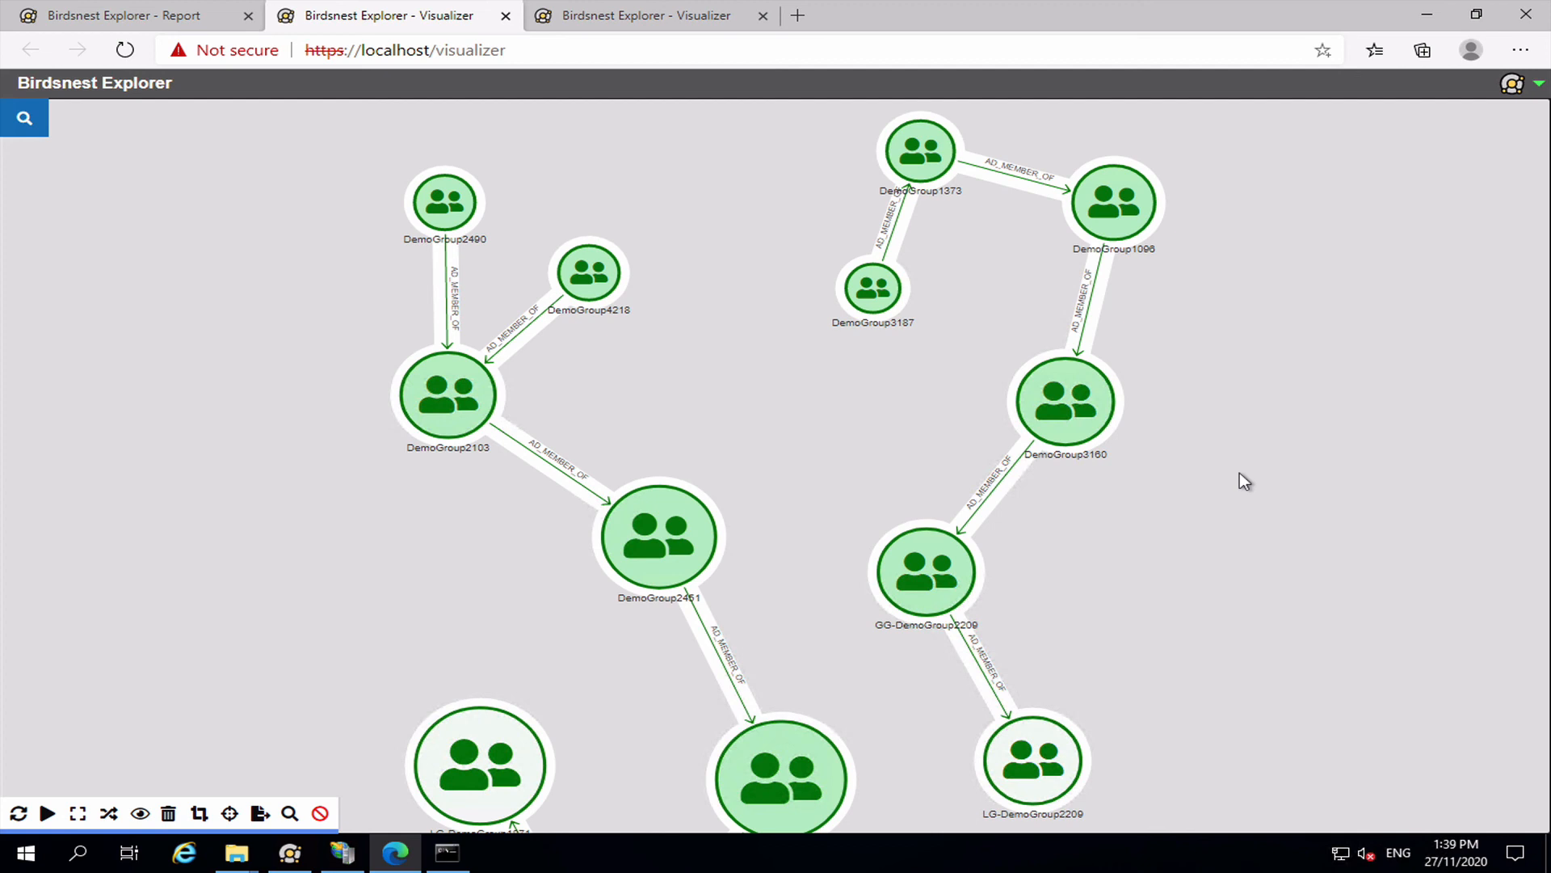
pyautogui.moveTo(178, 15)
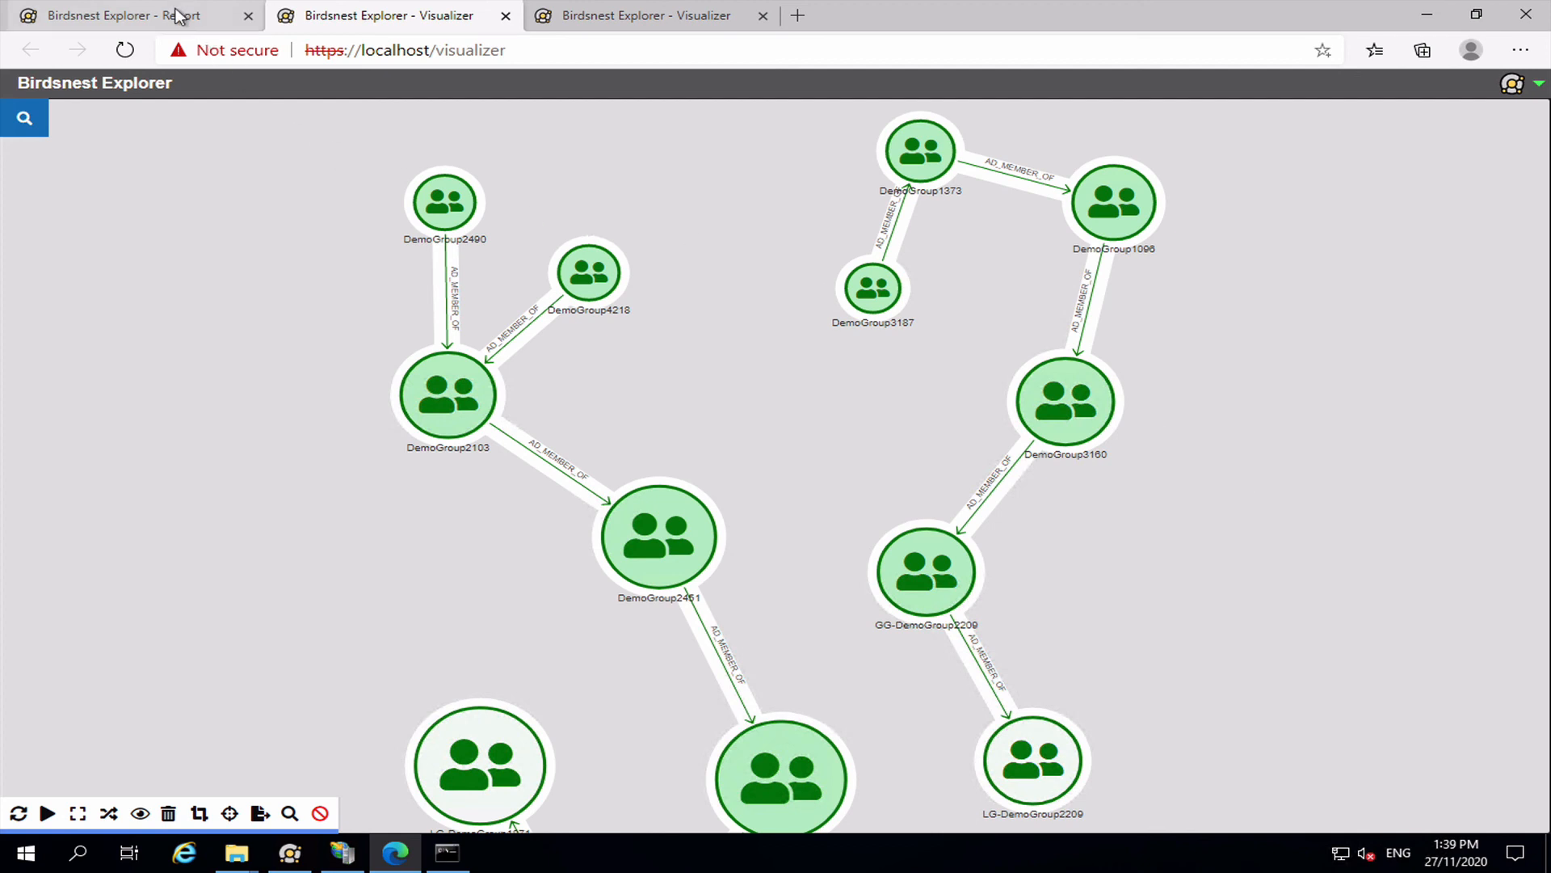
pyautogui.click(118, 15)
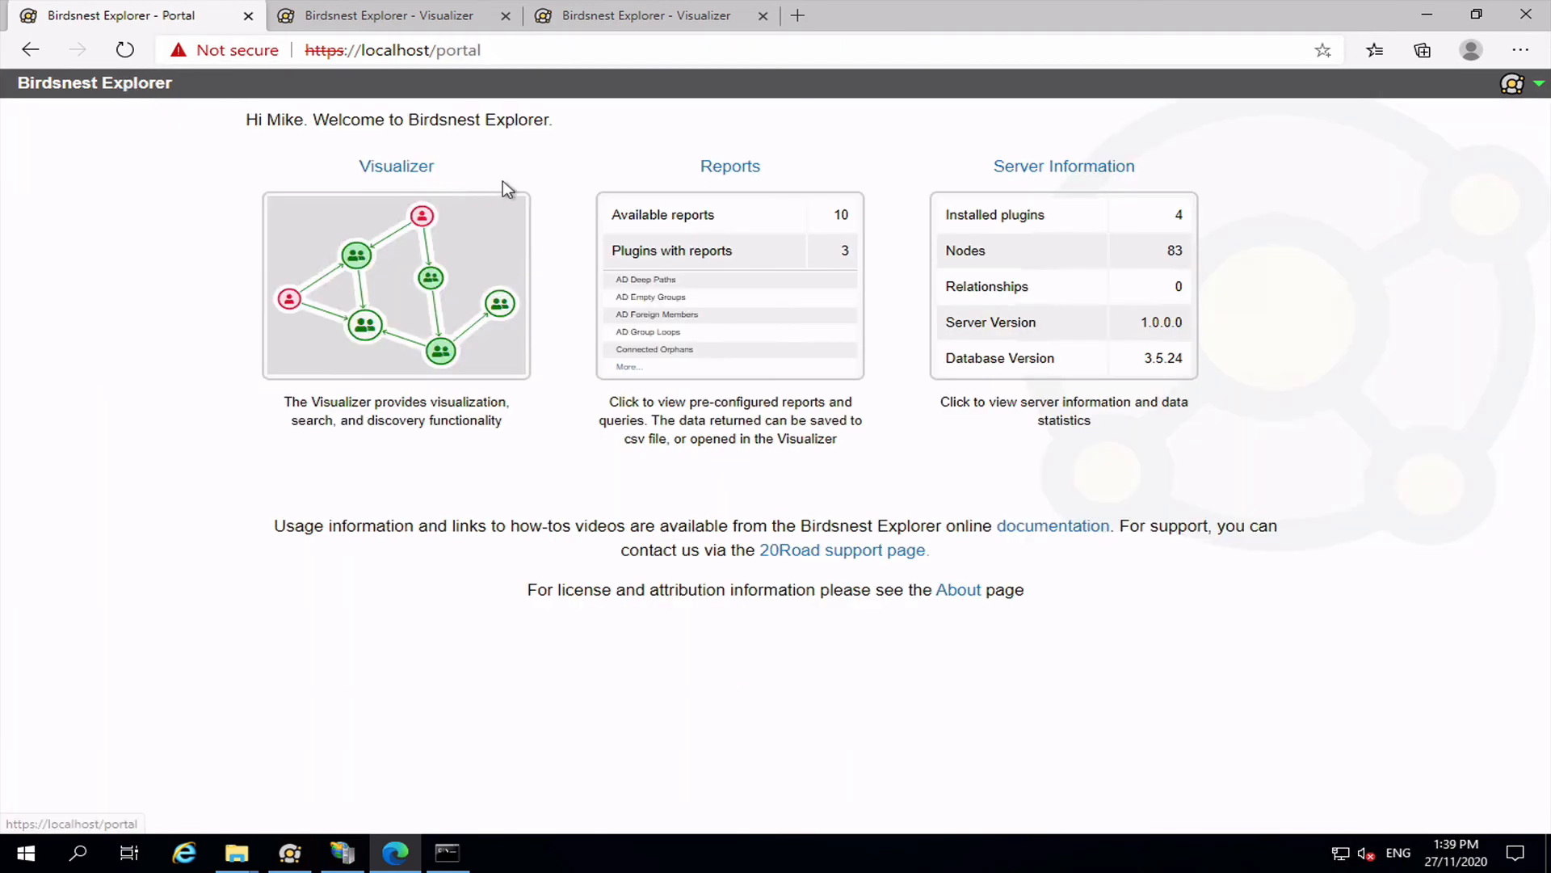
pyautogui.moveTo(606, 496)
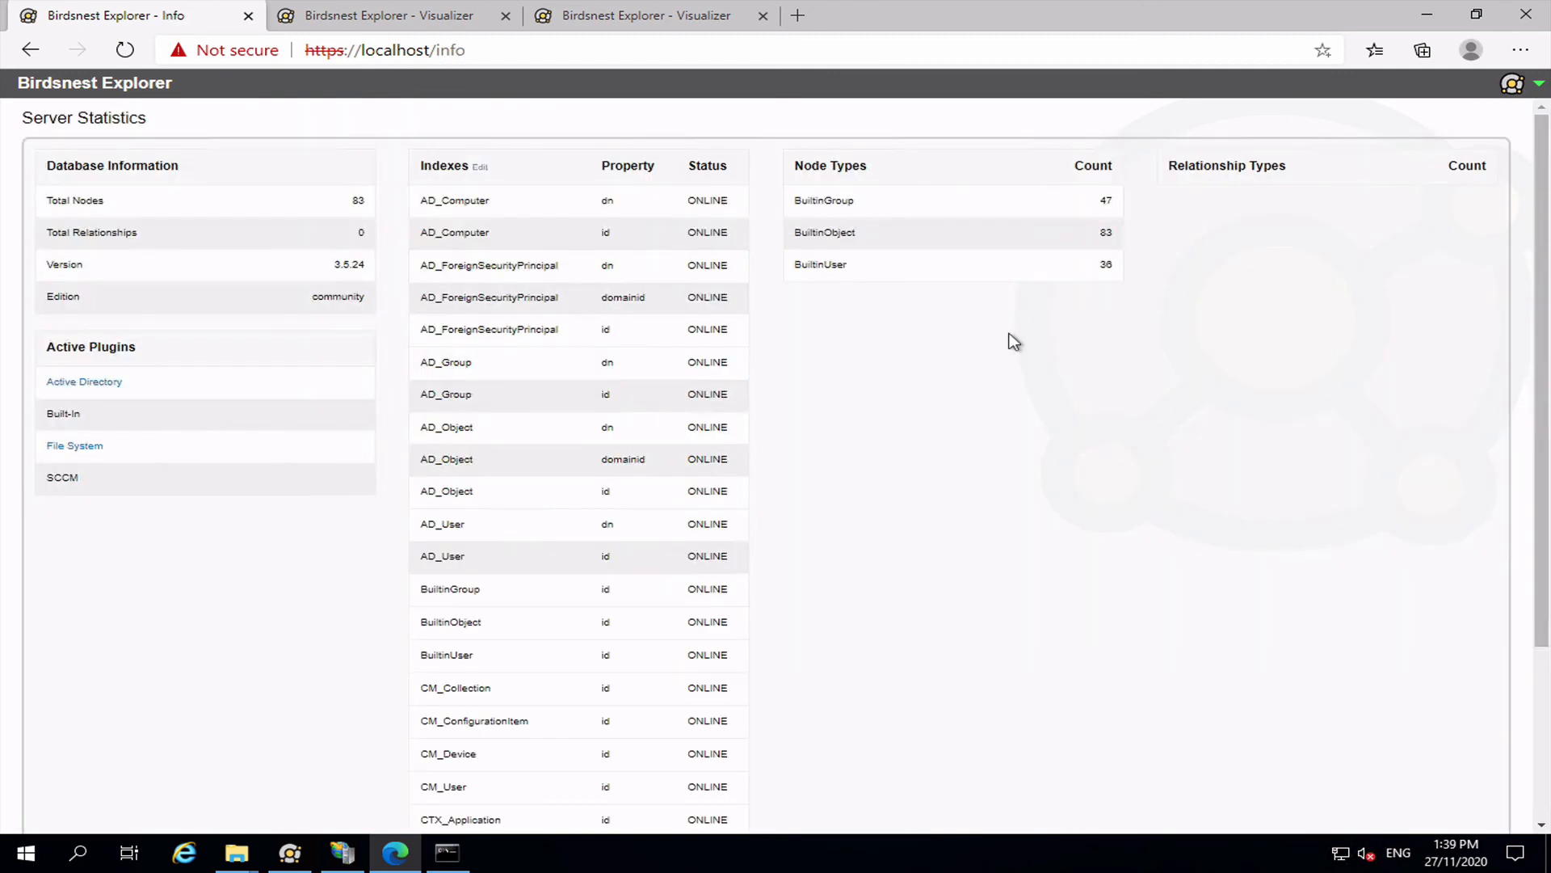
pyautogui.moveTo(1059, 469)
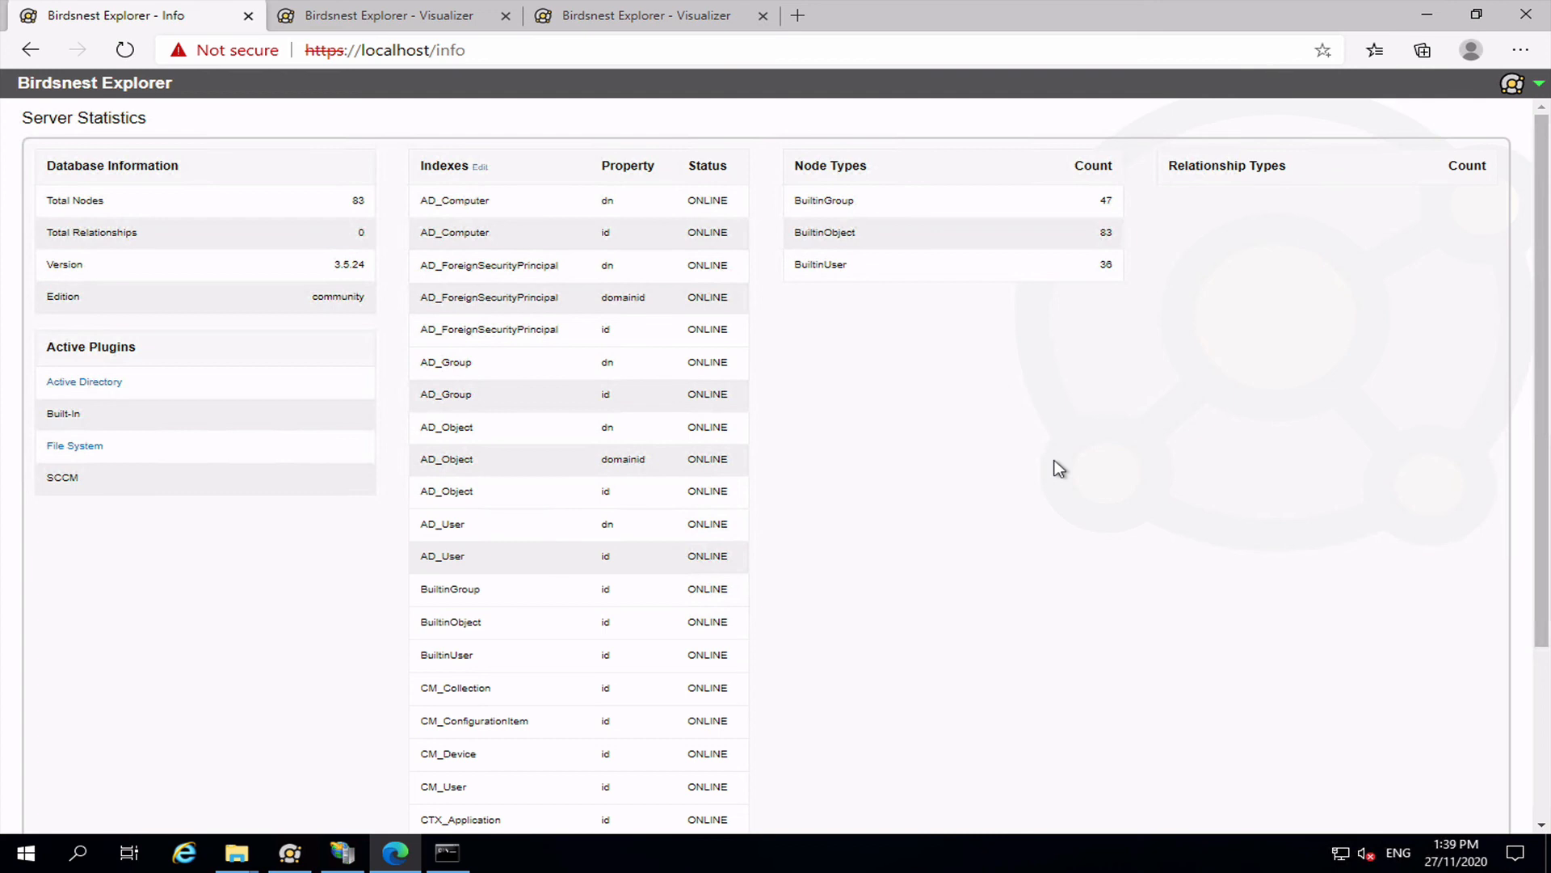
pyautogui.moveTo(1032, 231)
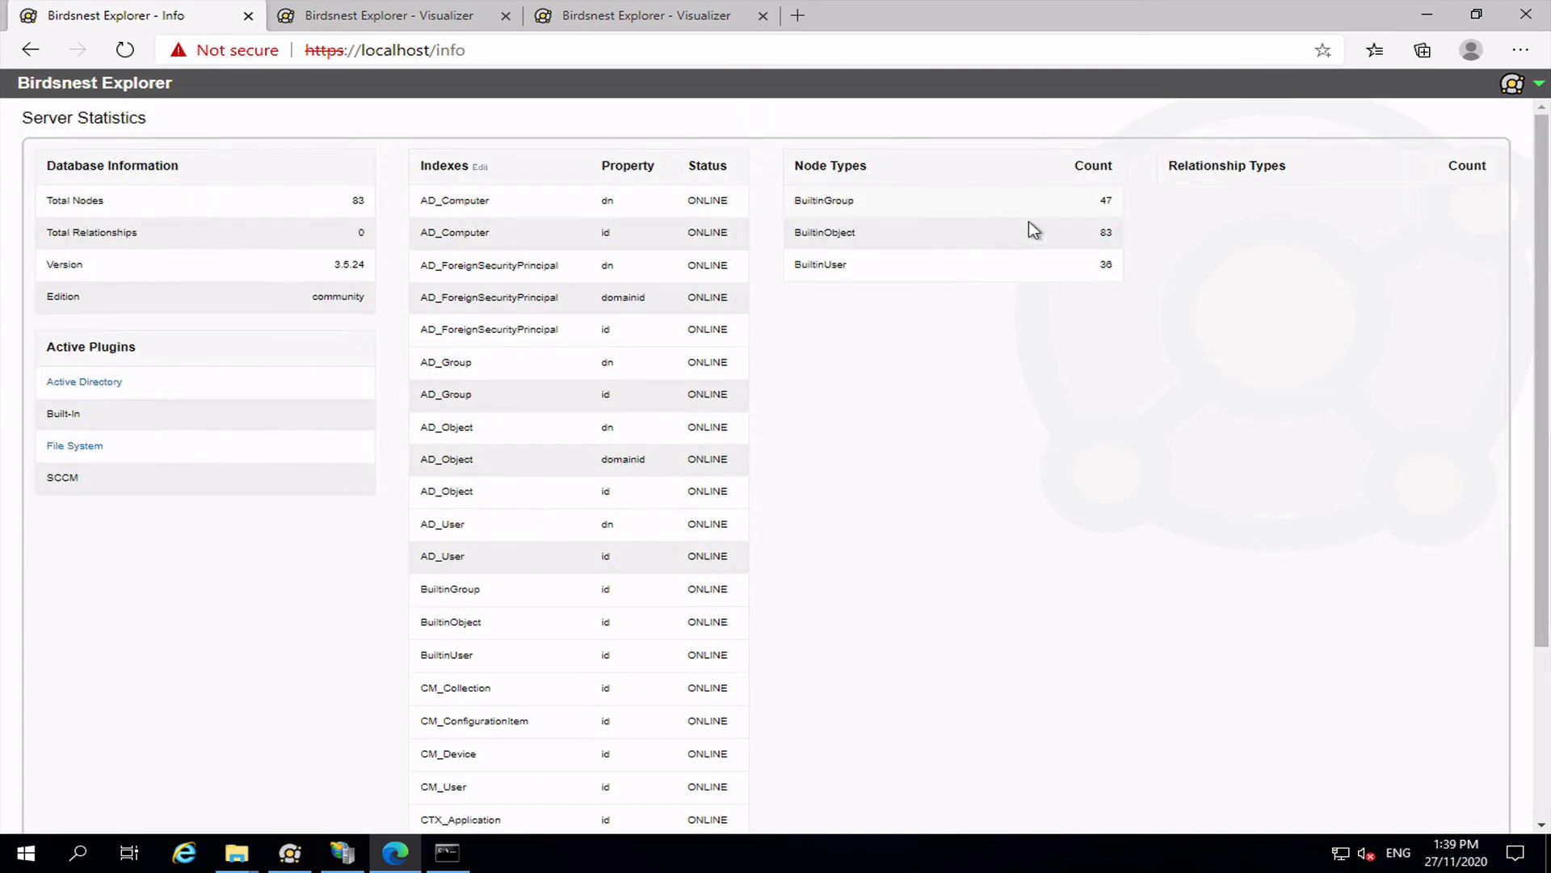
# Review Server Information statistics (20268 nodes, 427008 relationships, AD_ForeignSecurityPrincipal entry), then return to the portal.
pyautogui.scroll(-3)
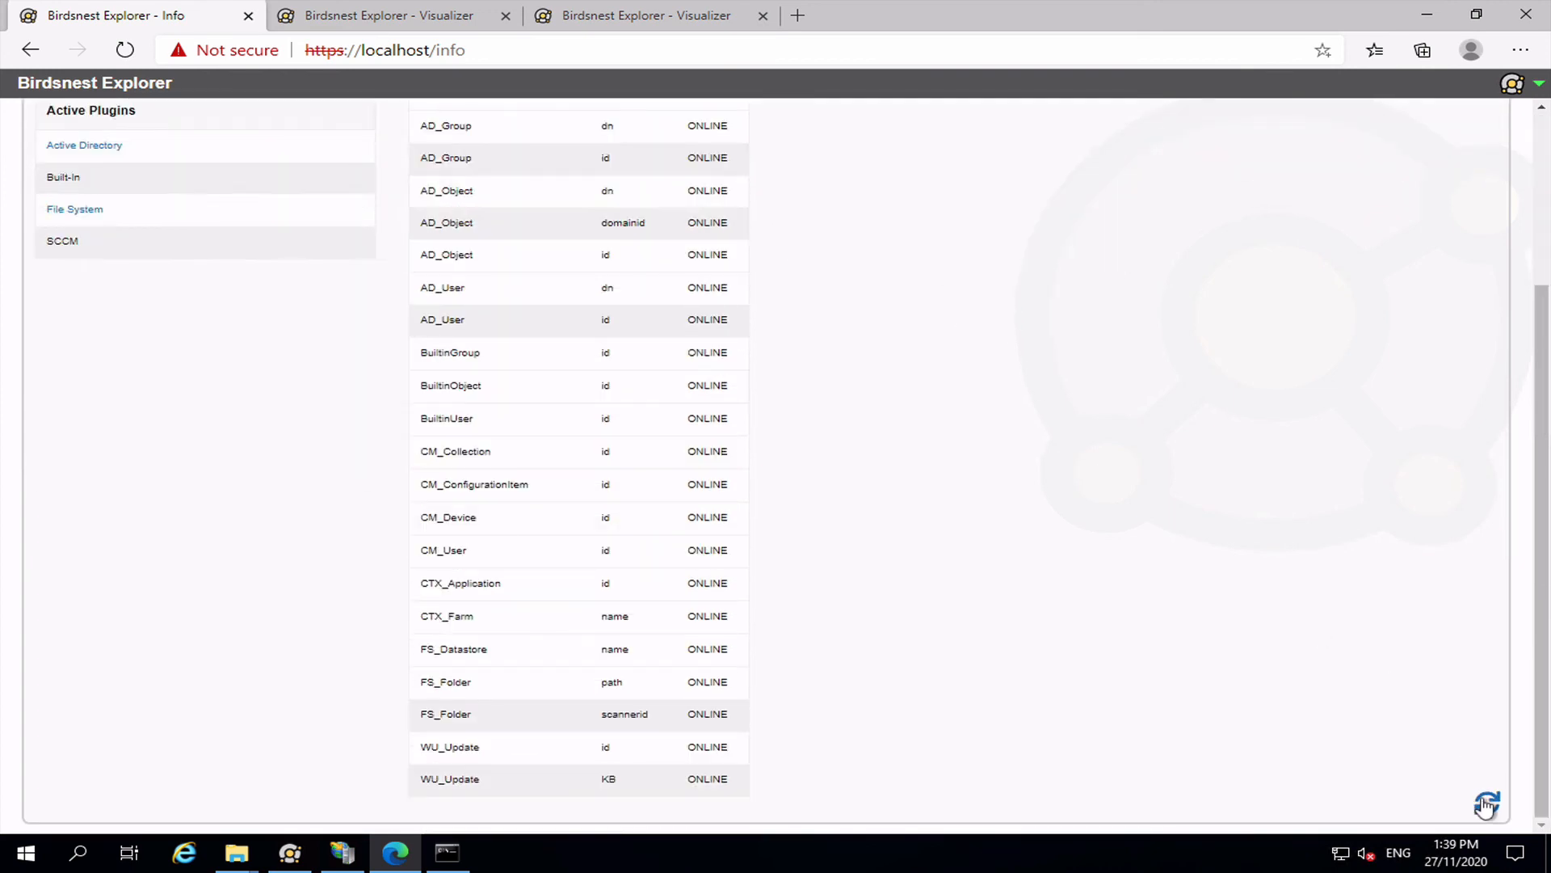
pyautogui.scroll(3)
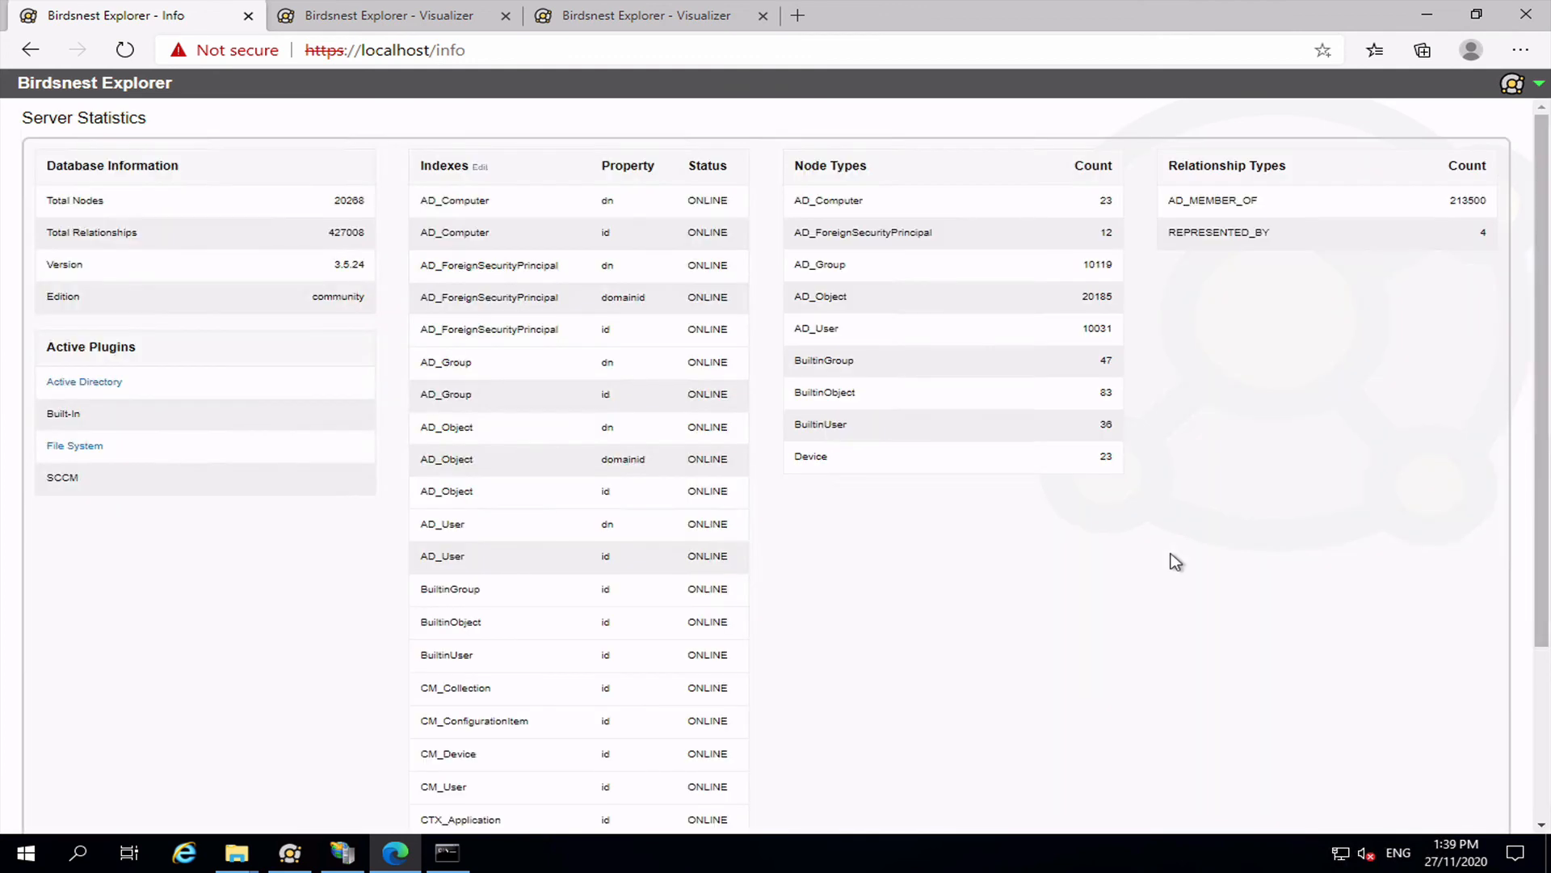
pyautogui.moveTo(1108, 526)
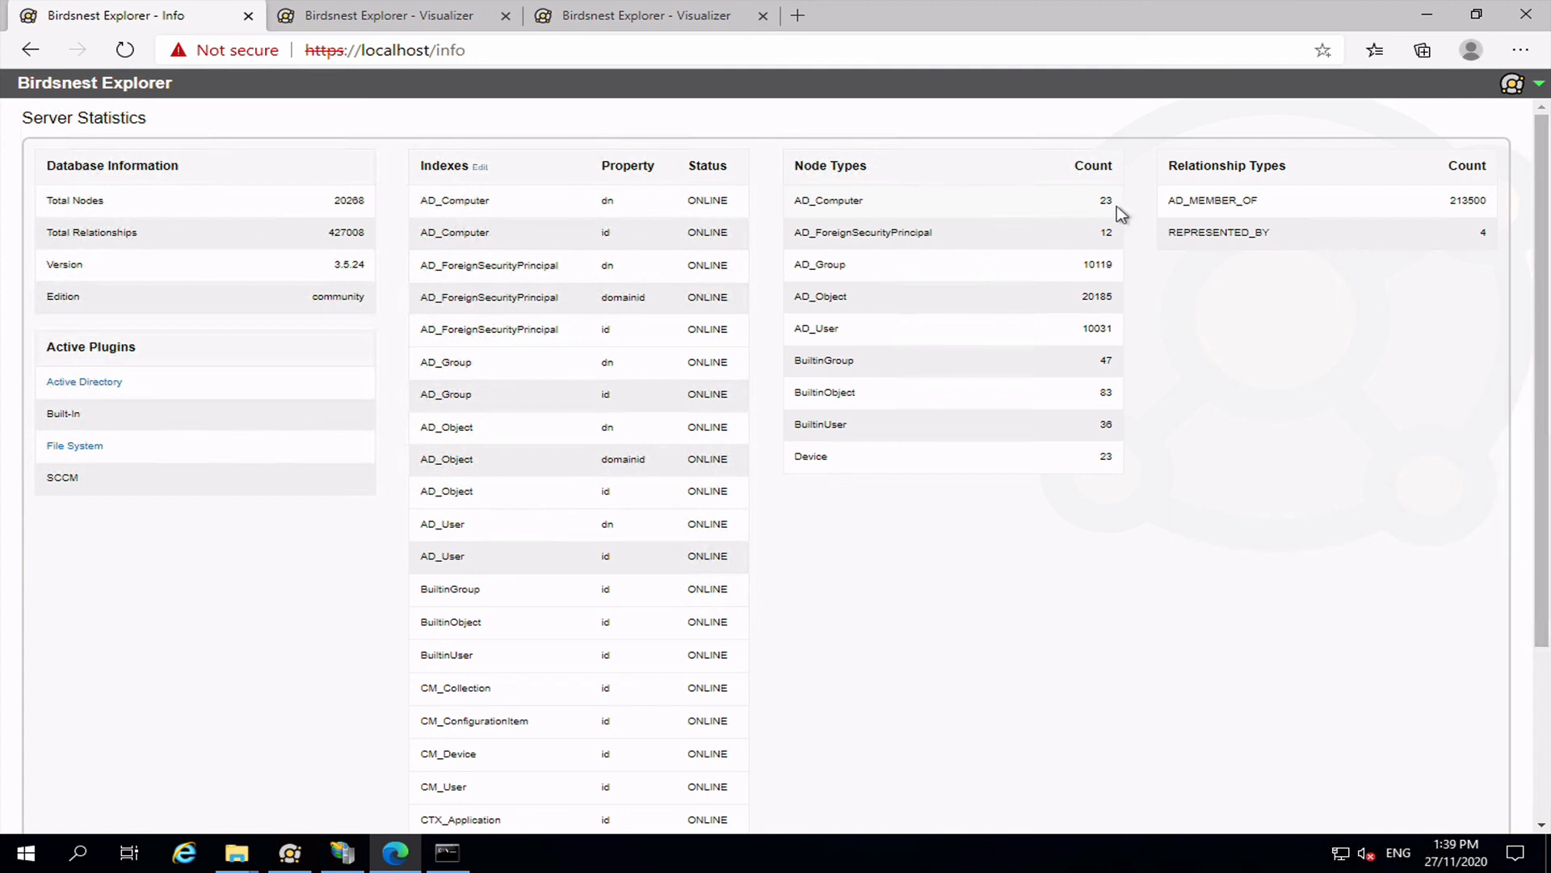
pyautogui.moveTo(866, 231)
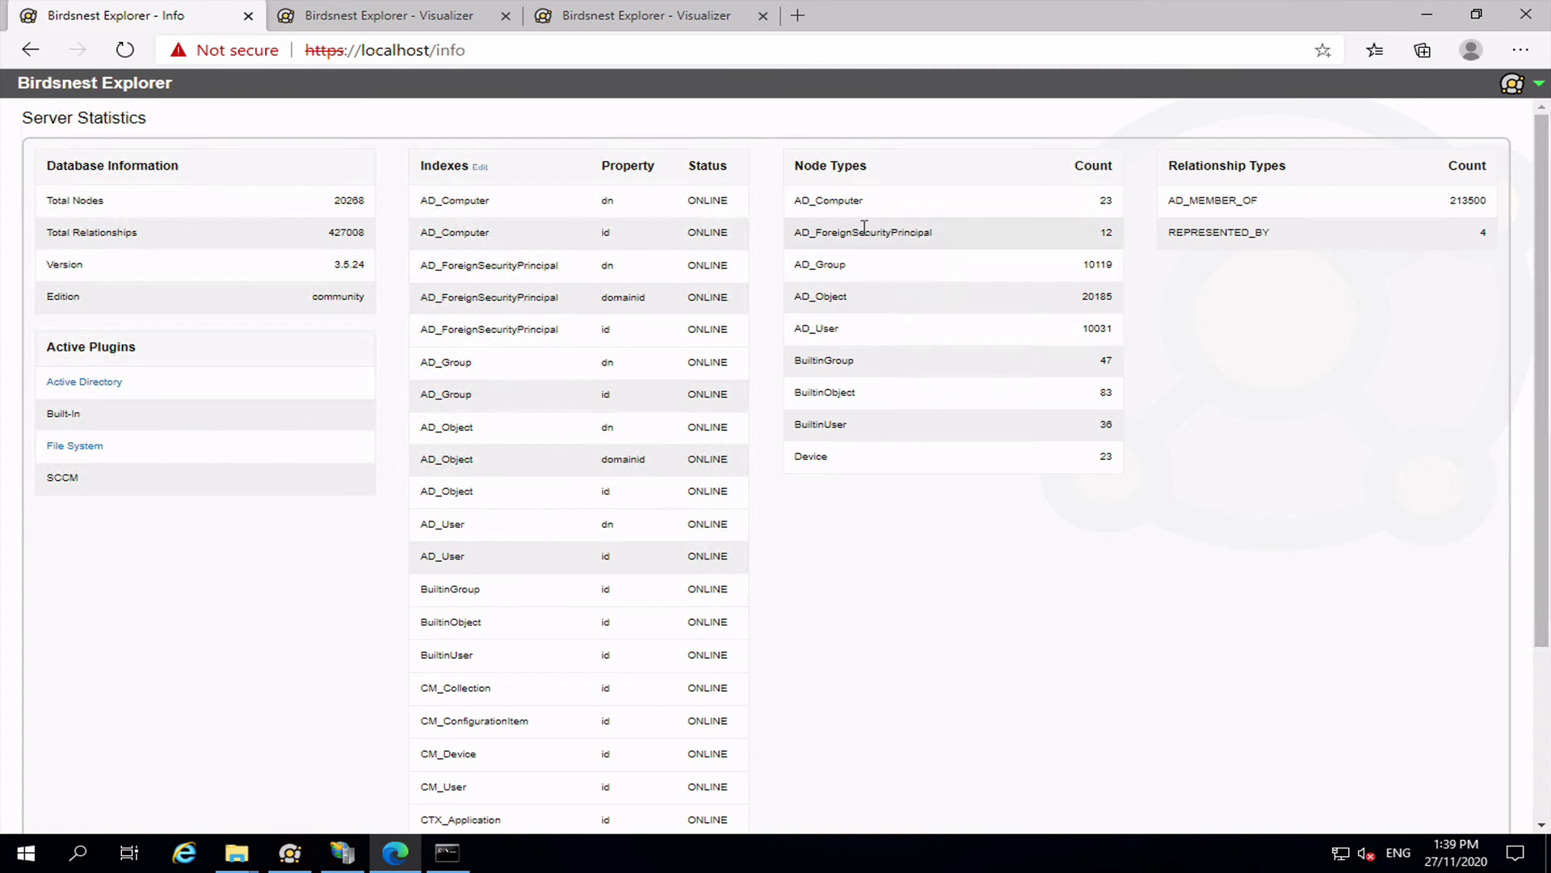
pyautogui.doubleClick(861, 231)
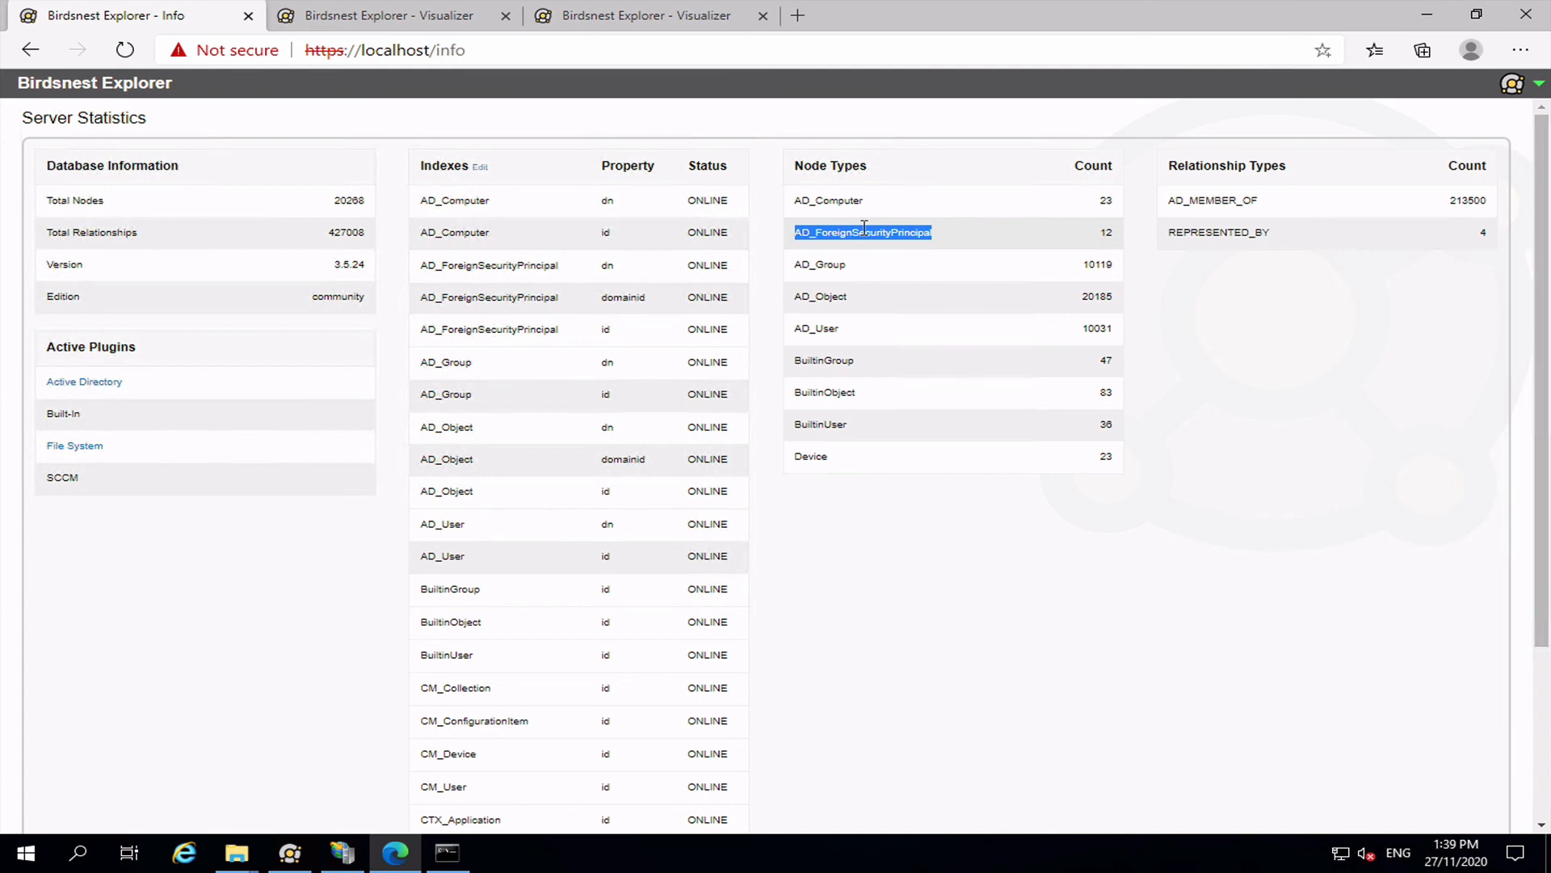
pyautogui.moveTo(811, 264)
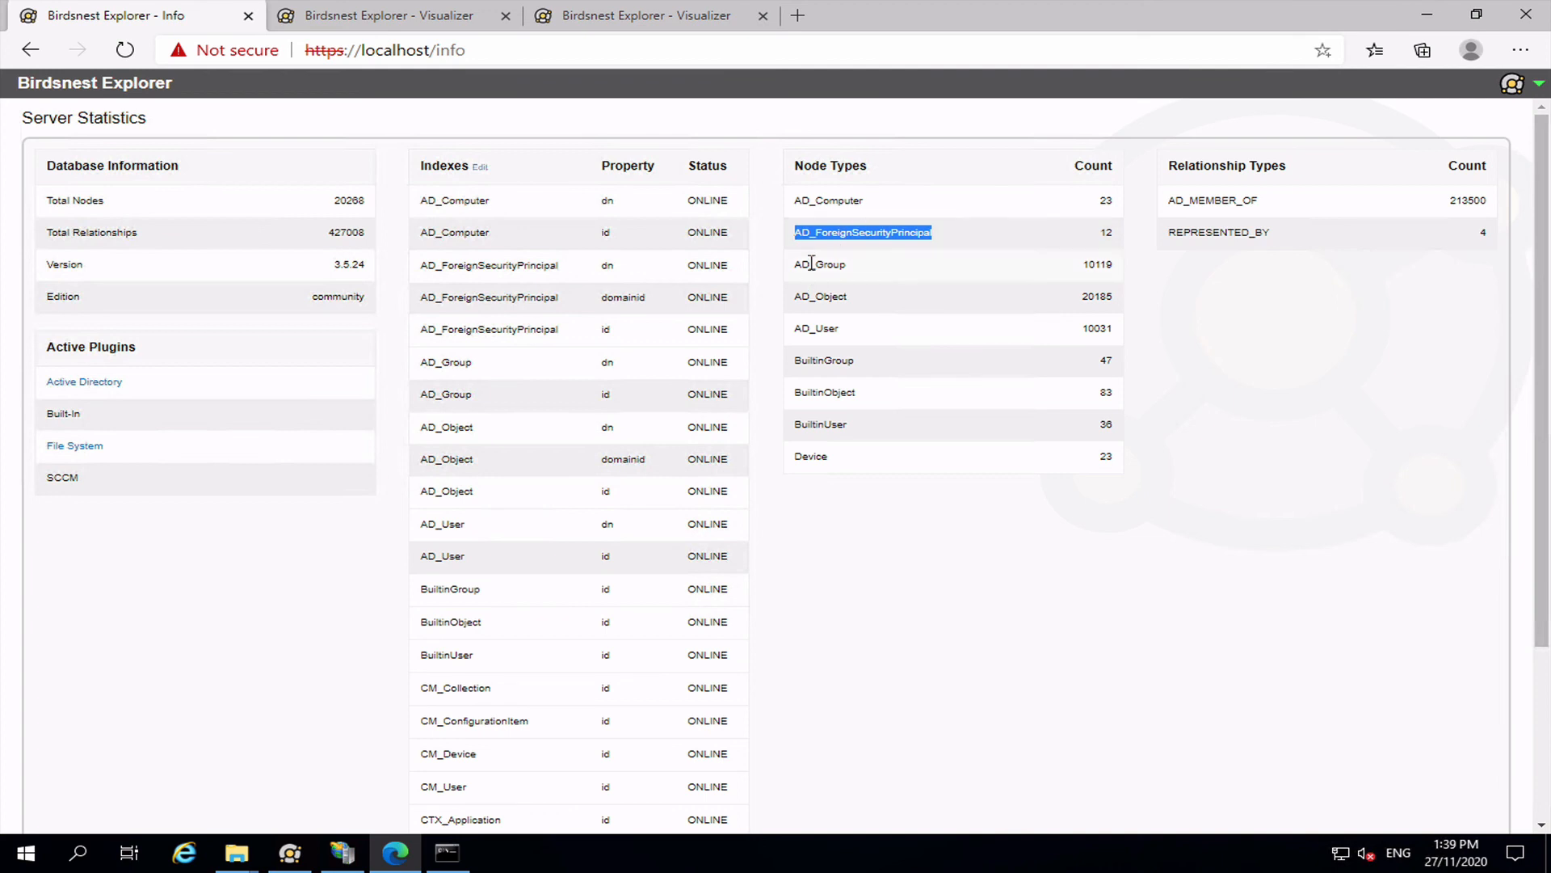
pyautogui.moveTo(866, 405)
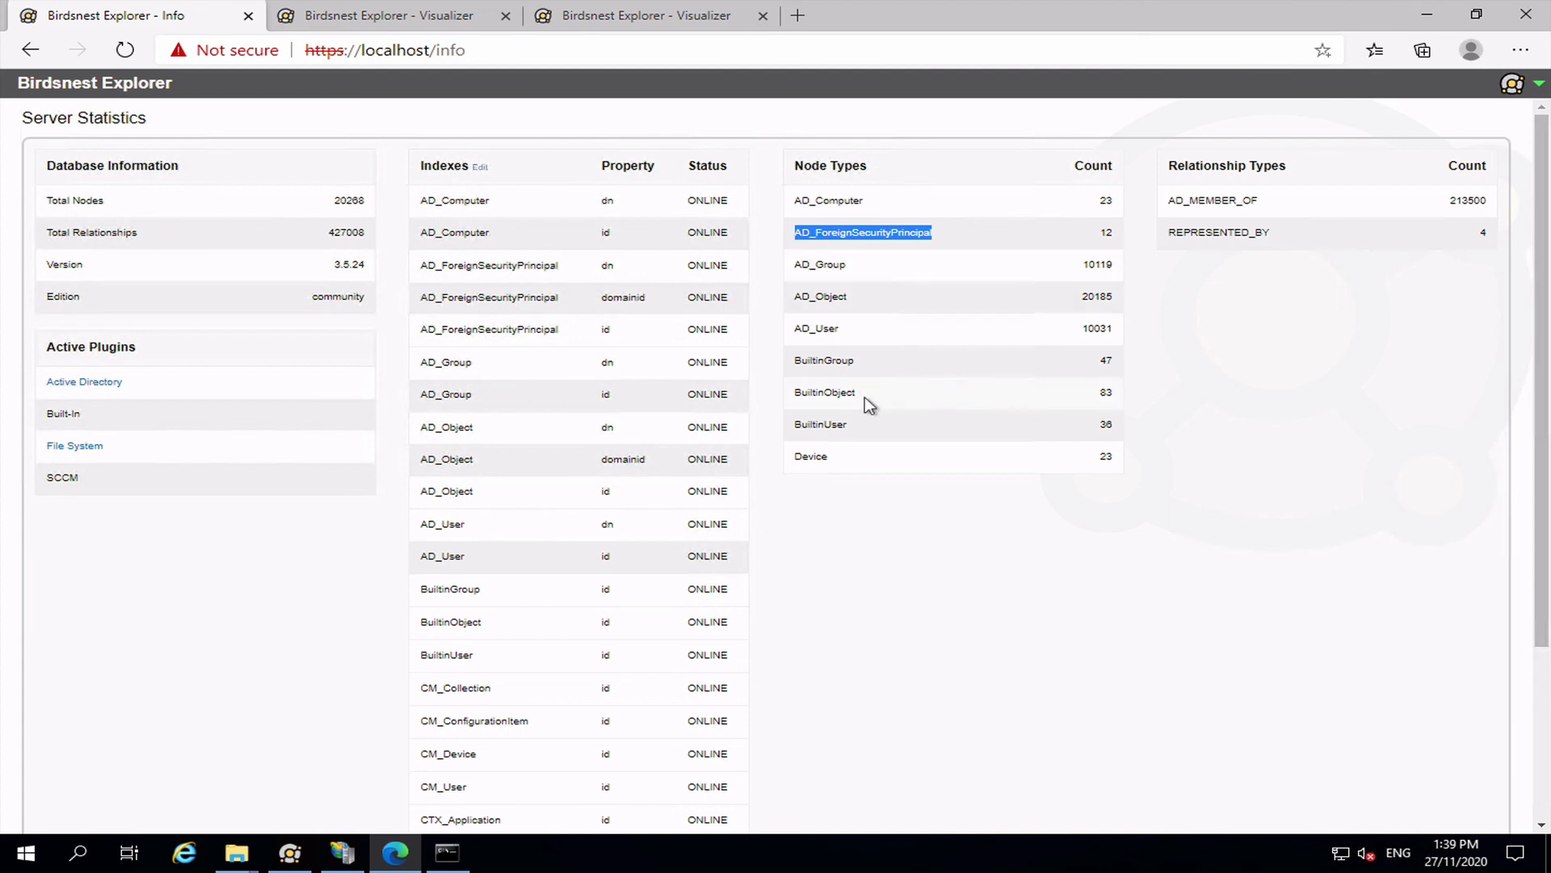
pyautogui.moveTo(75, 91)
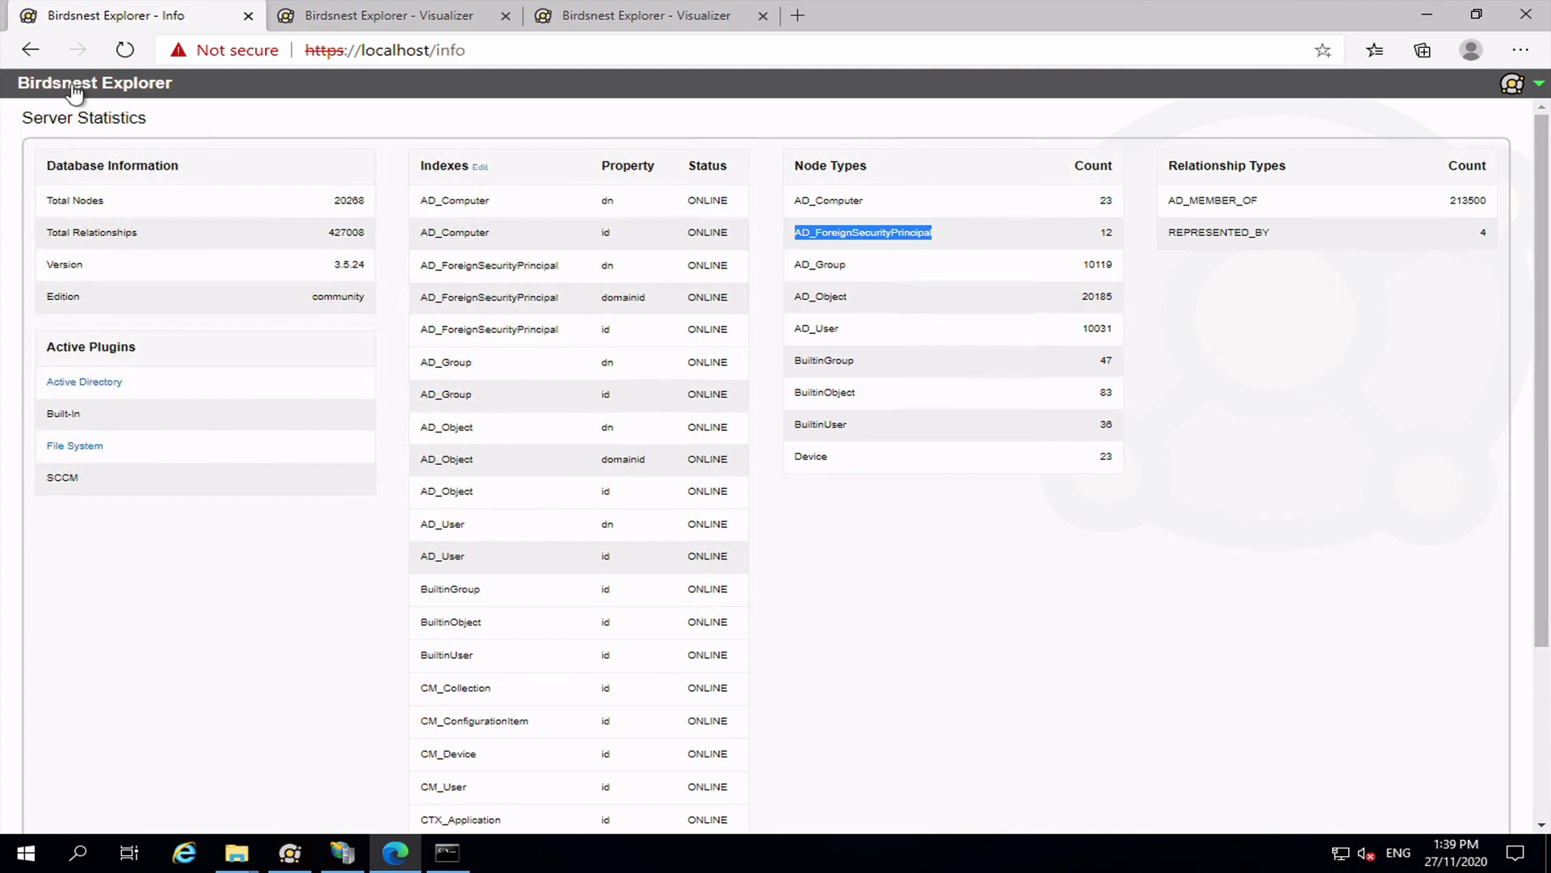
pyautogui.click(93, 82)
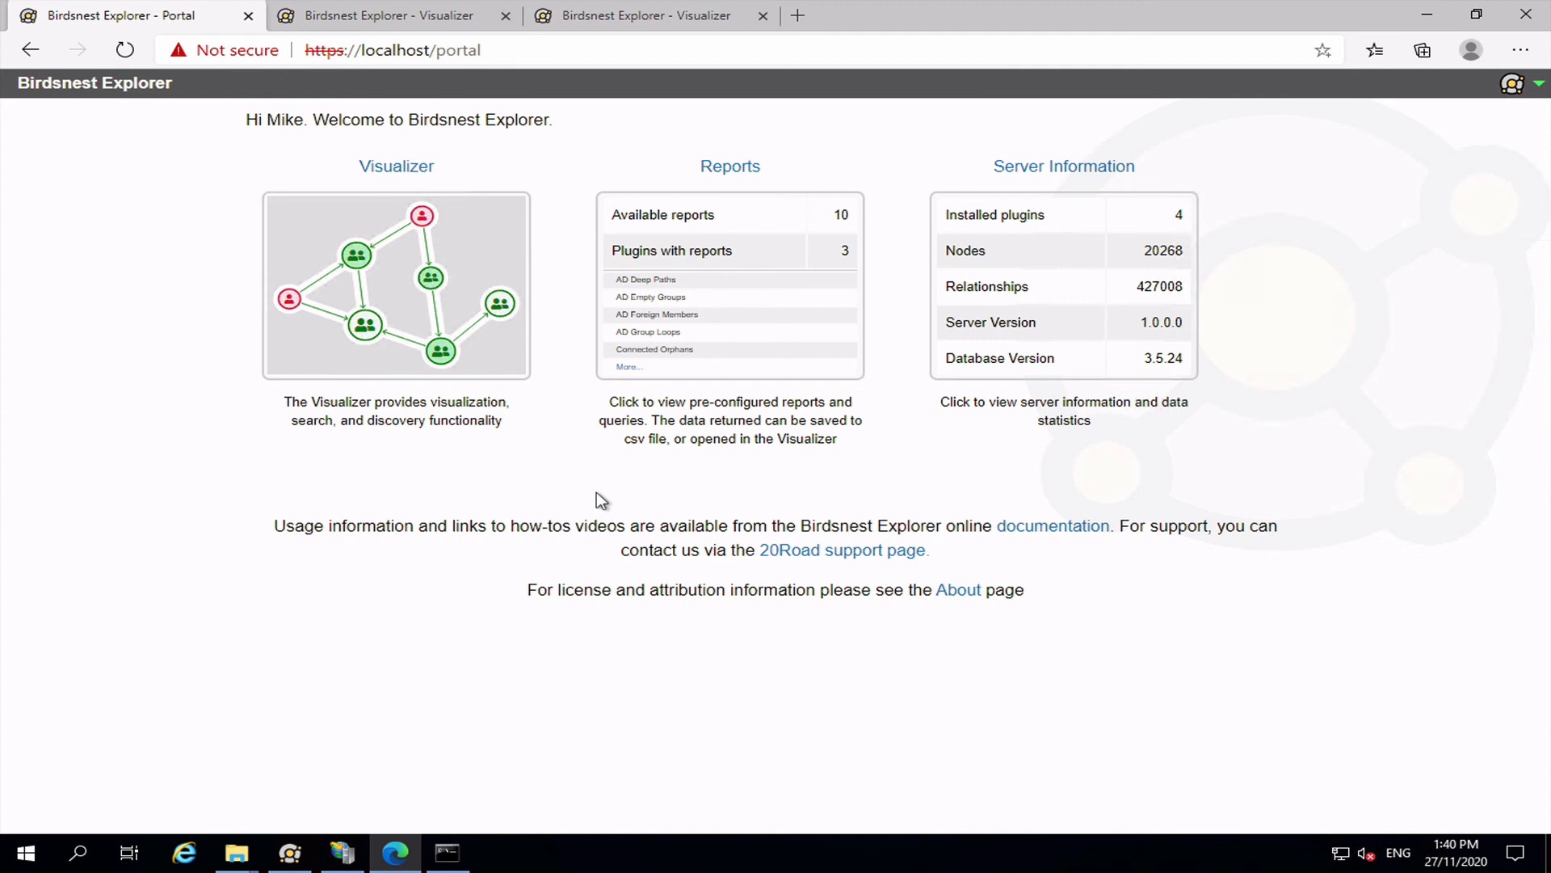
# Start an empty Visualizer search from the portal tile, then bring back the DemoGroup deep paths graph.
pyautogui.click(395, 285)
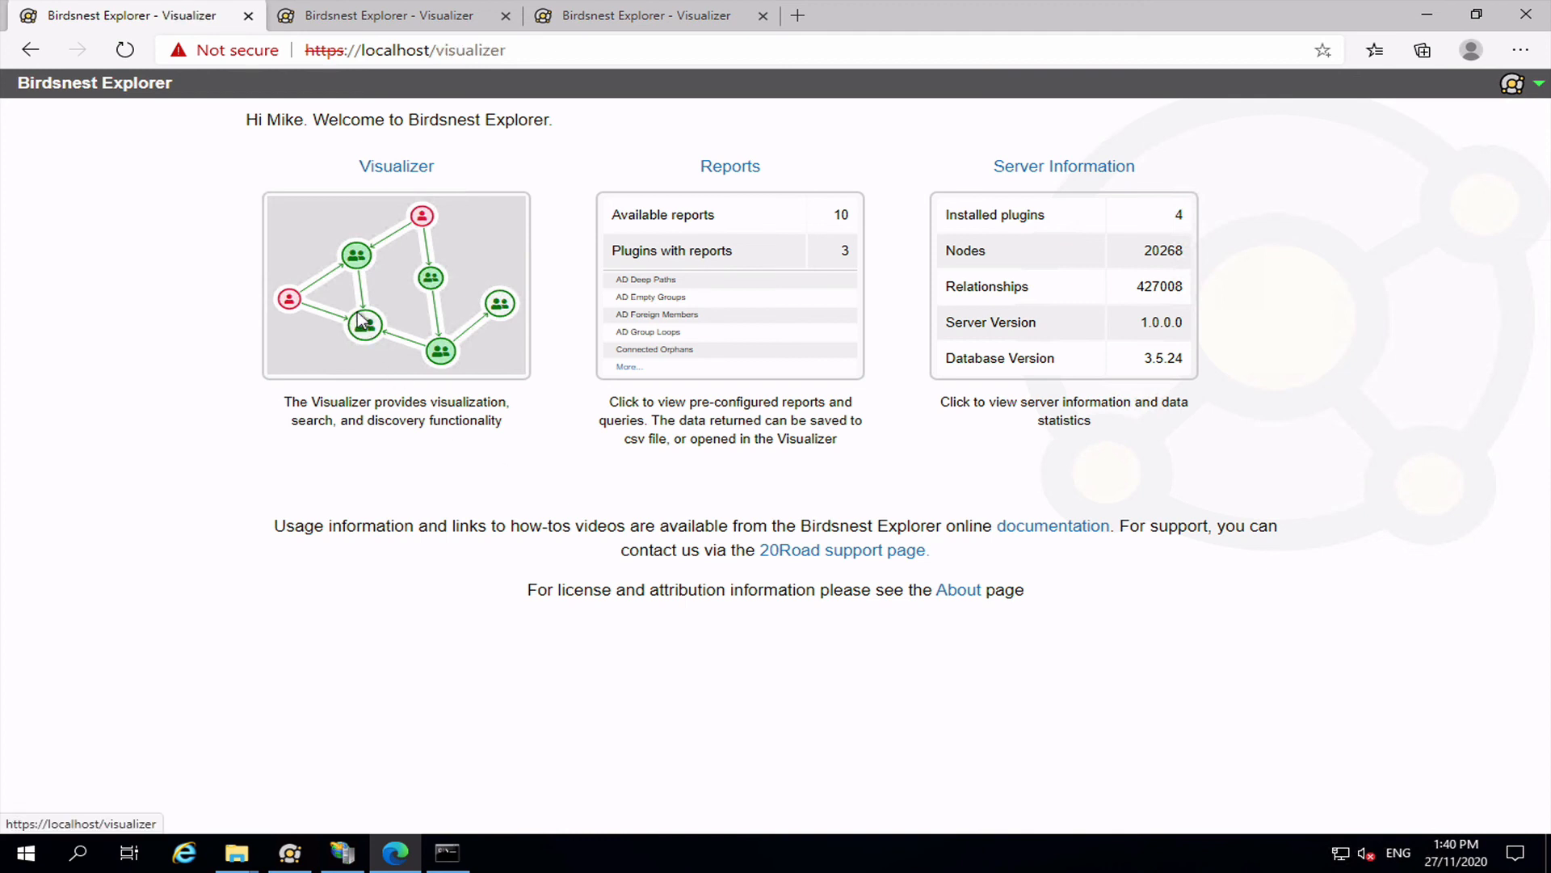
pyautogui.click(395, 284)
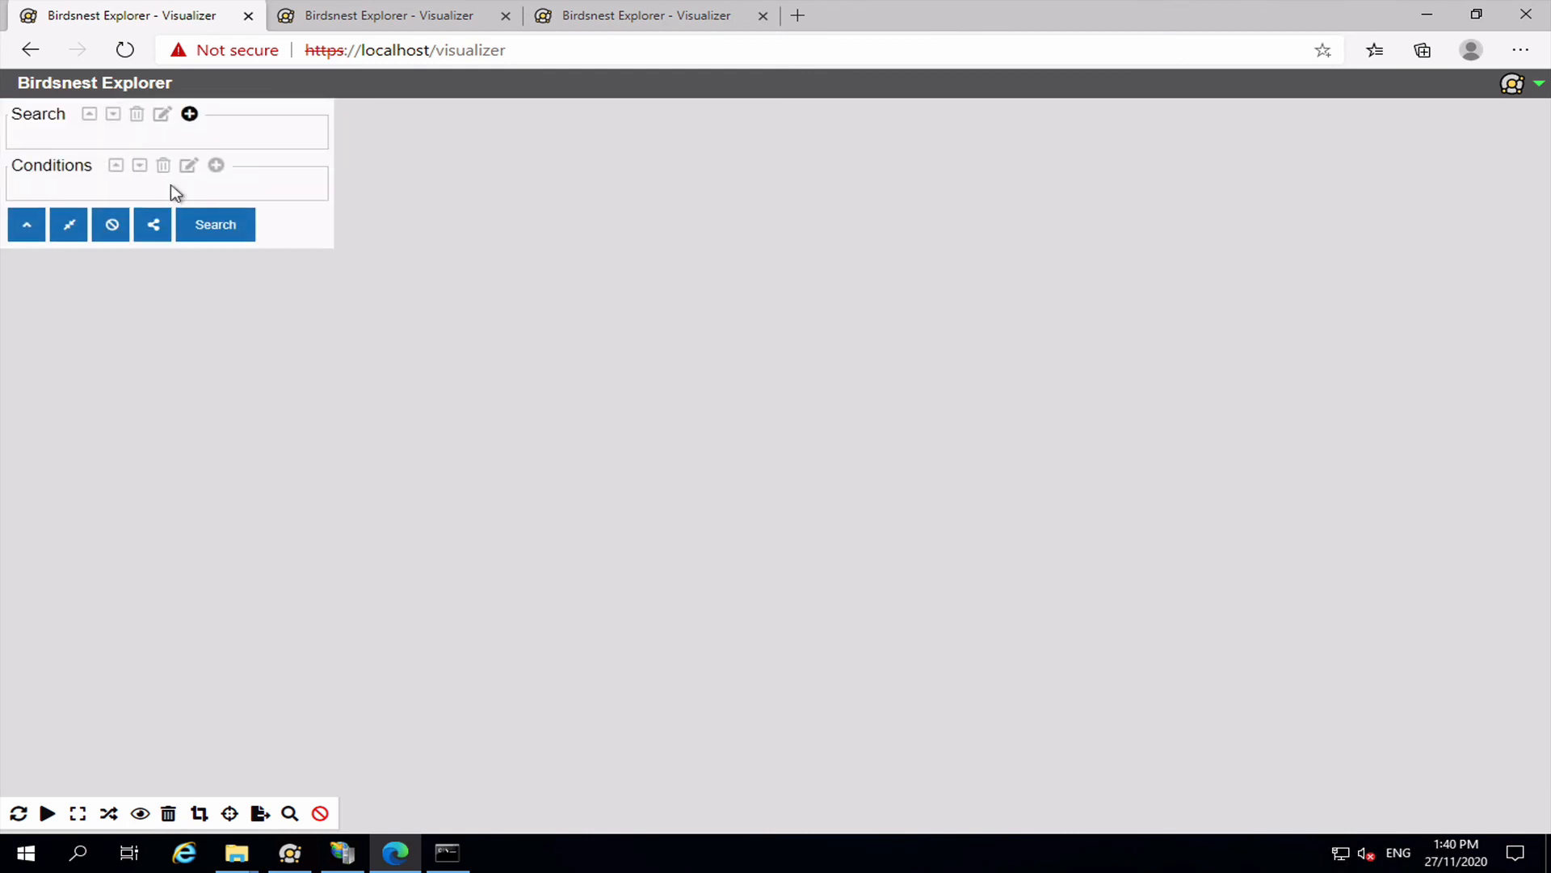
pyautogui.click(391, 15)
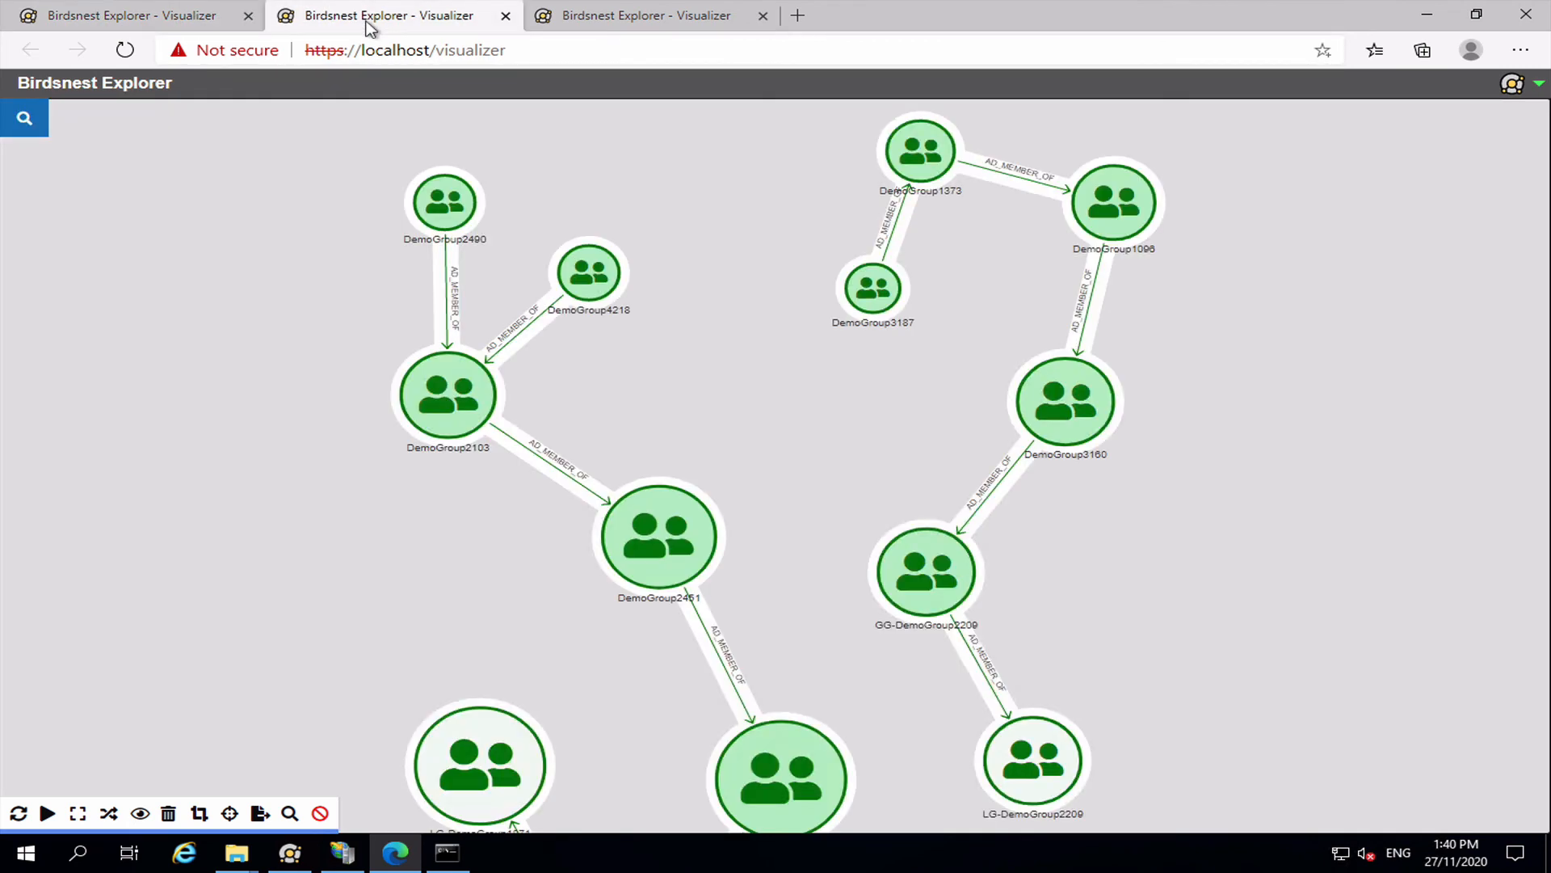